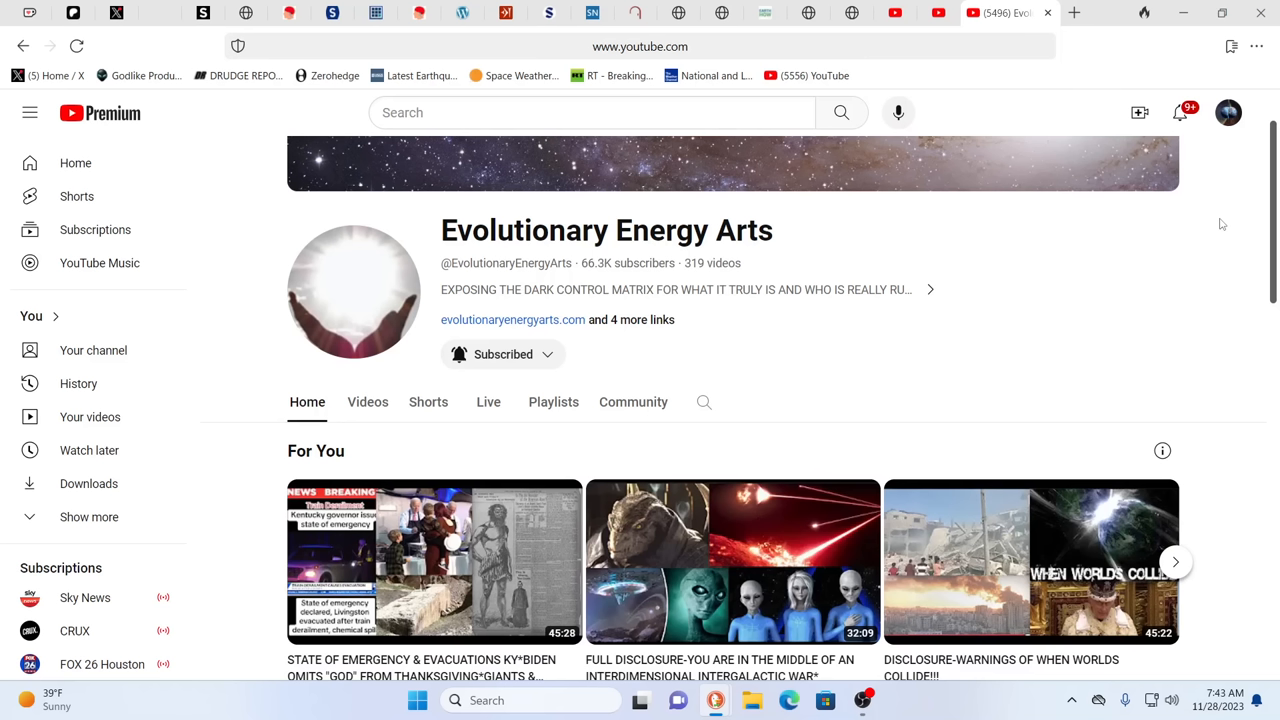
mouse_move(1042, 336)
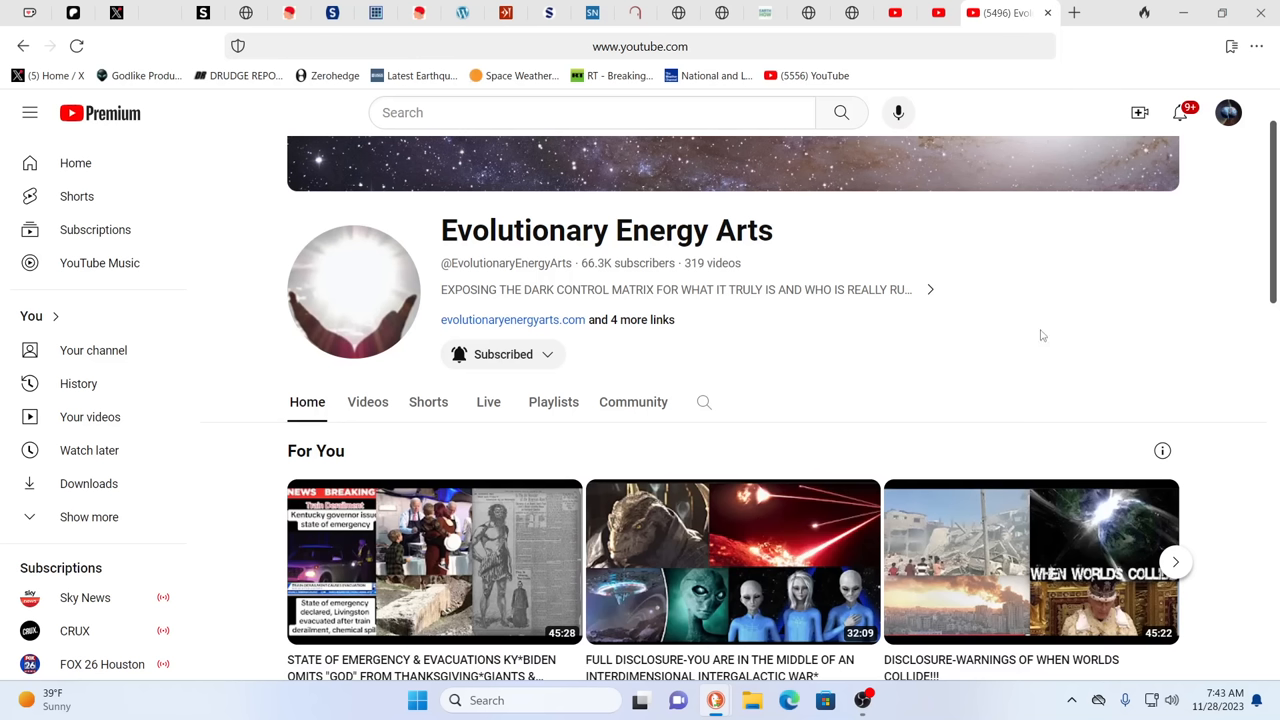
mouse_move(1148, 268)
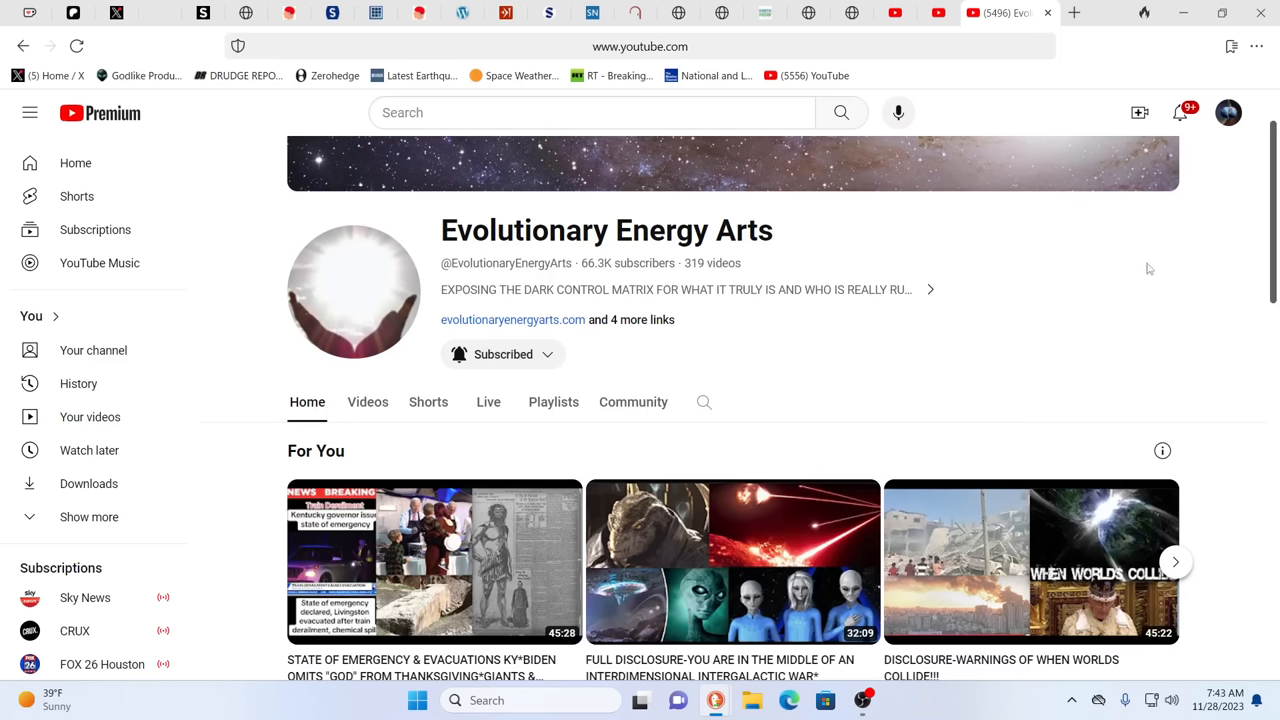
mouse_move(1122, 236)
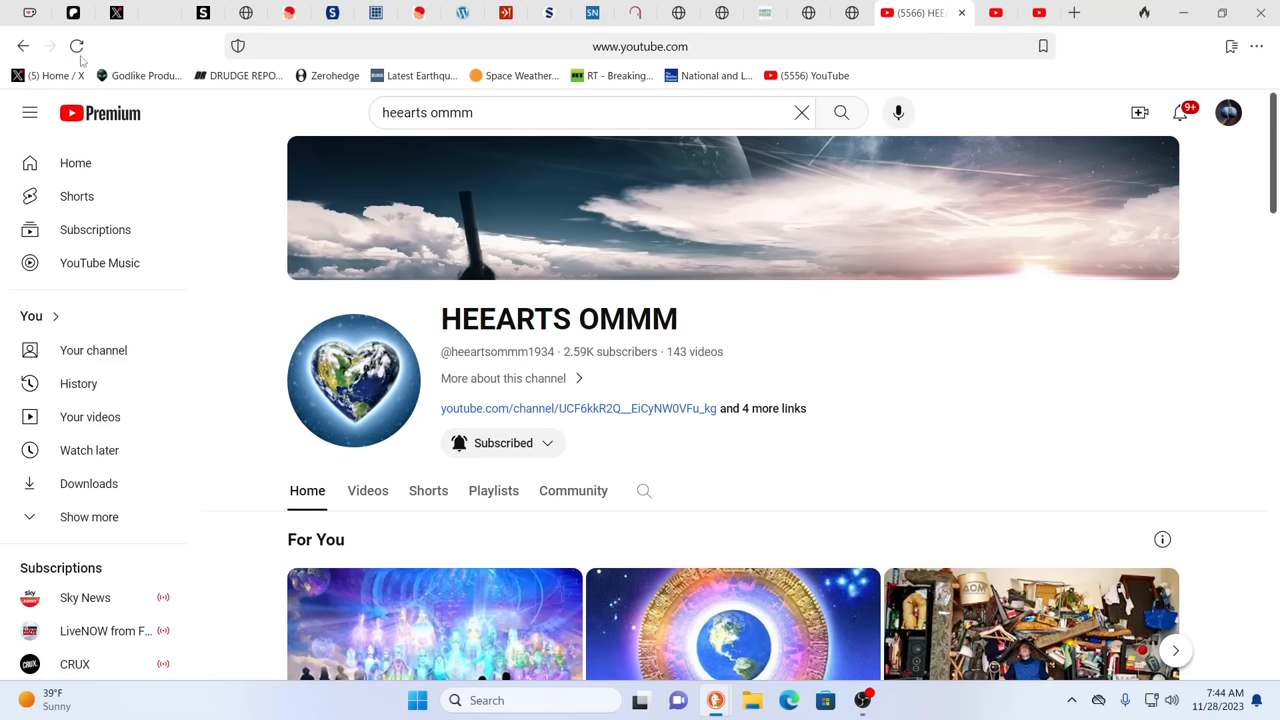
mouse_move(72, 12)
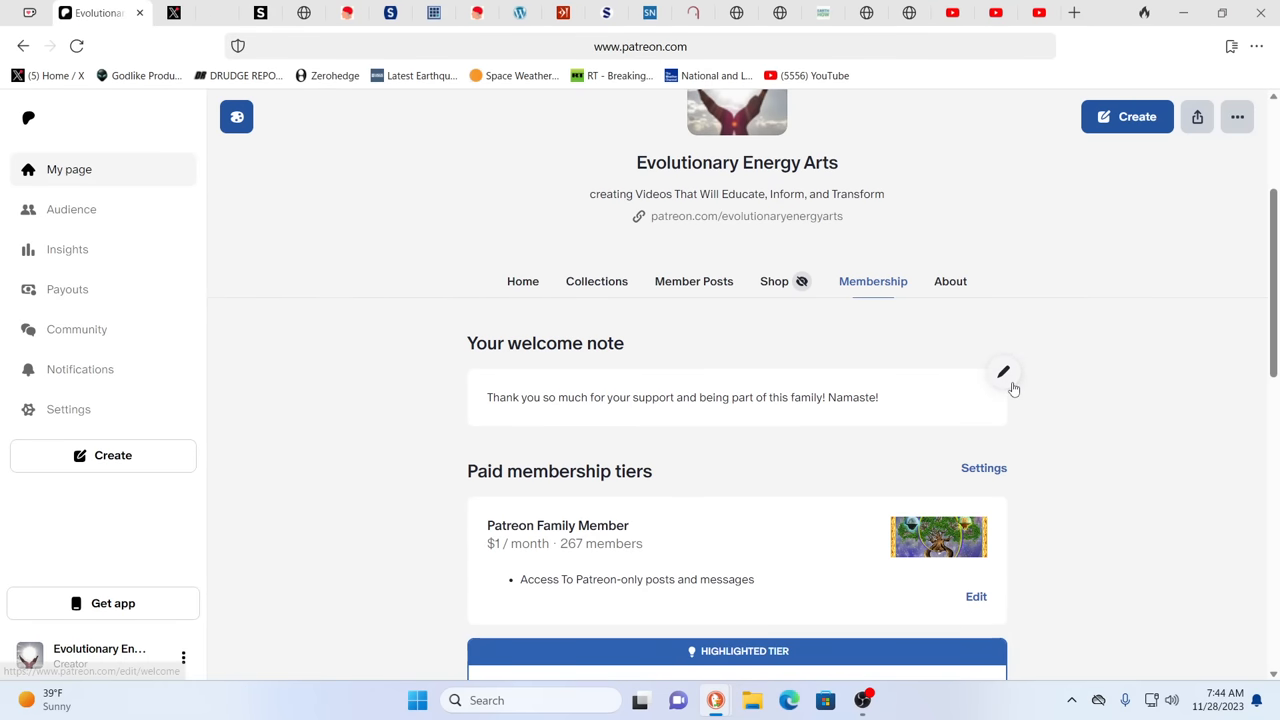
mouse_move(1050, 380)
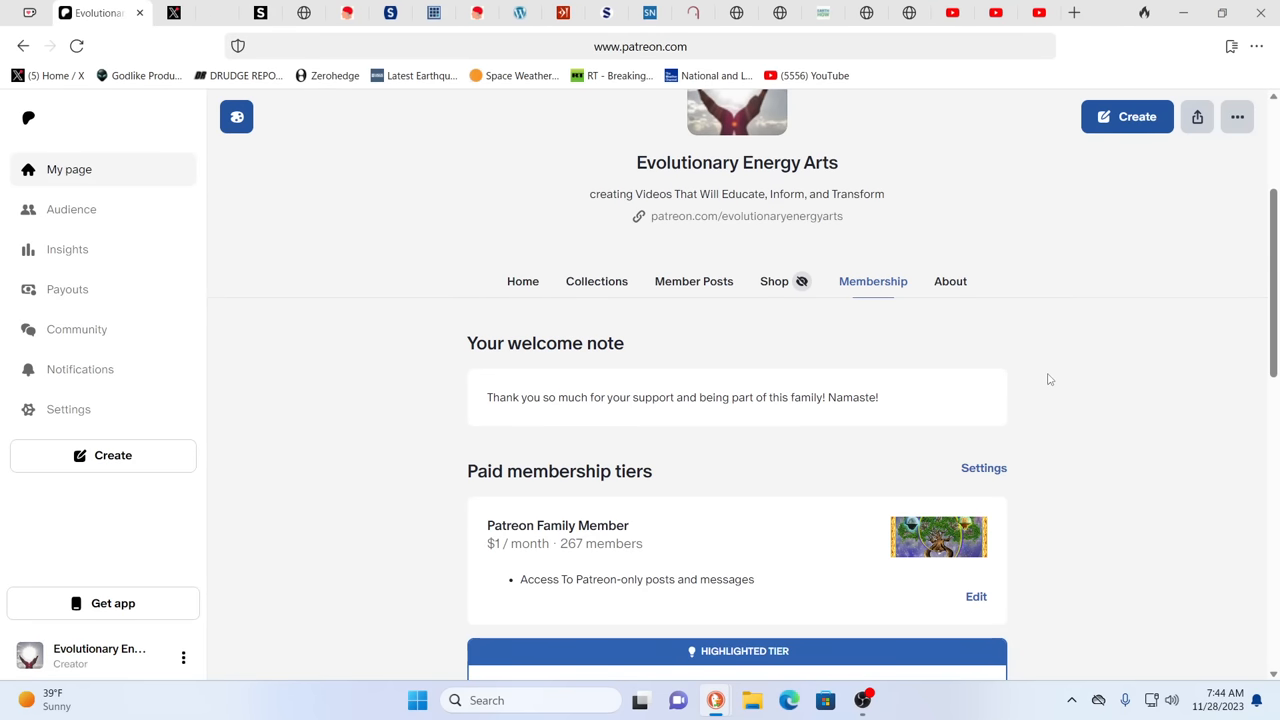
mouse_move(1104, 336)
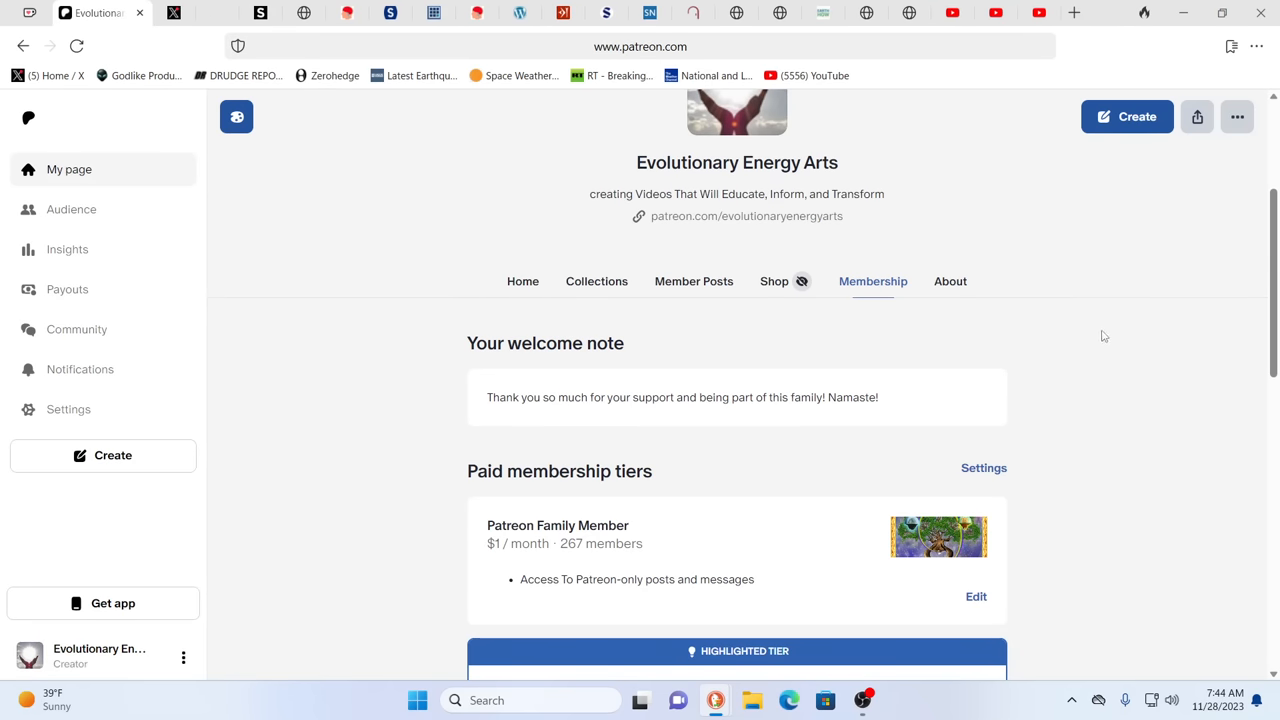
mouse_move(1052, 208)
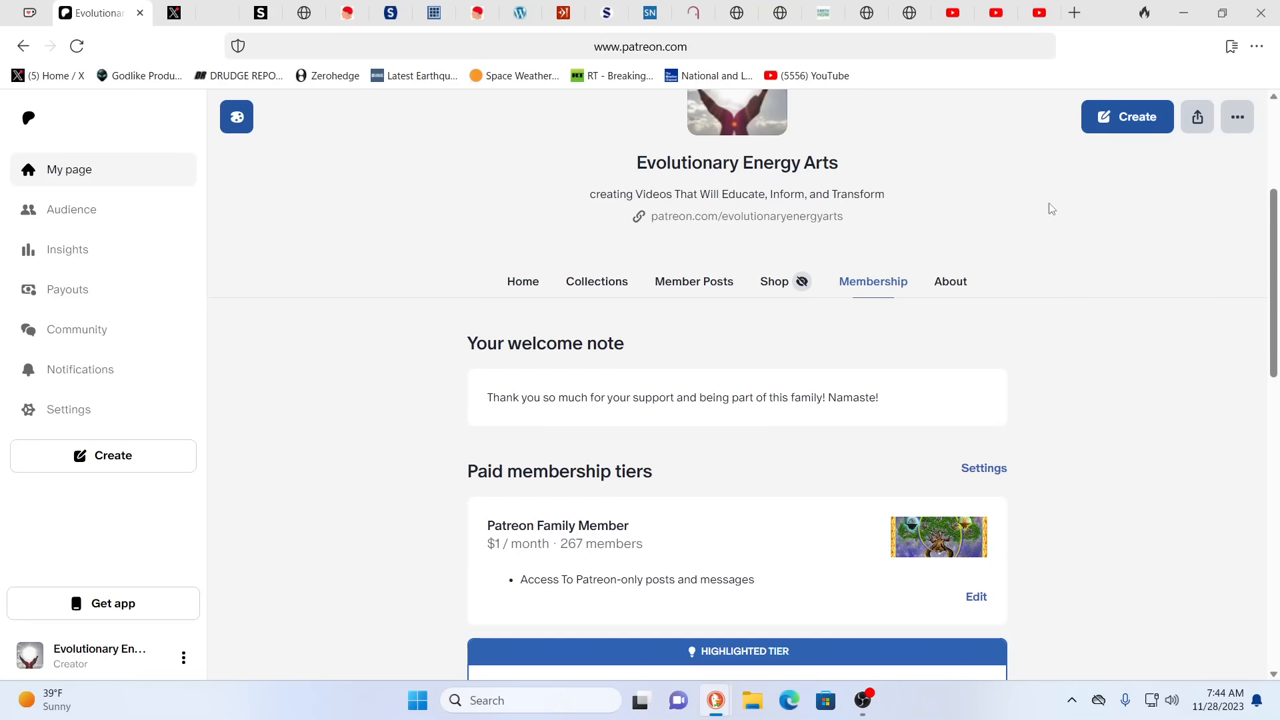
mouse_move(1038, 206)
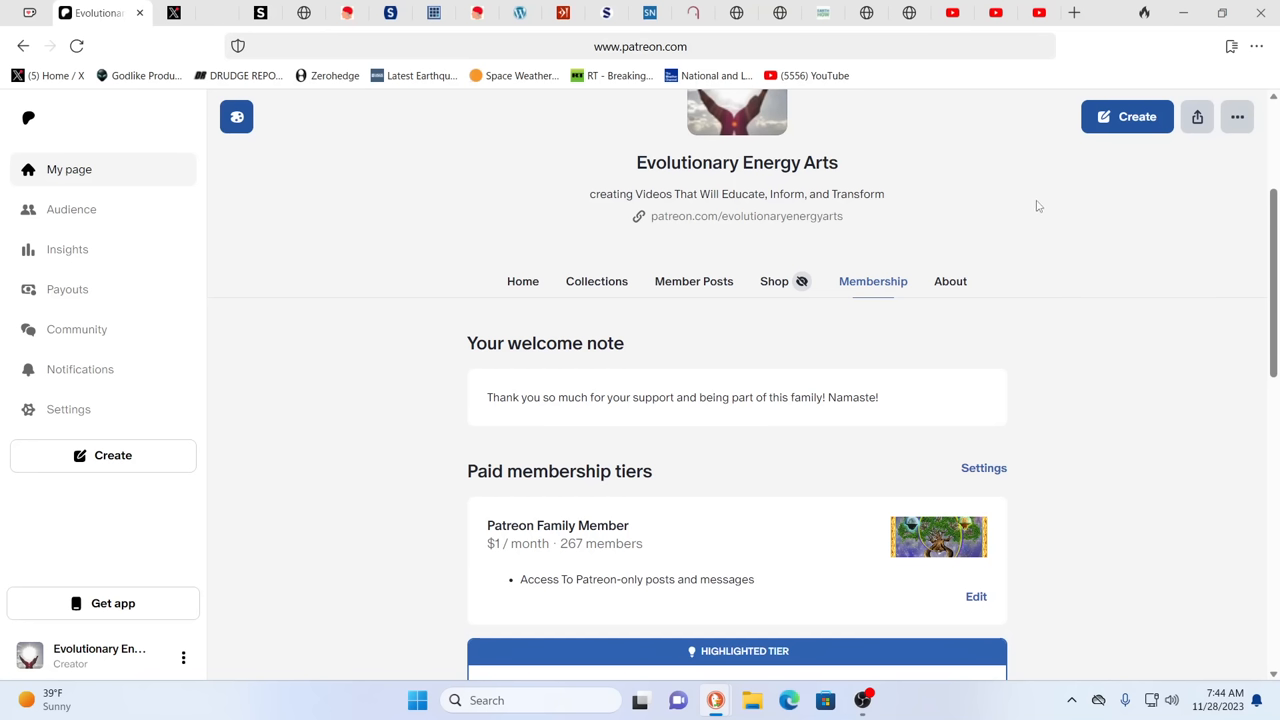
mouse_move(1084, 228)
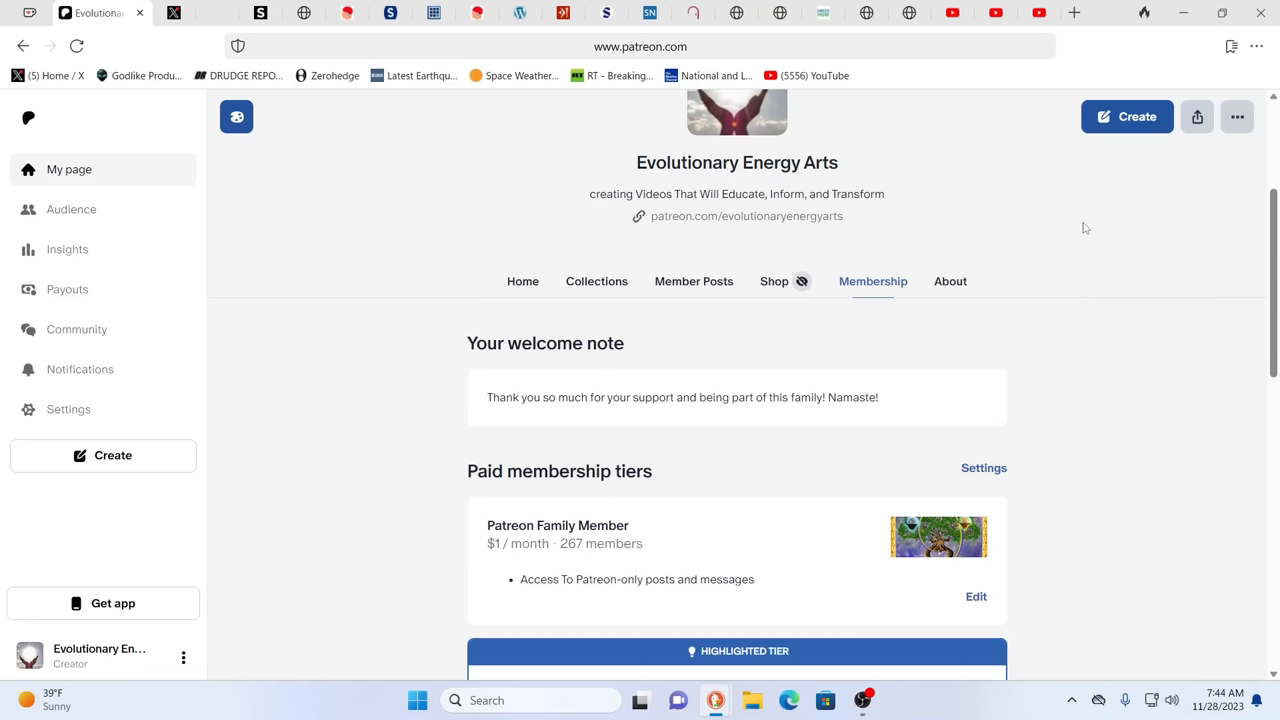
mouse_move(1092, 228)
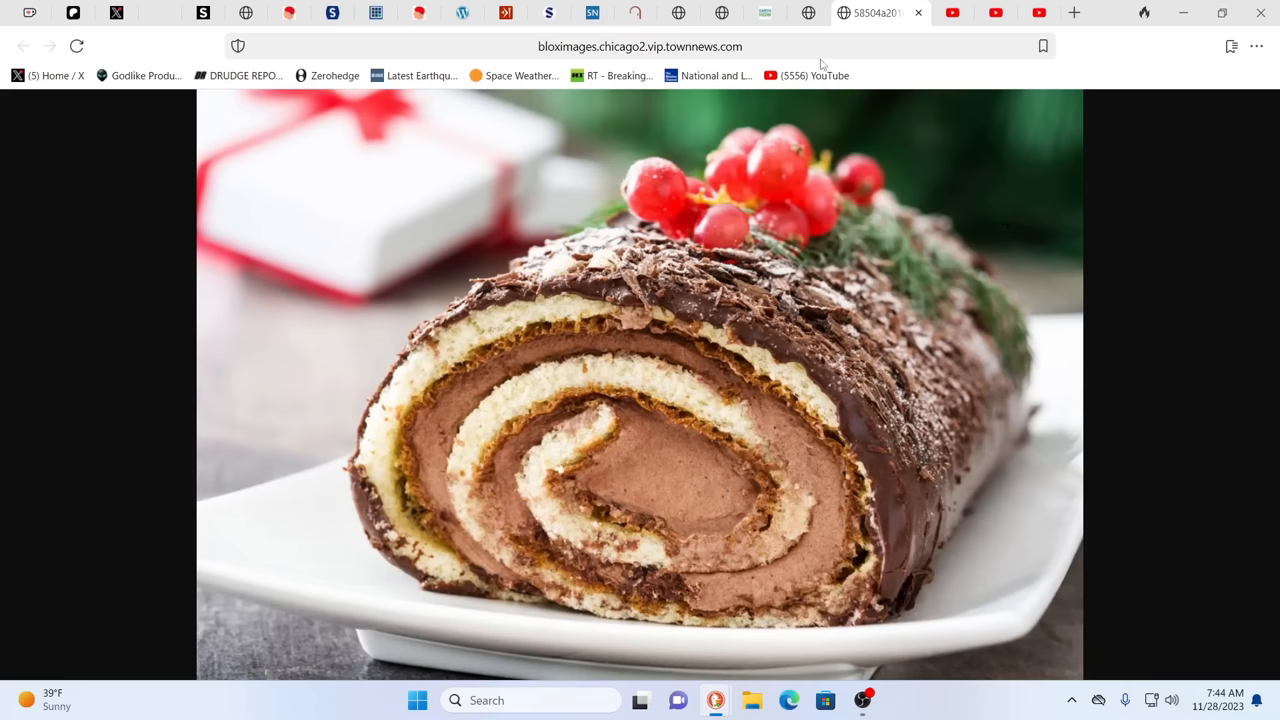
mouse_move(808, 12)
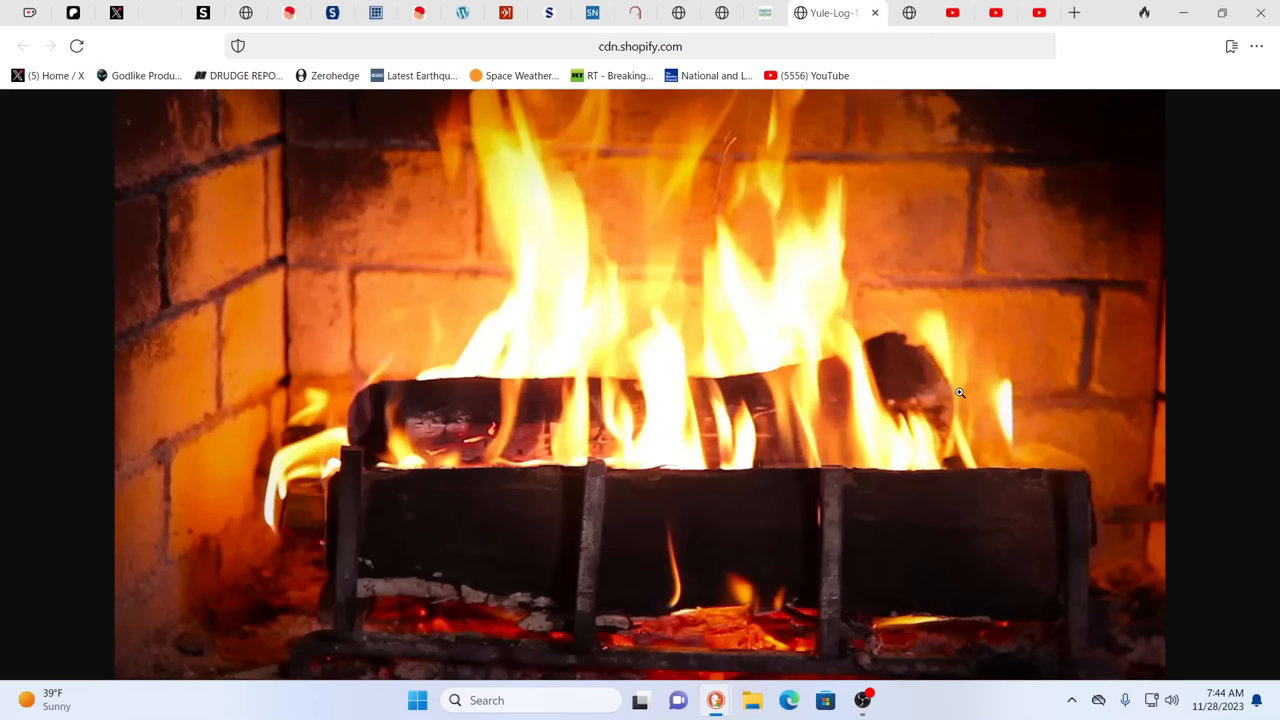
mouse_move(1004, 394)
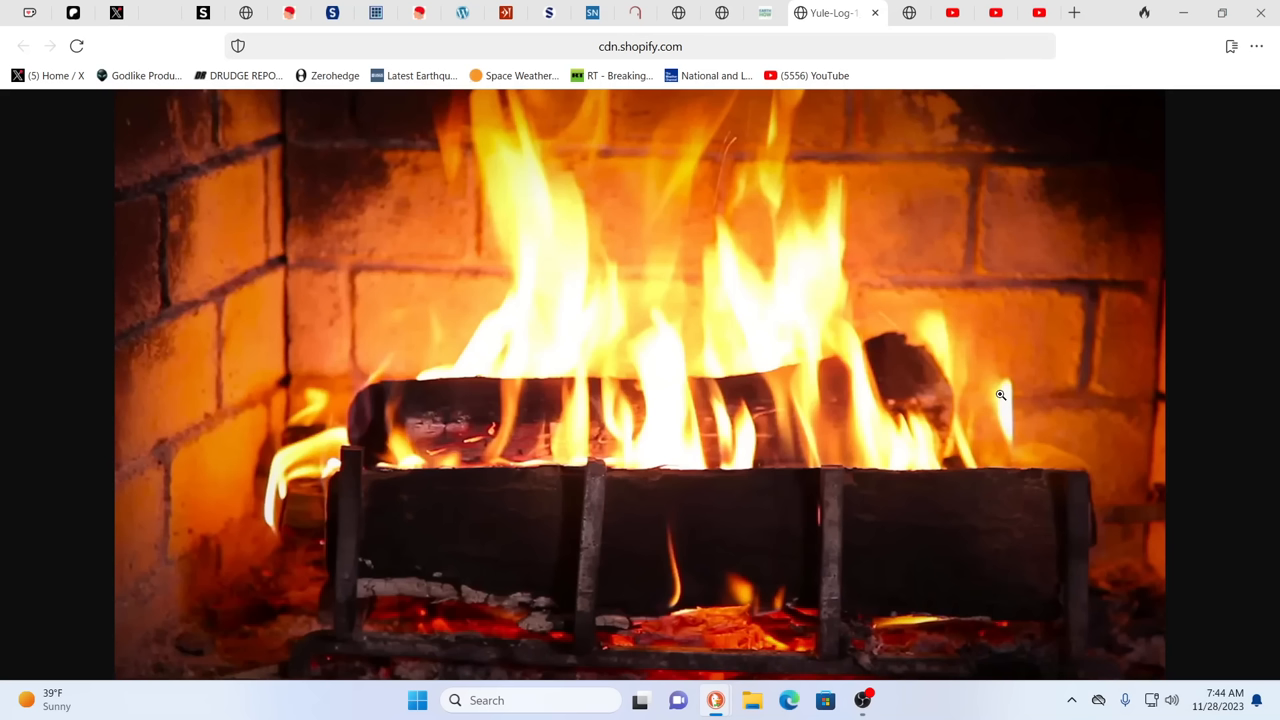
mouse_move(1032, 400)
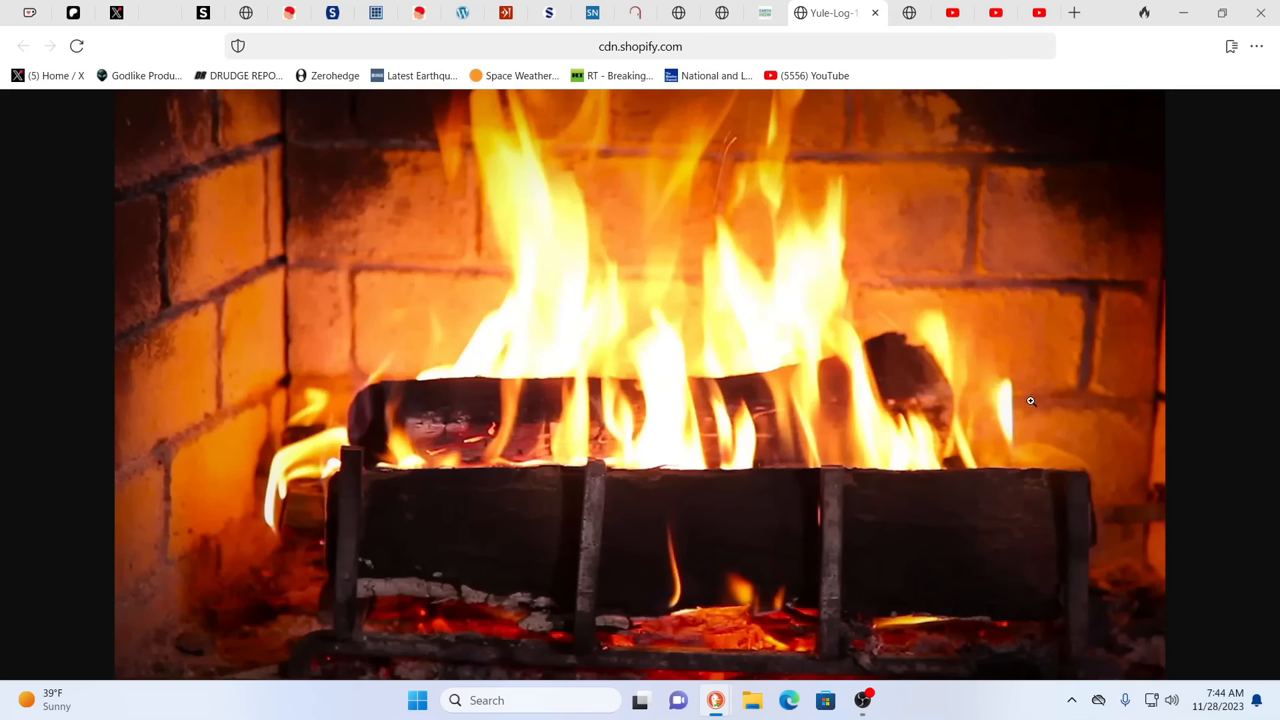
mouse_move(930, 342)
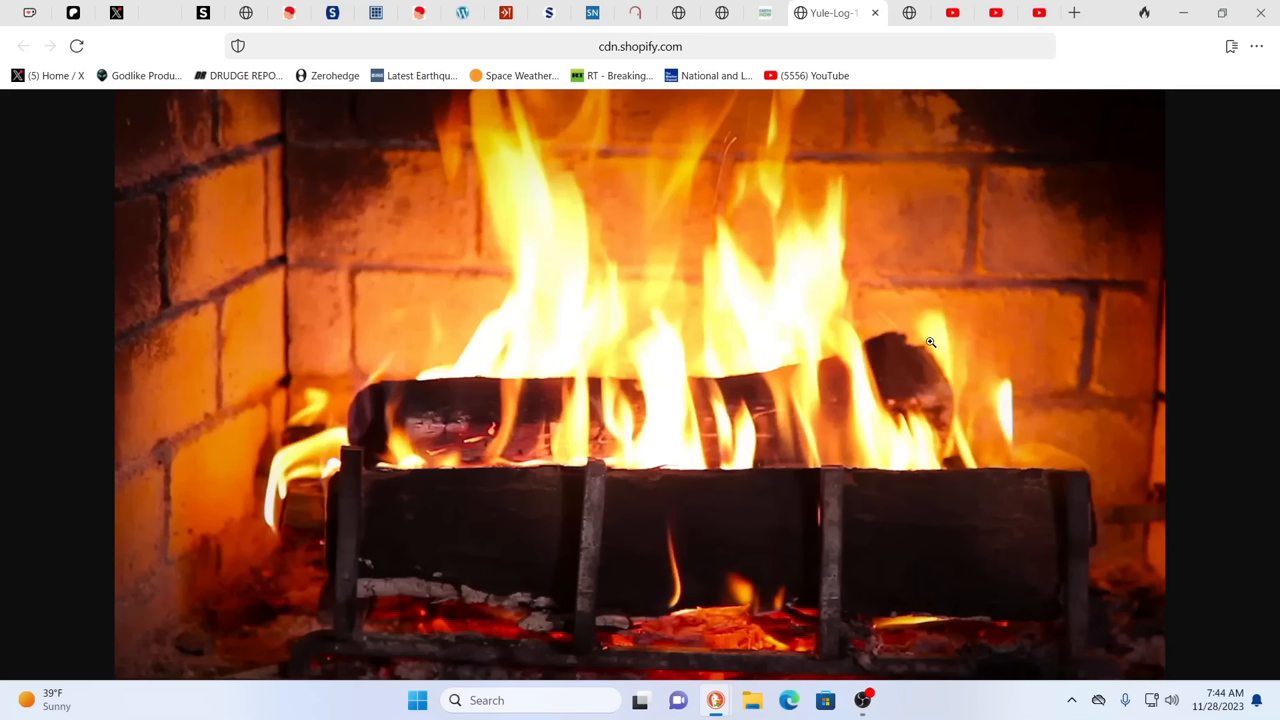
mouse_move(872, 358)
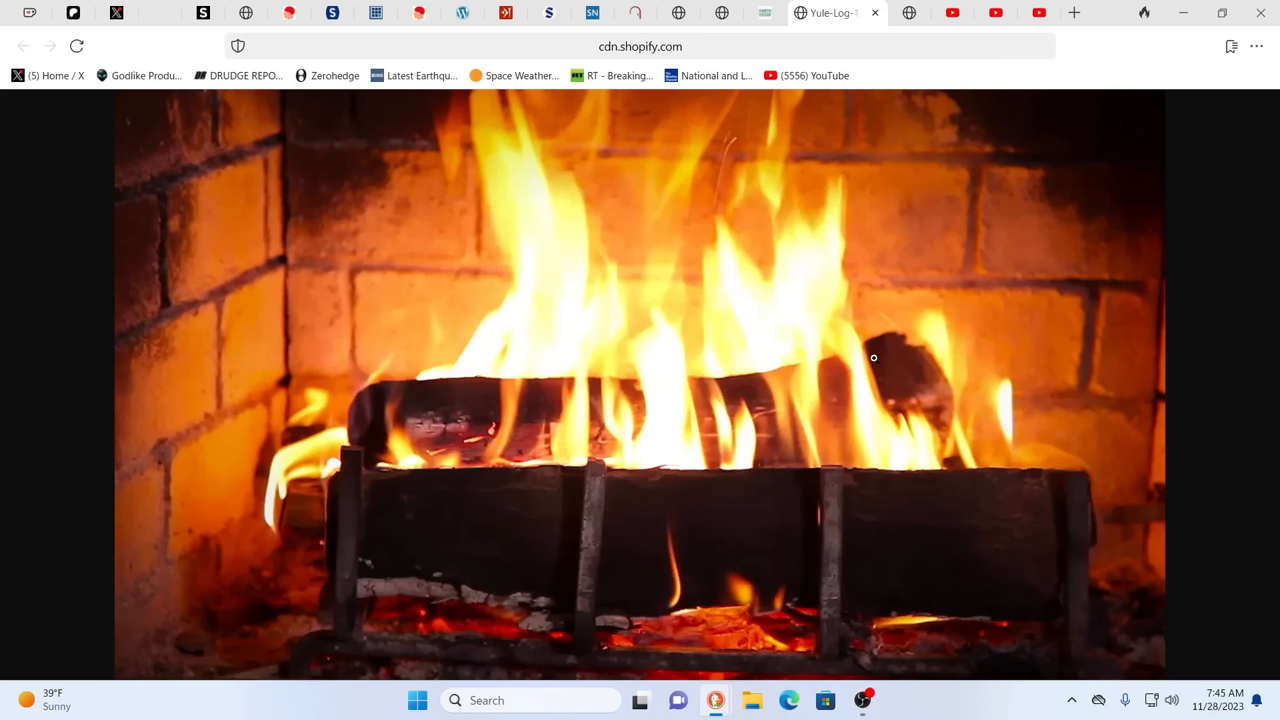
mouse_move(1198, 310)
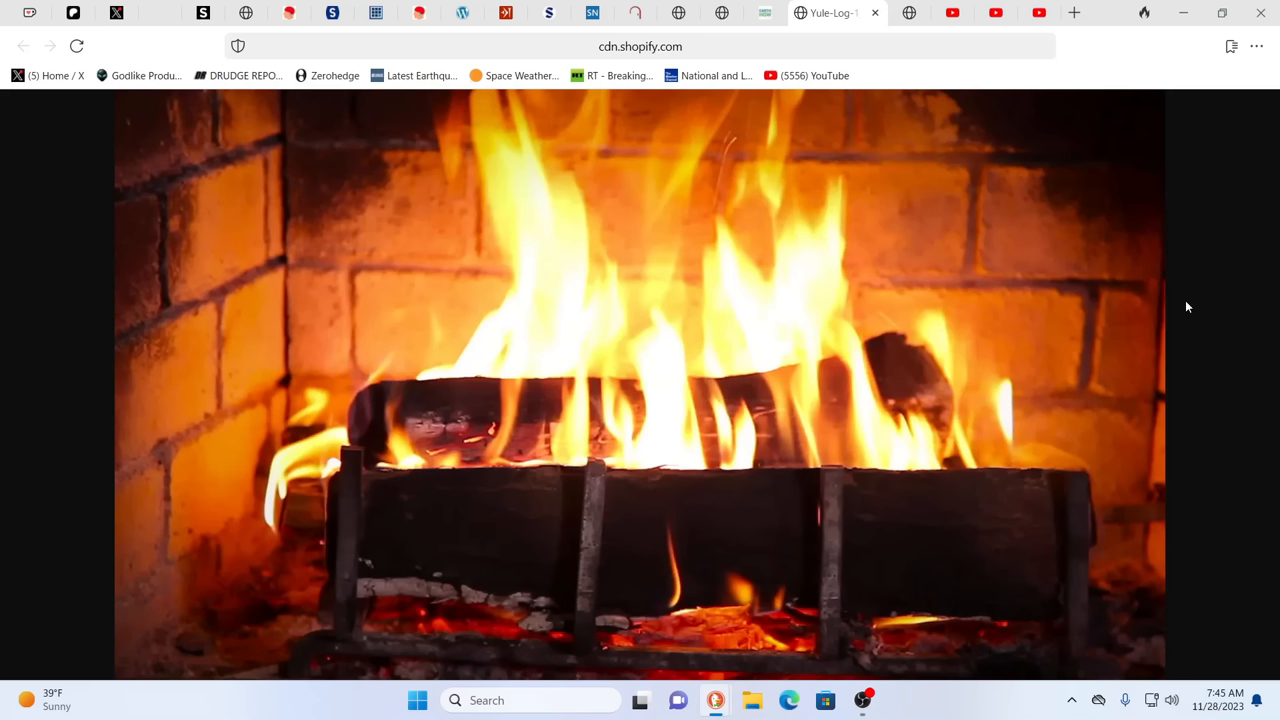
mouse_move(1172, 306)
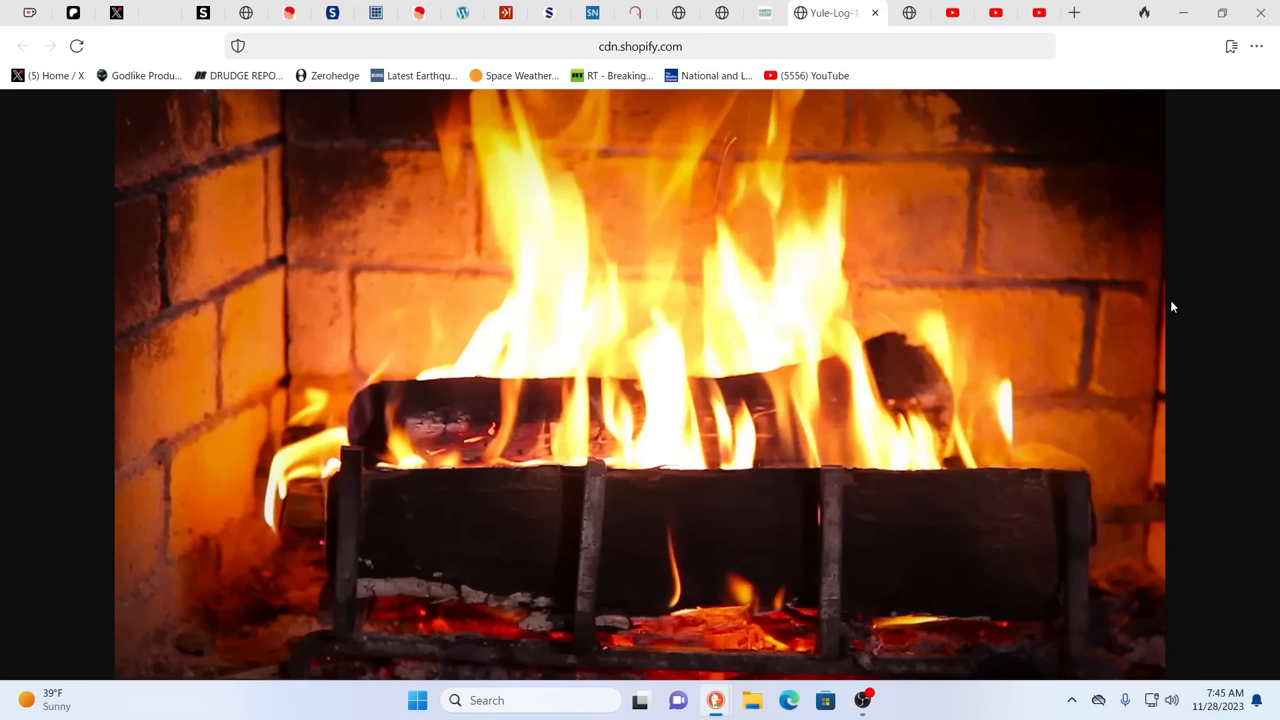
mouse_move(1012, 280)
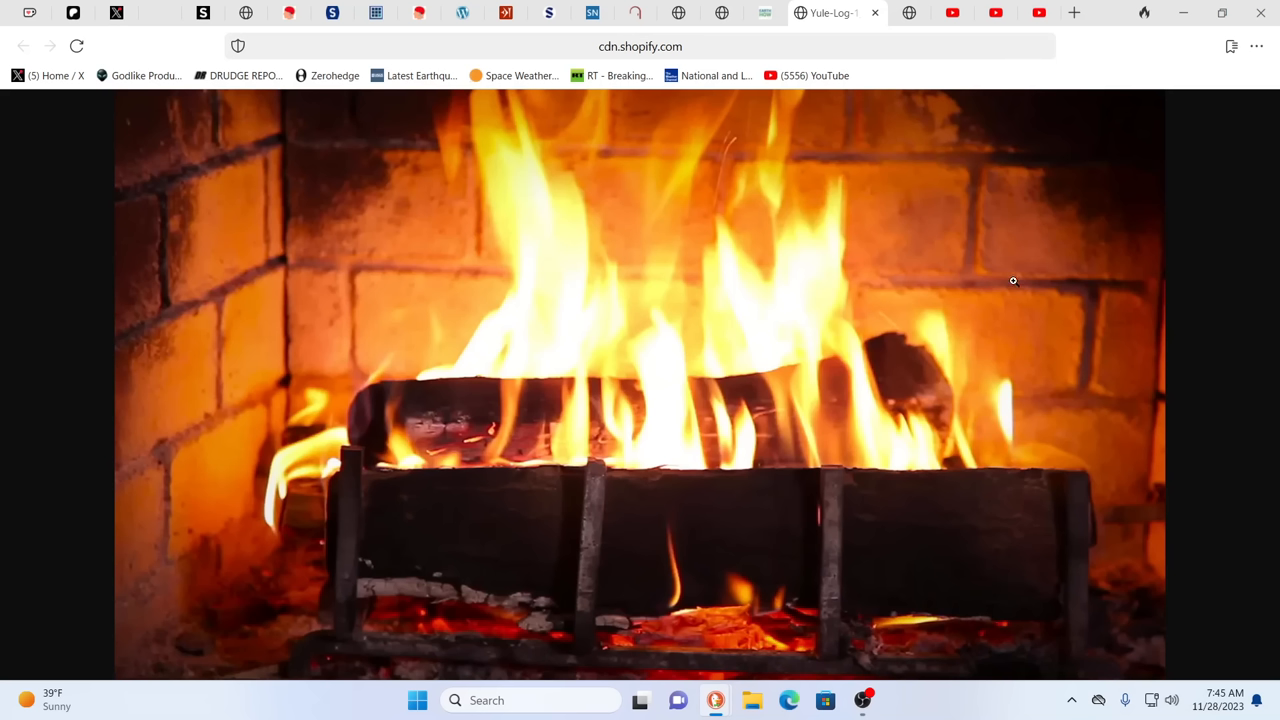
mouse_move(968, 276)
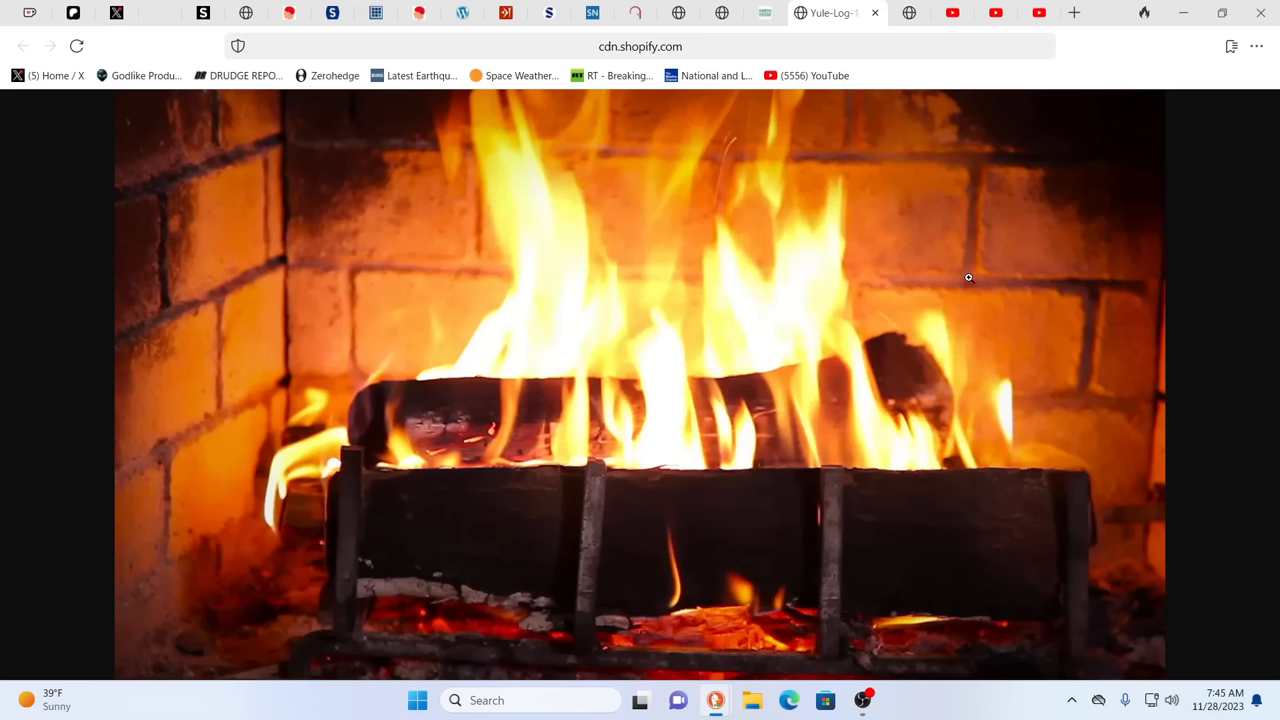
mouse_move(820, 212)
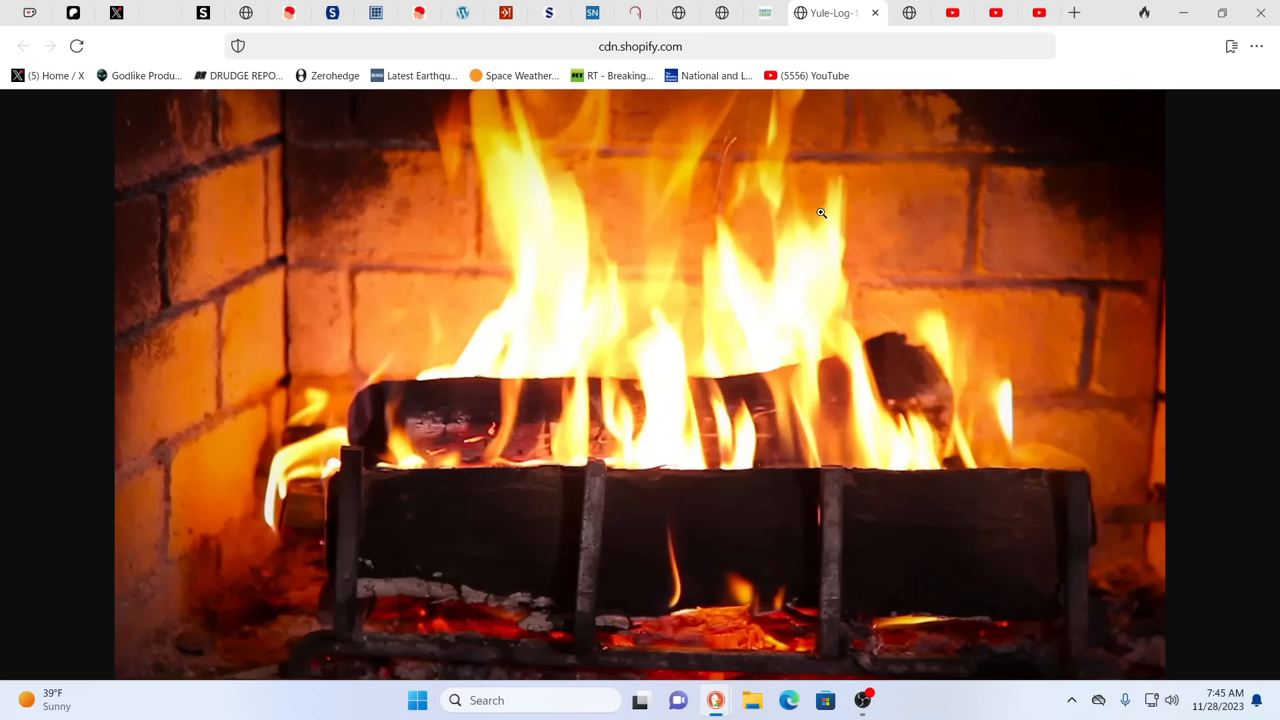
mouse_move(888, 168)
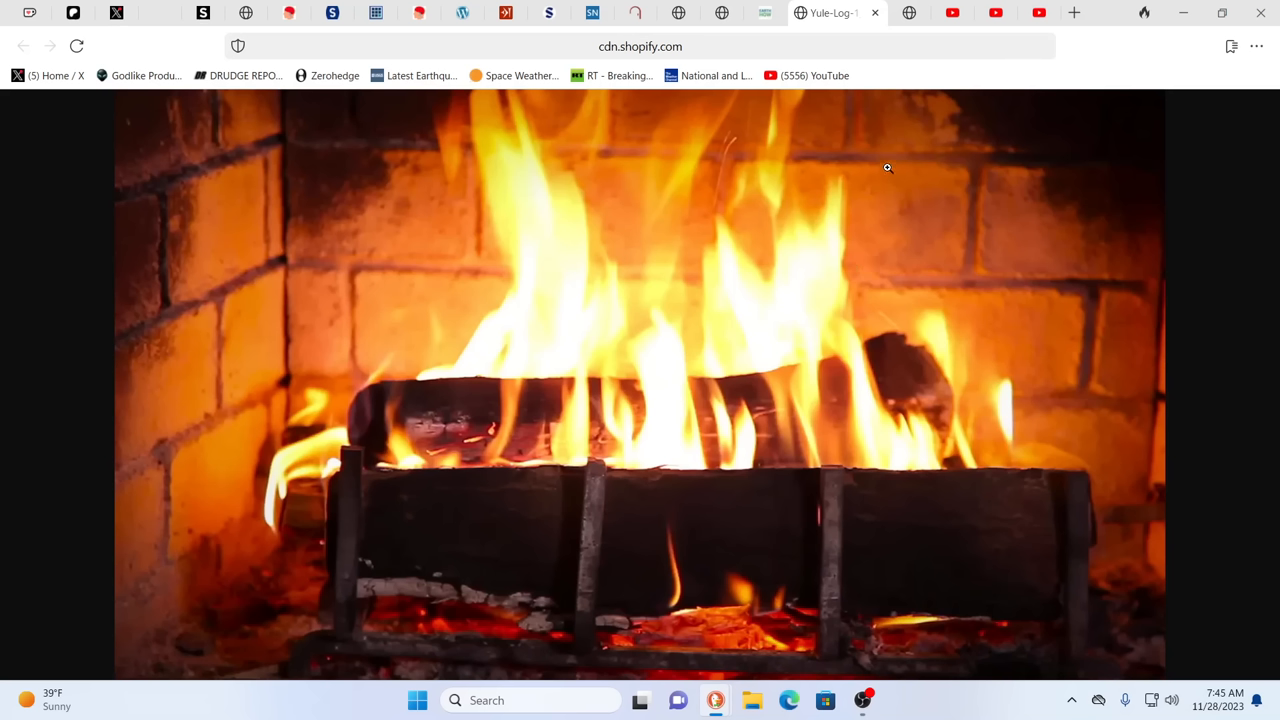
mouse_move(858, 152)
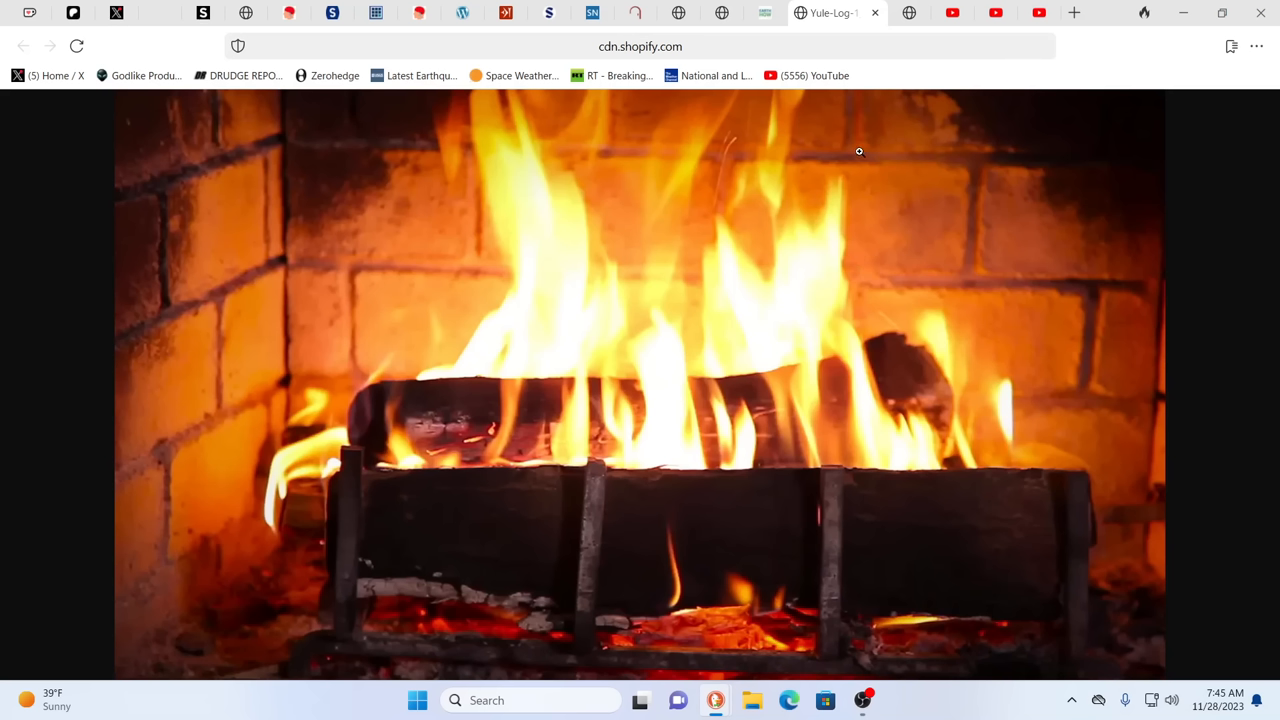
mouse_move(484, 412)
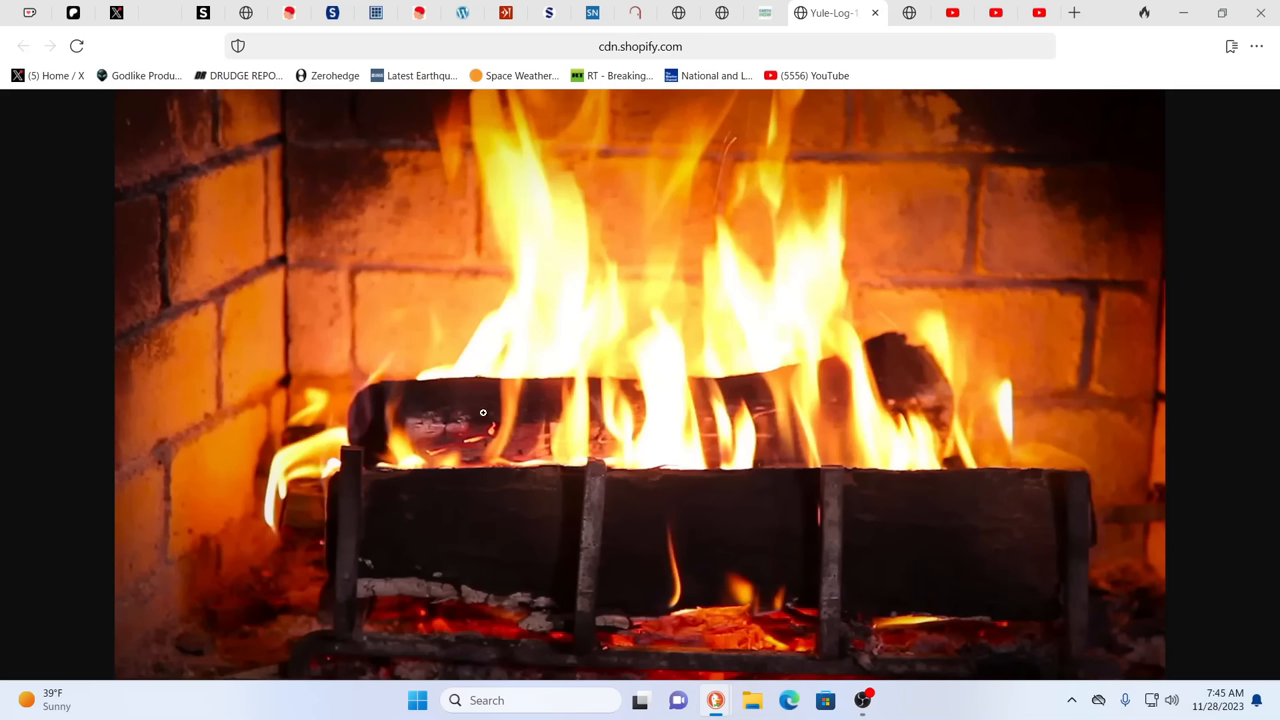
mouse_move(738, 328)
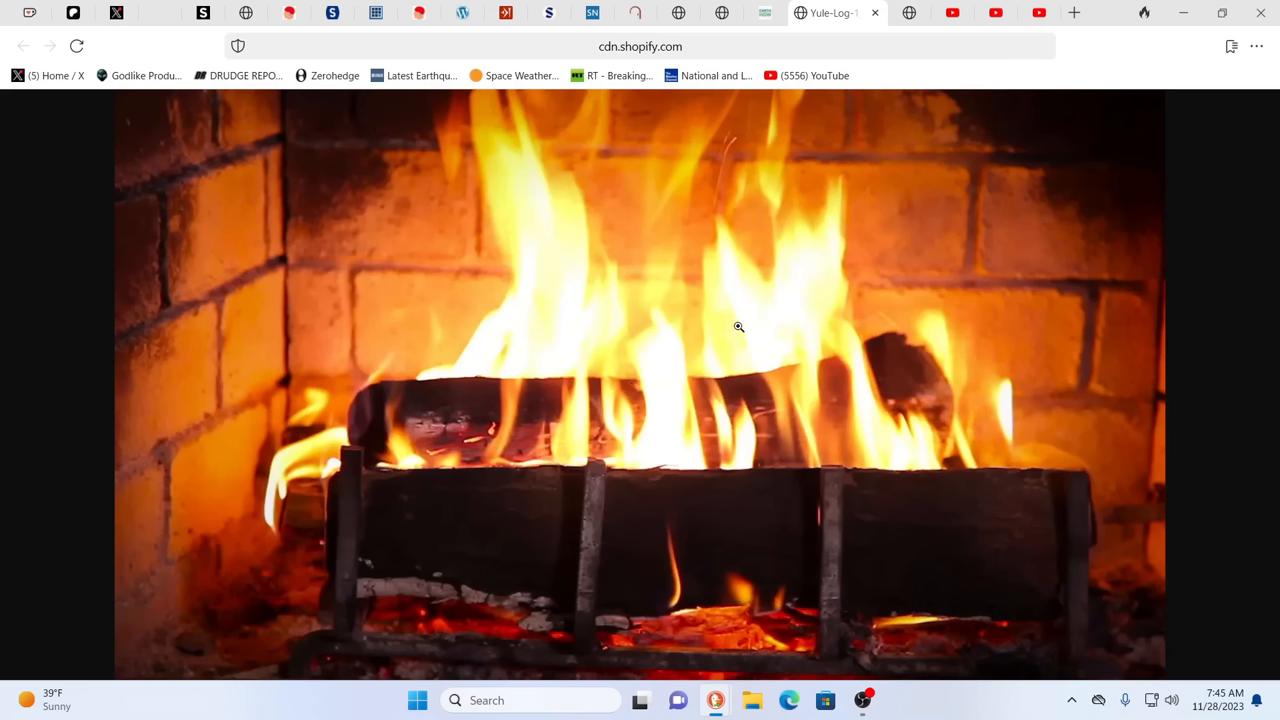
mouse_move(884, 198)
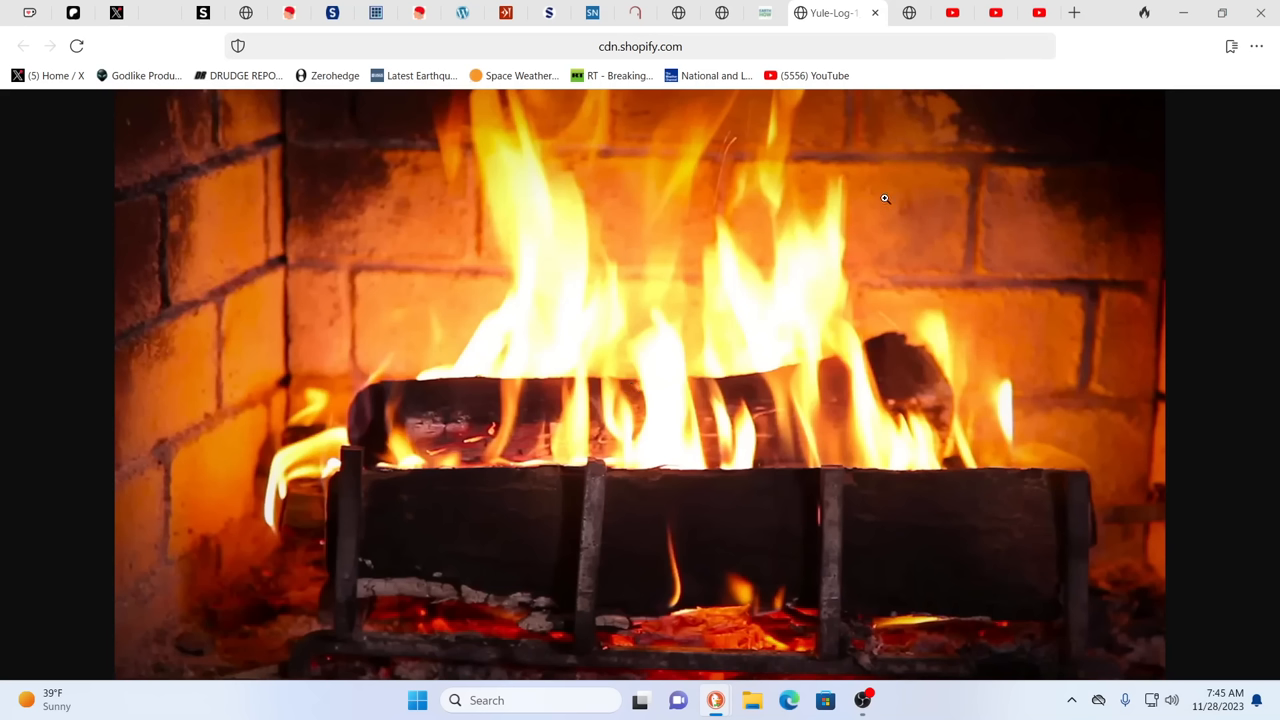
mouse_move(868, 210)
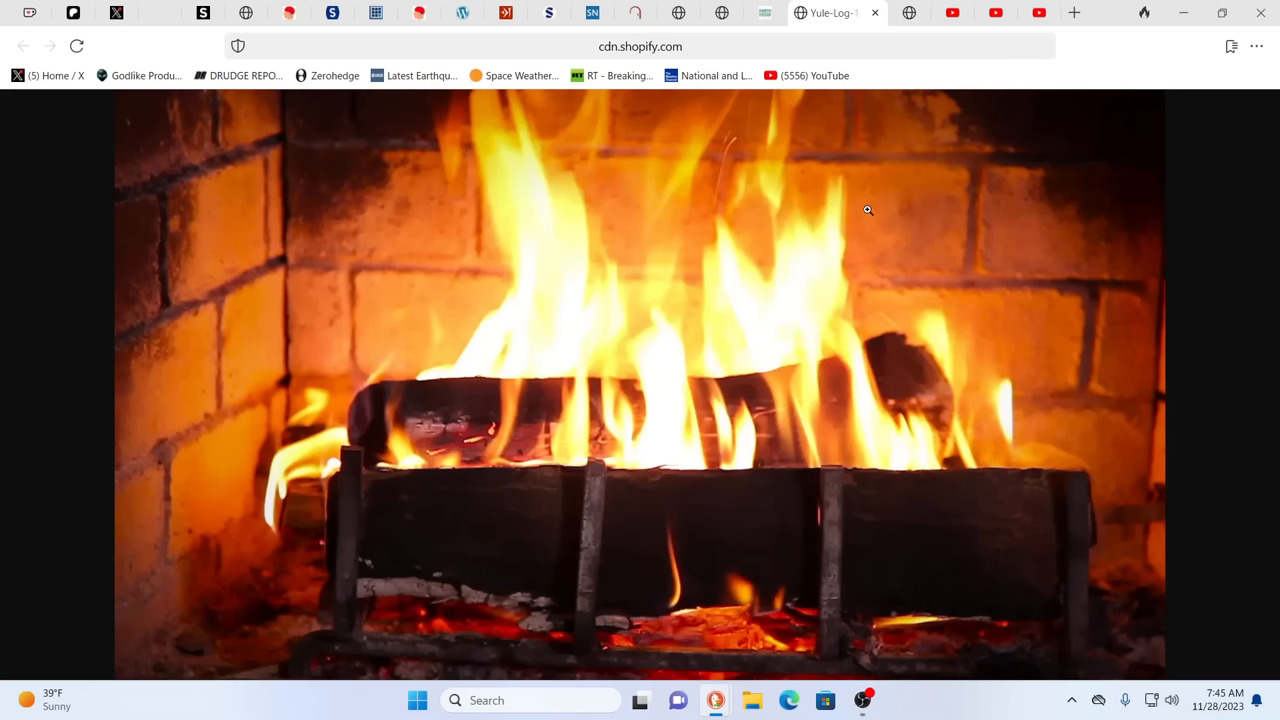
mouse_move(922, 256)
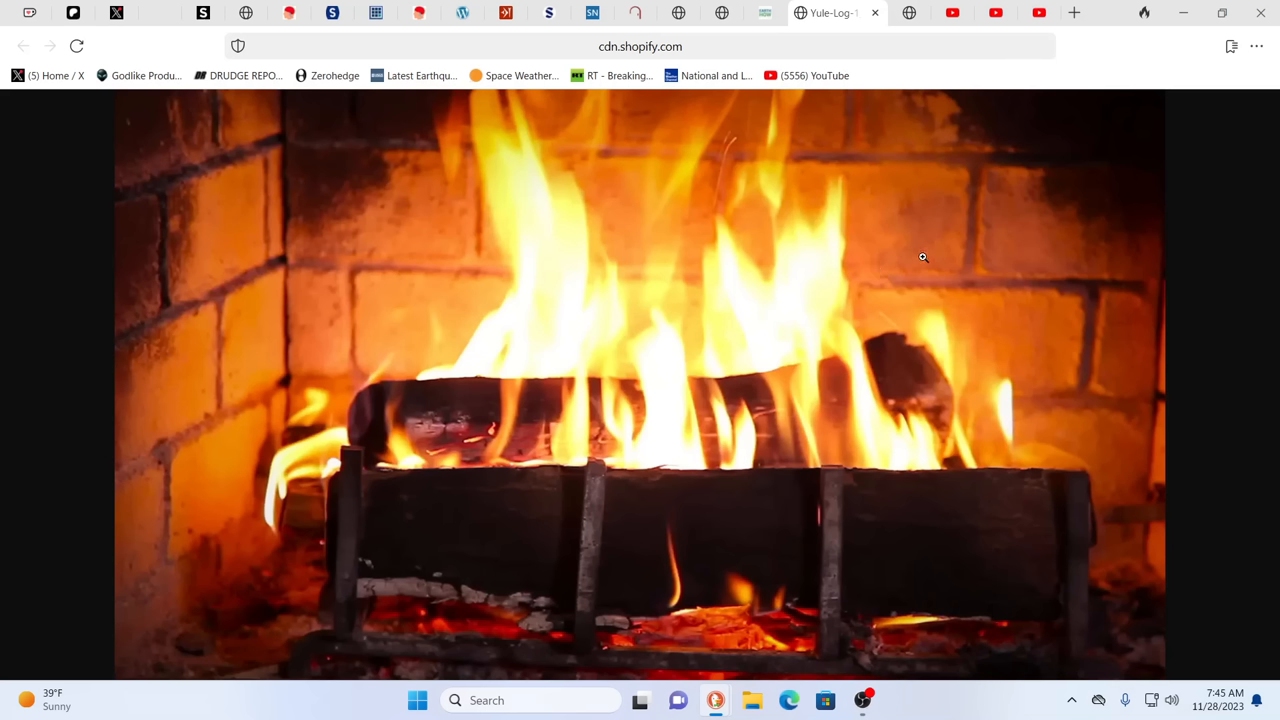
mouse_move(982, 198)
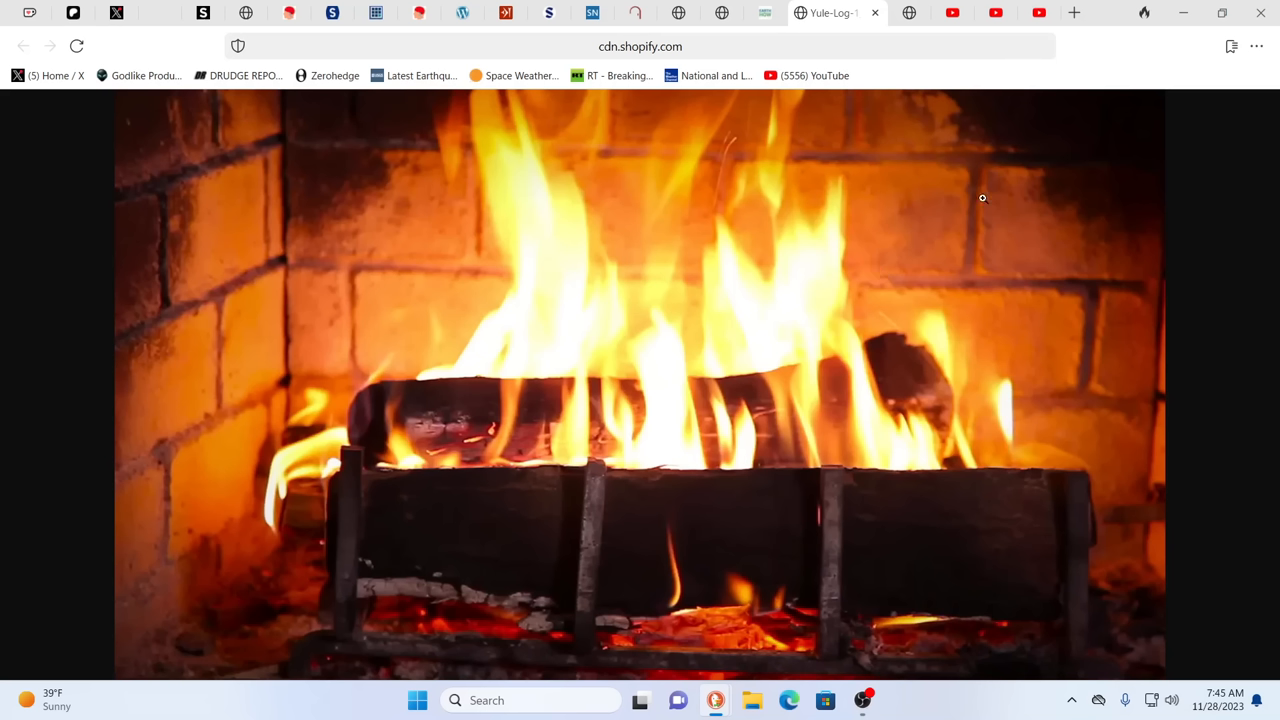
mouse_move(764, 178)
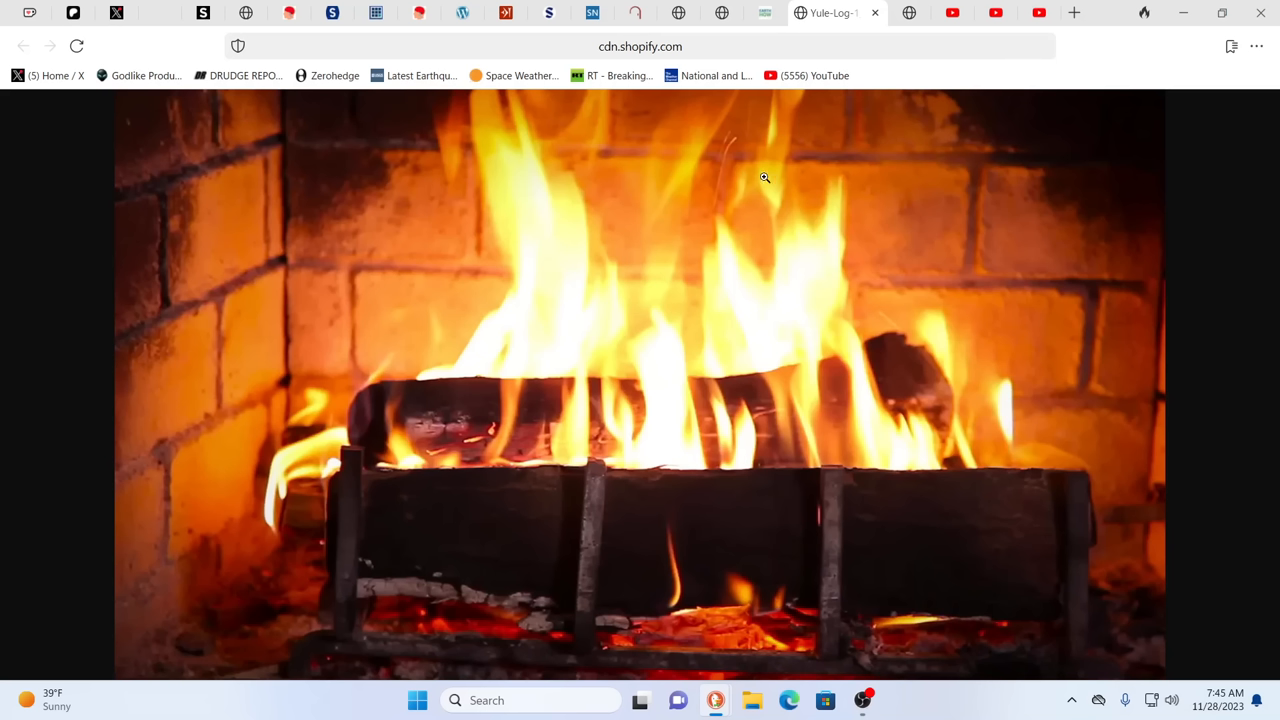
mouse_move(790, 192)
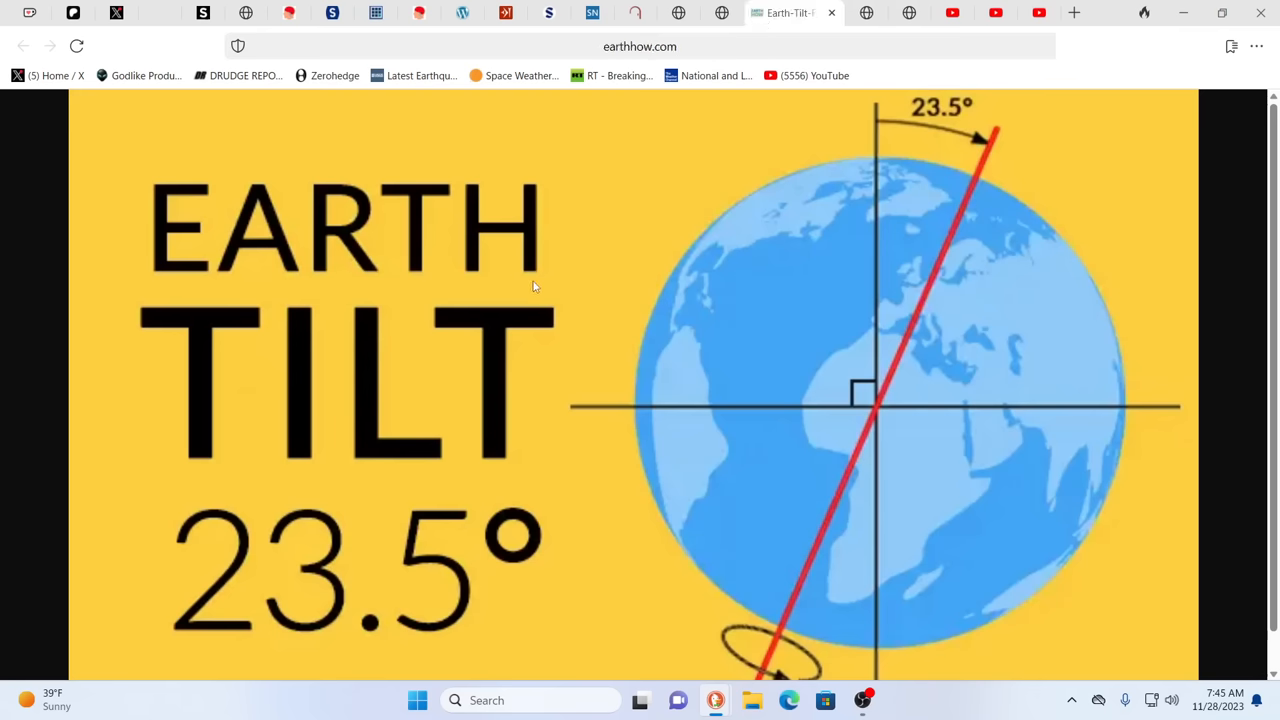
mouse_move(472, 372)
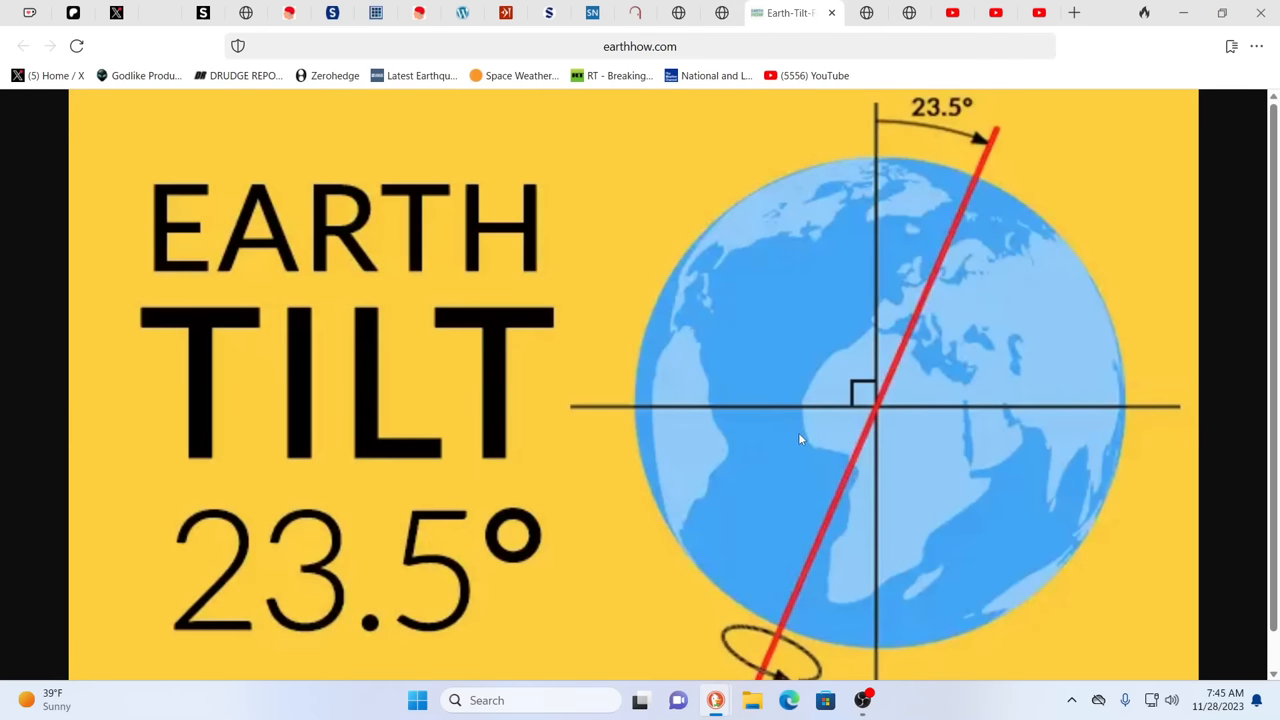
mouse_move(1040, 376)
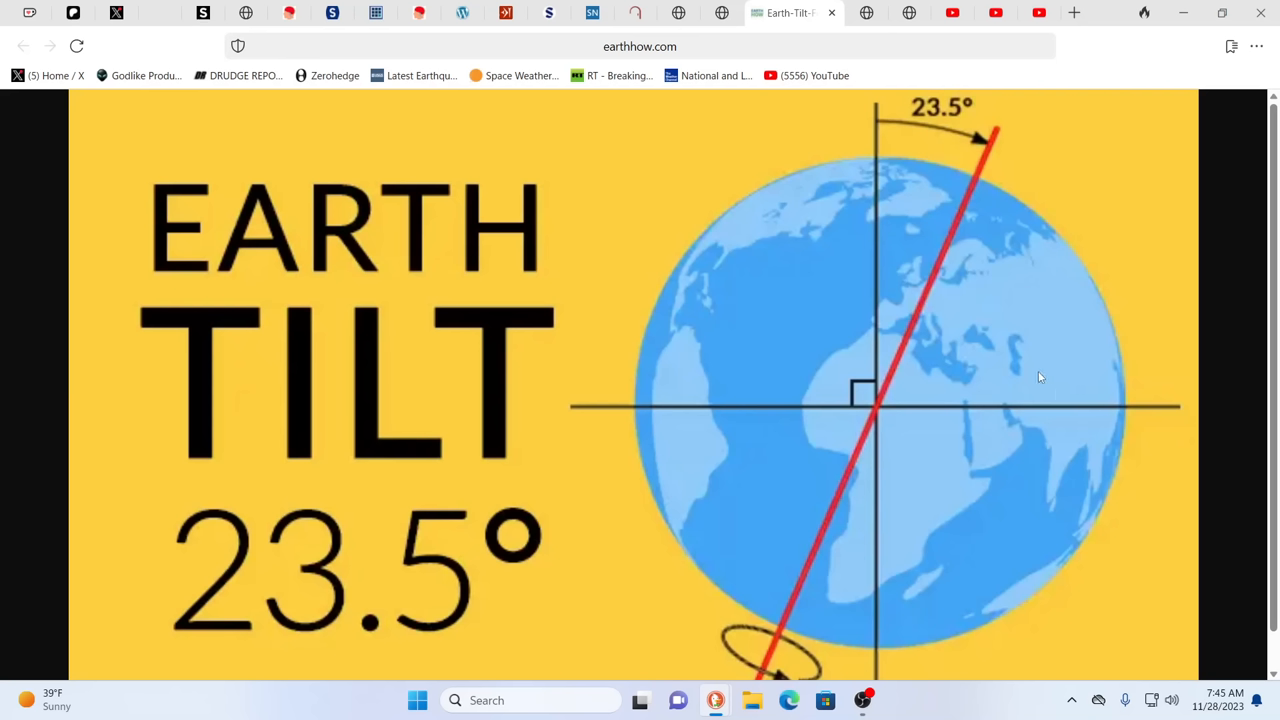
mouse_move(1036, 368)
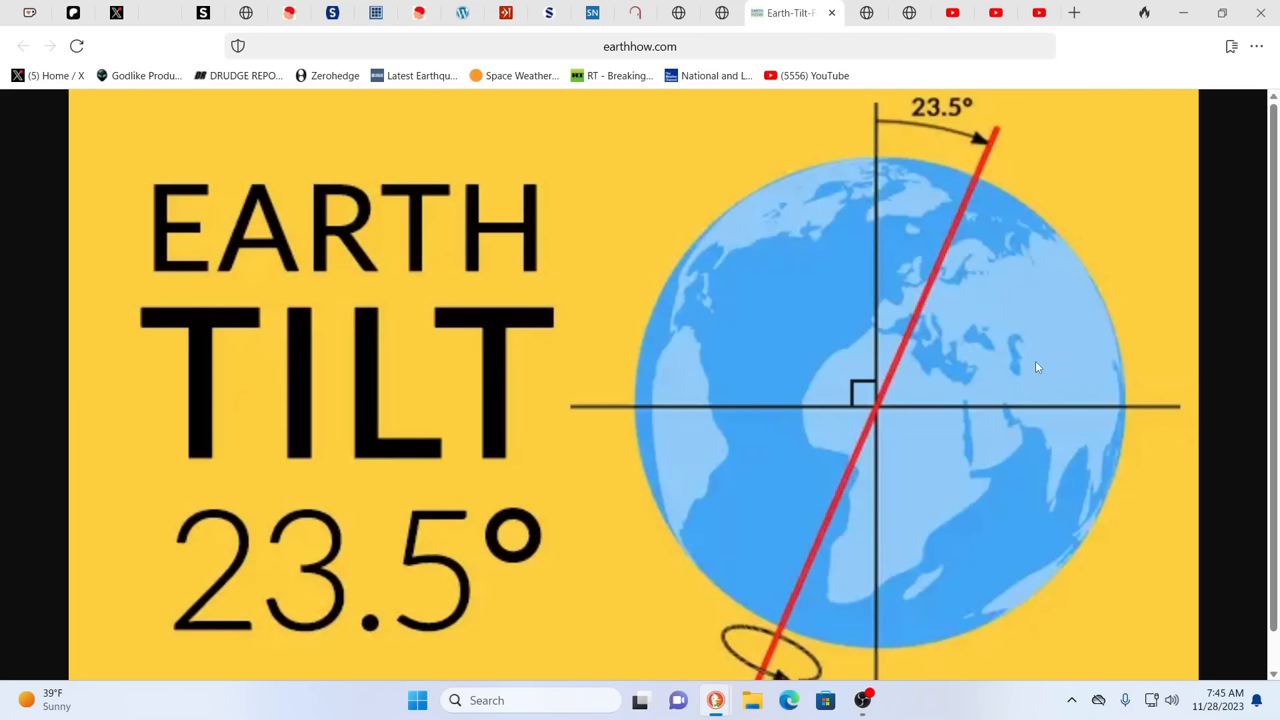
mouse_move(1020, 364)
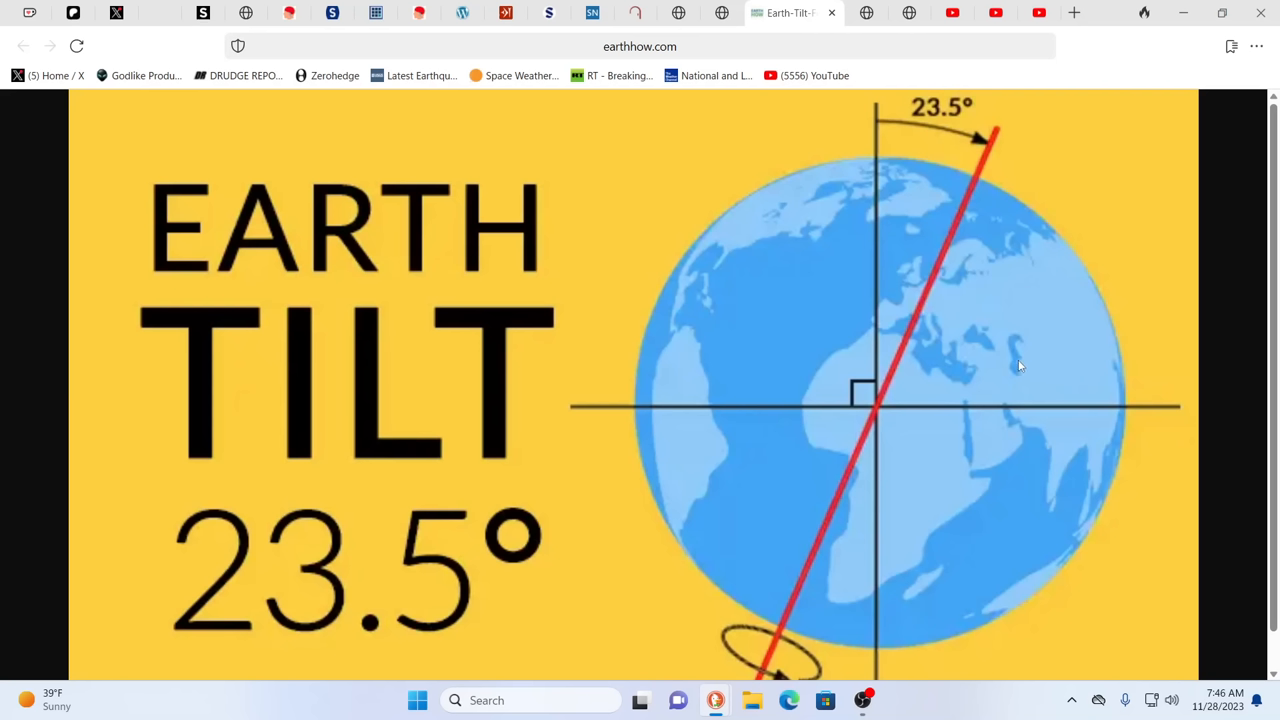
mouse_move(1012, 340)
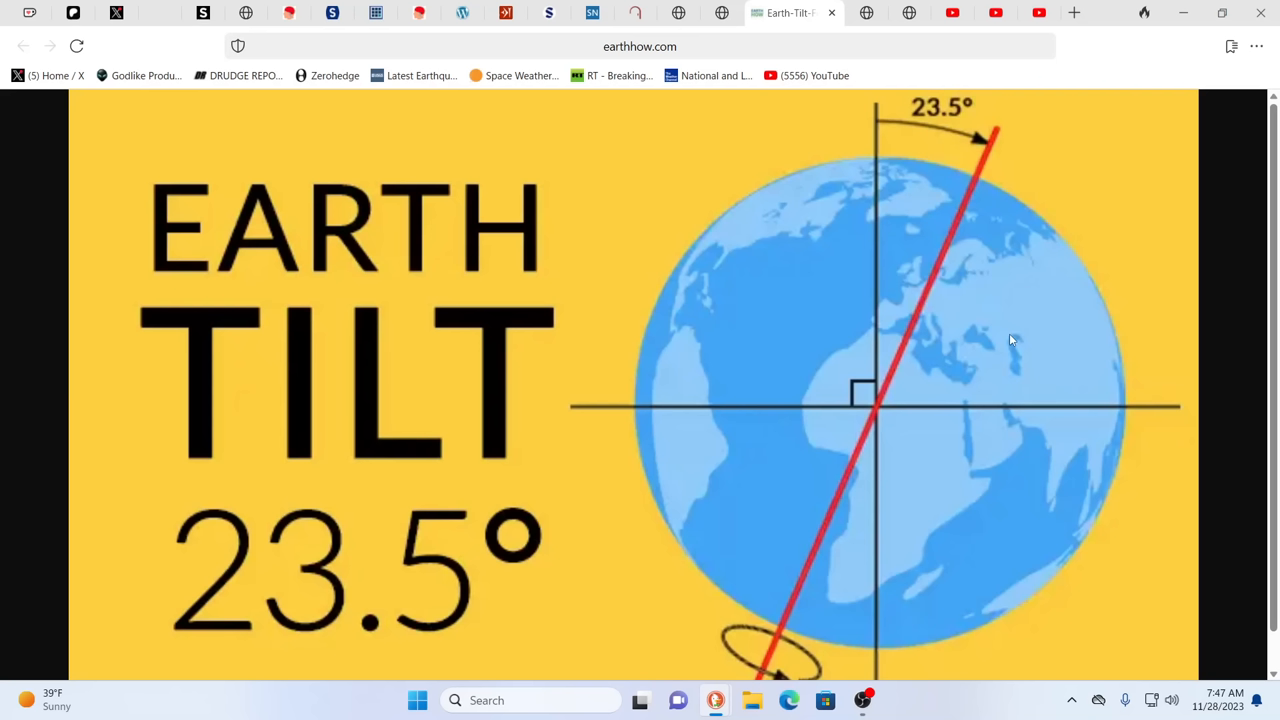
mouse_move(936, 112)
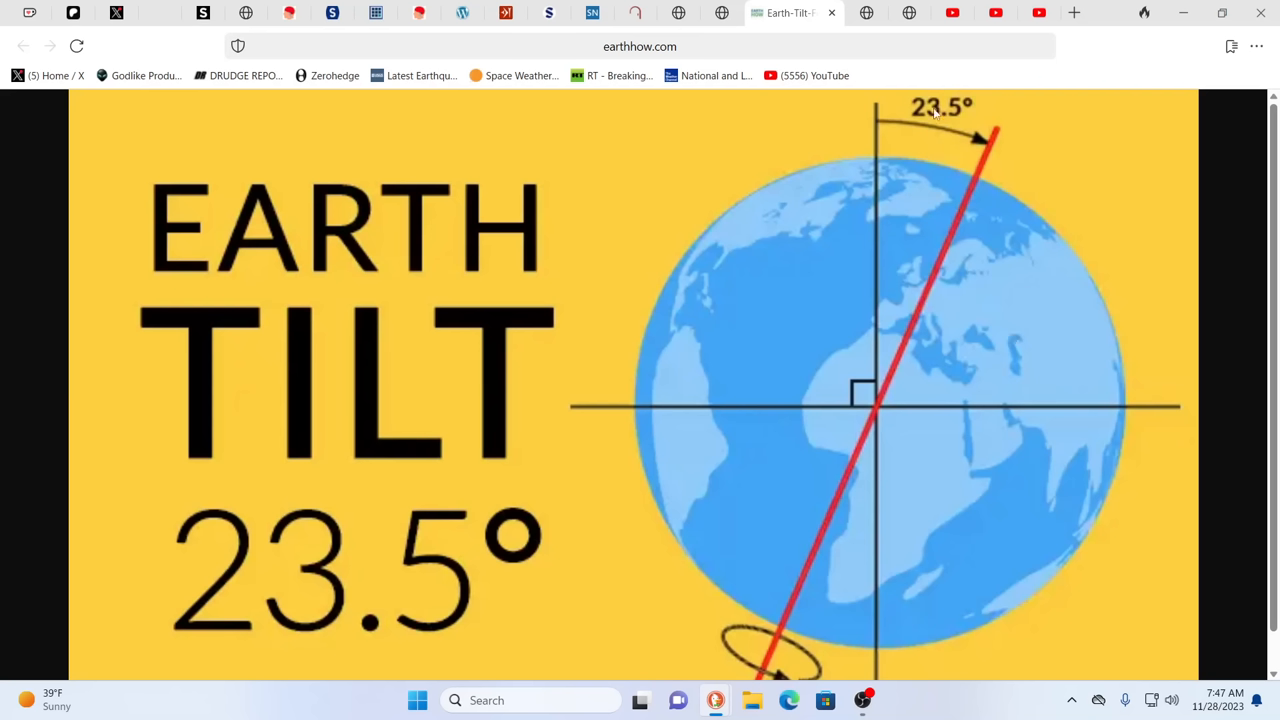
mouse_move(686, 448)
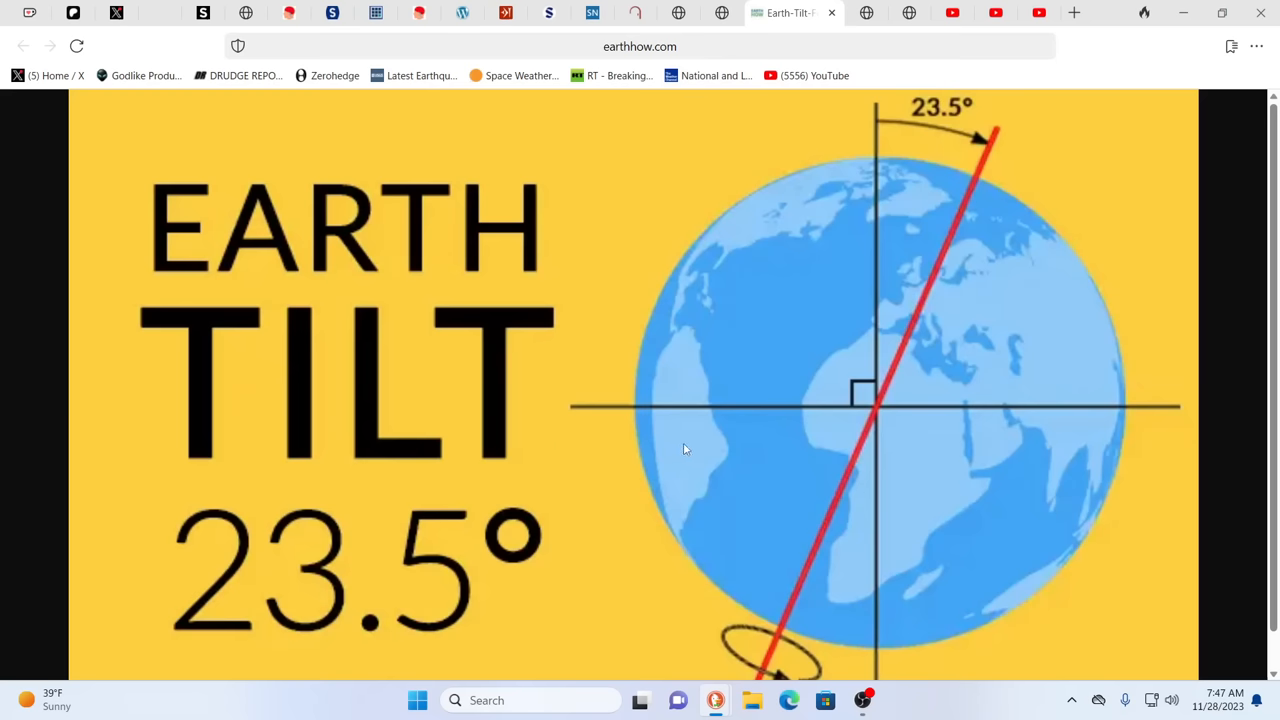
mouse_move(736, 514)
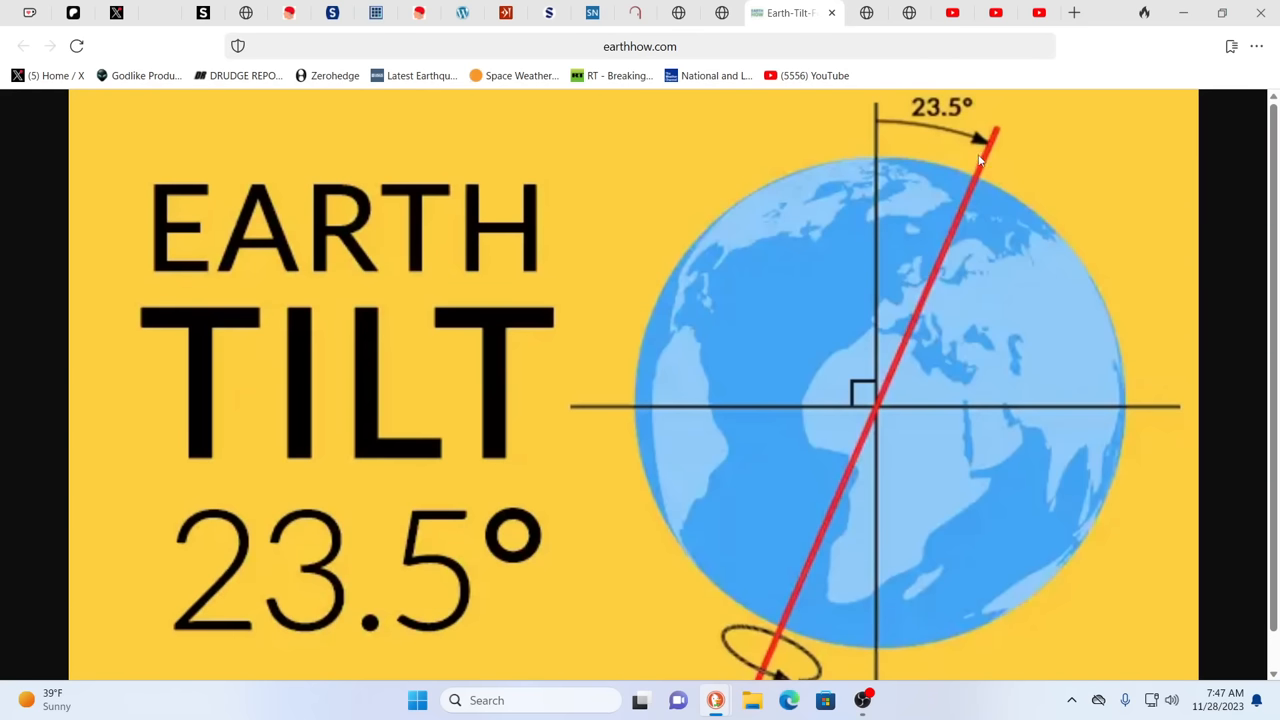
mouse_move(904, 360)
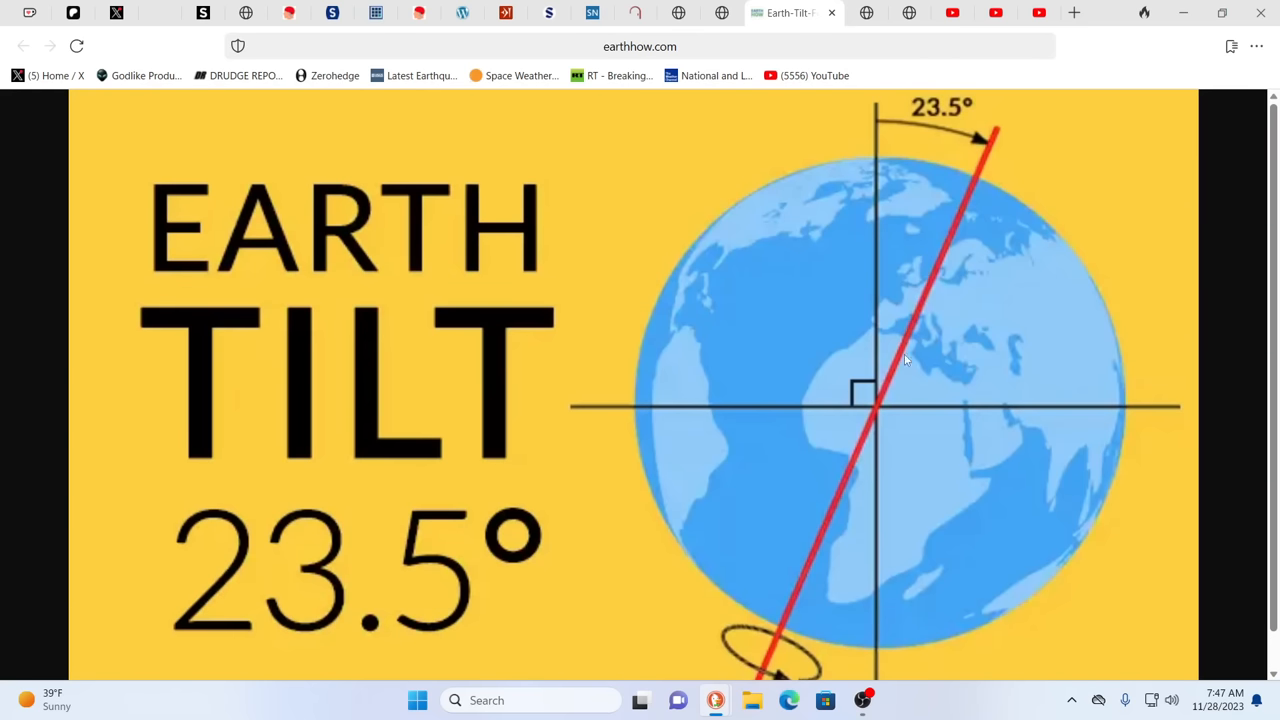
mouse_move(888, 232)
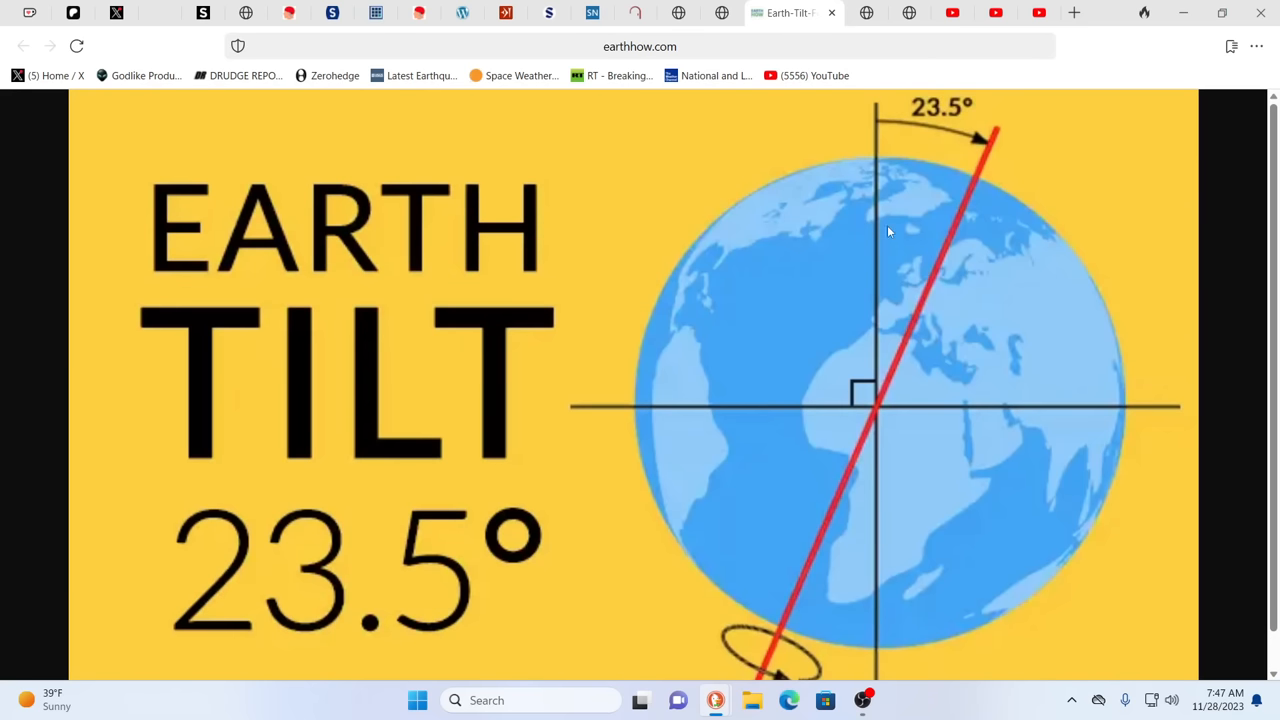
mouse_move(908, 222)
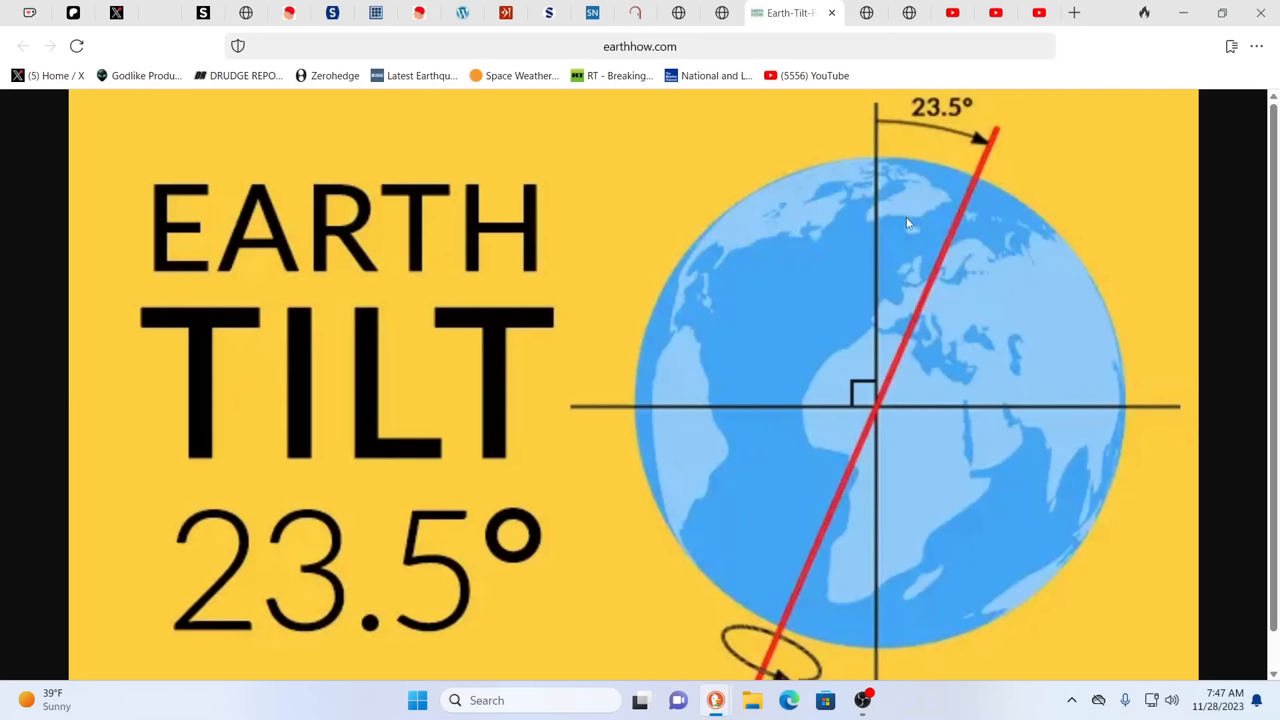
mouse_move(888, 206)
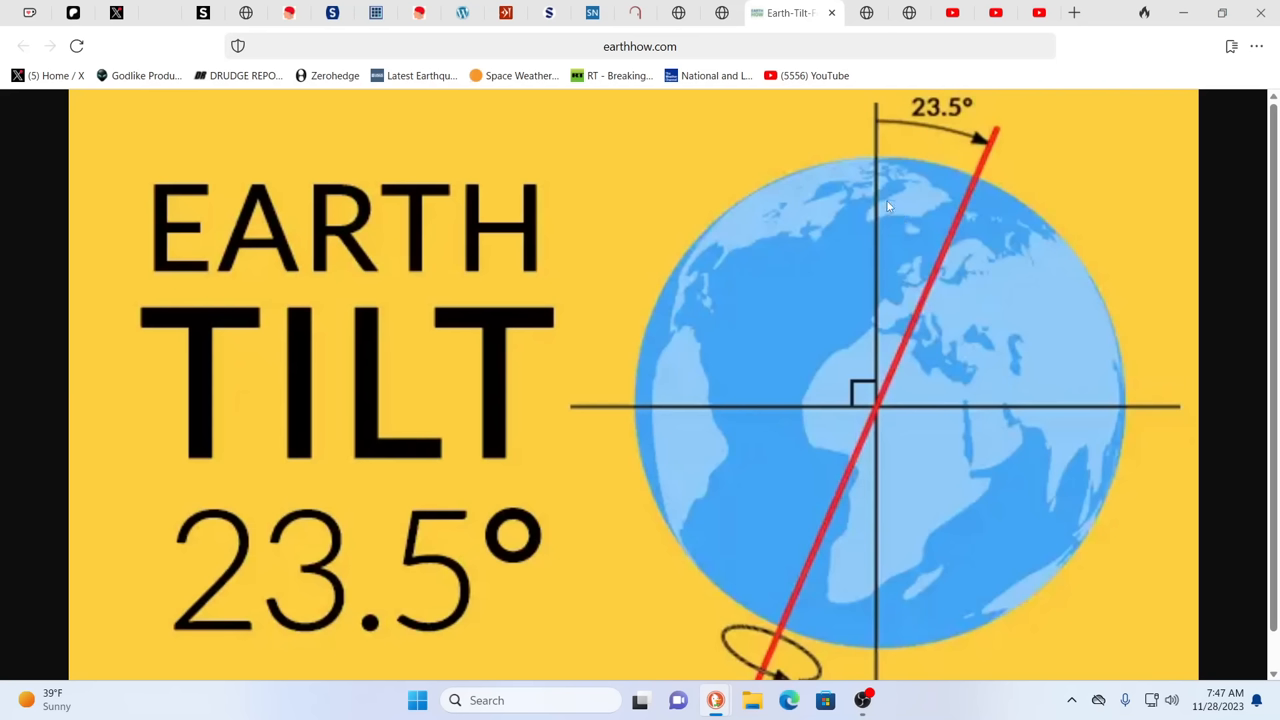
mouse_move(498, 568)
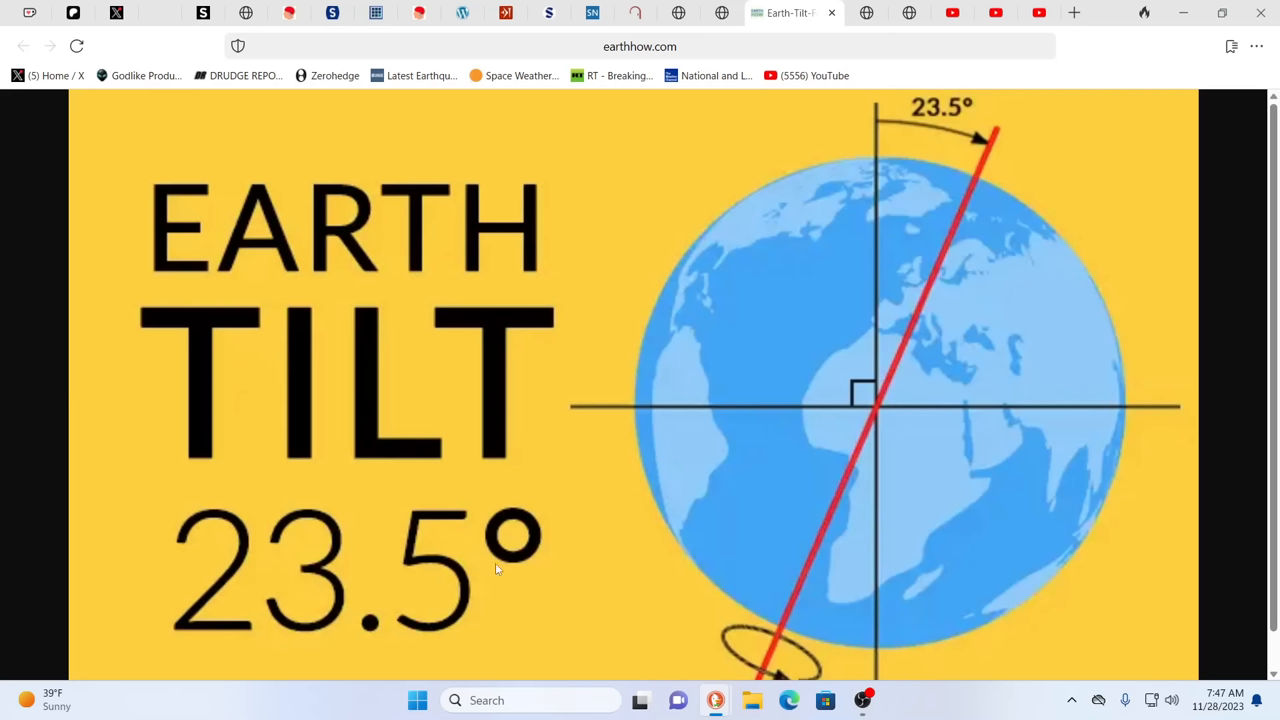
mouse_move(808, 348)
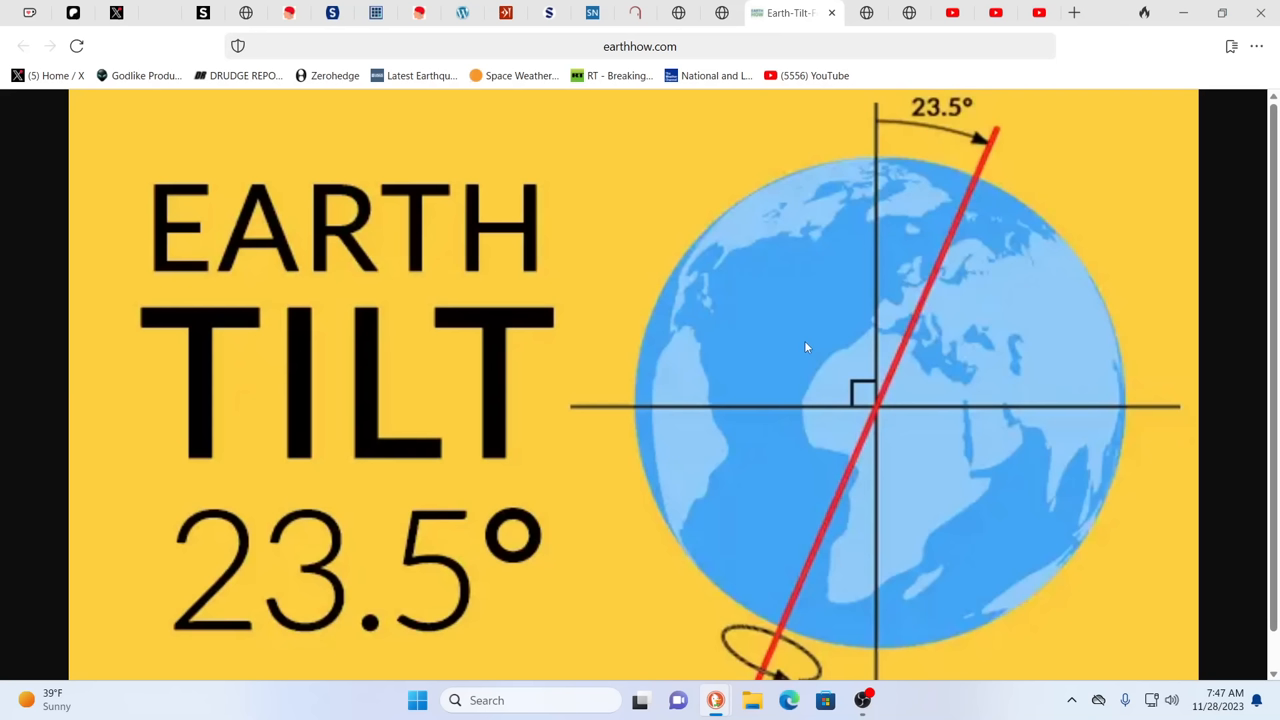
mouse_move(840, 306)
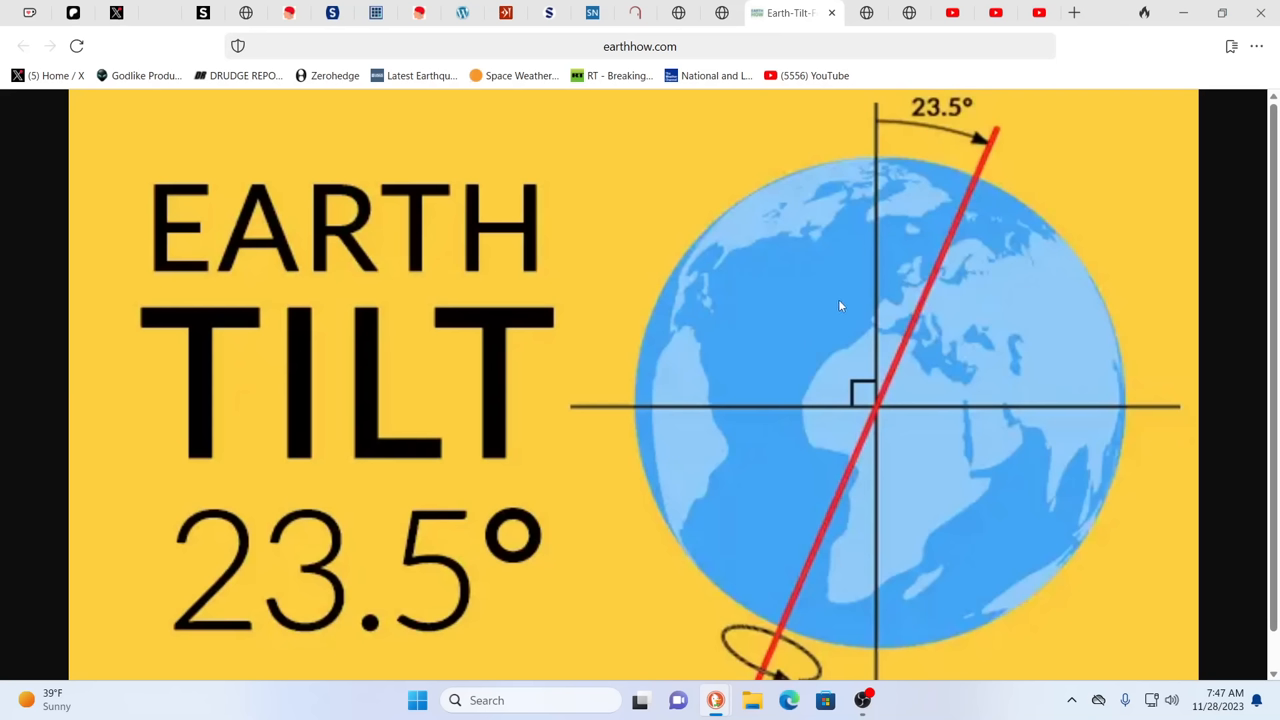
mouse_move(820, 298)
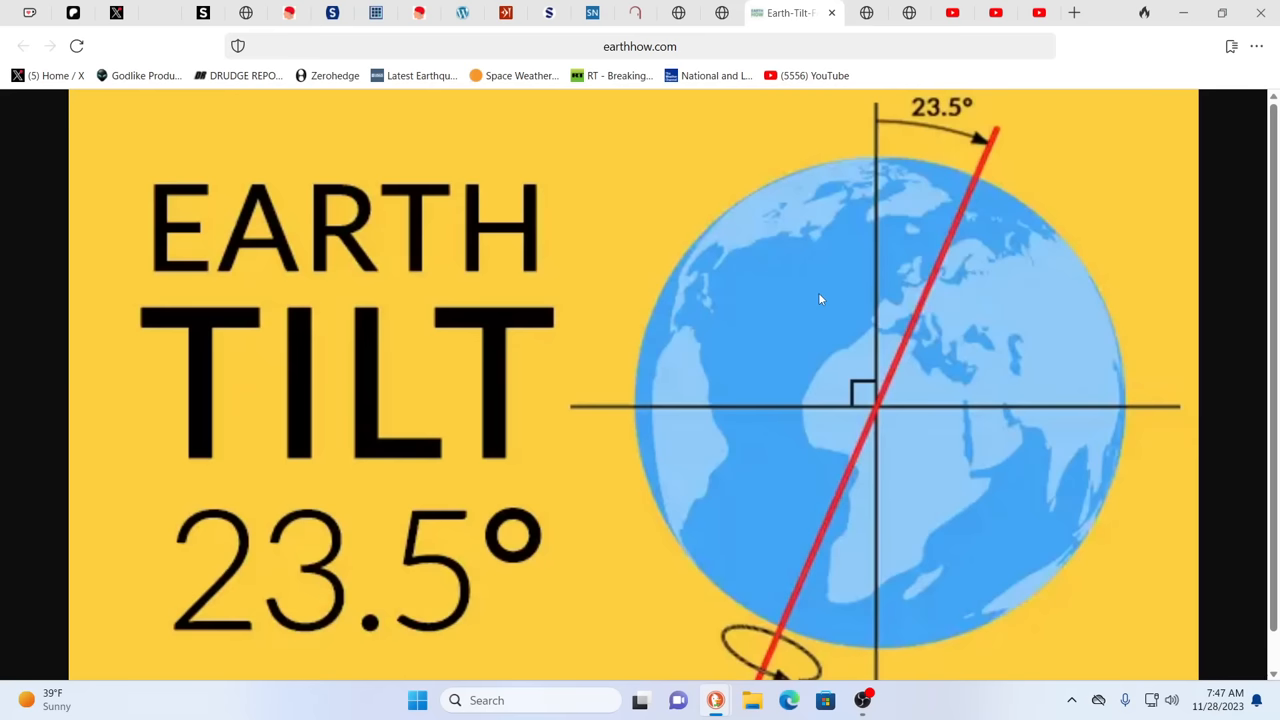
mouse_move(804, 296)
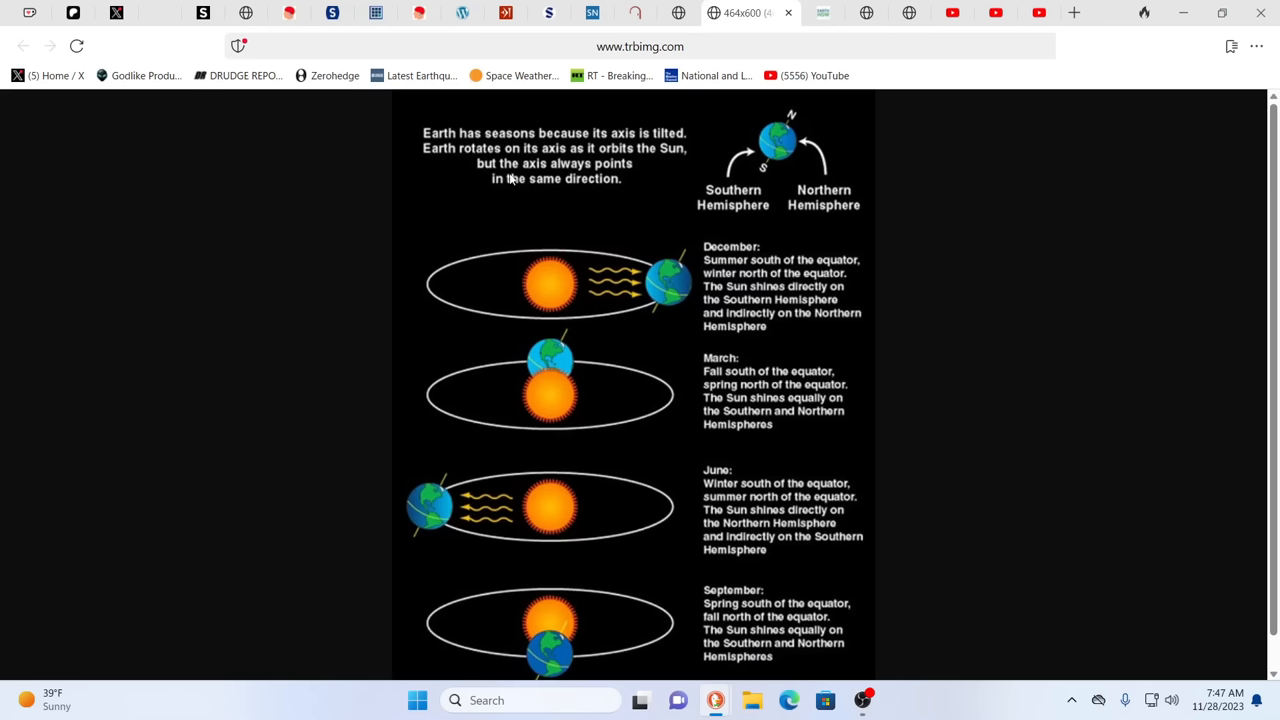
mouse_move(742, 244)
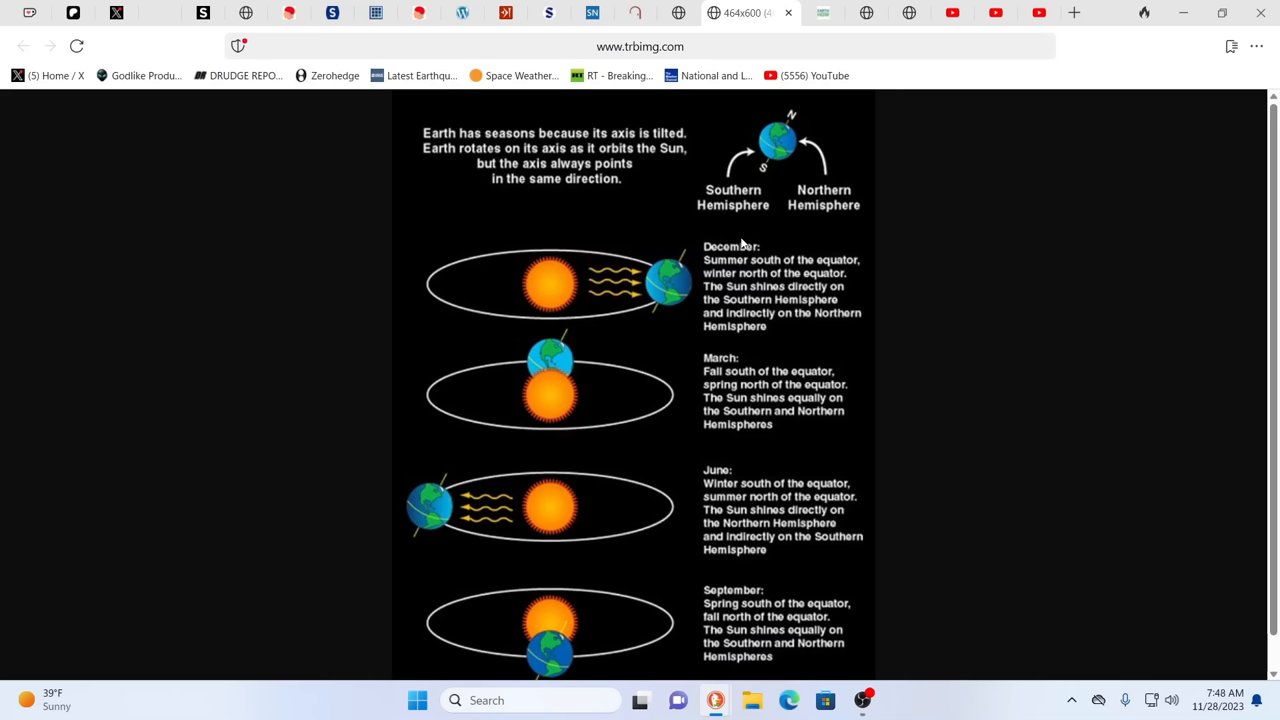
mouse_move(1032, 290)
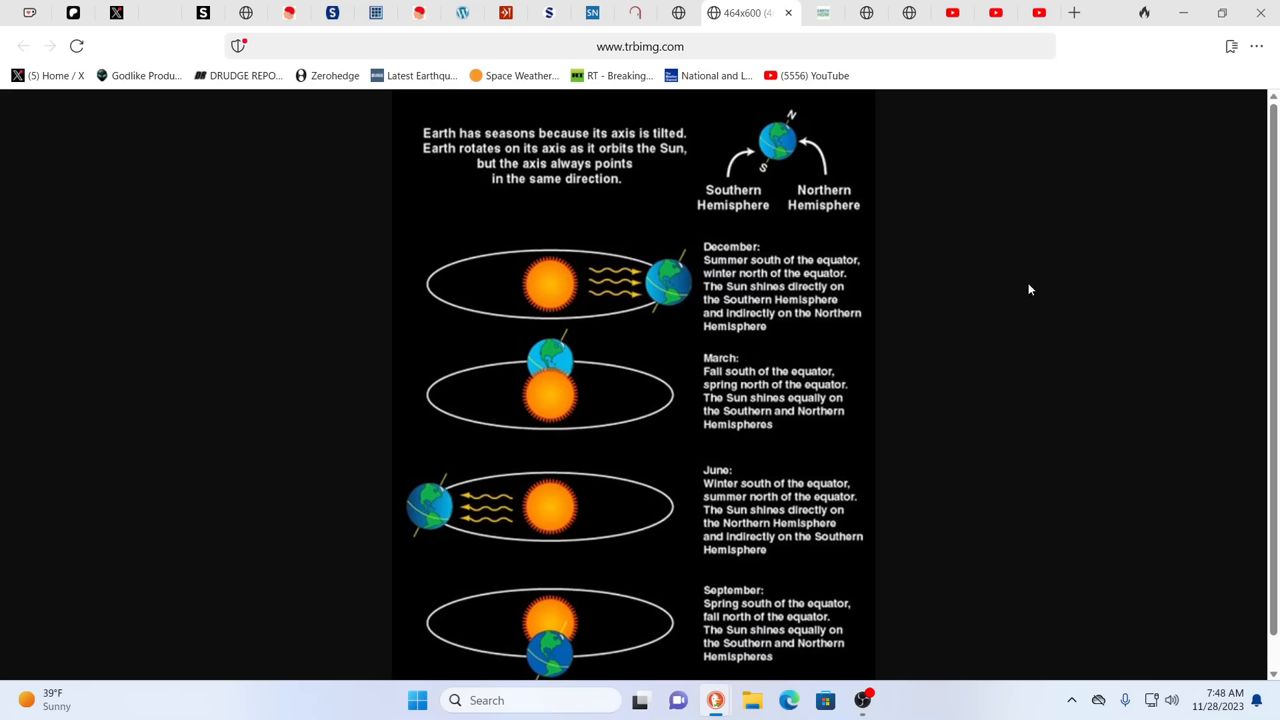
mouse_move(1088, 426)
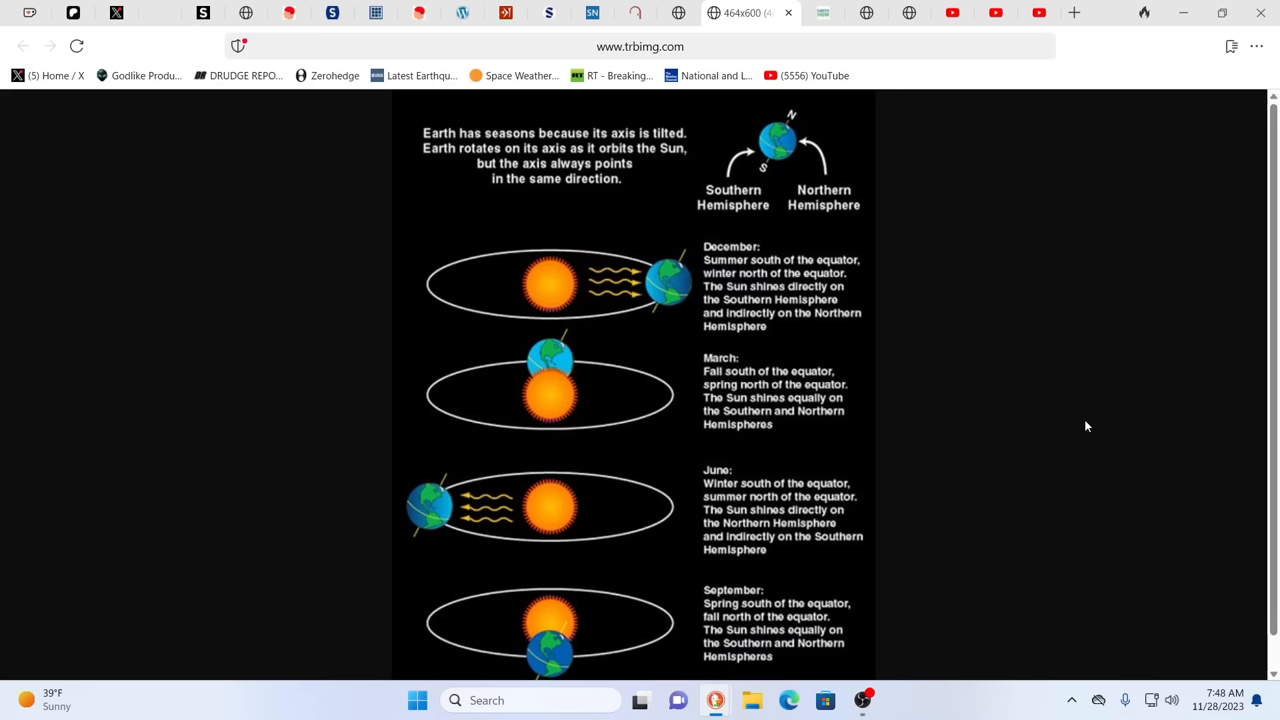
mouse_move(932, 324)
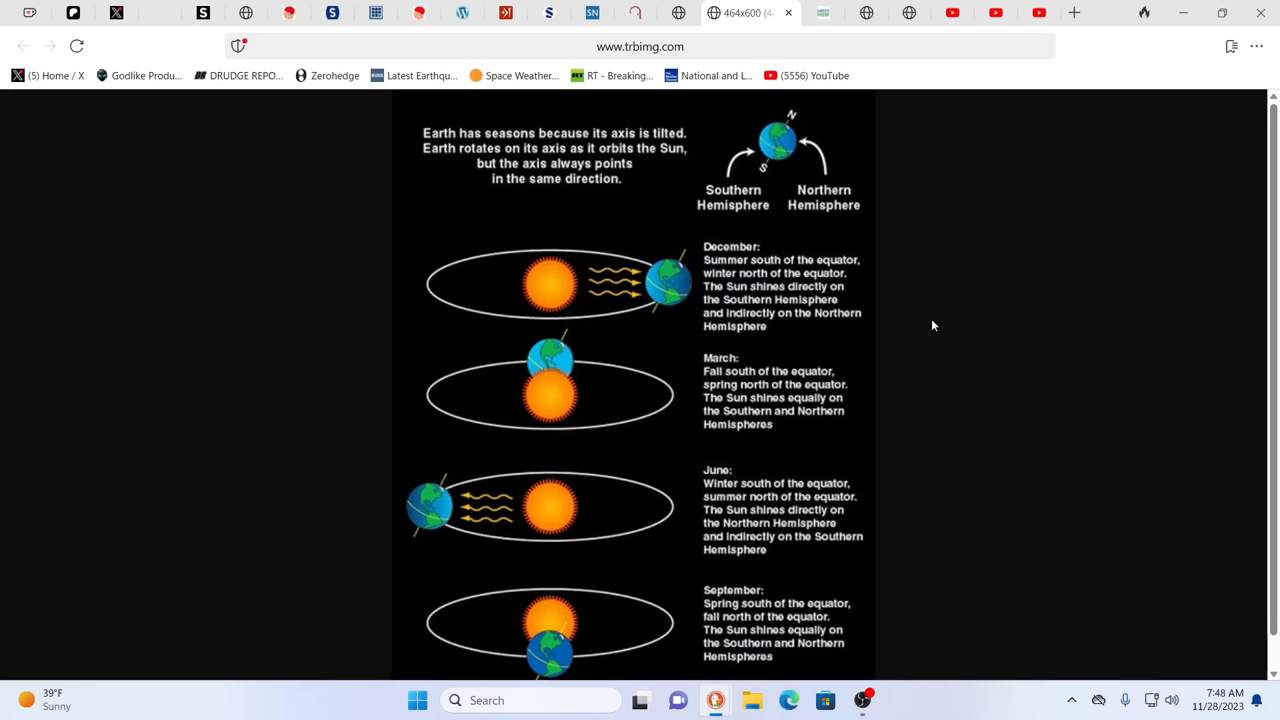
mouse_move(1008, 304)
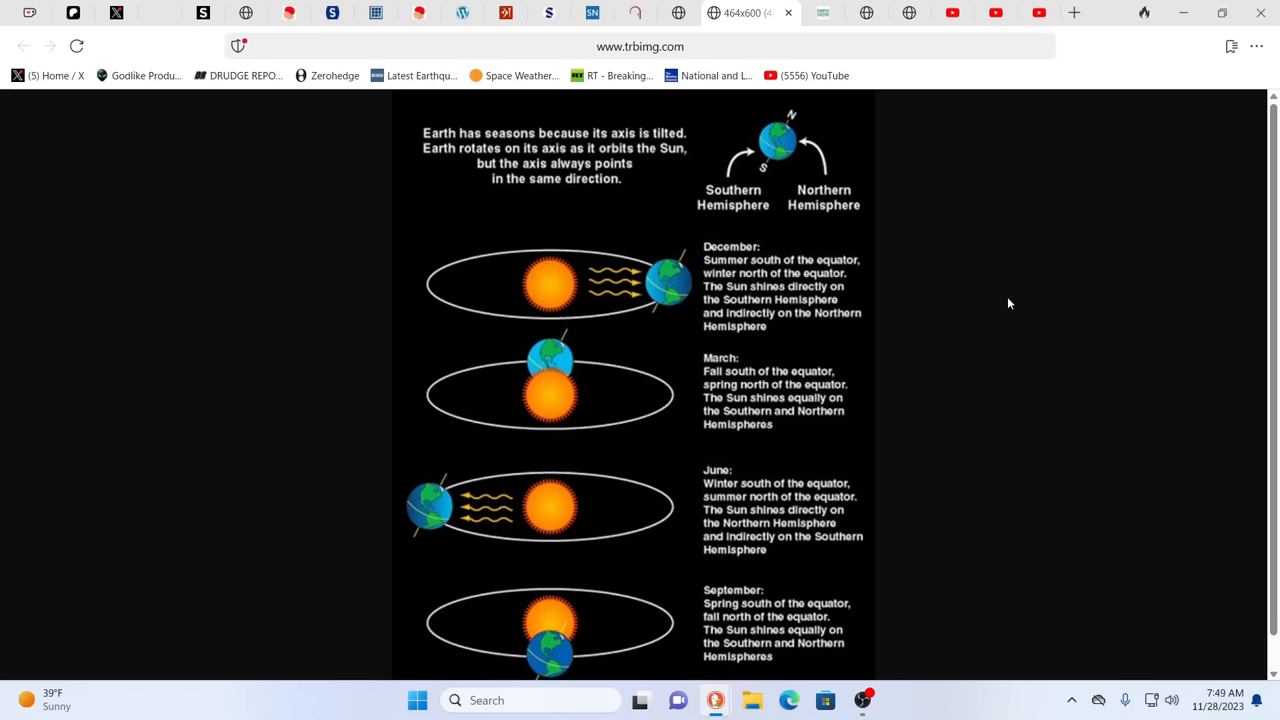
mouse_move(1044, 272)
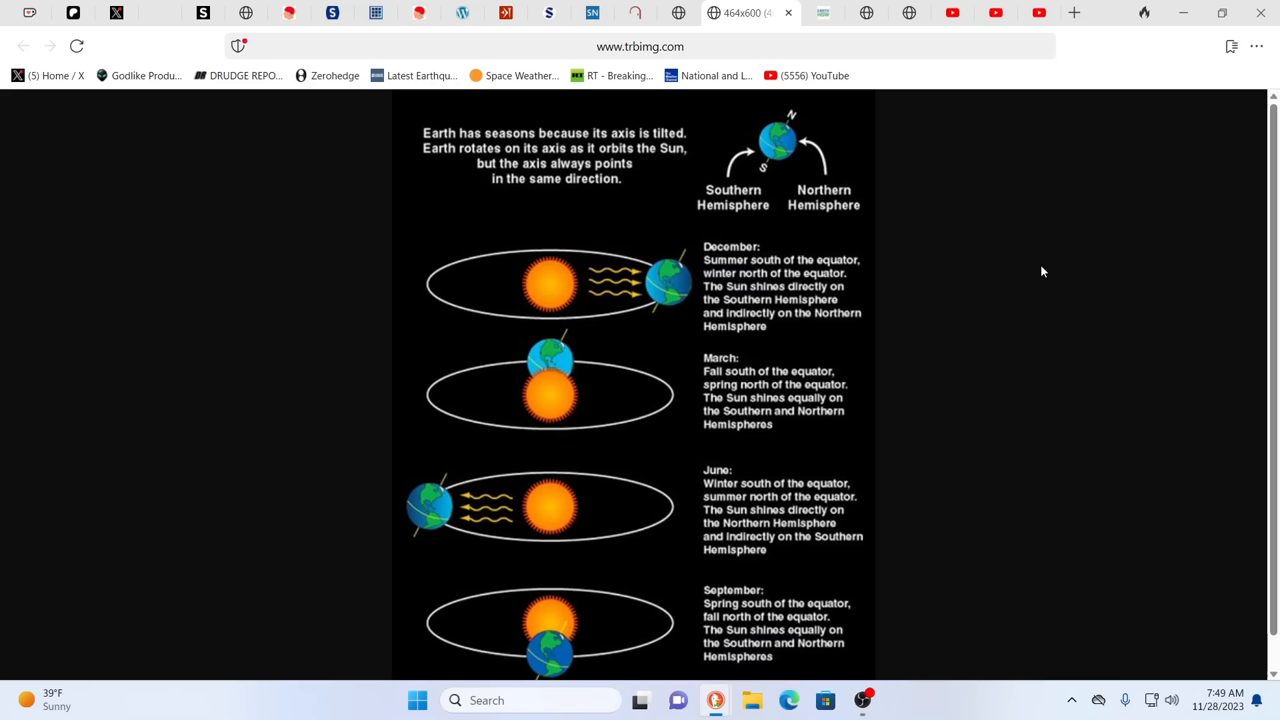
mouse_move(728, 144)
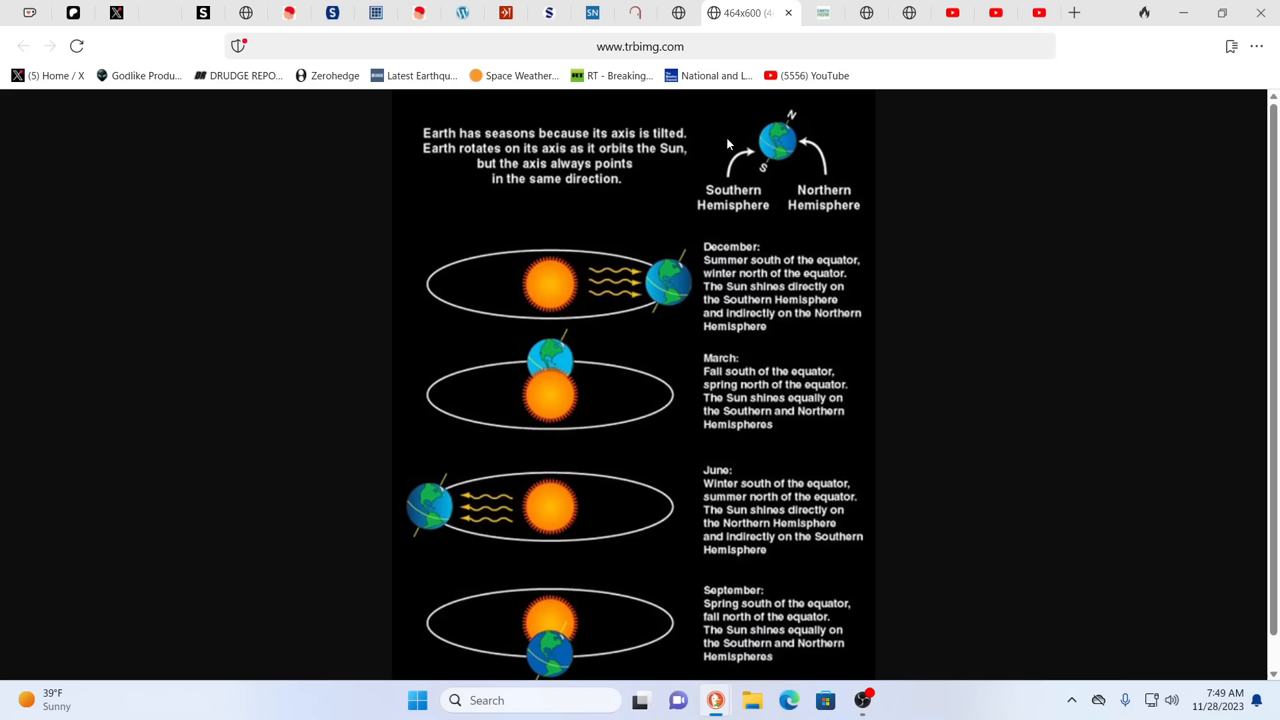
mouse_move(784, 176)
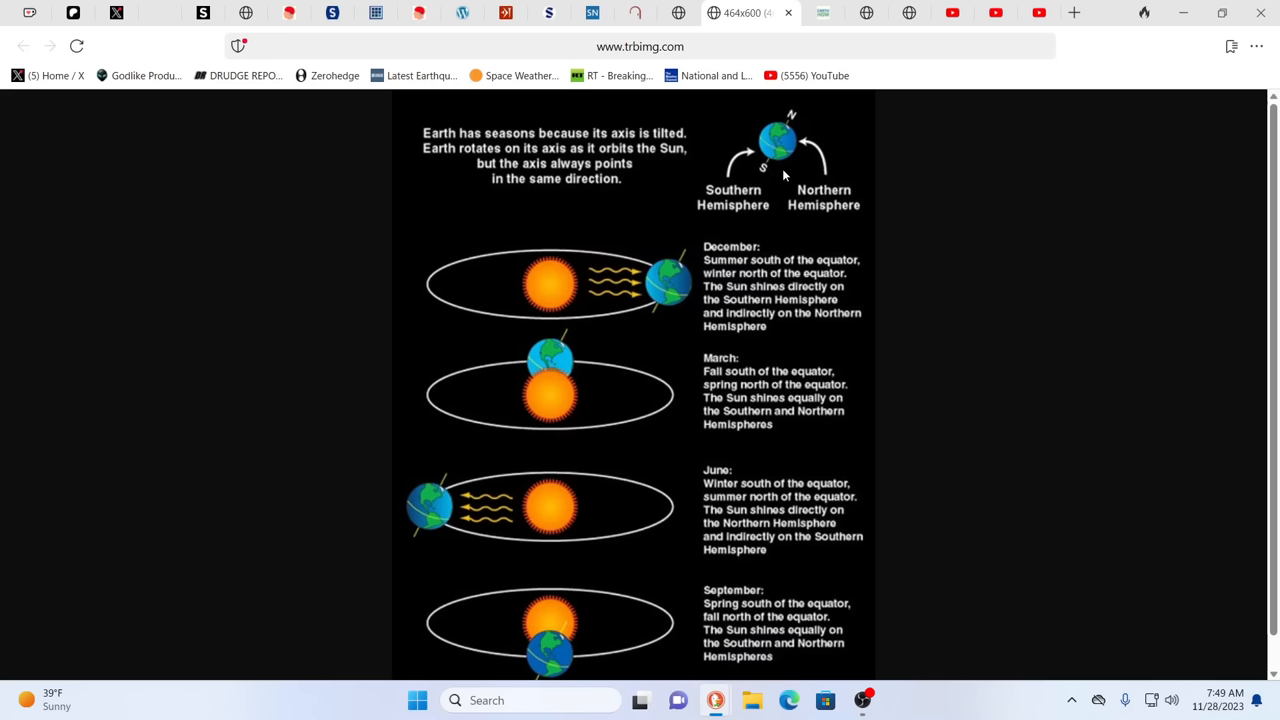
mouse_move(972, 136)
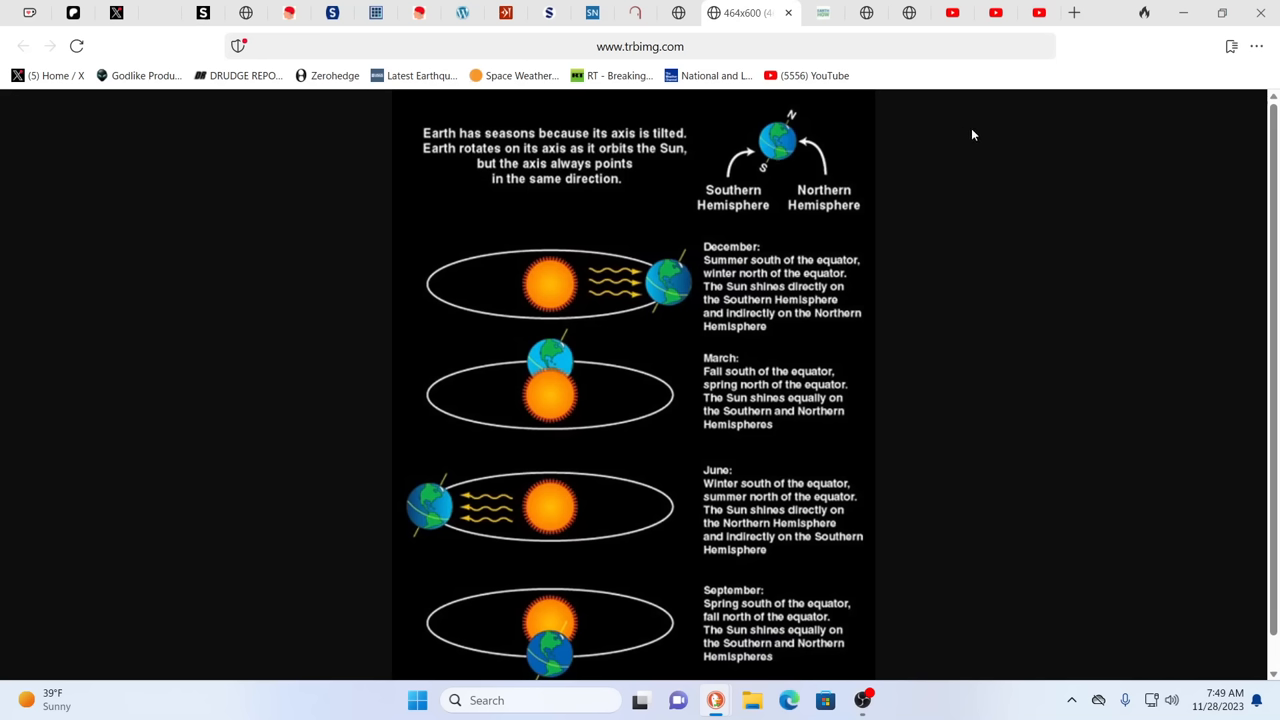
mouse_move(780, 130)
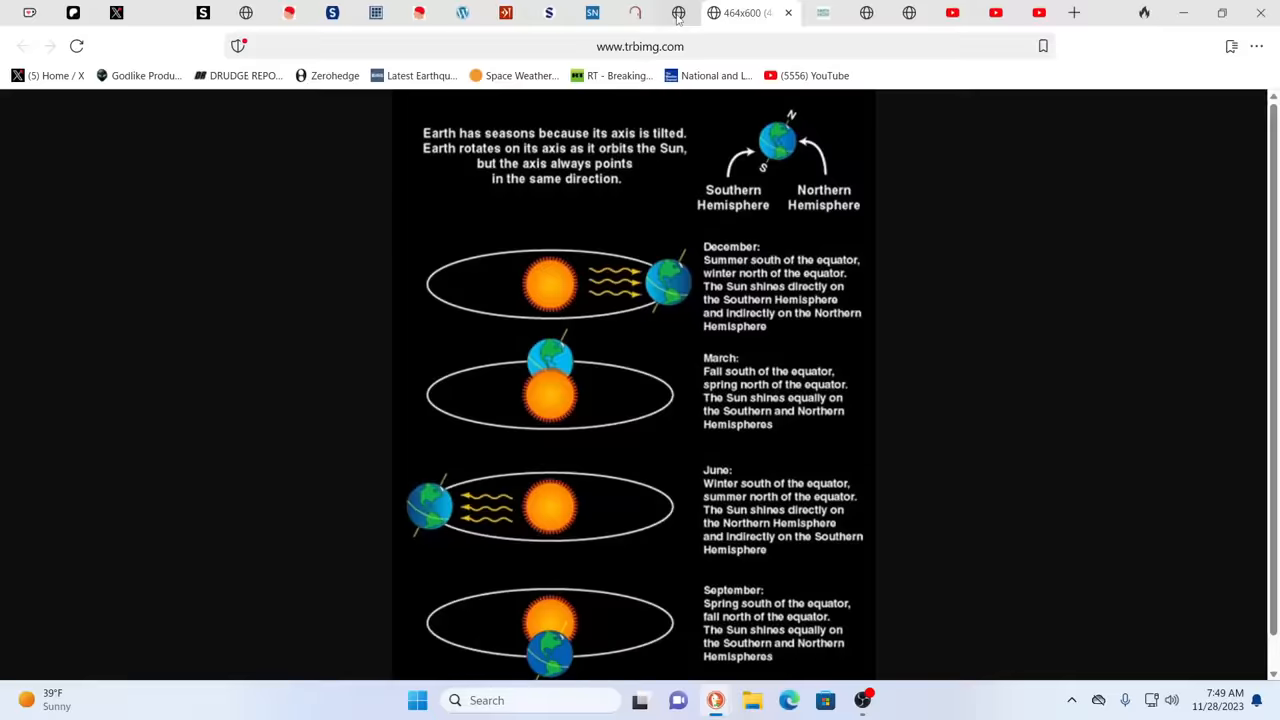
Show the archive.org Enuma Elish PDF tab at the epic's introduction and opening lines
left_click(704, 12)
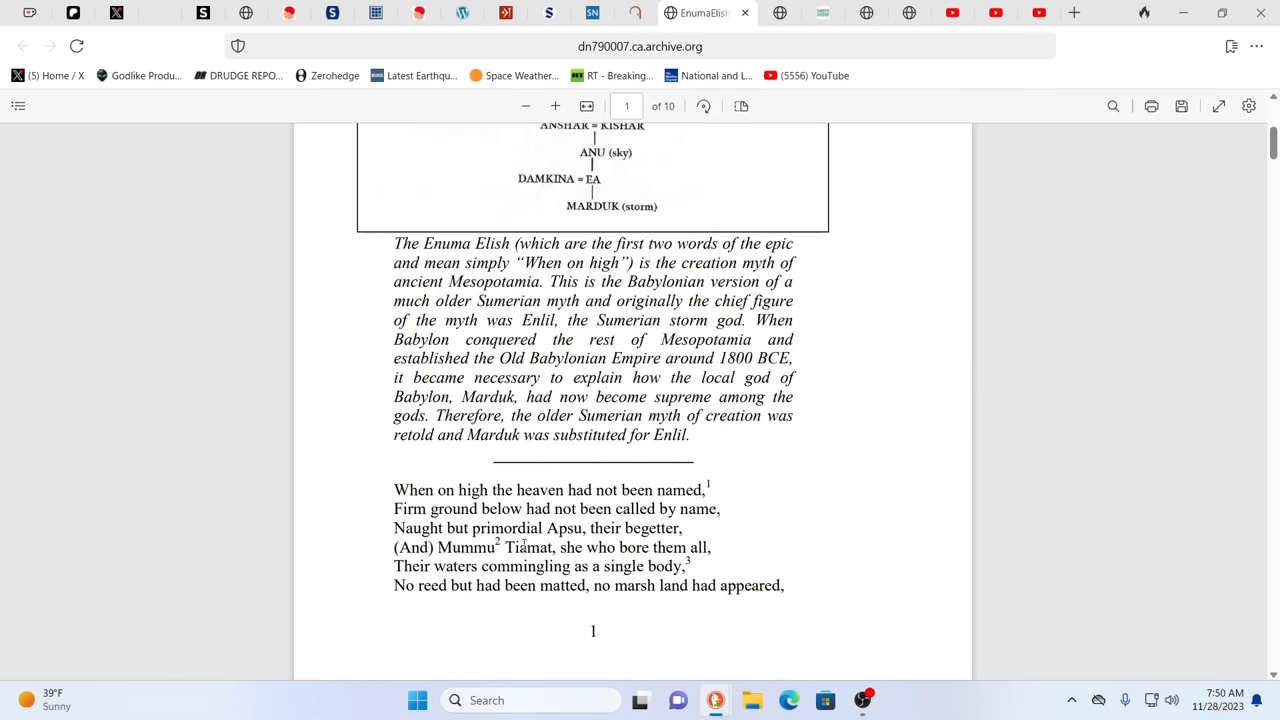
mouse_move(420, 448)
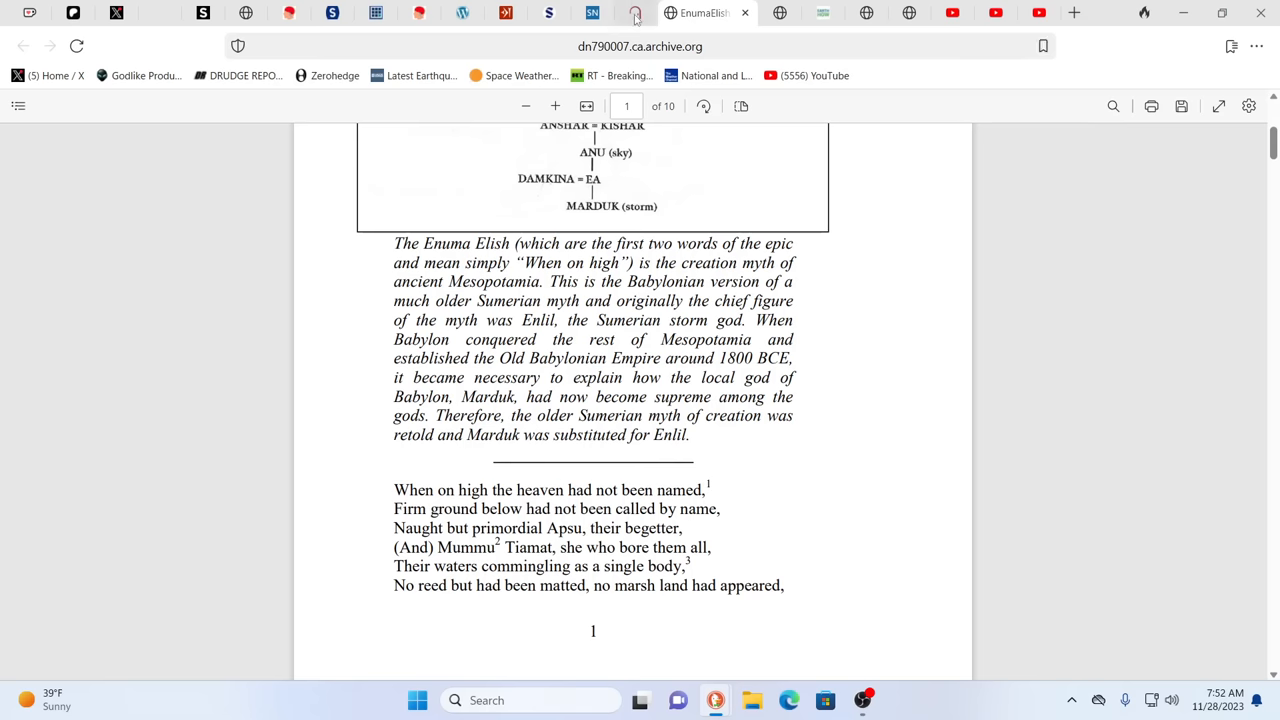
left_click(656, 12)
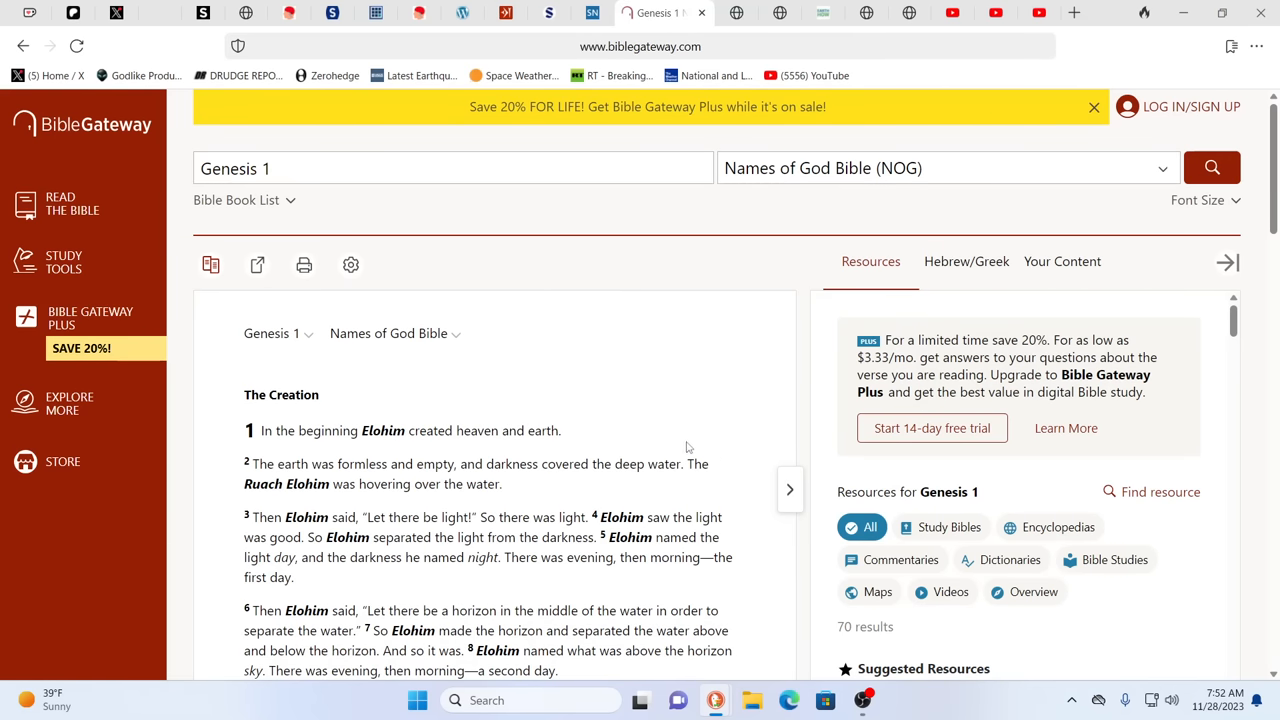
mouse_move(730, 230)
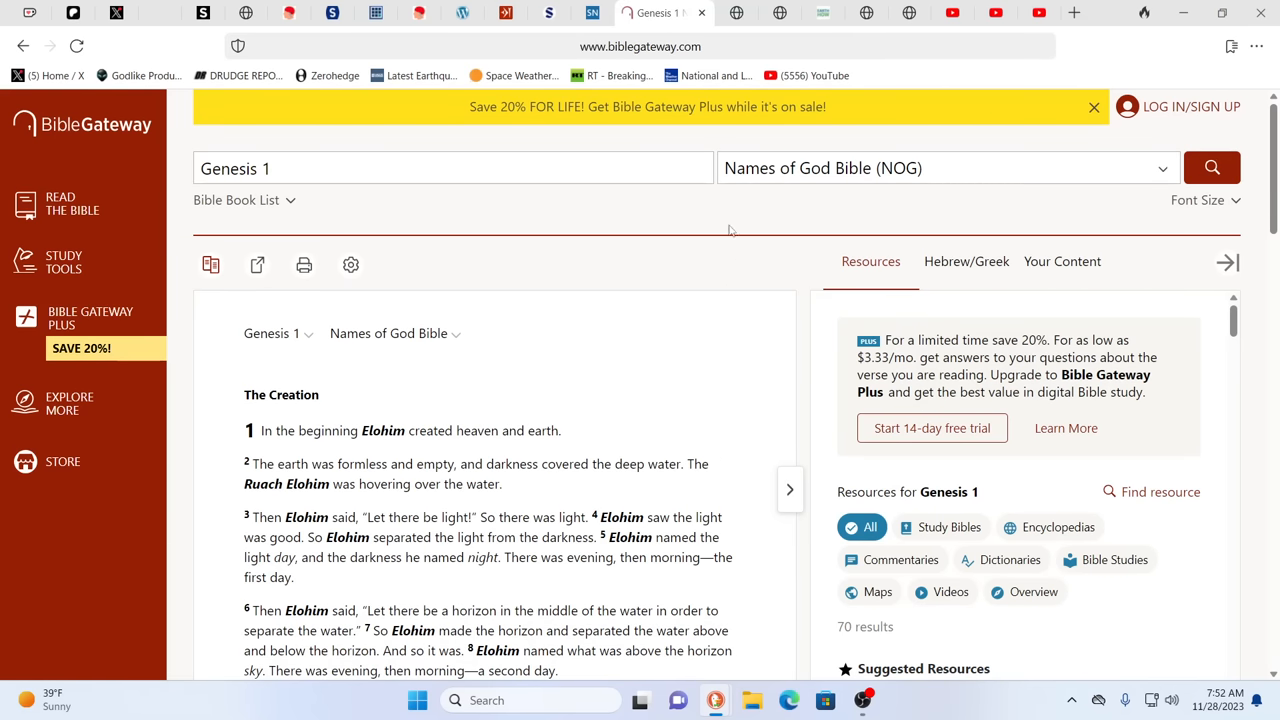
mouse_move(602, 390)
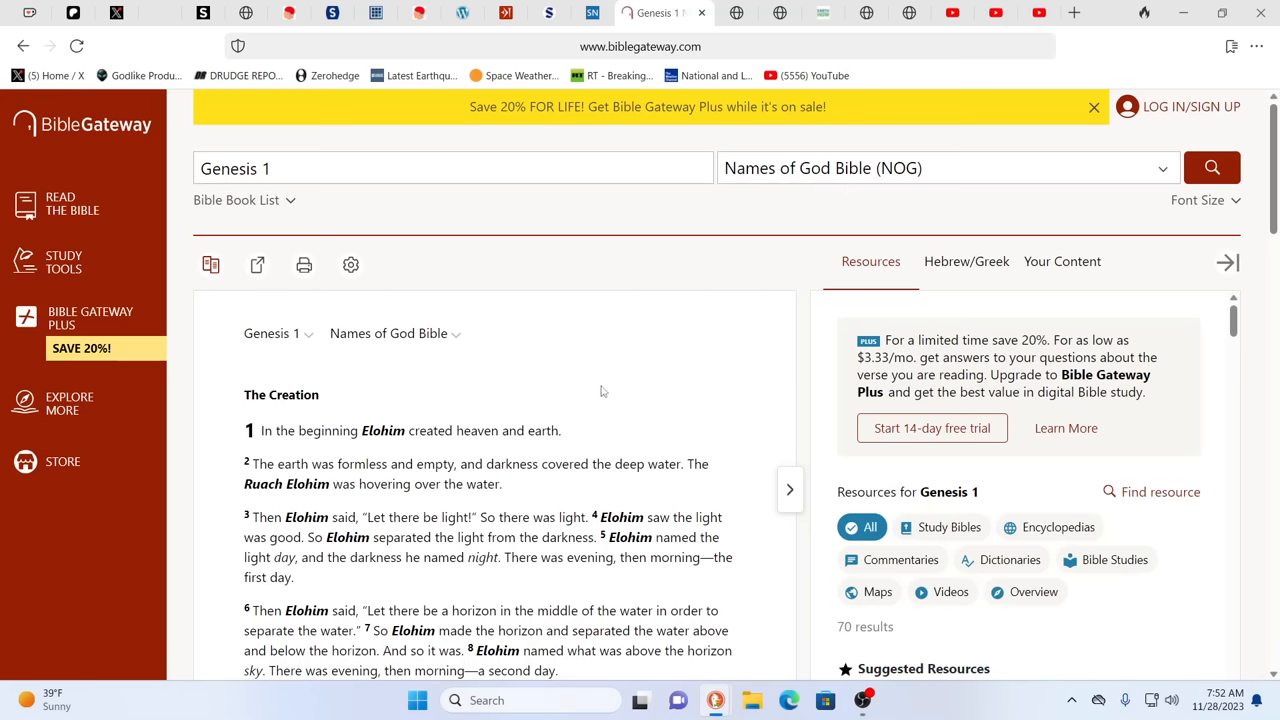
mouse_move(548, 512)
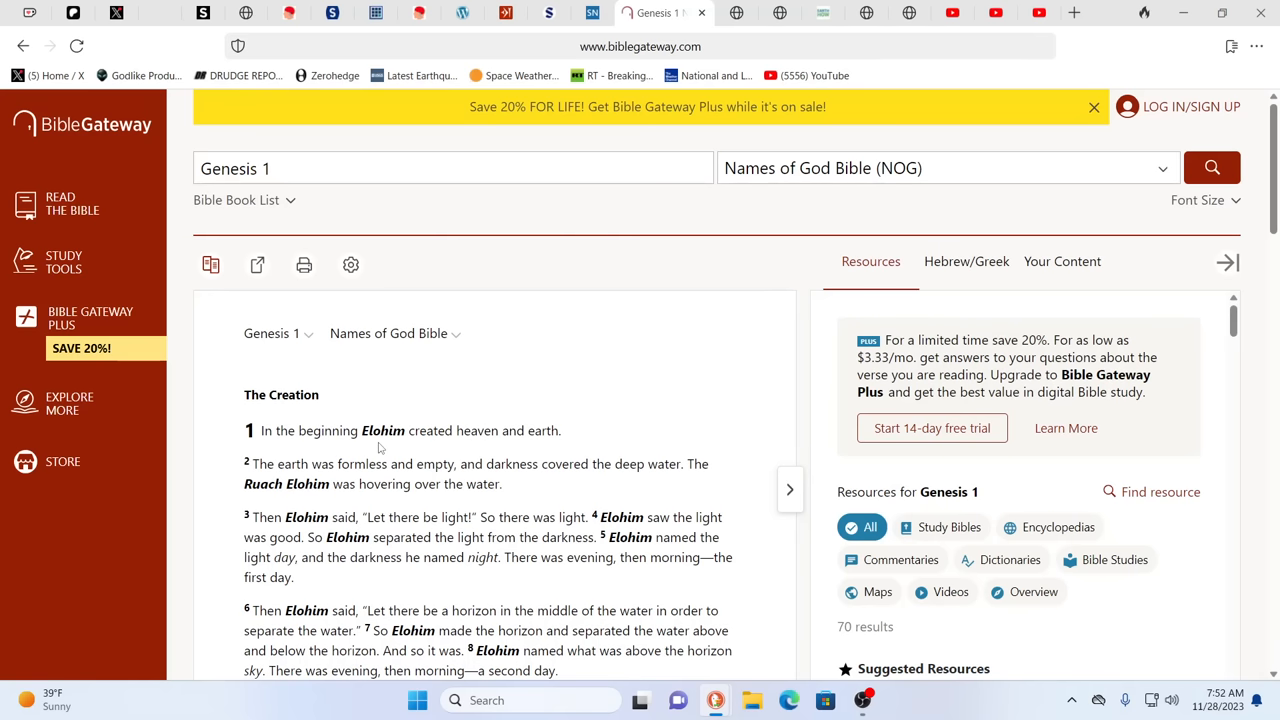
mouse_move(420, 456)
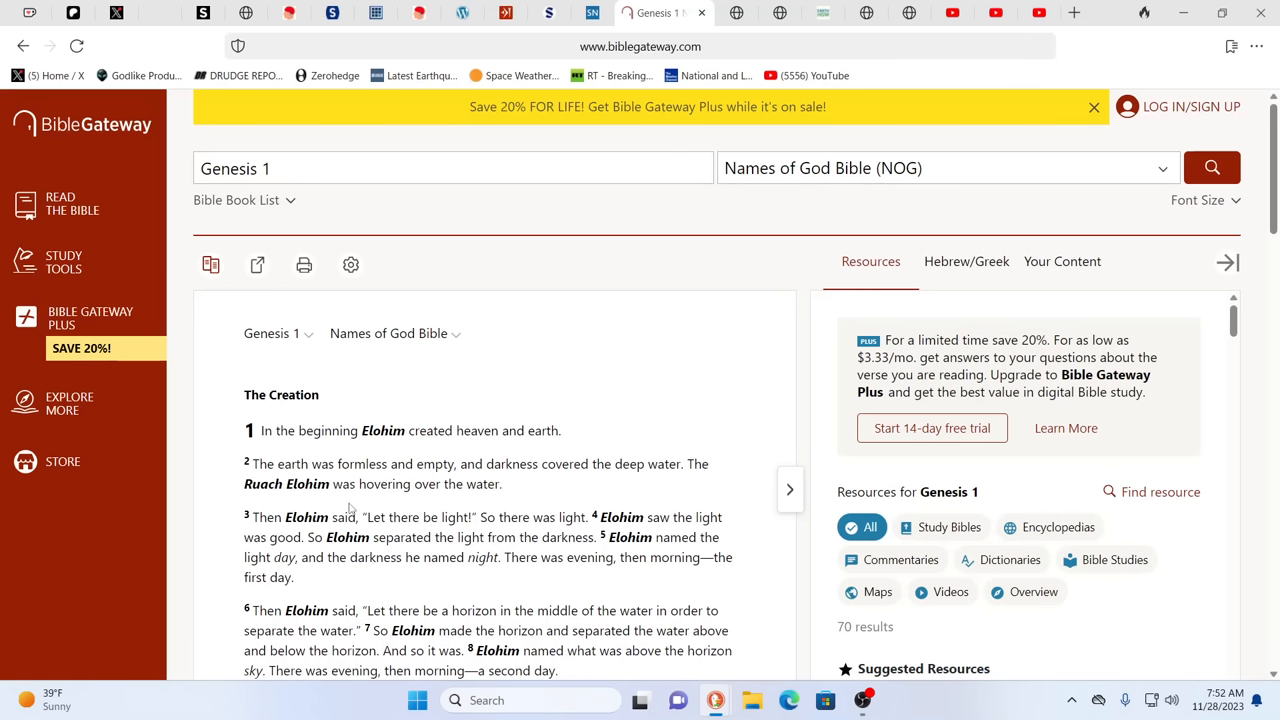
mouse_move(500, 514)
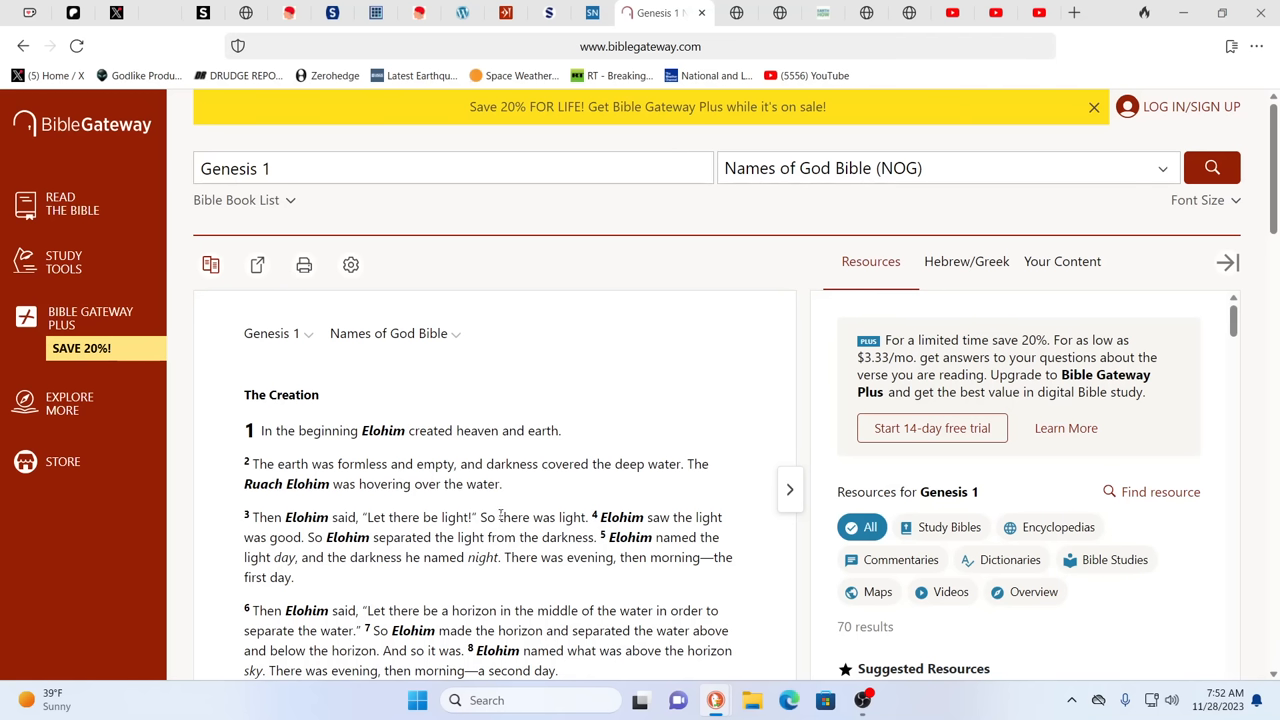
mouse_move(784, 552)
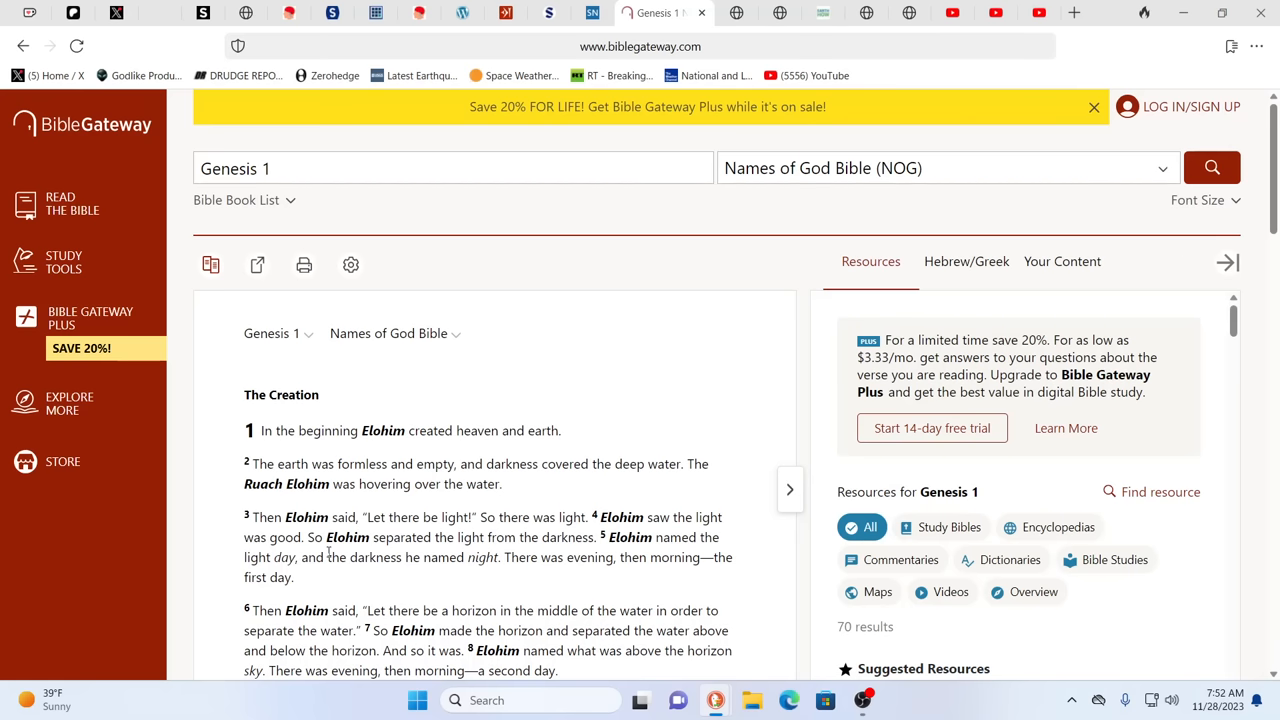
mouse_move(248, 556)
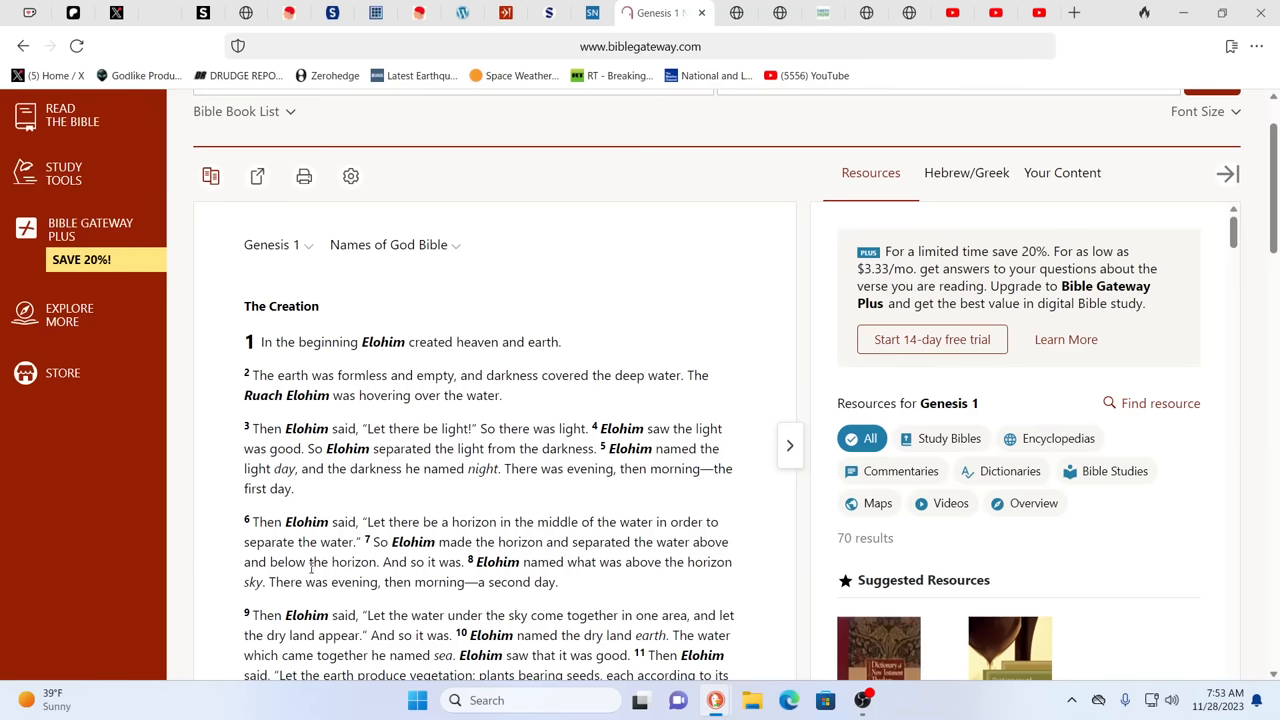
scroll("down", 3)
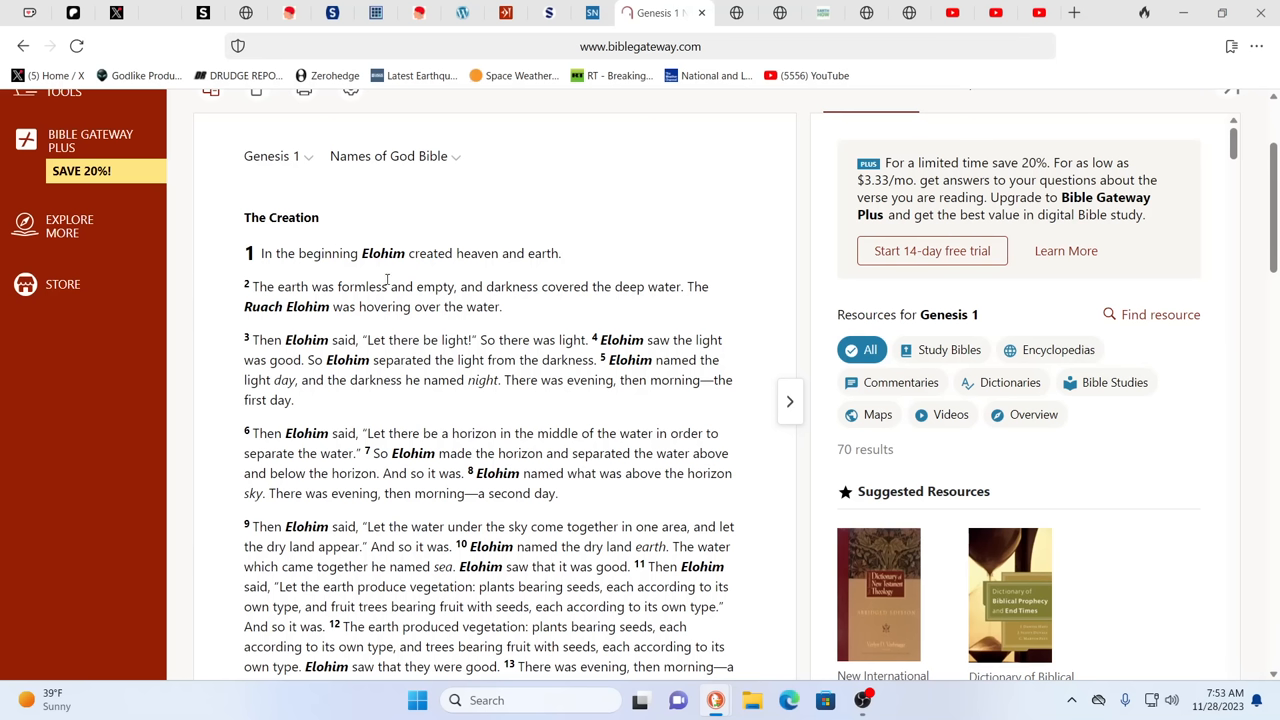
mouse_move(348, 280)
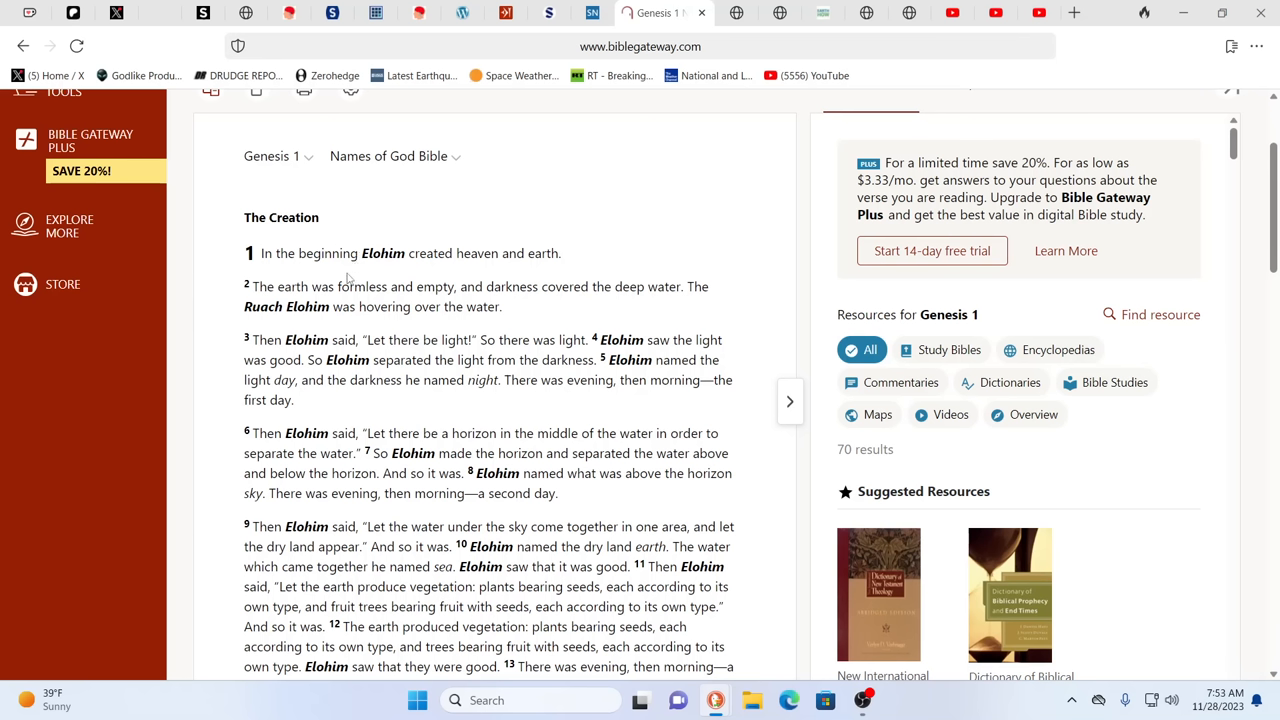
mouse_move(392, 468)
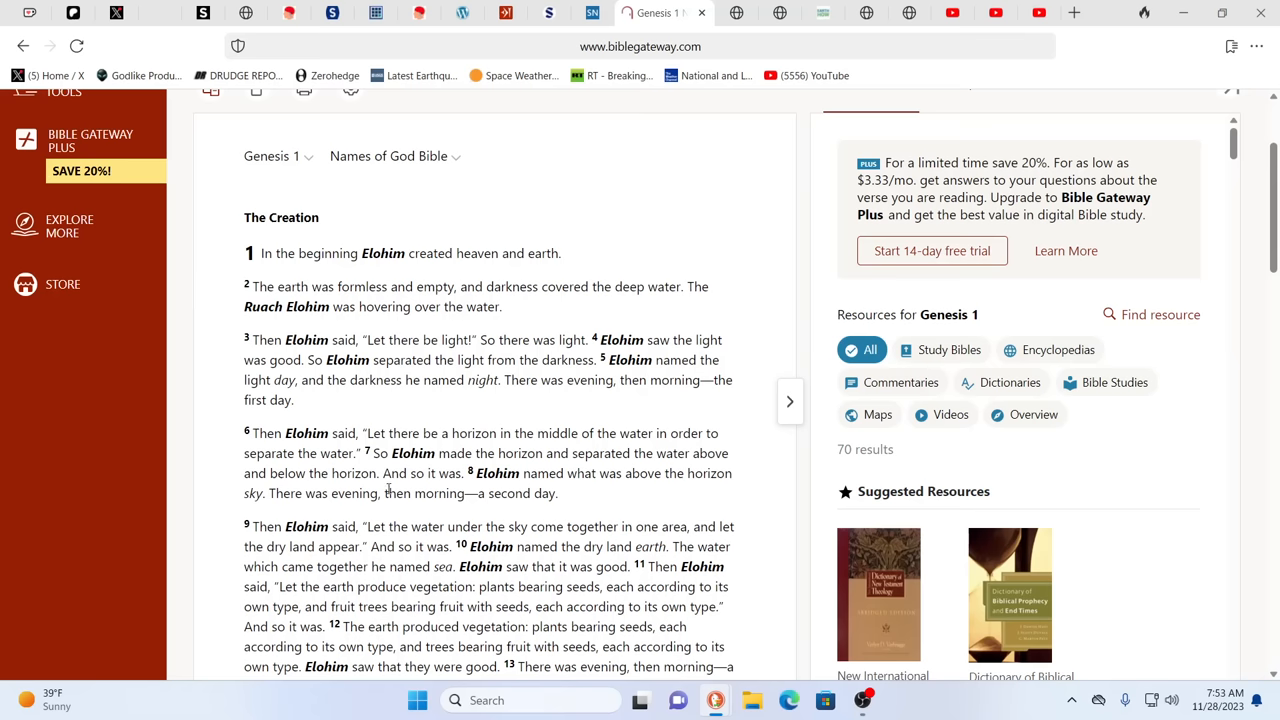
scroll("down", 3)
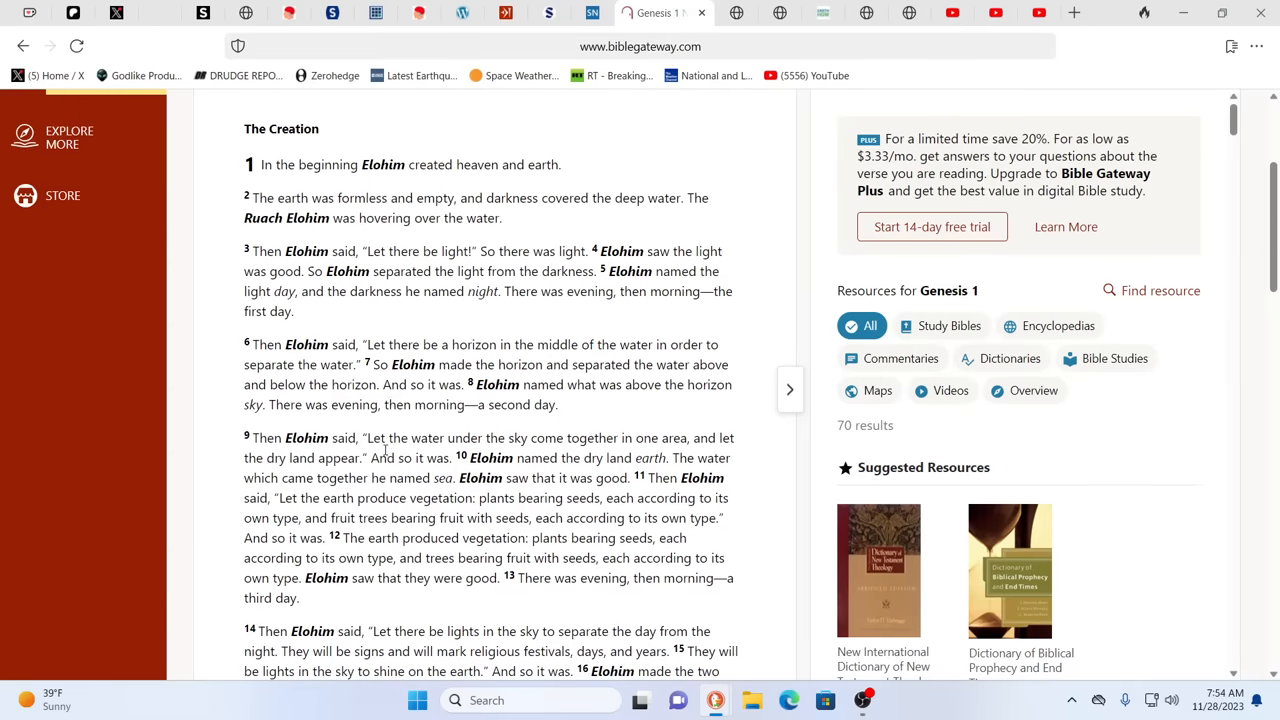
scroll("up", 3)
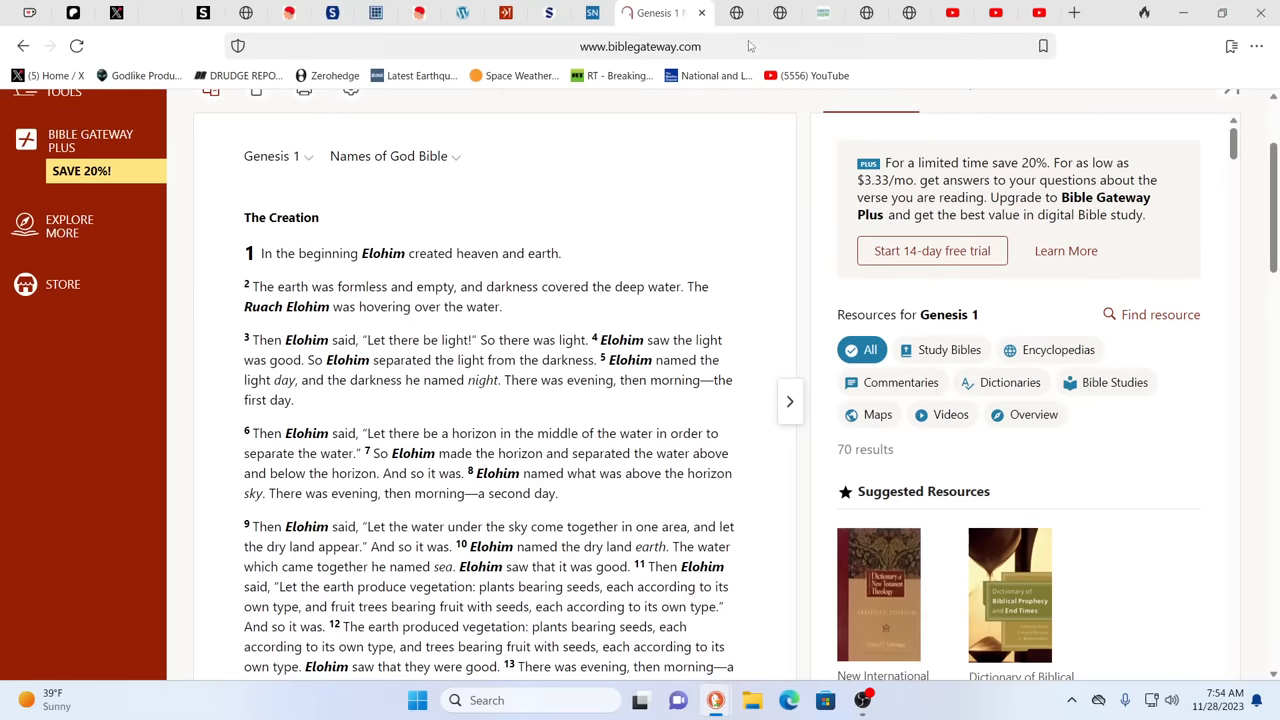
left_click(700, 12)
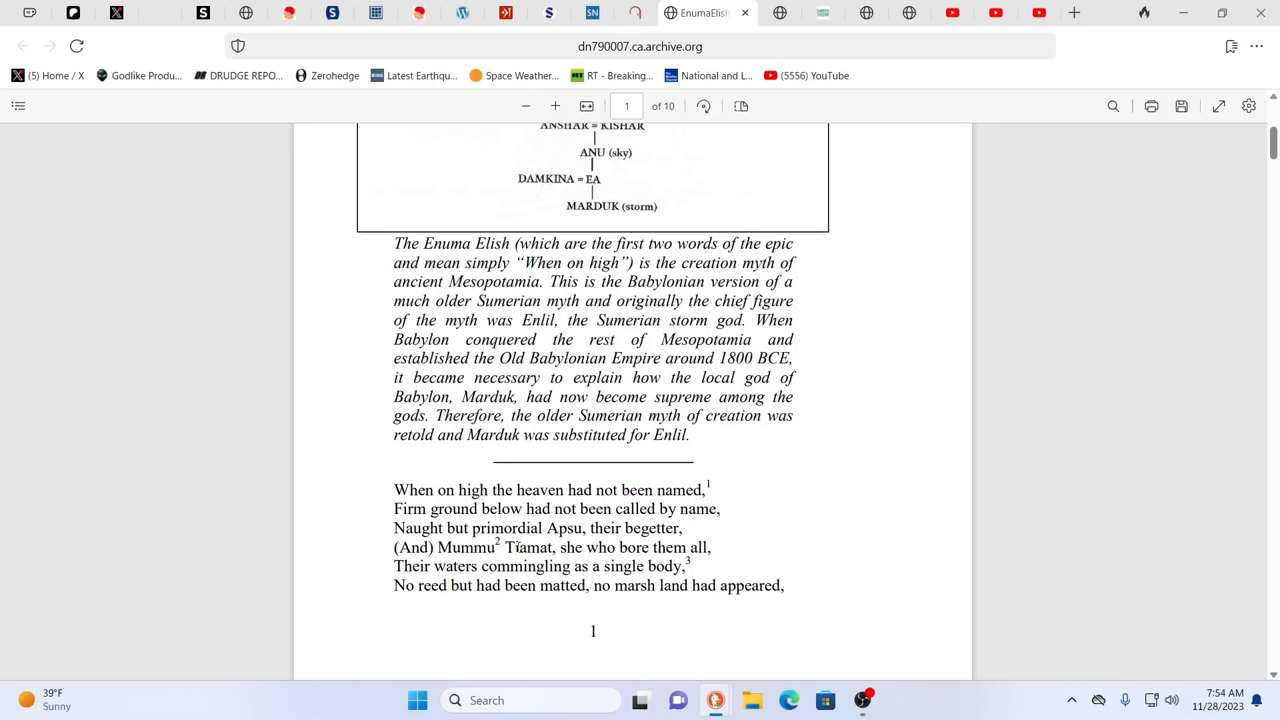
mouse_move(810, 384)
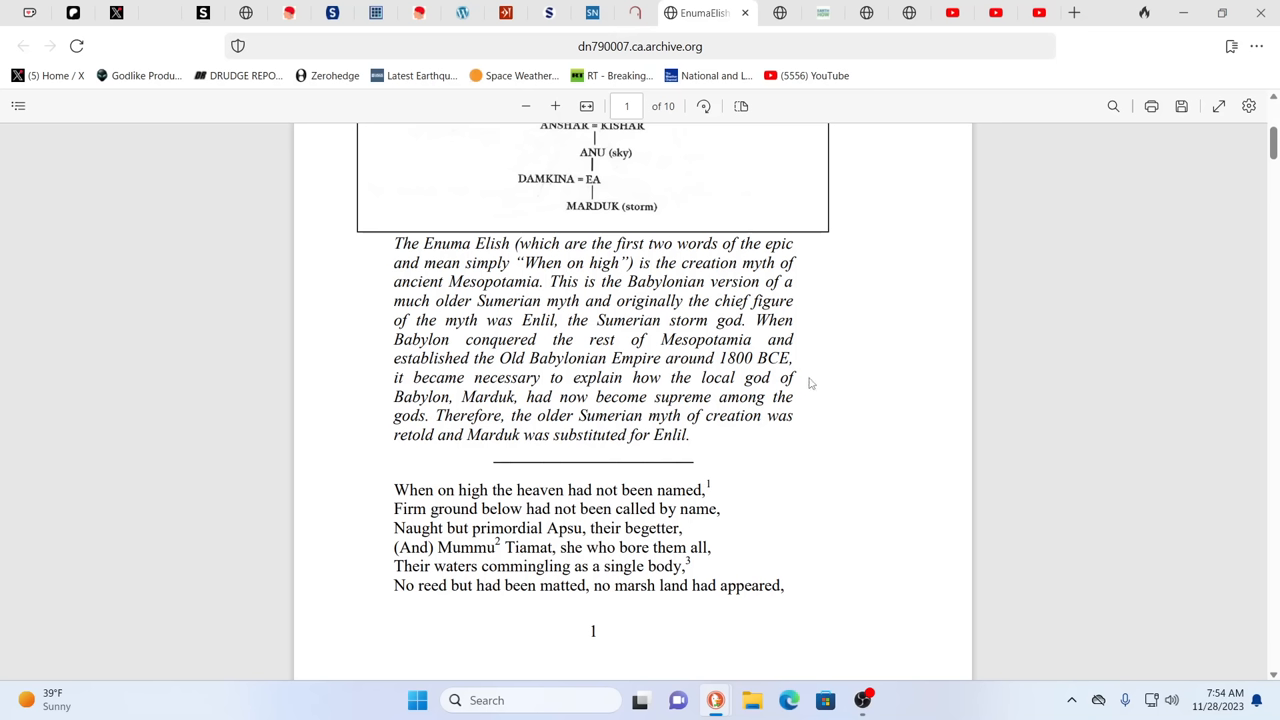
mouse_move(958, 370)
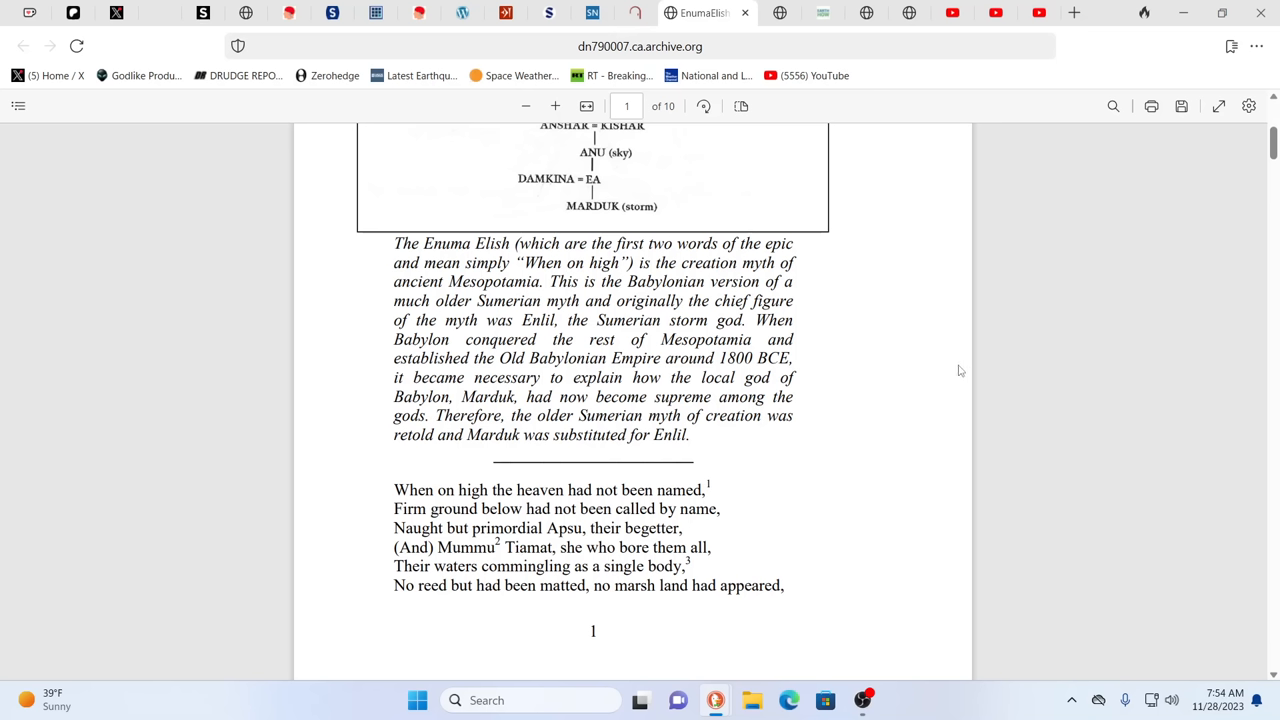
mouse_move(986, 366)
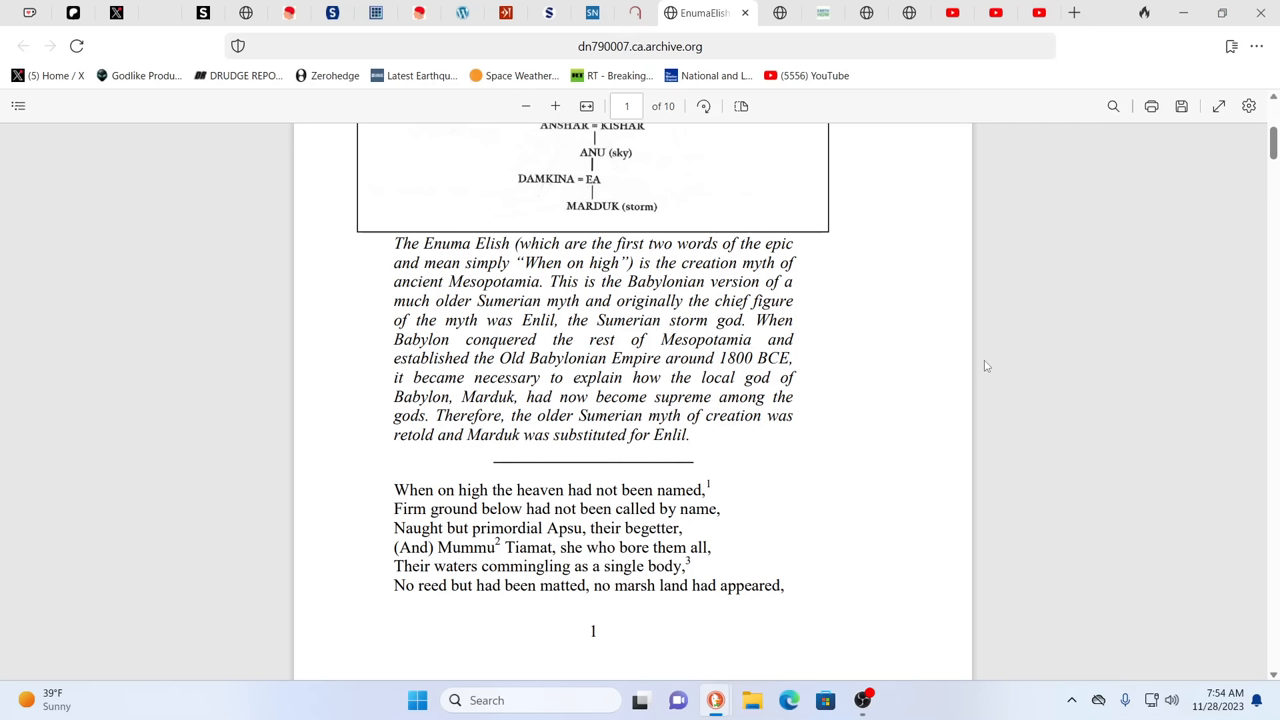
mouse_move(1008, 364)
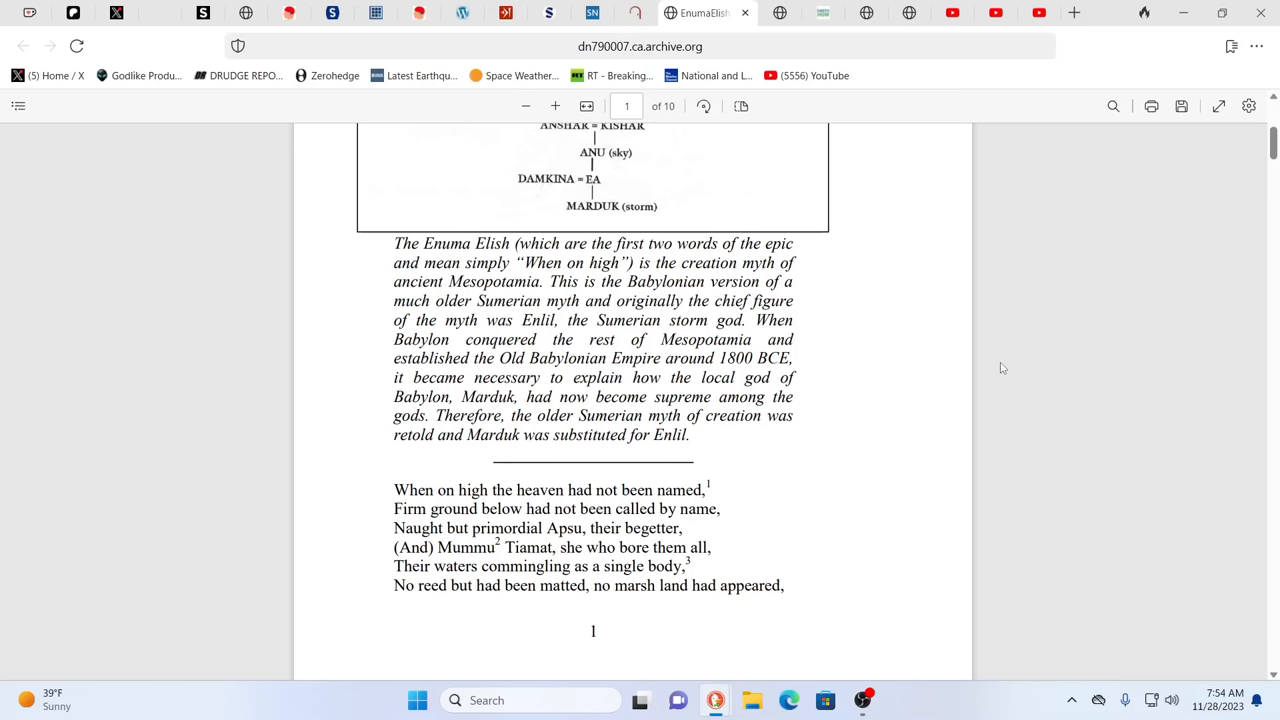
mouse_move(996, 352)
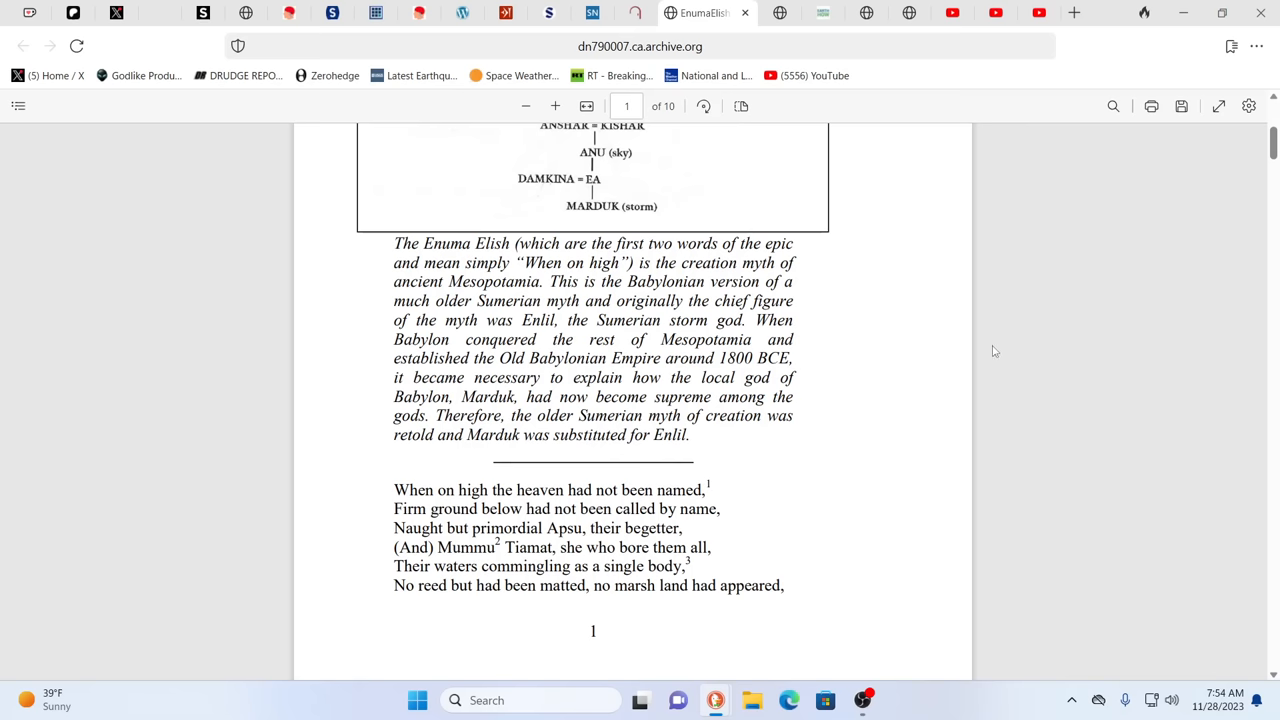
mouse_move(824, 322)
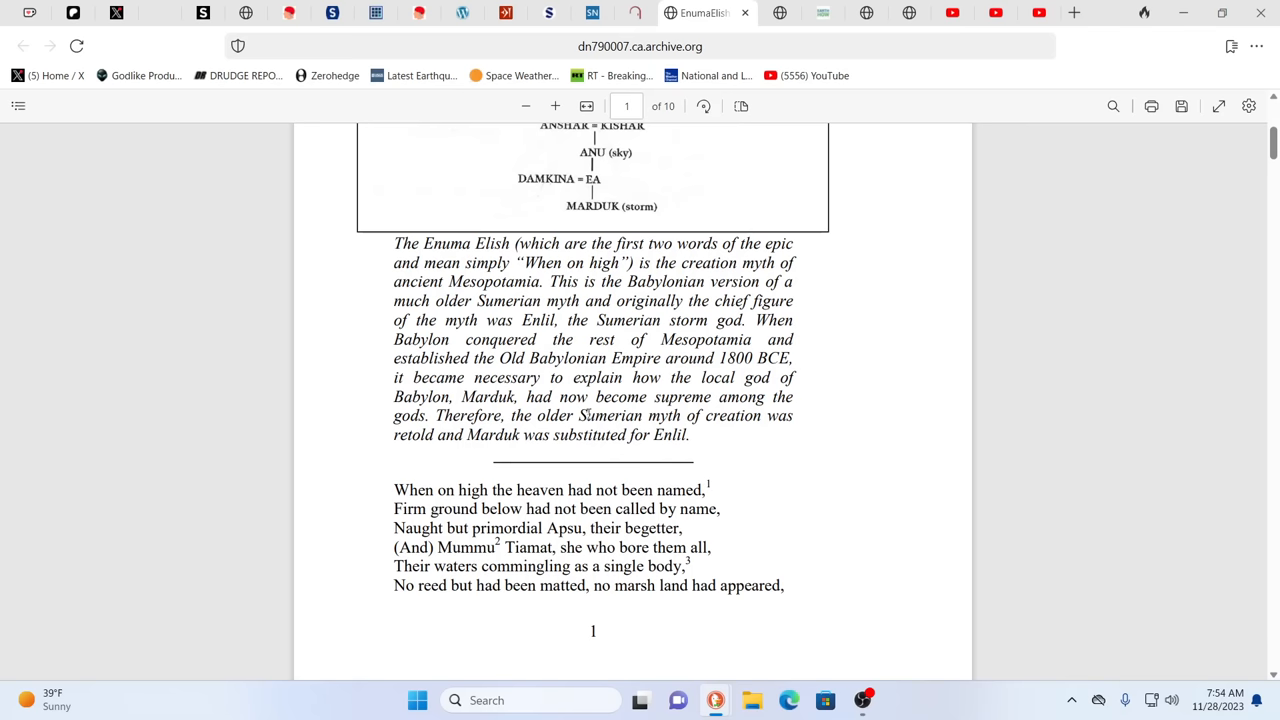
scroll("up", 3)
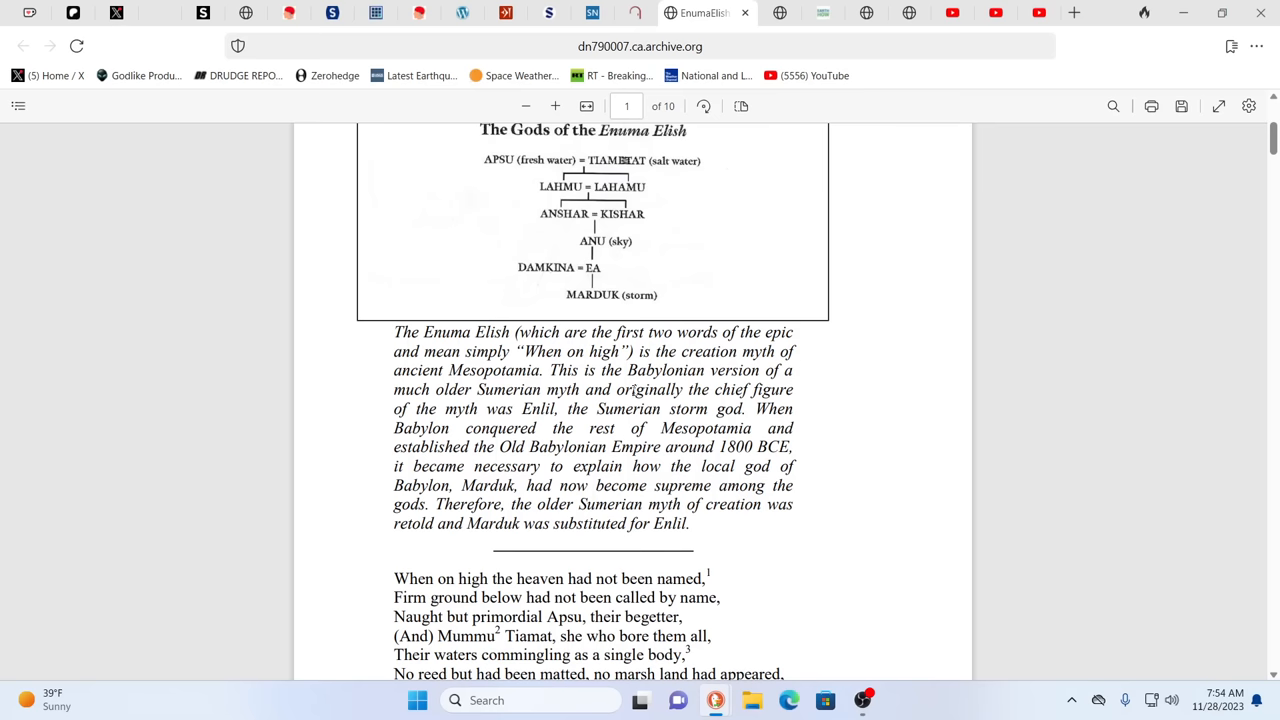
scroll("up", 3)
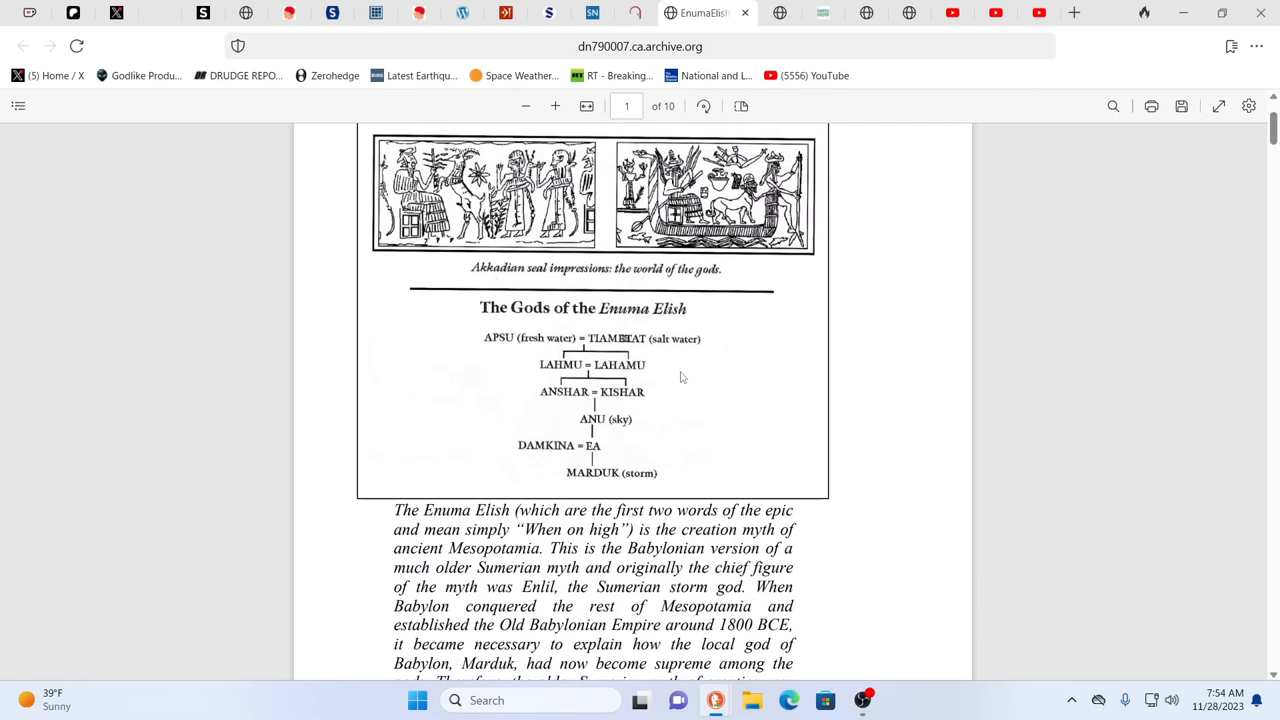
mouse_move(492, 396)
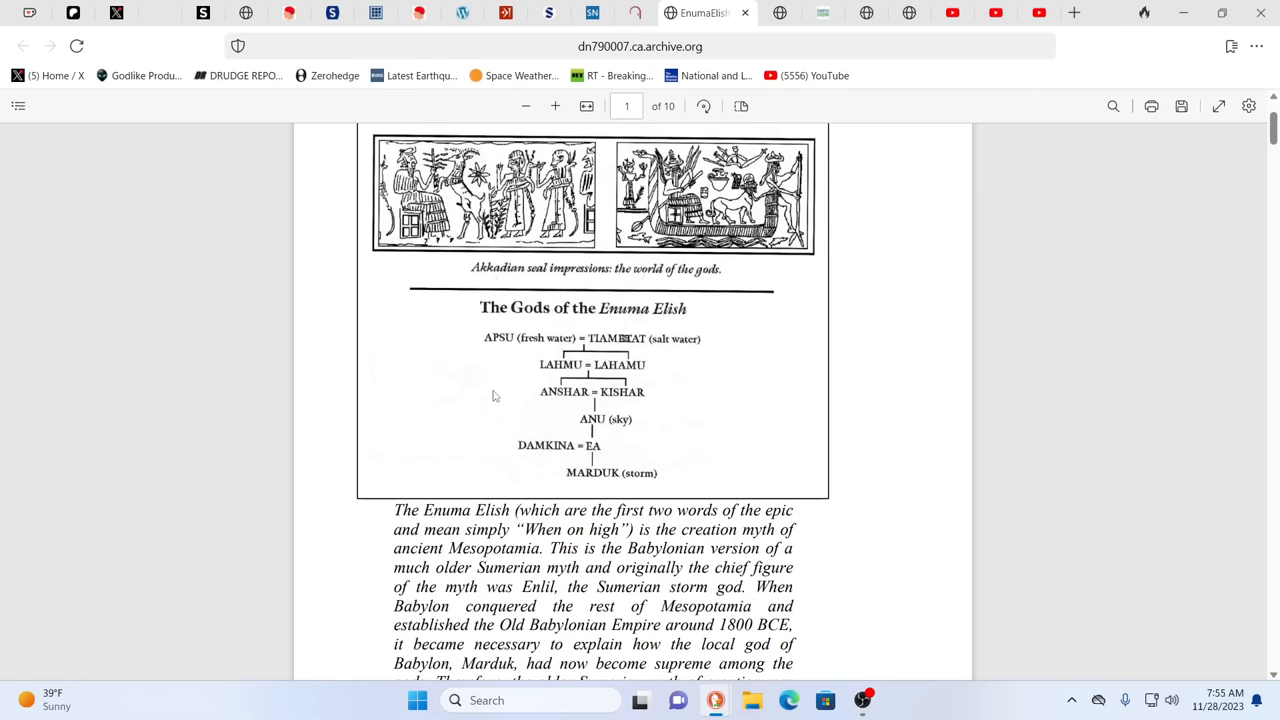
mouse_move(650, 420)
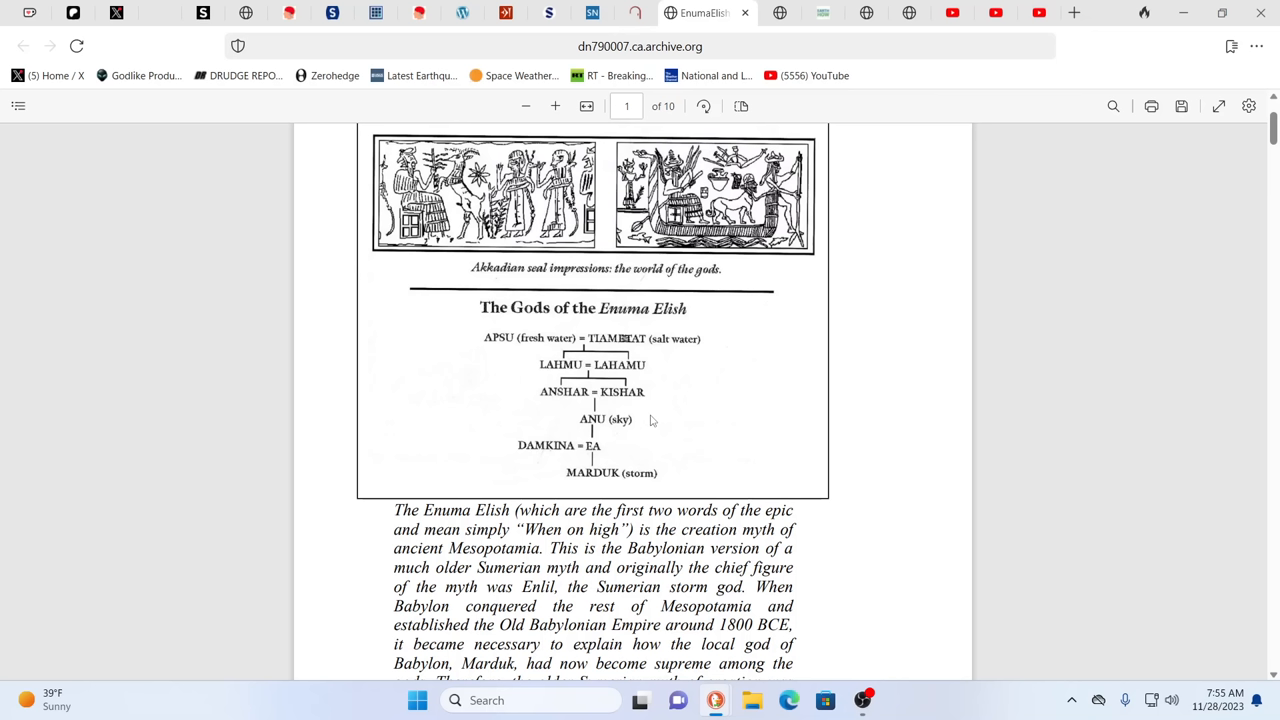
mouse_move(808, 446)
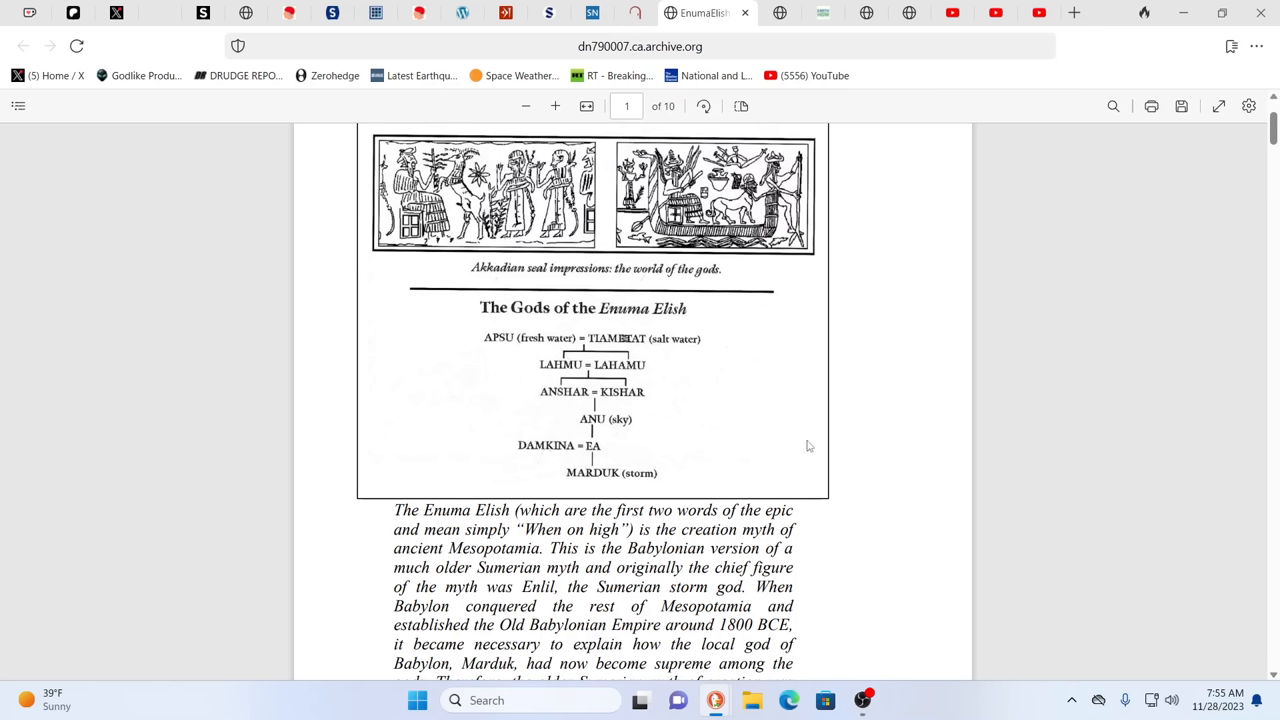
mouse_move(856, 442)
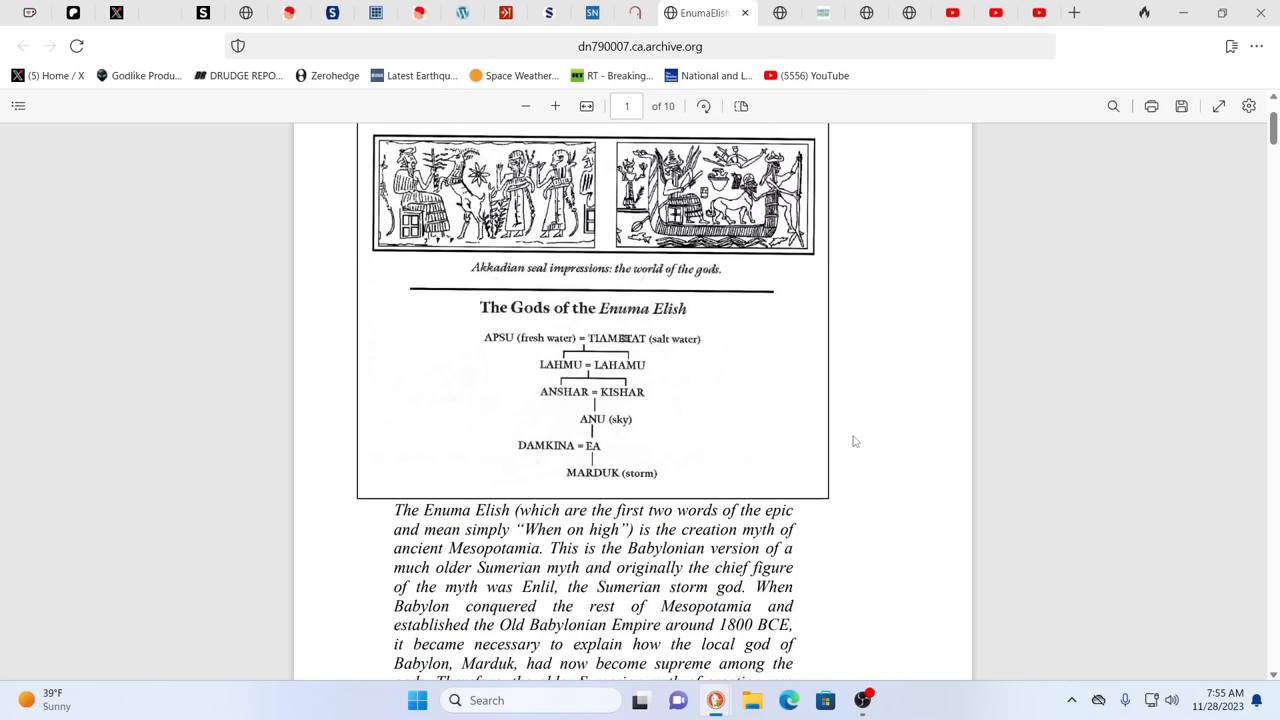
mouse_move(950, 424)
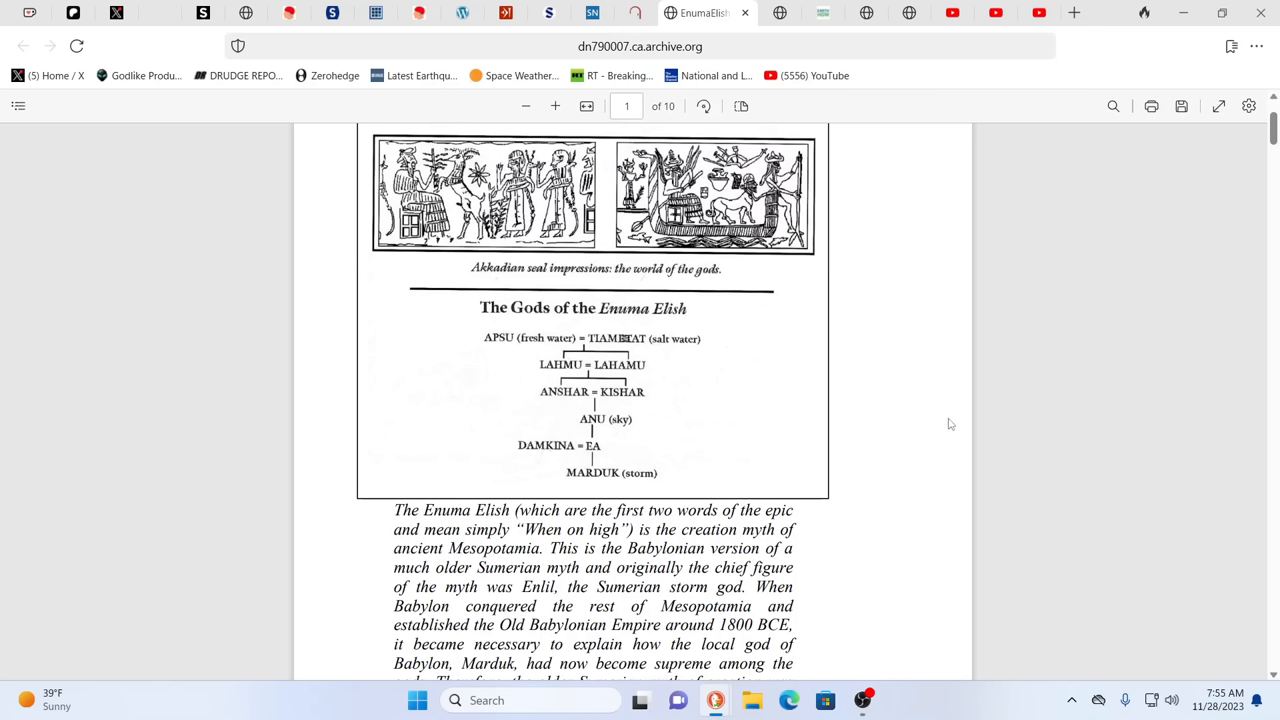
mouse_move(600, 456)
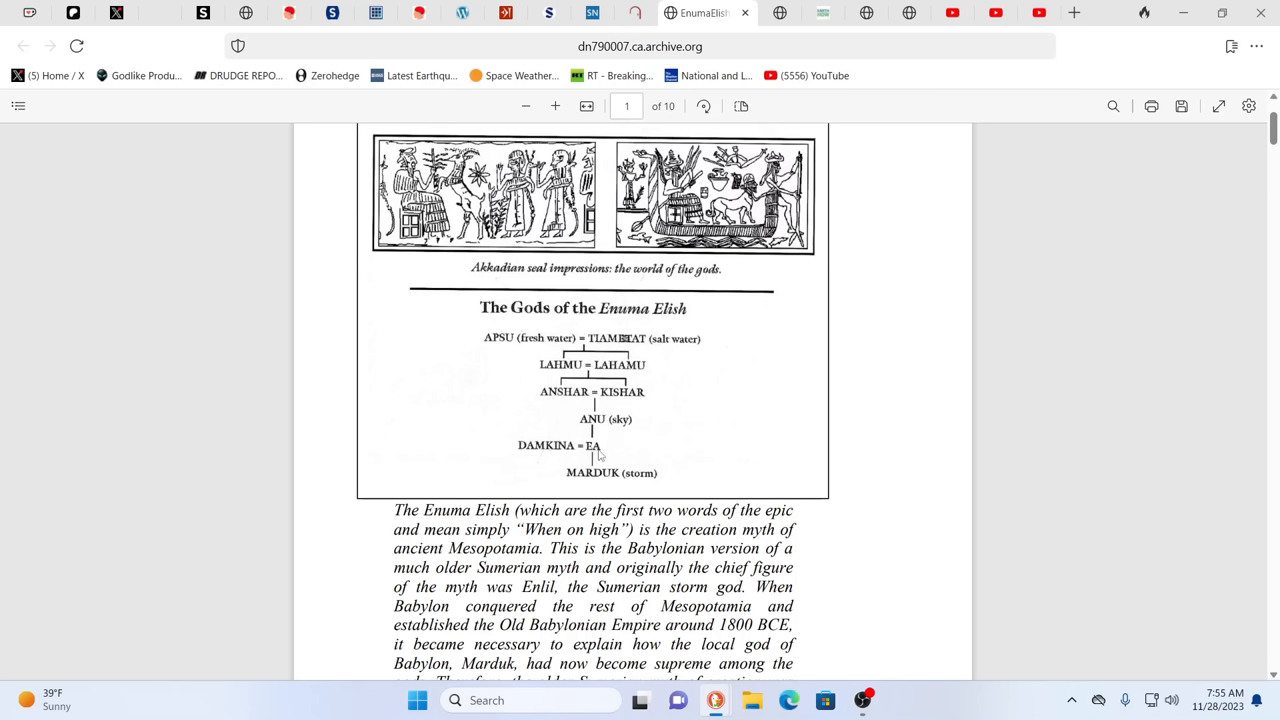
mouse_move(602, 490)
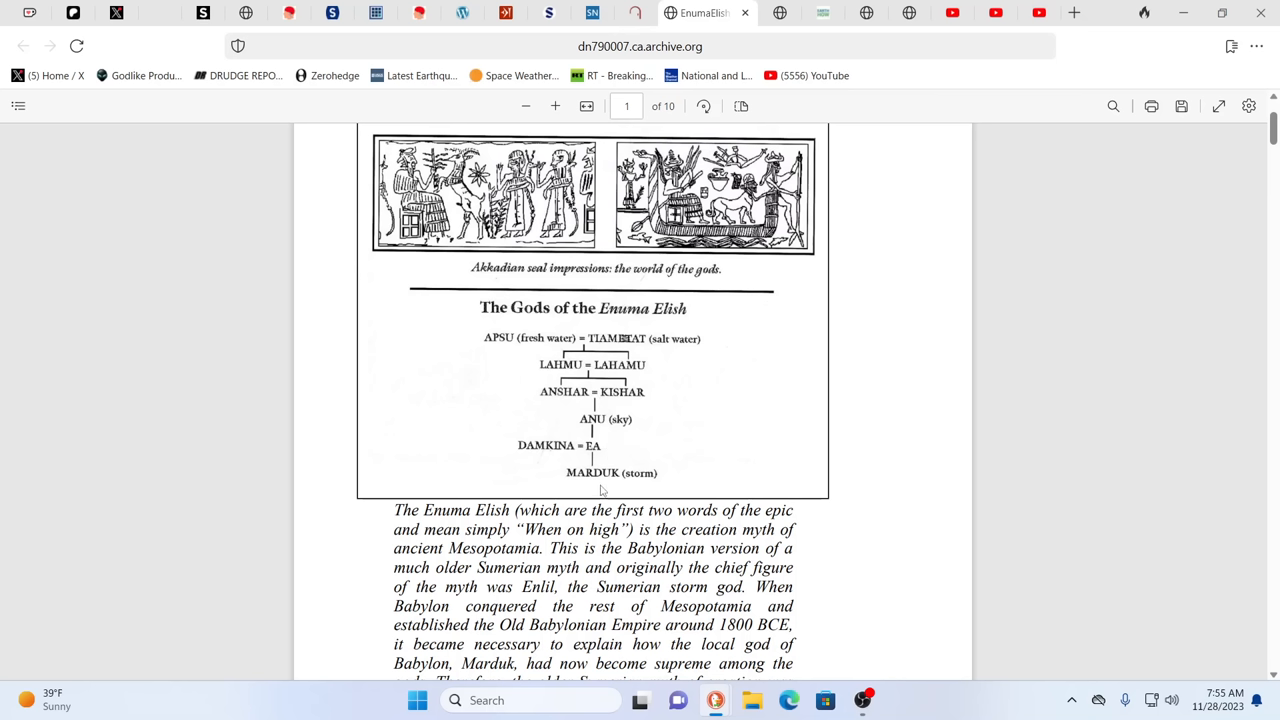
mouse_move(844, 456)
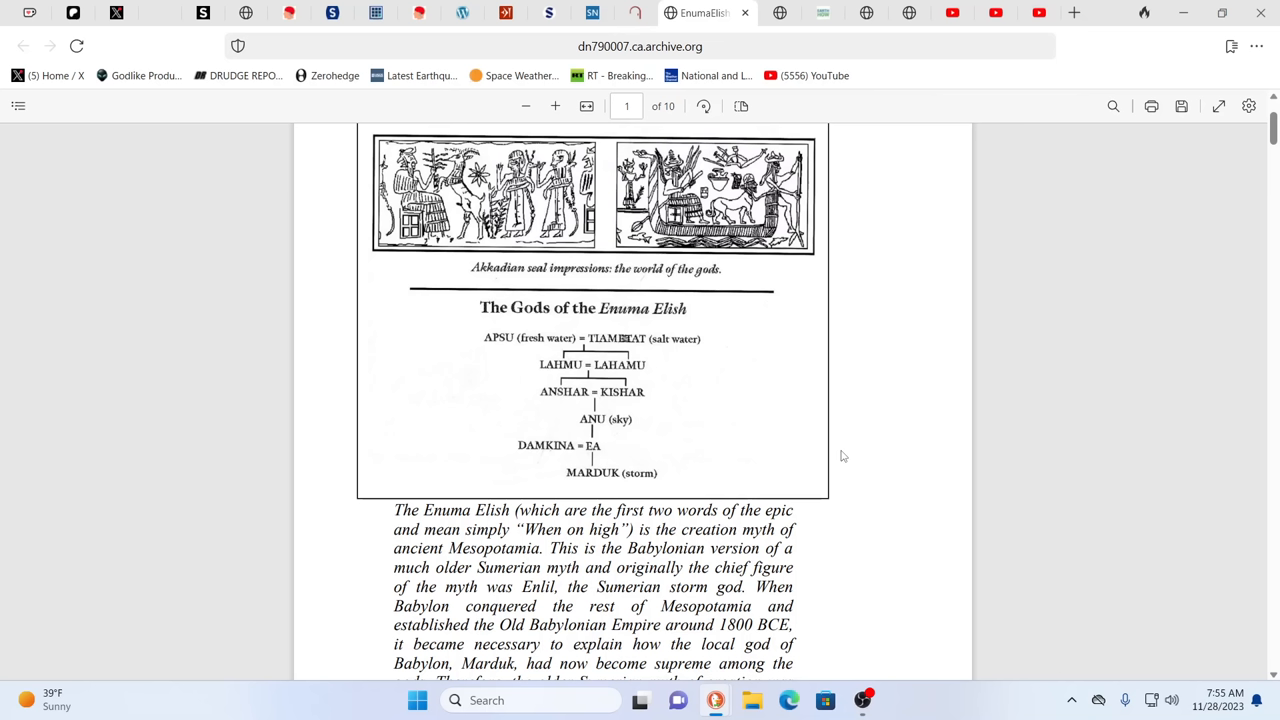
mouse_move(892, 454)
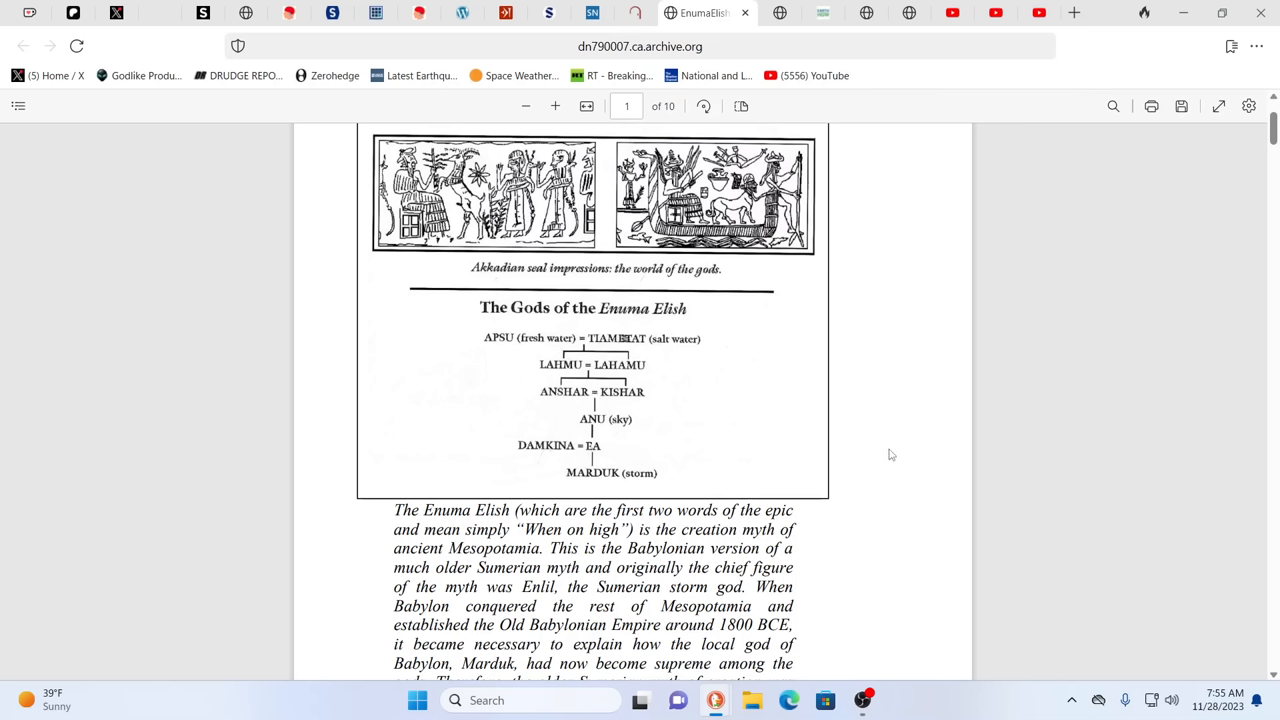
mouse_move(800, 486)
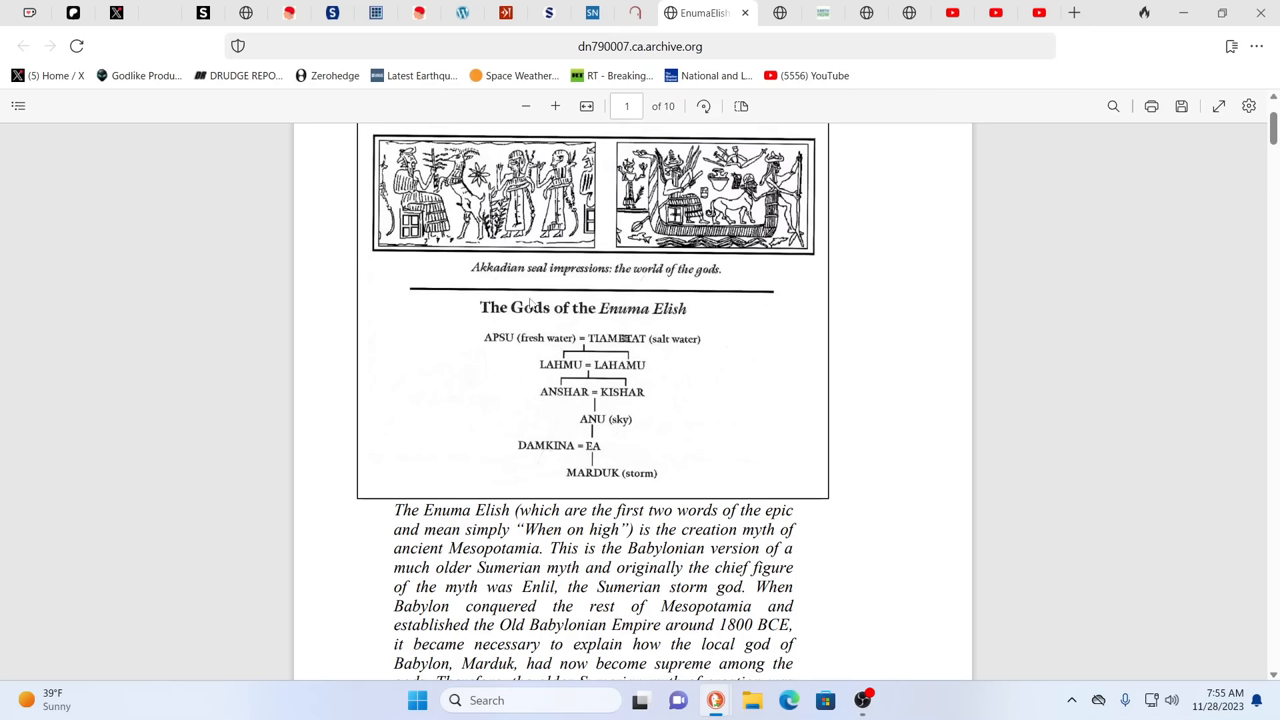
mouse_move(744, 128)
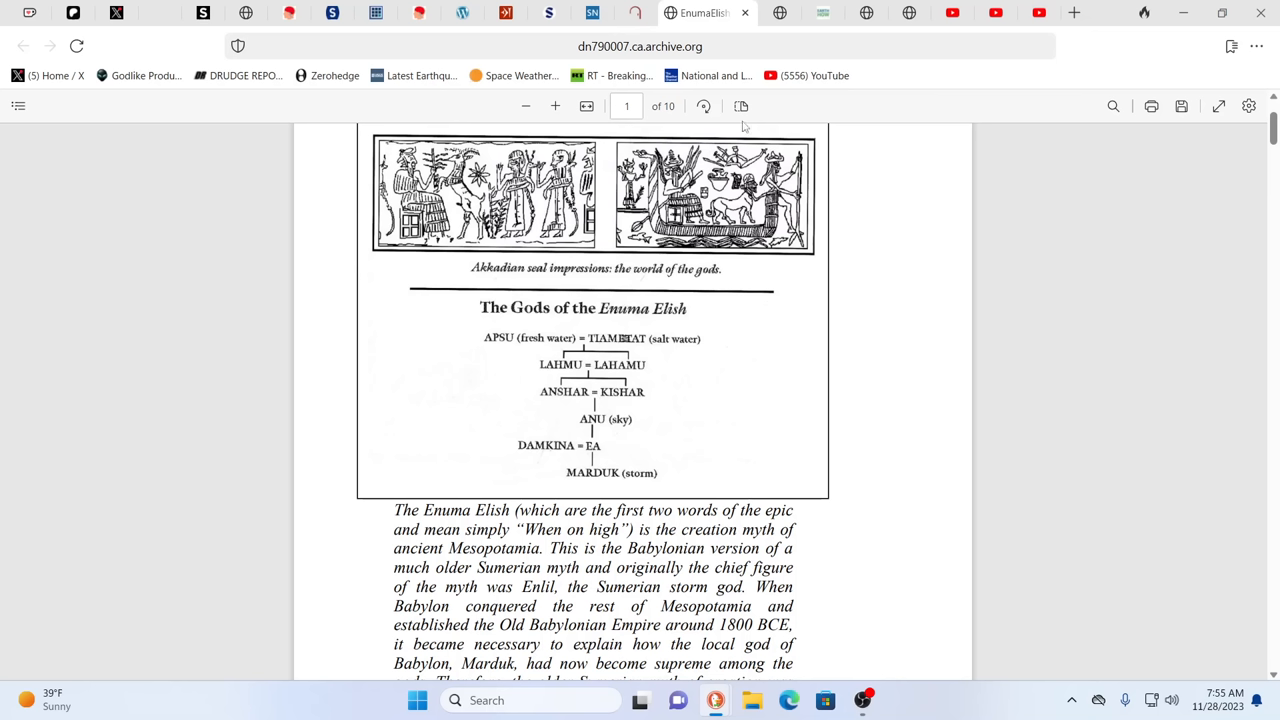
mouse_move(940, 392)
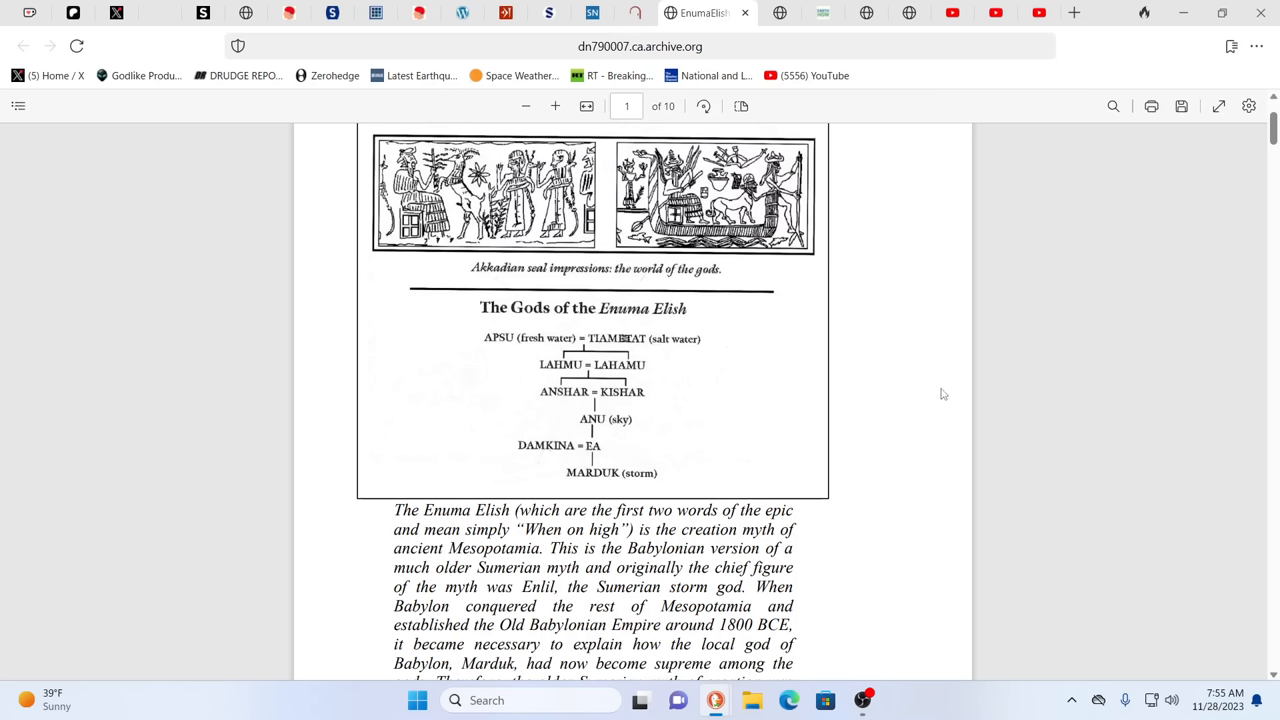
mouse_move(840, 360)
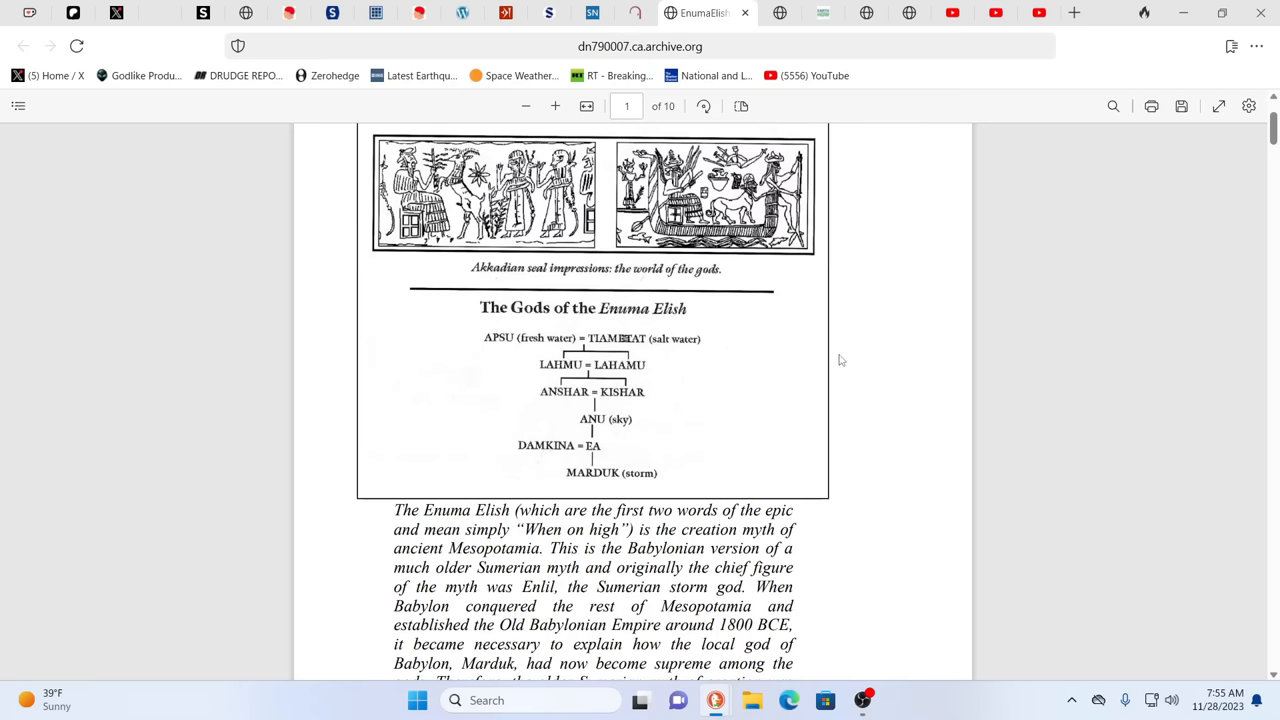
scroll("down", 3)
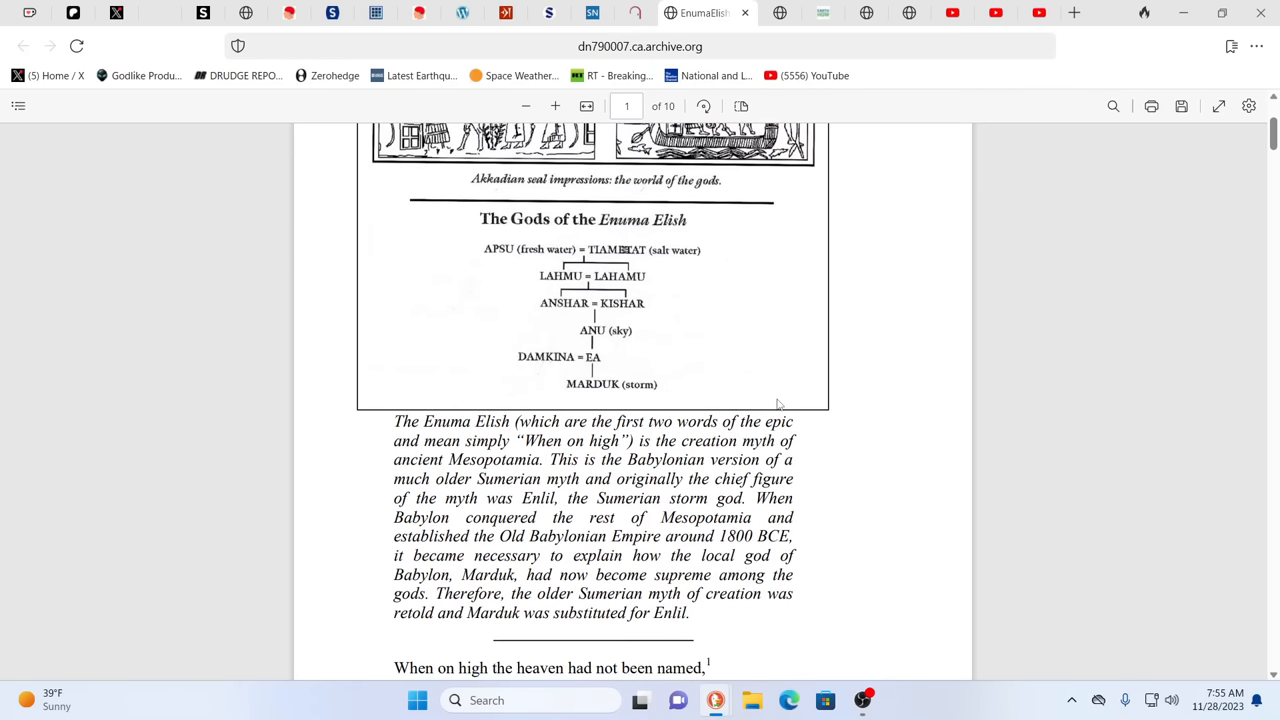
mouse_move(724, 390)
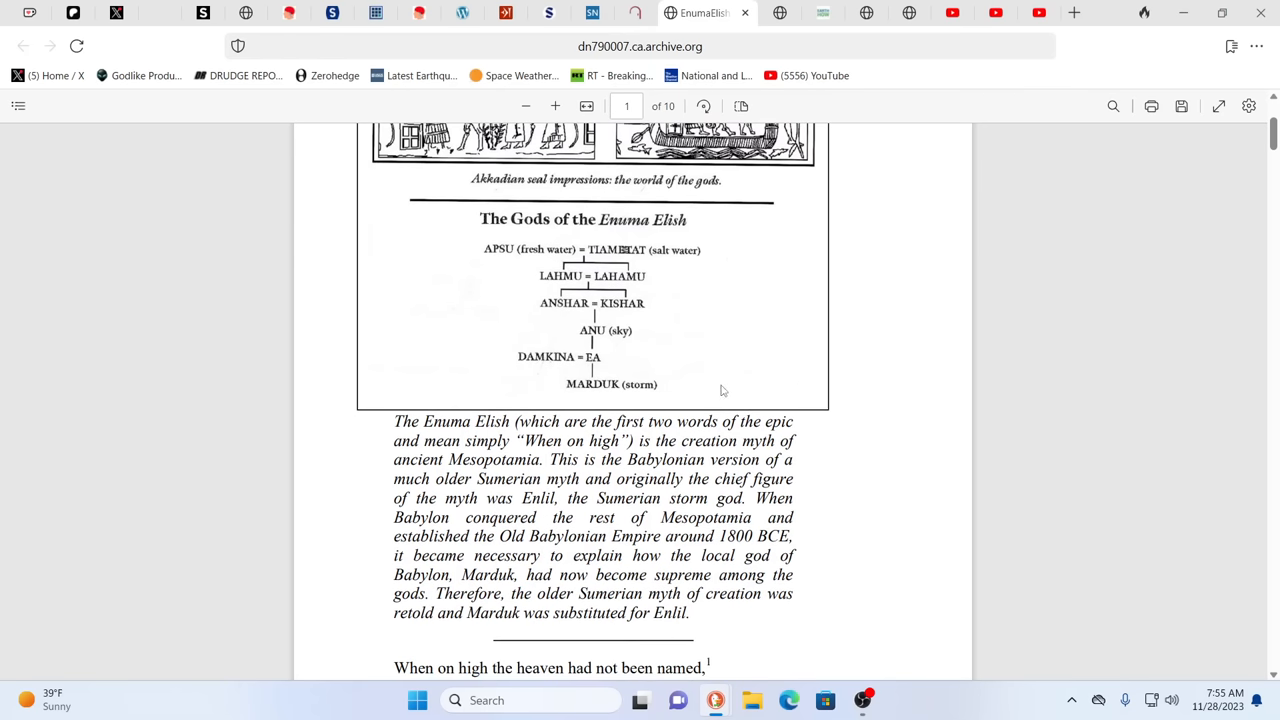
scroll("down", 3)
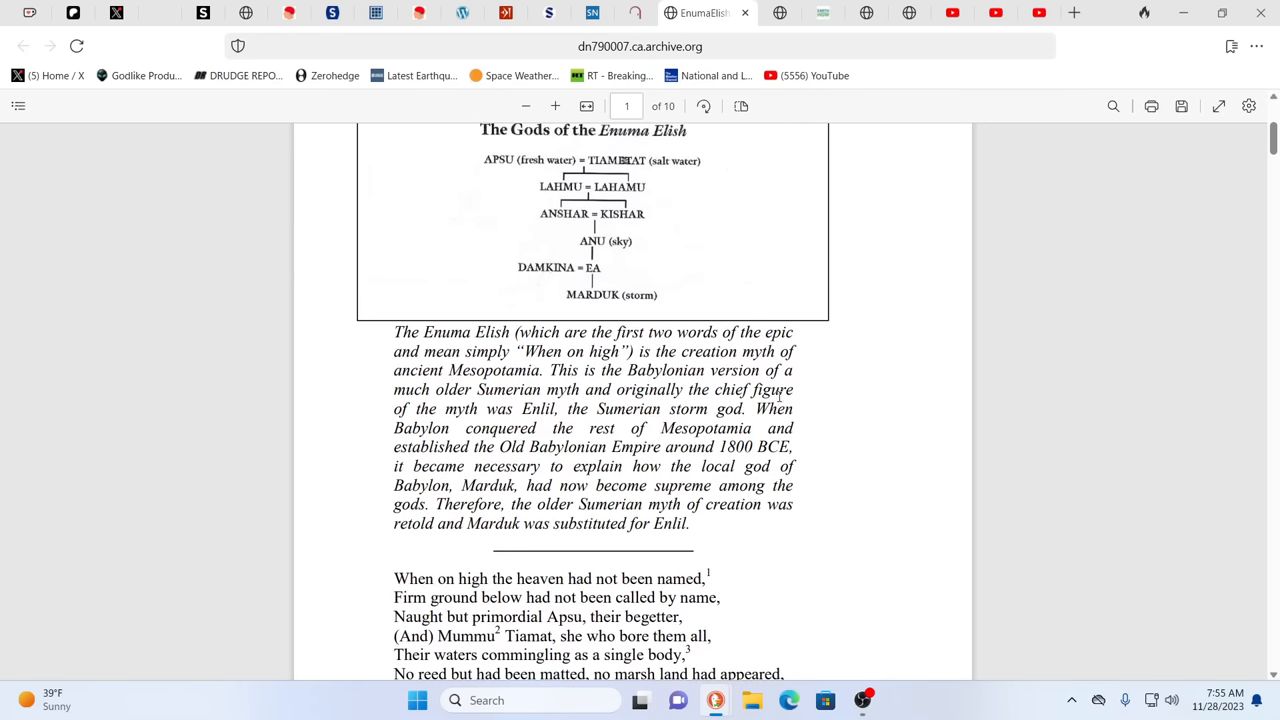
mouse_move(862, 404)
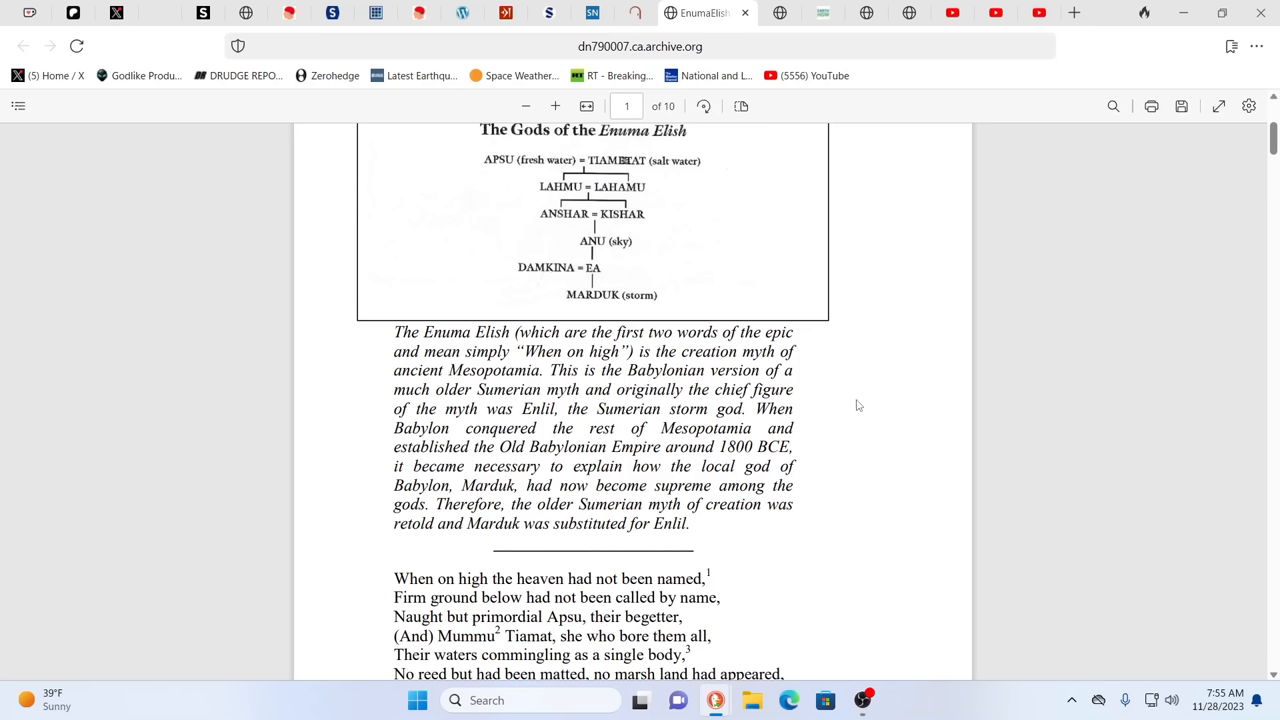
mouse_move(892, 364)
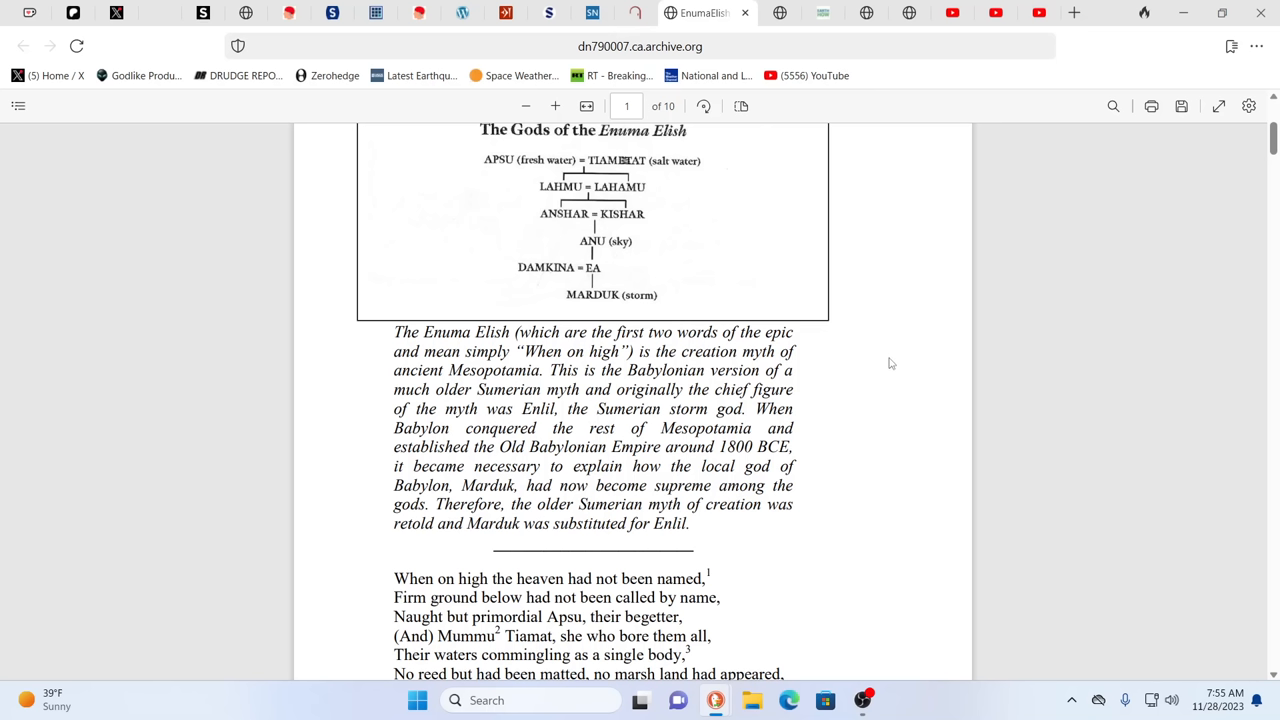
mouse_move(884, 308)
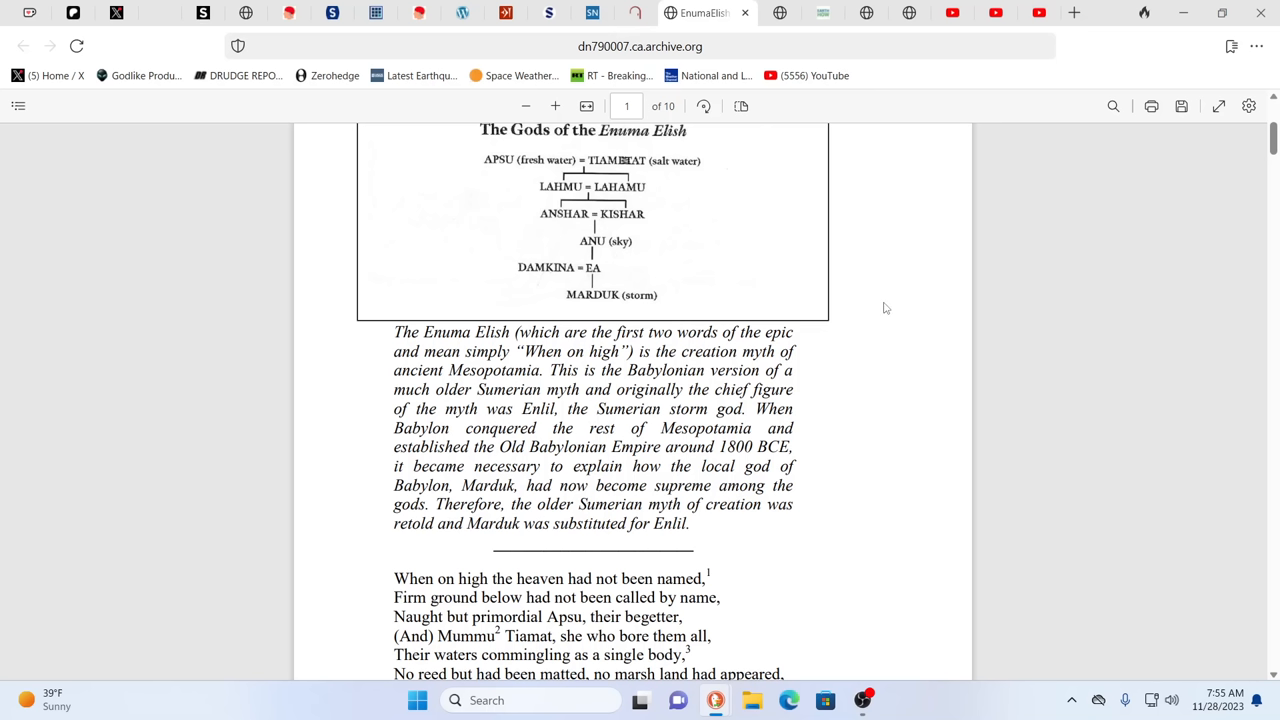
mouse_move(870, 276)
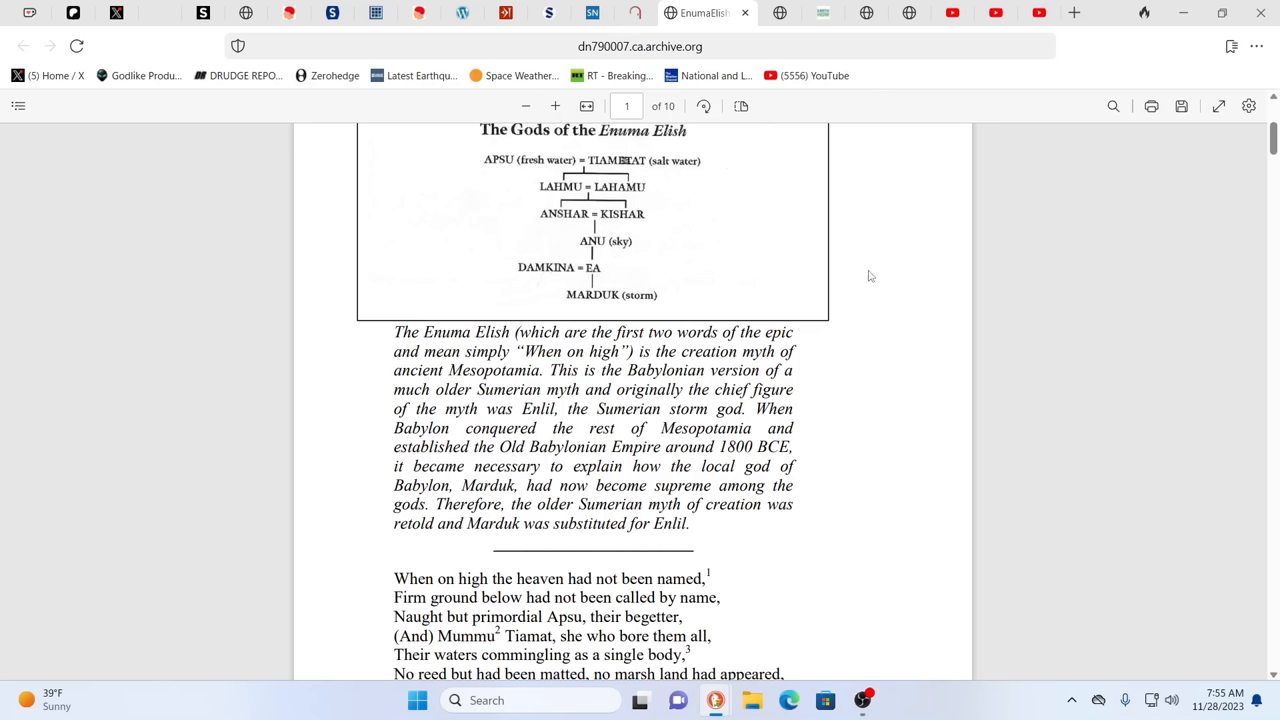
mouse_move(1196, 256)
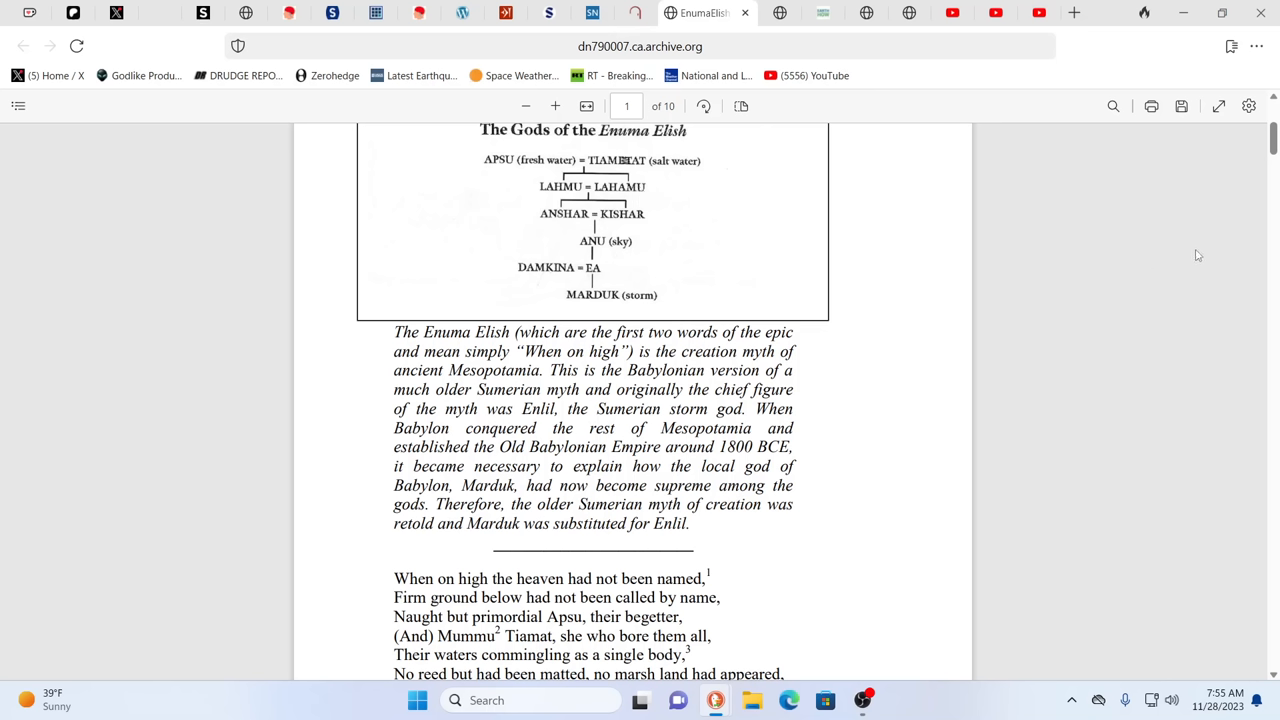
mouse_move(1204, 248)
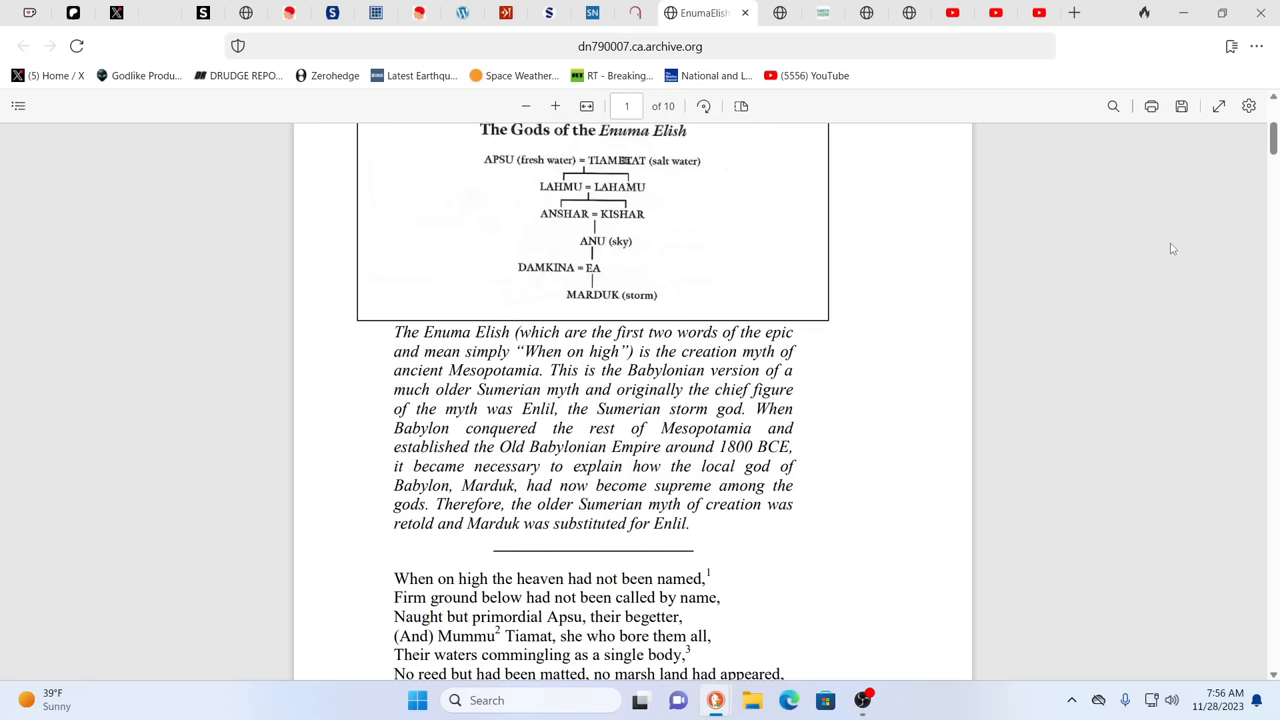
mouse_move(1116, 282)
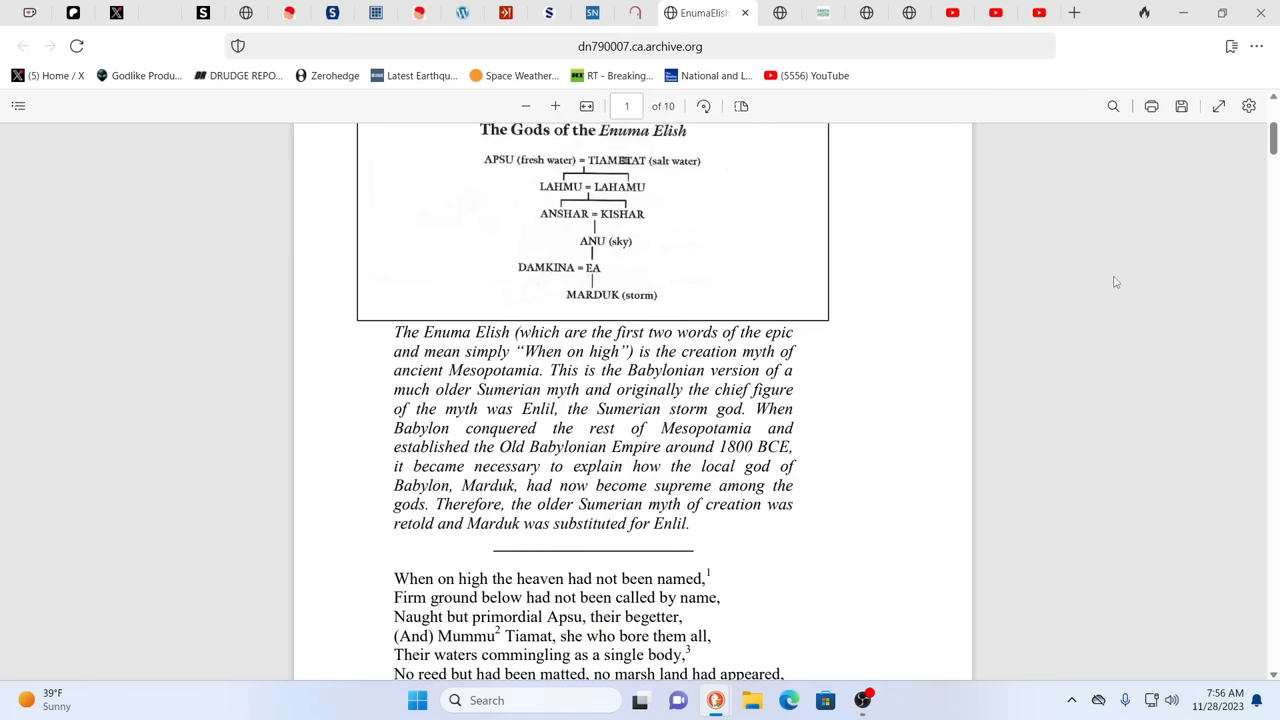
scroll("up", 3)
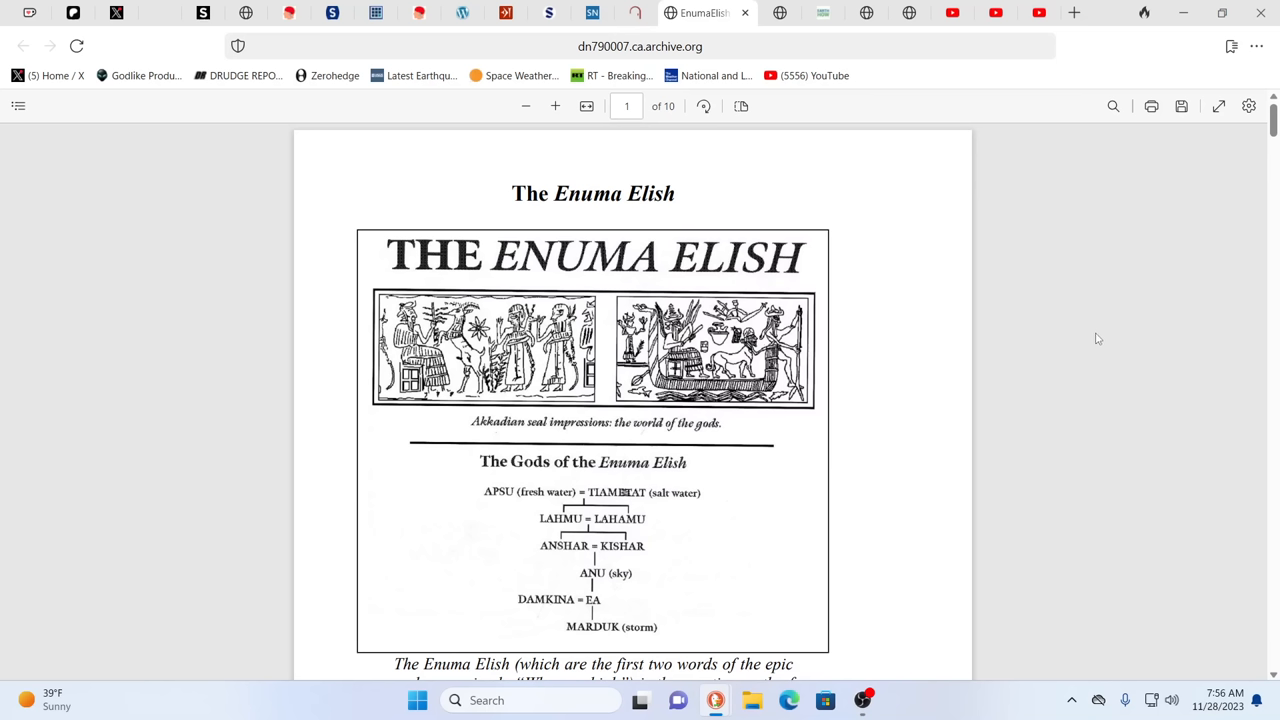
mouse_move(978, 238)
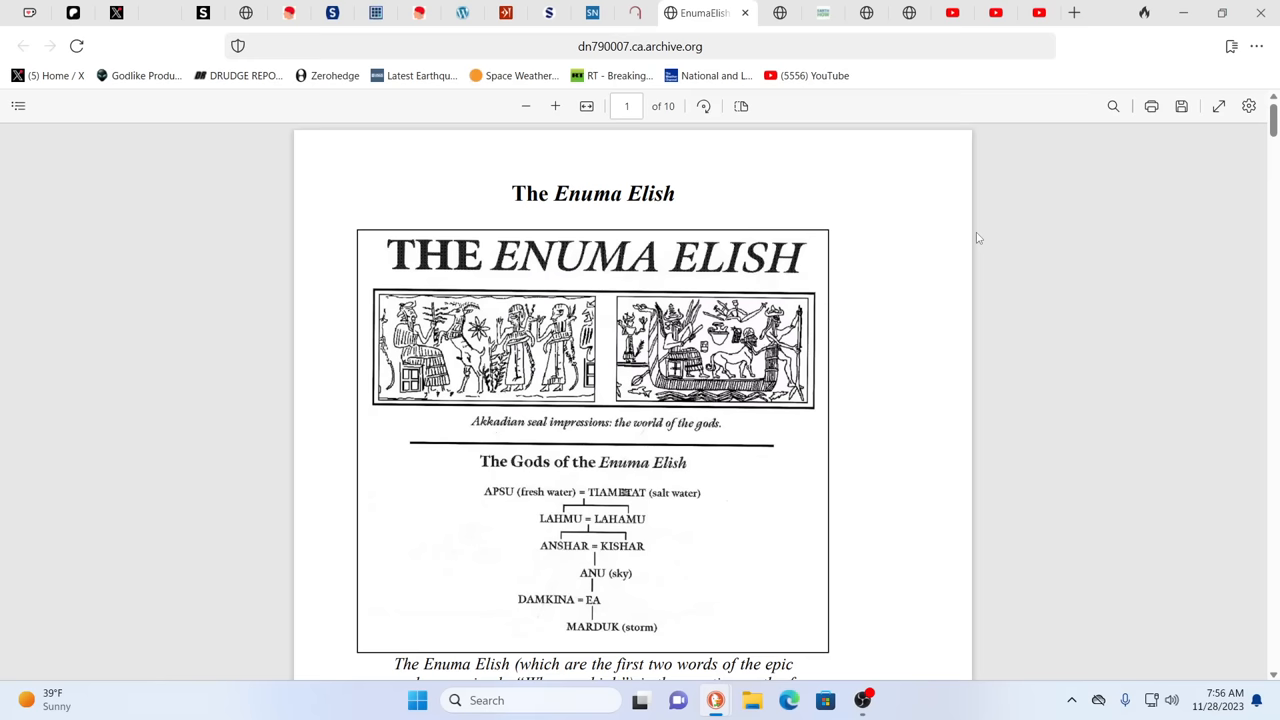
mouse_move(960, 240)
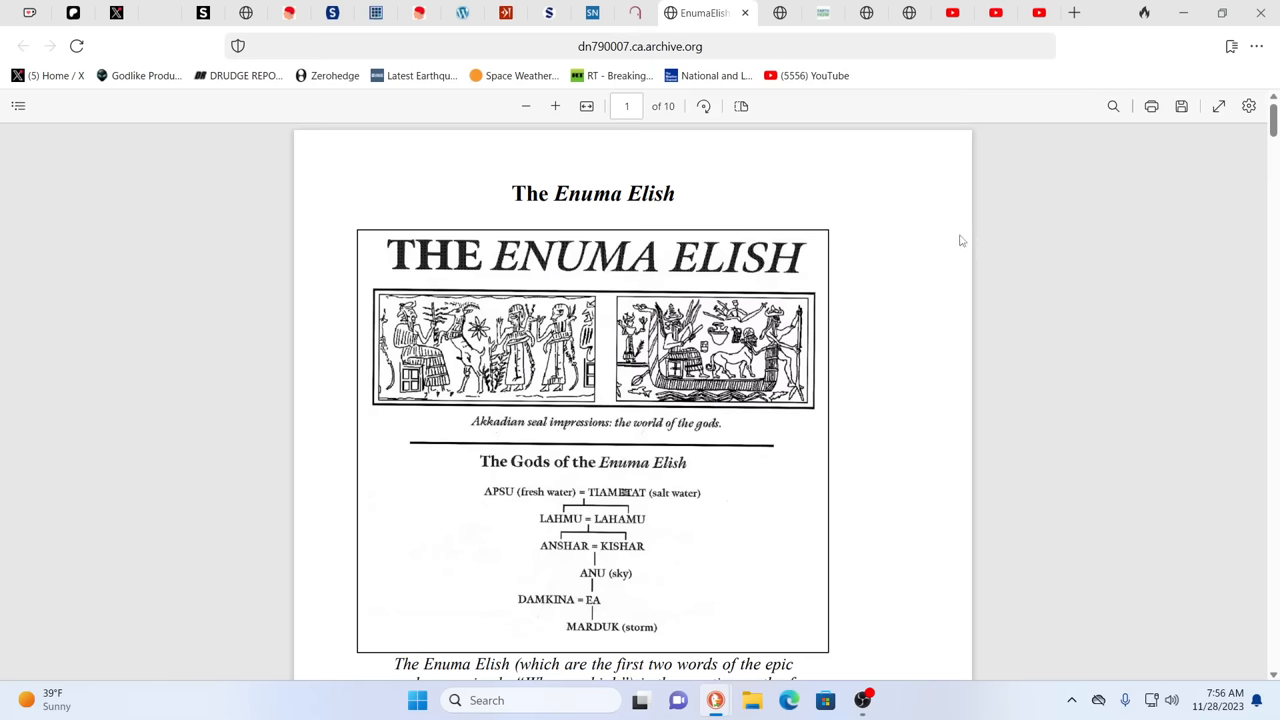
mouse_move(930, 418)
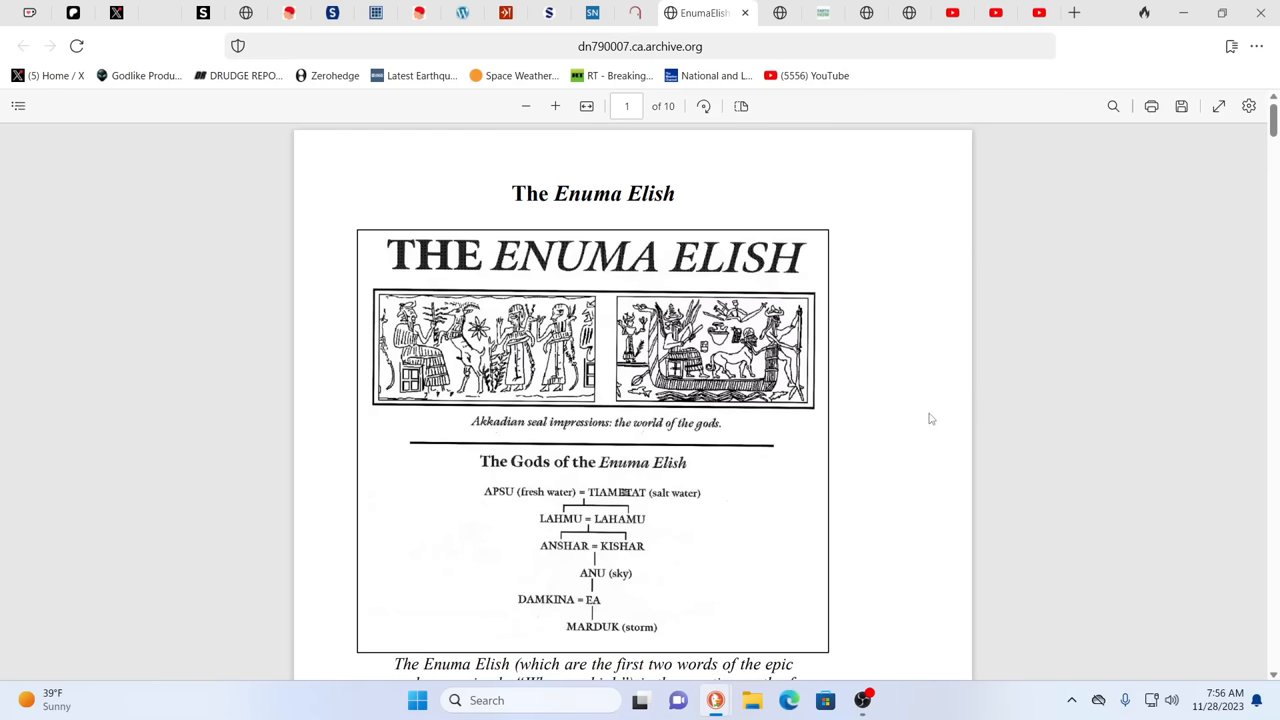
scroll("down", 3)
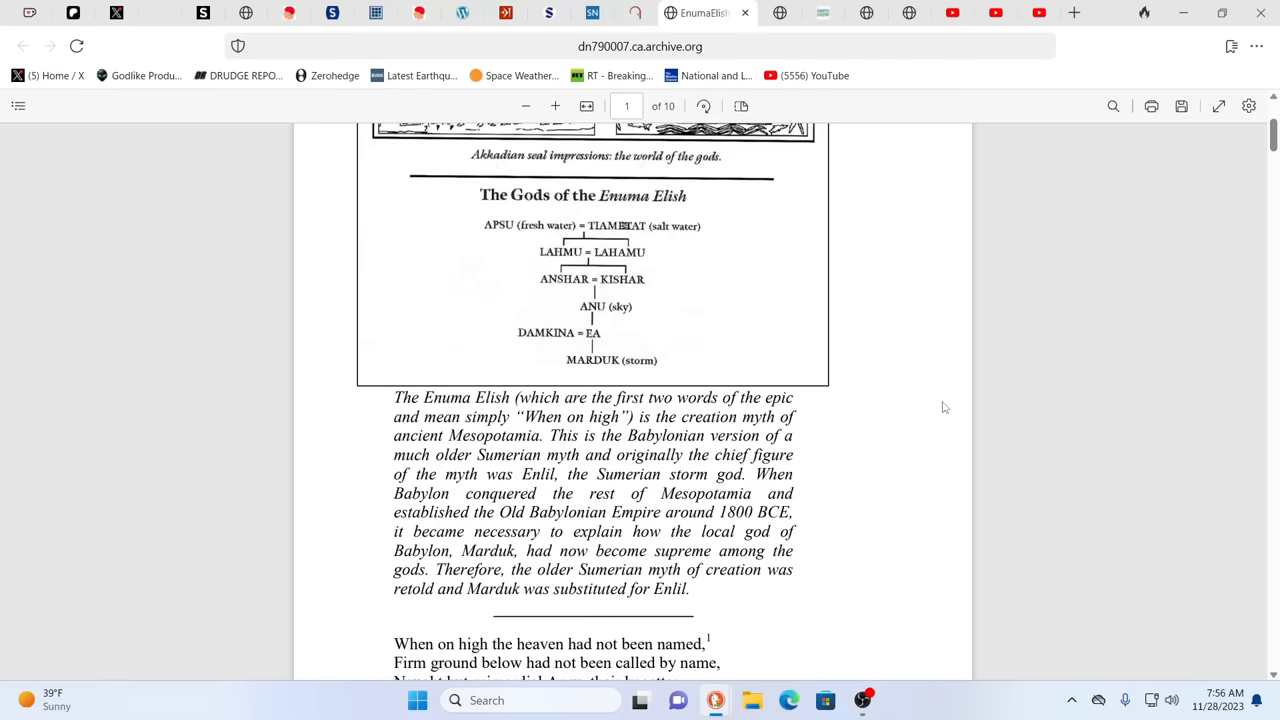
scroll("down", 3)
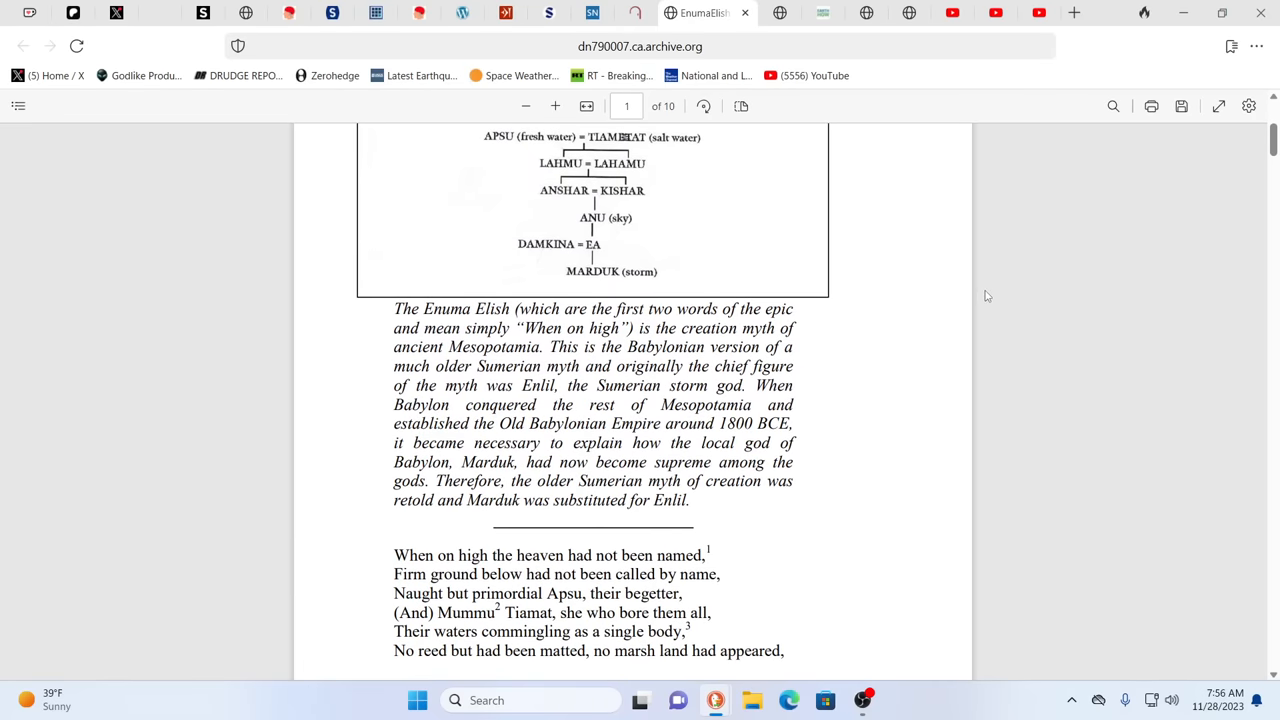
mouse_move(960, 288)
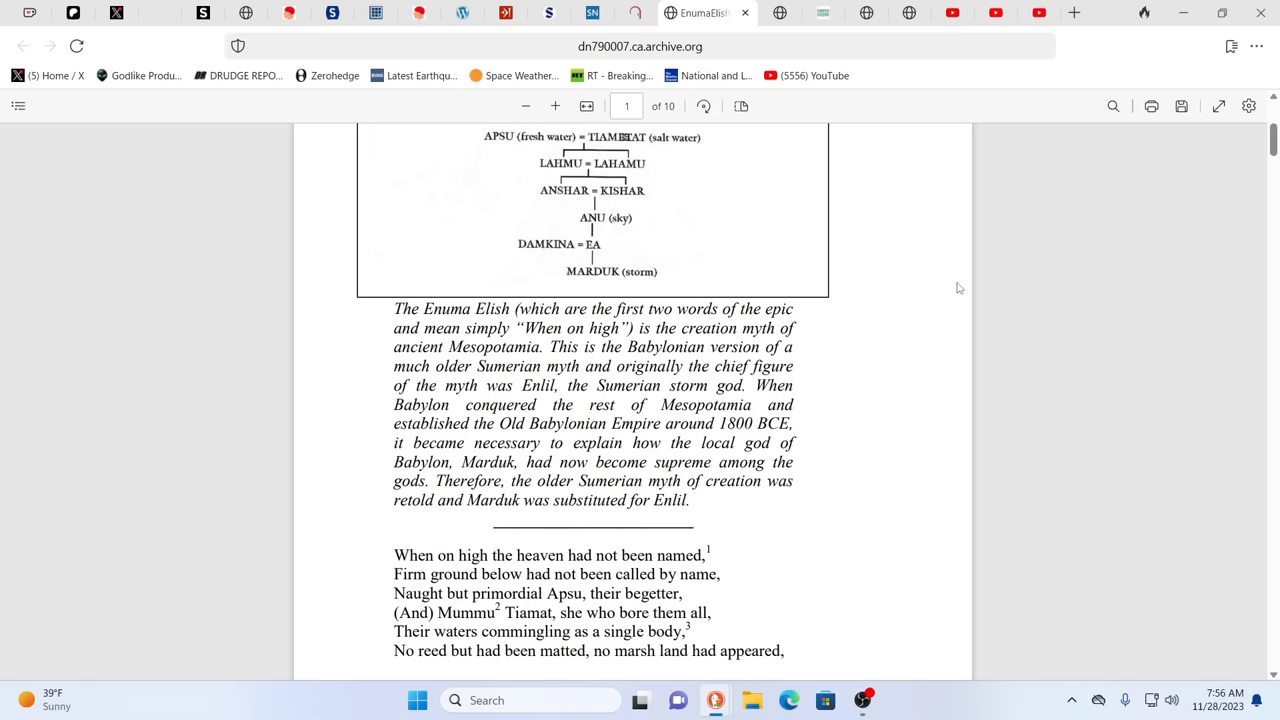
scroll("up", 3)
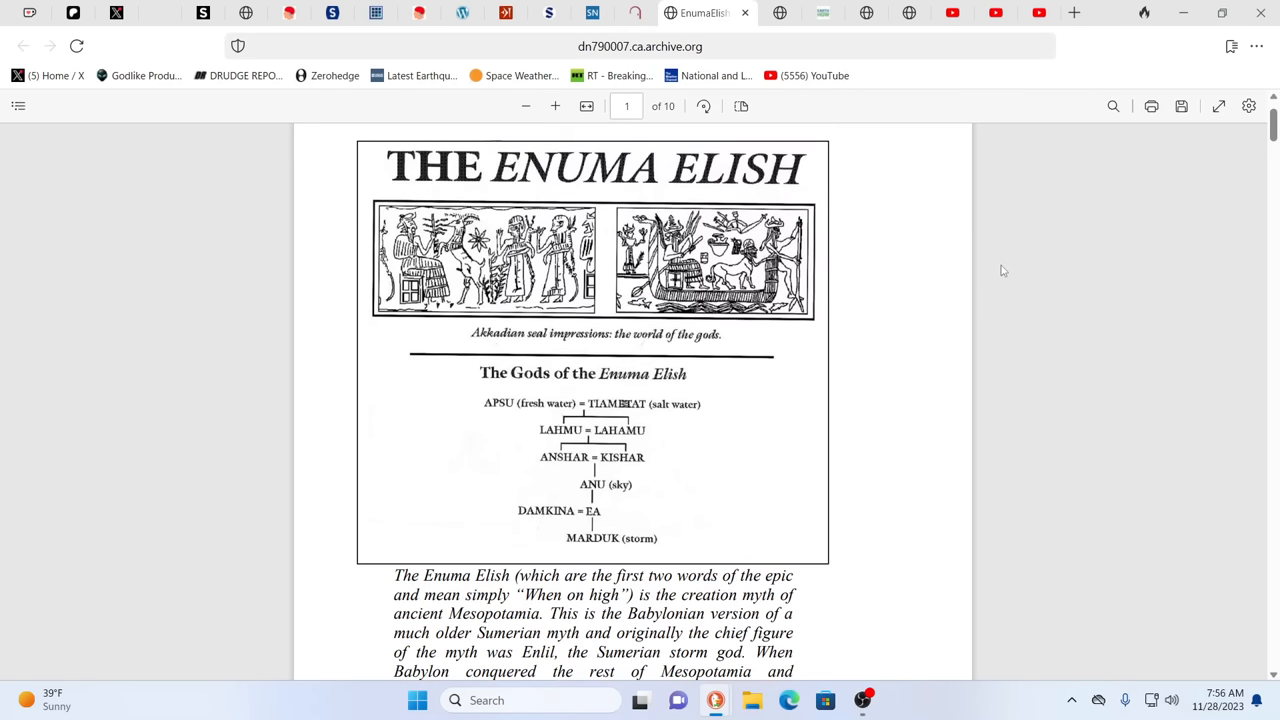
mouse_move(952, 180)
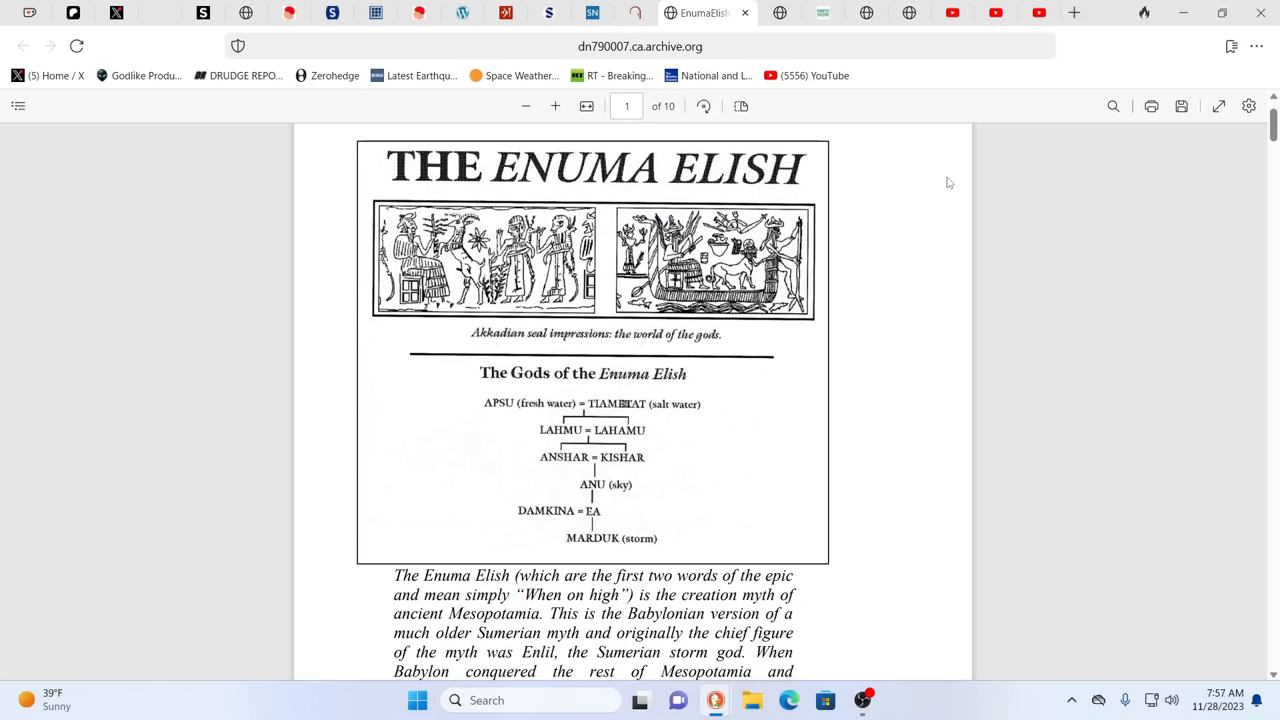
mouse_move(966, 166)
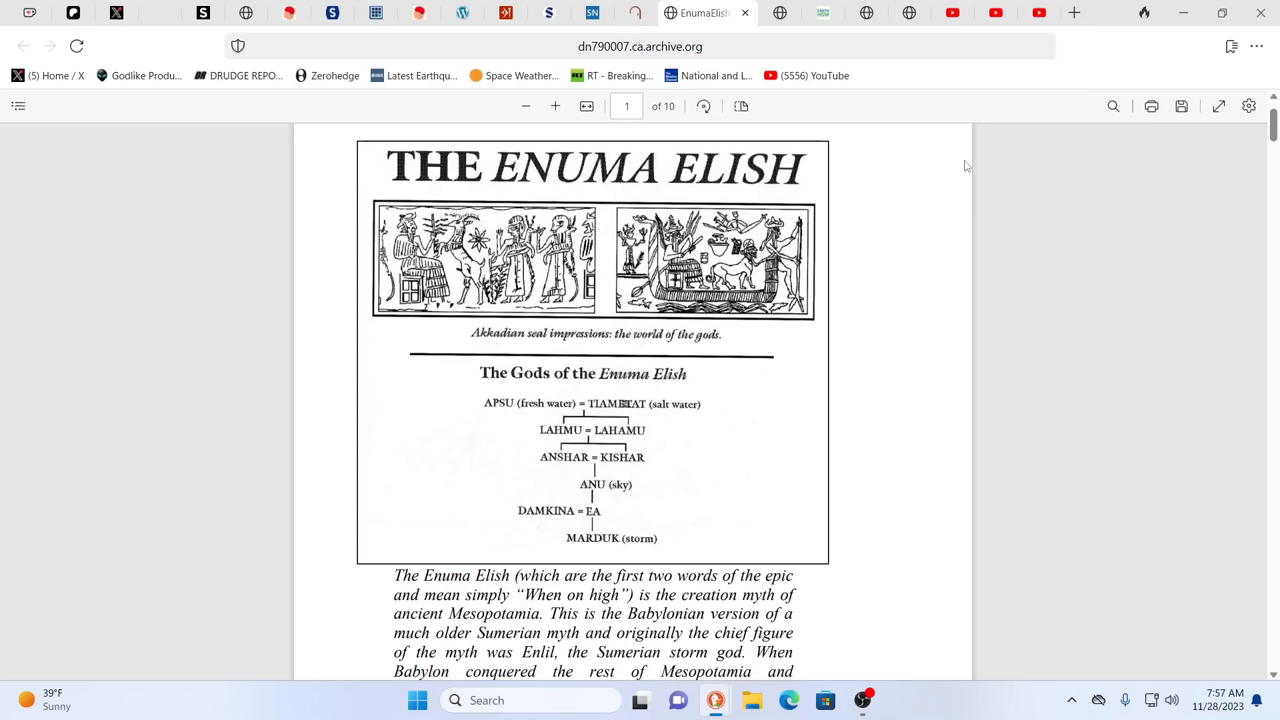
mouse_move(968, 164)
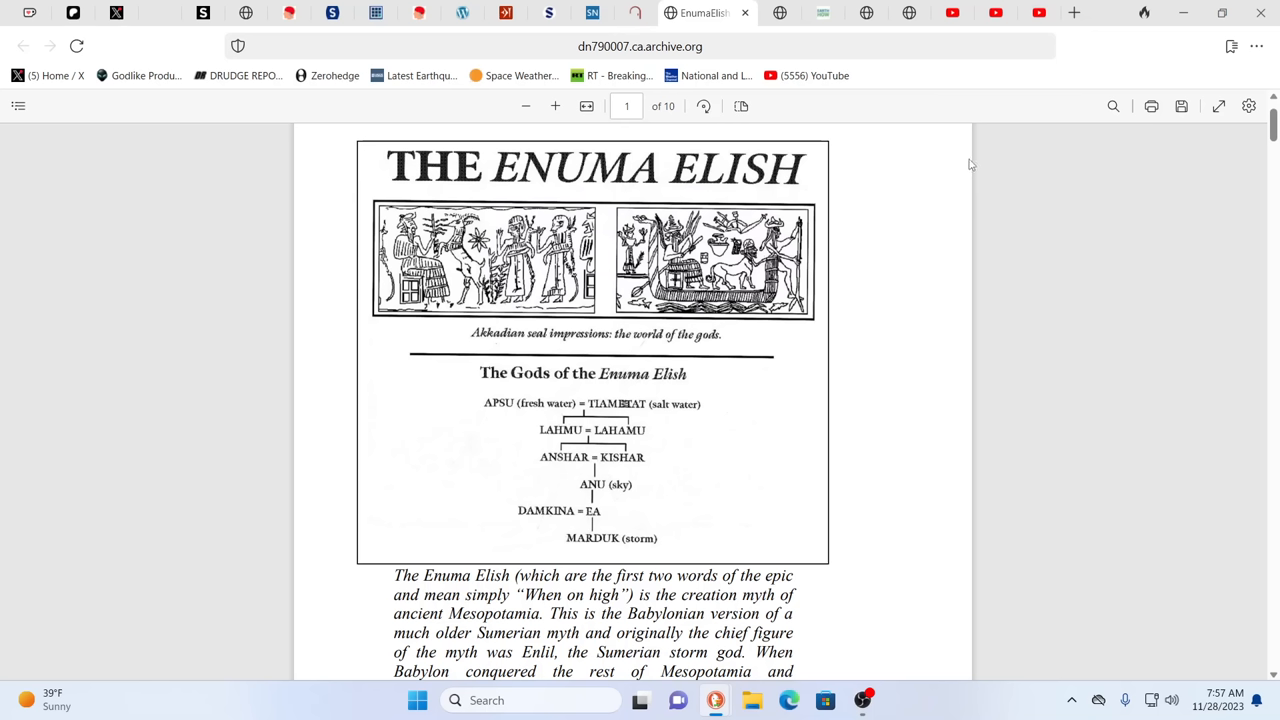
mouse_move(936, 168)
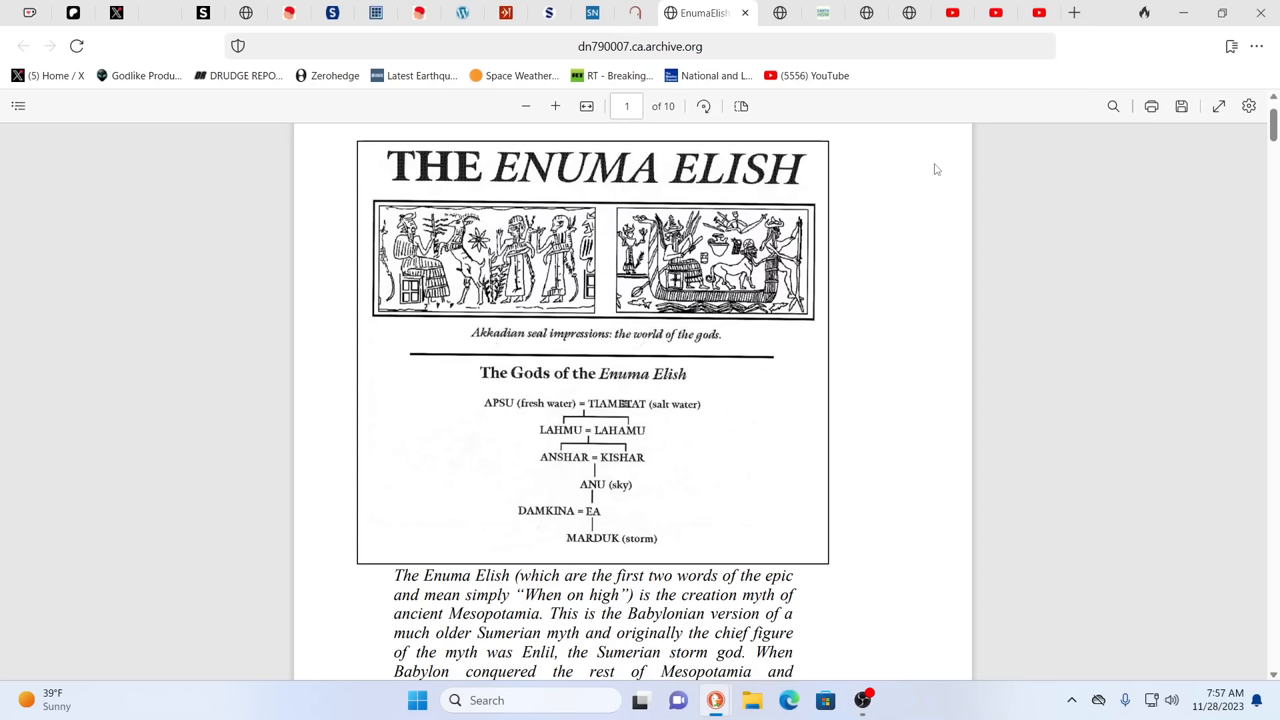
mouse_move(910, 138)
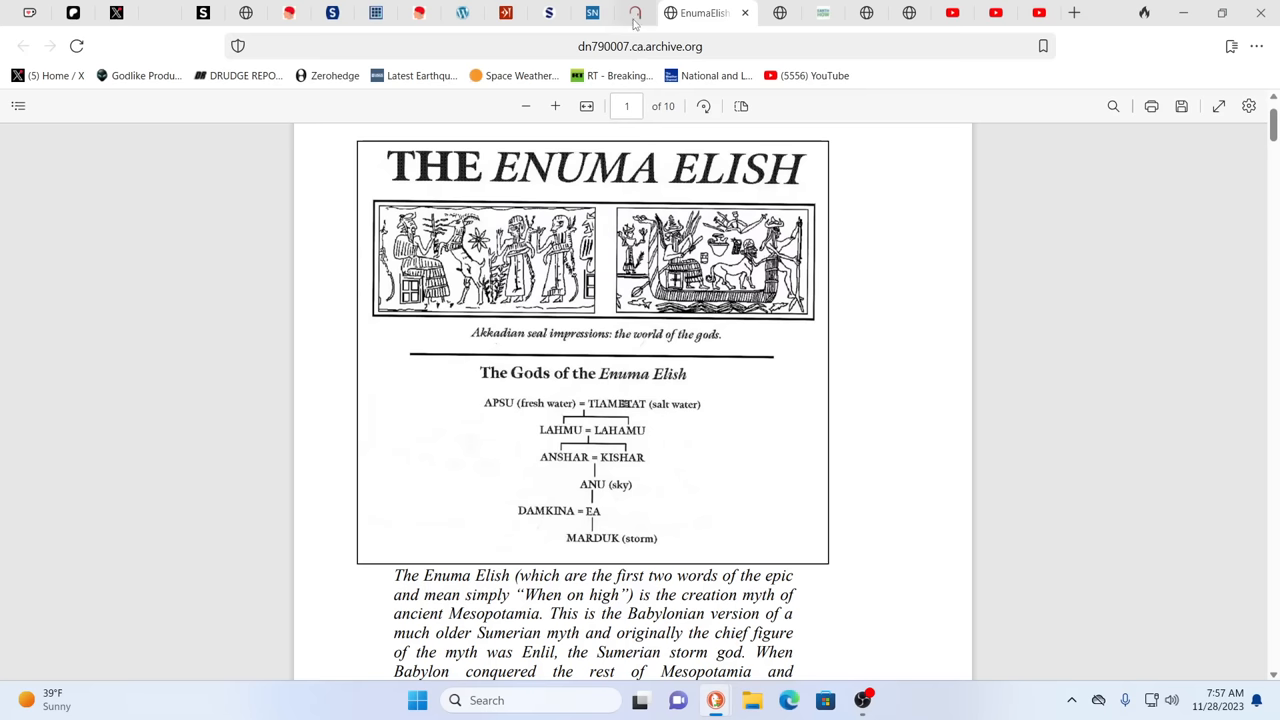
left_click(660, 12)
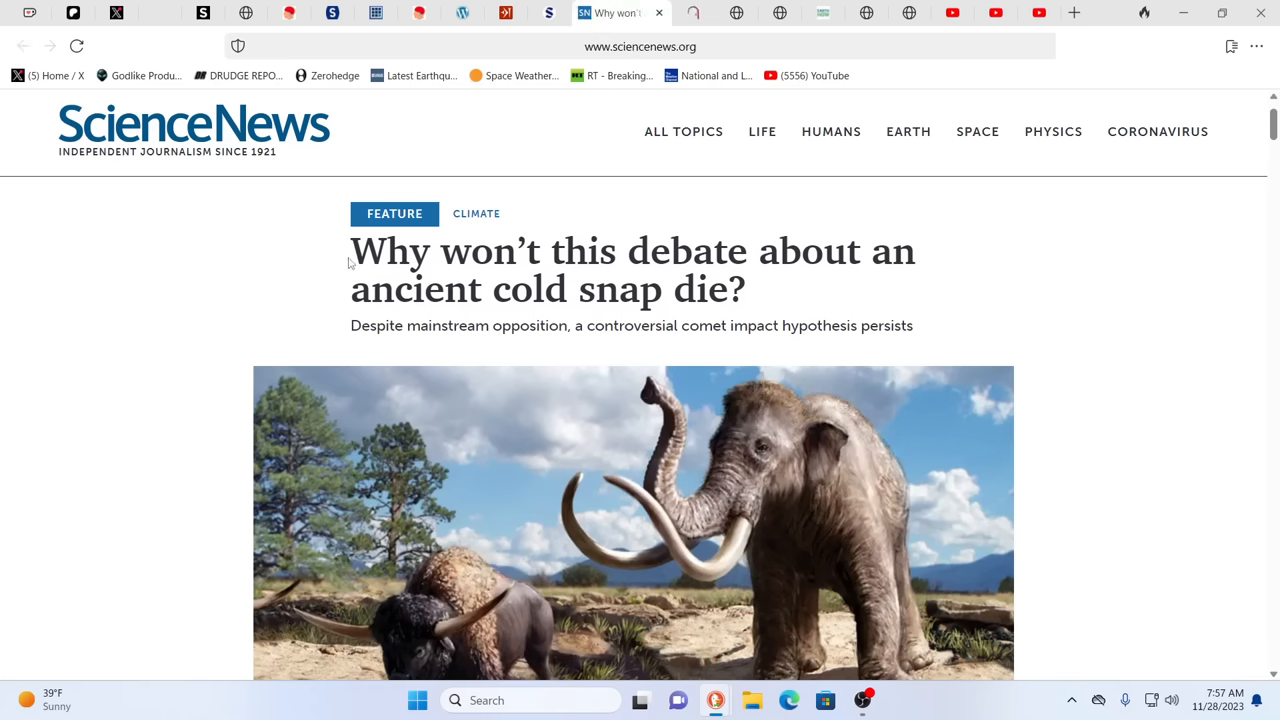
mouse_move(1192, 252)
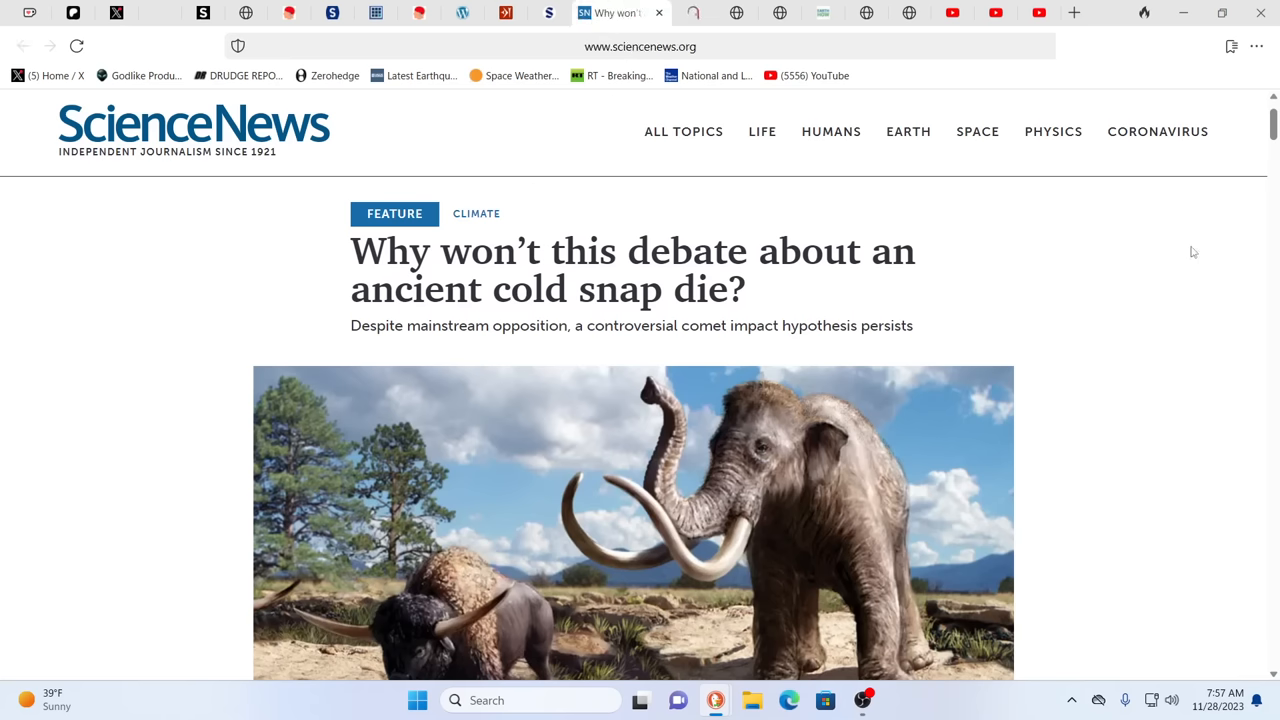
mouse_move(1132, 296)
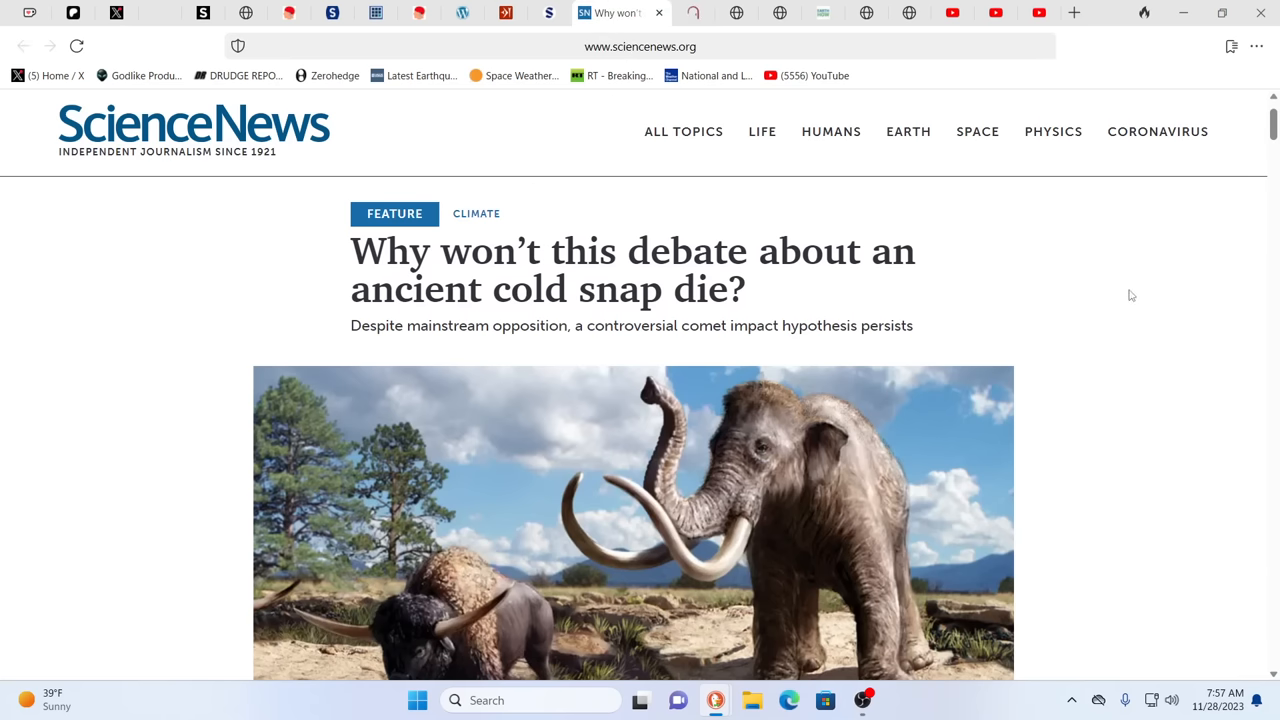
mouse_move(1206, 304)
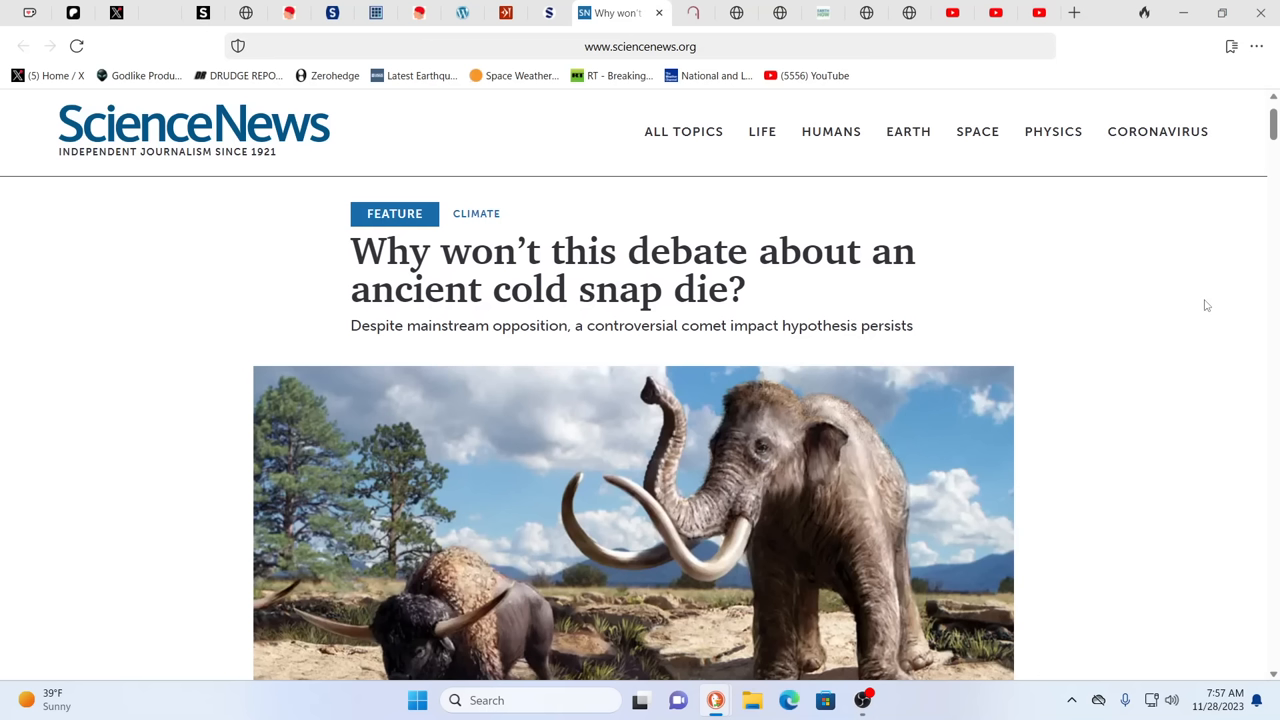
mouse_move(1196, 292)
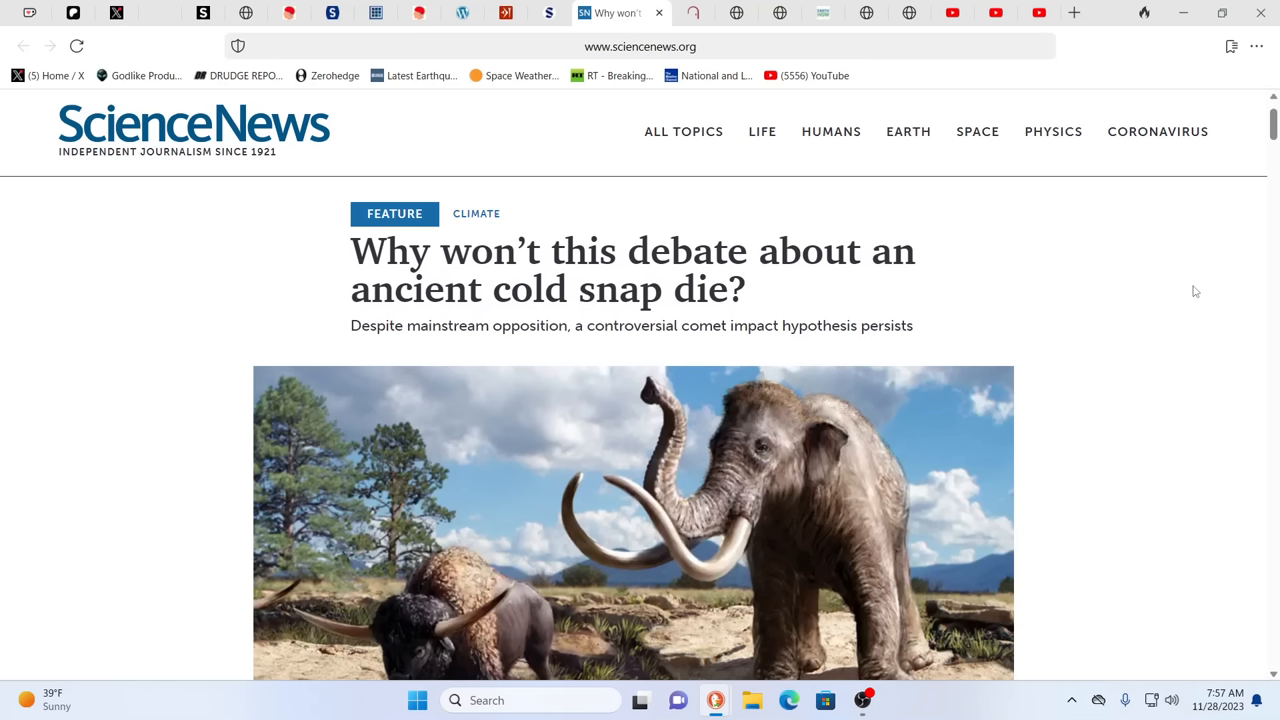
mouse_move(1148, 268)
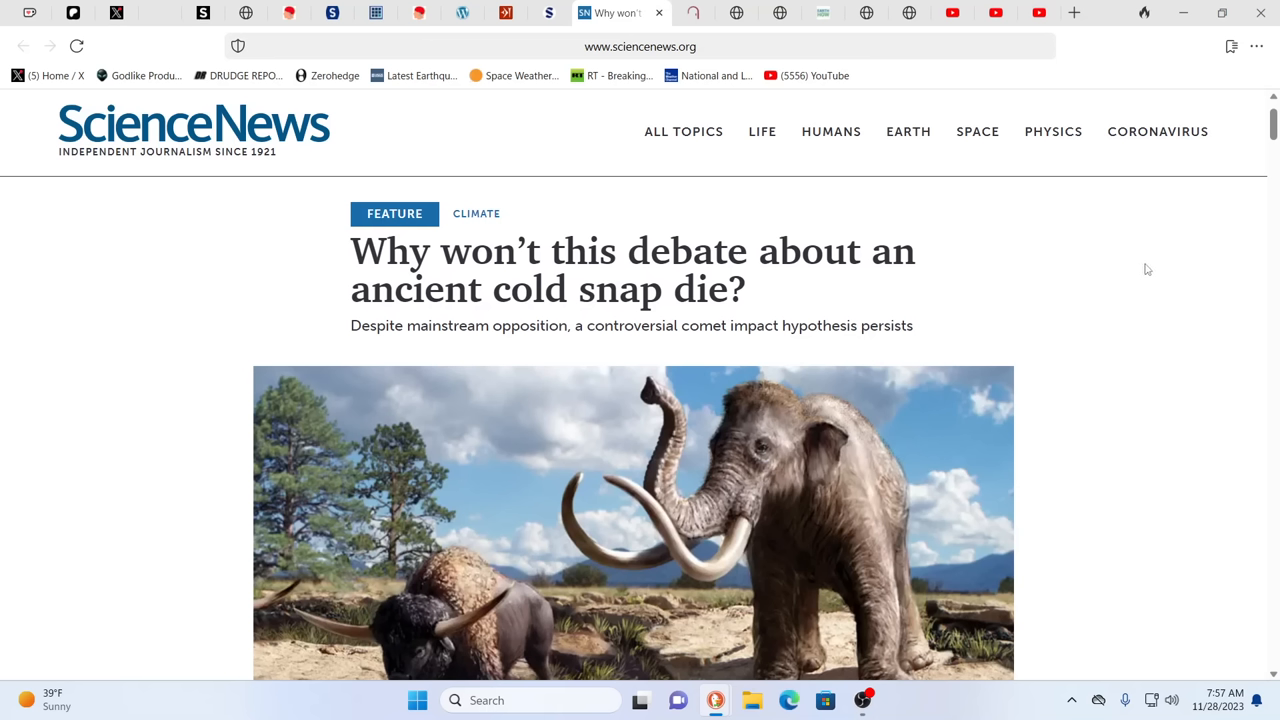
mouse_move(1132, 272)
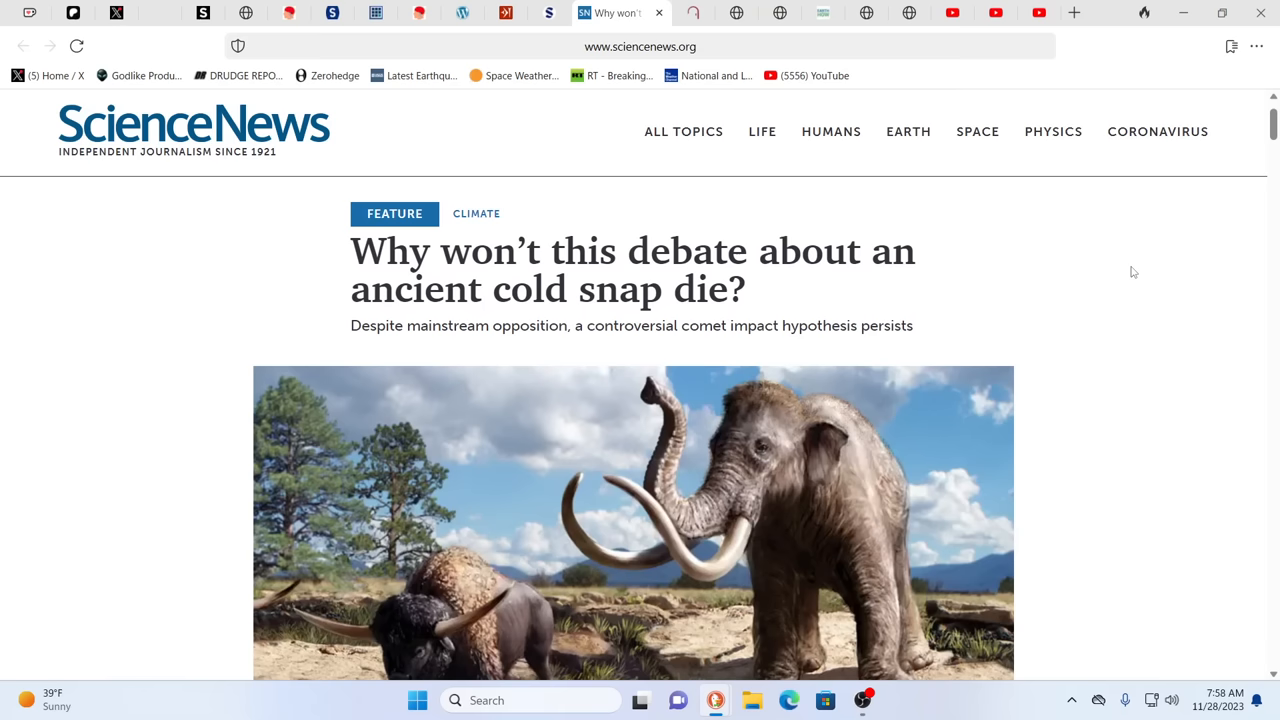
scroll("down", 3)
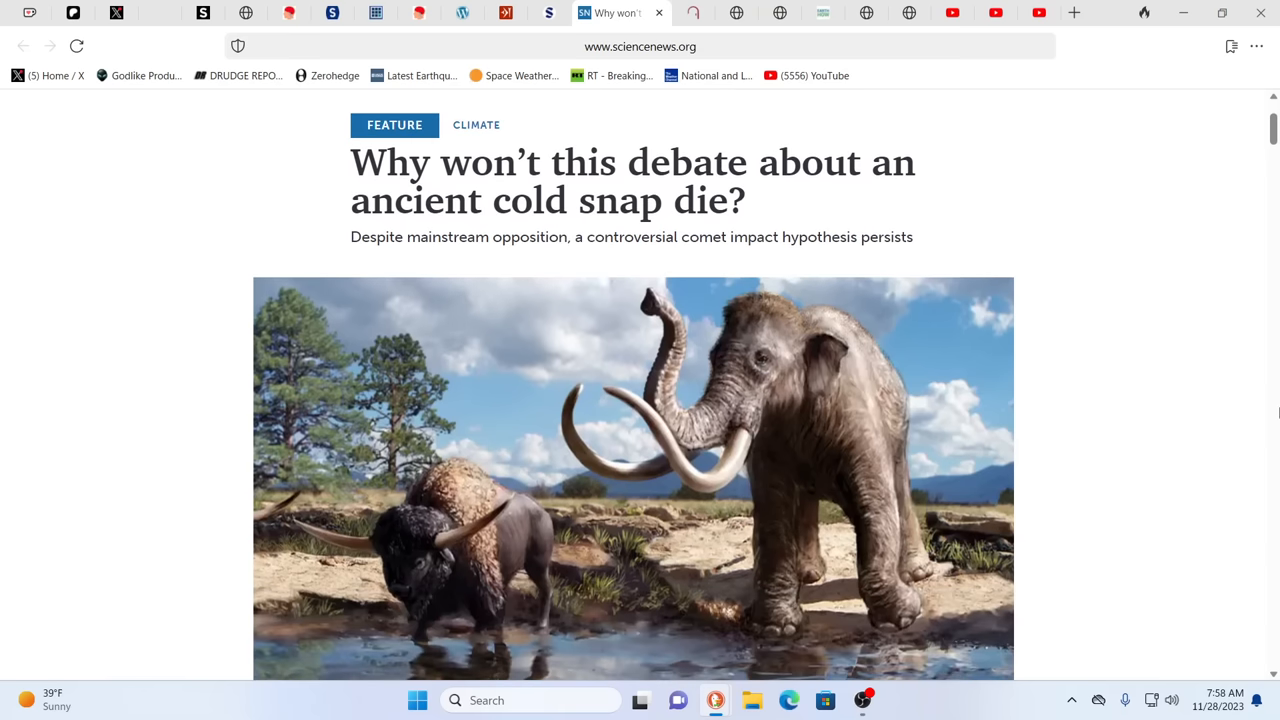
mouse_move(926, 188)
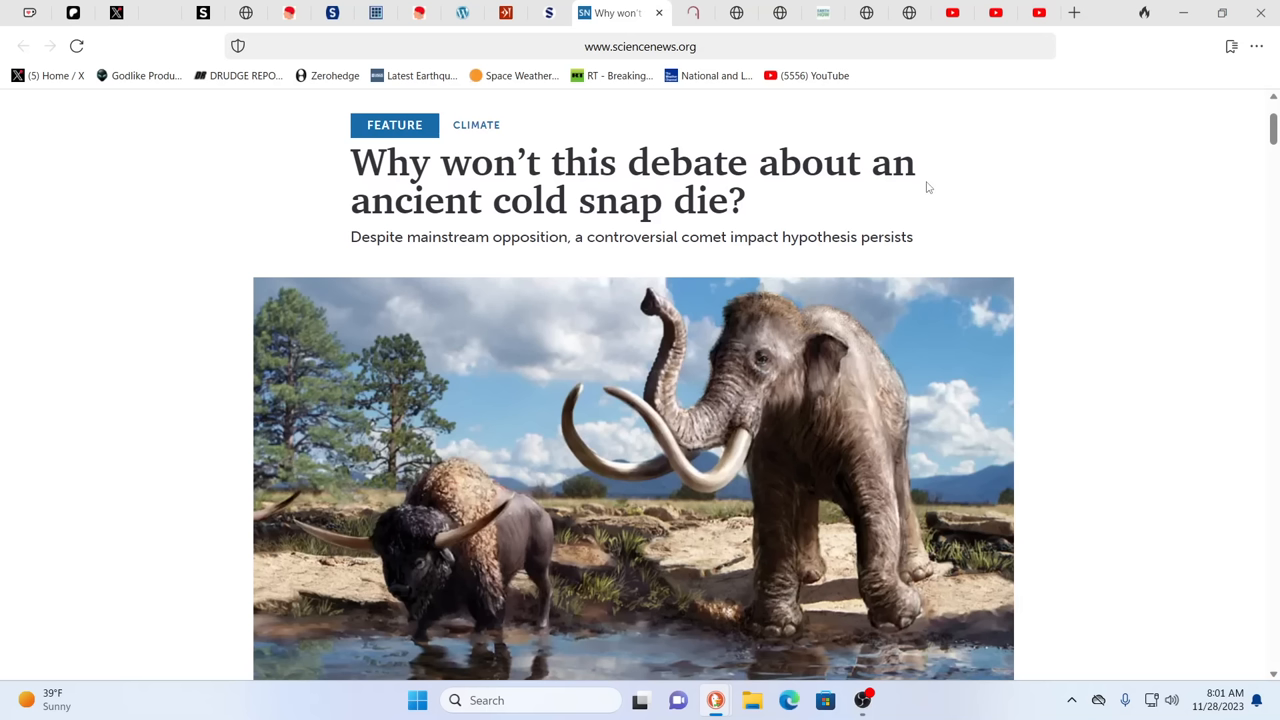
mouse_move(1130, 272)
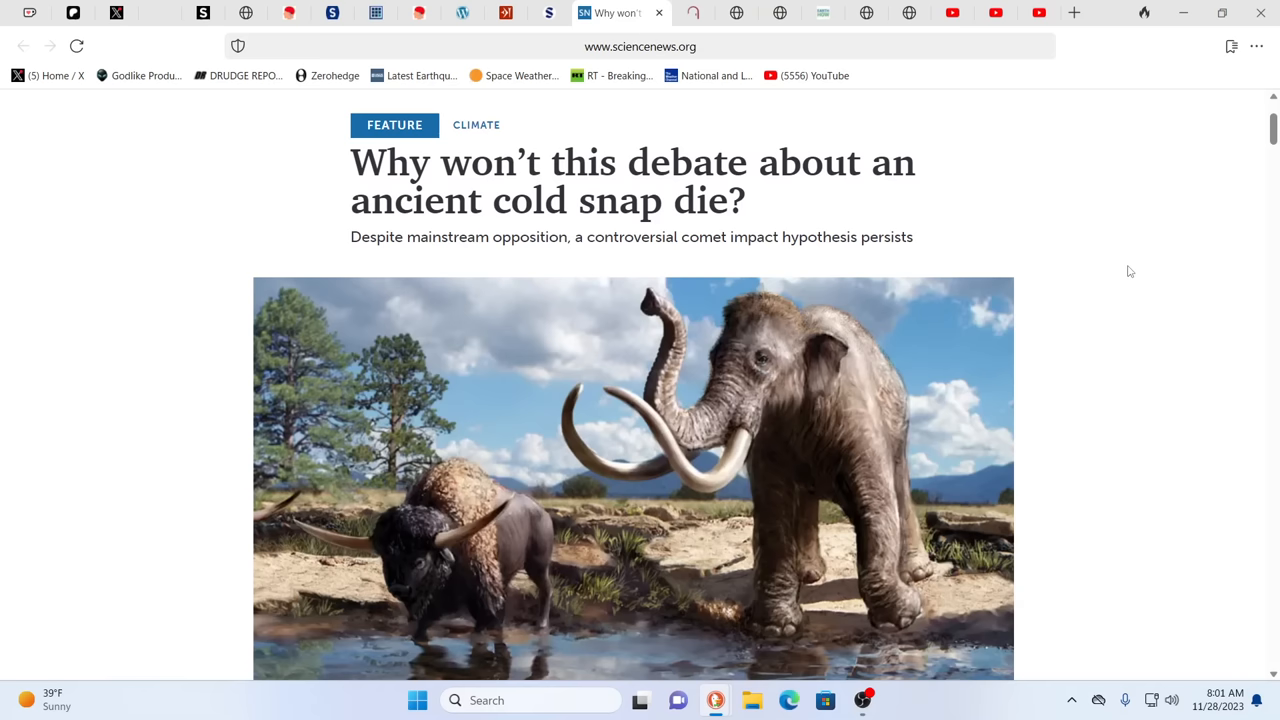
Scroll the Science News cold snap article to its Younger Dryas opening paragraphs and ice-covered globe graphic
scroll("down", 3)
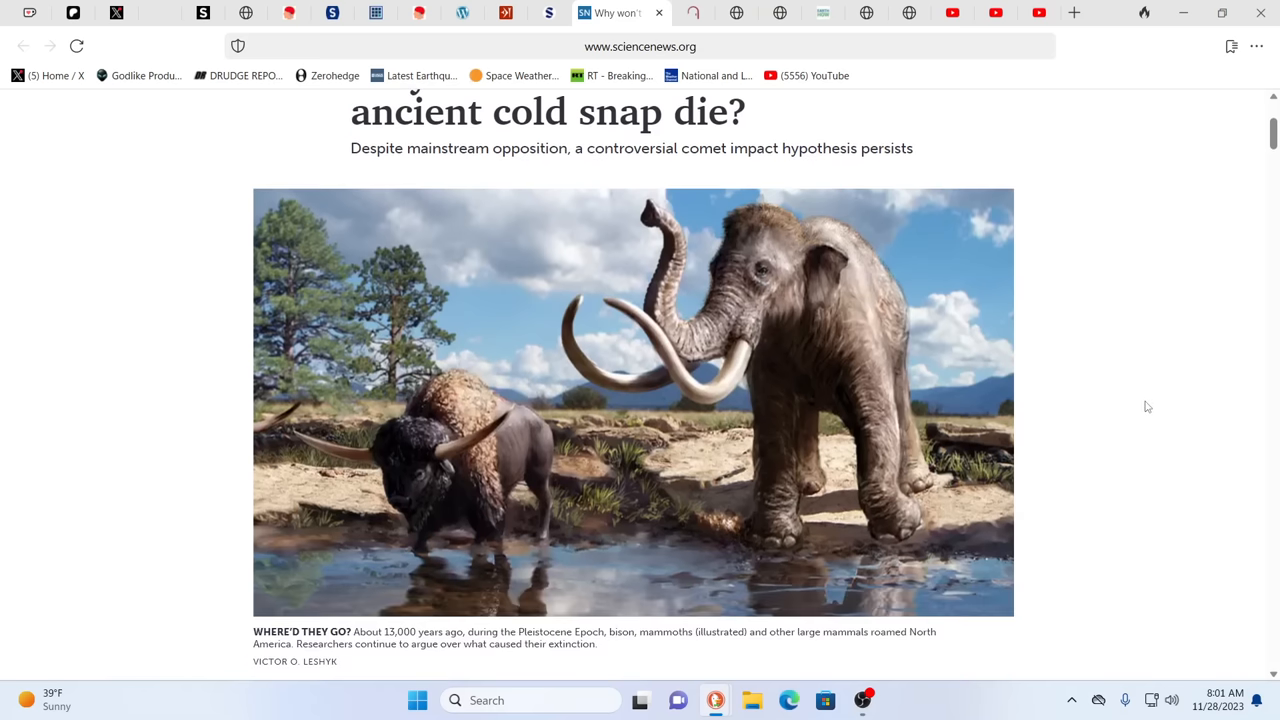
scroll("down", 3)
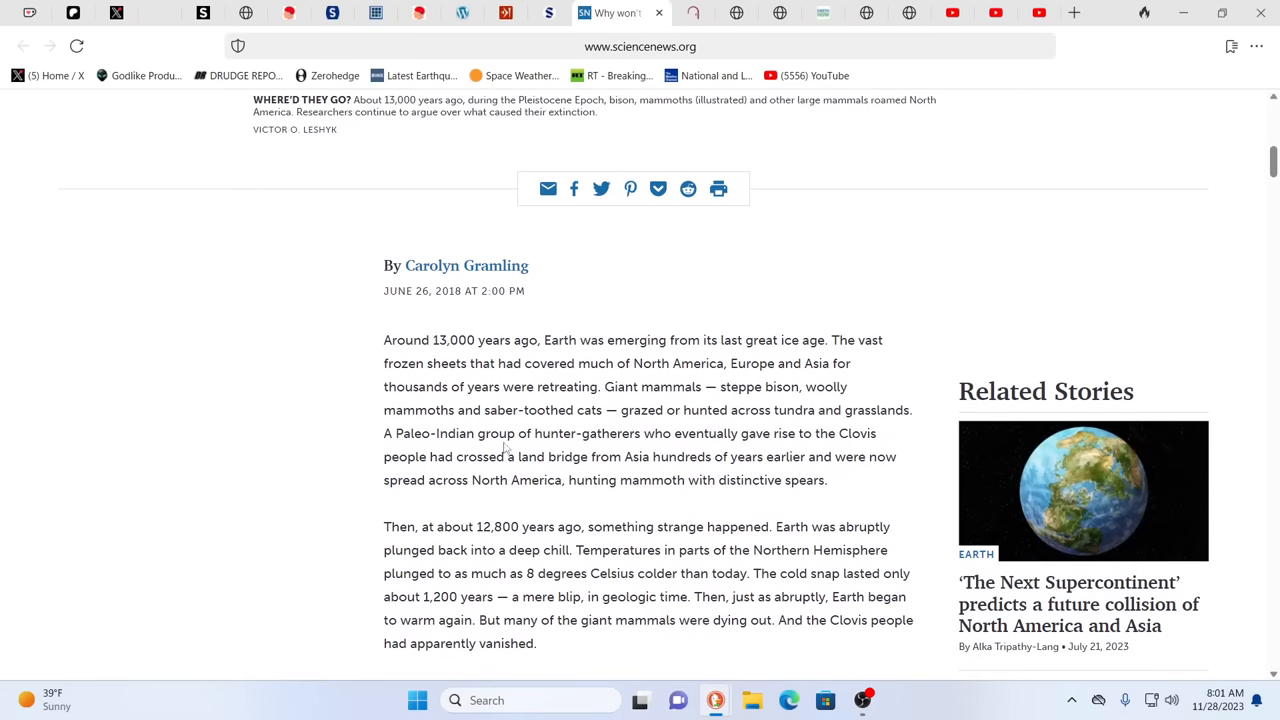
mouse_move(368, 536)
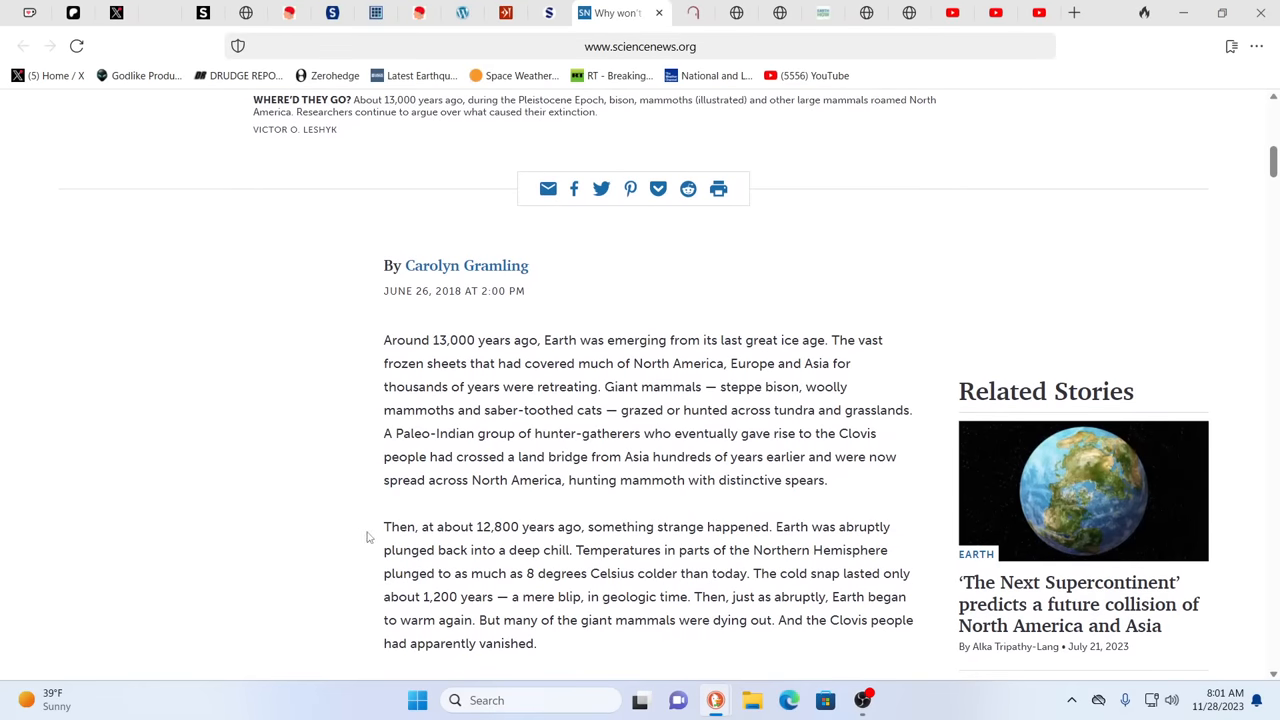
mouse_move(314, 530)
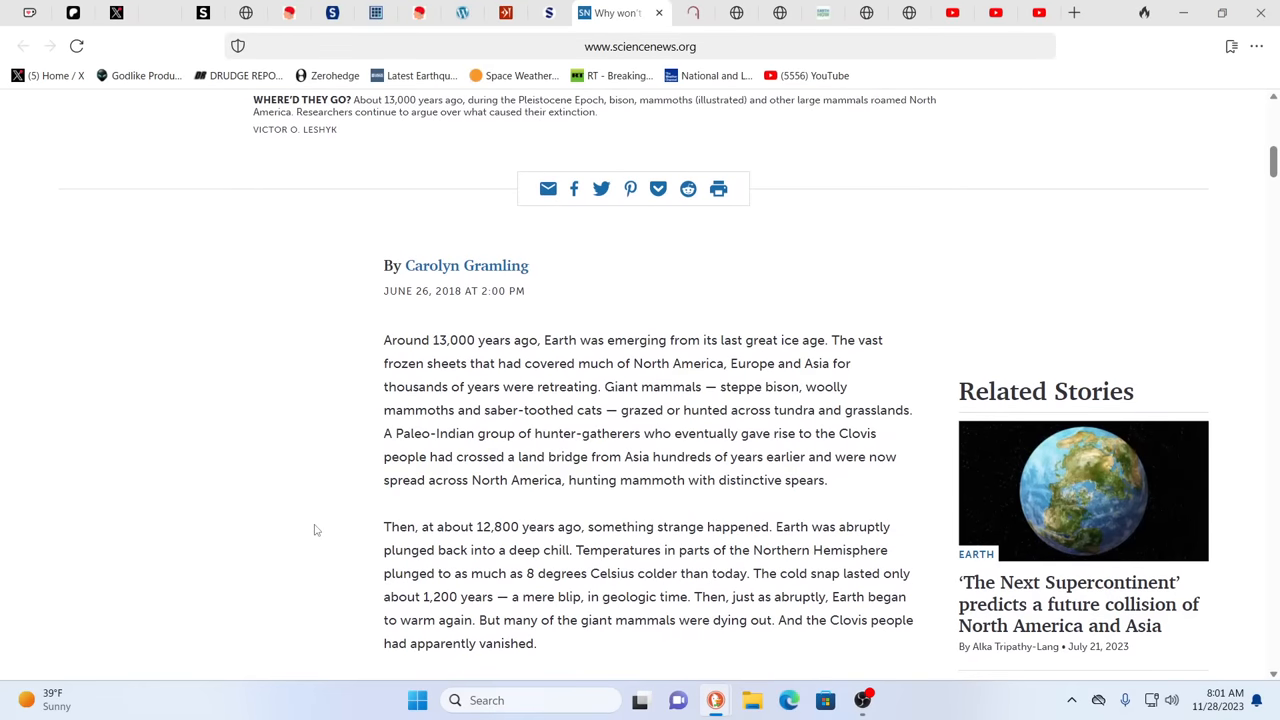
mouse_move(322, 516)
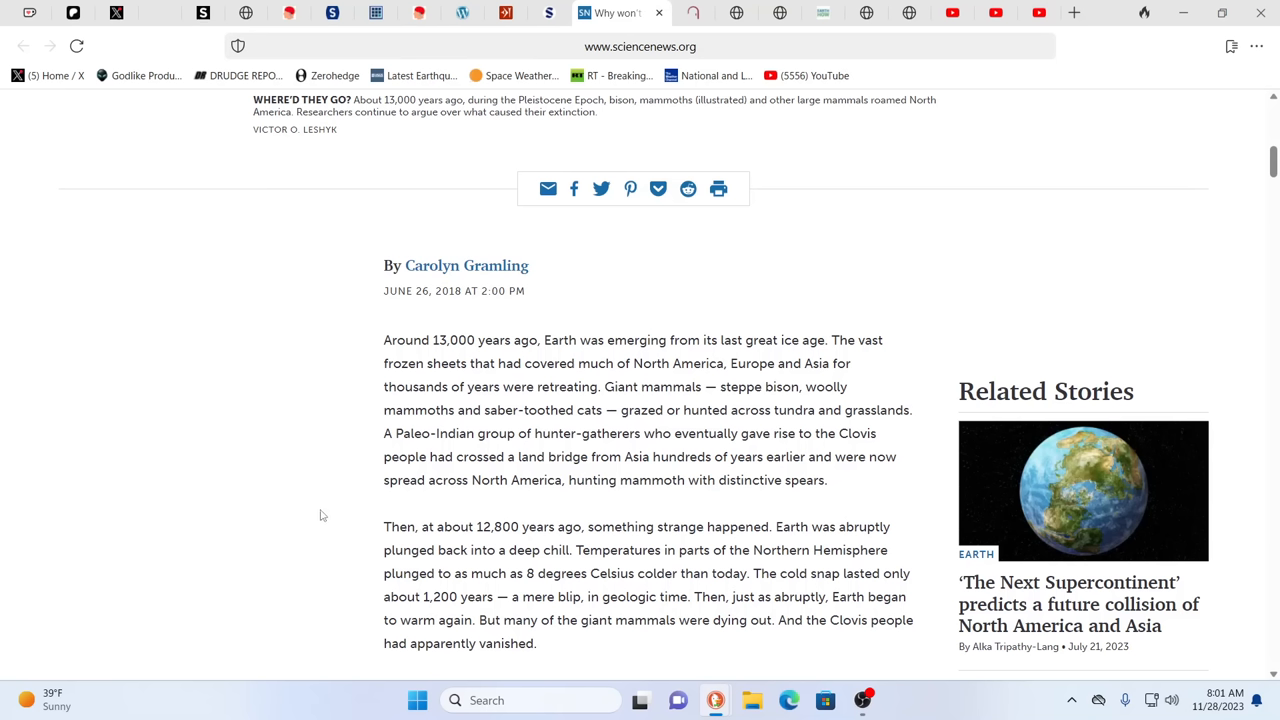
mouse_move(310, 508)
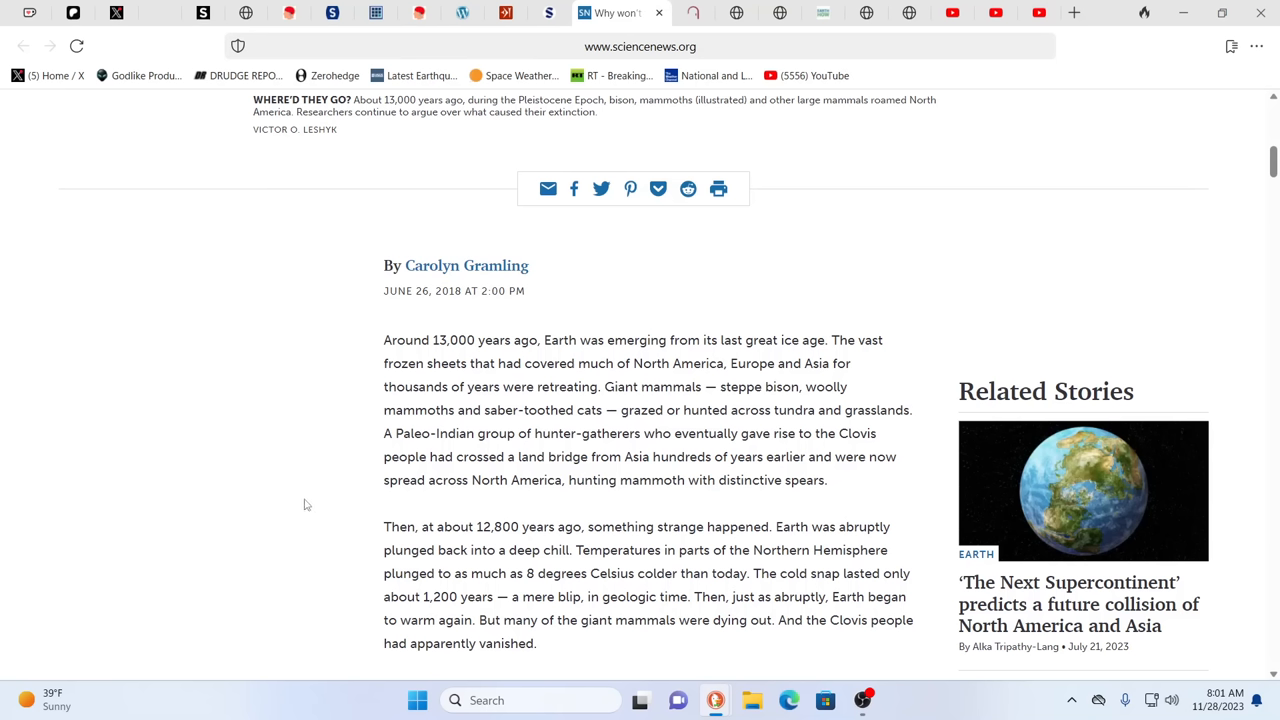
mouse_move(304, 504)
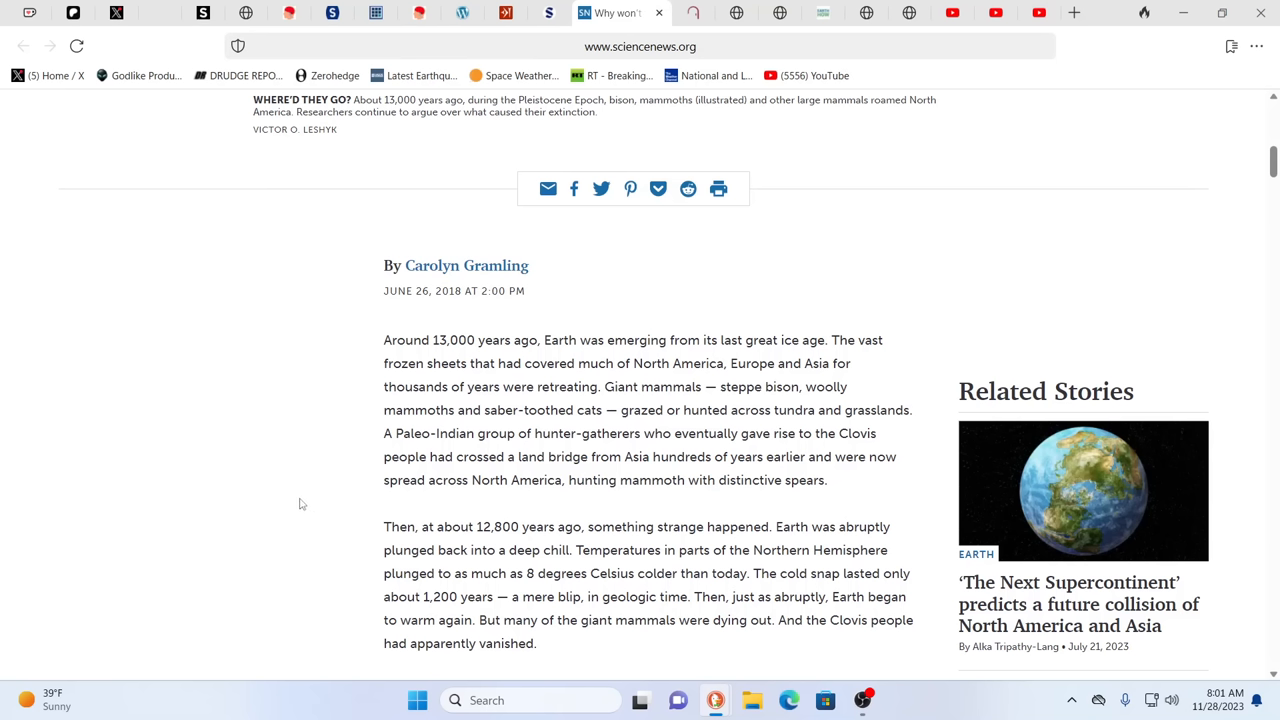
mouse_move(318, 432)
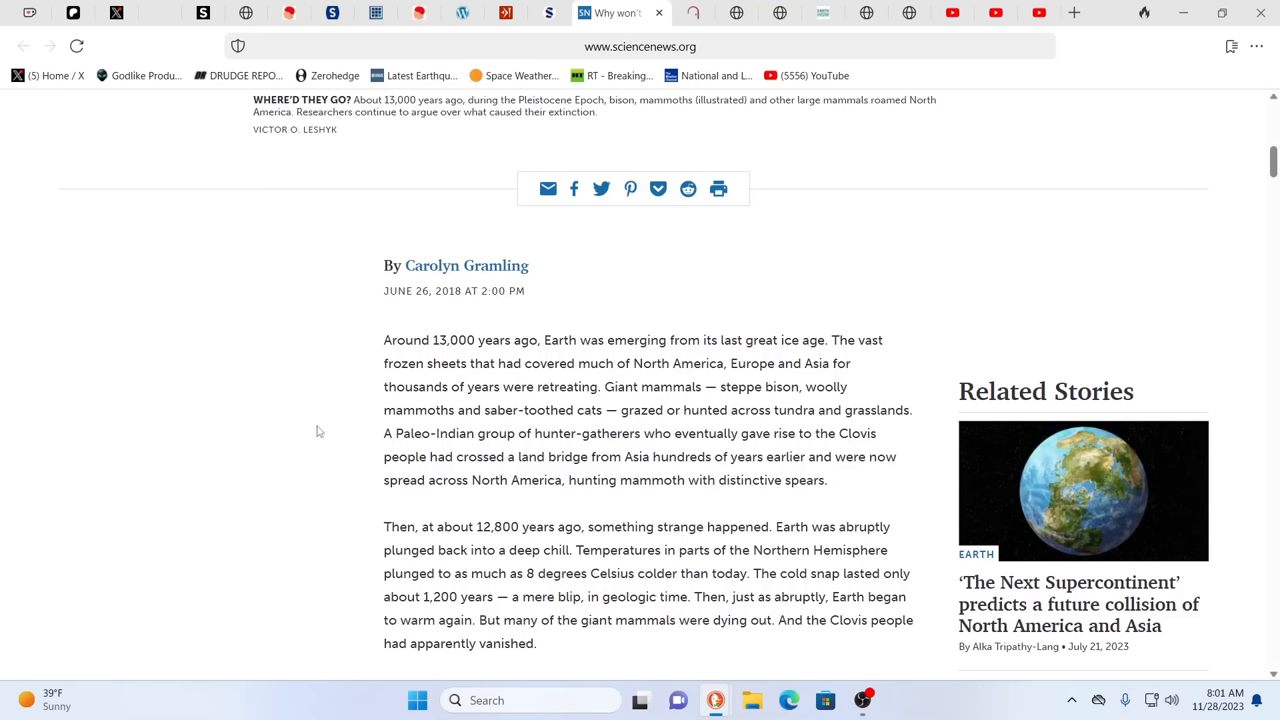
mouse_move(348, 390)
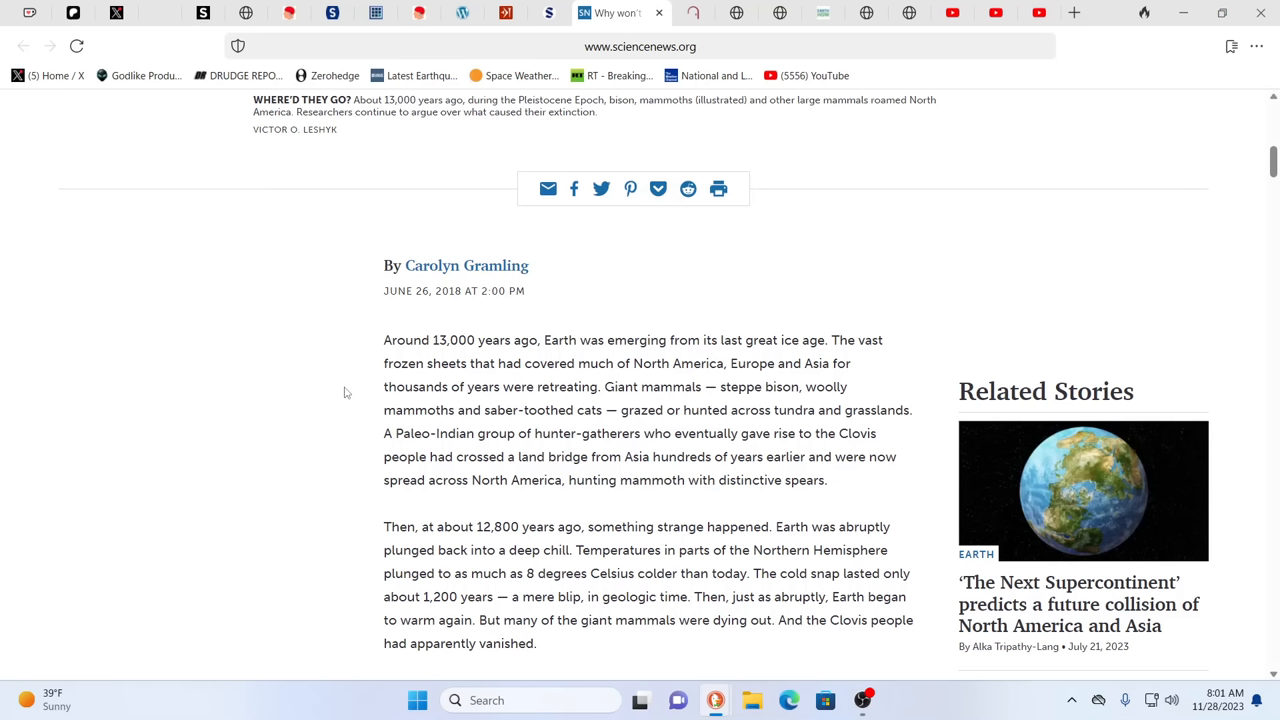
mouse_move(436, 436)
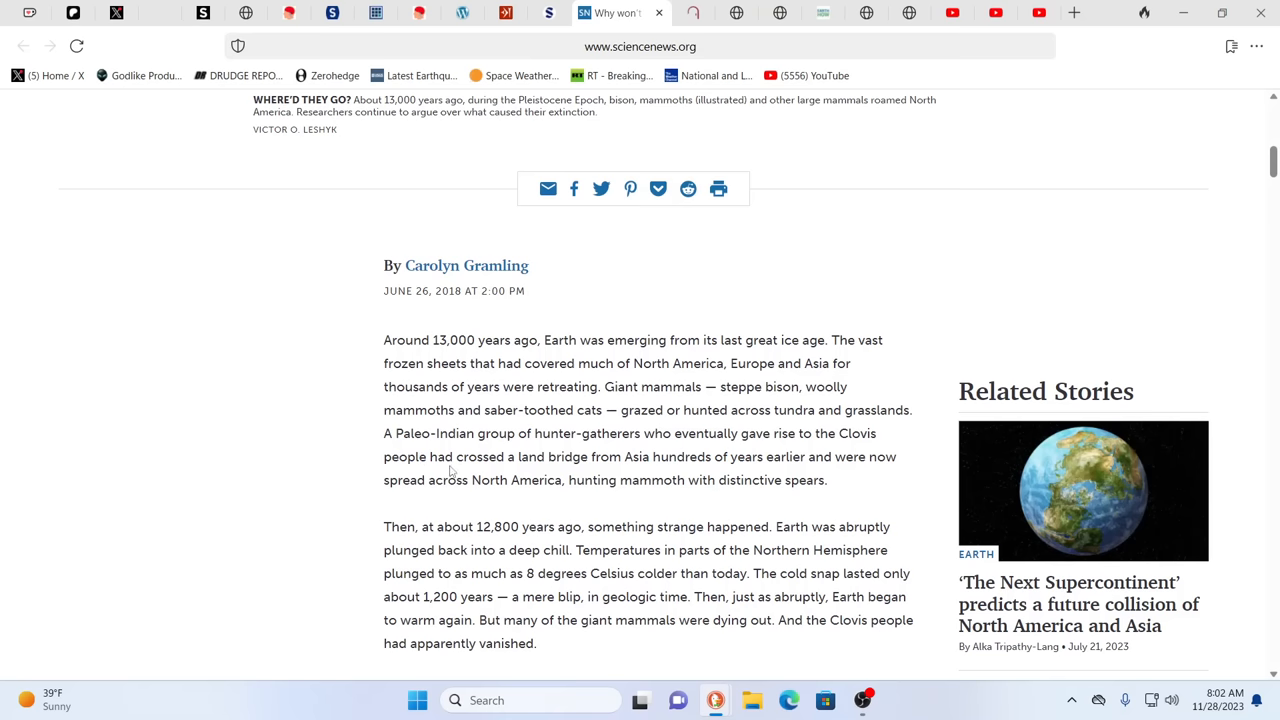
mouse_move(712, 480)
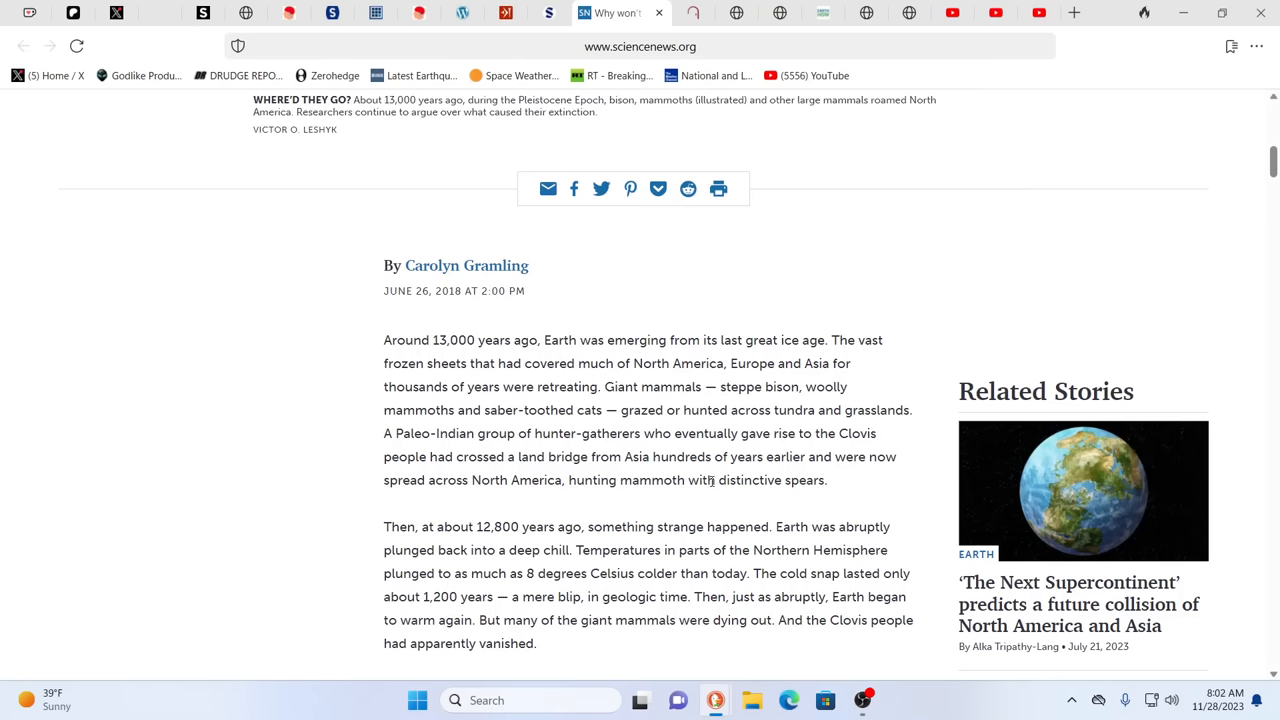
scroll("down", 3)
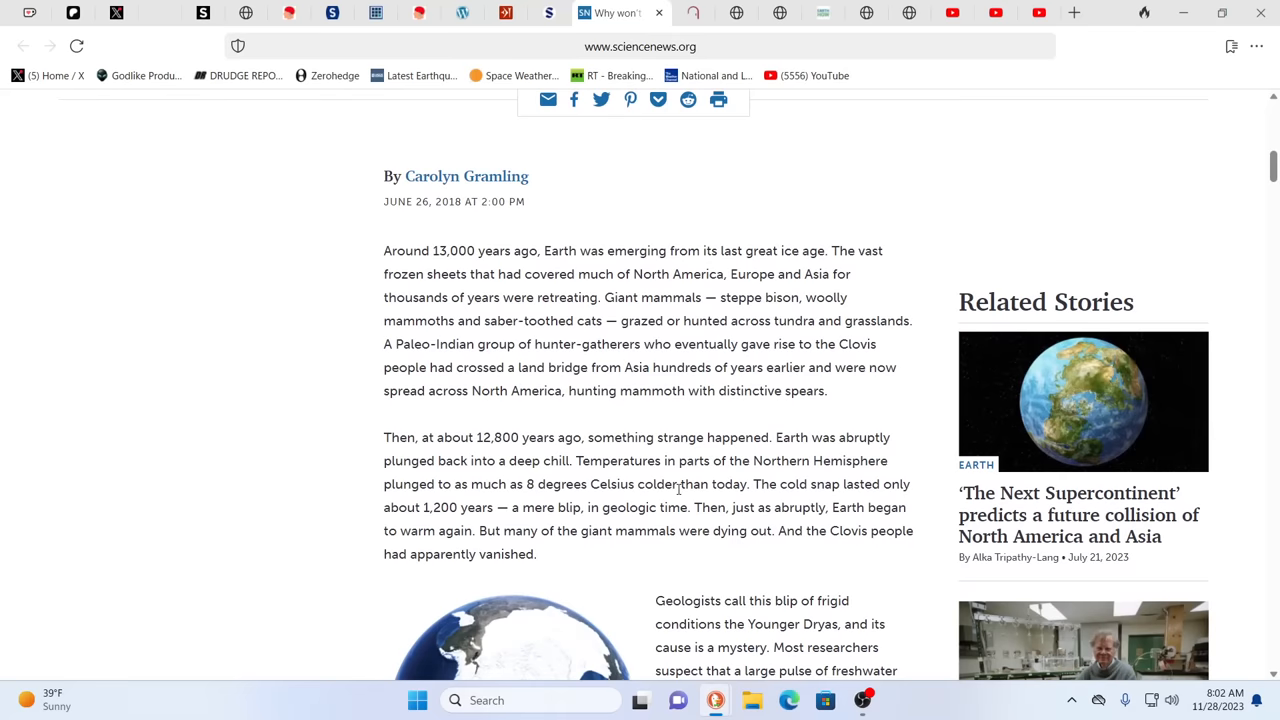
scroll("down", 3)
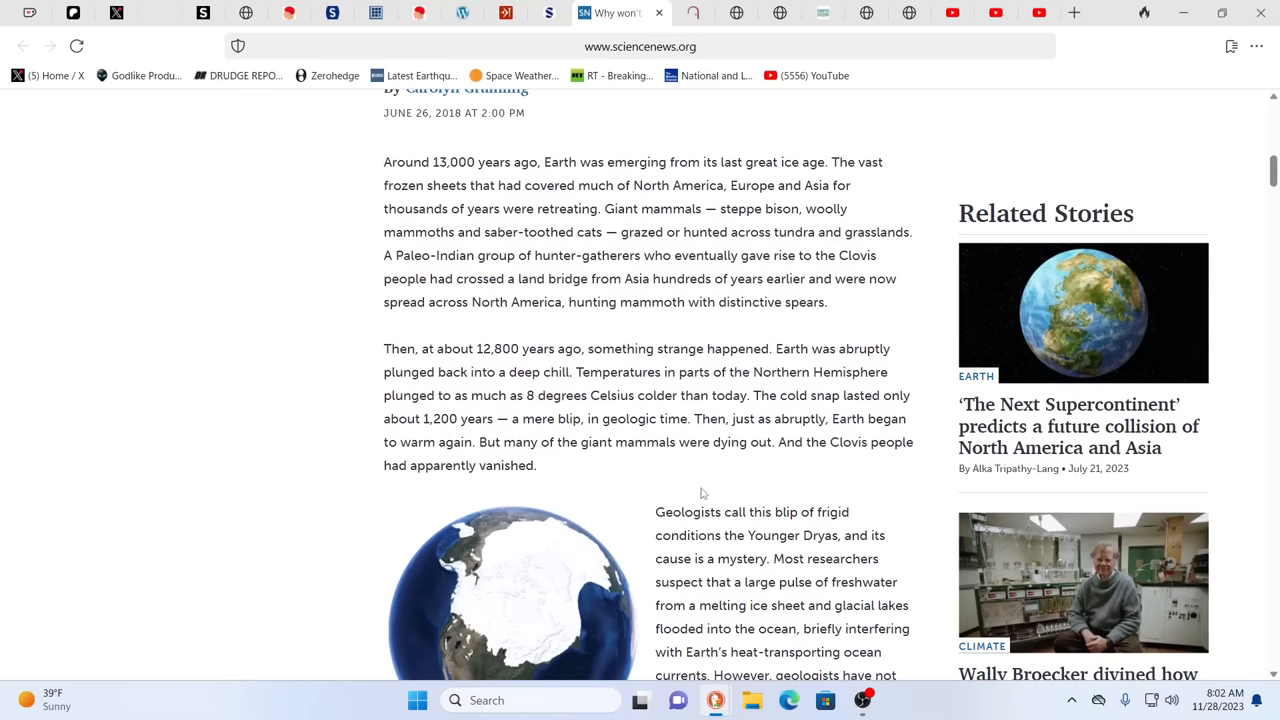
mouse_move(716, 470)
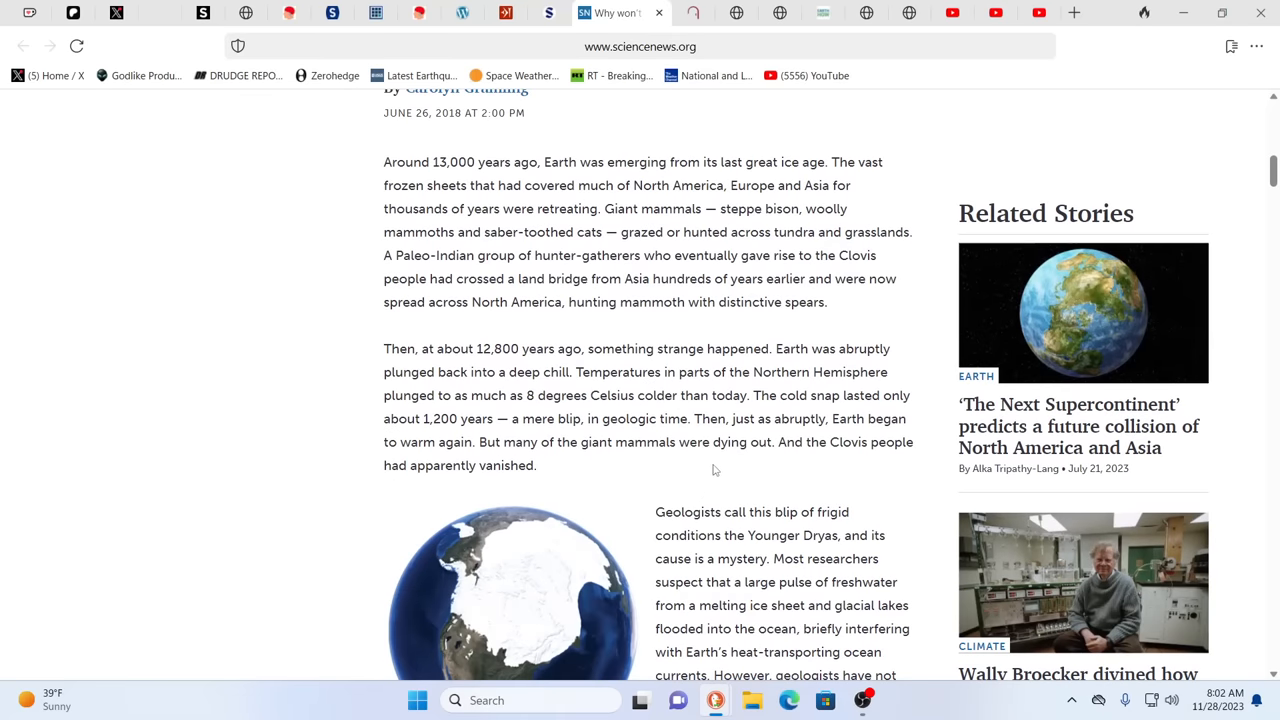
mouse_move(700, 458)
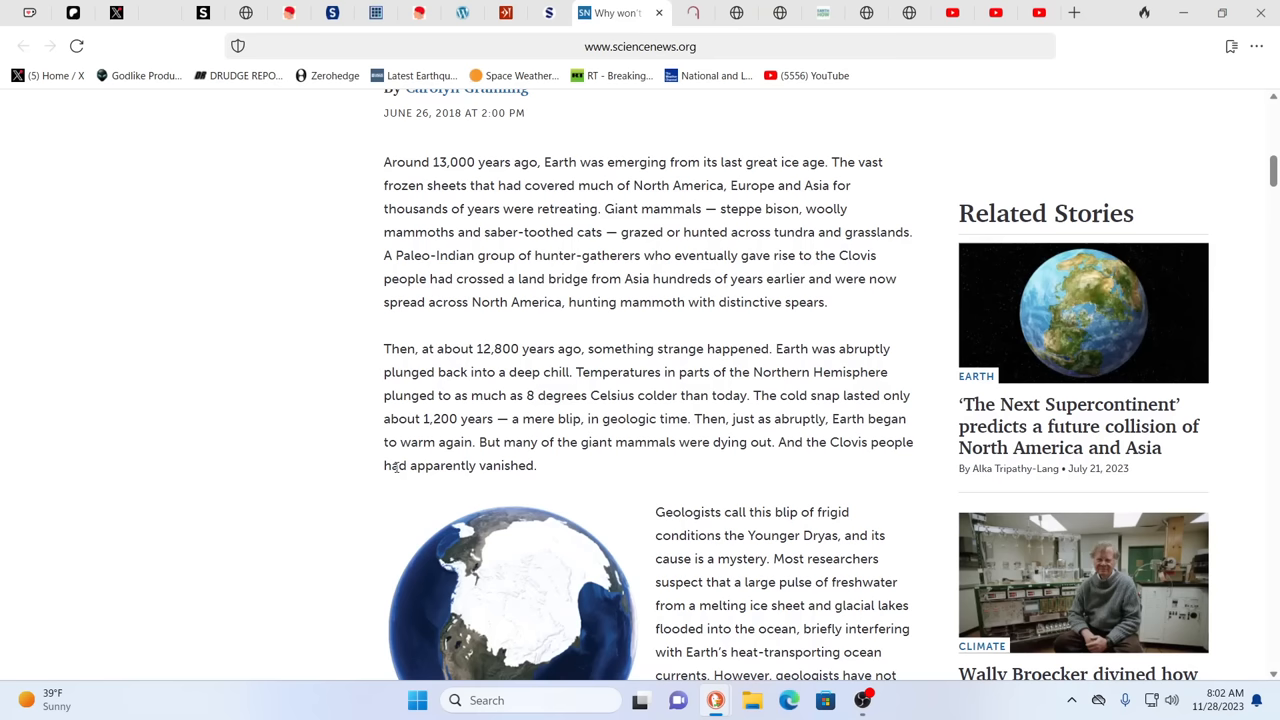
mouse_move(358, 470)
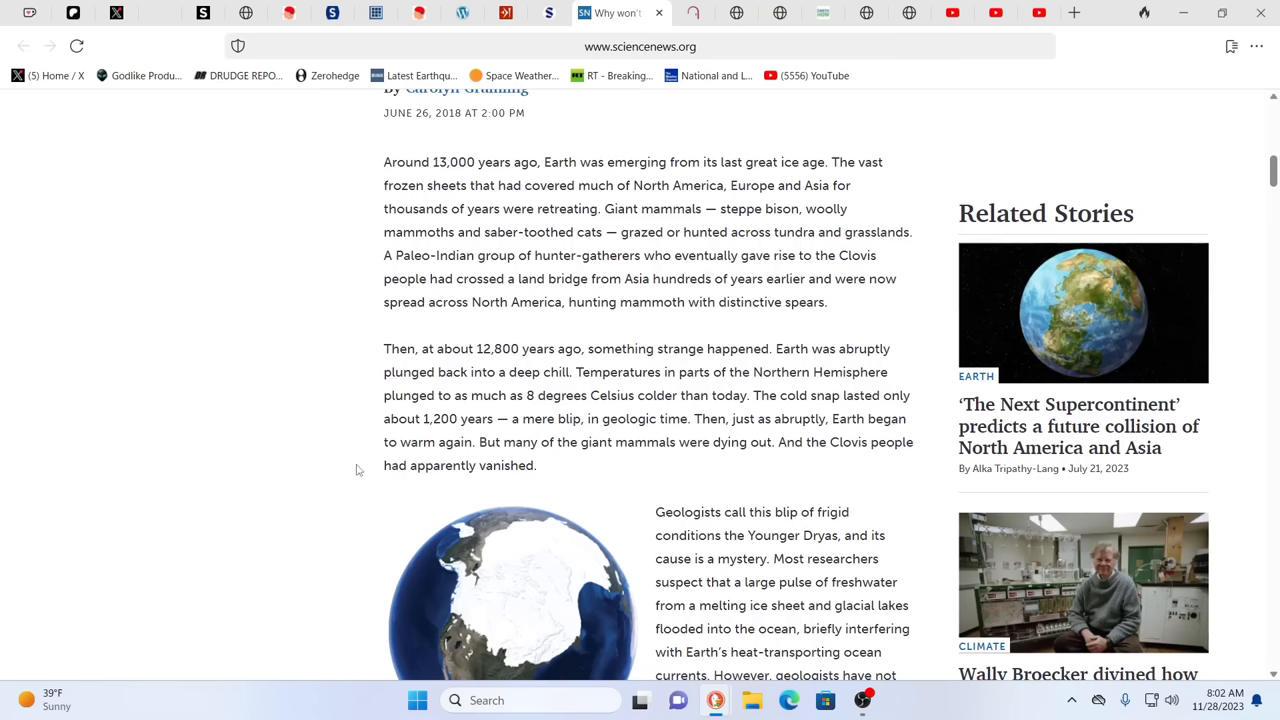
scroll("down", 3)
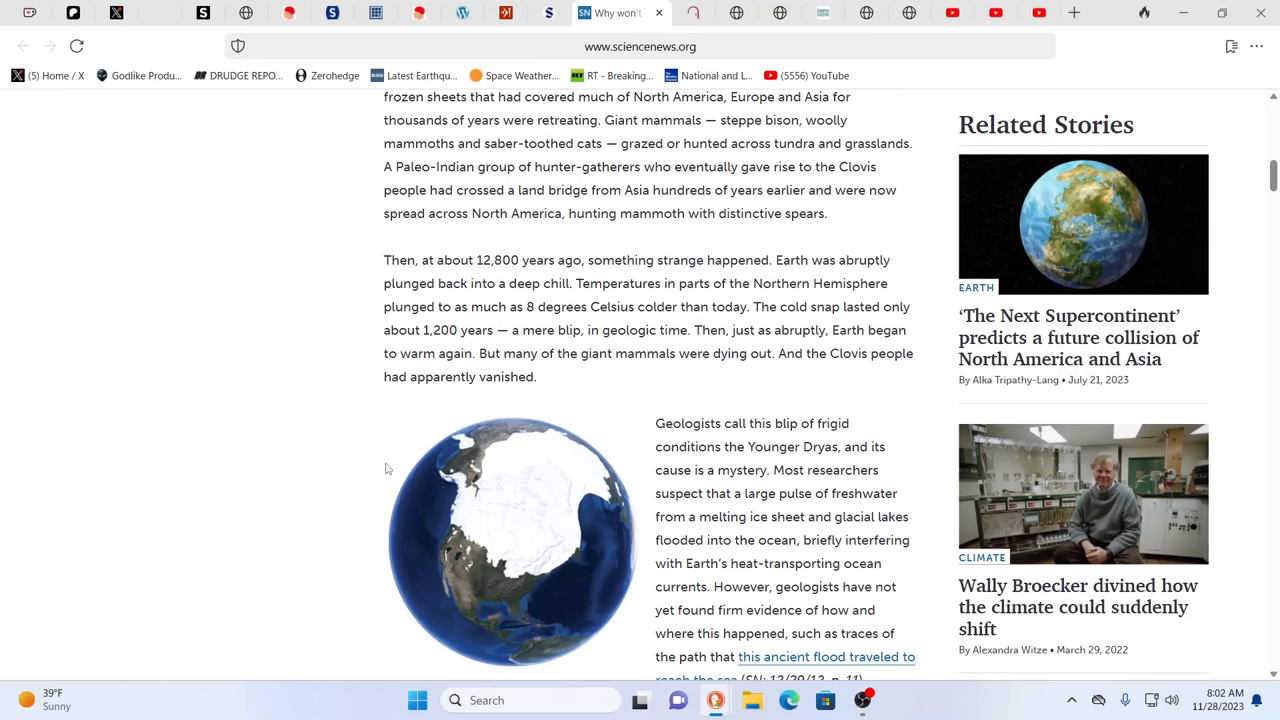
mouse_move(398, 468)
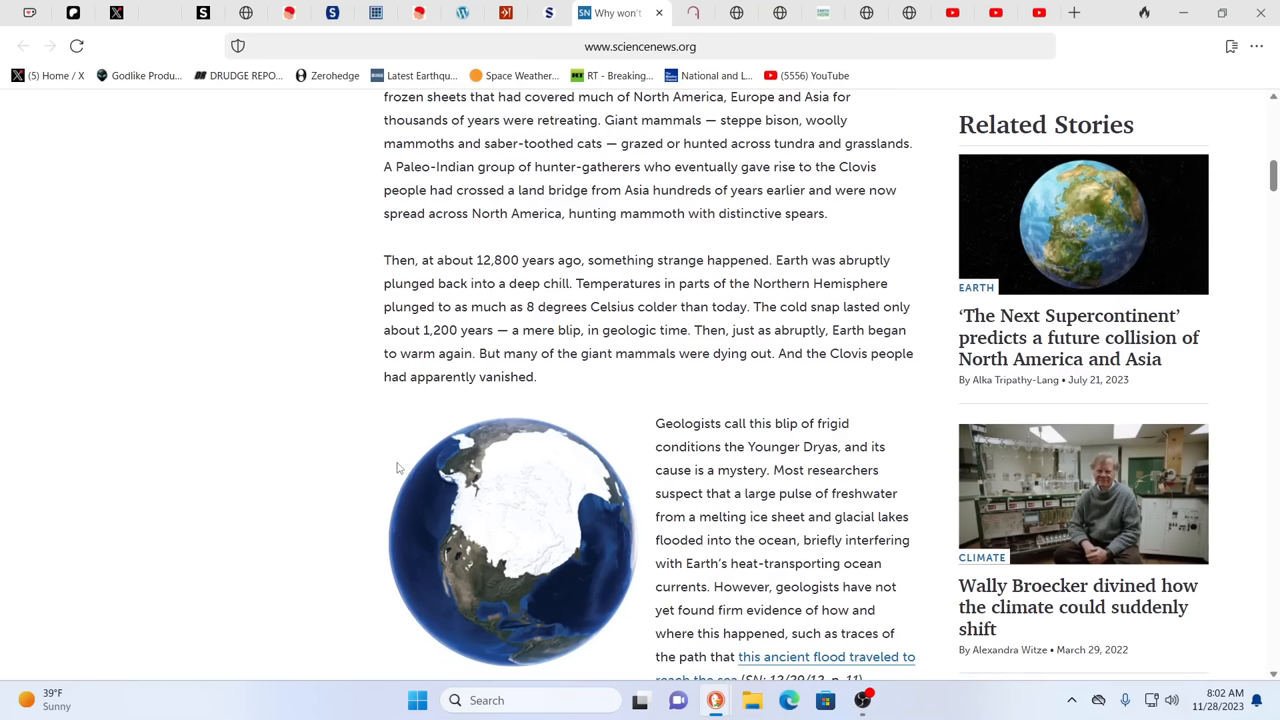
mouse_move(780, 340)
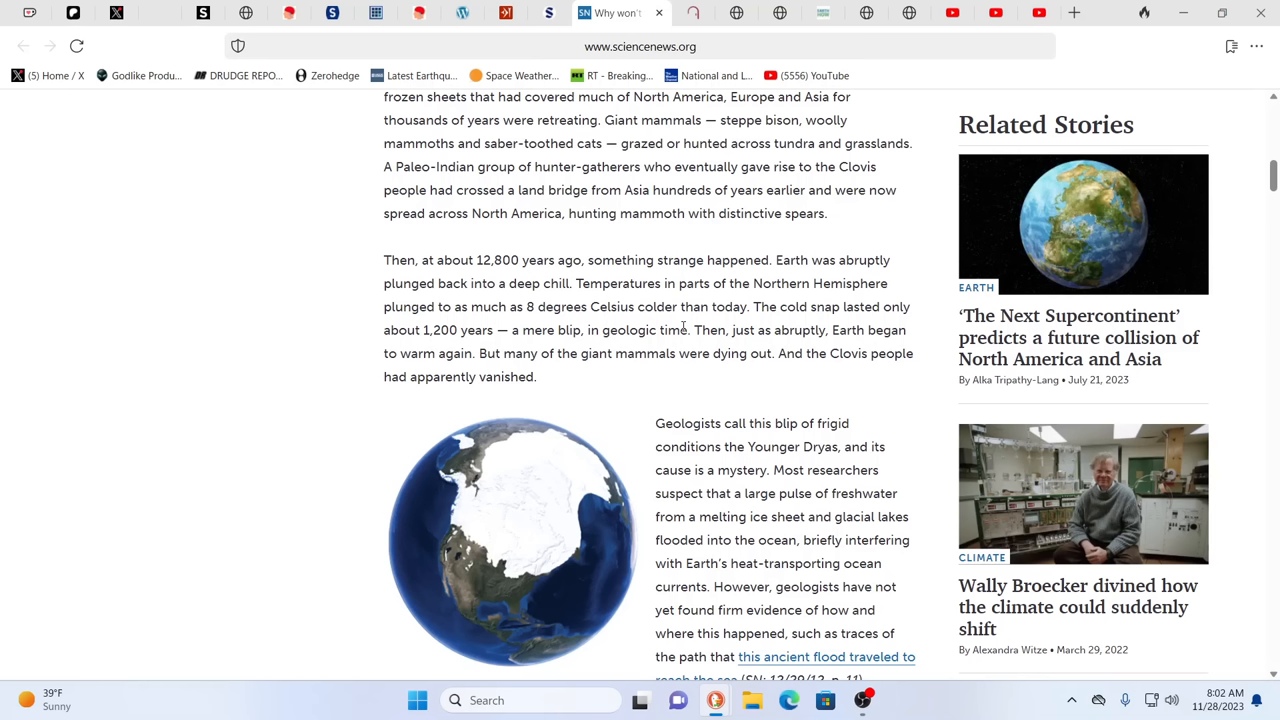
mouse_move(484, 396)
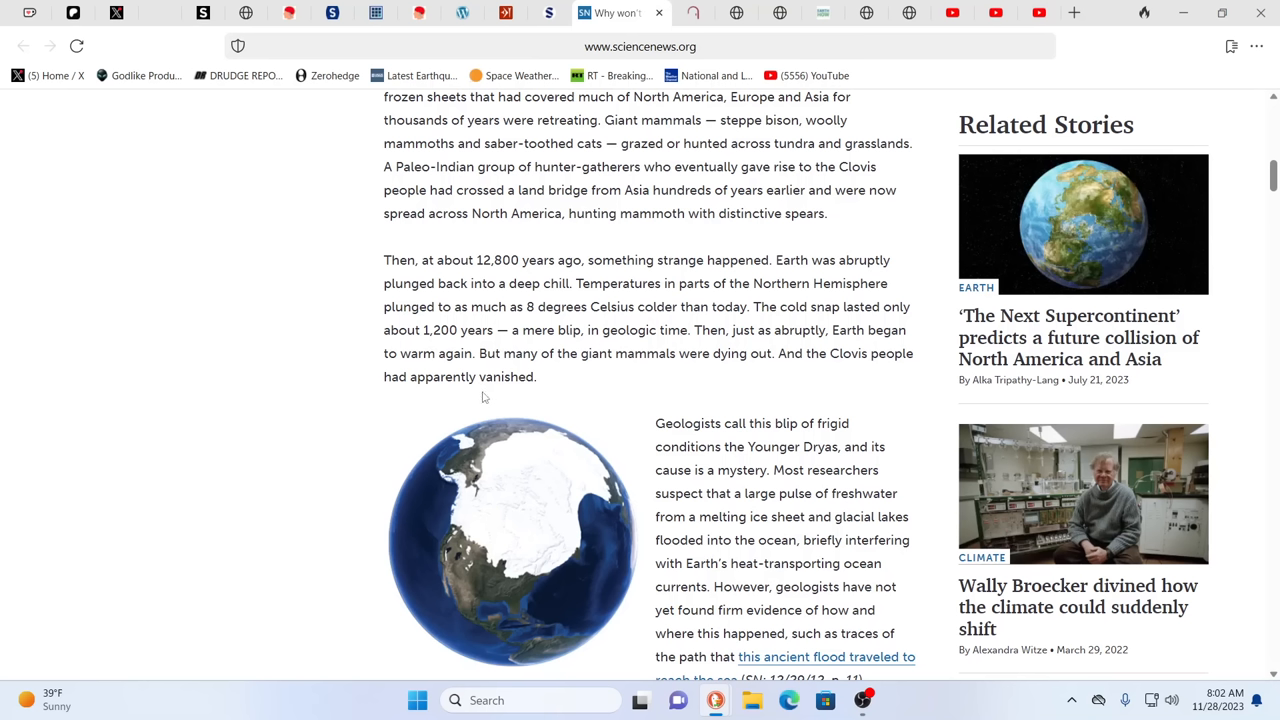
mouse_move(596, 396)
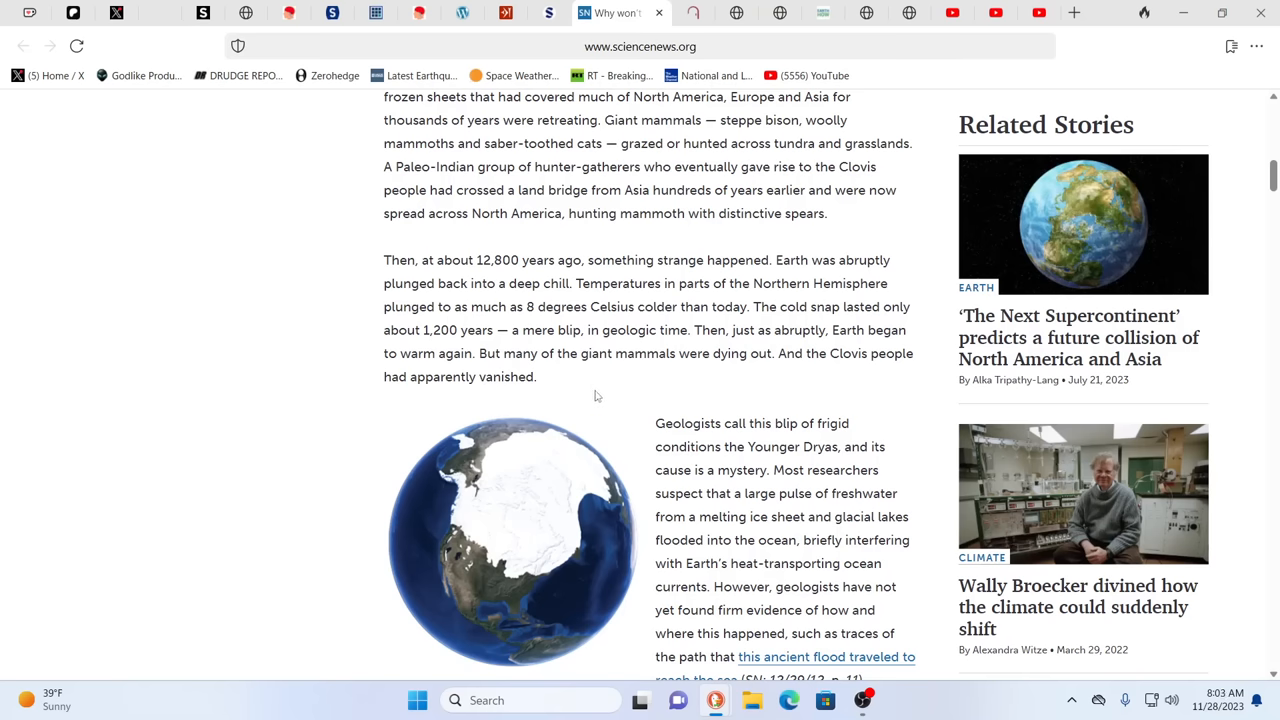
scroll("down", 3)
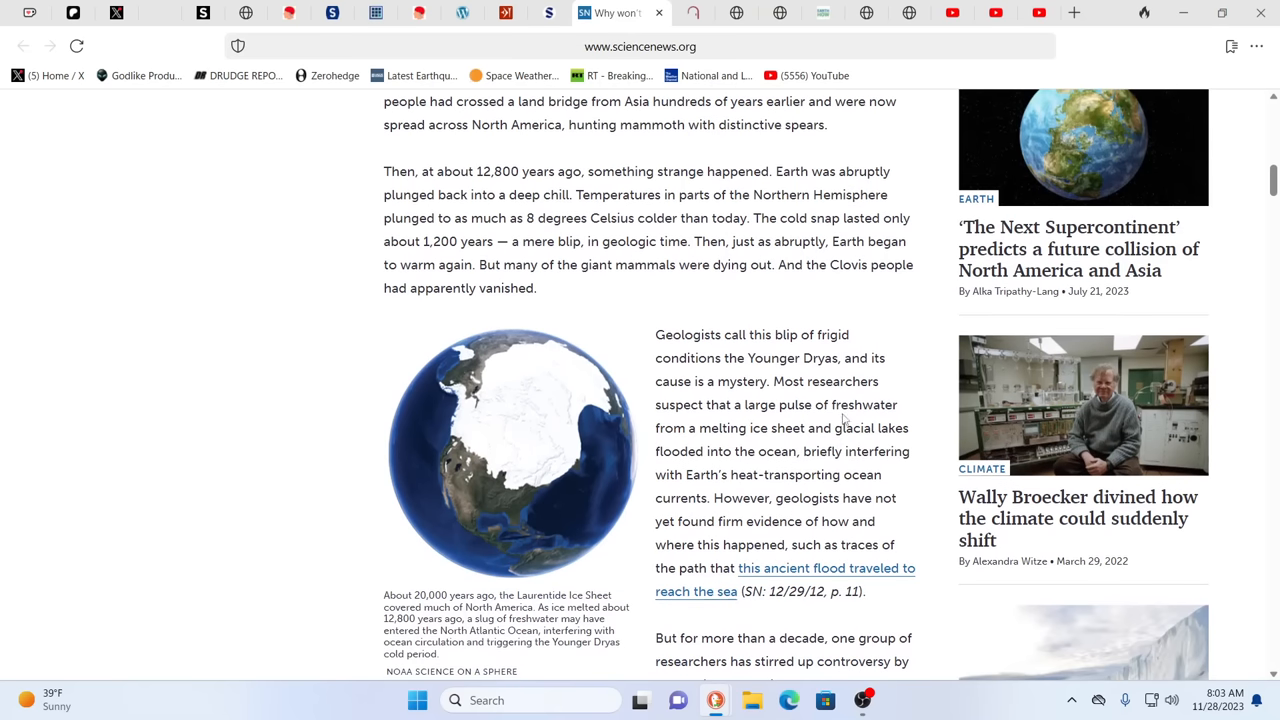
mouse_move(838, 444)
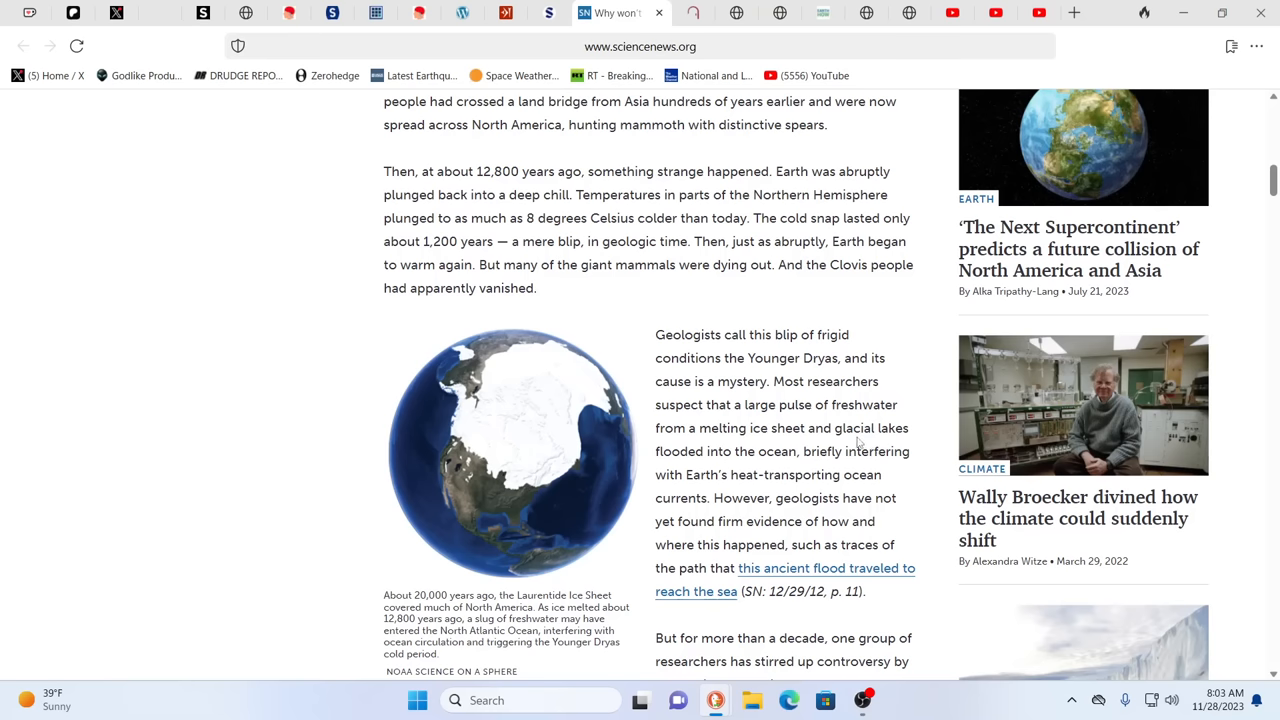
scroll("down", 3)
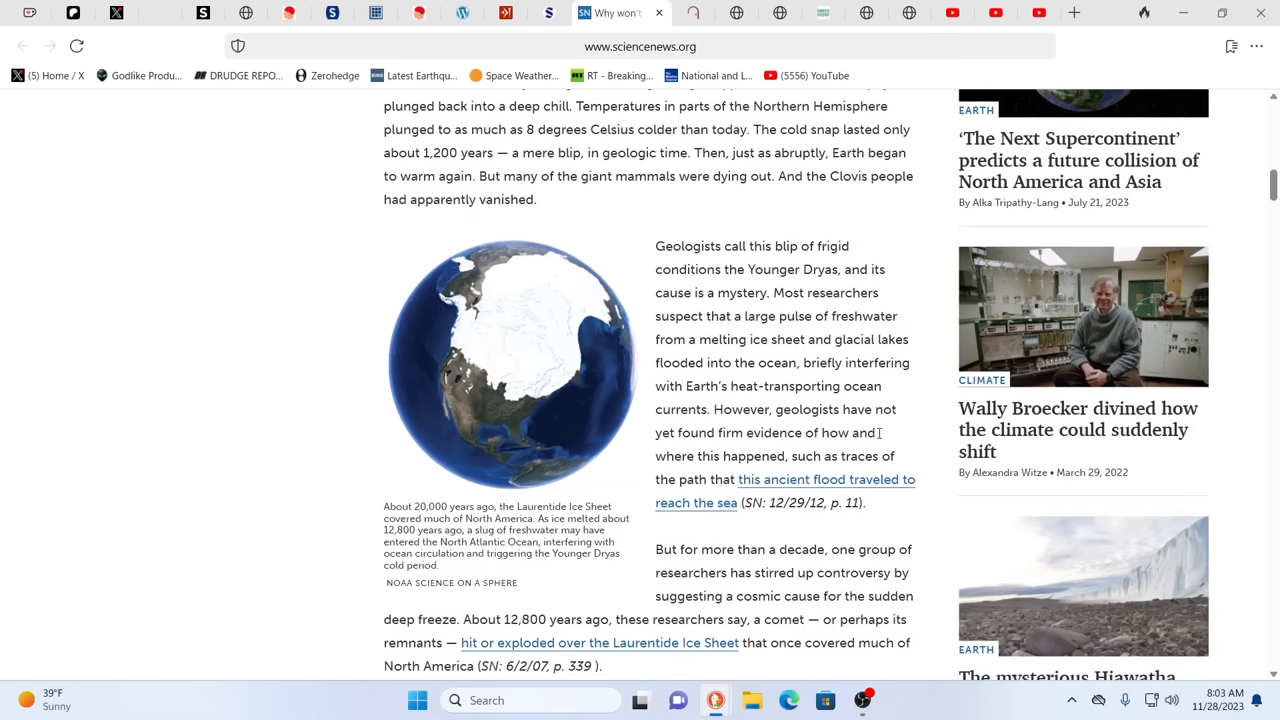
mouse_move(884, 448)
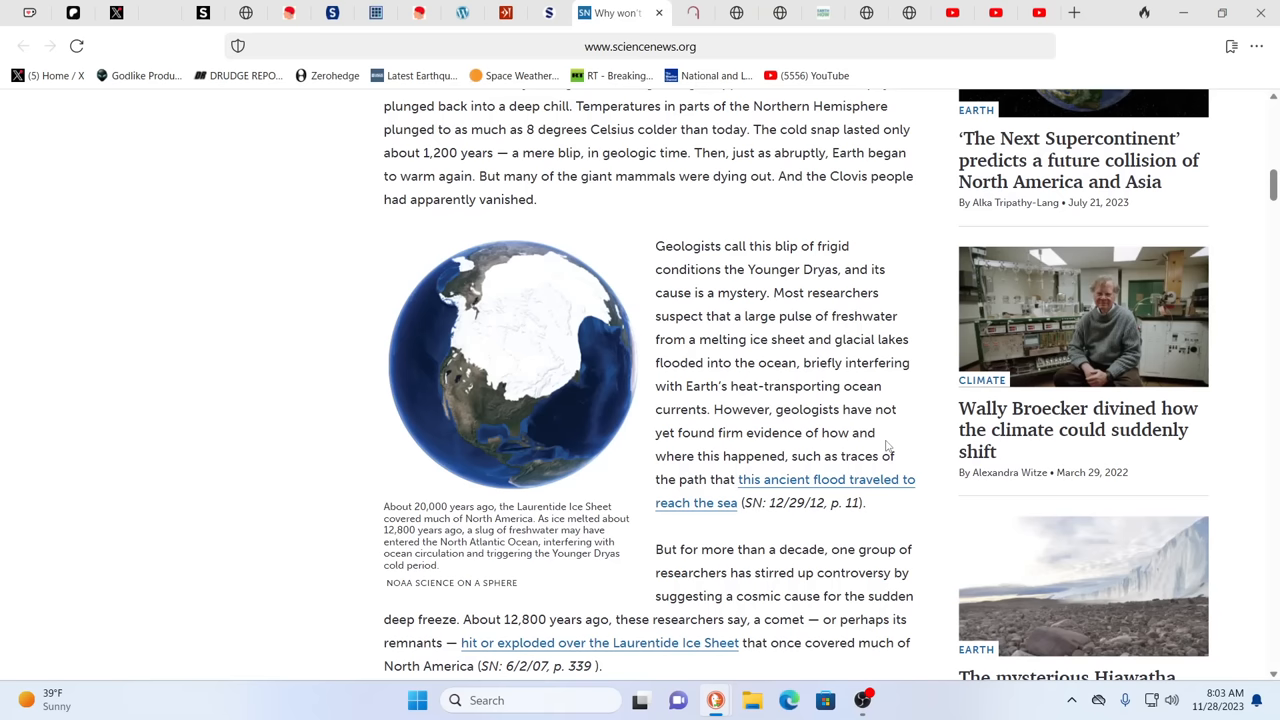
mouse_move(596, 424)
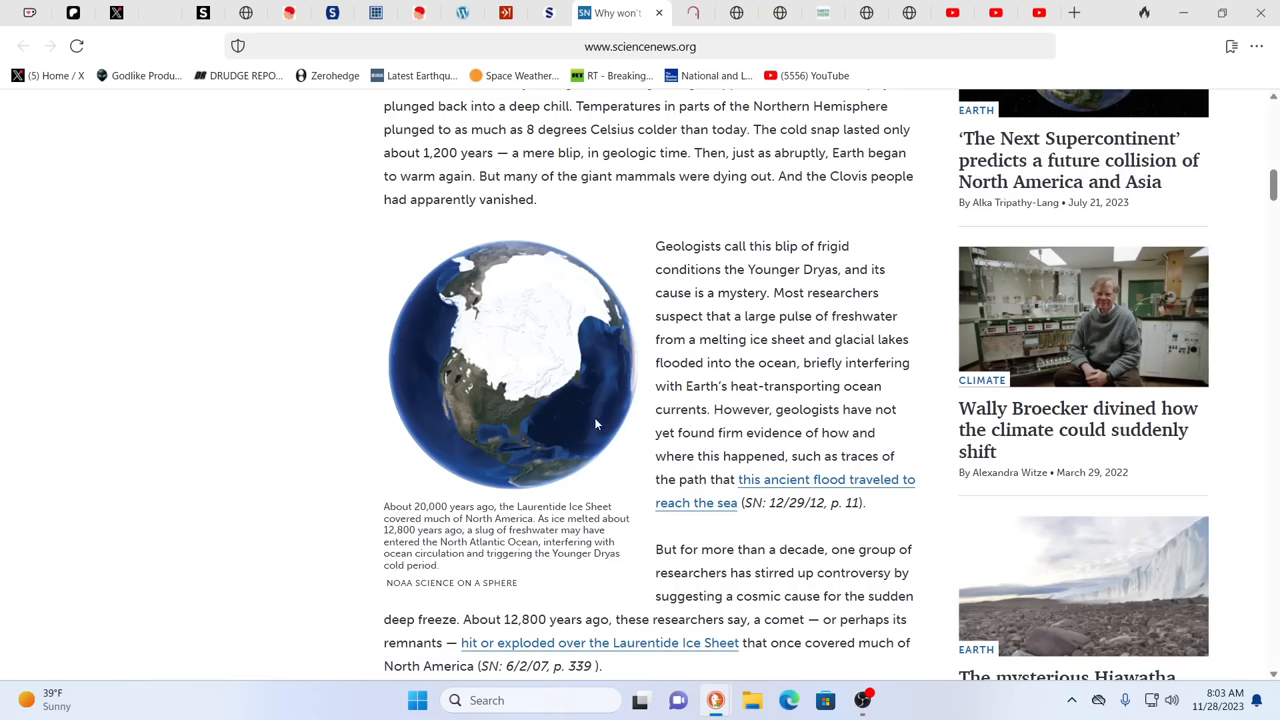
mouse_move(756, 452)
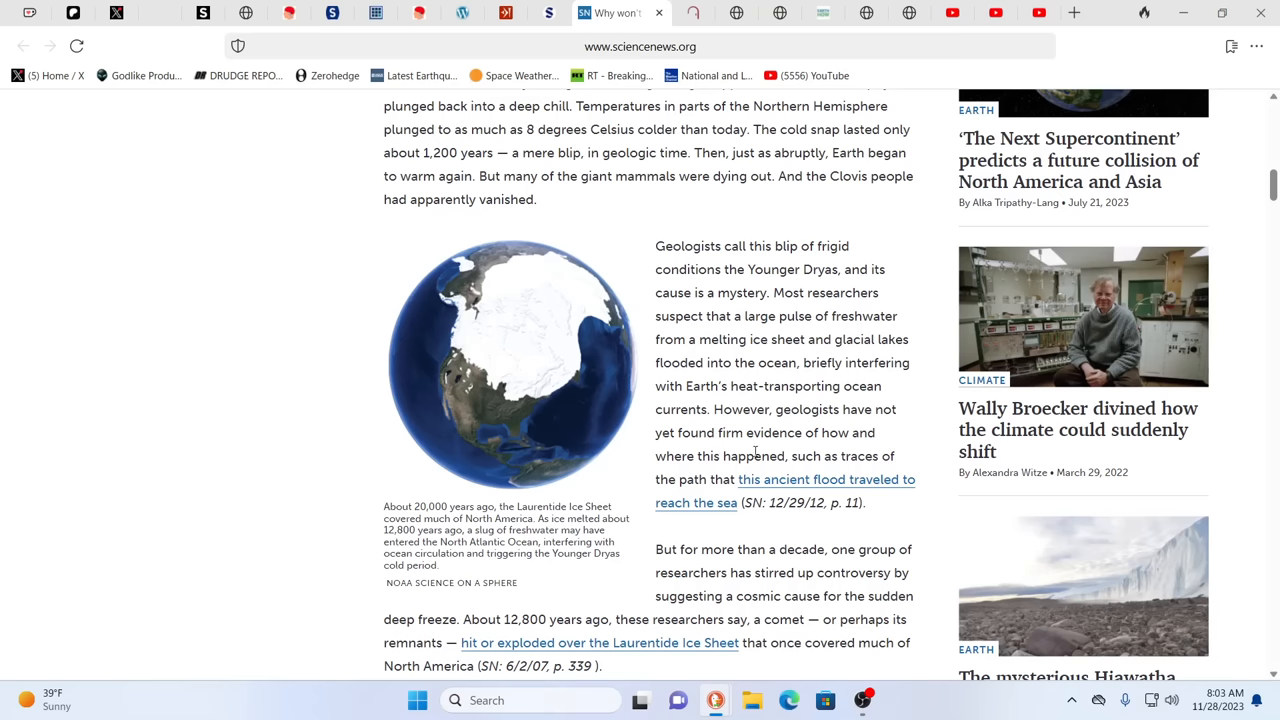
scroll("down", 3)
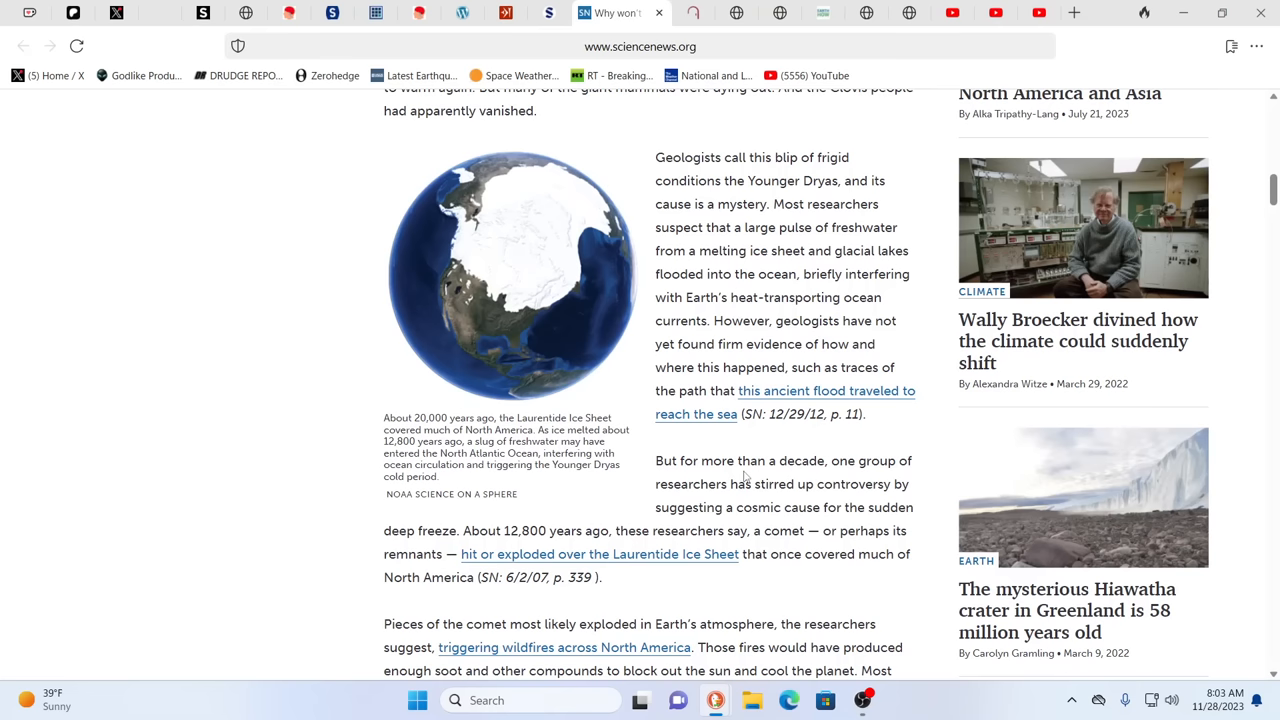
mouse_move(638, 424)
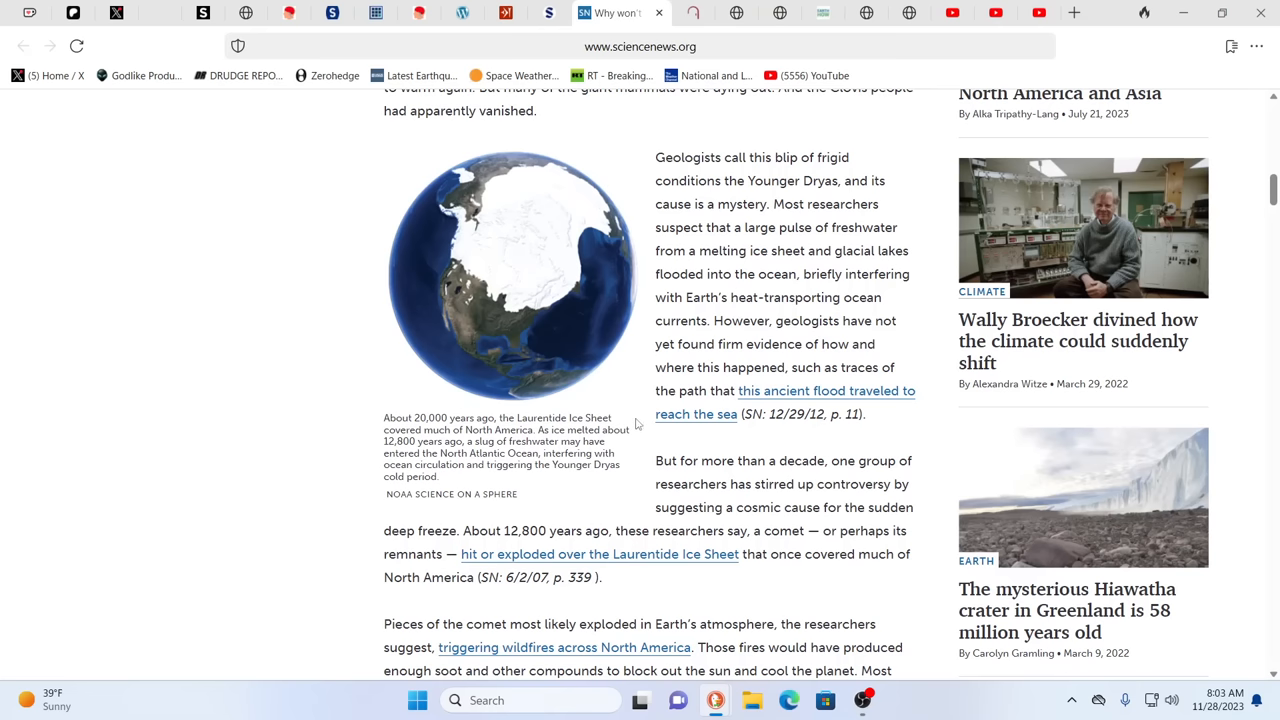
mouse_move(688, 414)
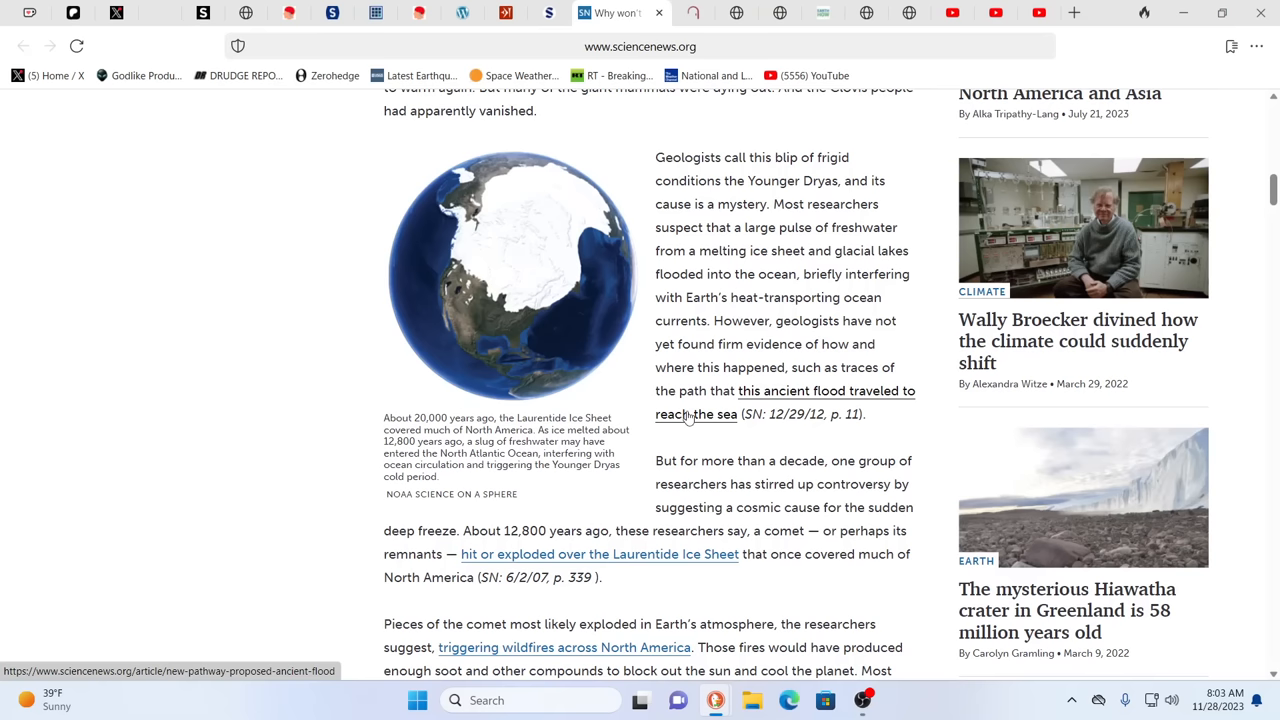
mouse_move(744, 392)
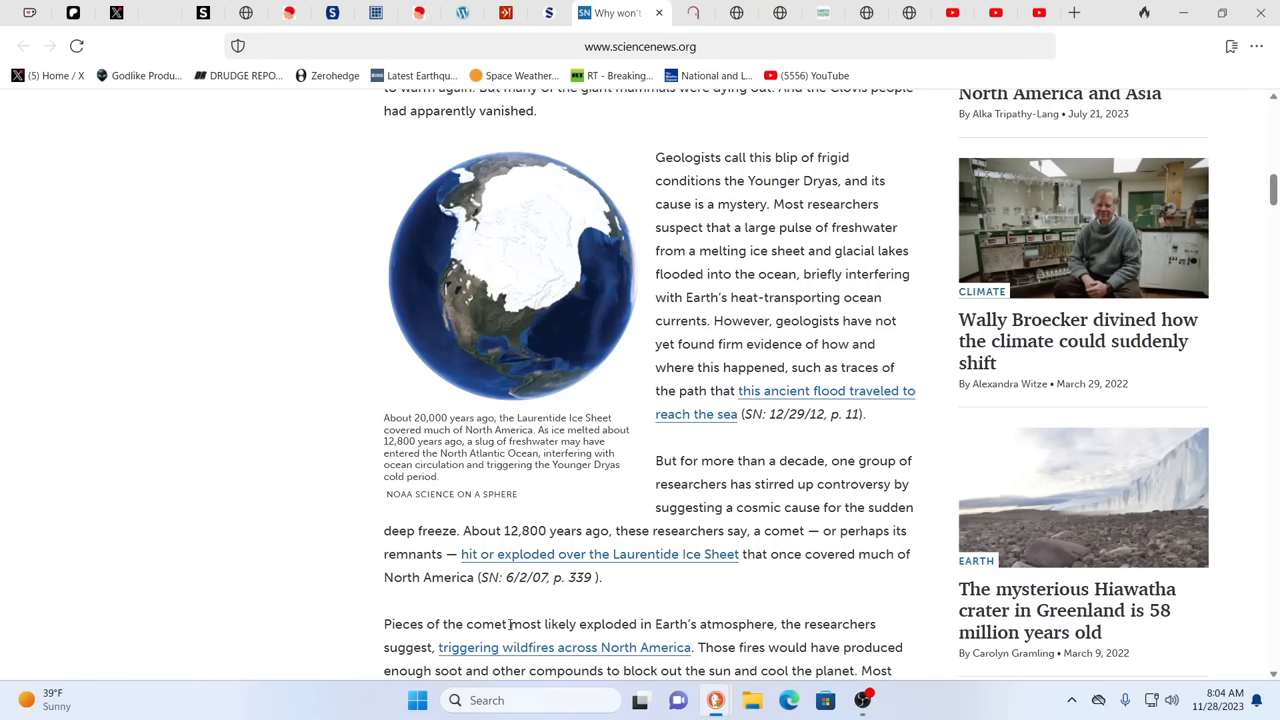
mouse_move(362, 440)
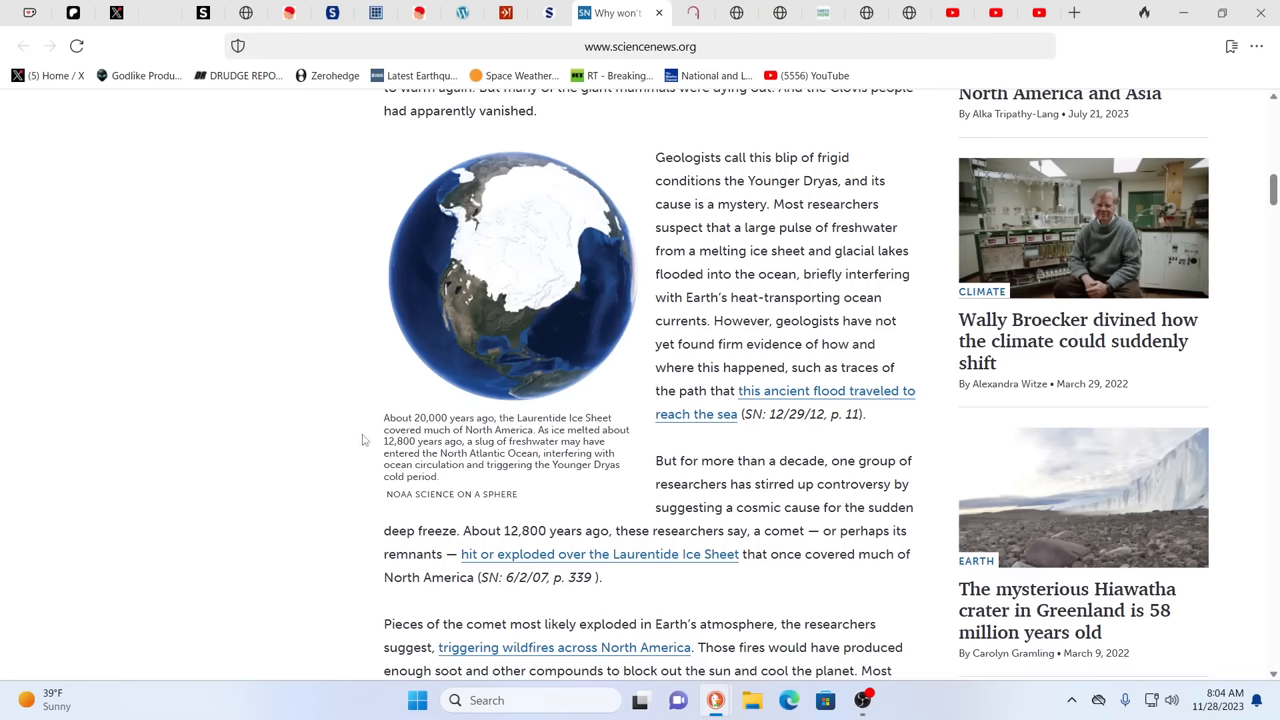
mouse_move(388, 444)
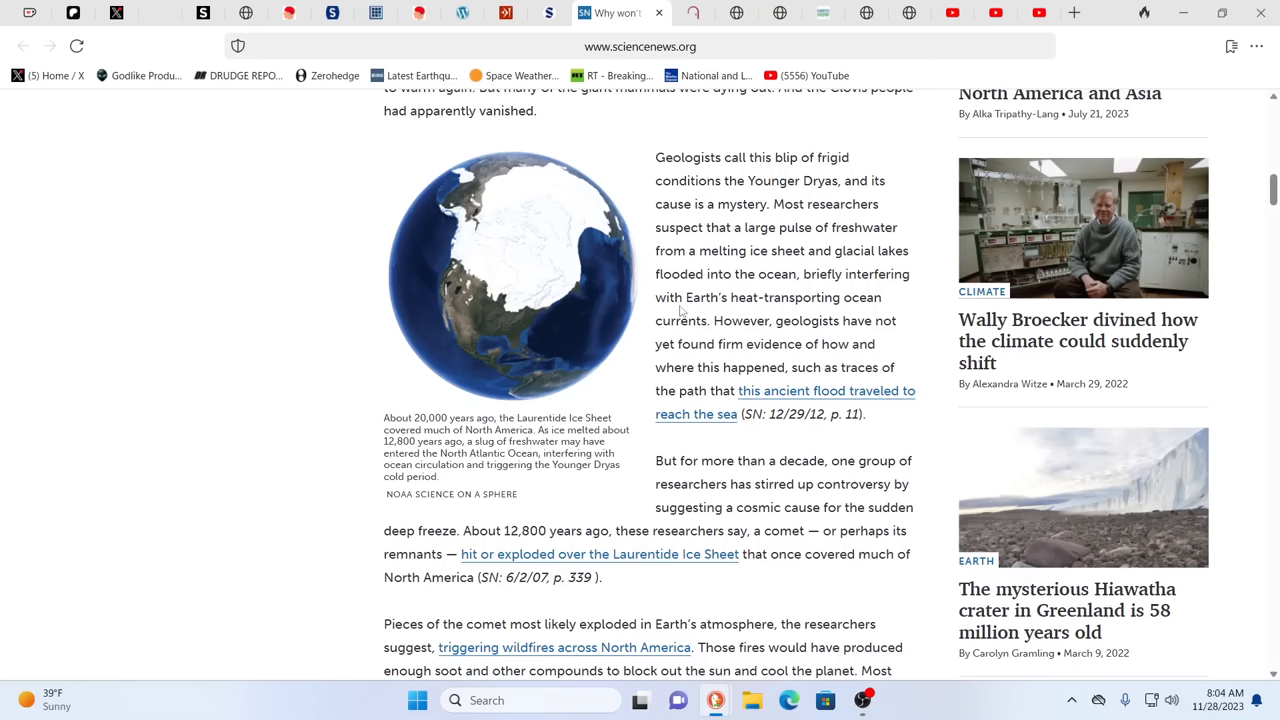
mouse_move(368, 308)
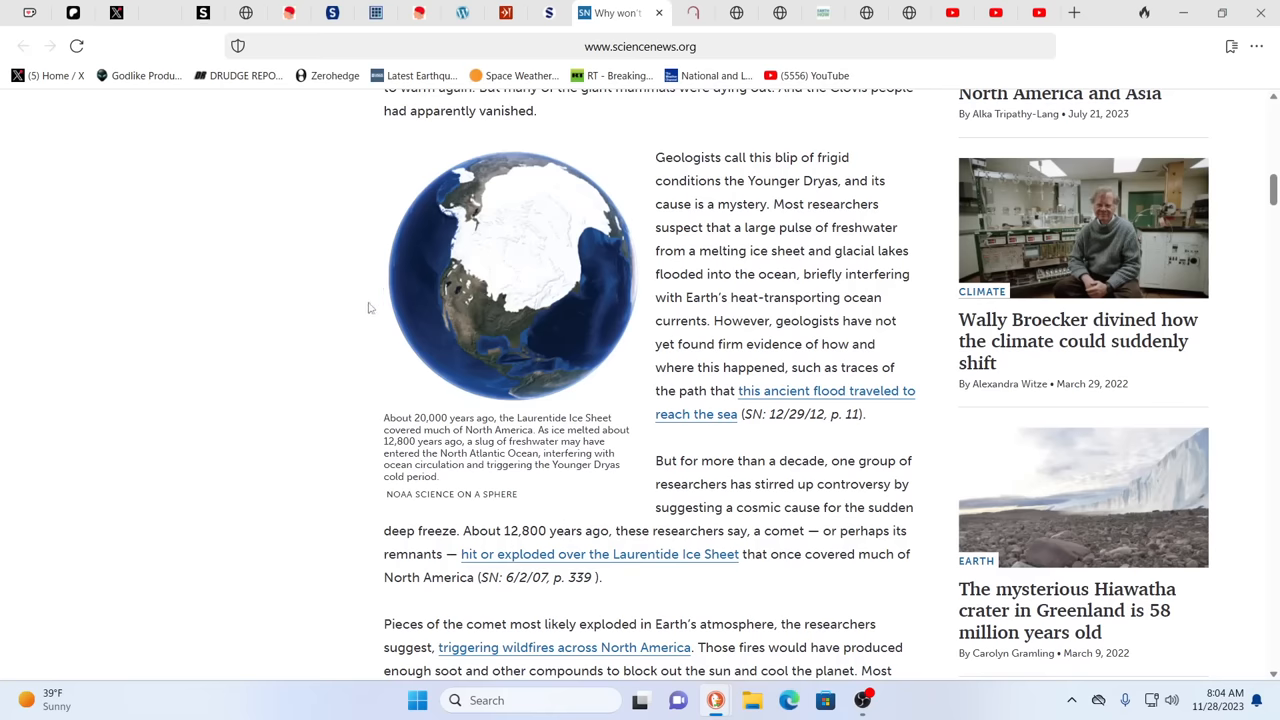
Scroll the cold snap article back to its headline and mammoth illustration
scroll("up", 3)
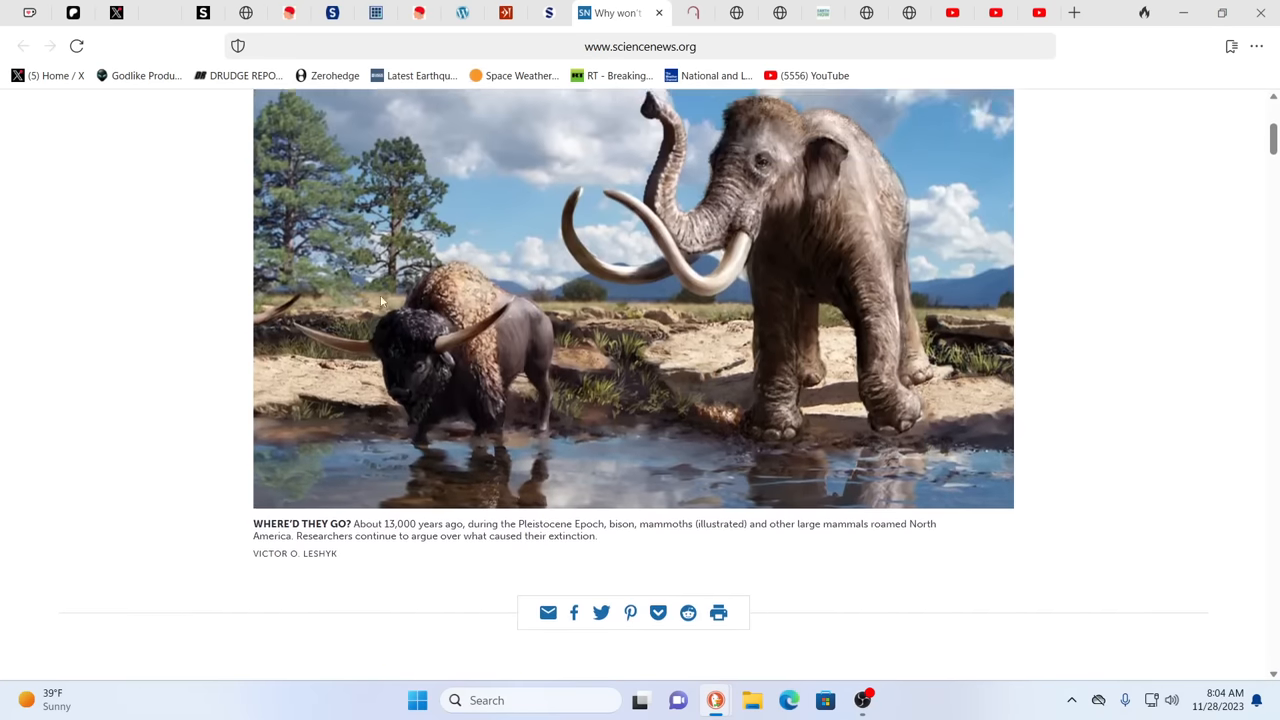
scroll("up", 3)
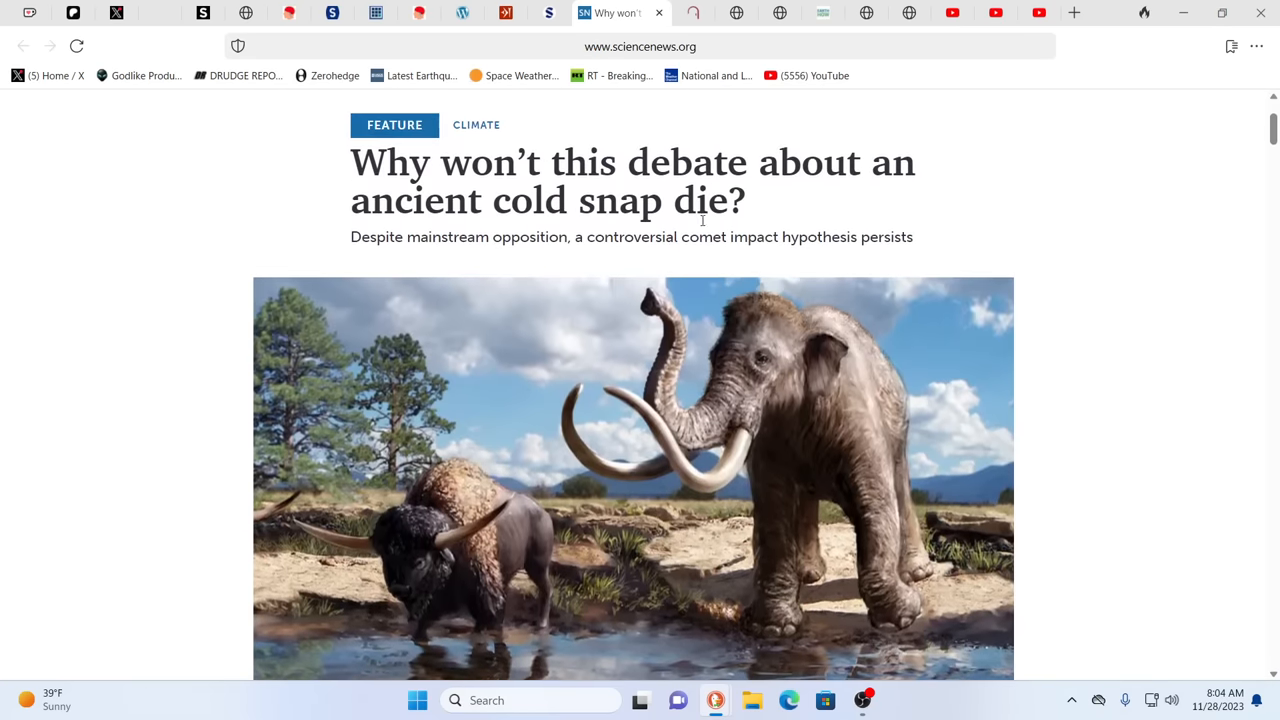
mouse_move(1008, 228)
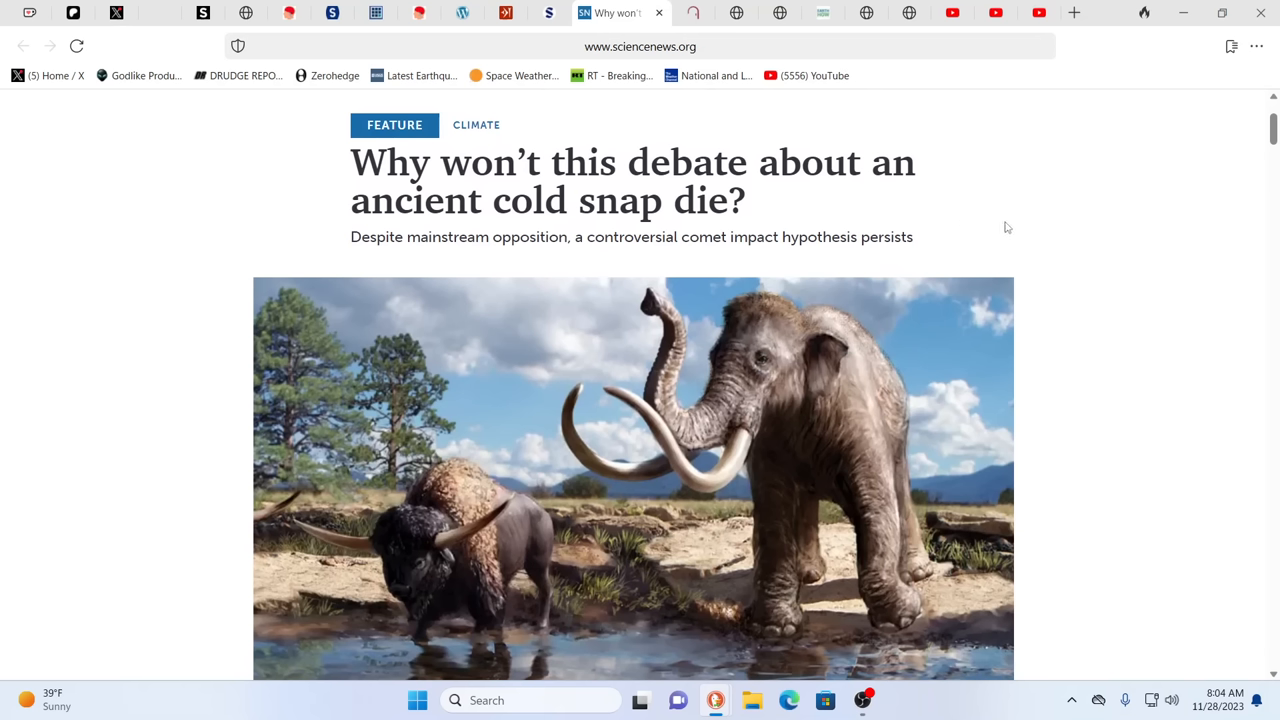
mouse_move(1176, 166)
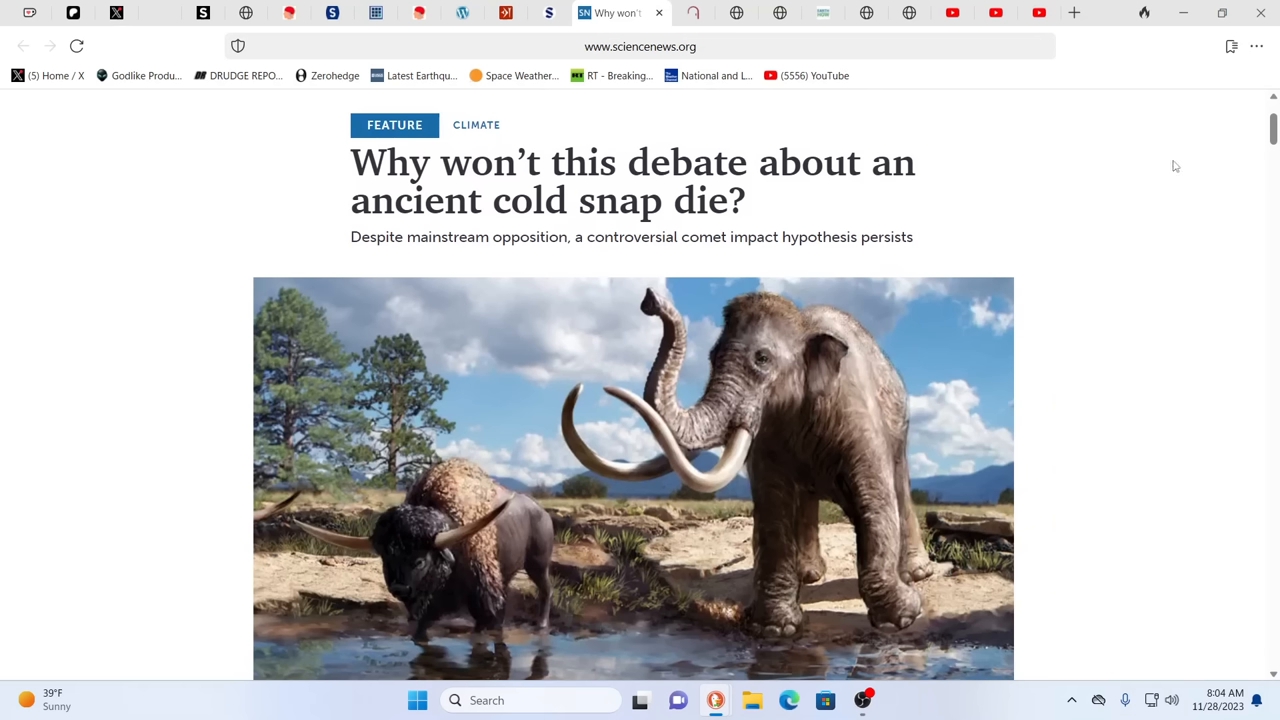
mouse_move(848, 180)
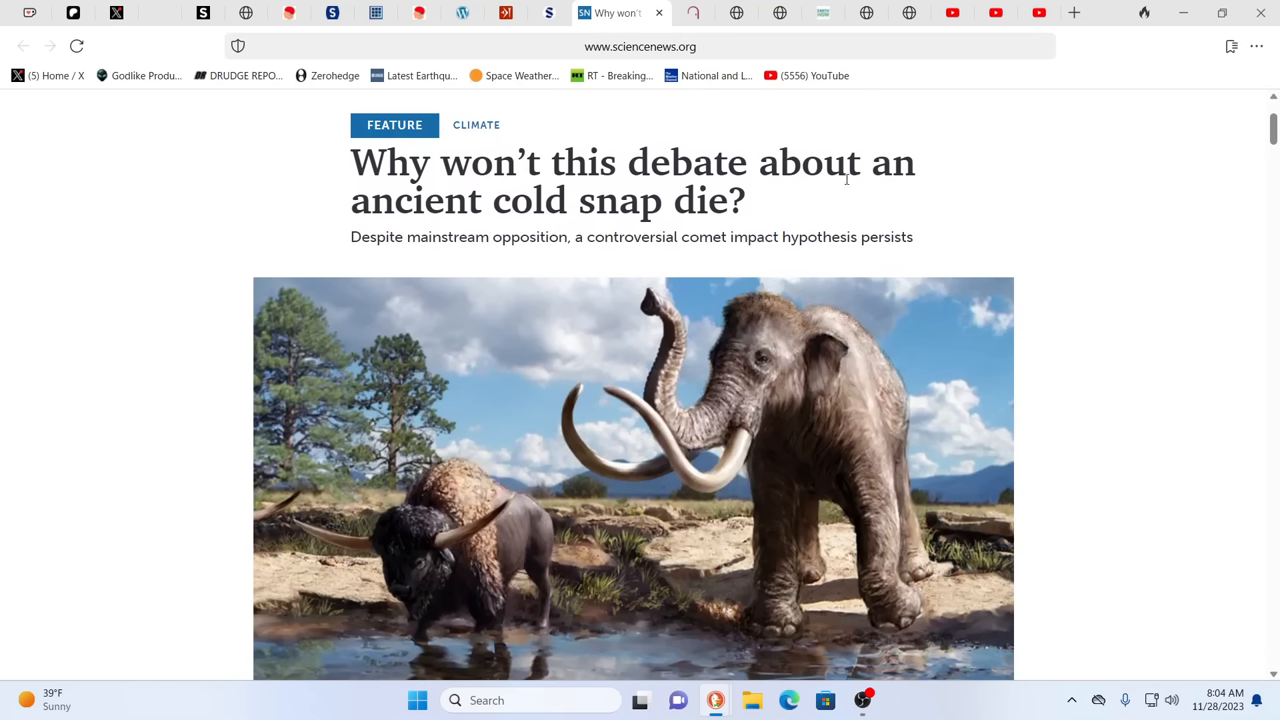
mouse_move(880, 212)
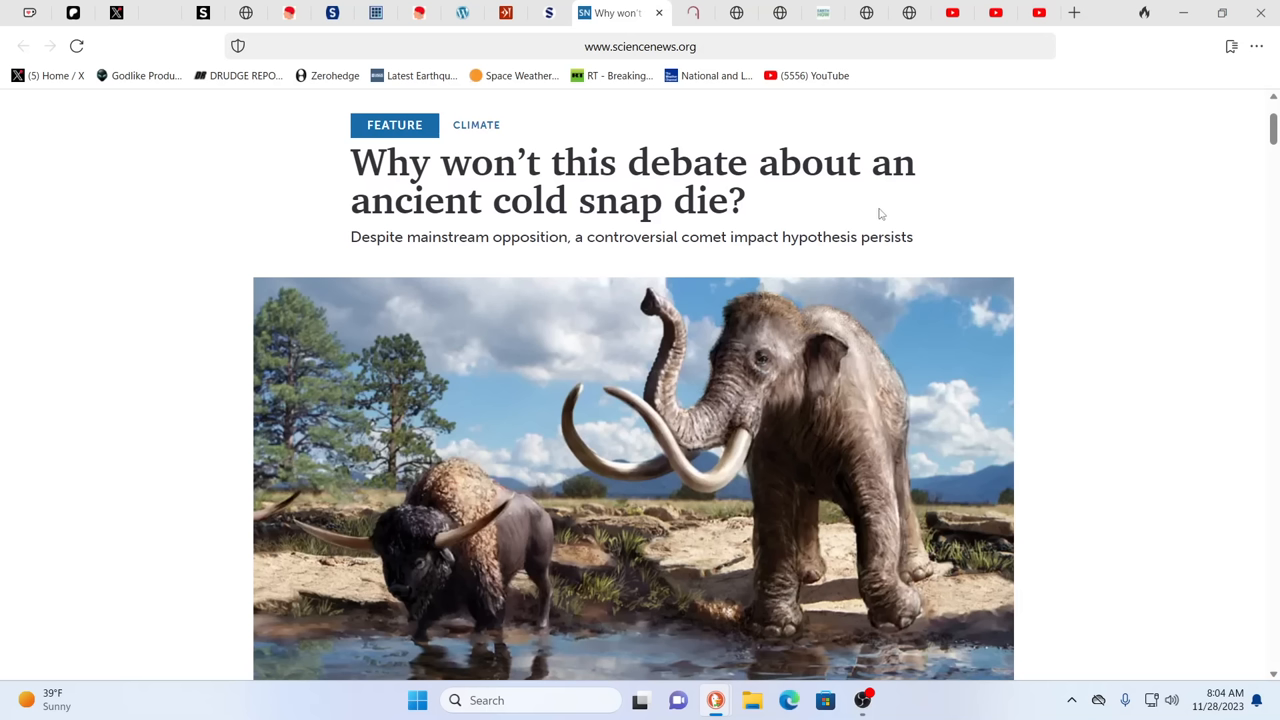
mouse_move(908, 218)
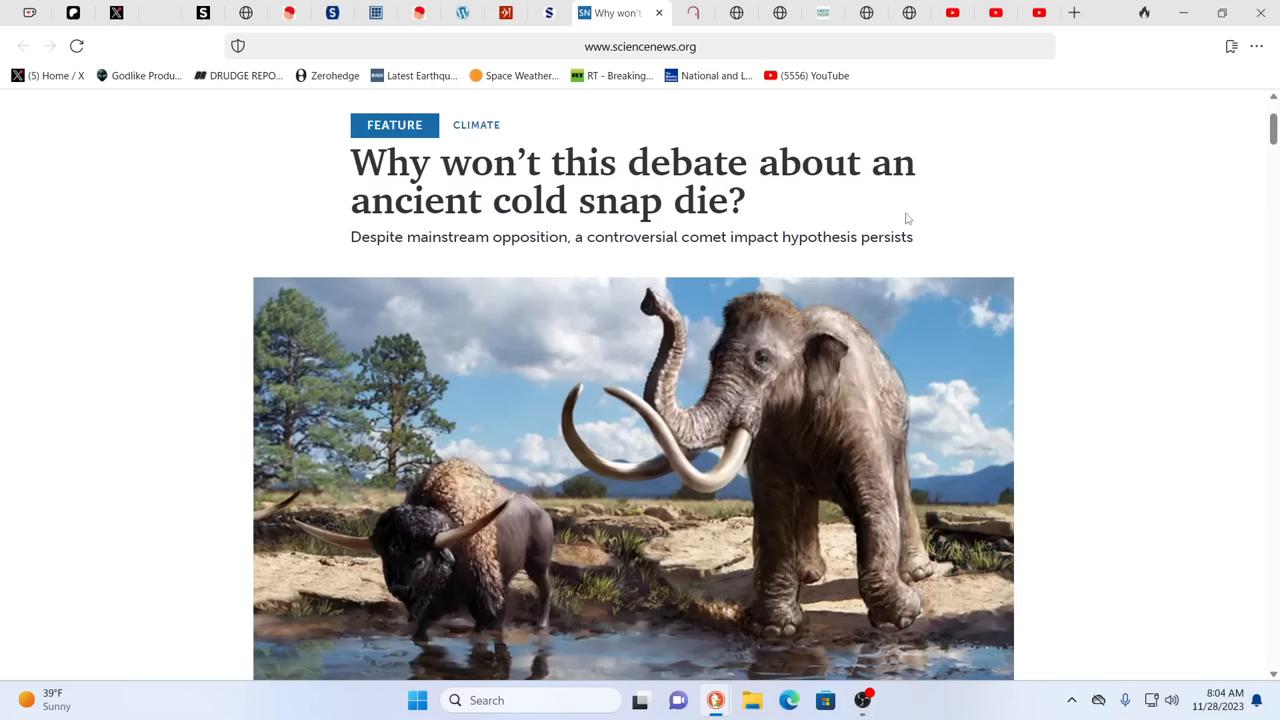
mouse_move(924, 220)
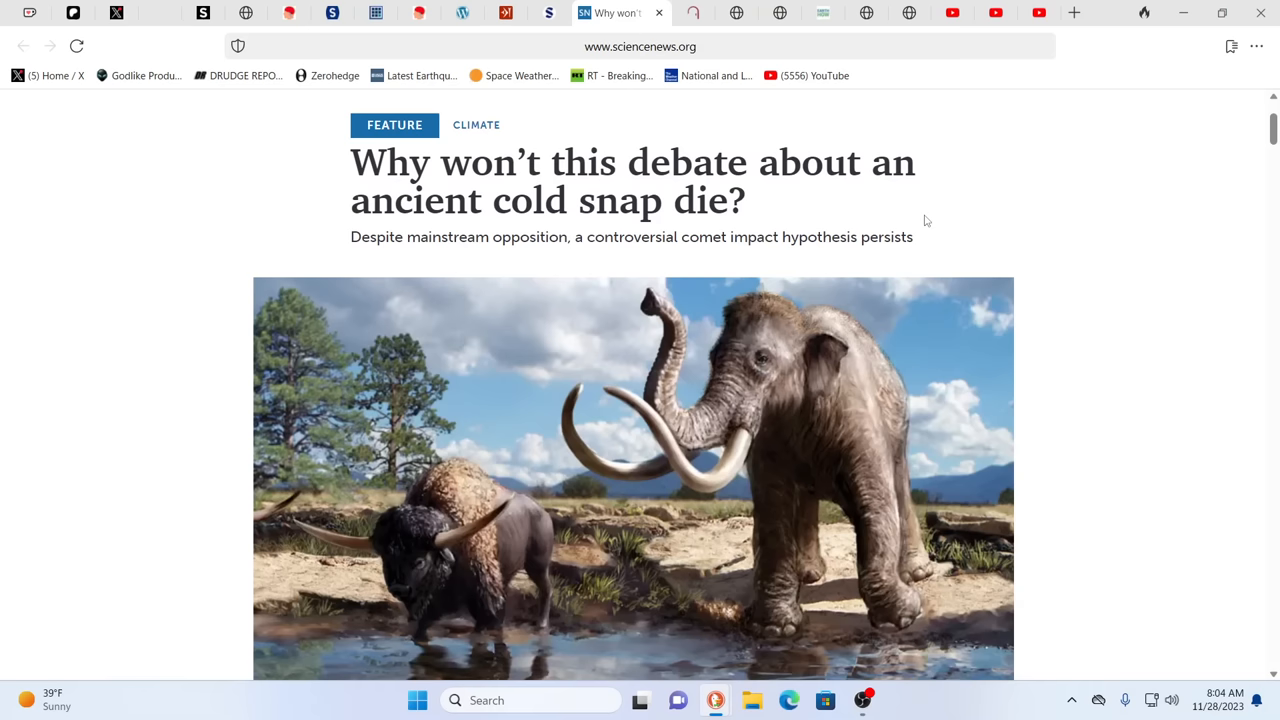
mouse_move(1038, 180)
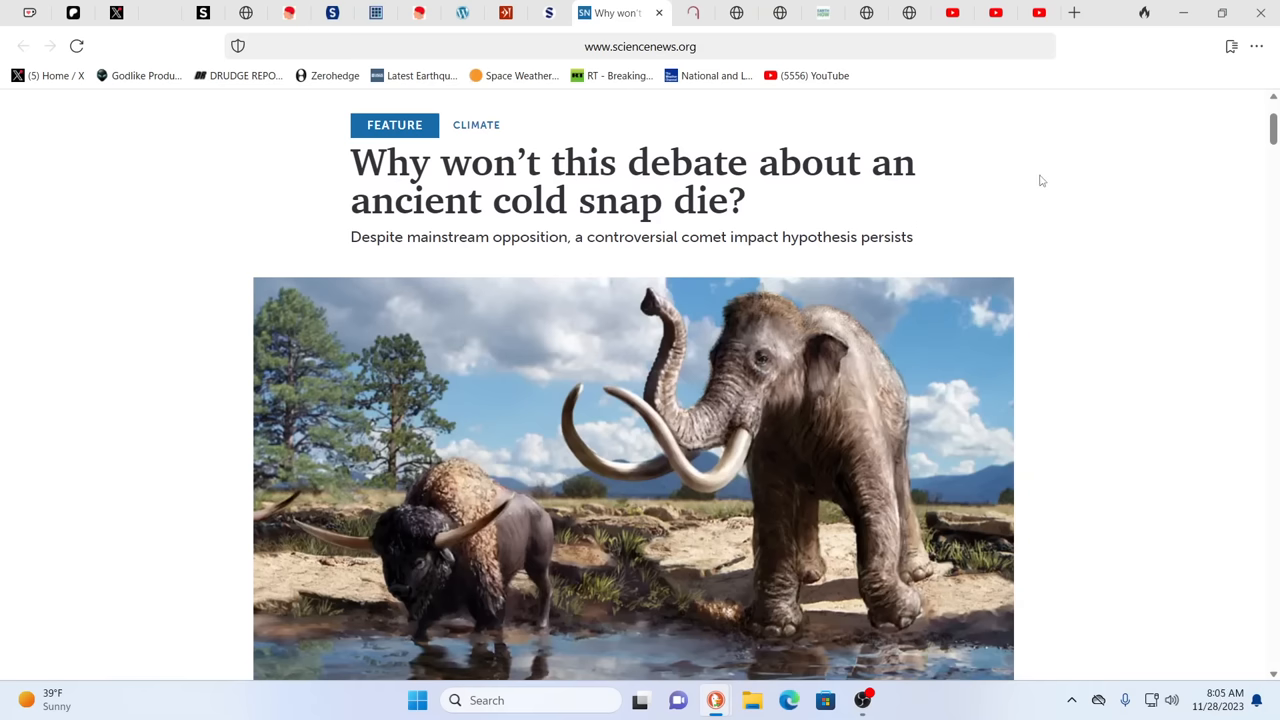
Show the Sage Journals Younger Dryas Impact Hypothesis paper, glancing at its abstract and returning to the title
left_click(570, 12)
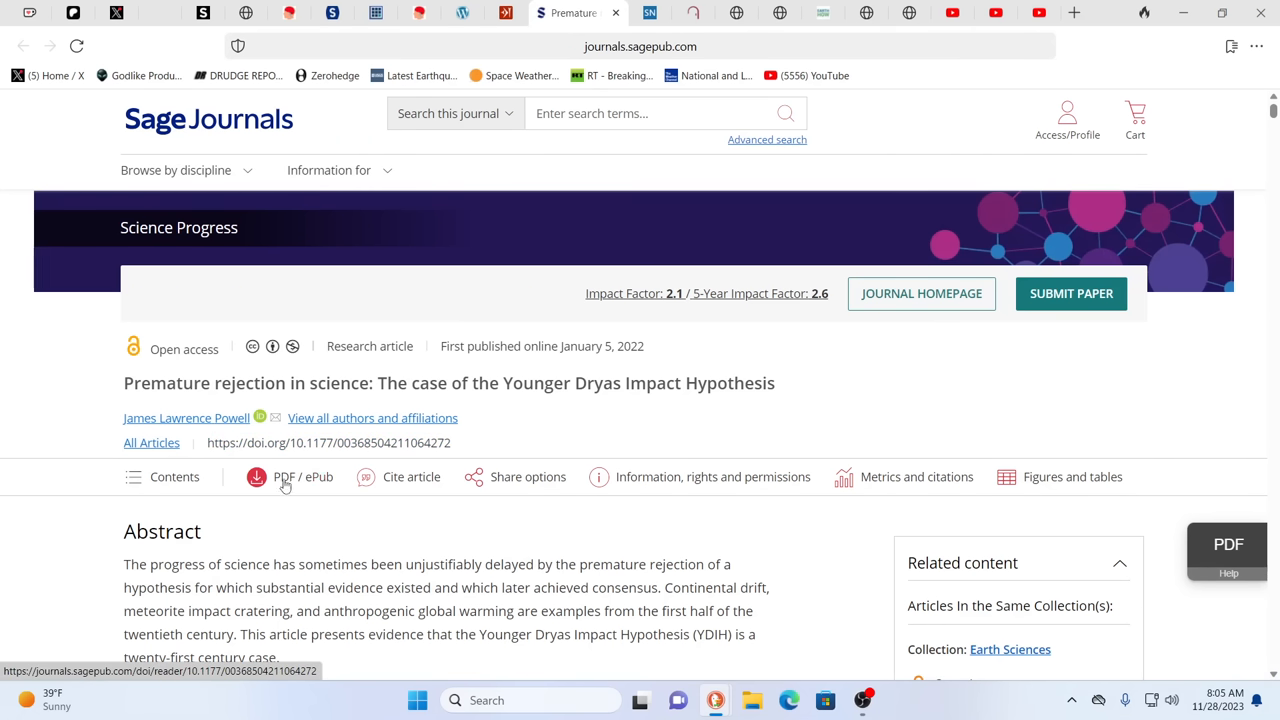
mouse_move(398, 456)
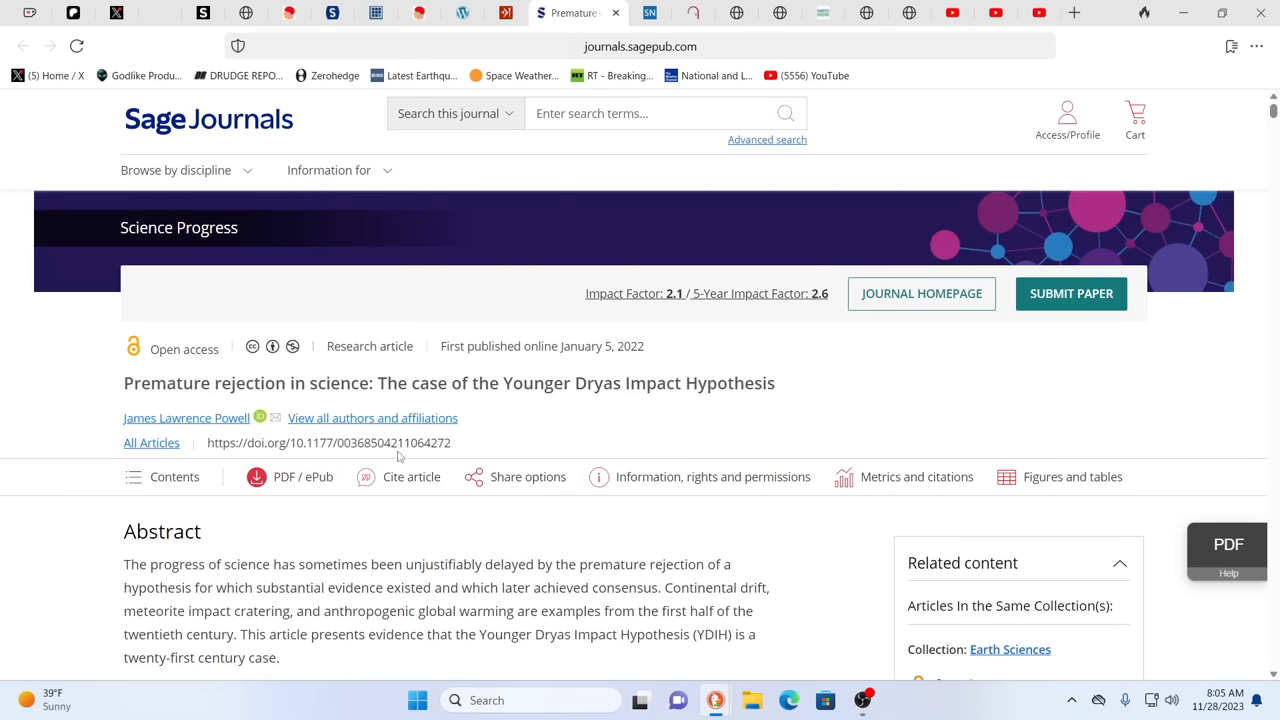
scroll("down", 3)
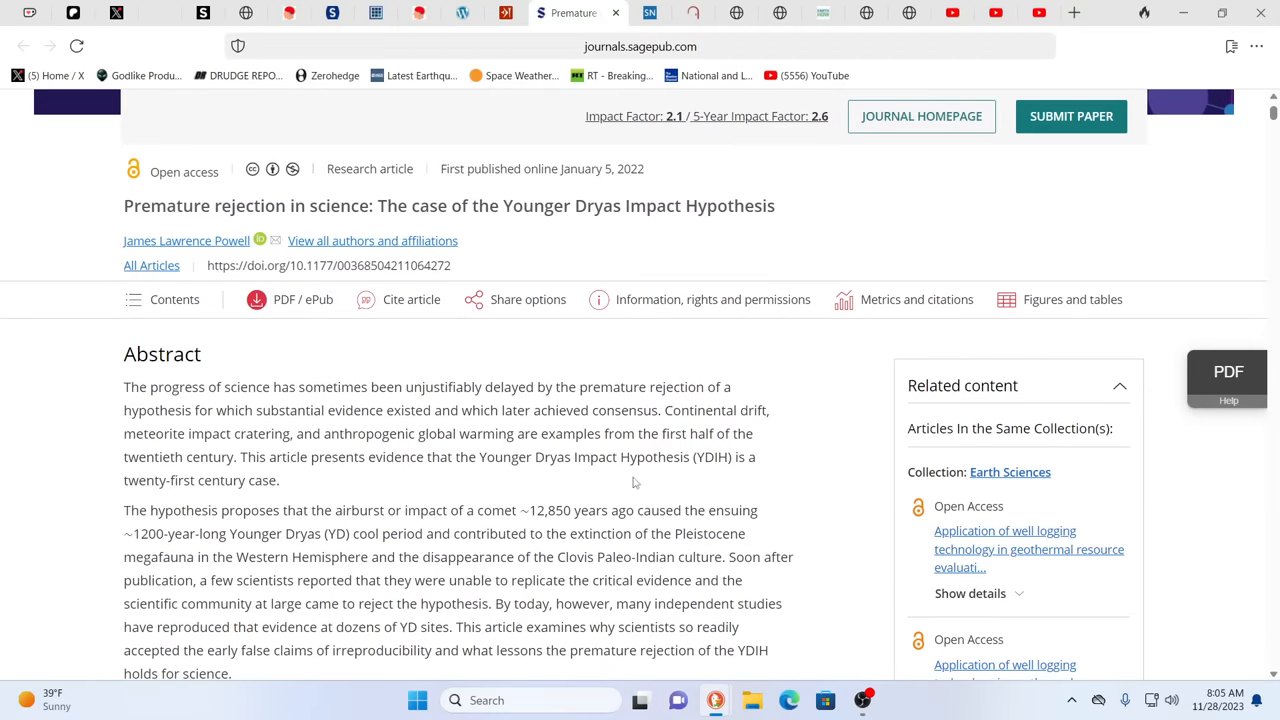
scroll("down", 3)
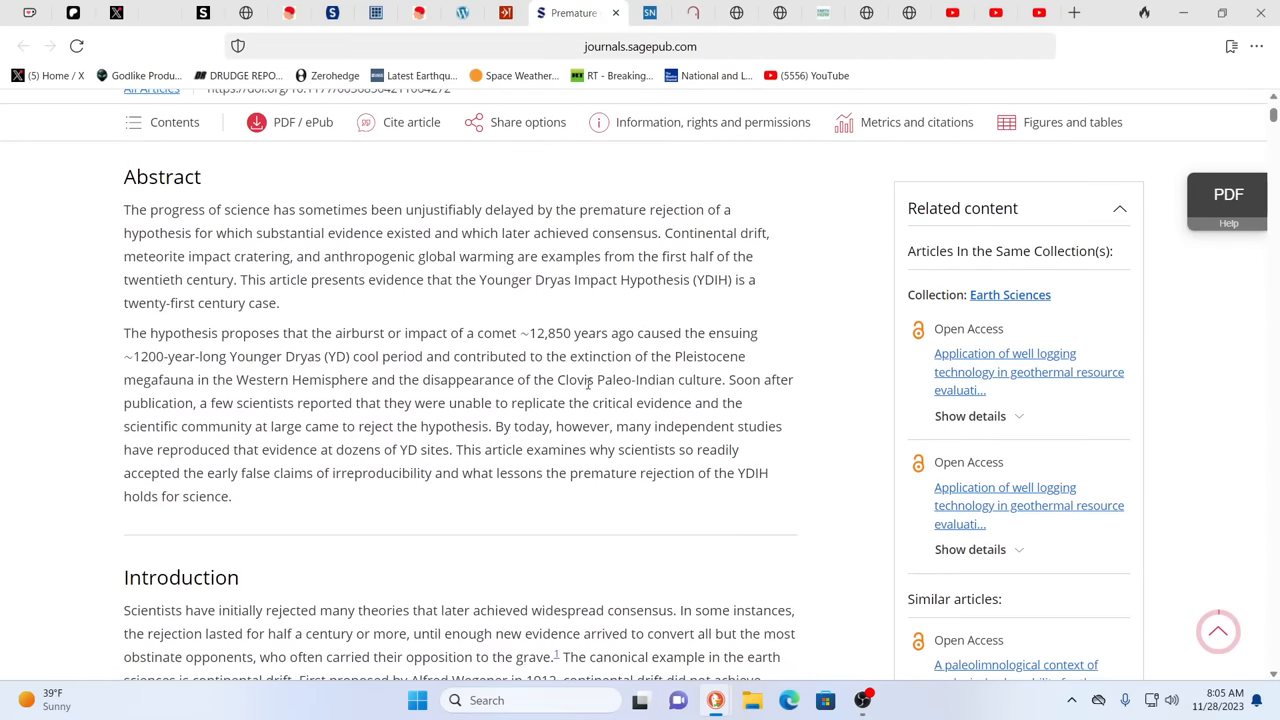
scroll("up", 3)
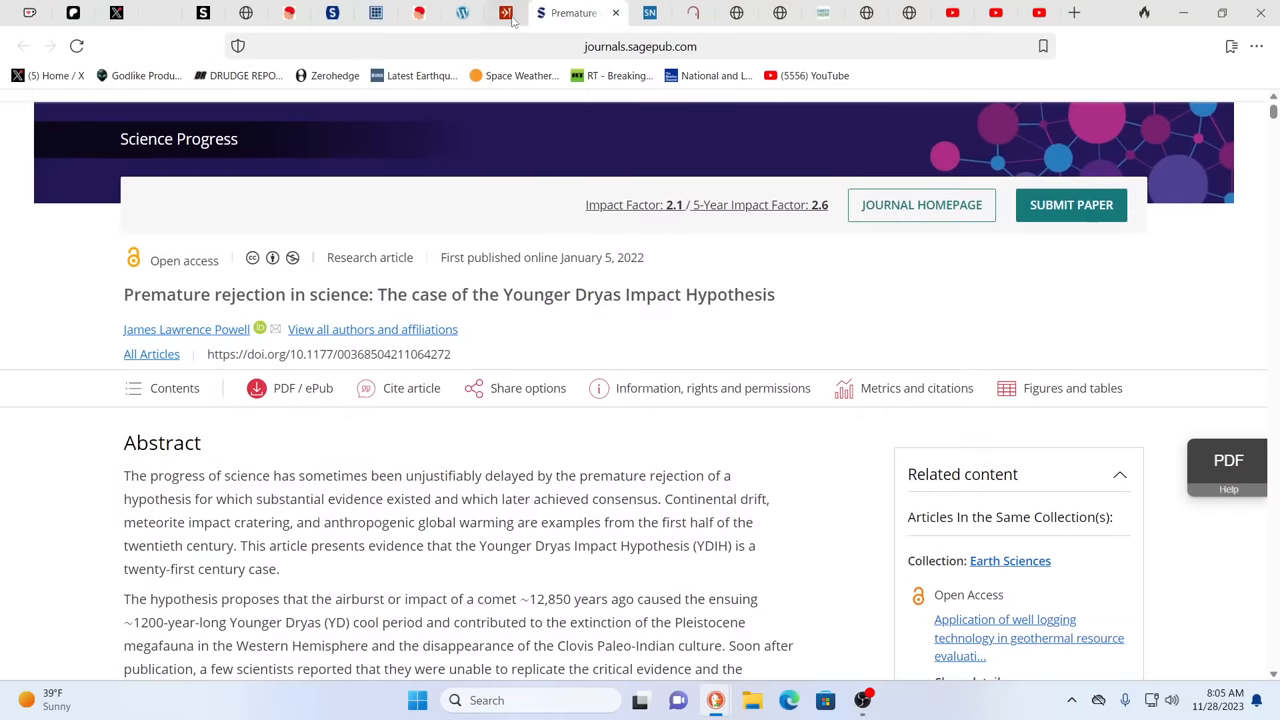
Show the worldhistory.org Atrahasis Epic article scrolled to its opening paragraphs on the Babylonian flood story
left_click(536, 12)
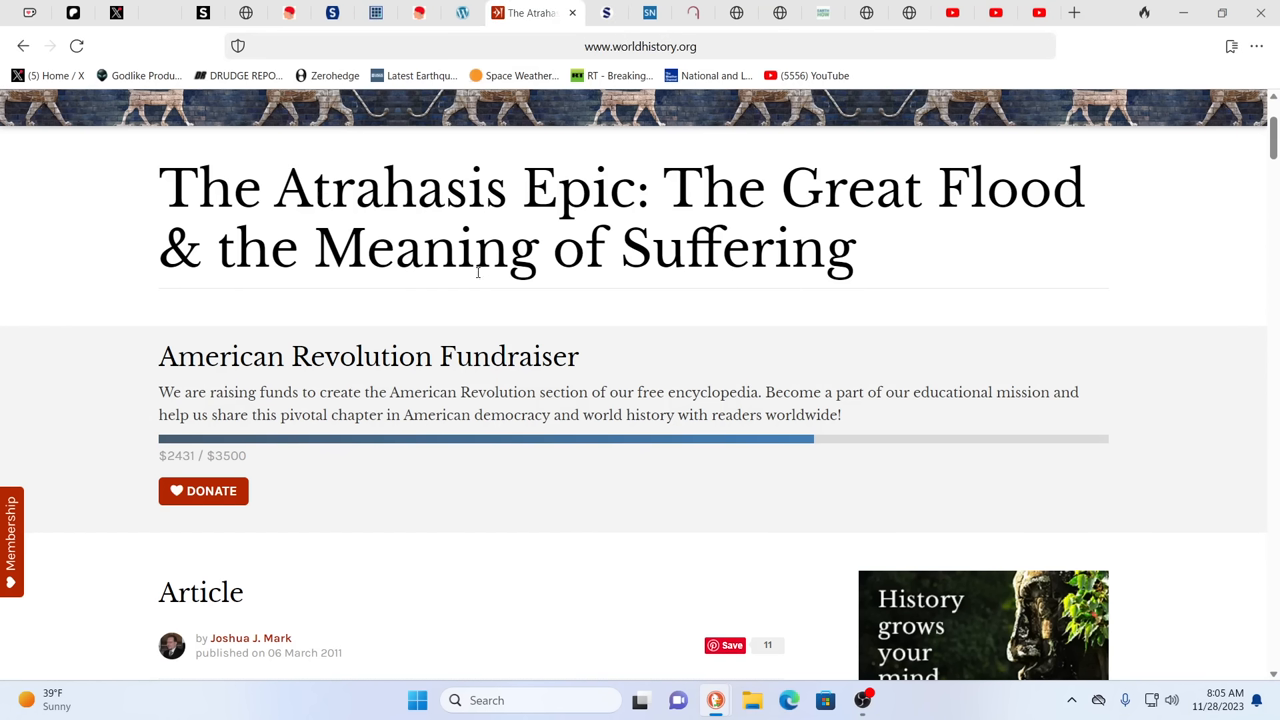
mouse_move(558, 430)
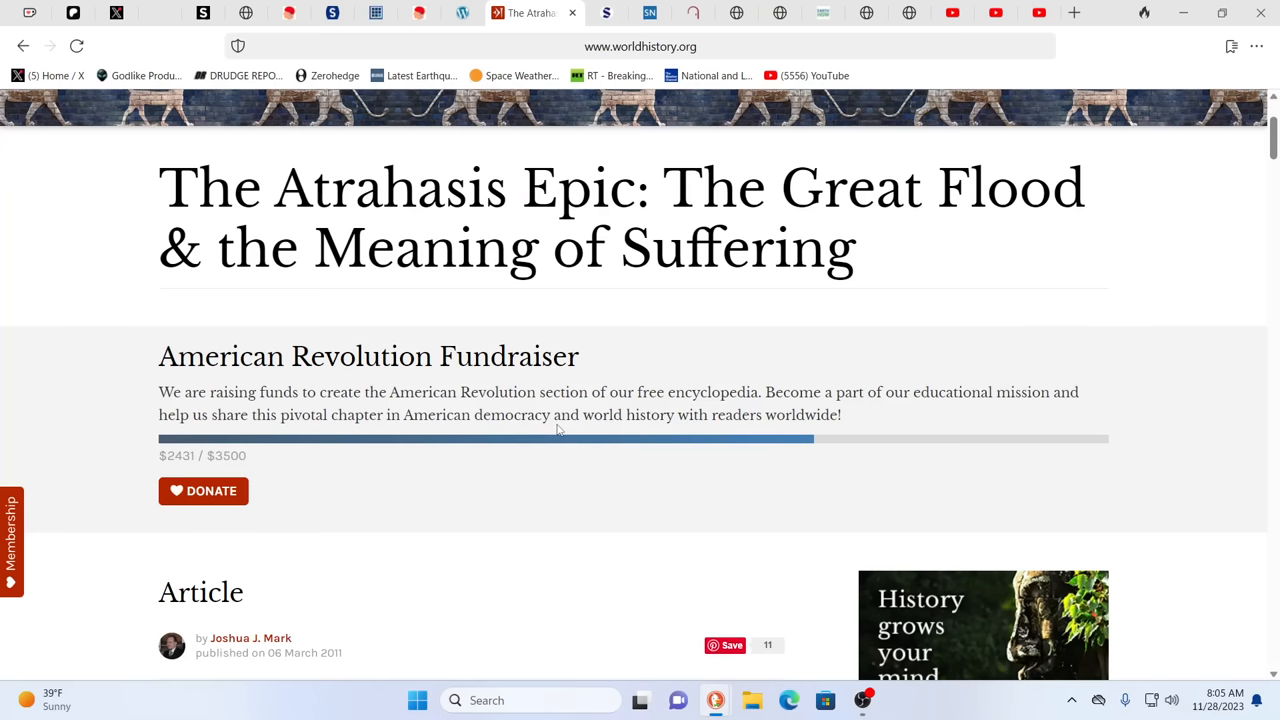
mouse_move(1176, 486)
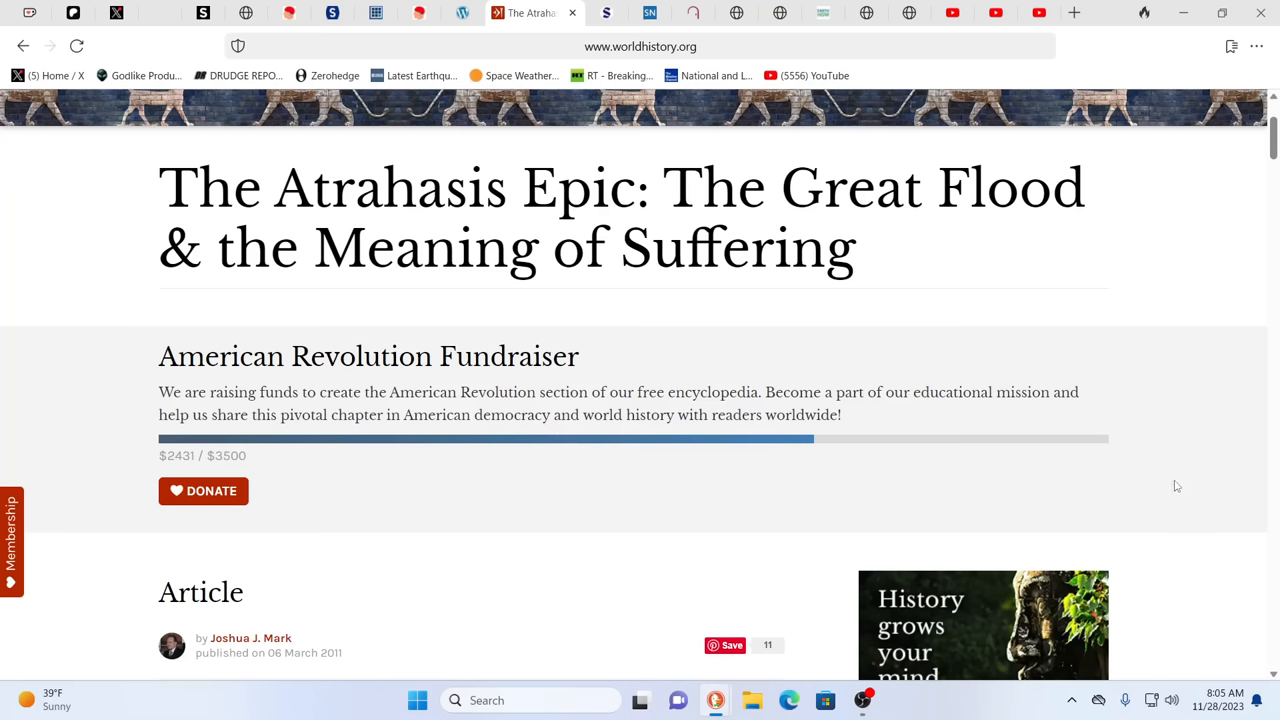
mouse_move(936, 506)
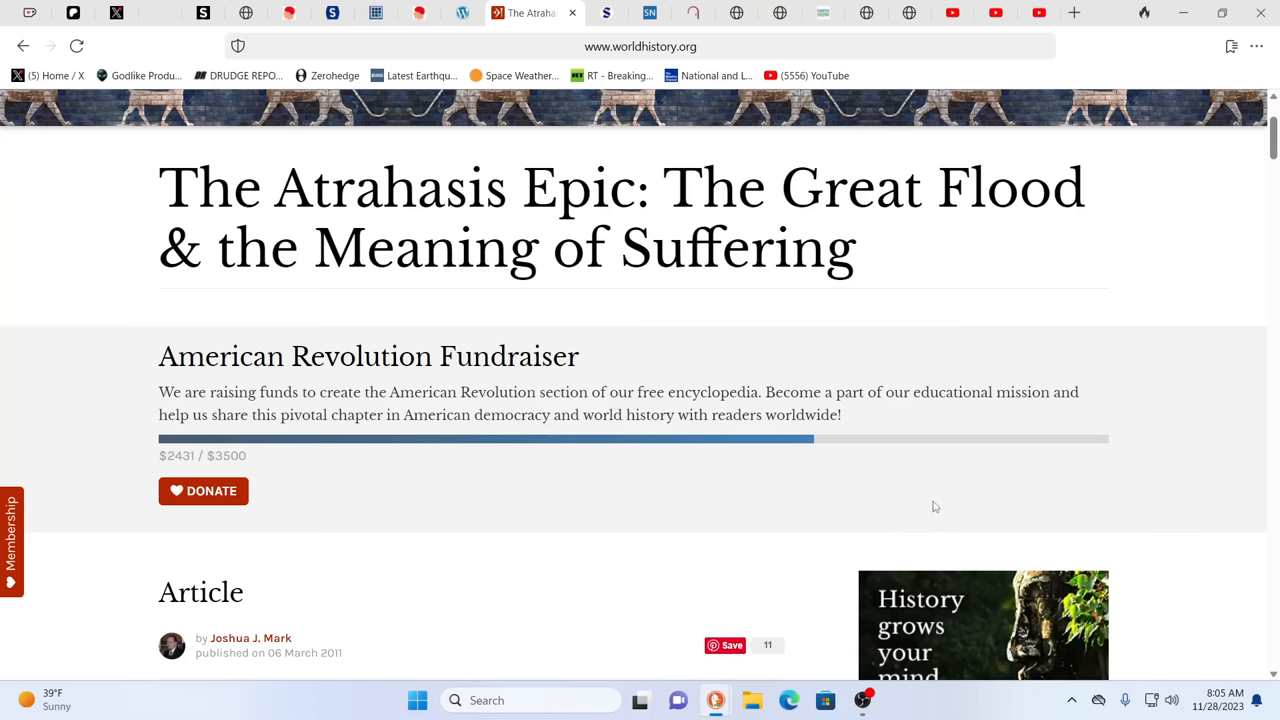
mouse_move(704, 536)
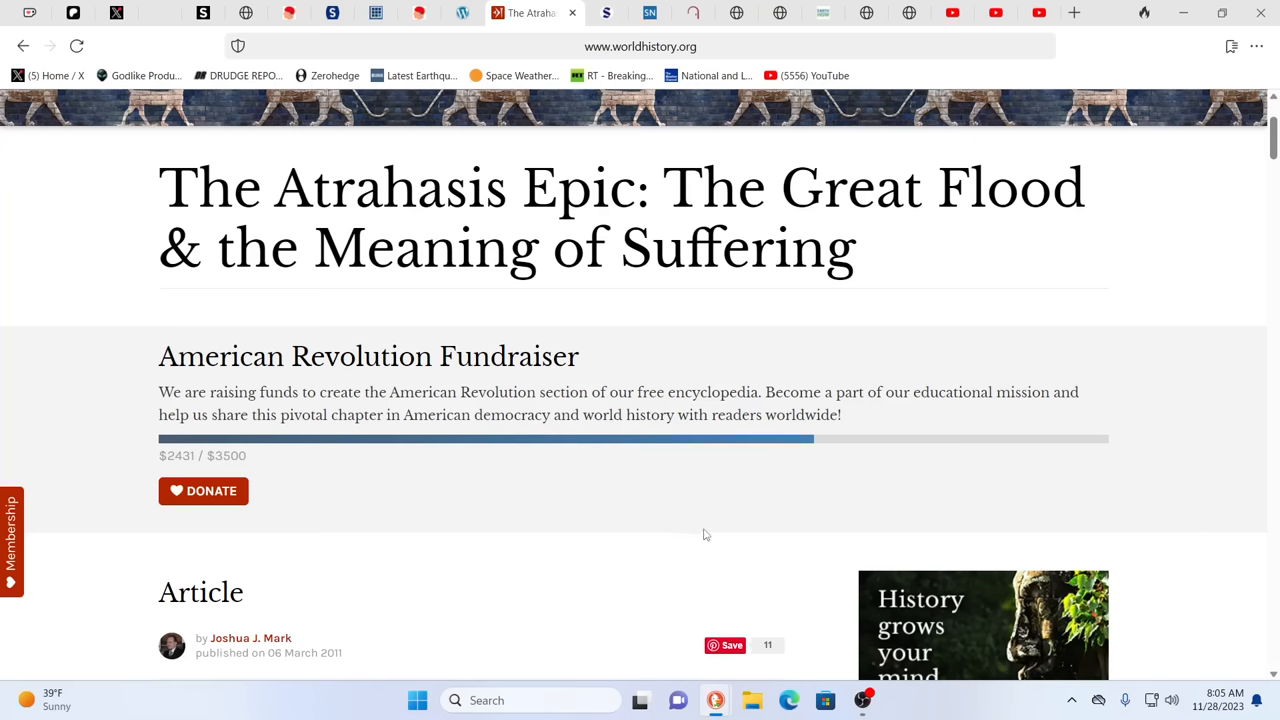
scroll("down", 3)
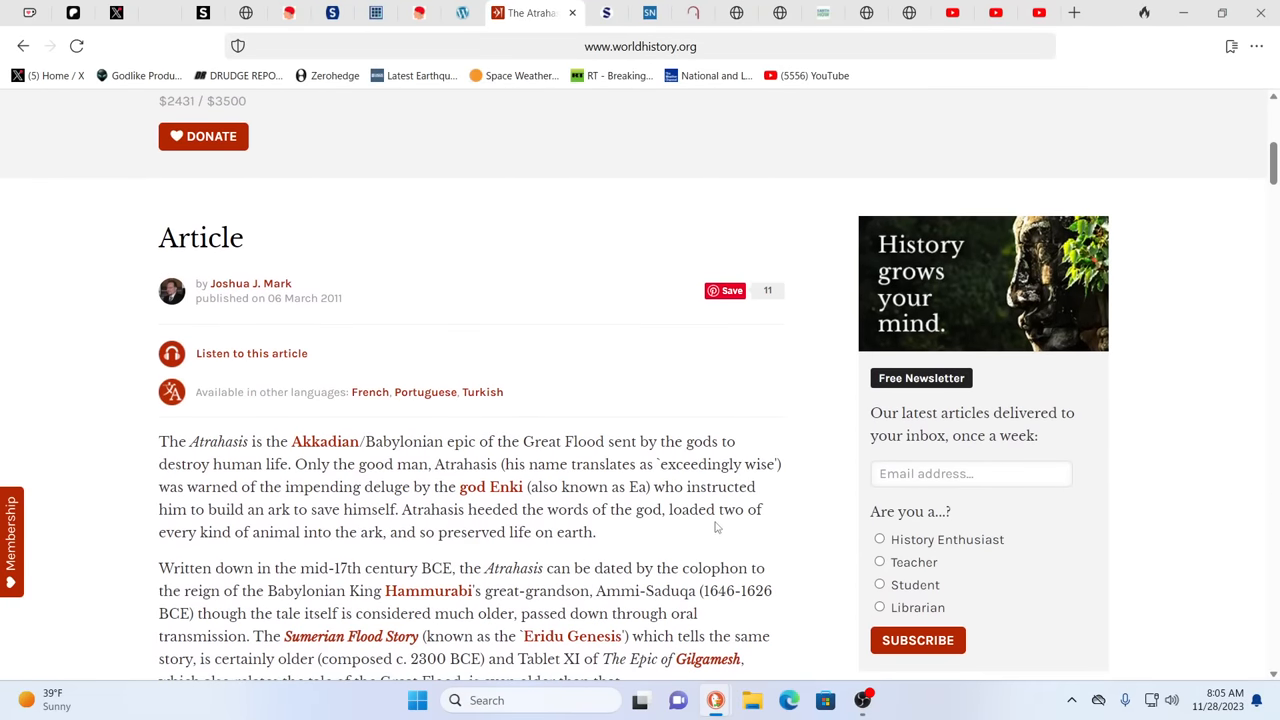
mouse_move(684, 528)
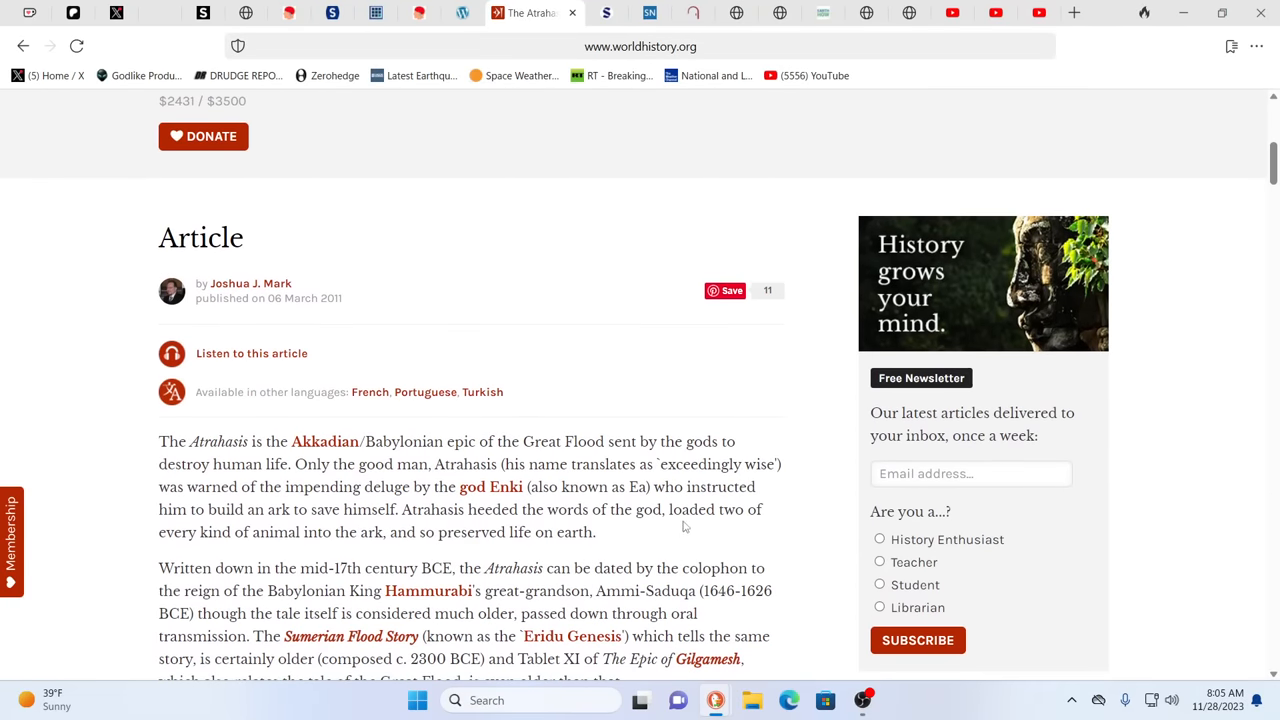
mouse_move(644, 544)
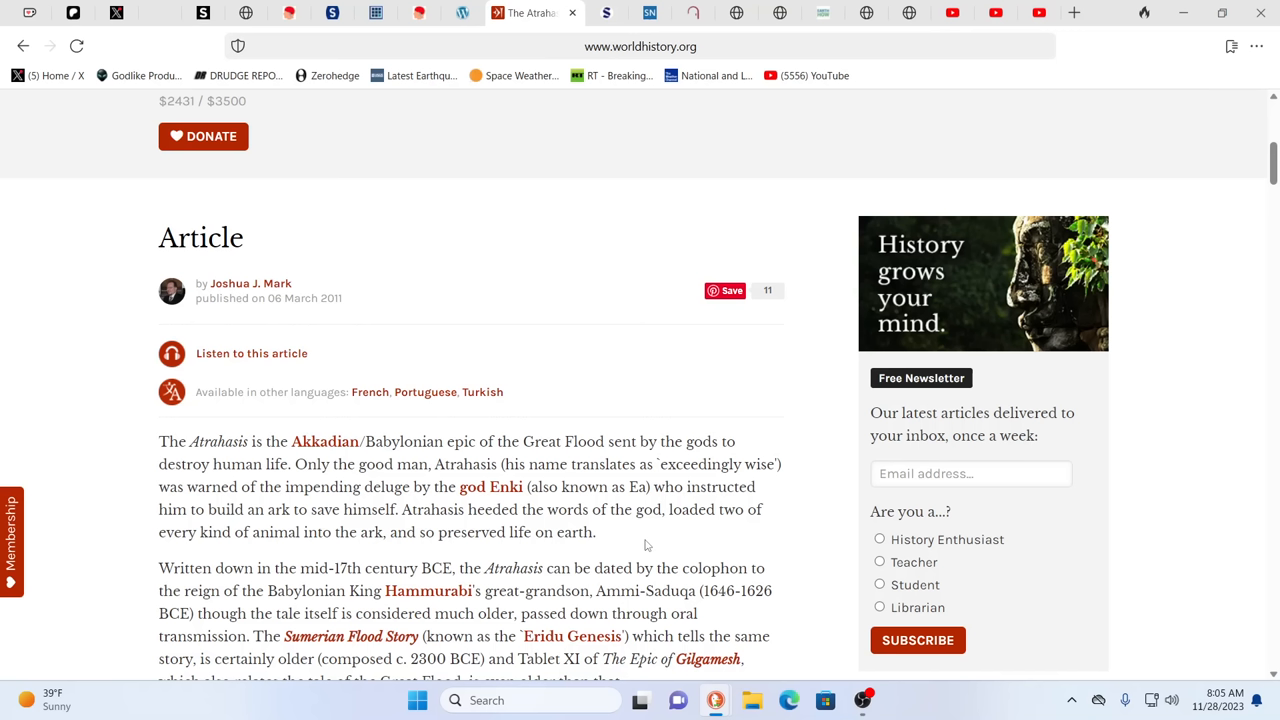
mouse_move(572, 592)
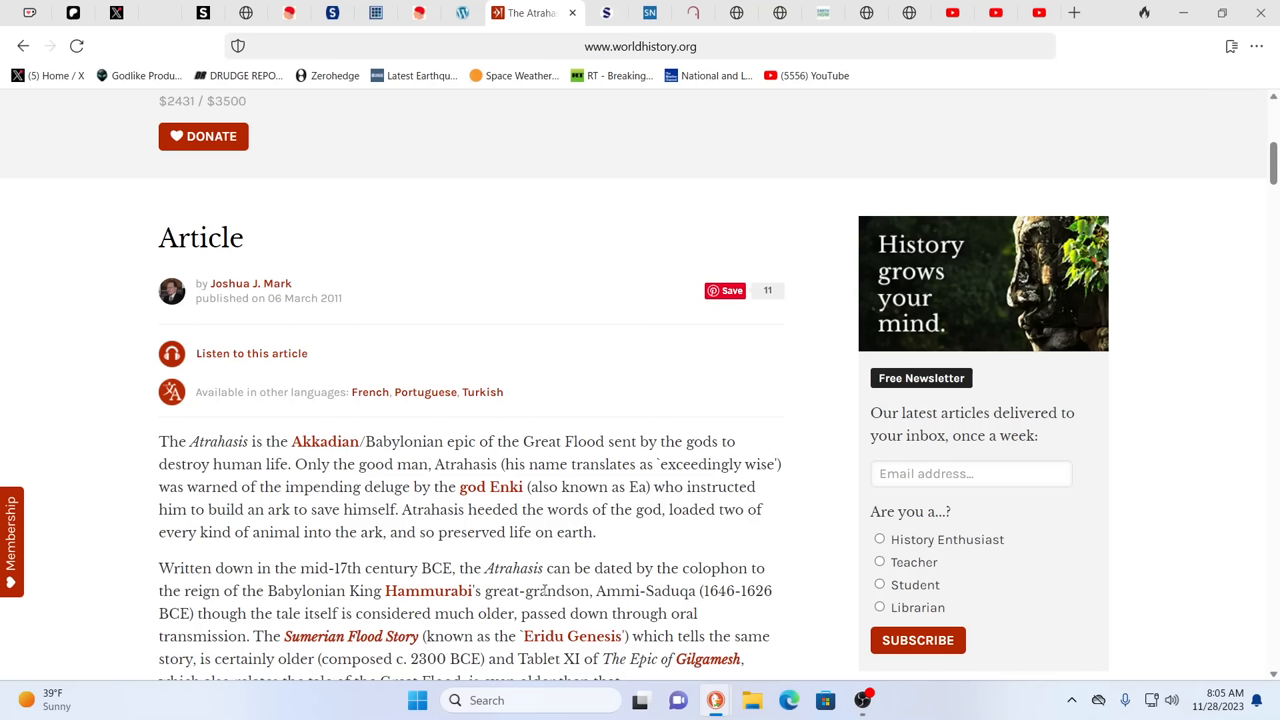
mouse_move(270, 566)
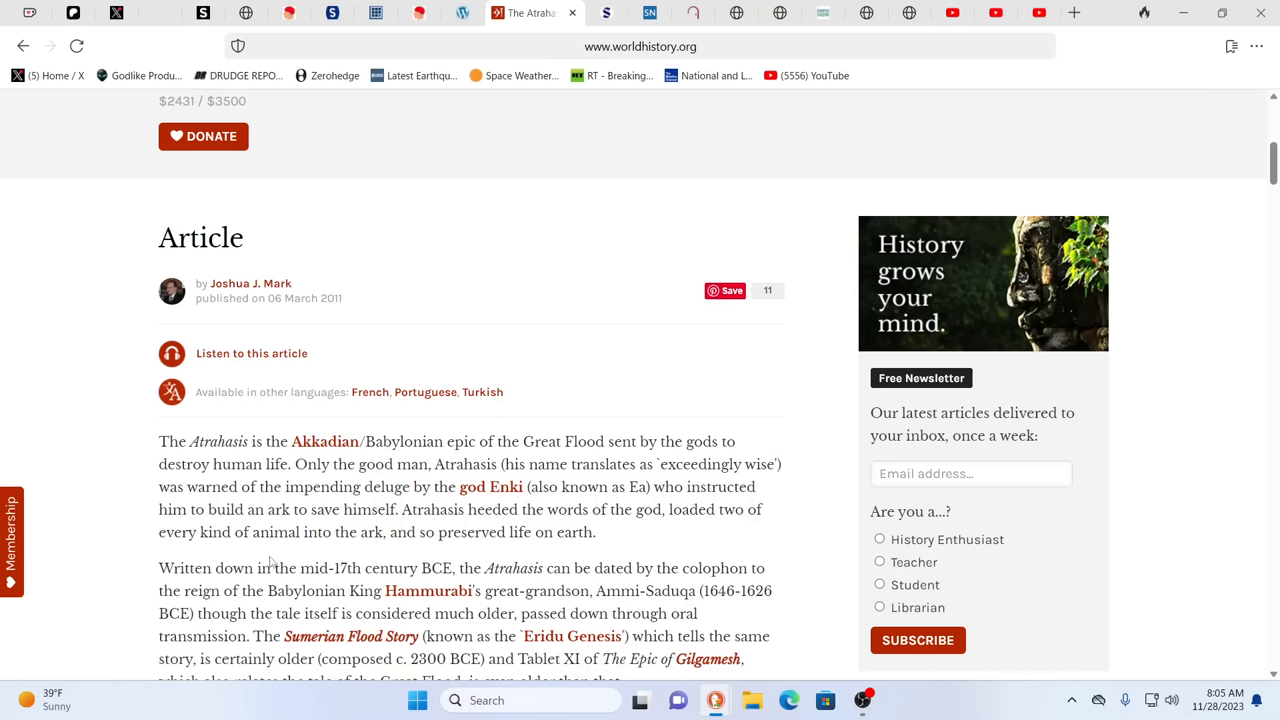
mouse_move(604, 456)
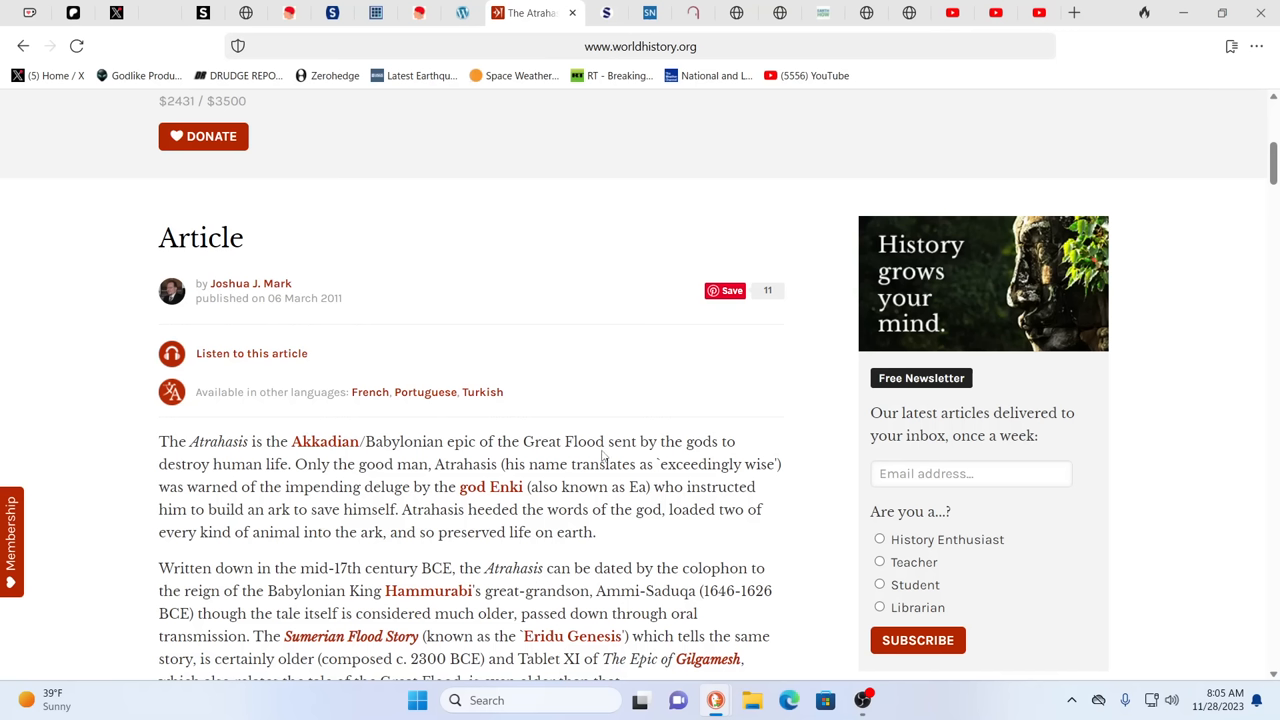
mouse_move(256, 490)
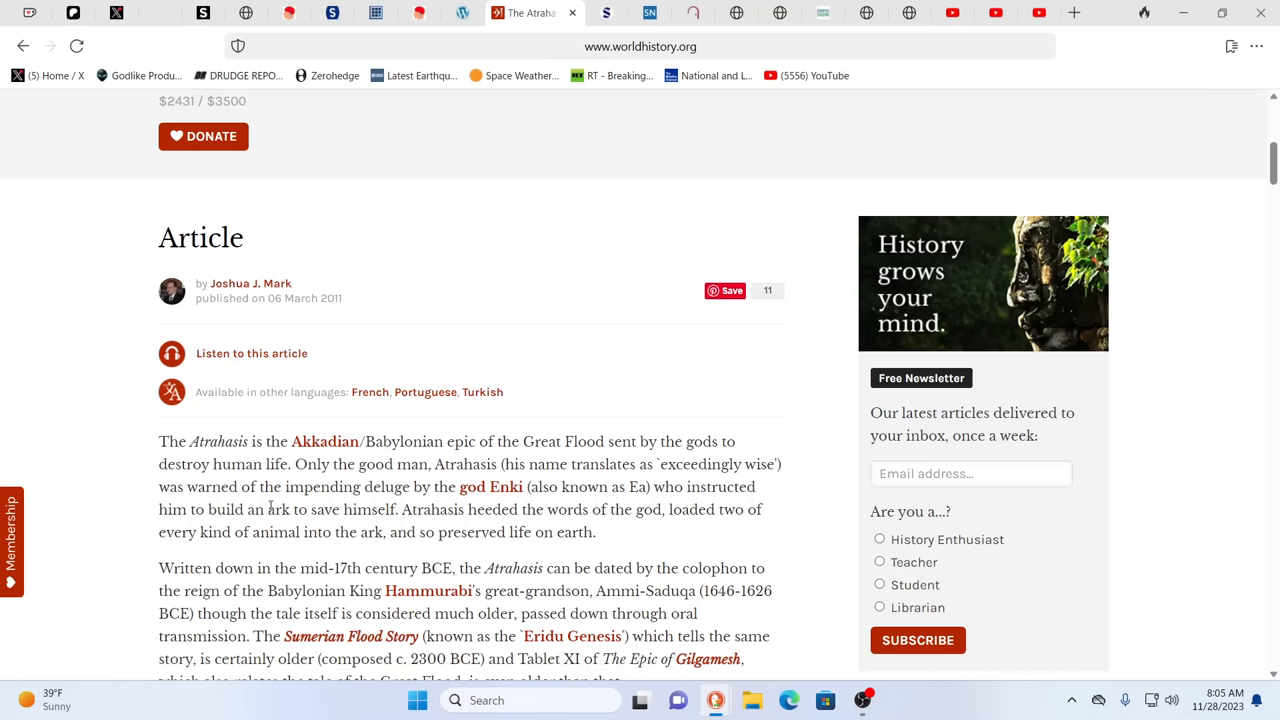
mouse_move(336, 504)
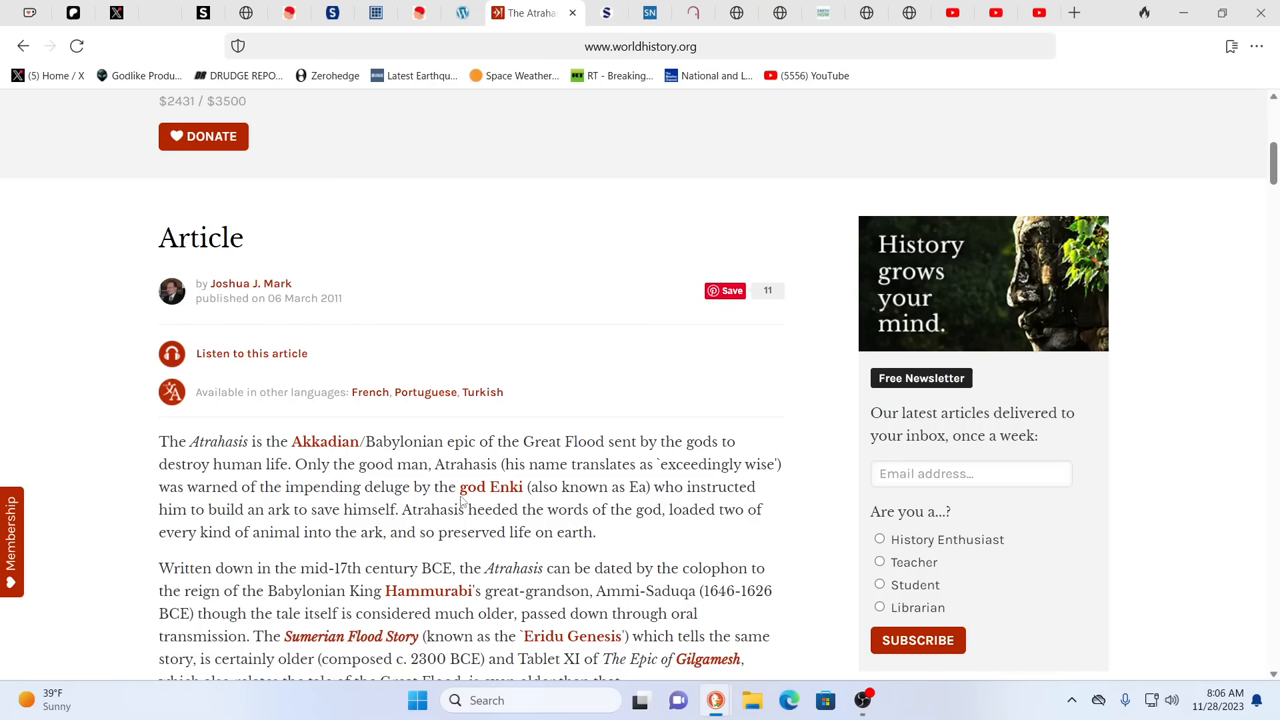
mouse_move(476, 502)
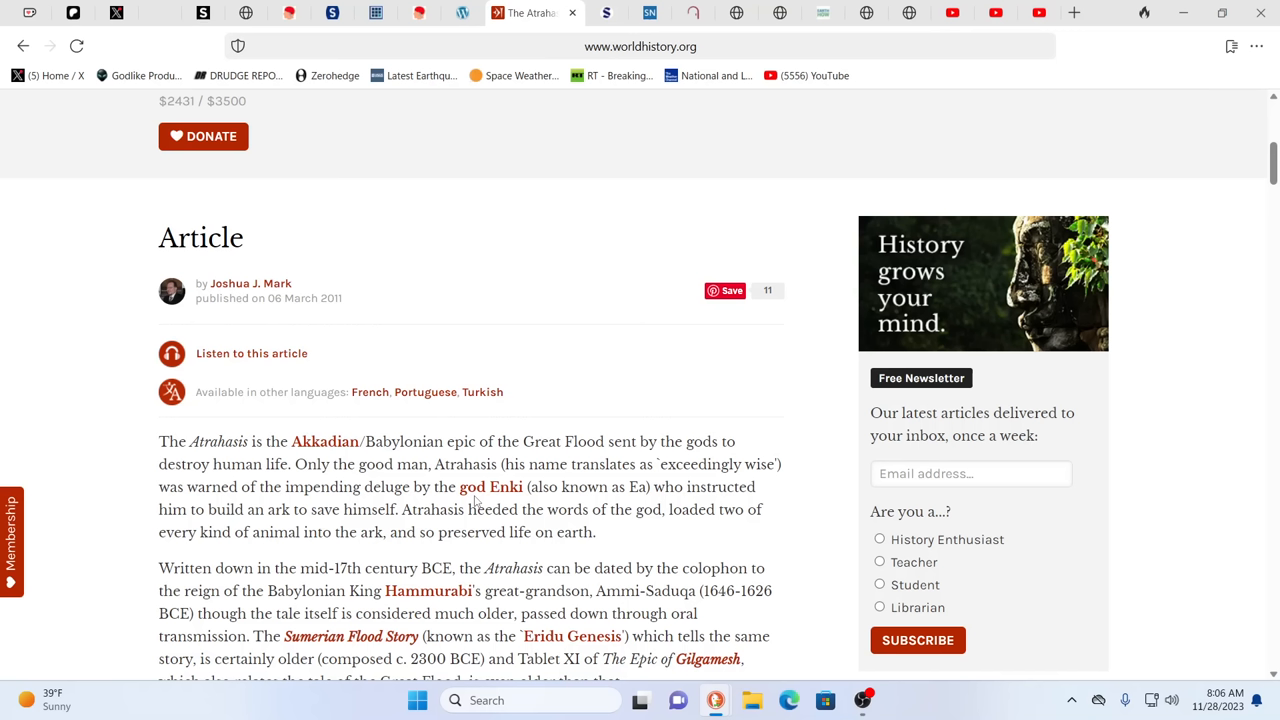
mouse_move(588, 506)
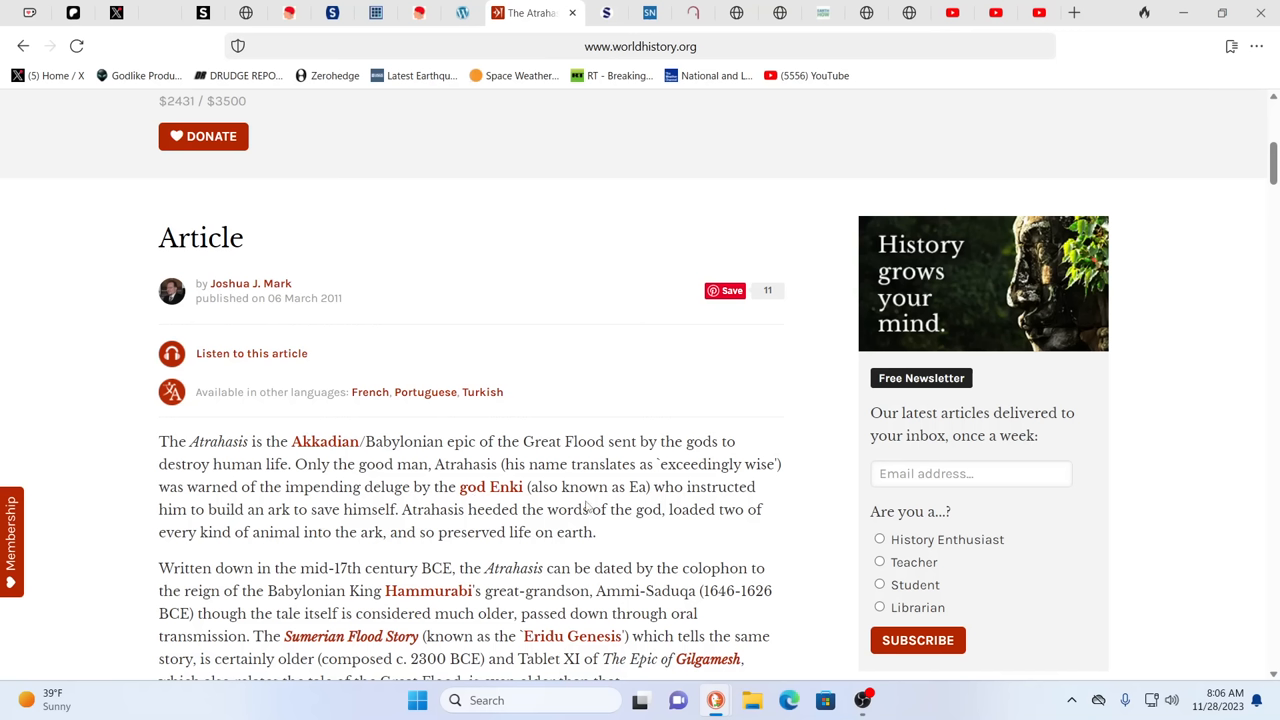
mouse_move(644, 502)
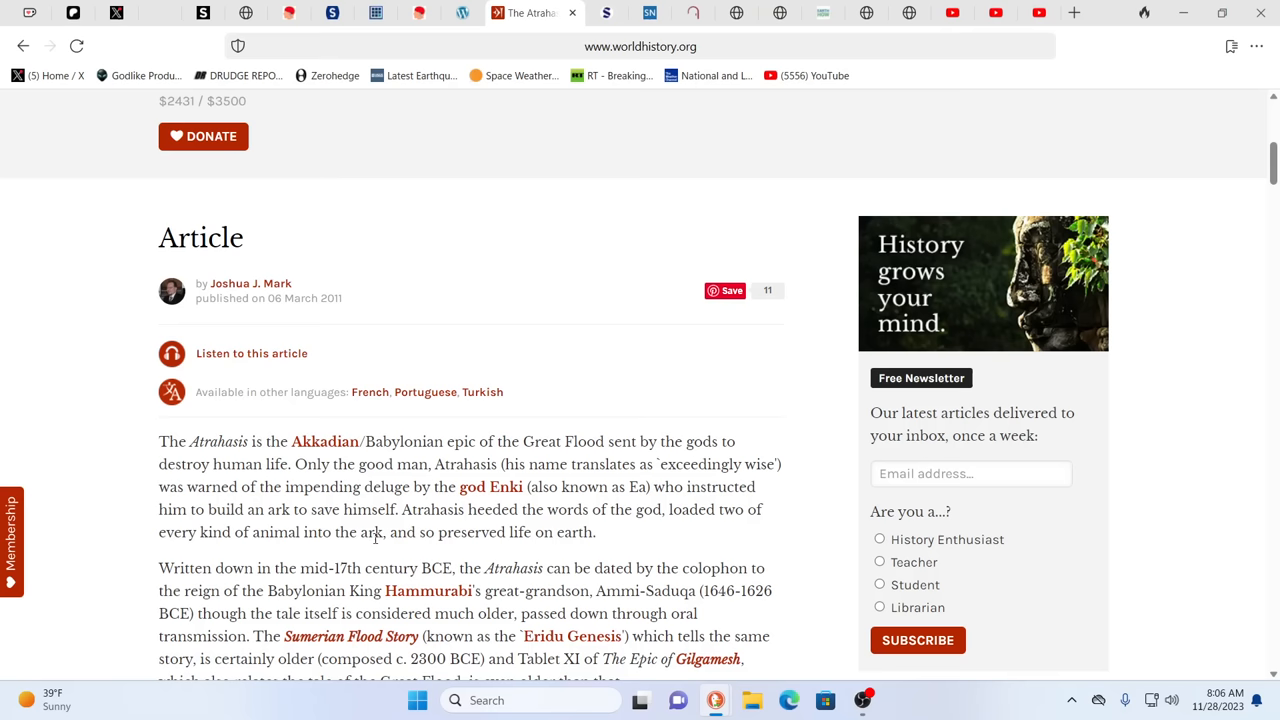
mouse_move(446, 552)
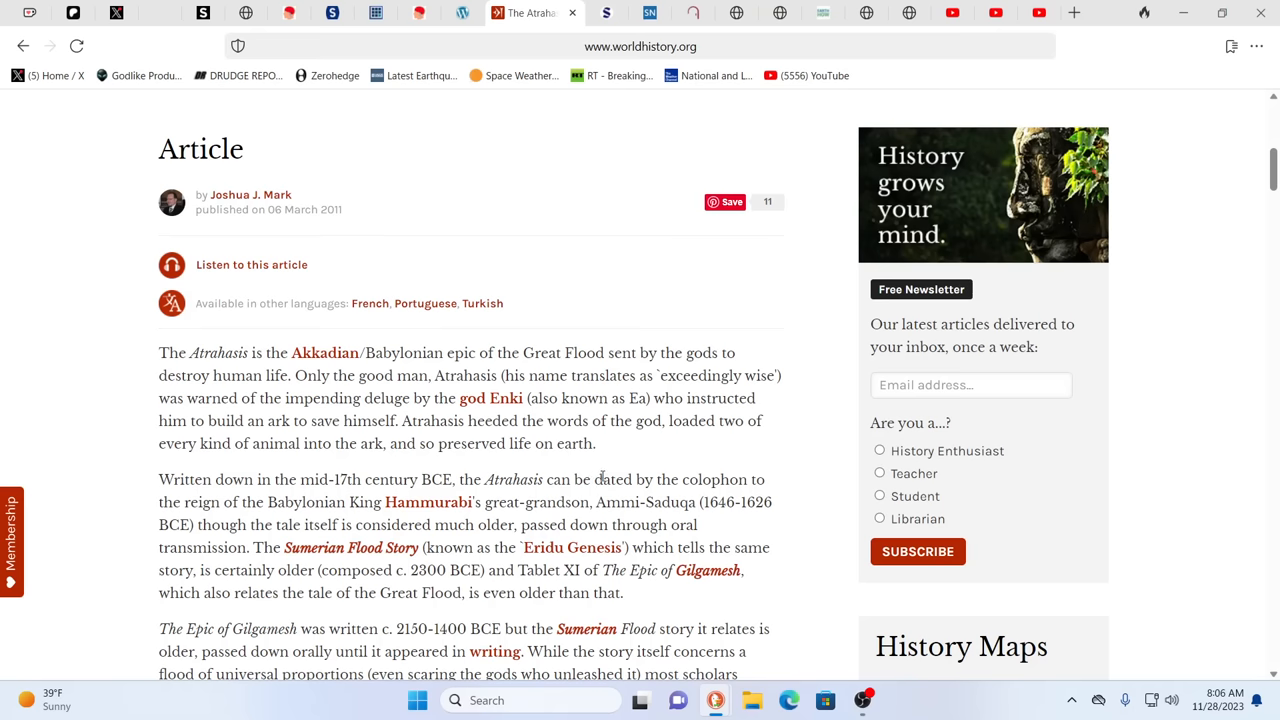
mouse_move(152, 508)
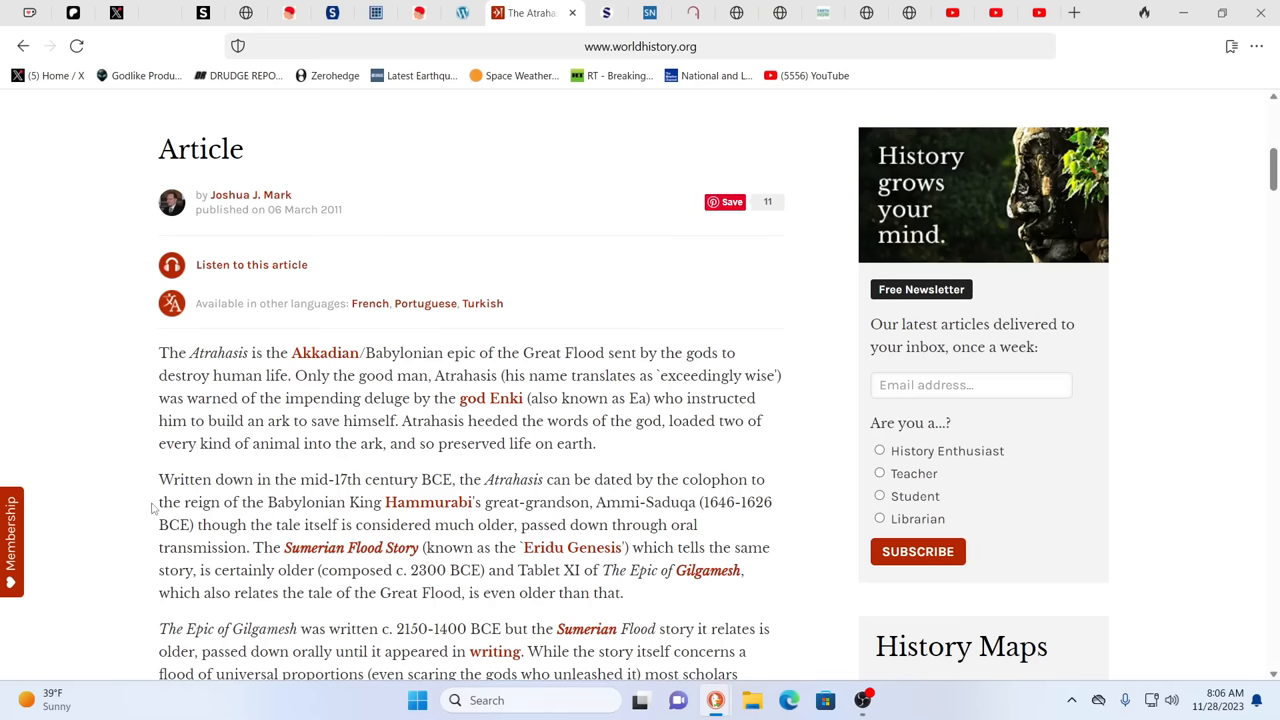
scroll("down", 3)
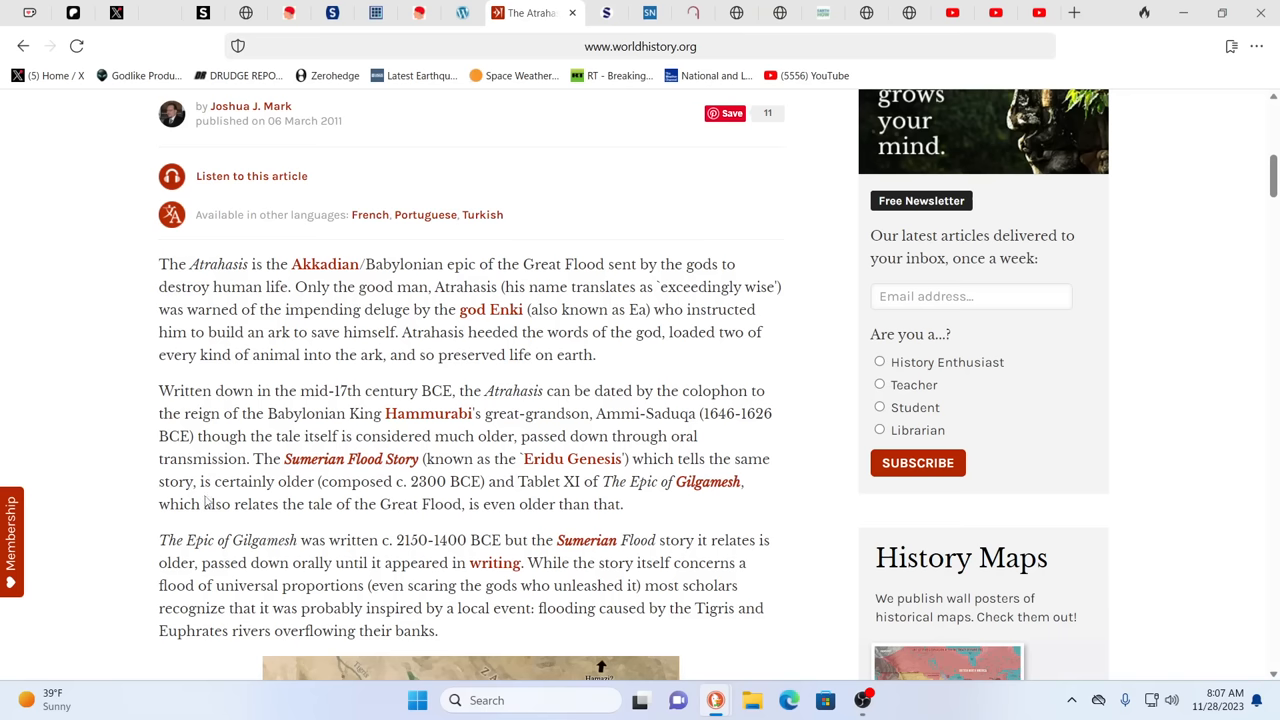
scroll("down", 3)
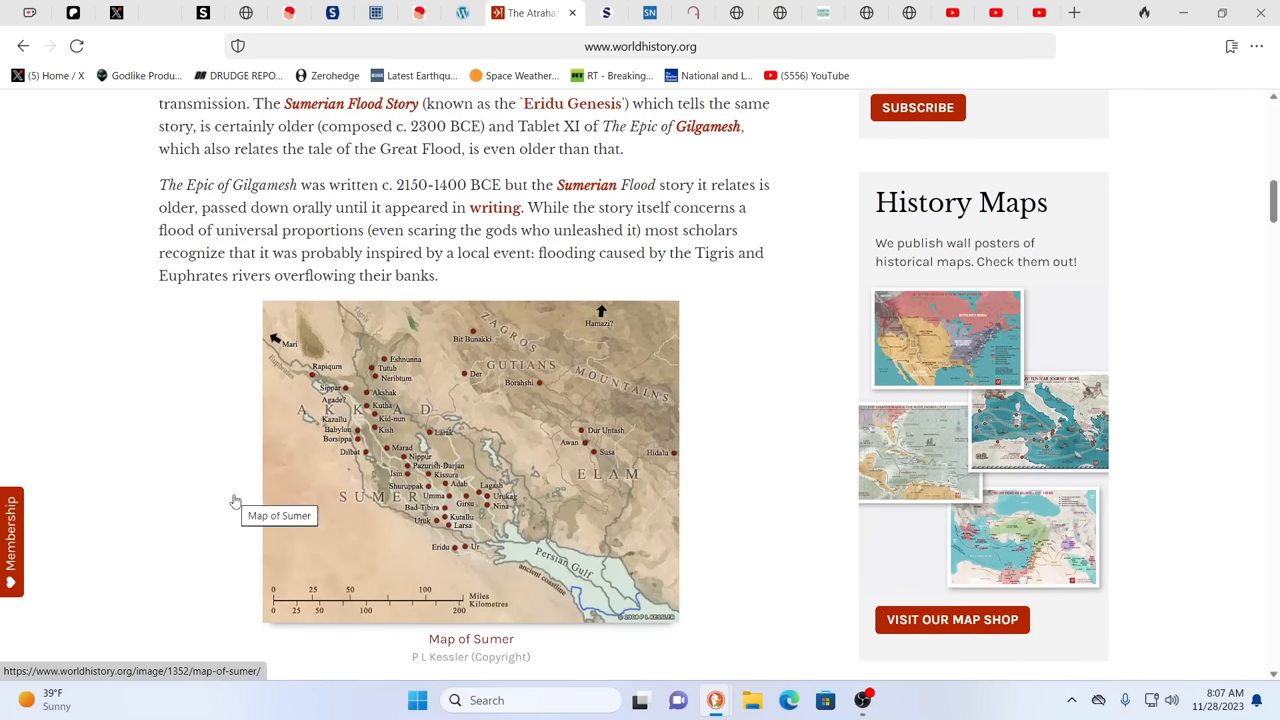
mouse_move(210, 464)
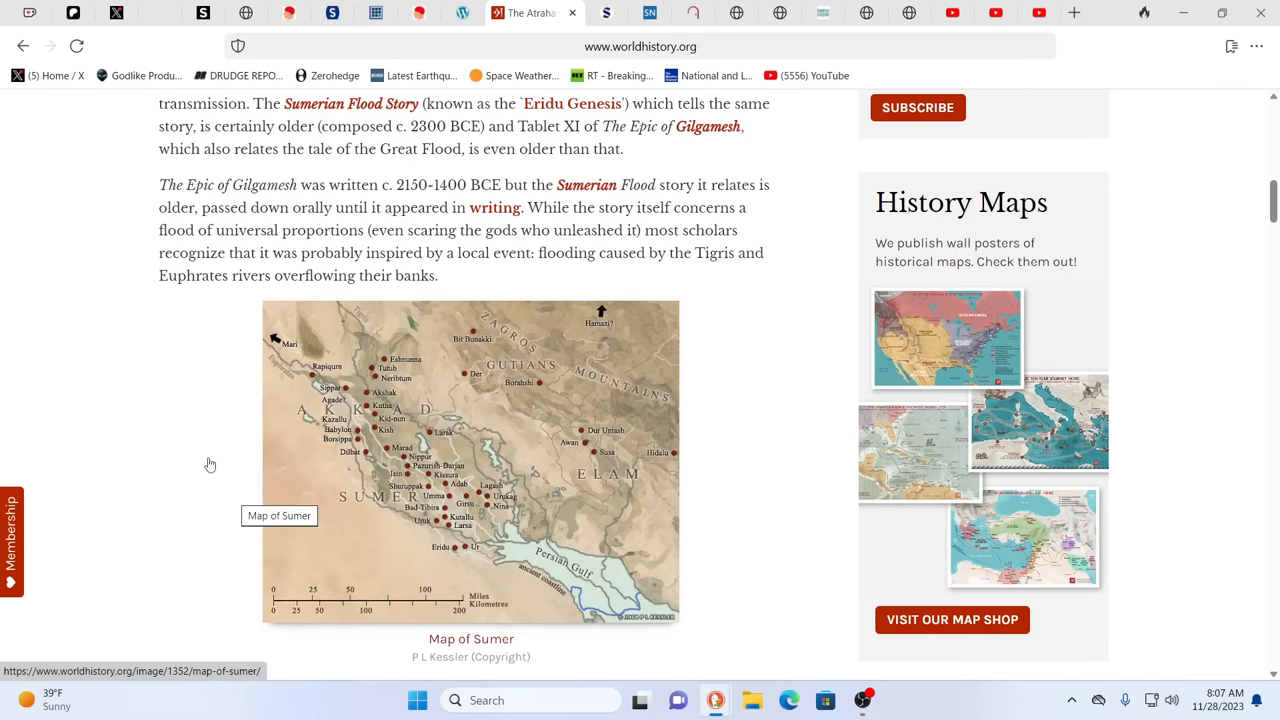
mouse_move(310, 410)
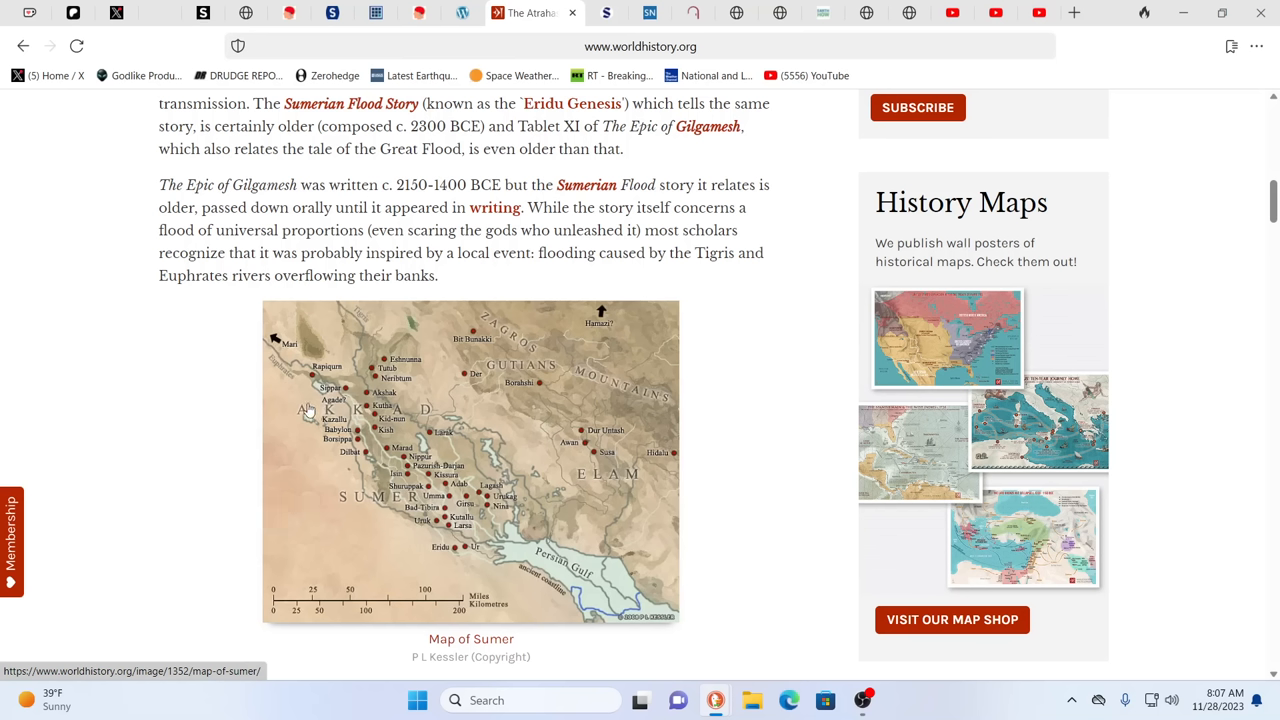
mouse_move(196, 414)
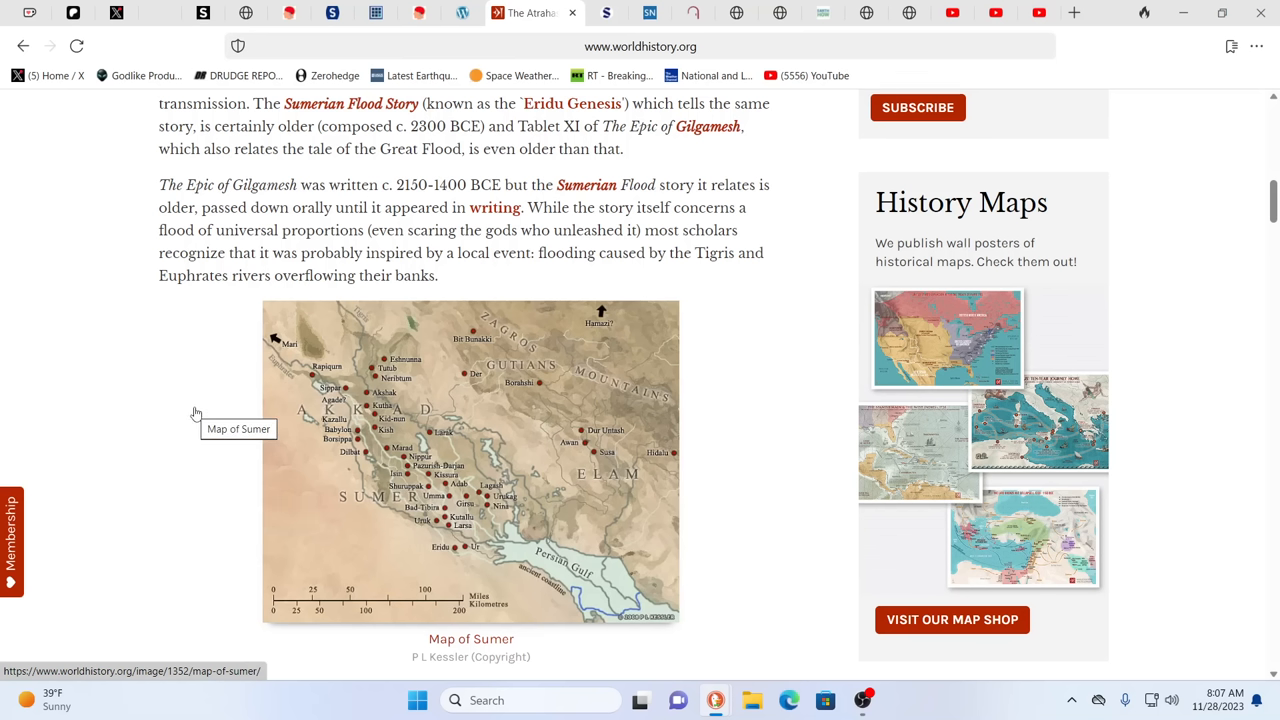
mouse_move(448, 388)
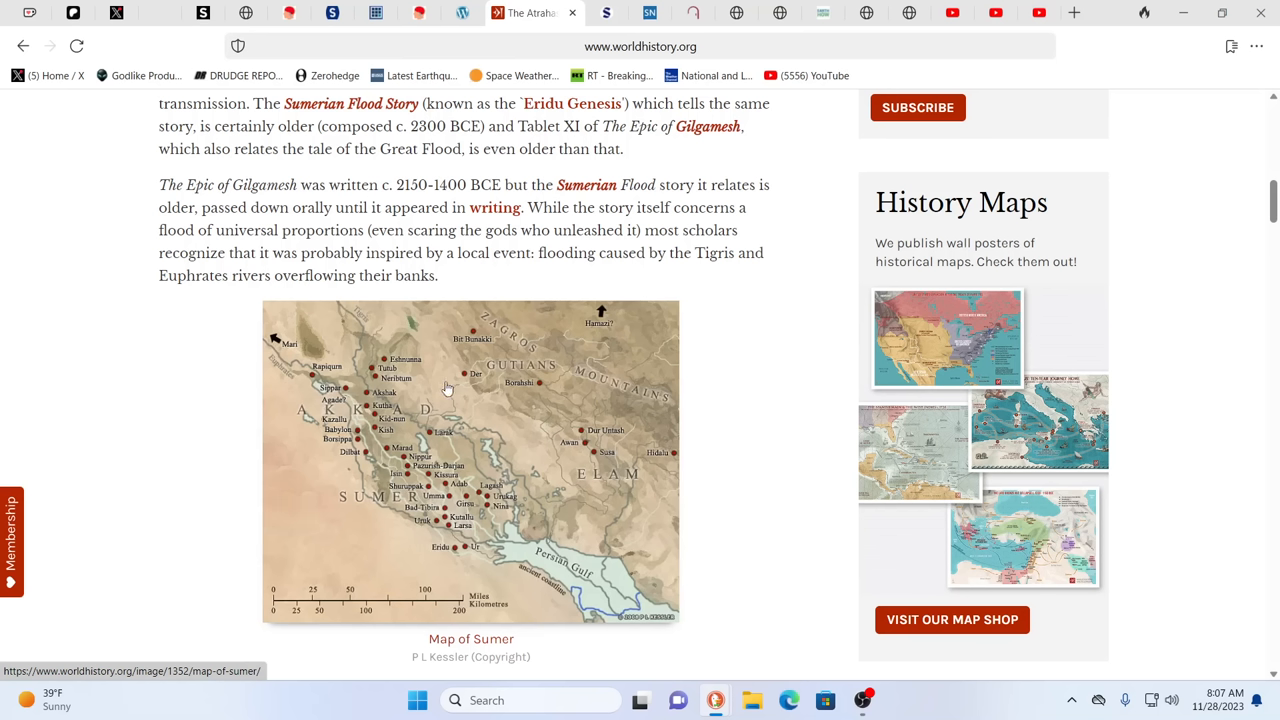
mouse_move(656, 400)
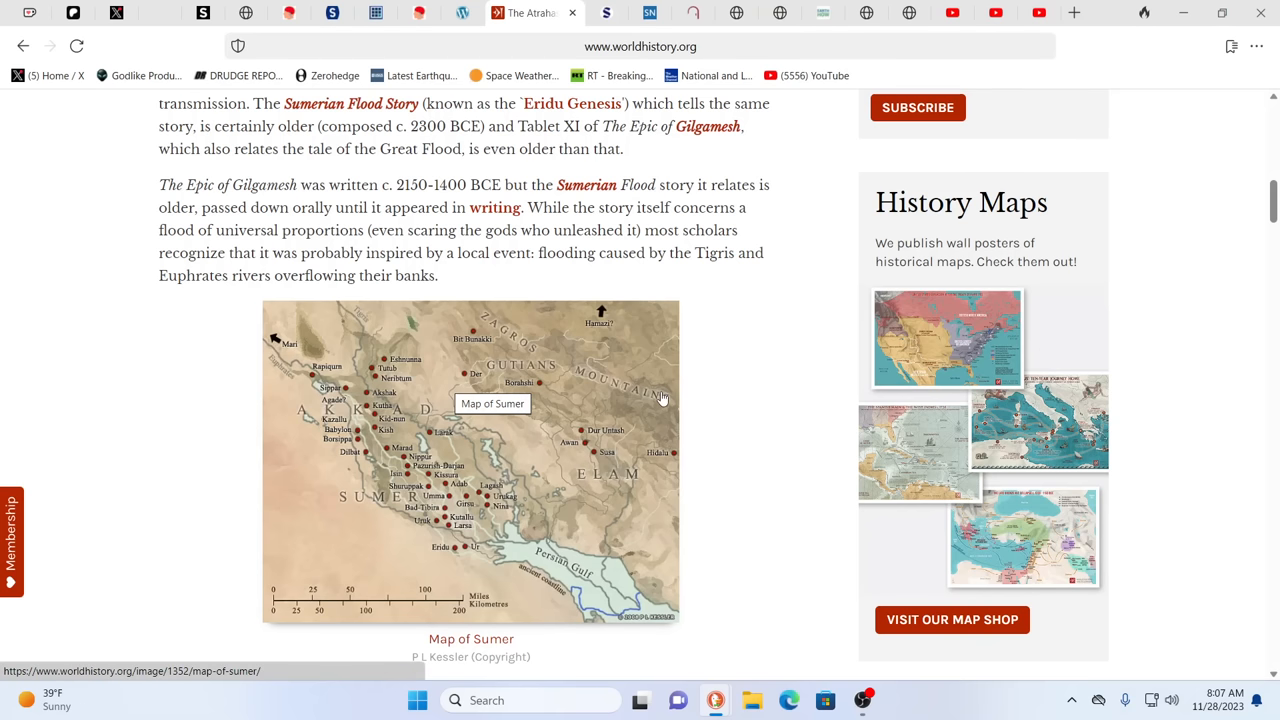
mouse_move(296, 488)
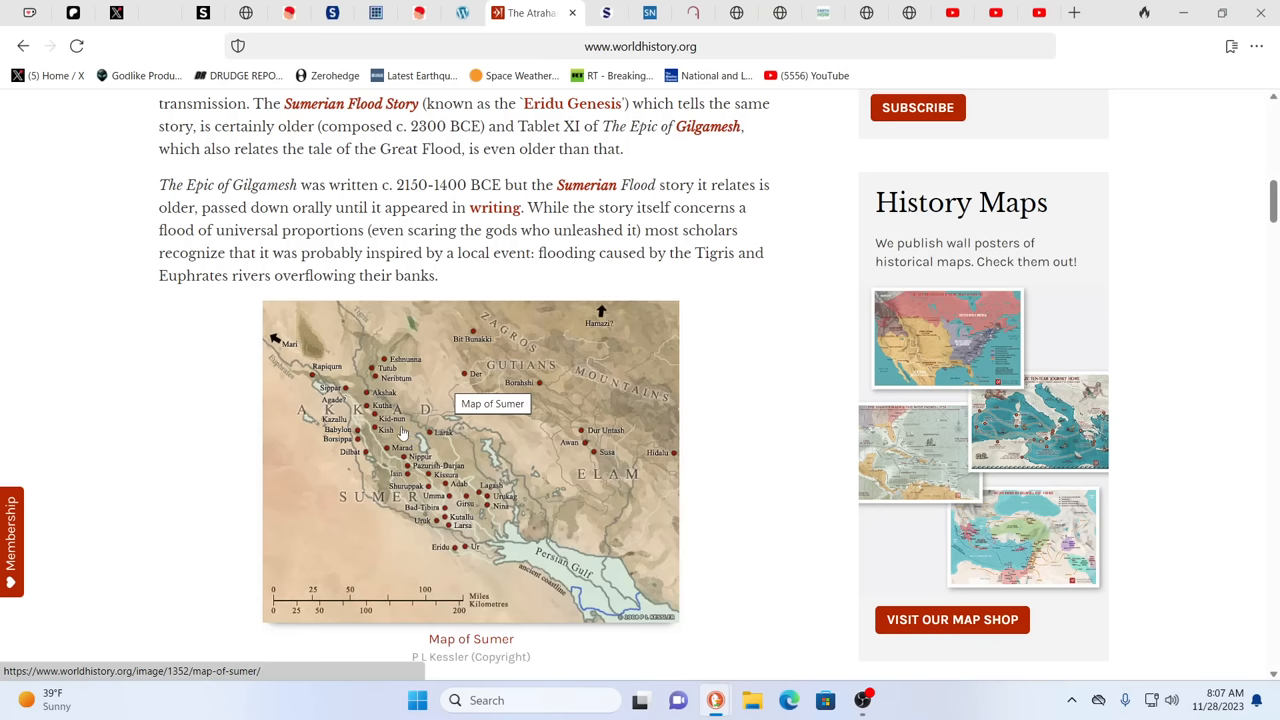
mouse_move(372, 440)
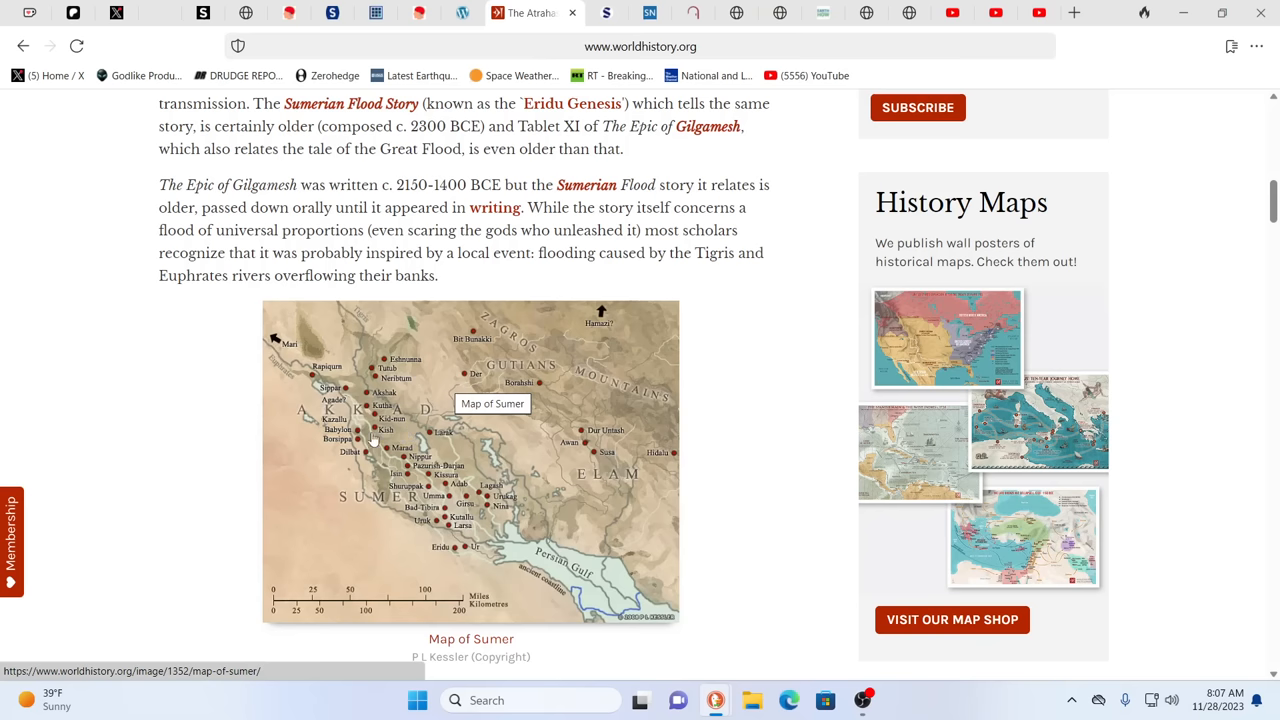
scroll("down", 3)
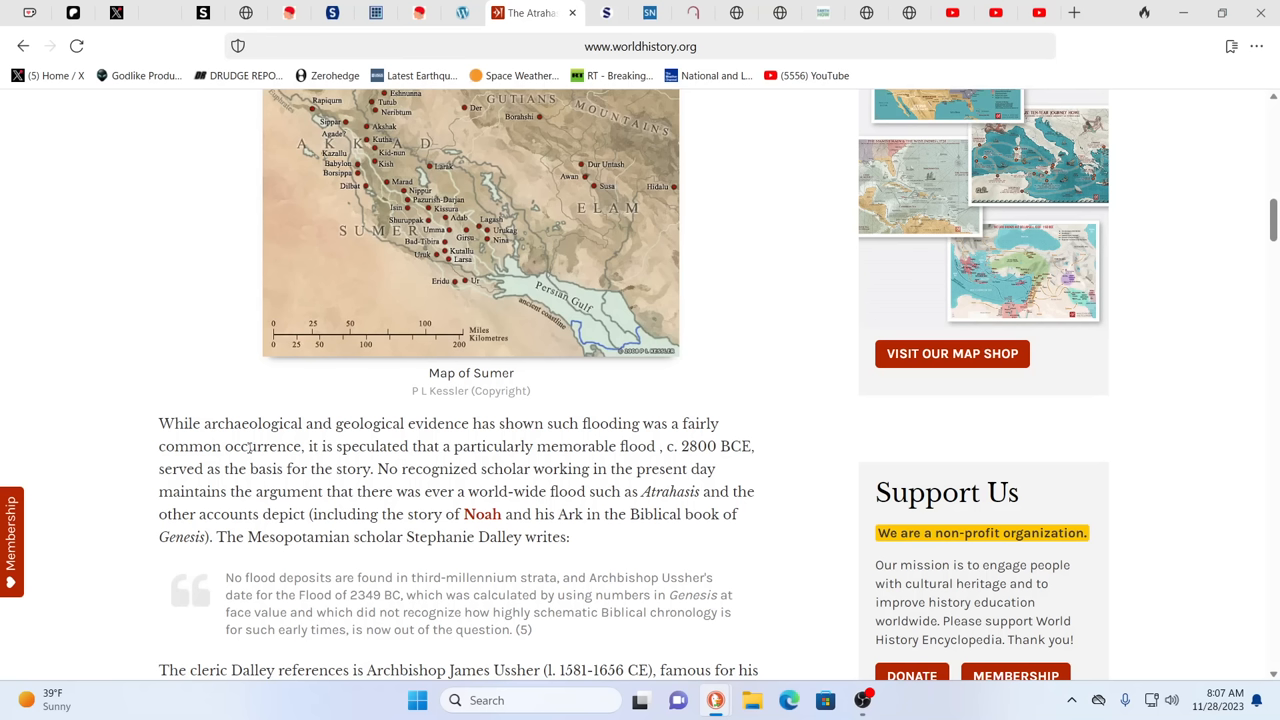
mouse_move(184, 508)
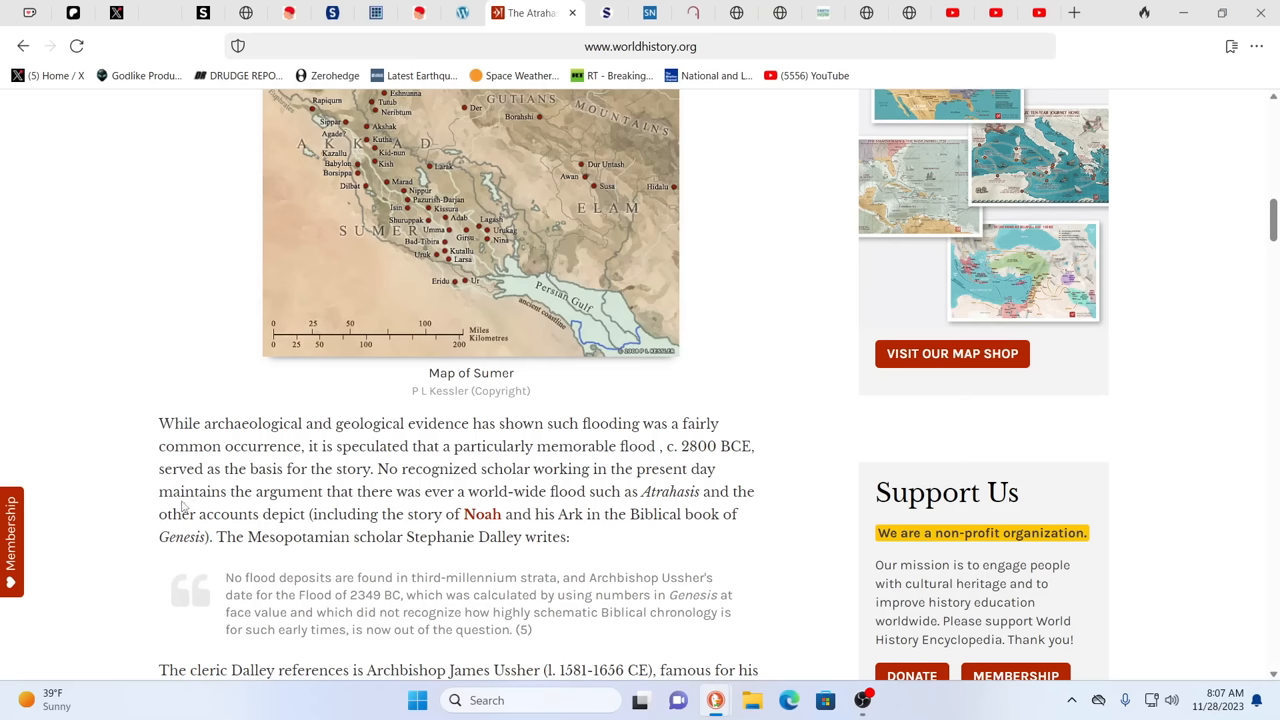
scroll("up", 3)
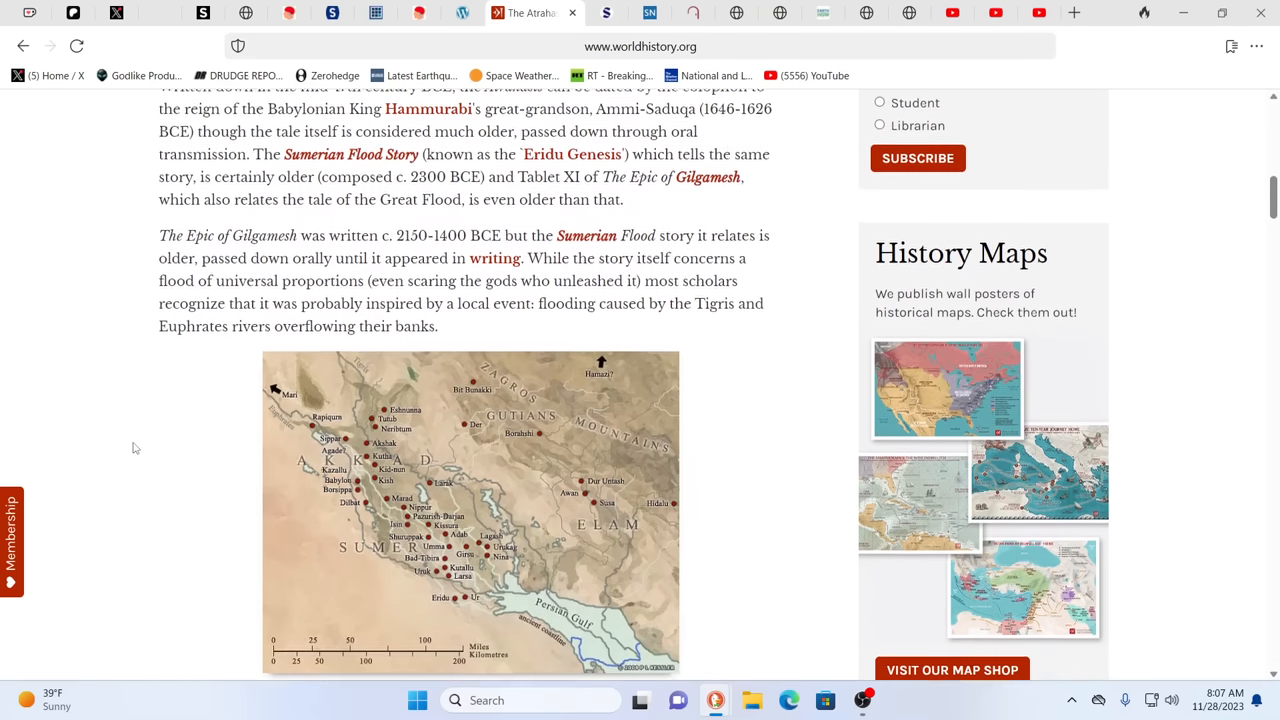
scroll("up", 3)
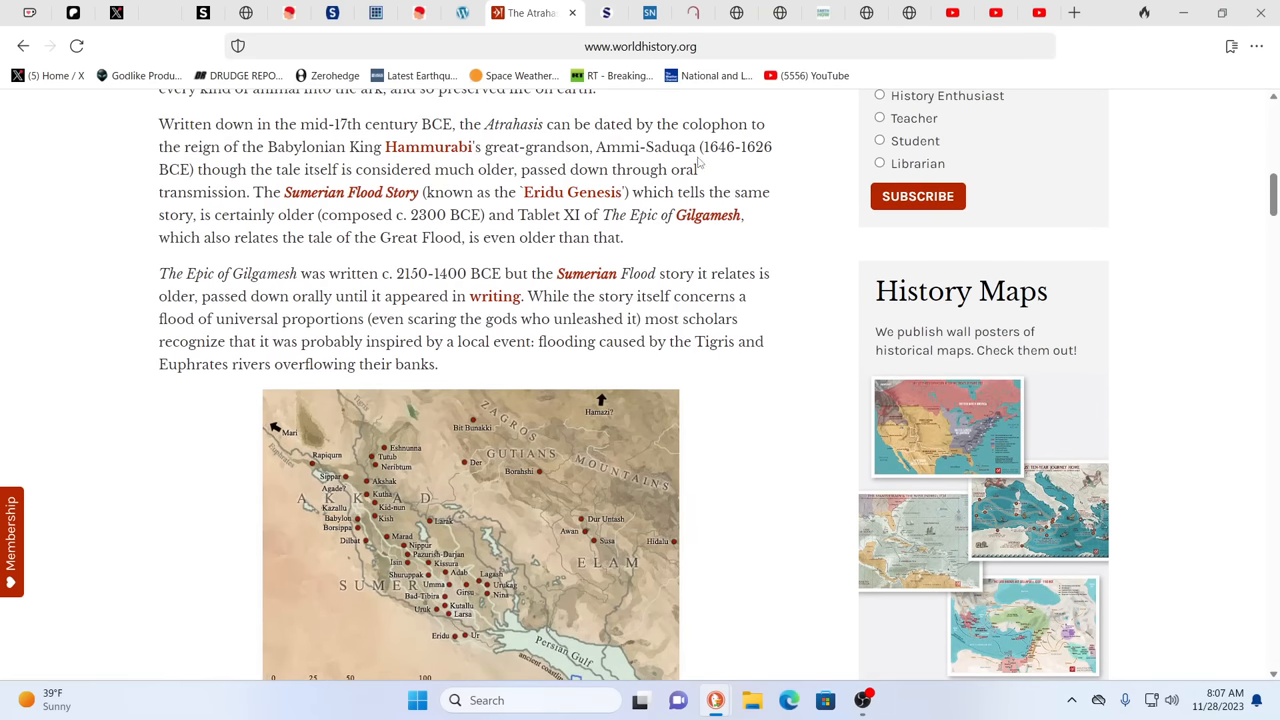
mouse_move(430, 418)
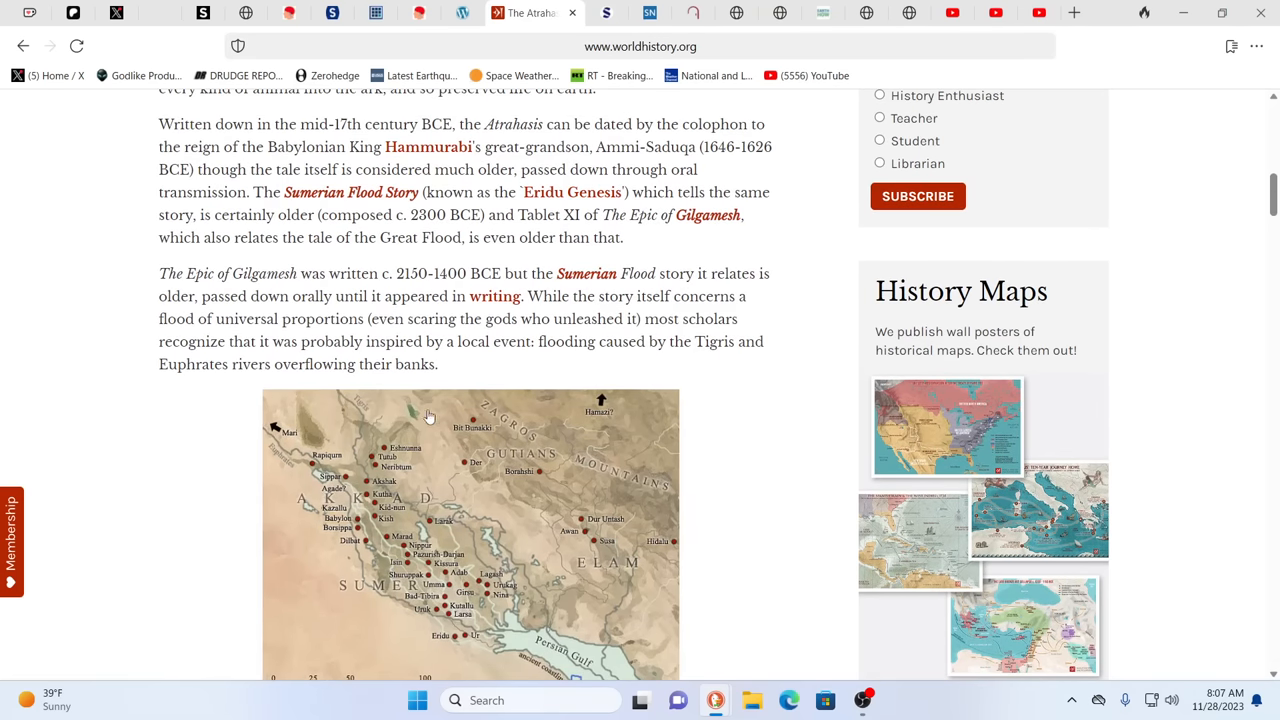
scroll("down", 3)
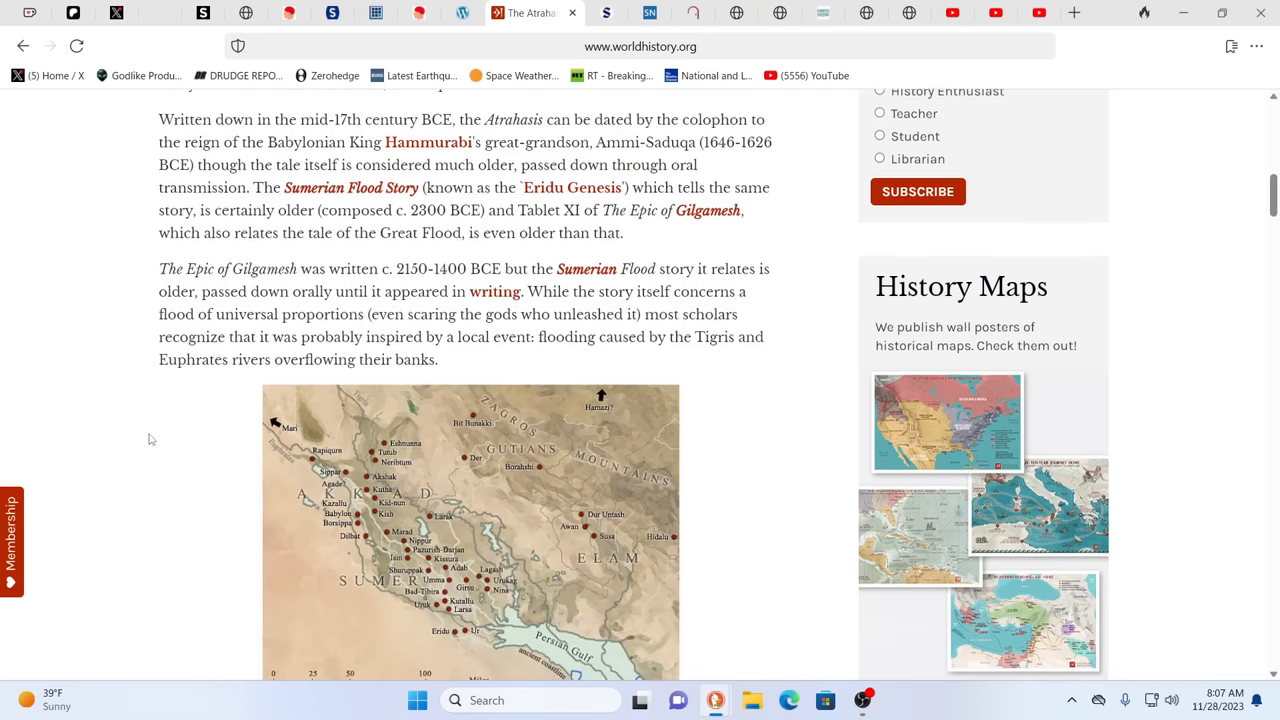
scroll("down", 3)
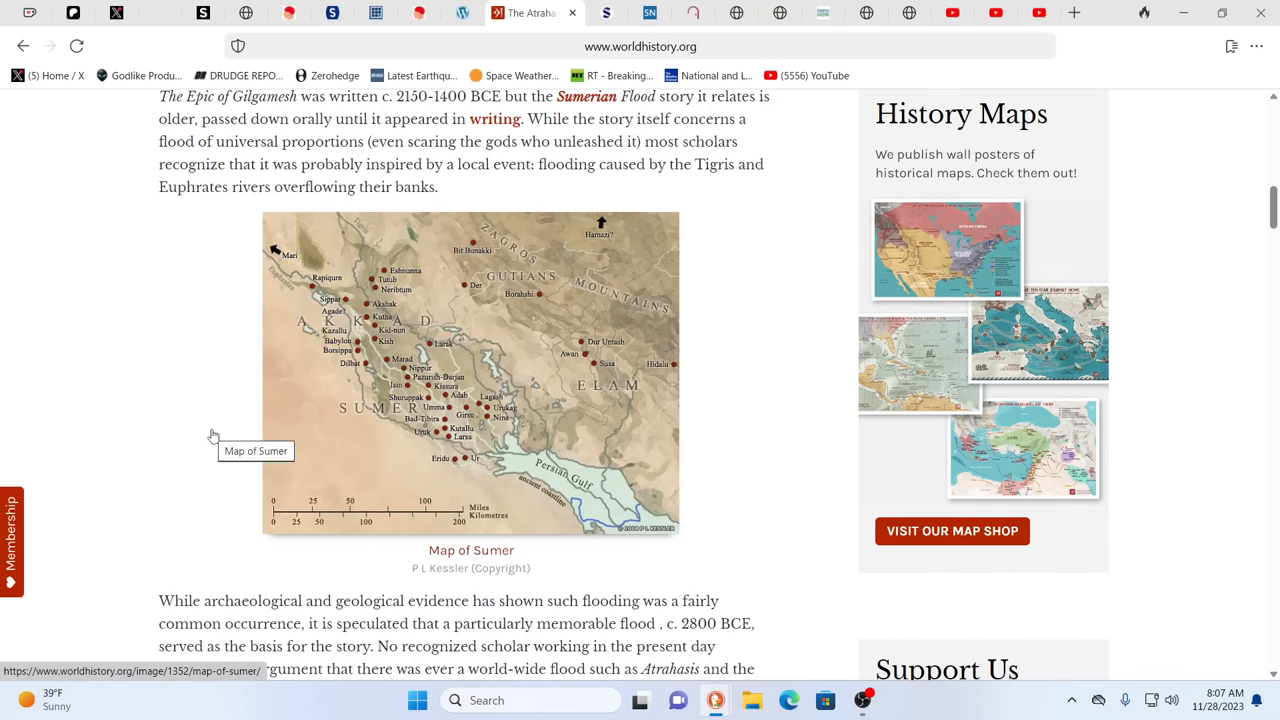
mouse_move(210, 448)
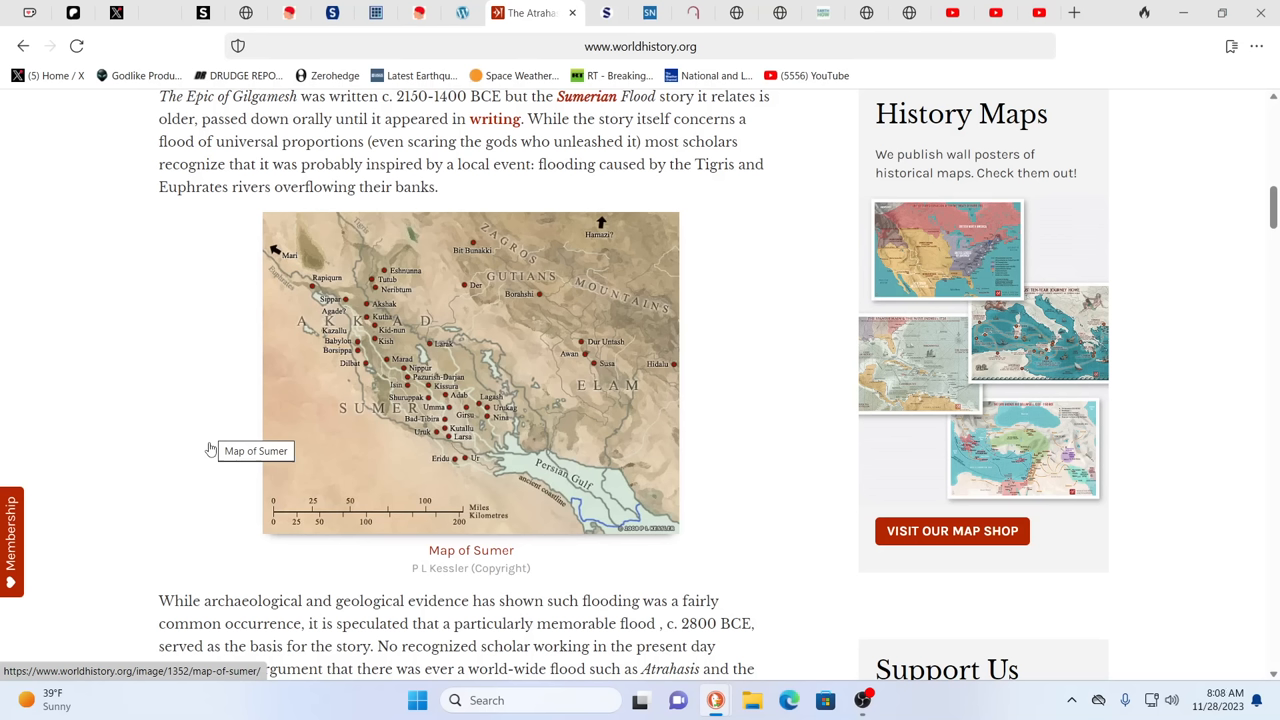
mouse_move(752, 380)
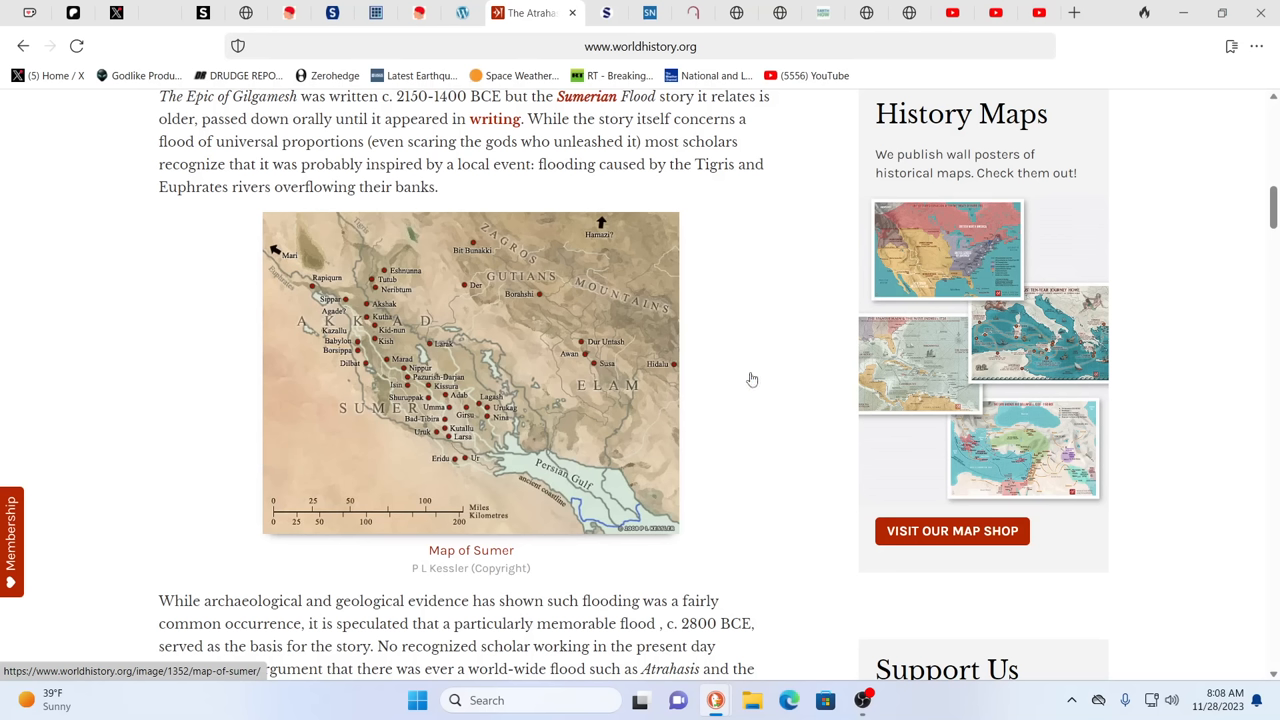
mouse_move(1064, 342)
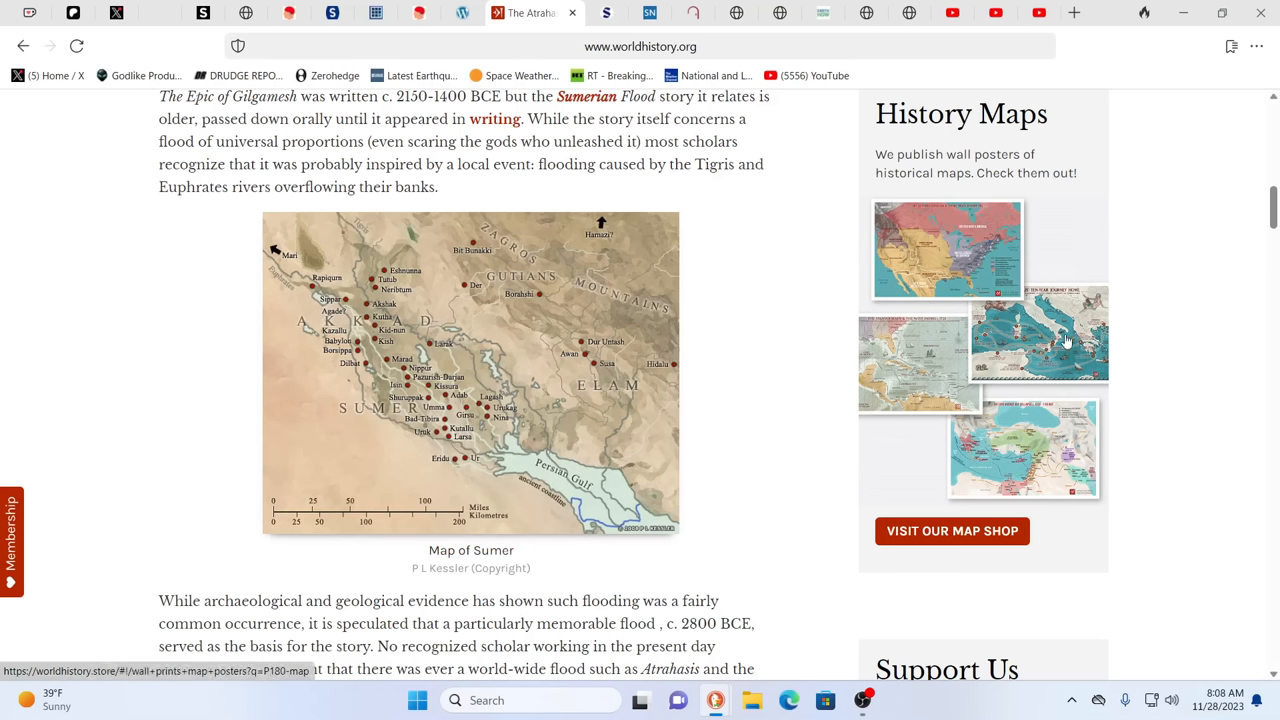
mouse_move(710, 292)
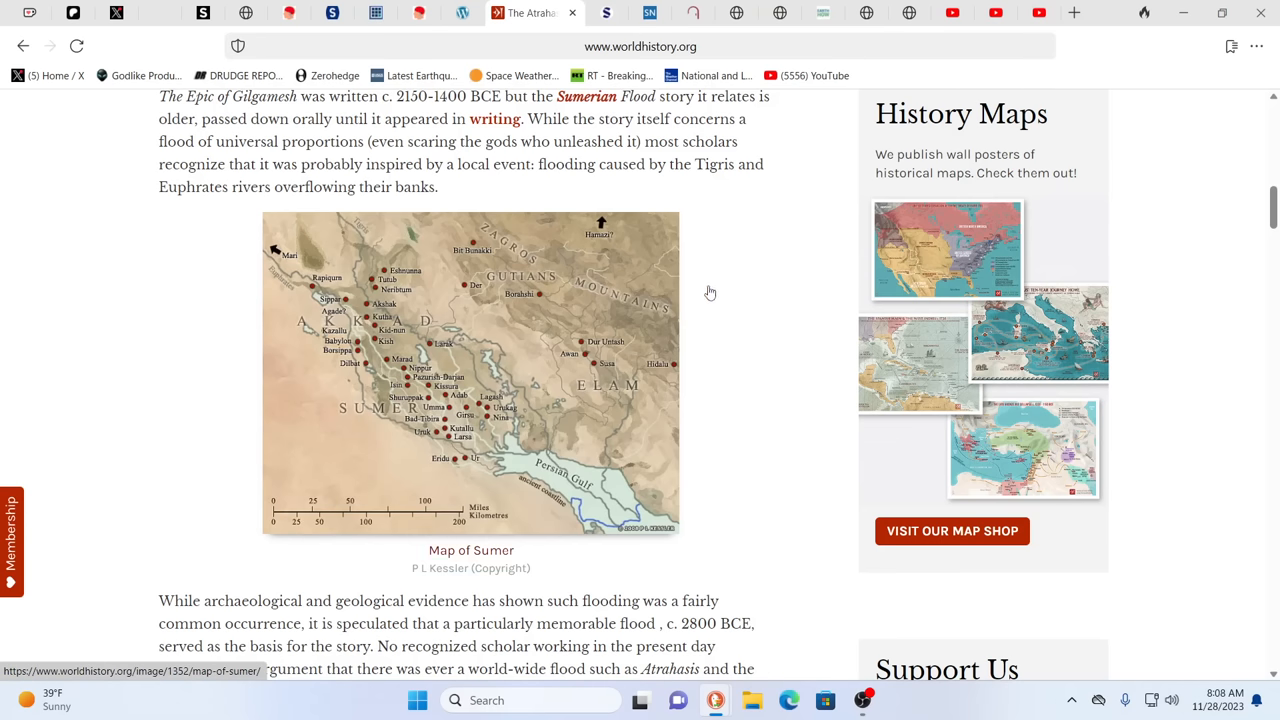
mouse_move(206, 572)
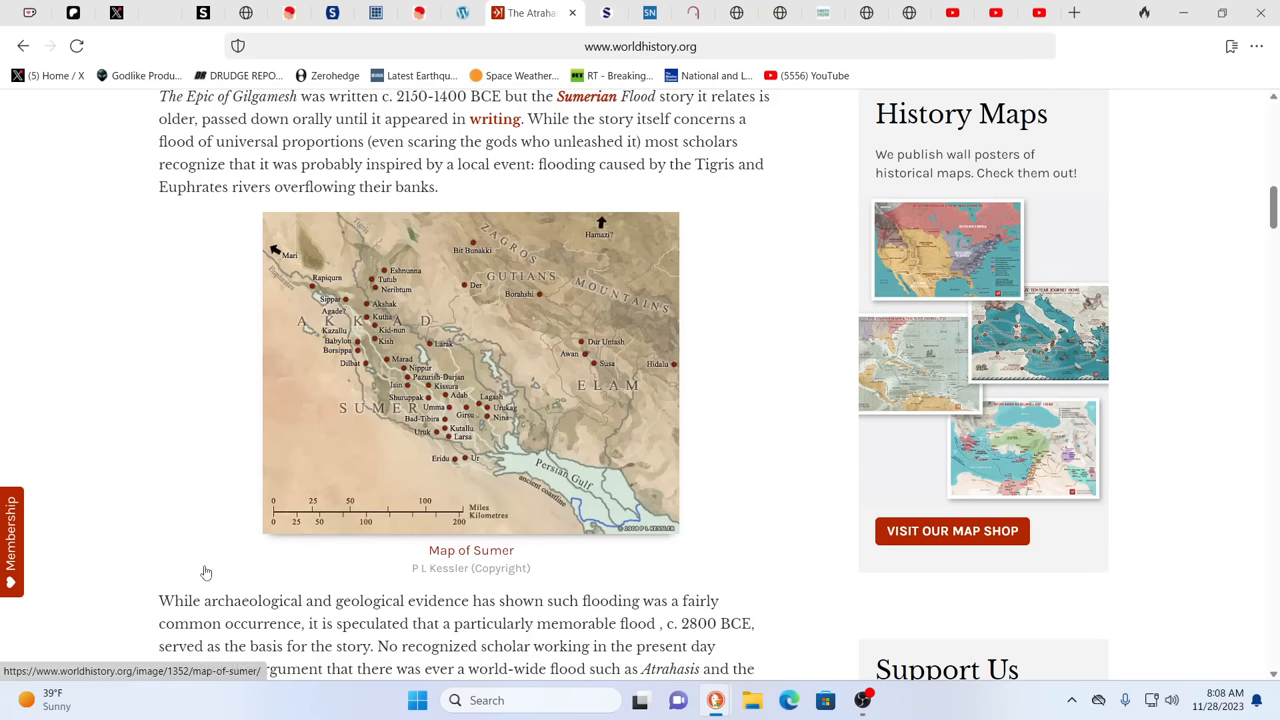
mouse_move(244, 570)
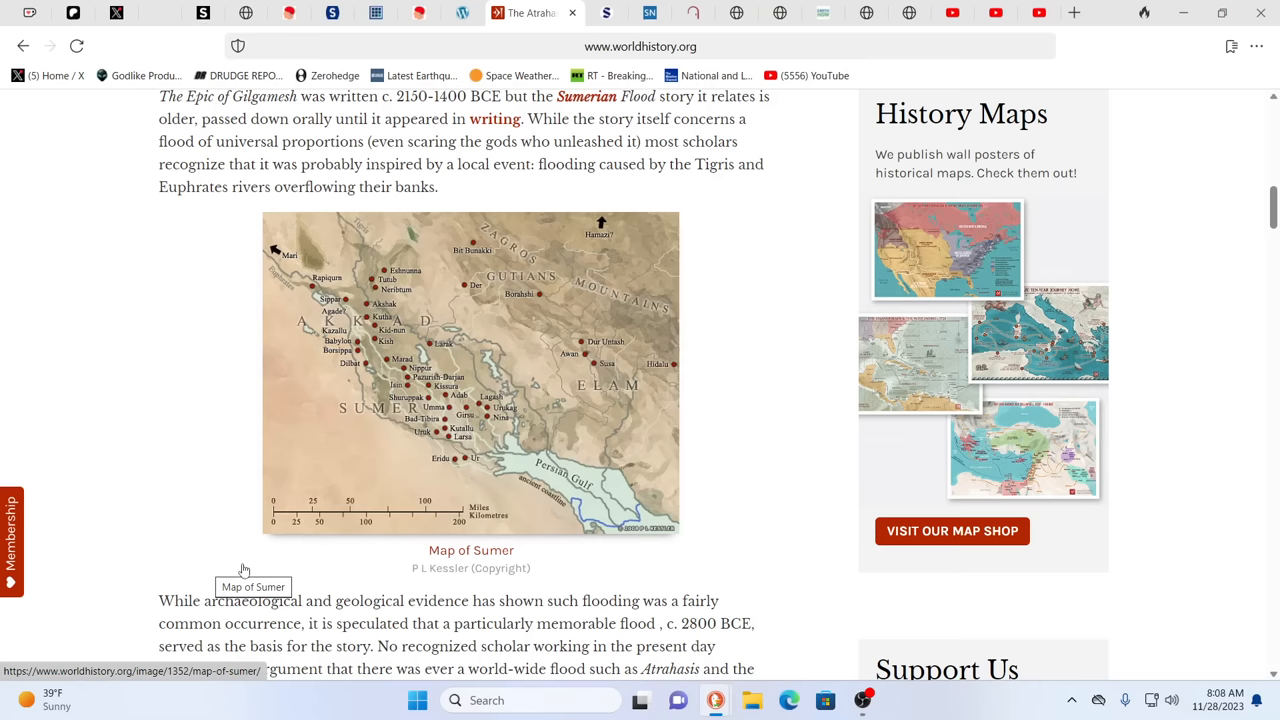
mouse_move(260, 652)
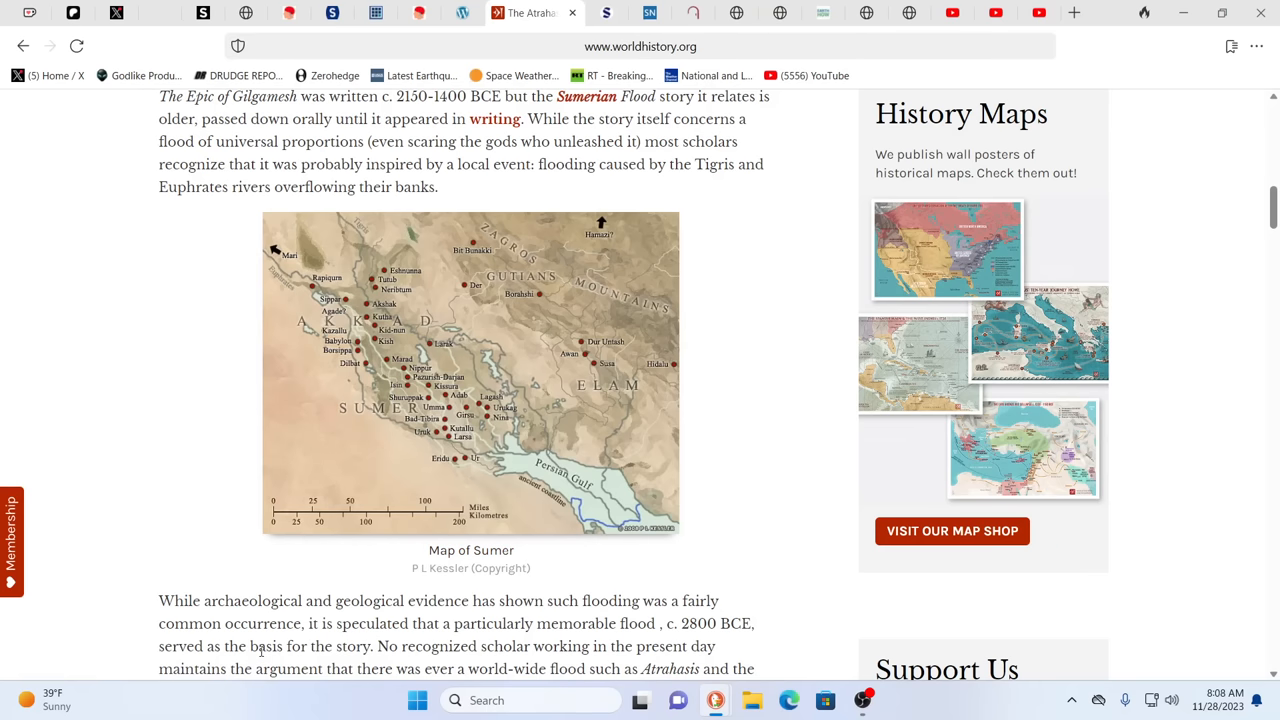
Scroll down to The Atrahasis section on the gods creating humans and Enlil's plagues
scroll("down", 3)
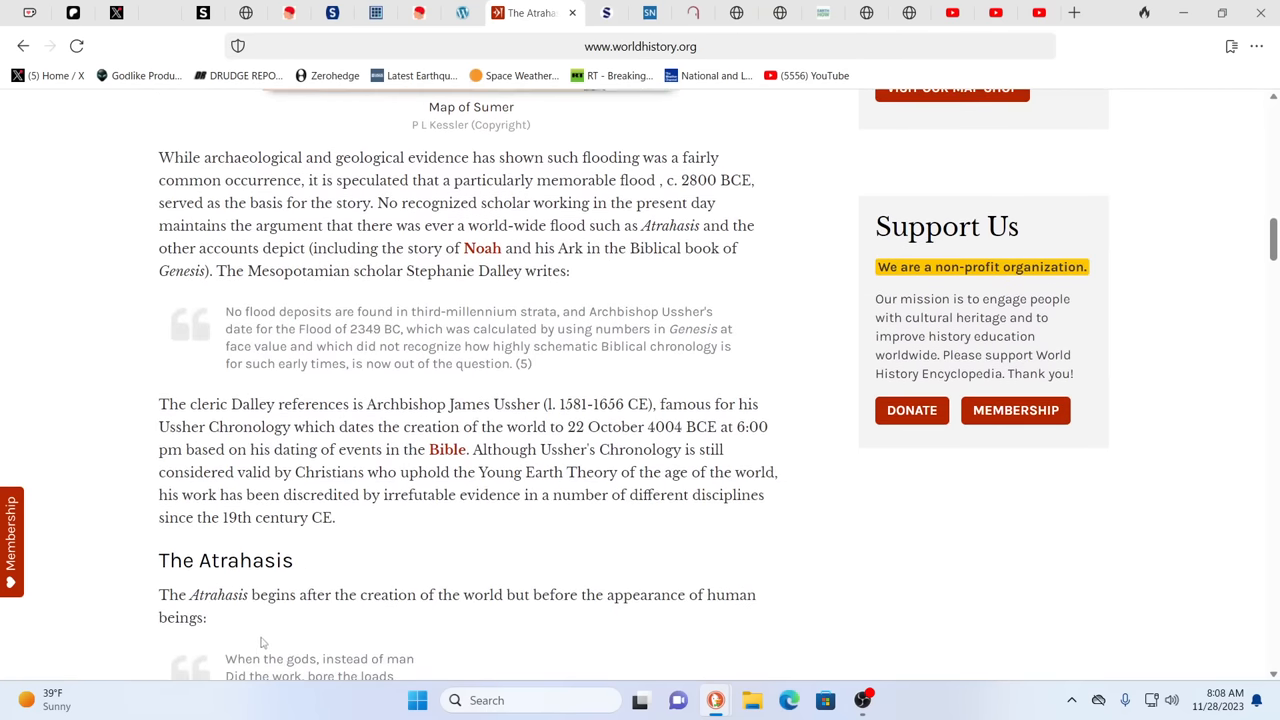
scroll("down", 3)
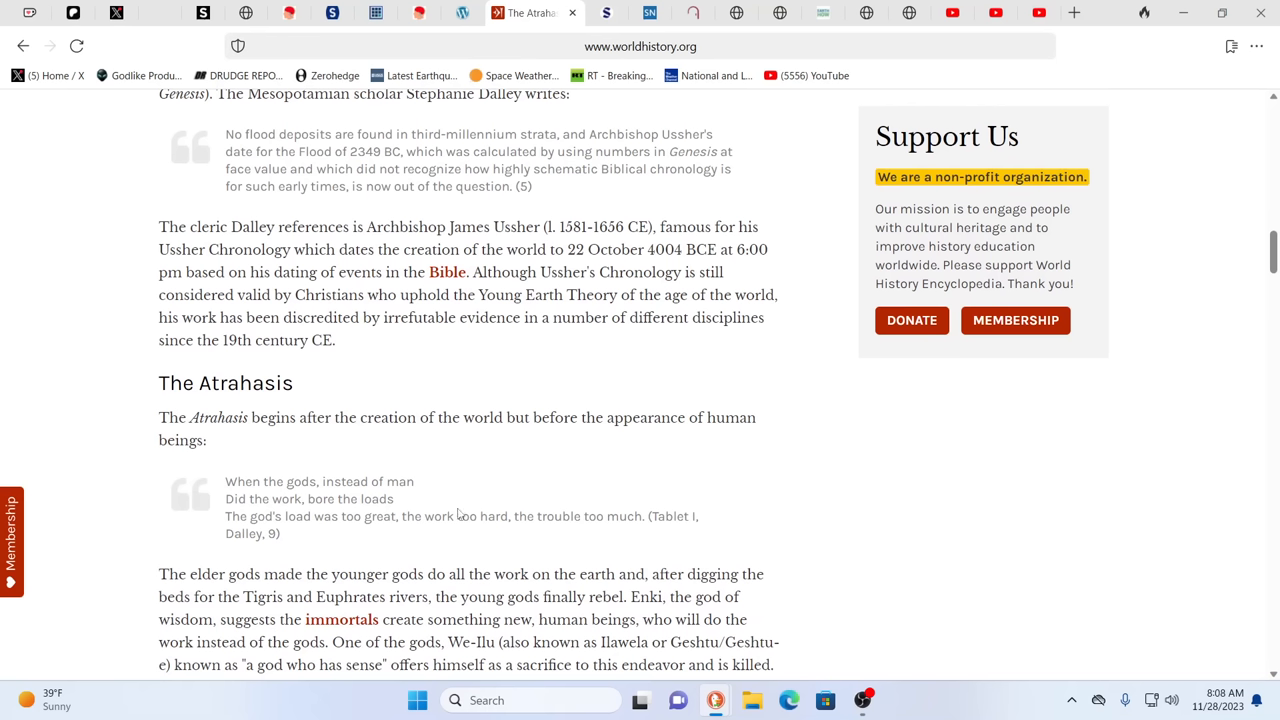
mouse_move(1020, 588)
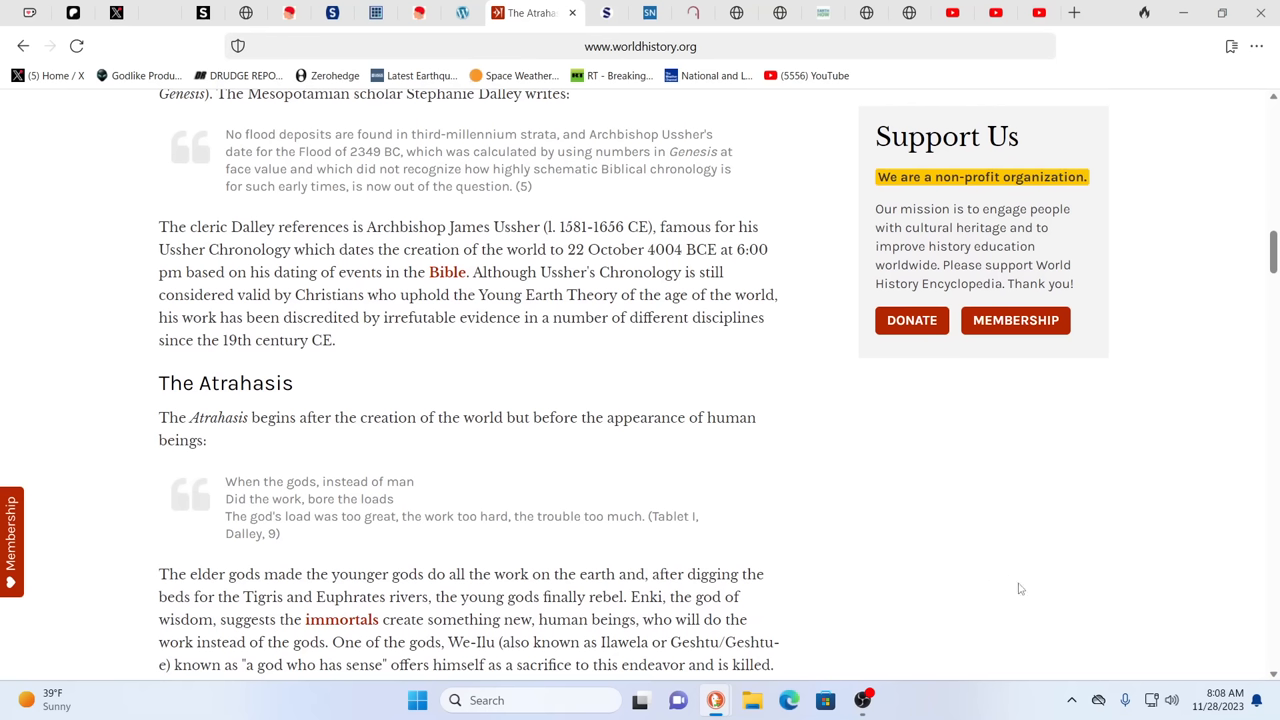
mouse_move(1032, 588)
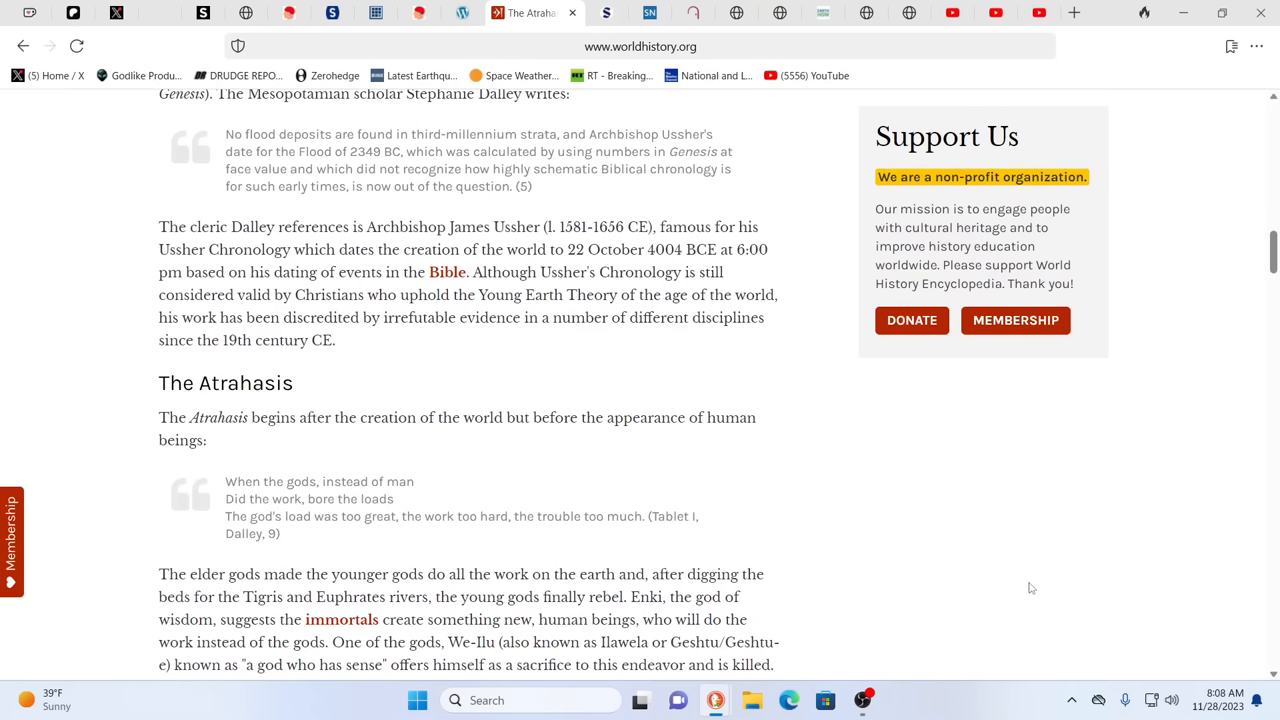
mouse_move(984, 544)
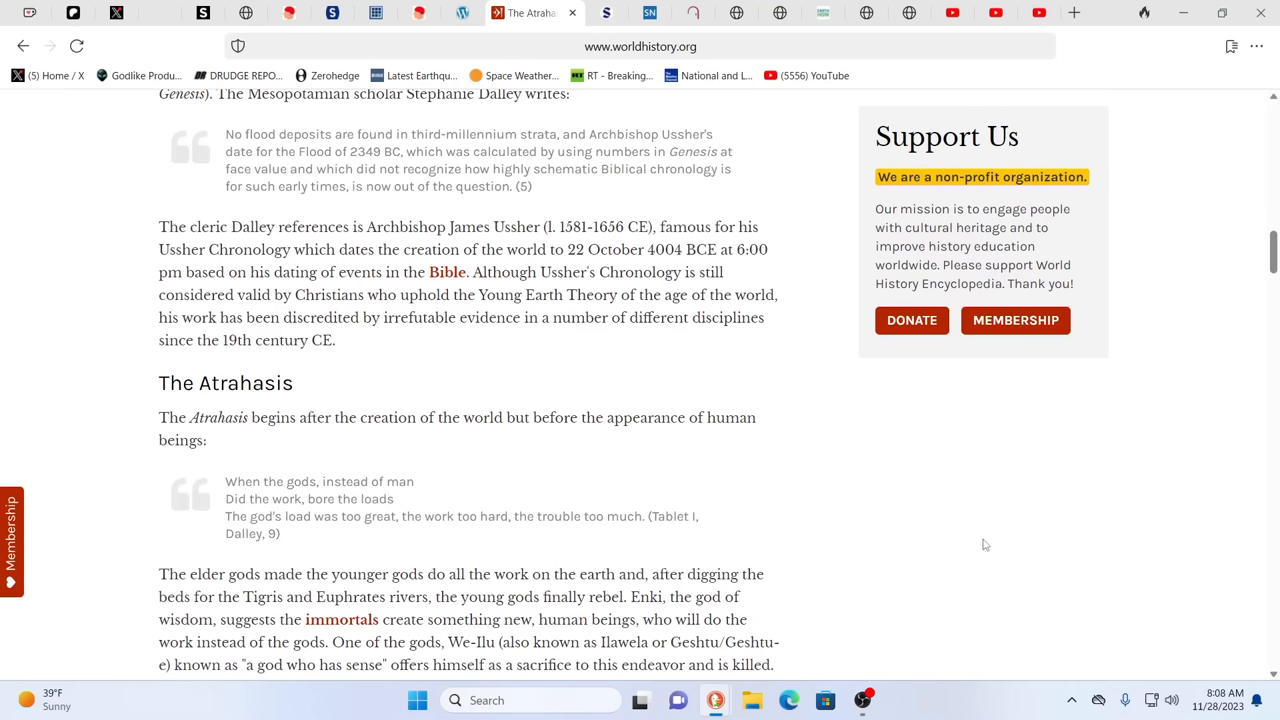
scroll("down", 3)
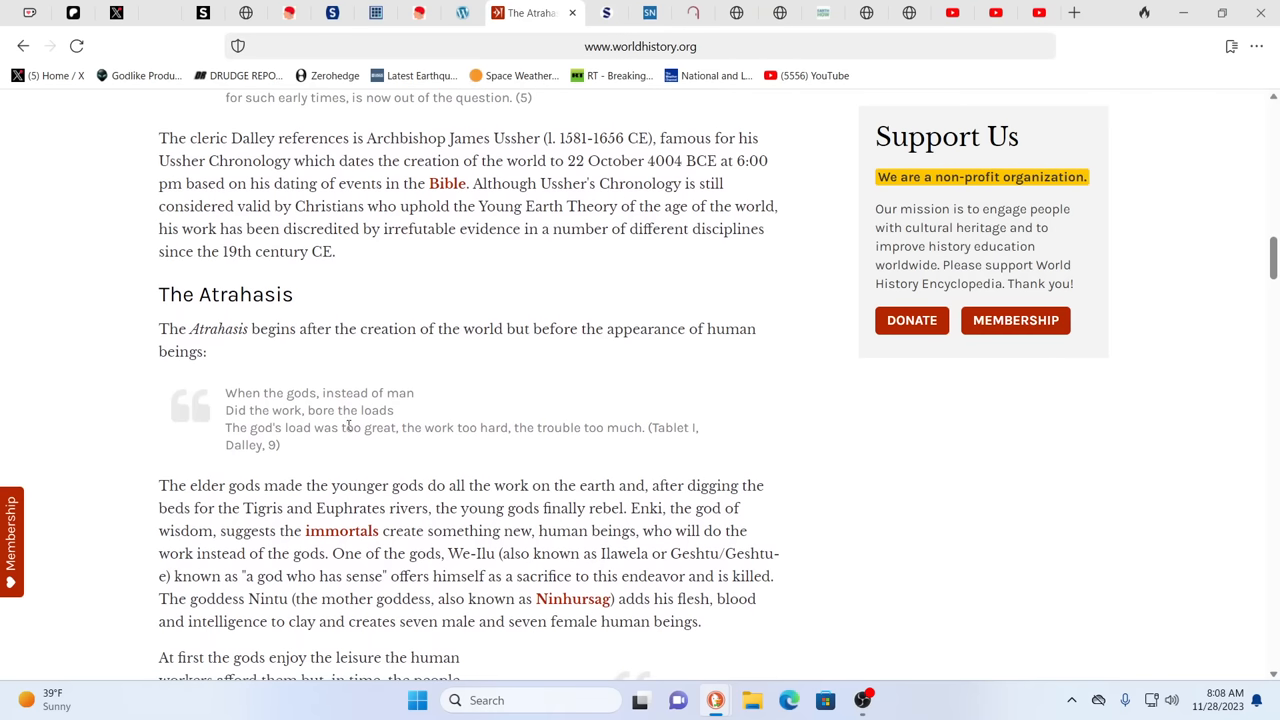
mouse_move(476, 468)
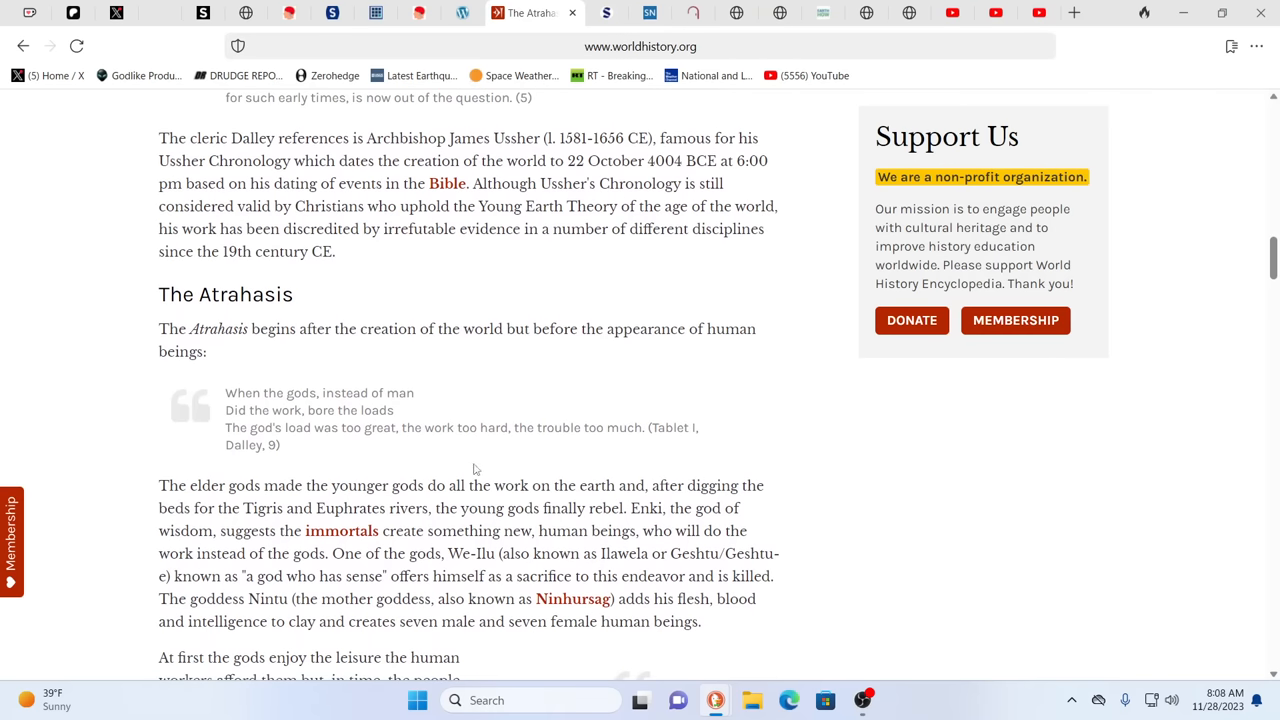
mouse_move(864, 496)
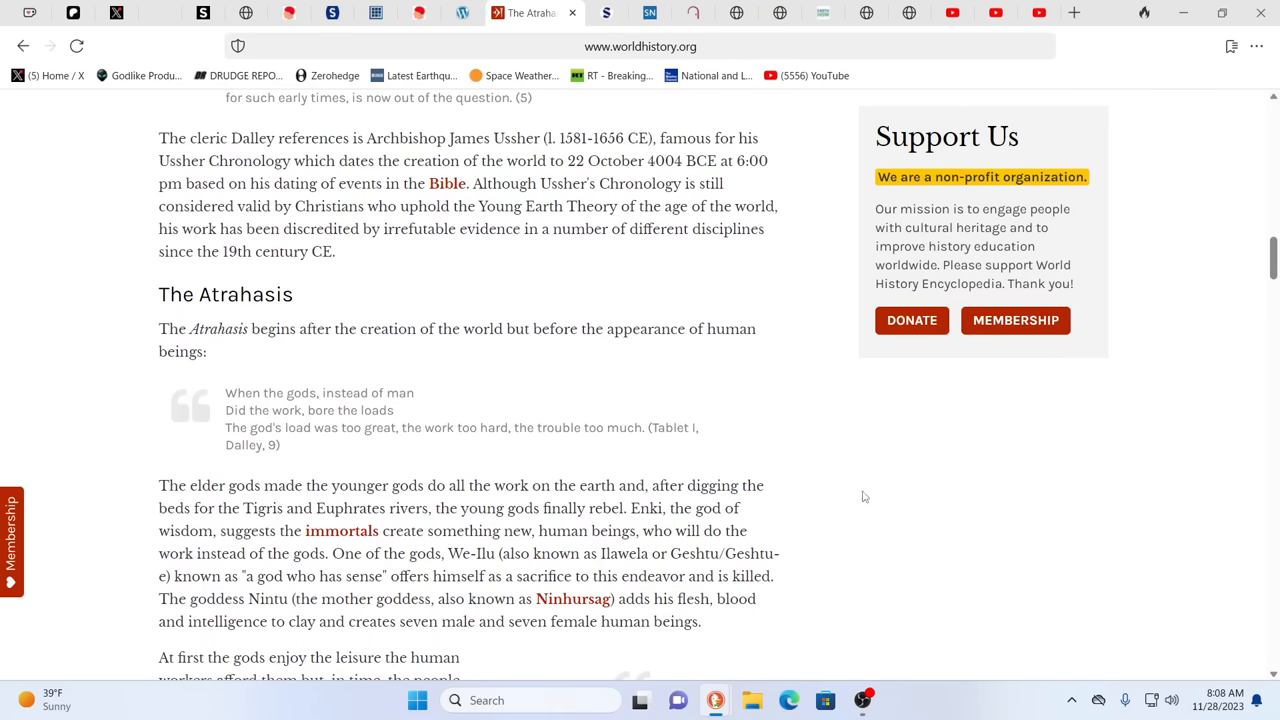
mouse_move(870, 496)
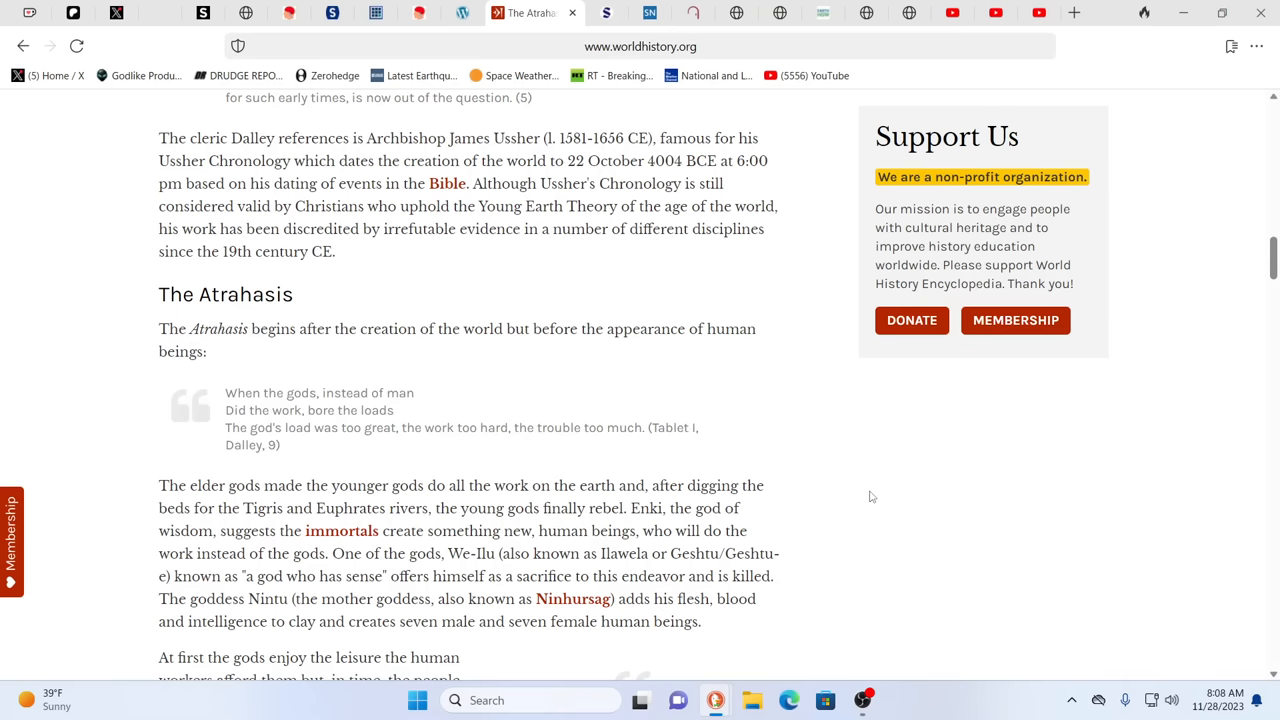
scroll("down", 3)
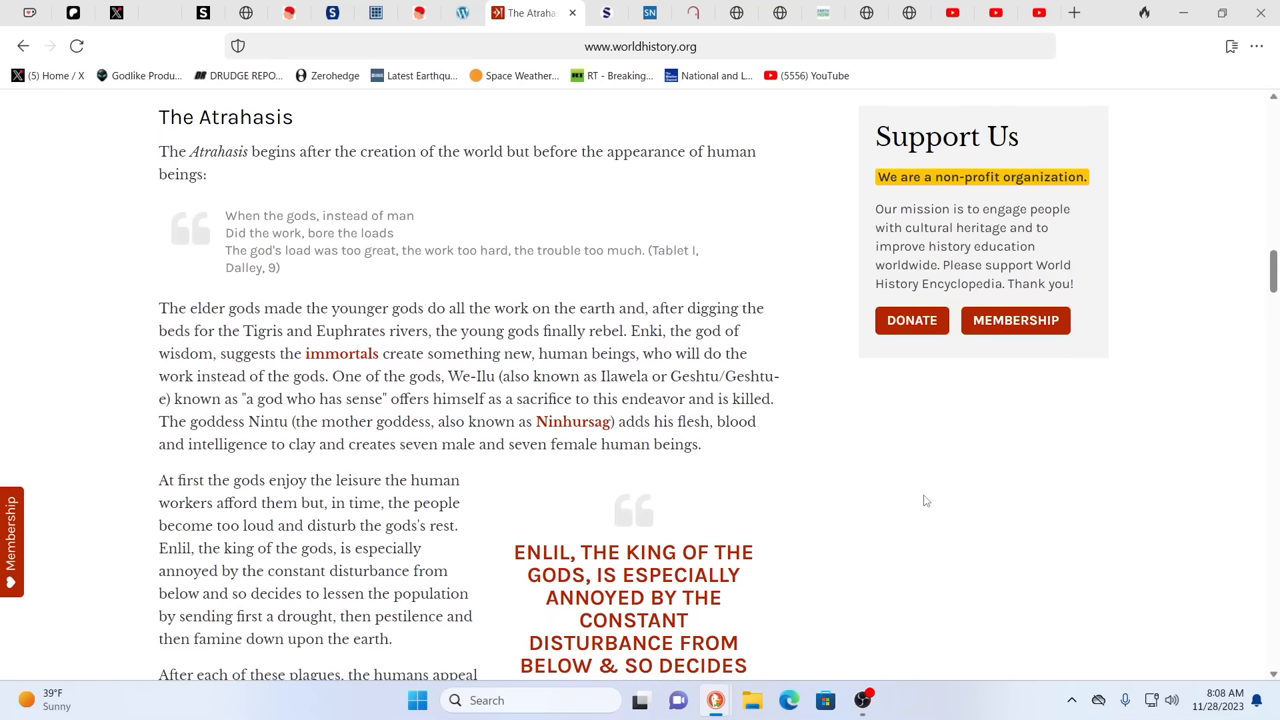
mouse_move(952, 492)
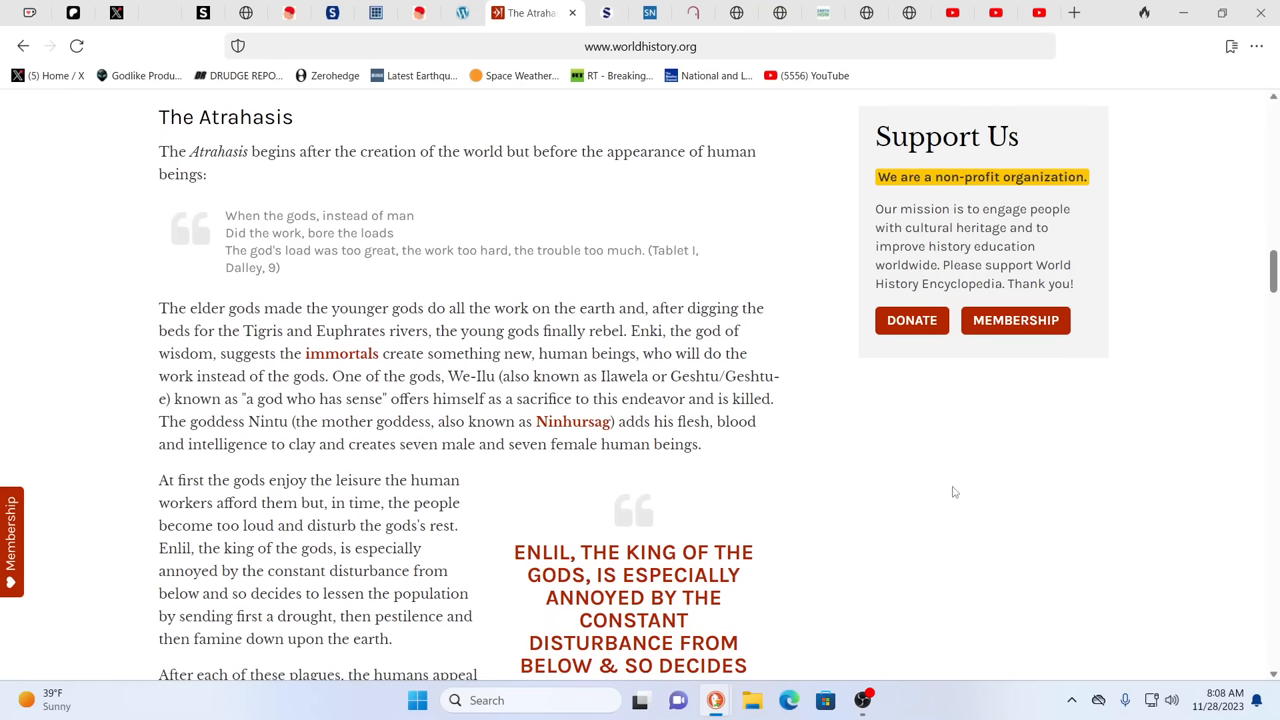
mouse_move(136, 594)
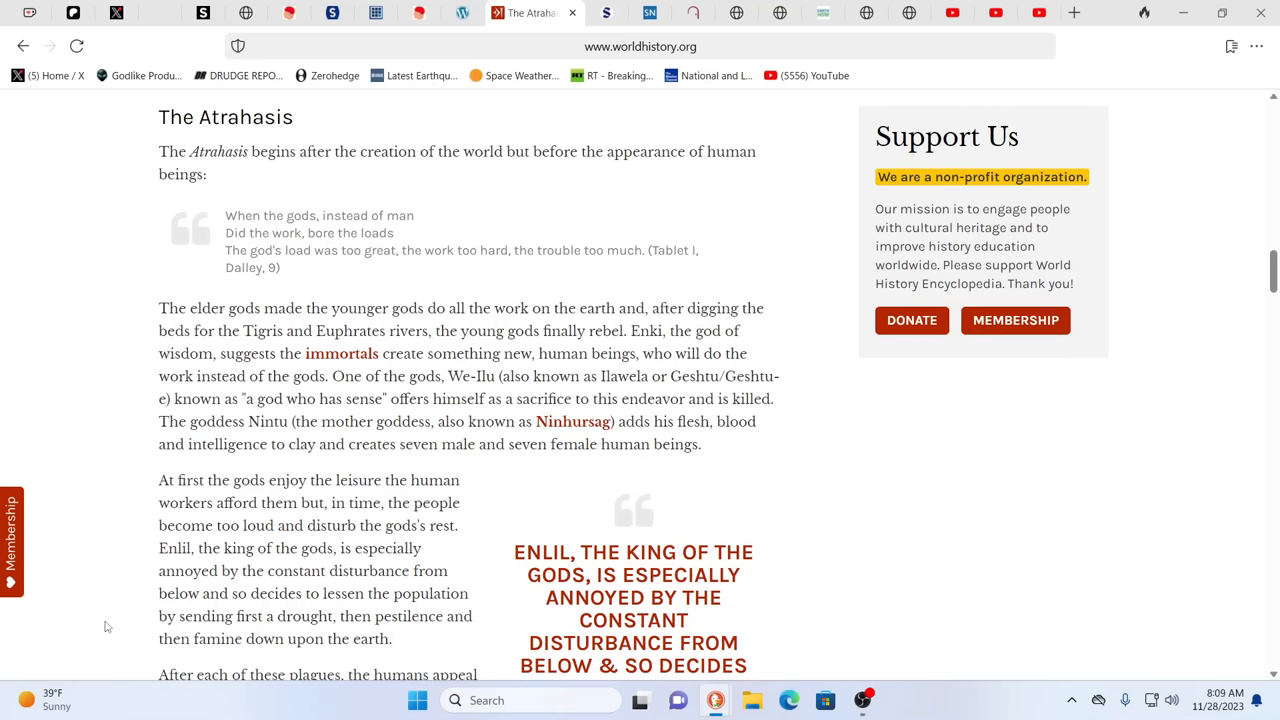
mouse_move(128, 620)
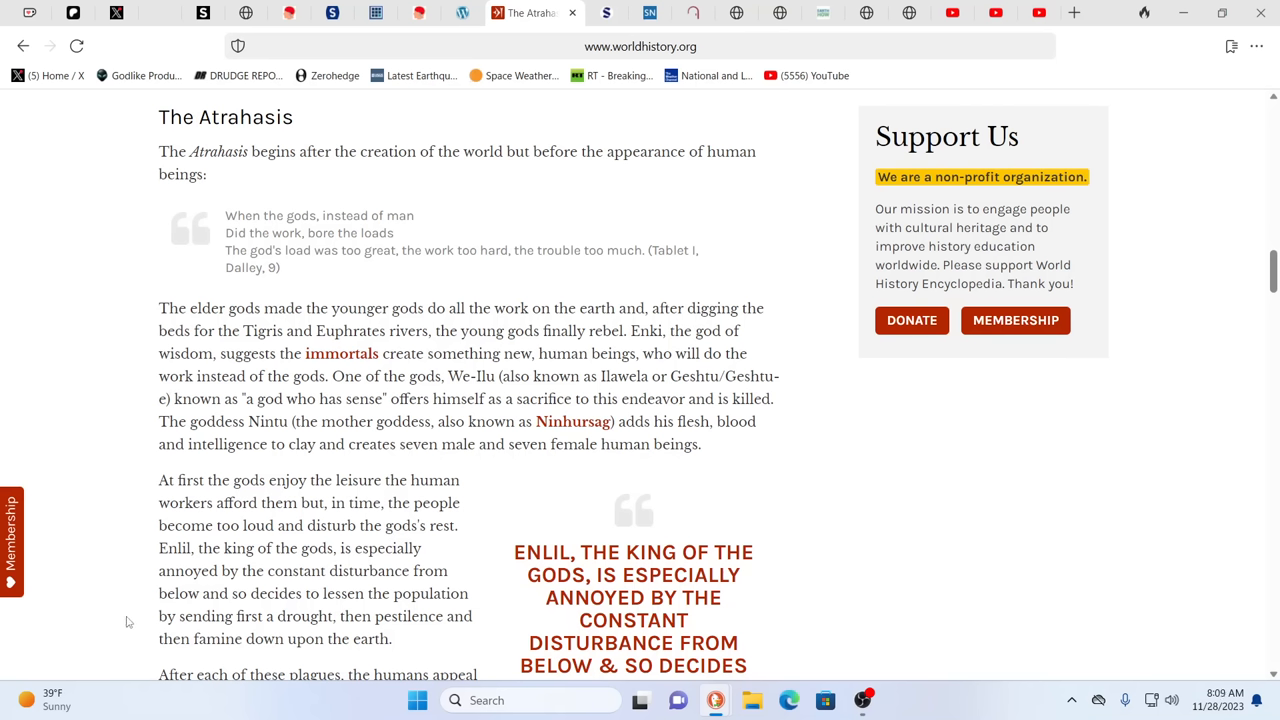
mouse_move(150, 616)
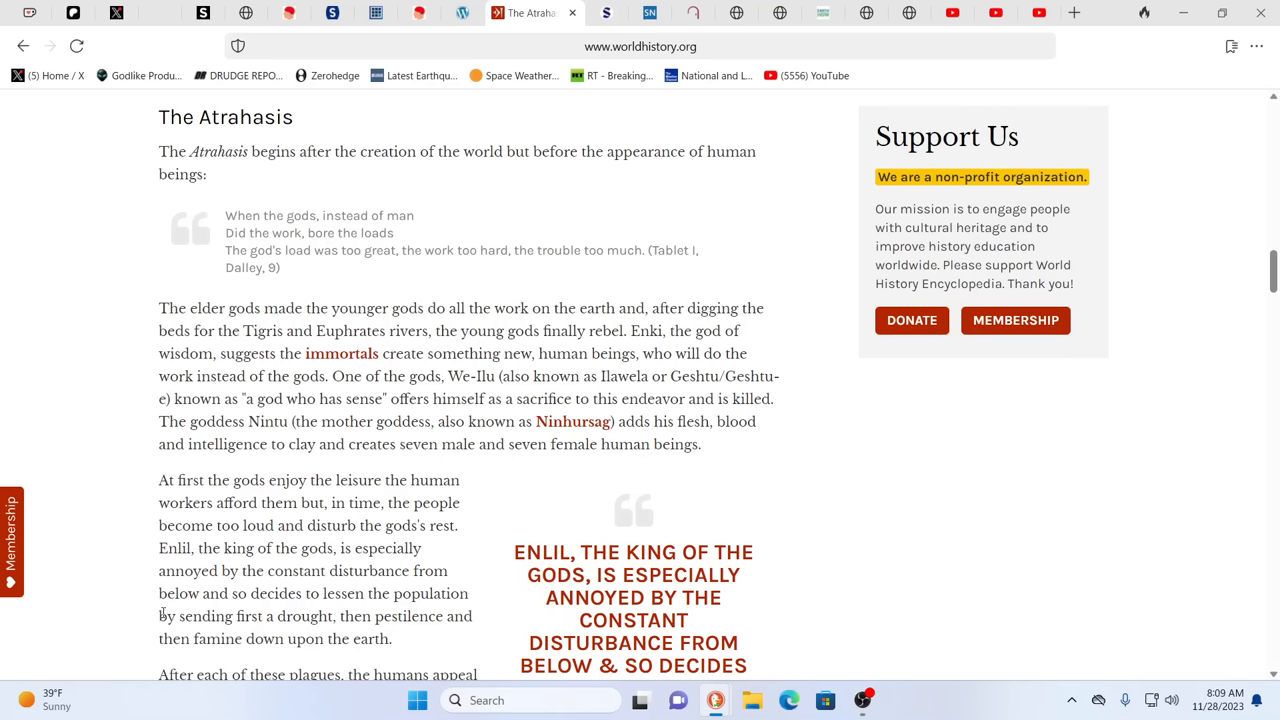
mouse_move(132, 504)
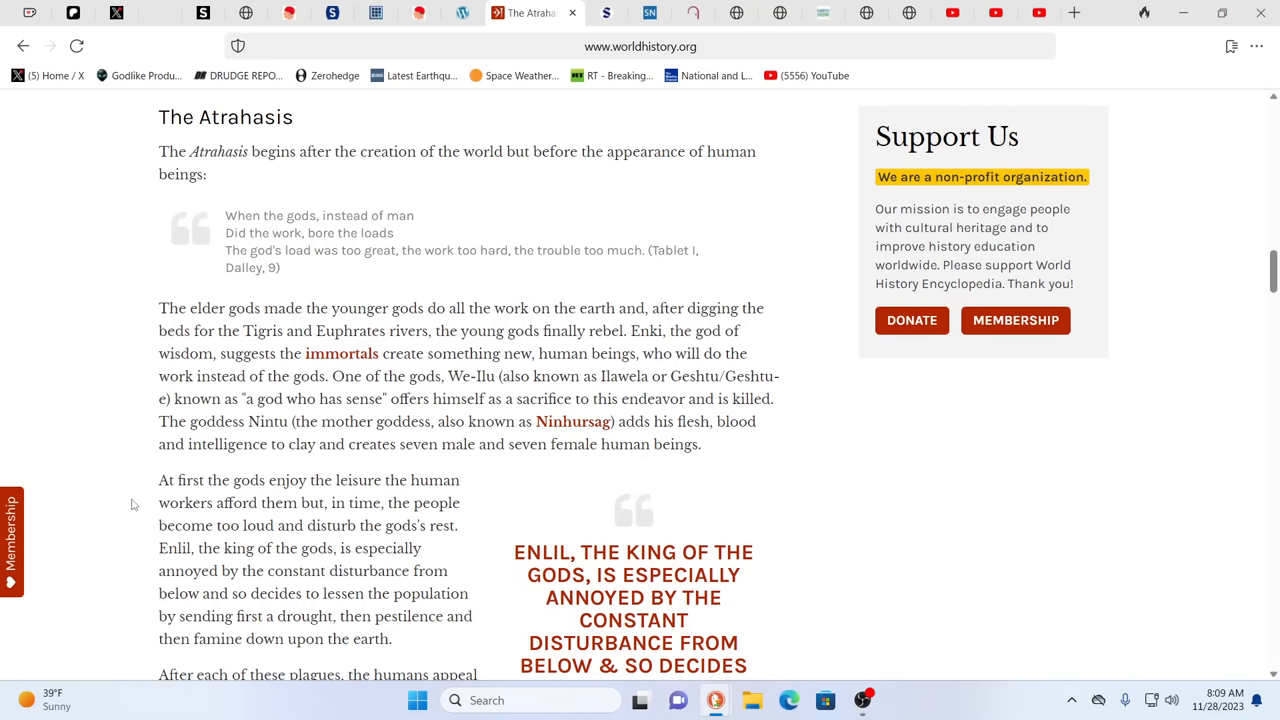
mouse_move(400, 548)
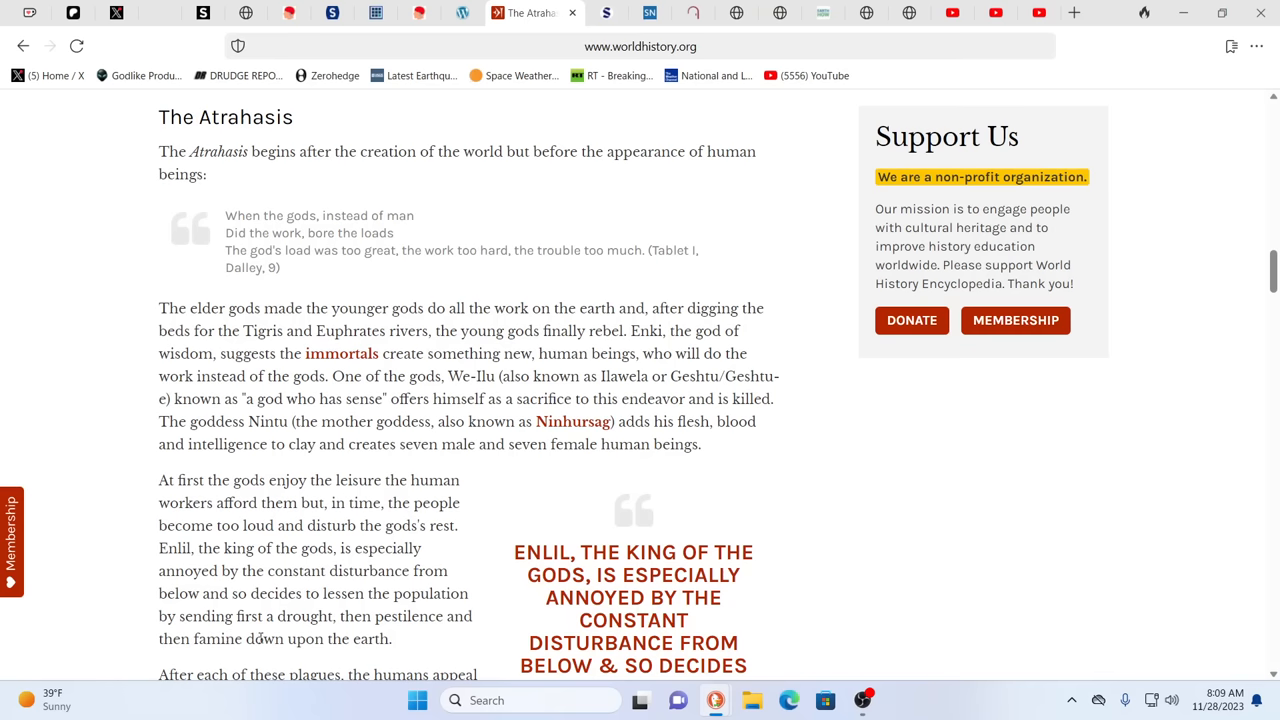
mouse_move(312, 608)
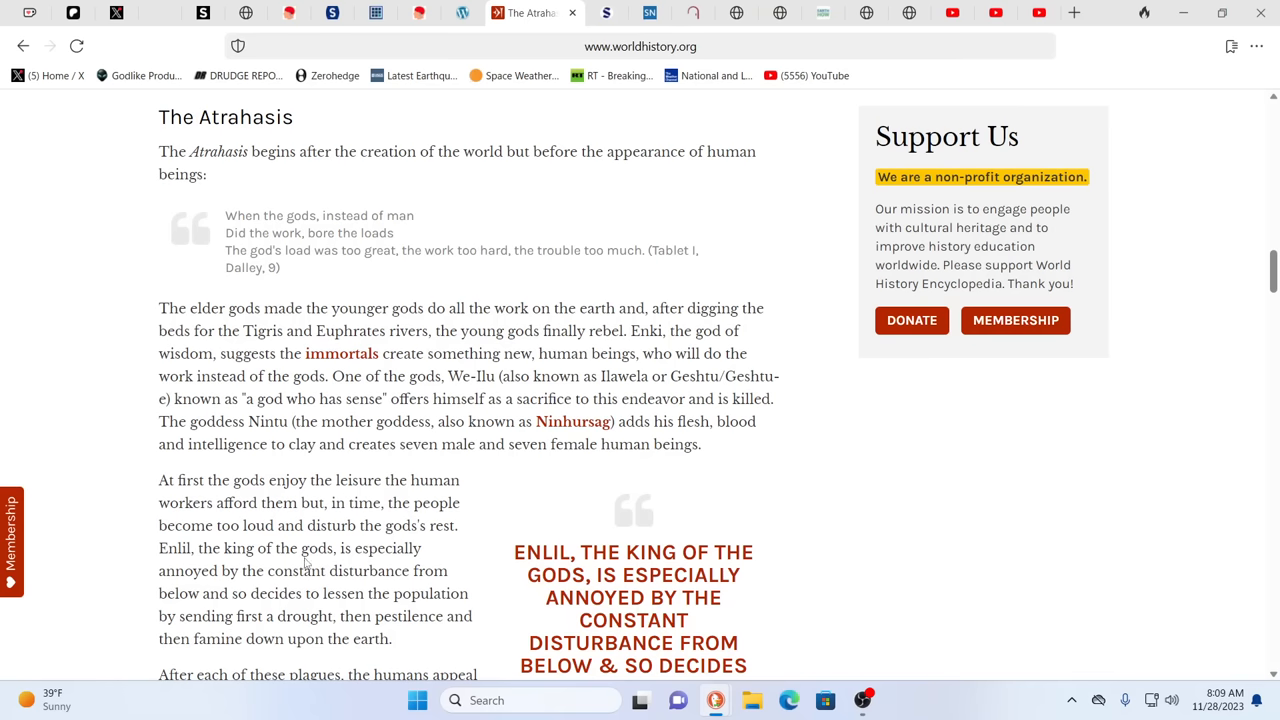
scroll("down", 3)
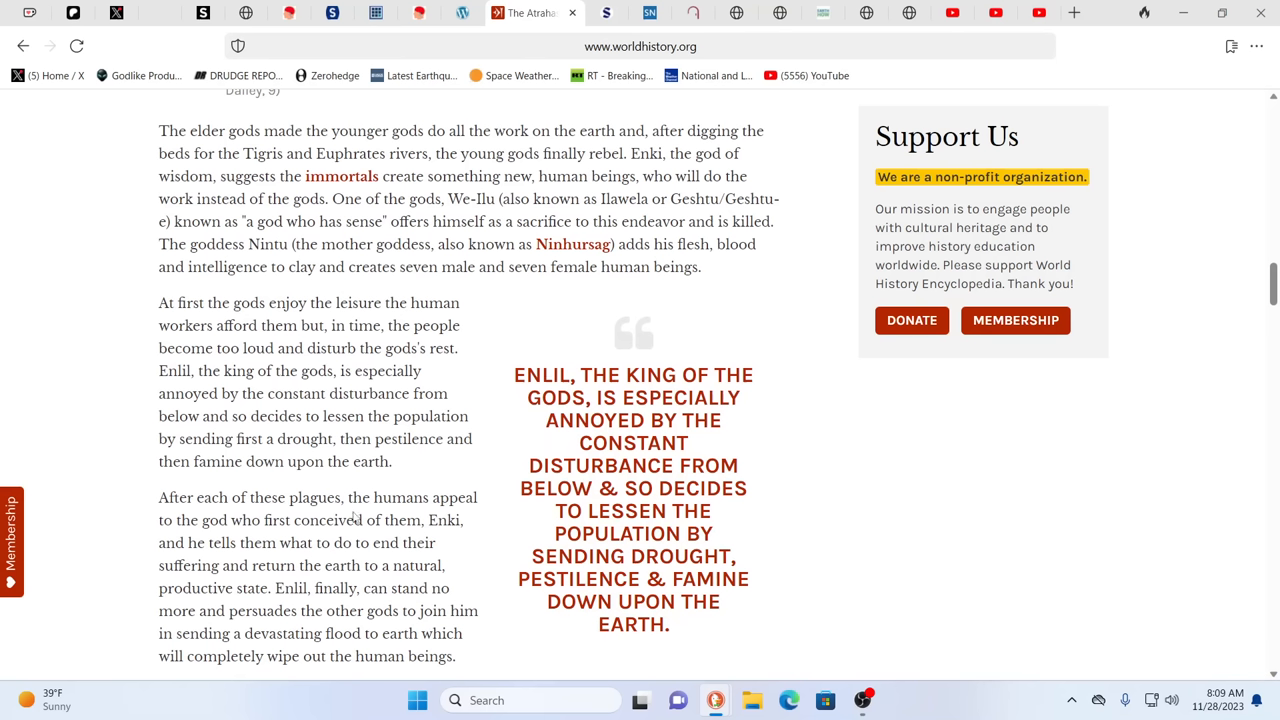
mouse_move(172, 564)
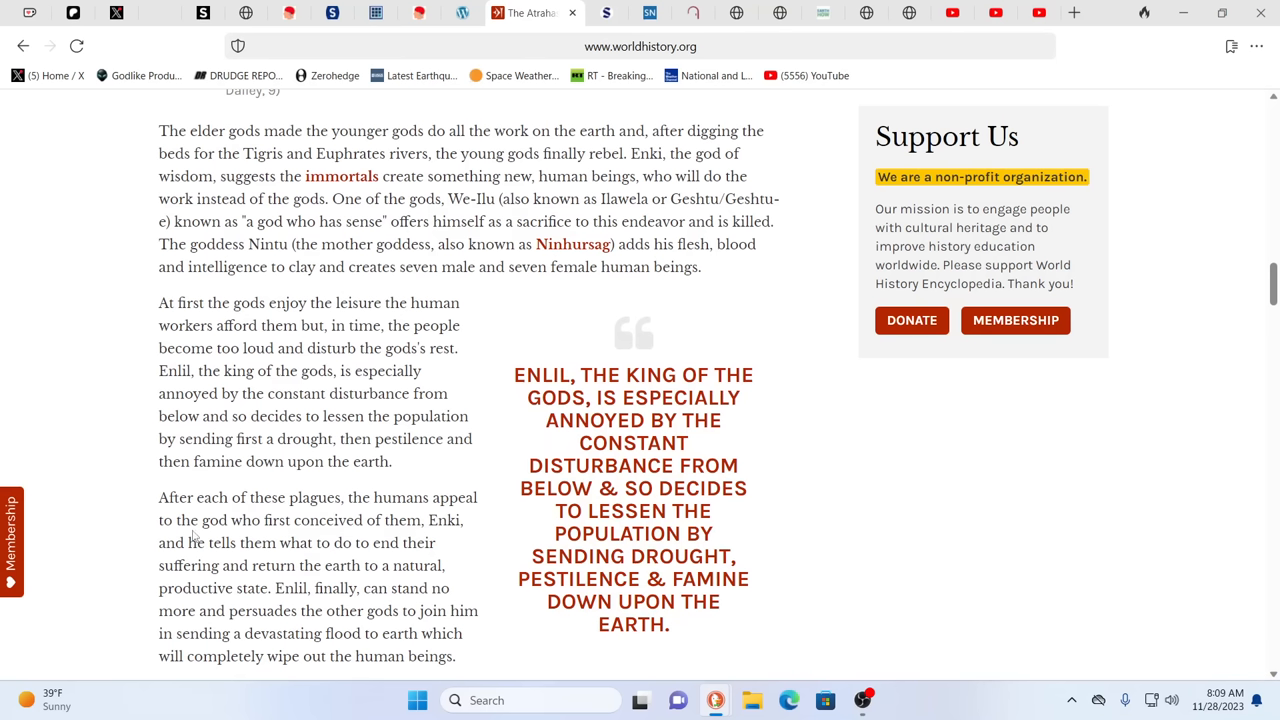
mouse_move(256, 516)
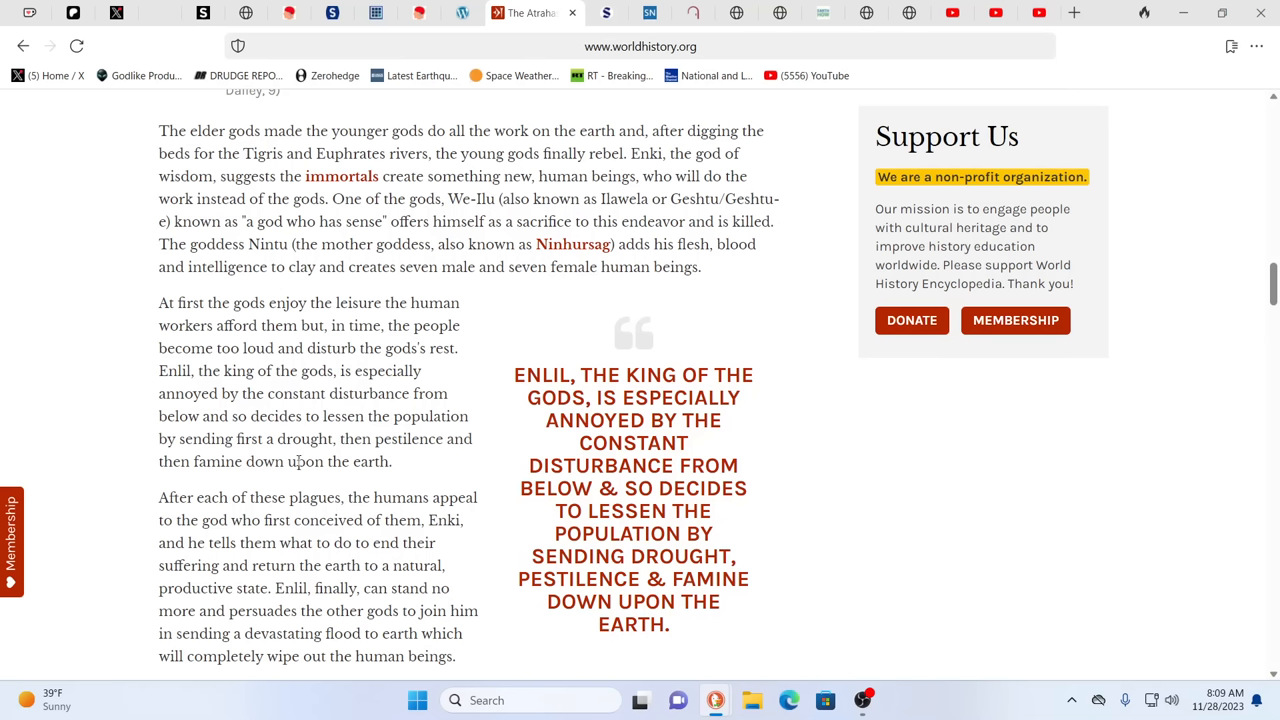
mouse_move(328, 396)
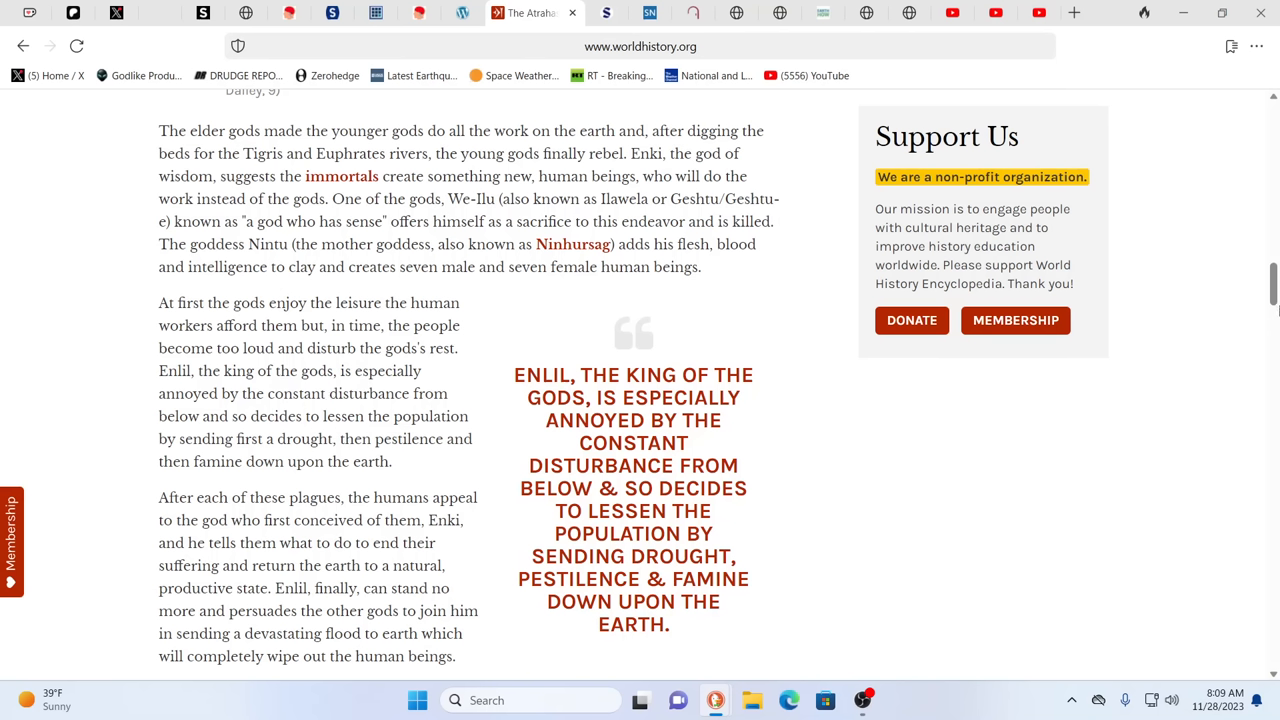
mouse_move(1258, 348)
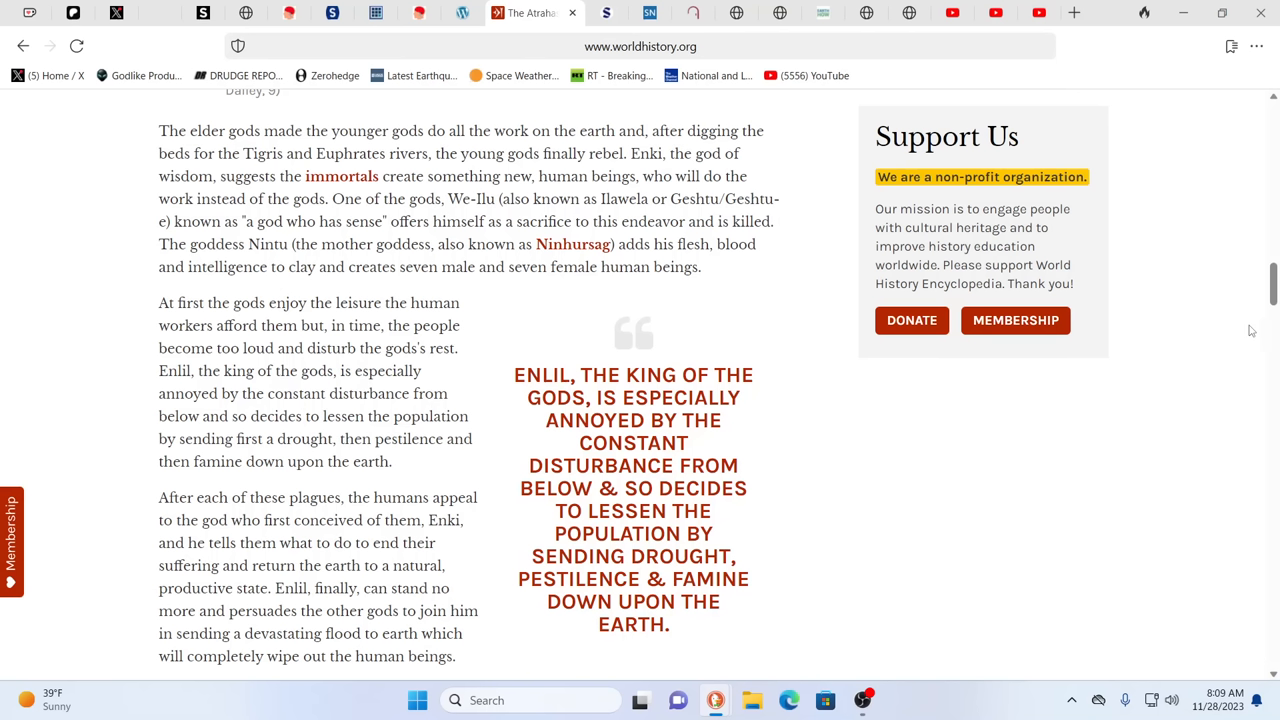
mouse_move(1228, 286)
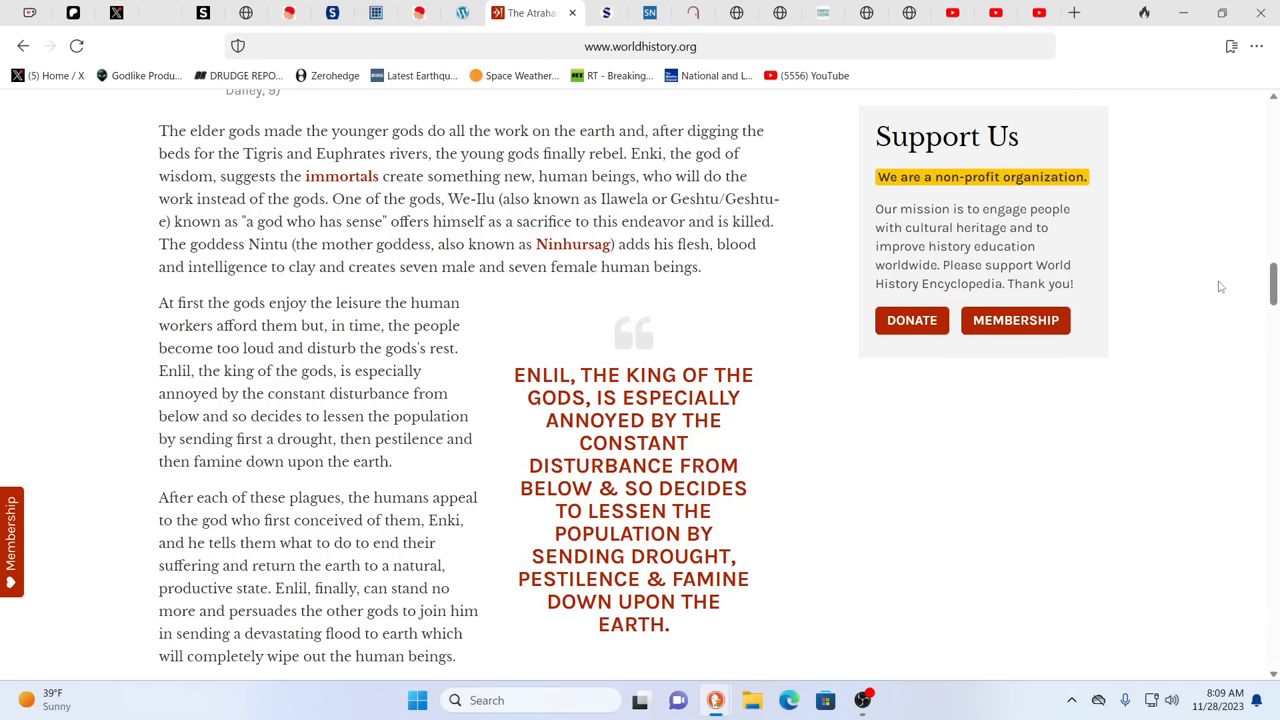
mouse_move(1212, 288)
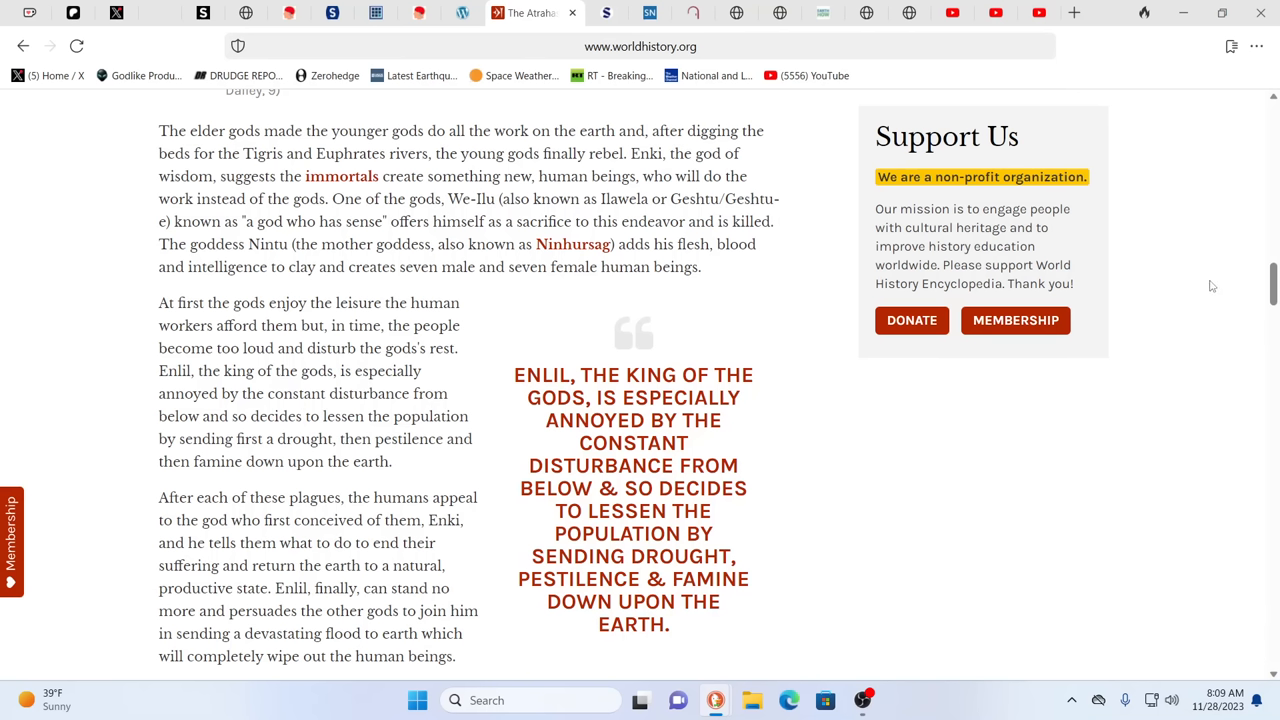
mouse_move(1160, 528)
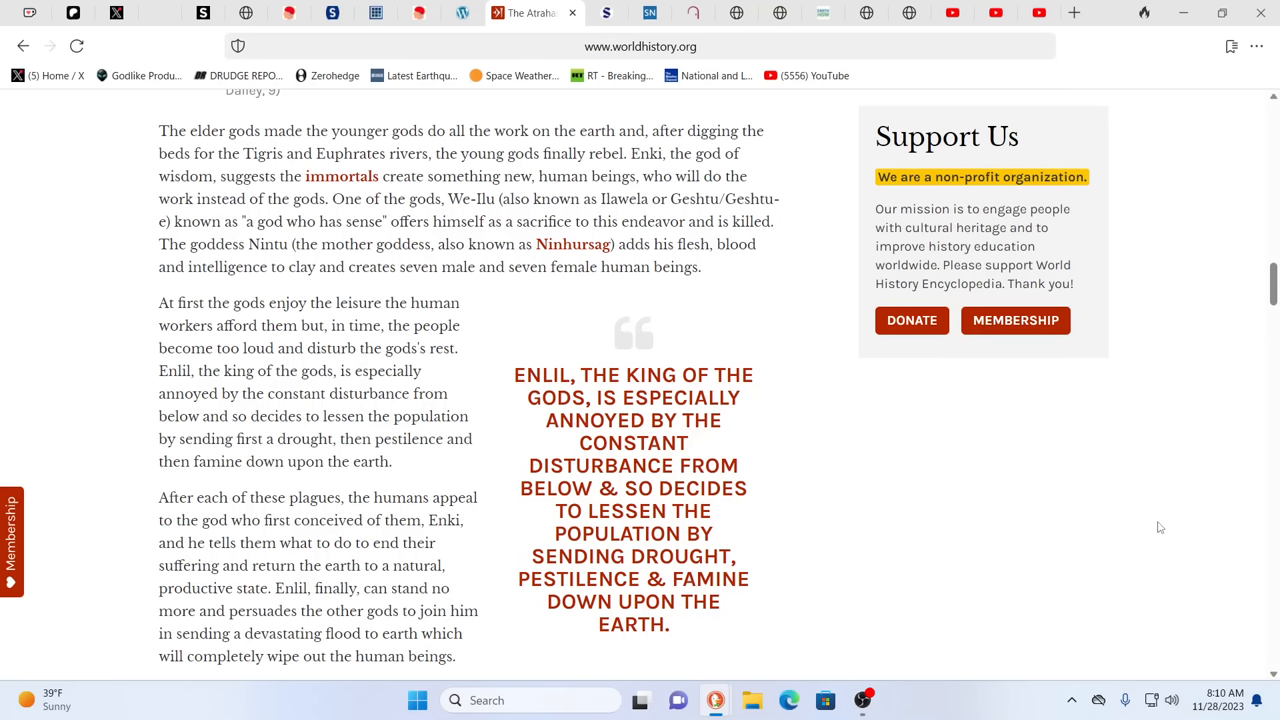
mouse_move(1164, 518)
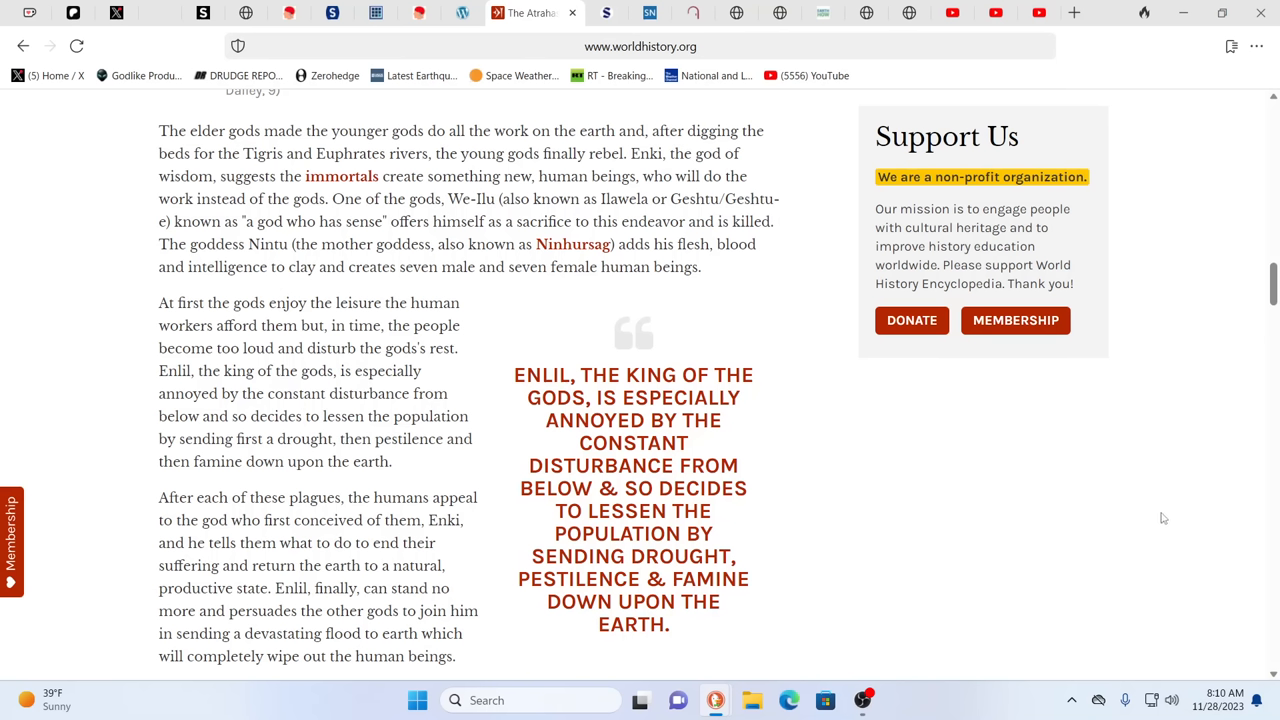
mouse_move(1154, 514)
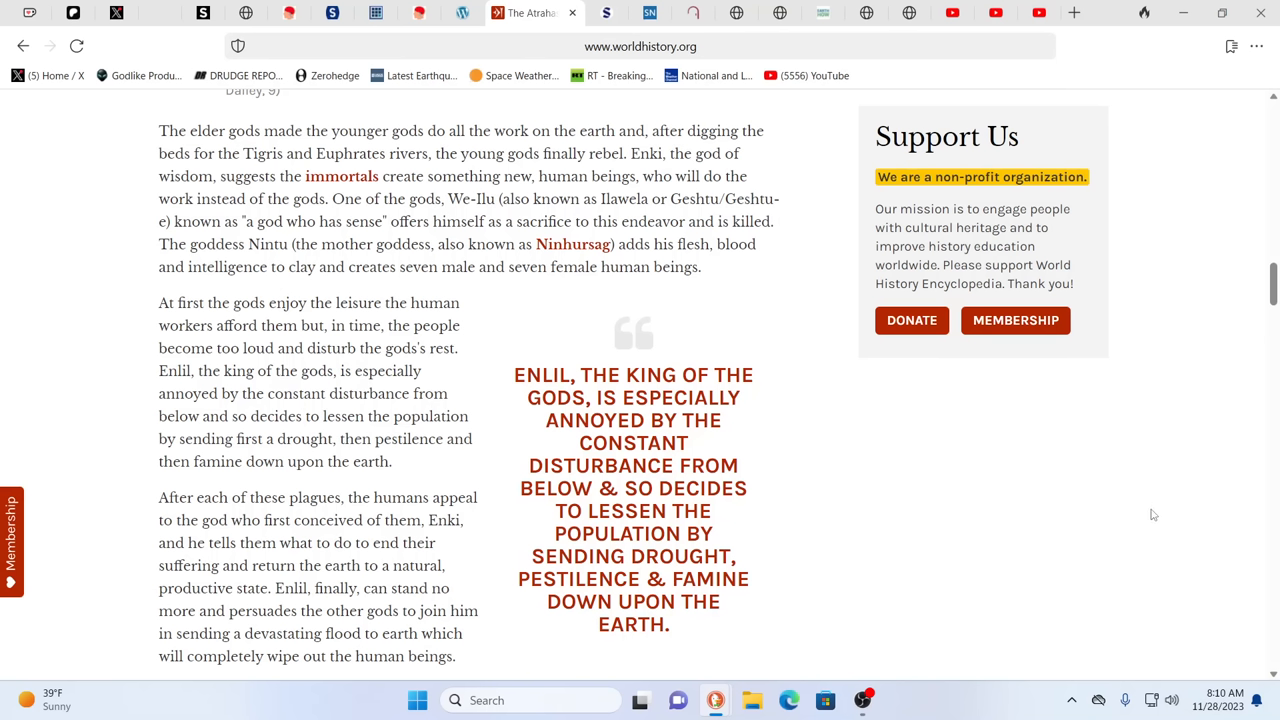
mouse_move(1144, 512)
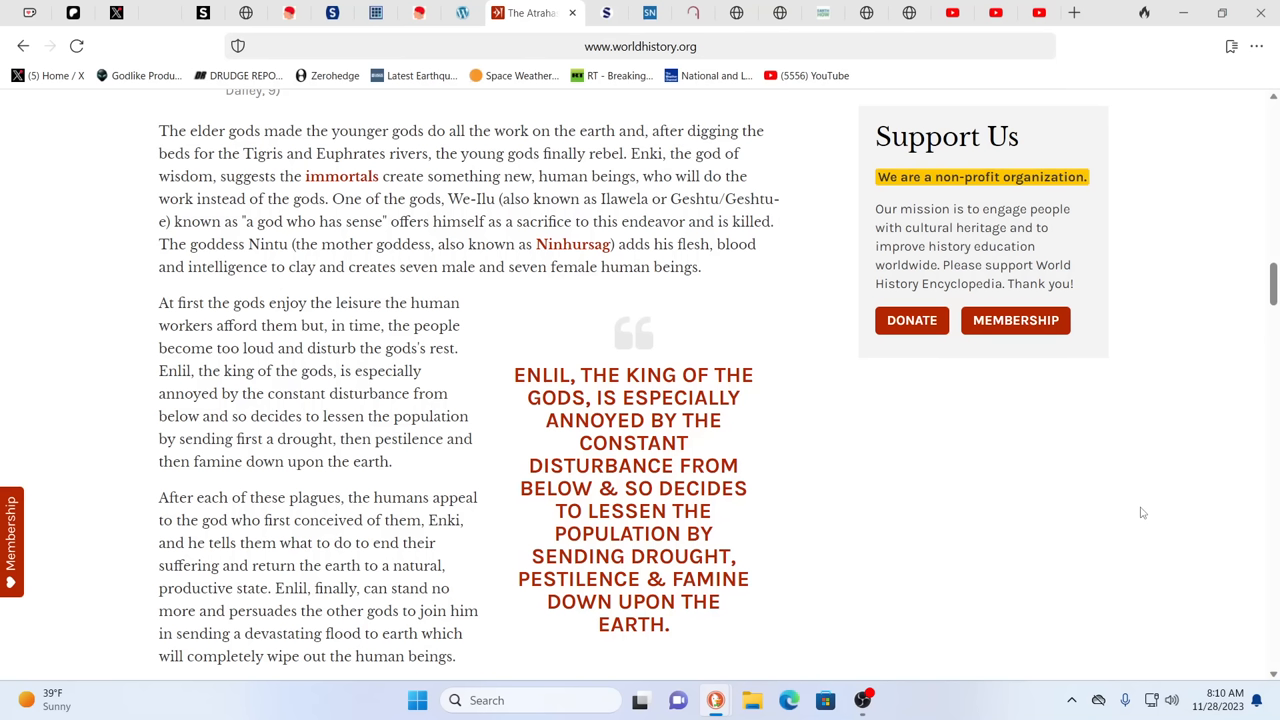
mouse_move(1066, 508)
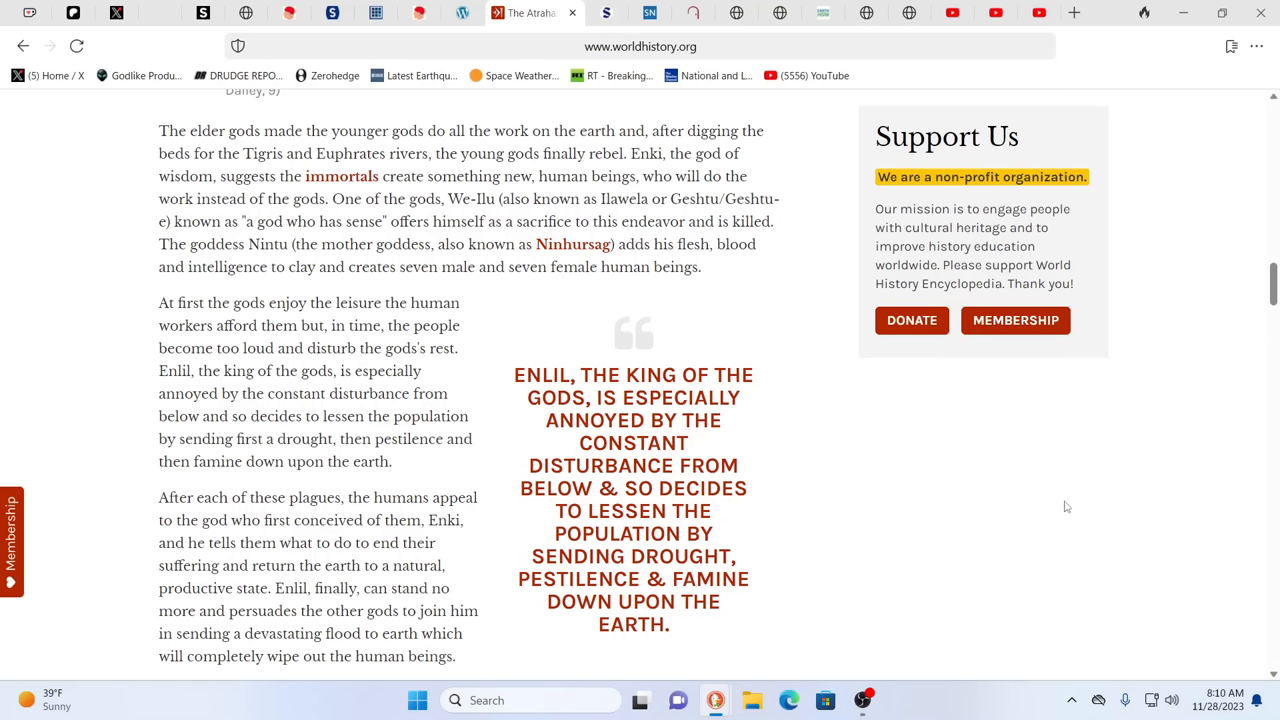
mouse_move(140, 500)
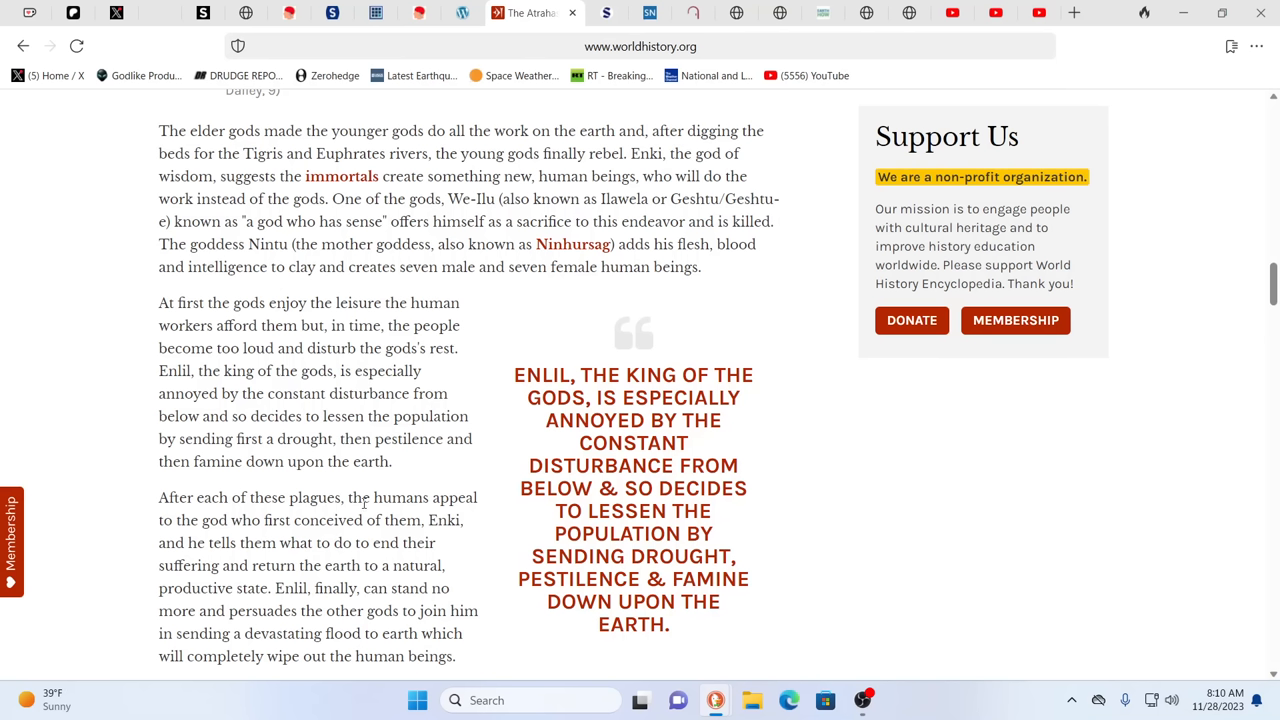
scroll("up", 3)
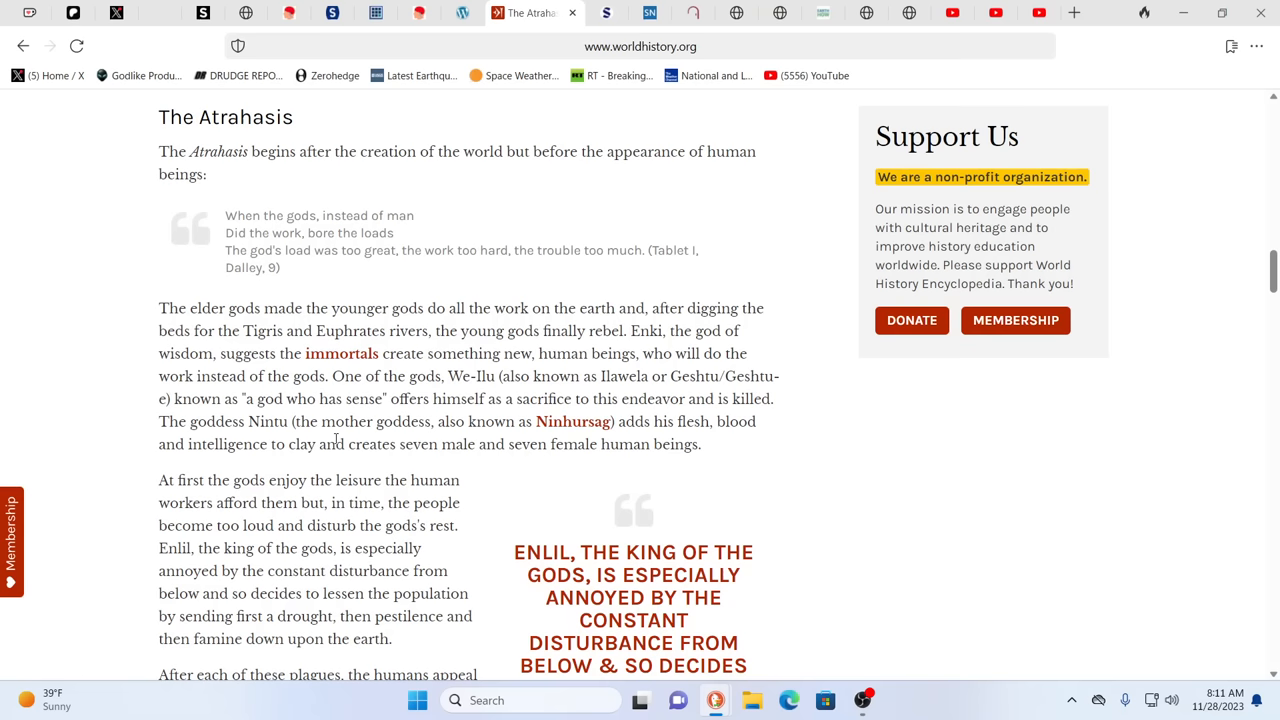
mouse_move(192, 274)
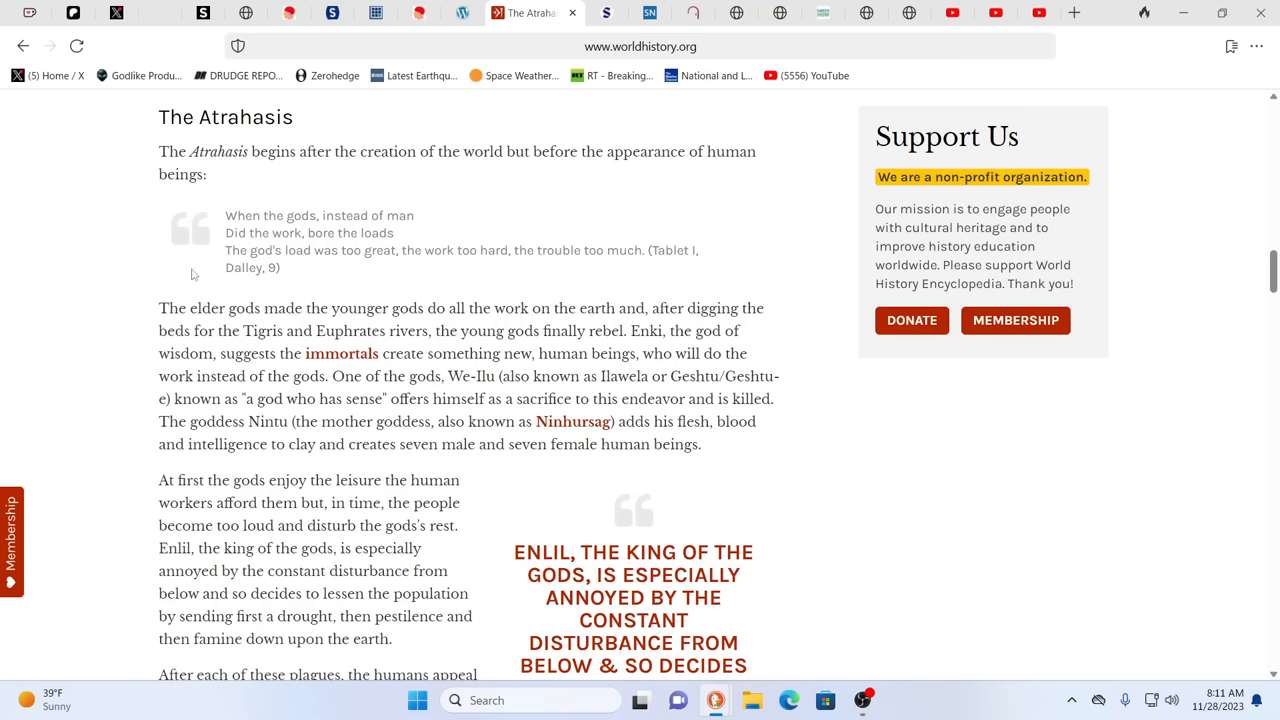
scroll("down", 3)
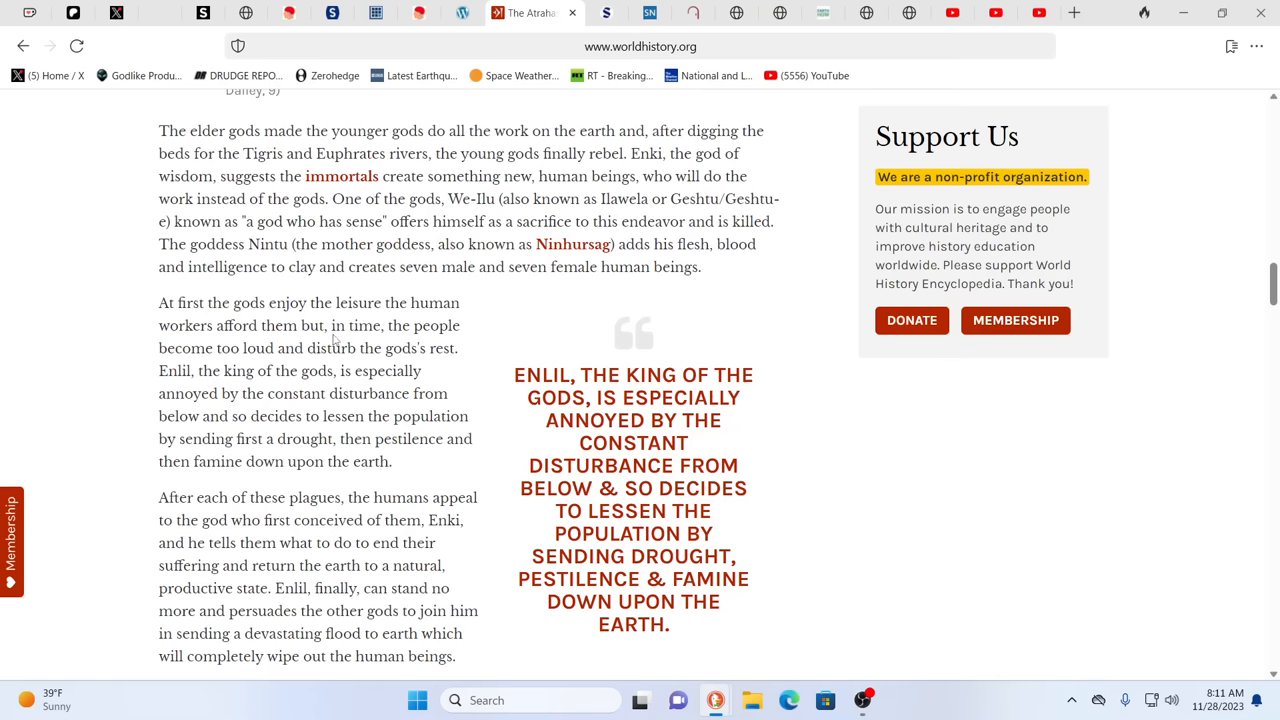
mouse_move(276, 442)
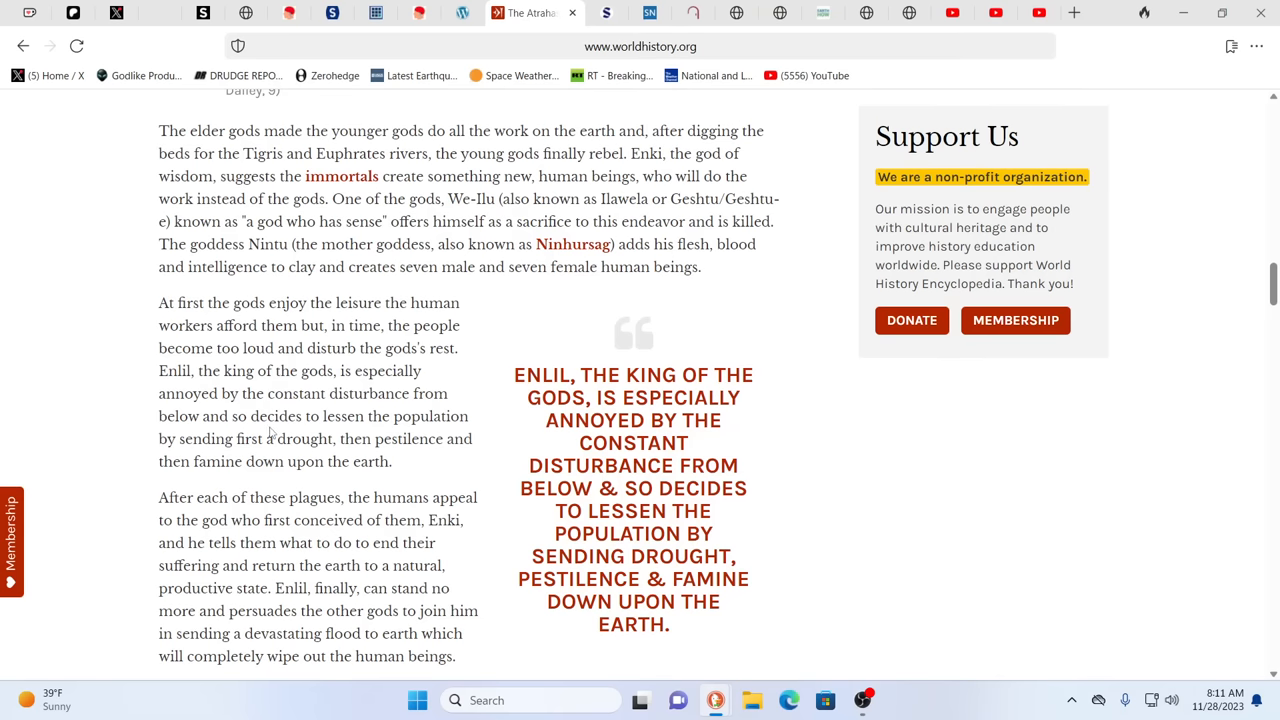
scroll("down", 3)
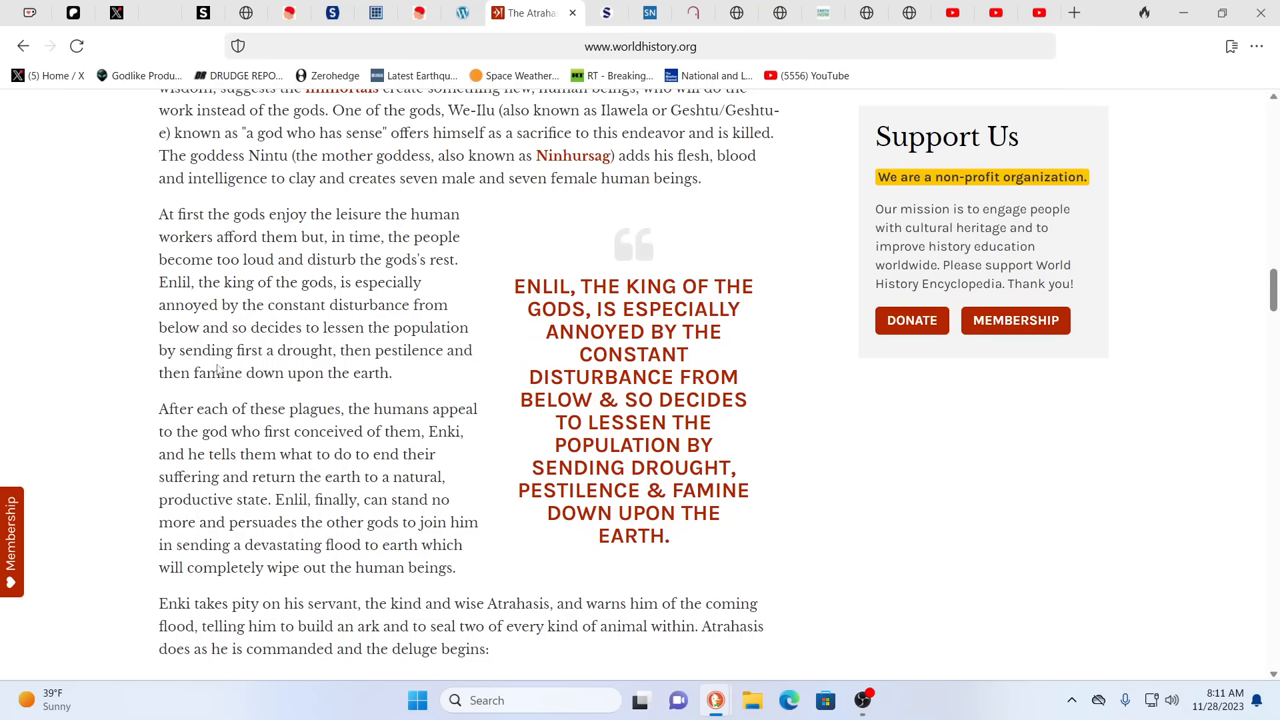
mouse_move(288, 366)
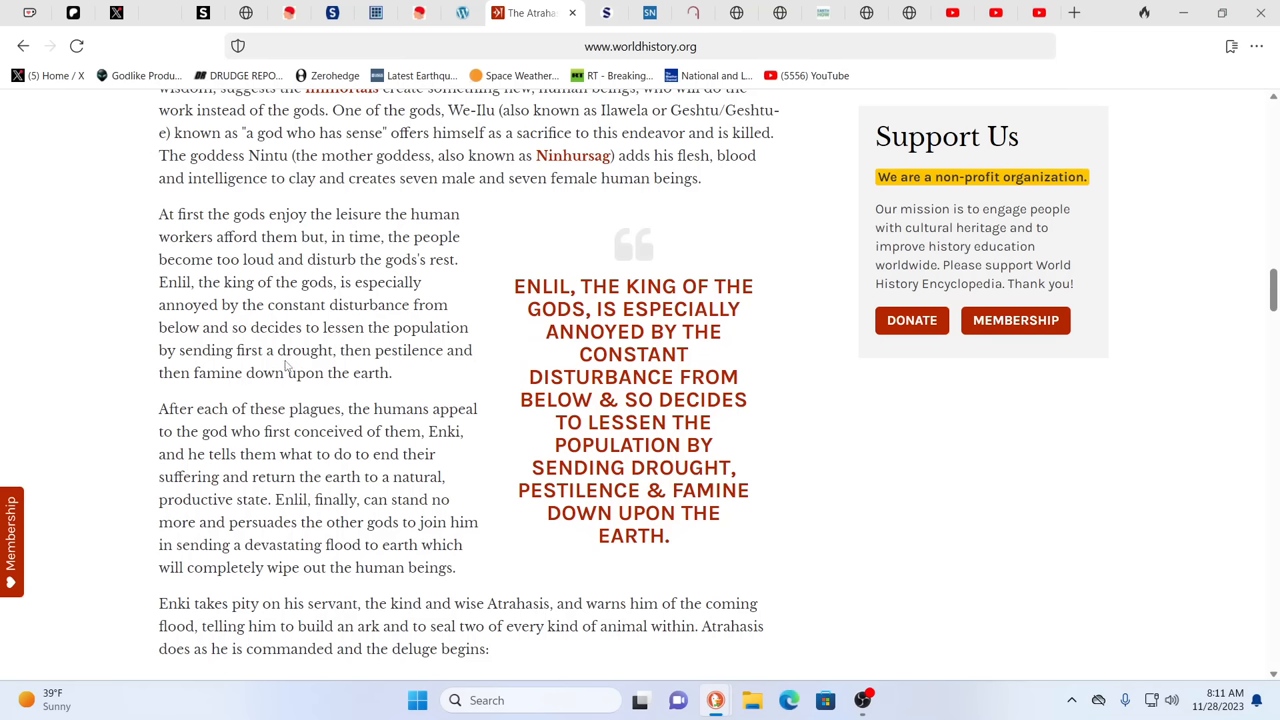
mouse_move(390, 374)
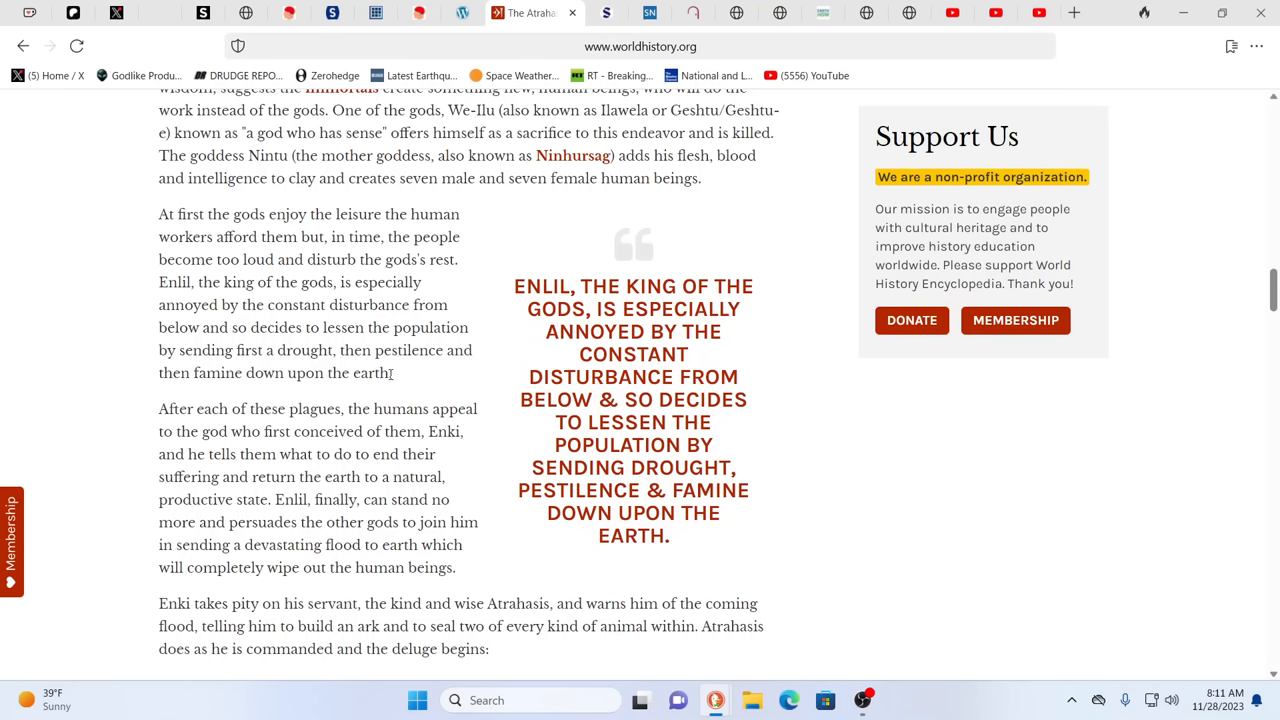
mouse_move(470, 376)
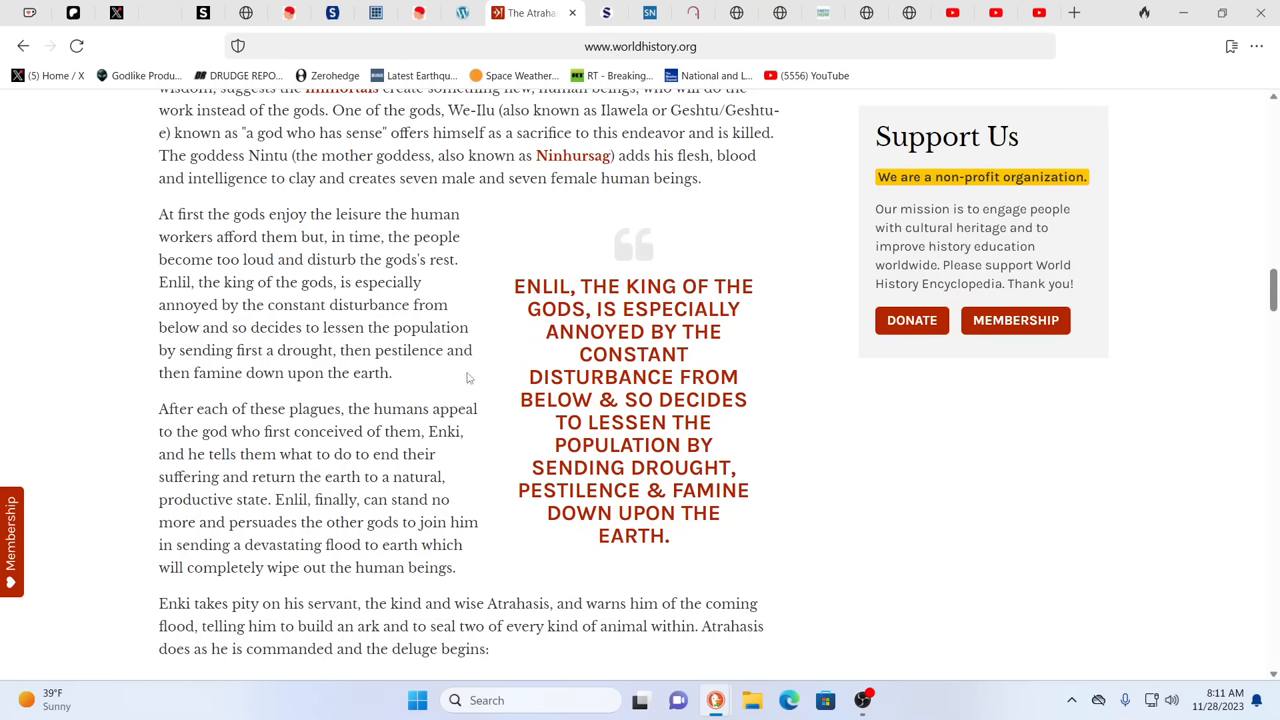
mouse_move(392, 376)
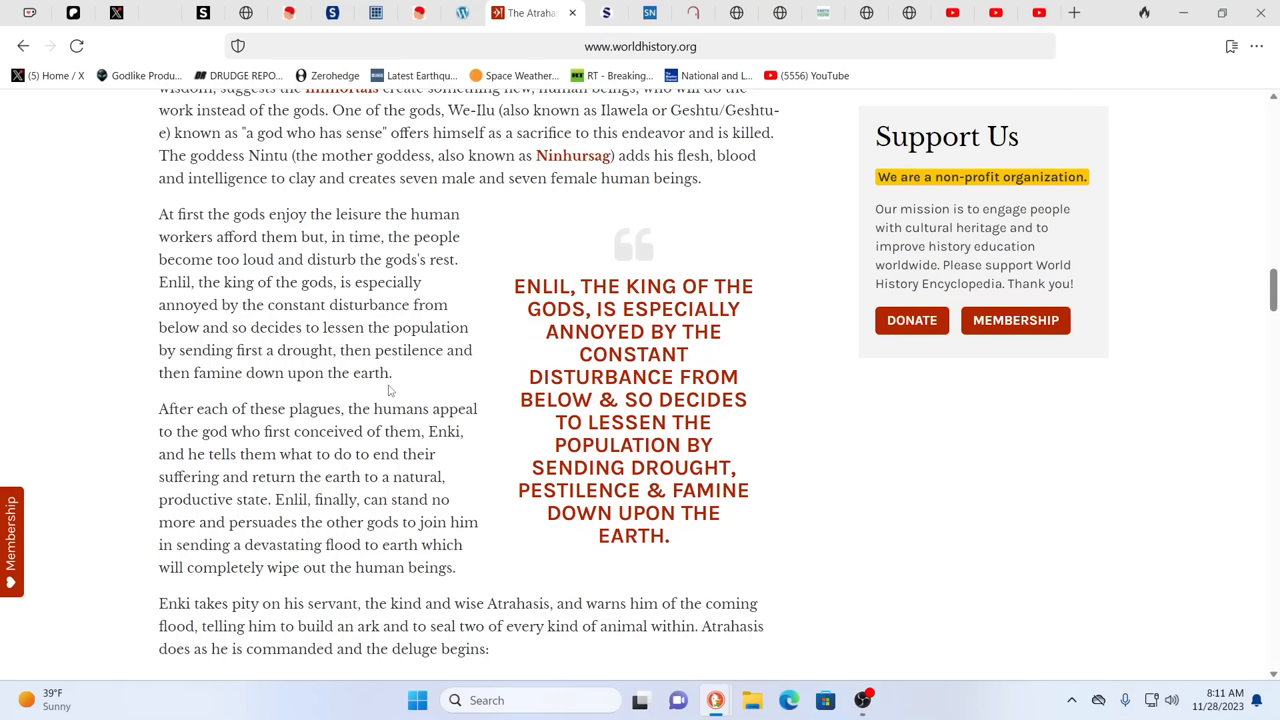
mouse_move(432, 400)
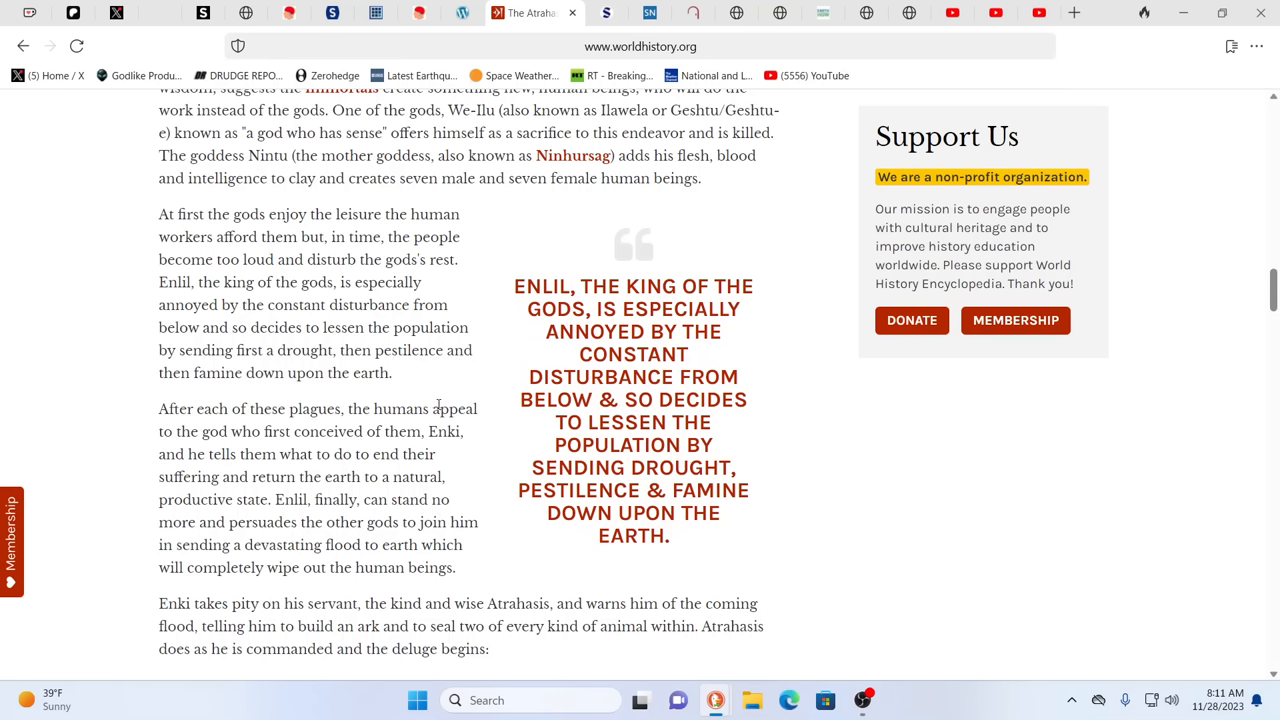
mouse_move(276, 304)
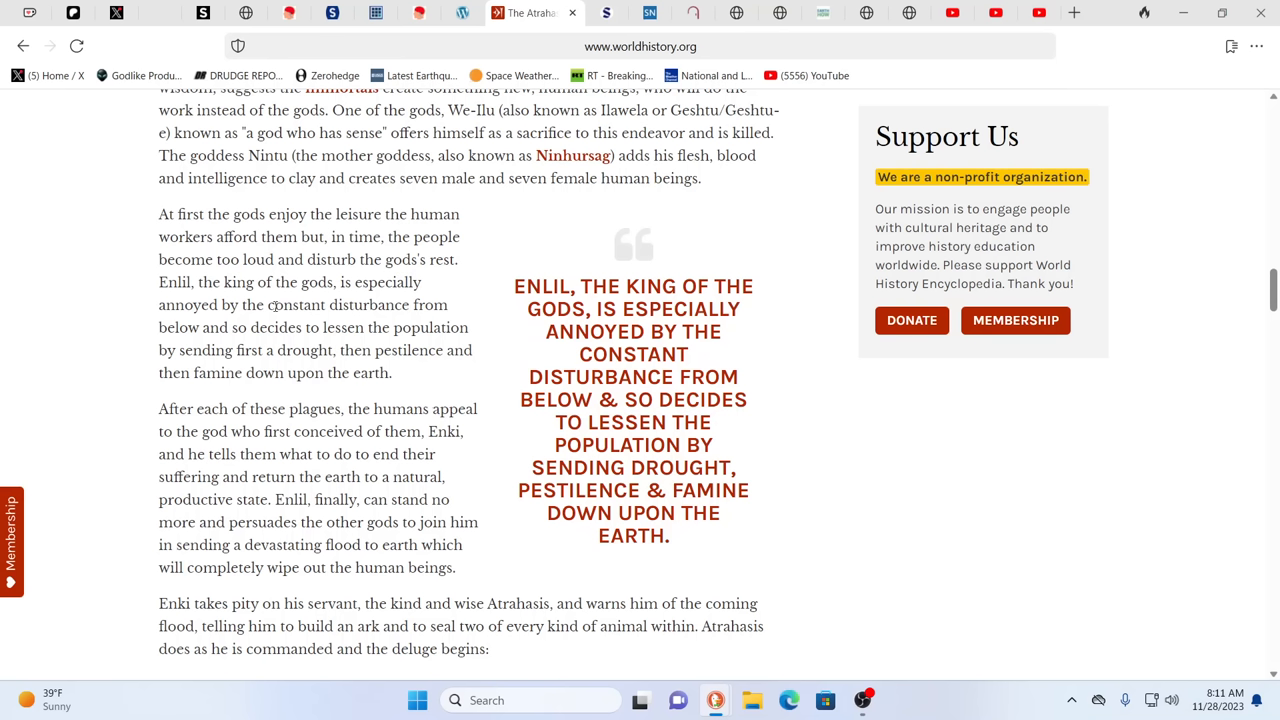
mouse_move(424, 592)
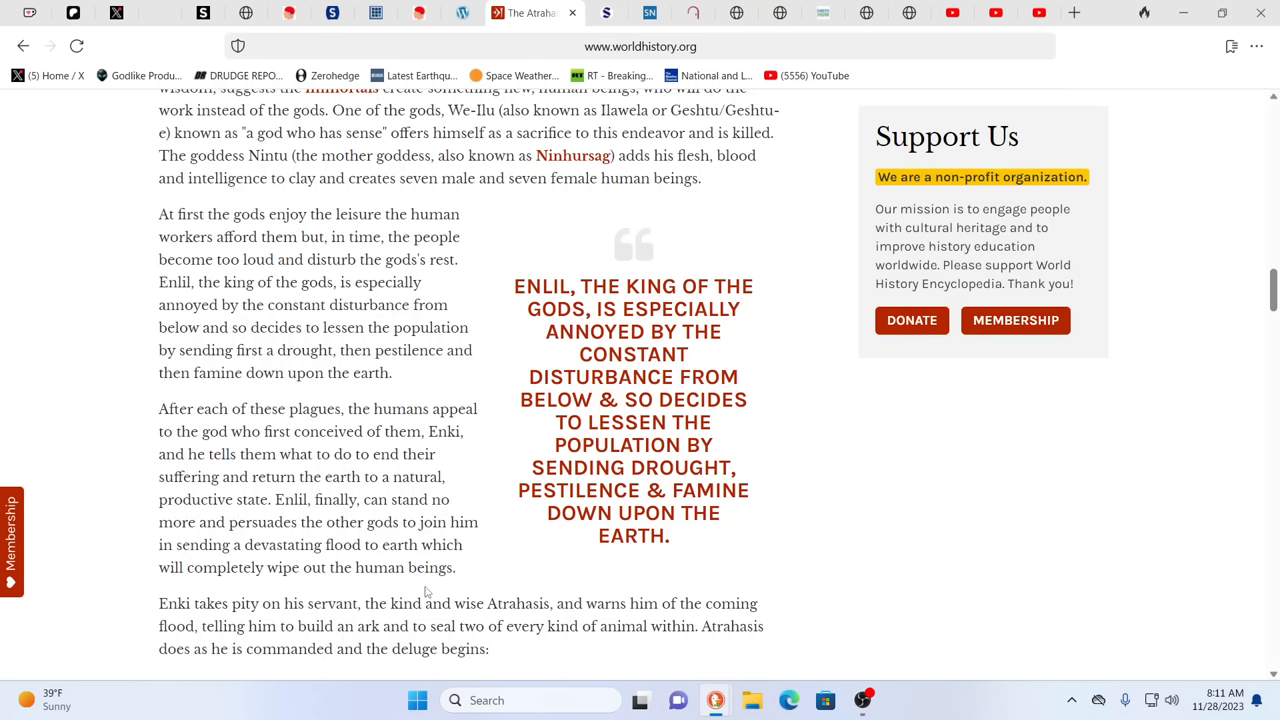
mouse_move(278, 520)
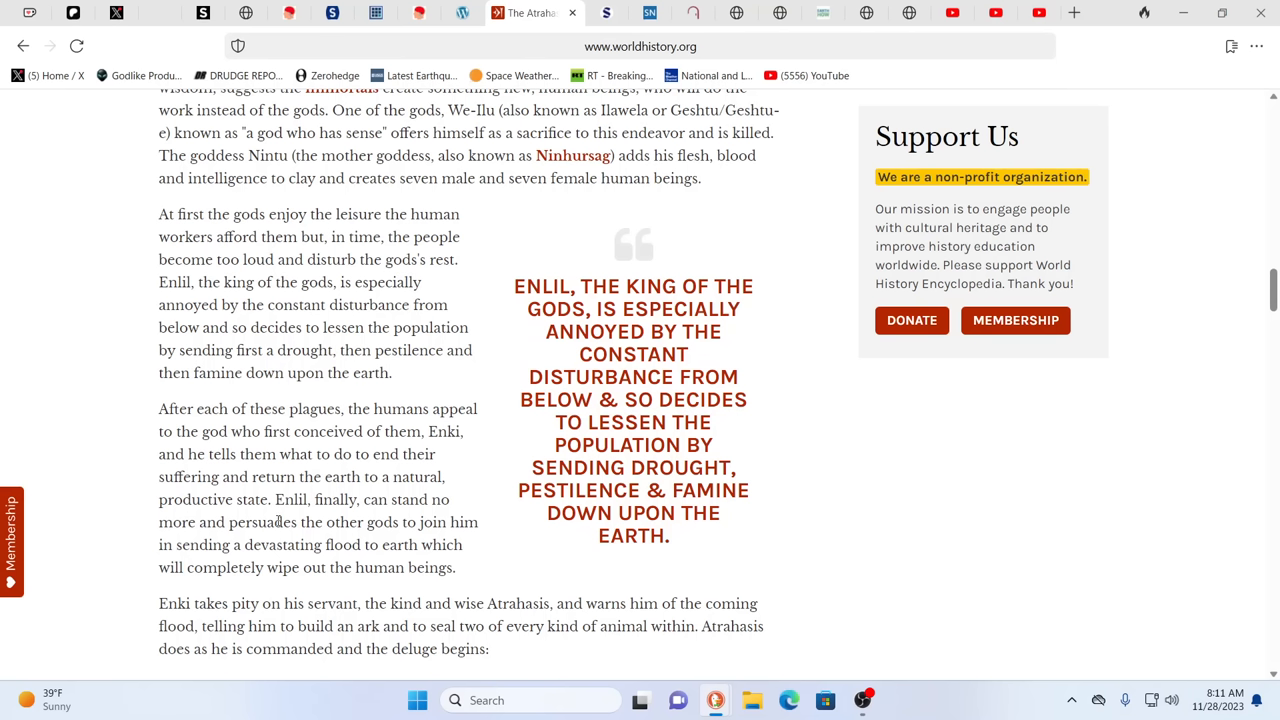
mouse_move(316, 448)
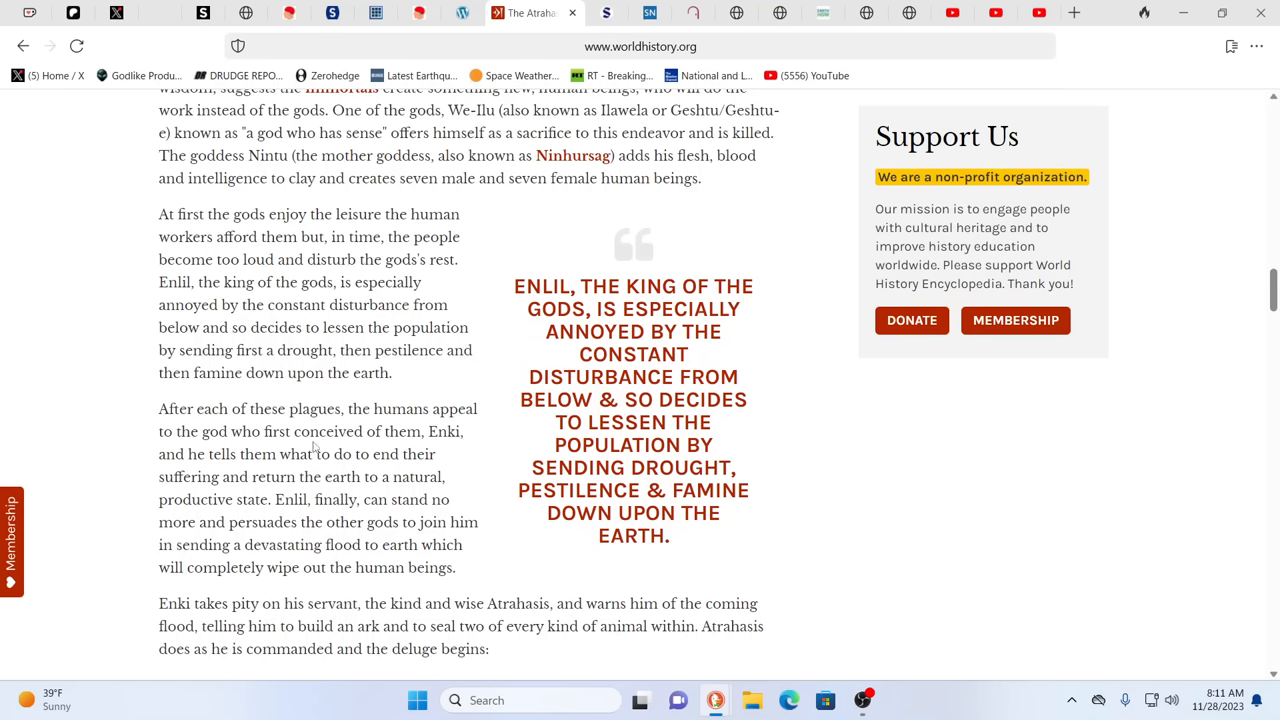
mouse_move(286, 454)
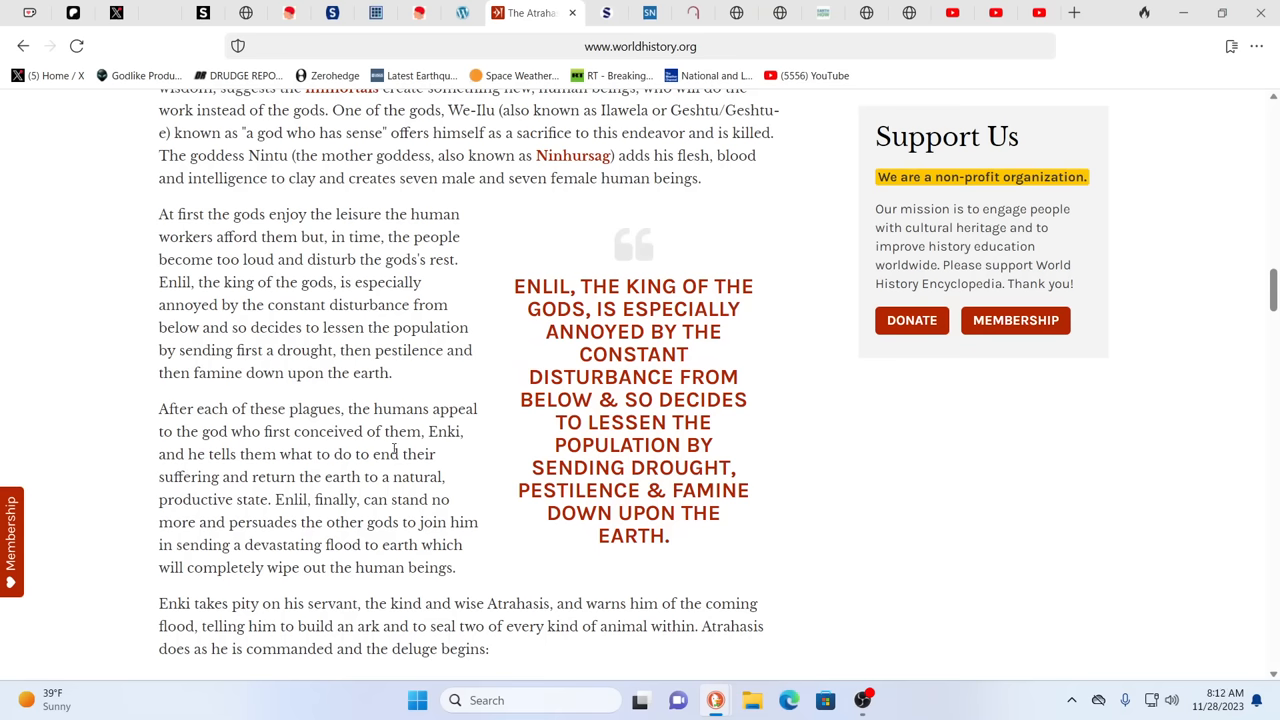
scroll("down", 3)
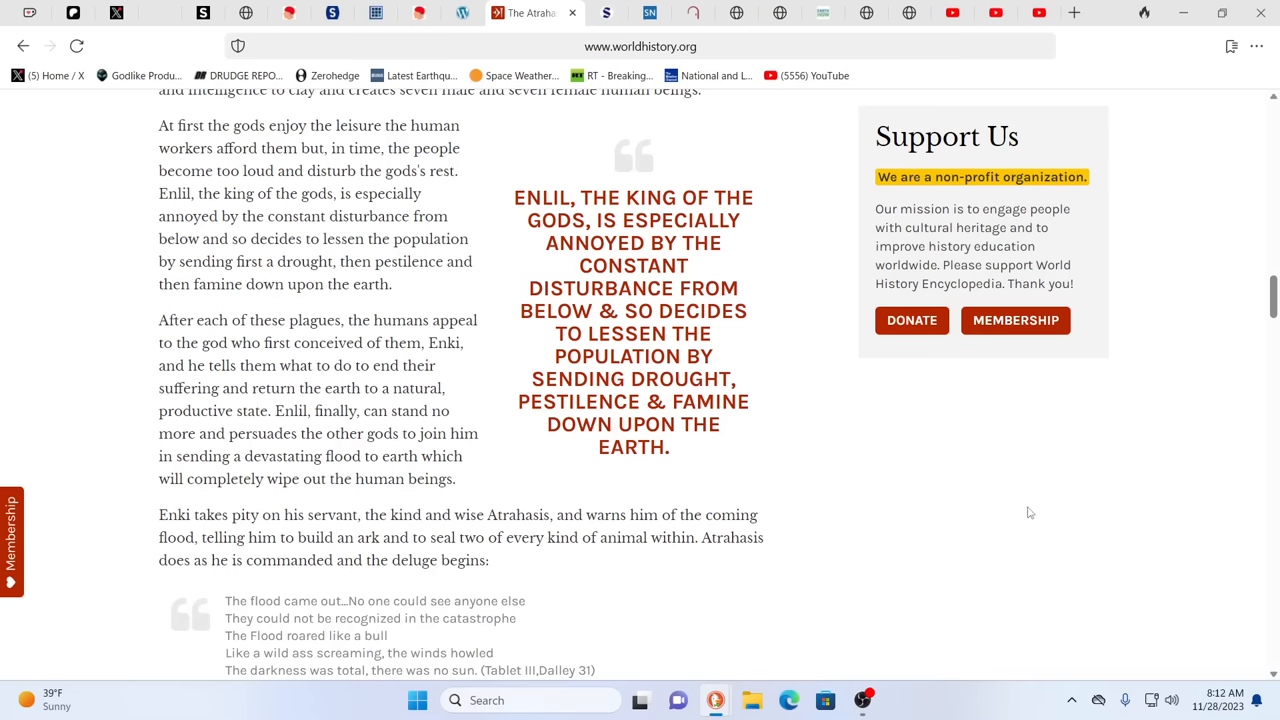
scroll("down", 3)
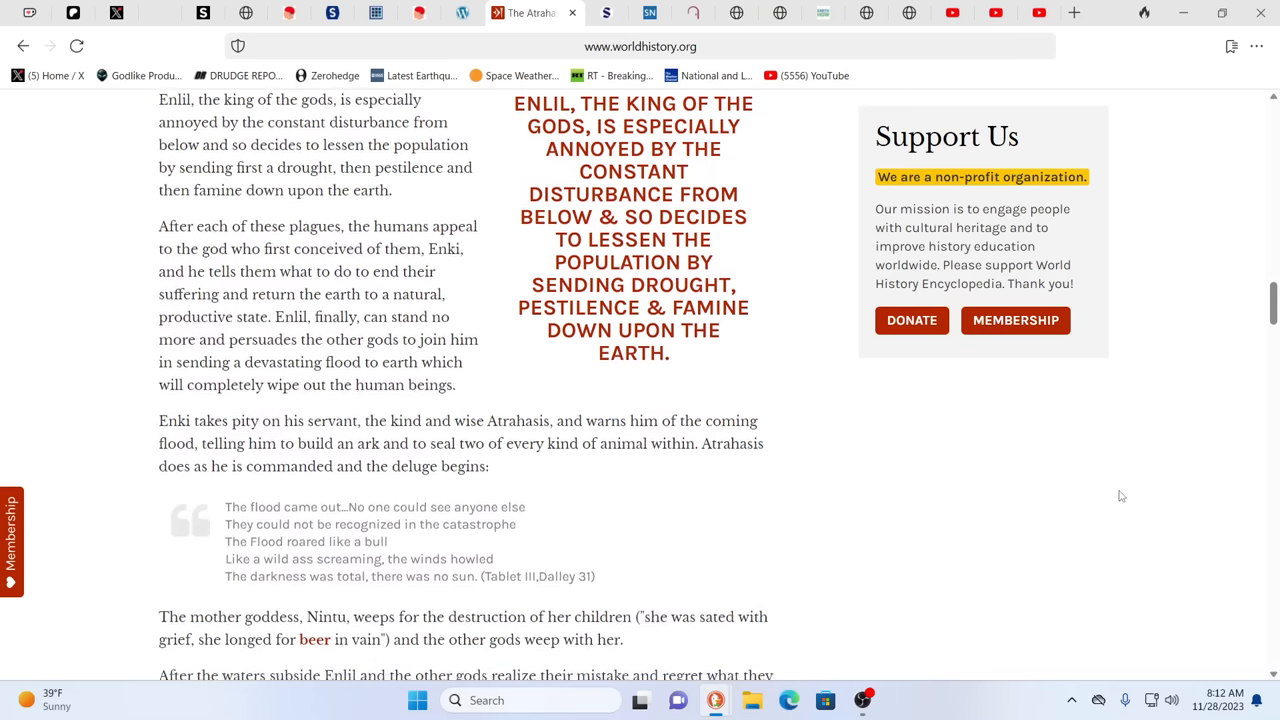
scroll("down", 3)
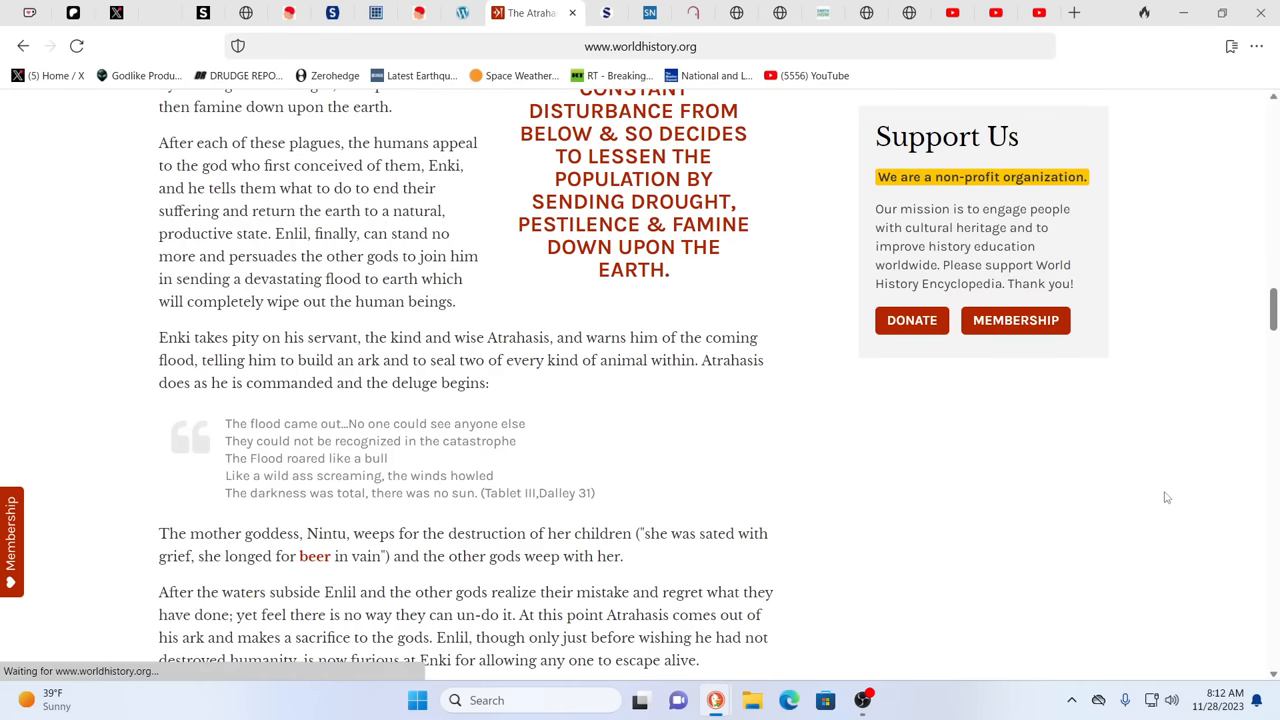
mouse_move(1006, 460)
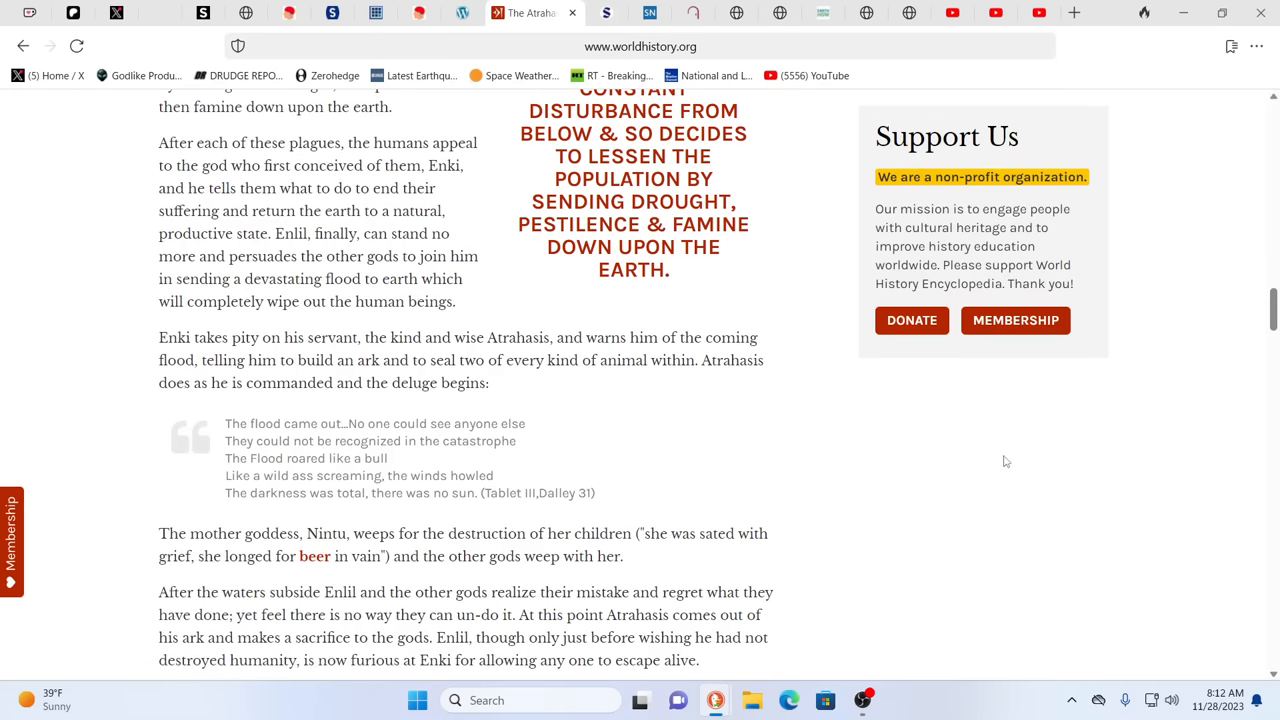
mouse_move(1000, 456)
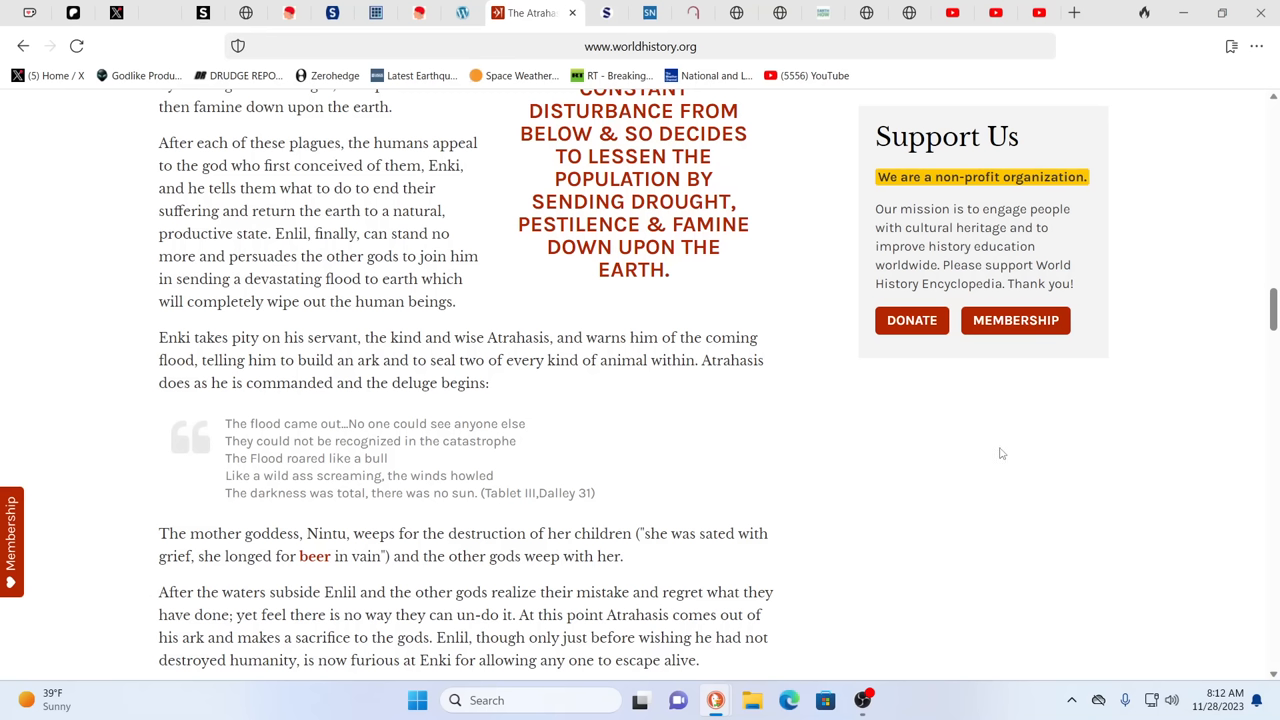
mouse_move(1032, 450)
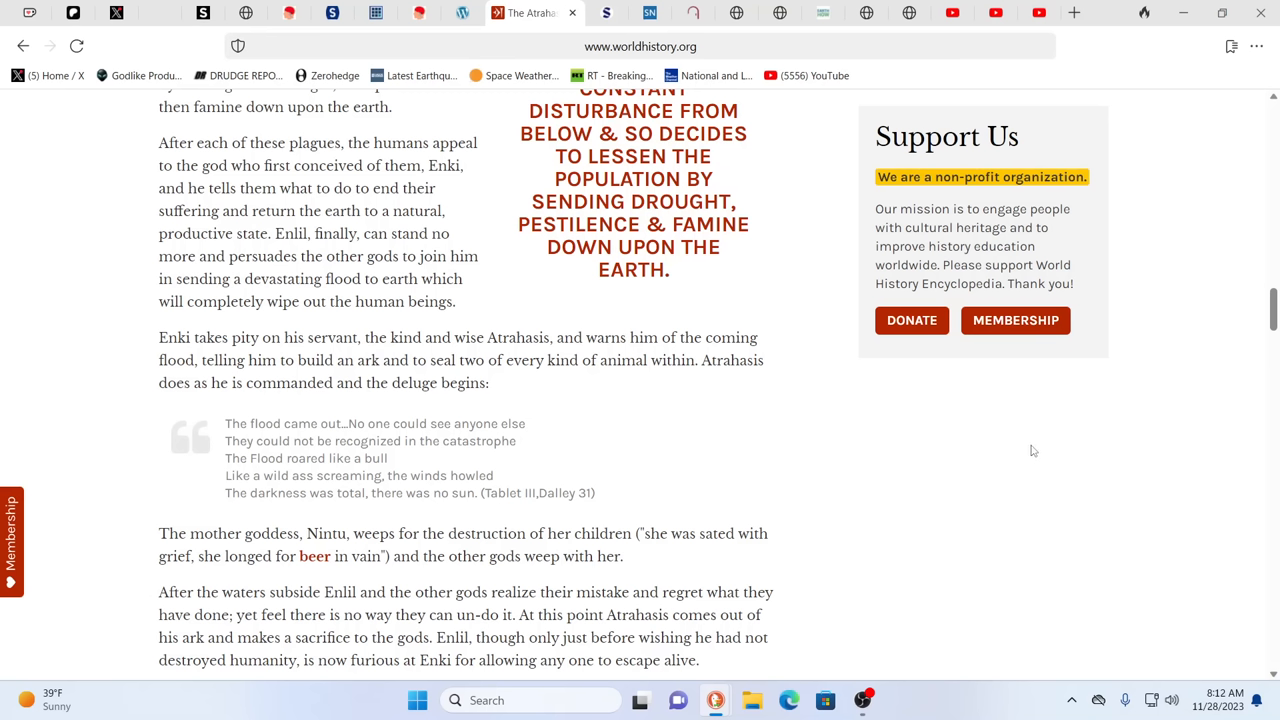
mouse_move(976, 450)
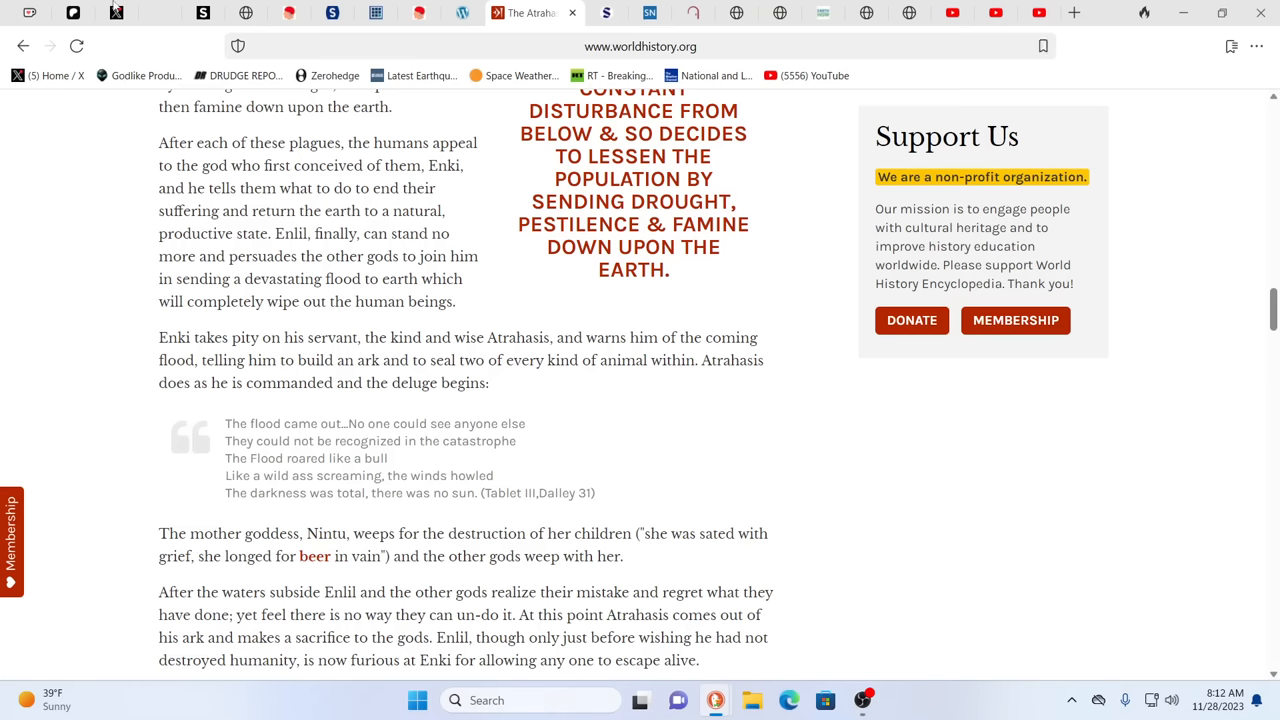
mouse_move(908, 12)
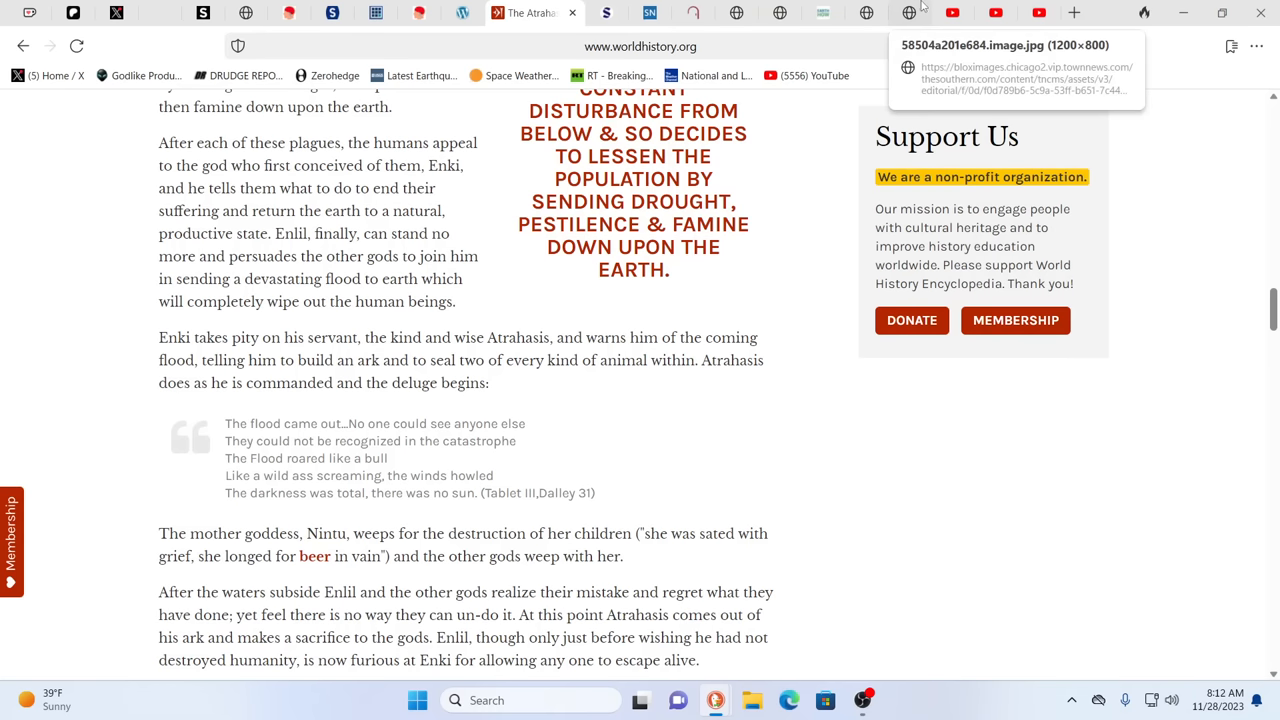
mouse_move(464, 28)
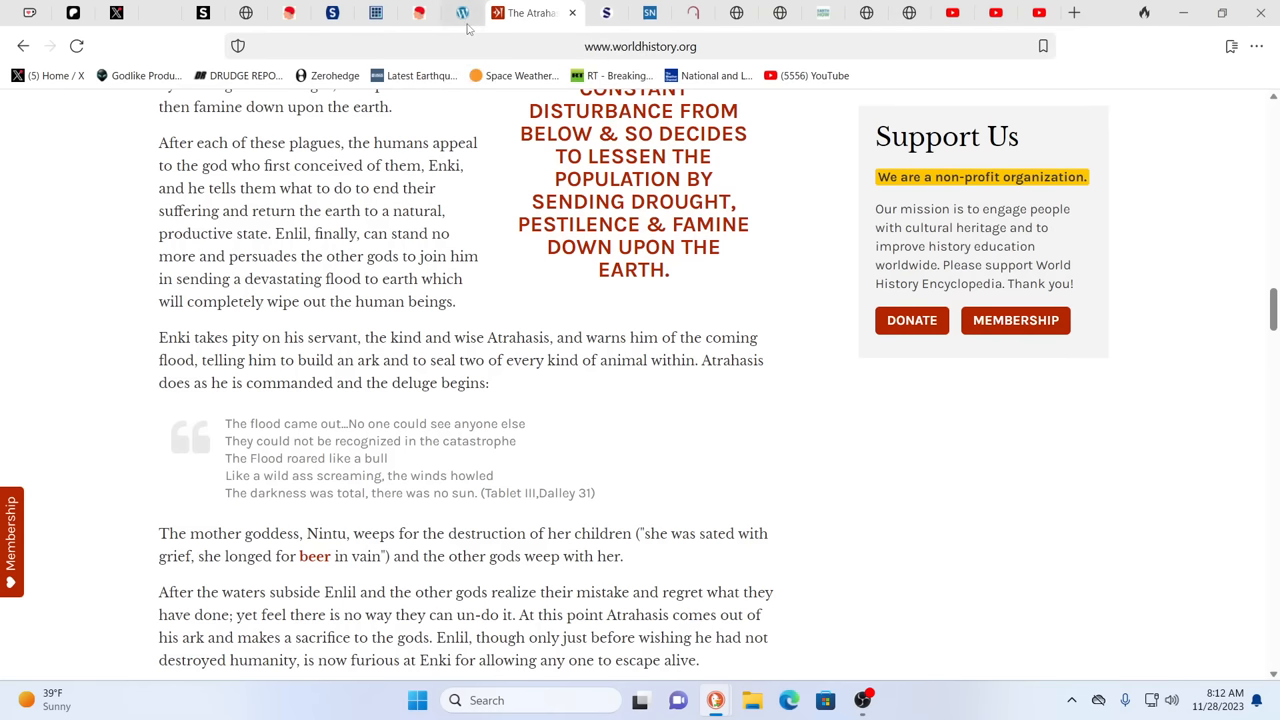
Show the impact-structures.com Neglected Carolina Bays review, skimming it and returning to the header
left_click(470, 12)
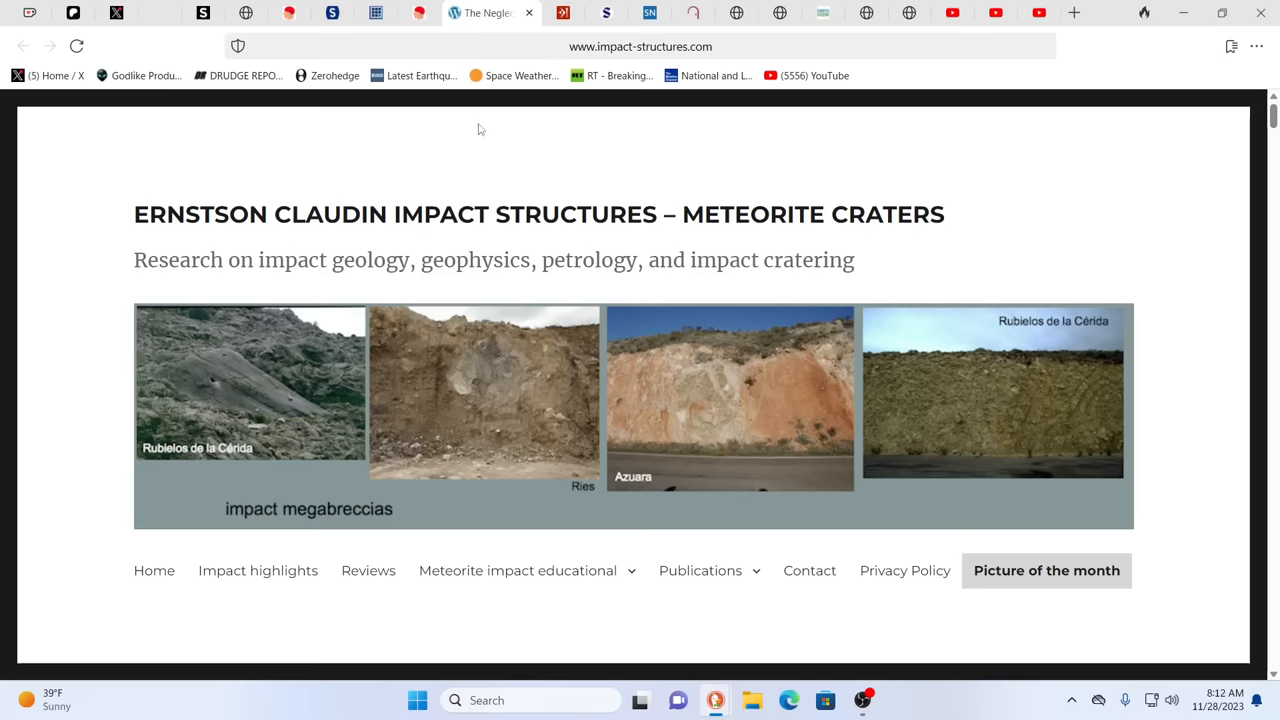
mouse_move(446, 300)
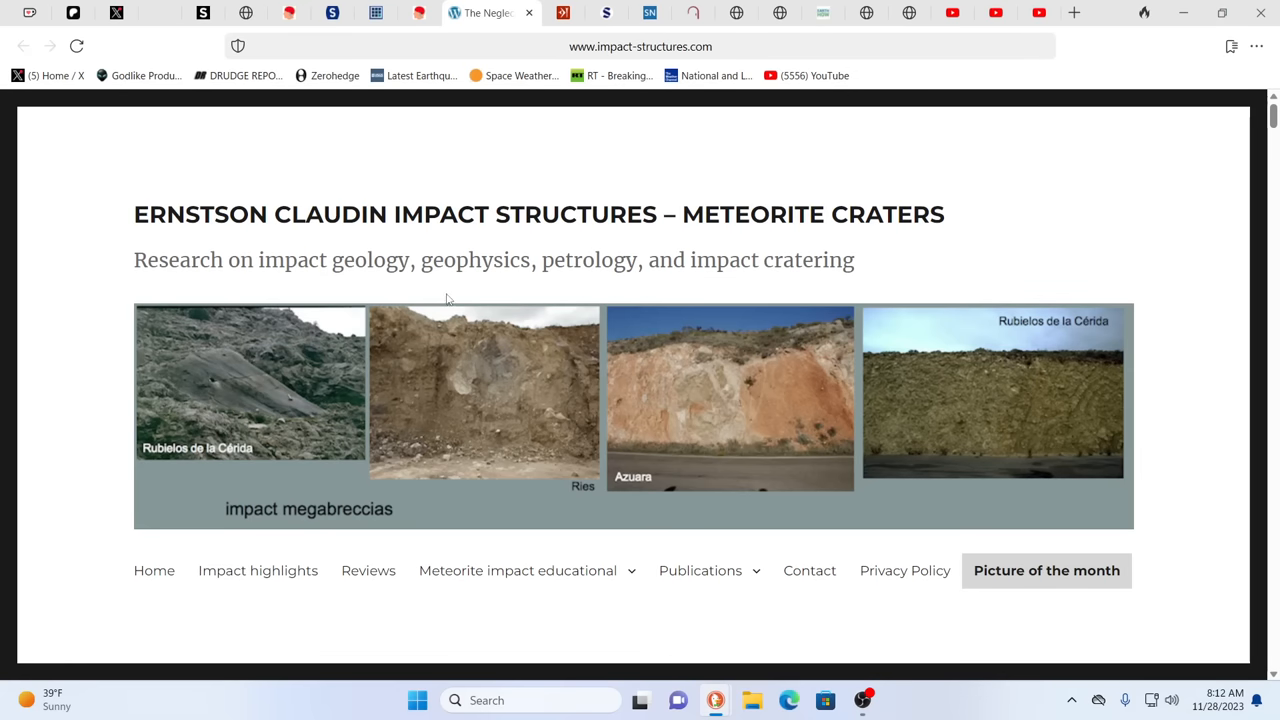
scroll("down", 3)
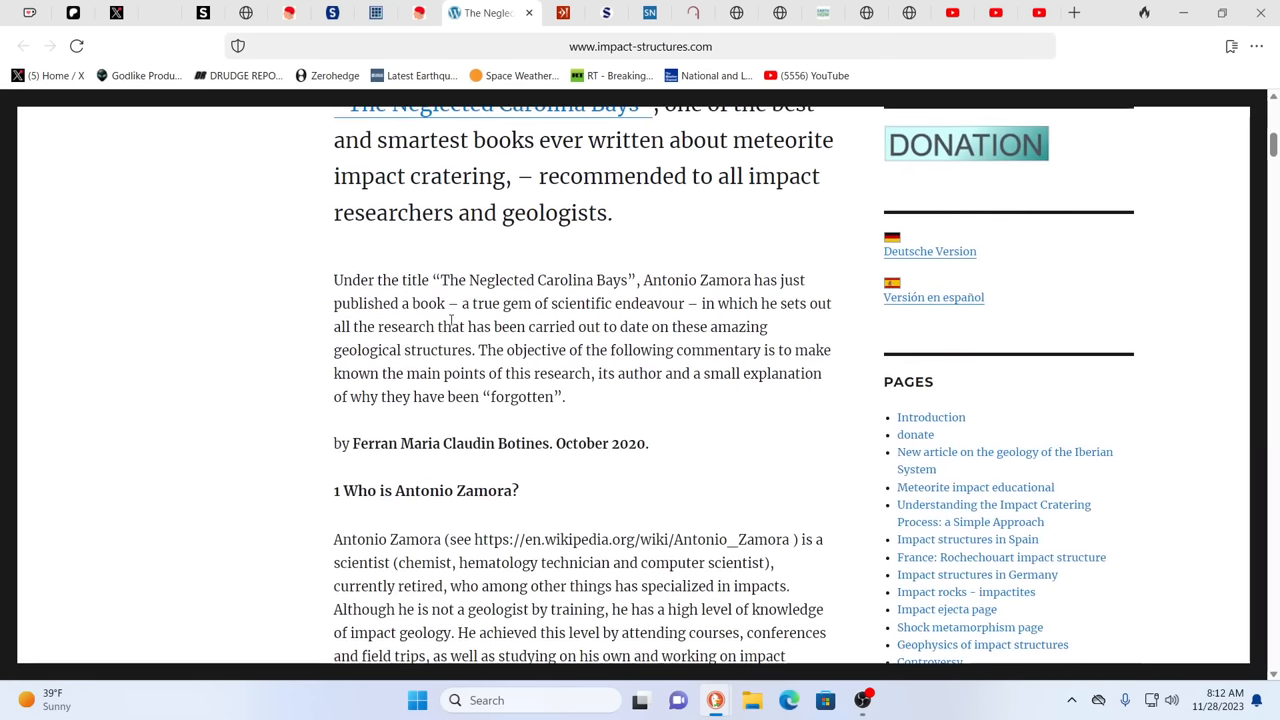
scroll("up", 3)
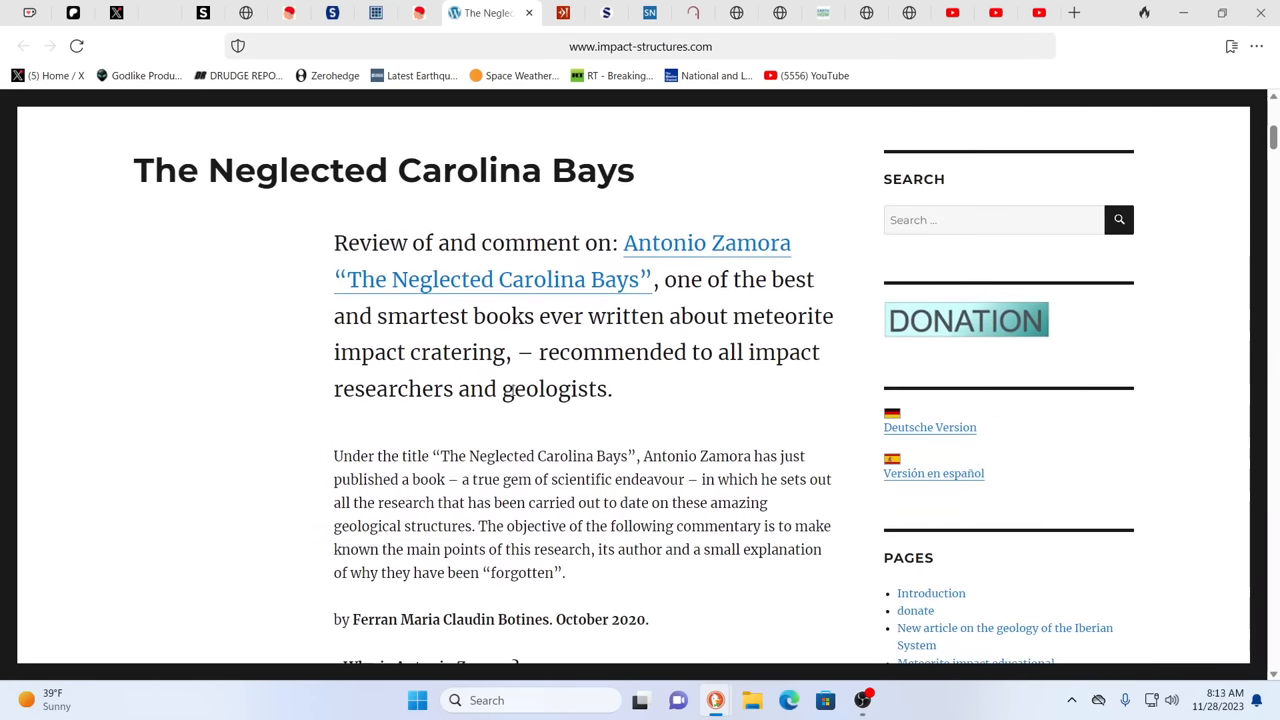
scroll("down", 3)
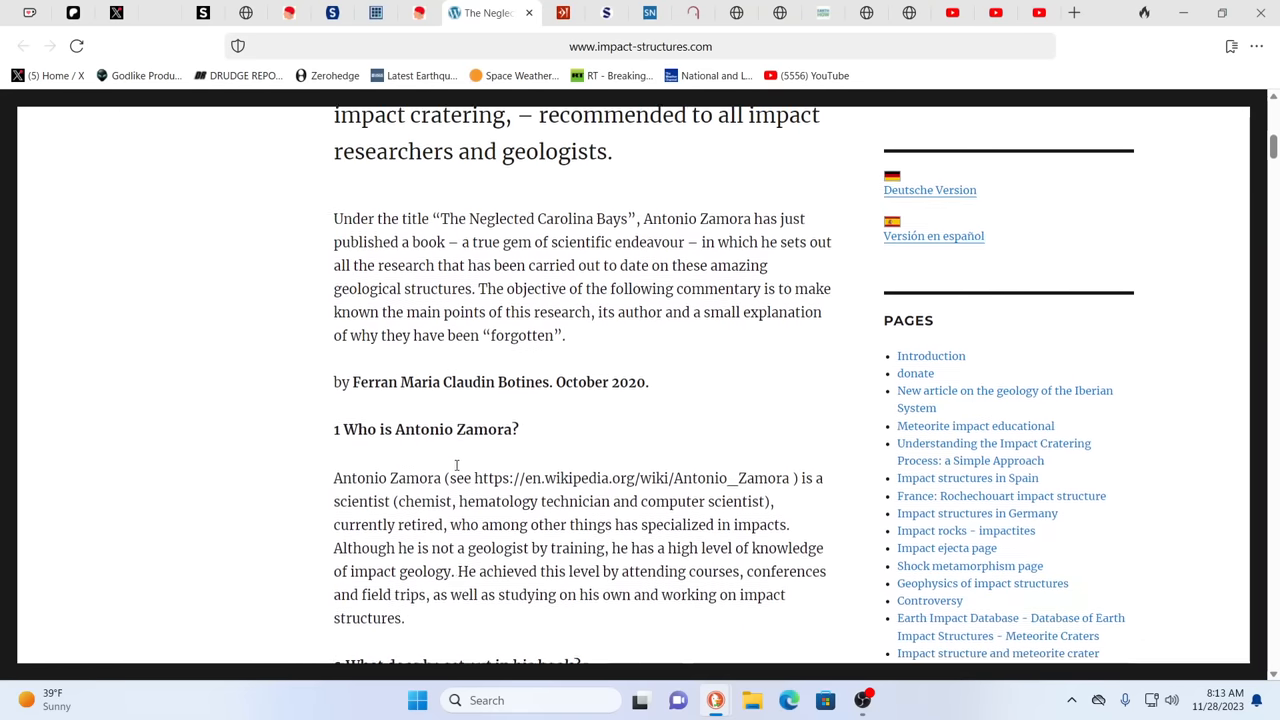
scroll("up", 3)
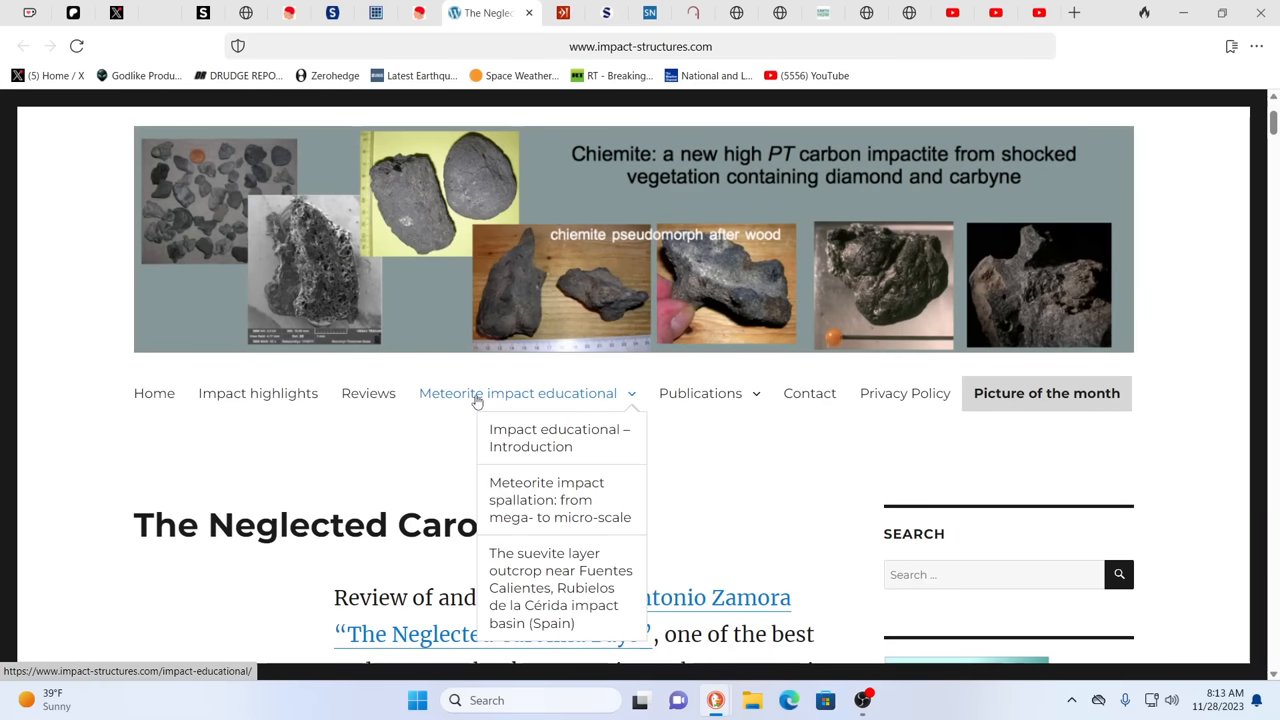
mouse_move(180, 320)
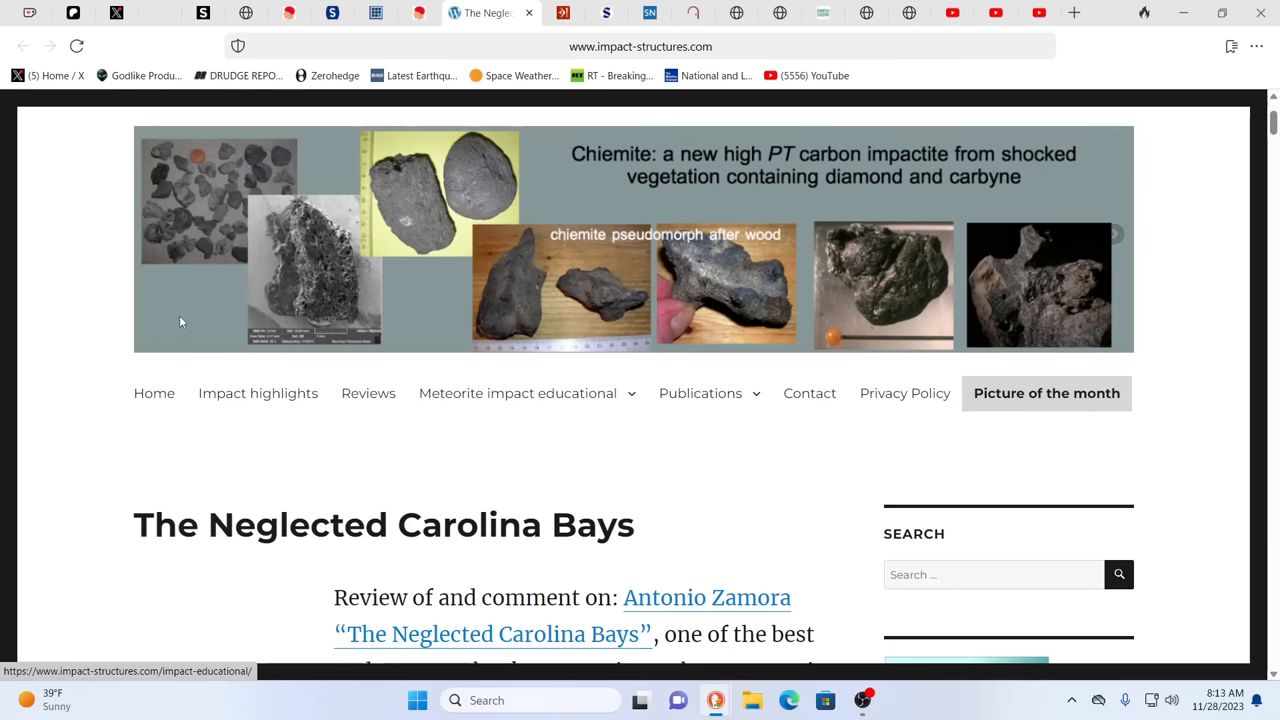
mouse_move(1148, 46)
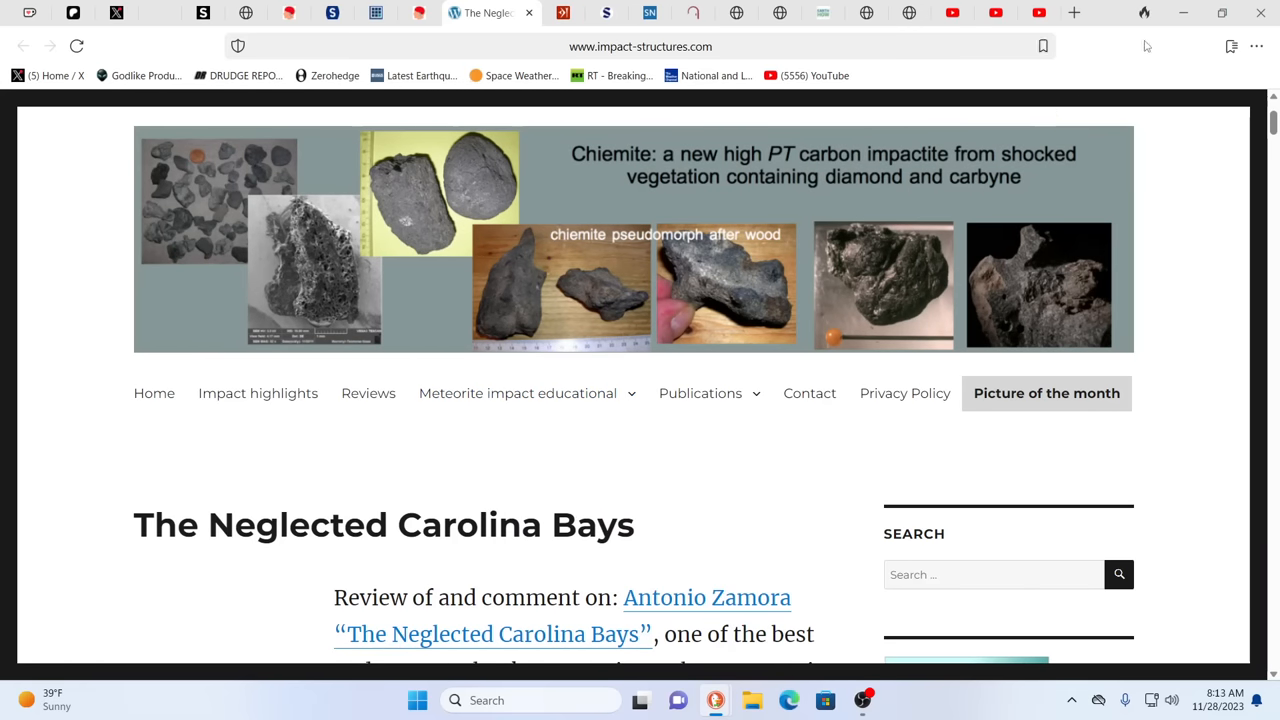
In a new tab, run a DuckDuckGo search for 'meteor crater impact site arizona' and browse its image results
left_click(1074, 12)
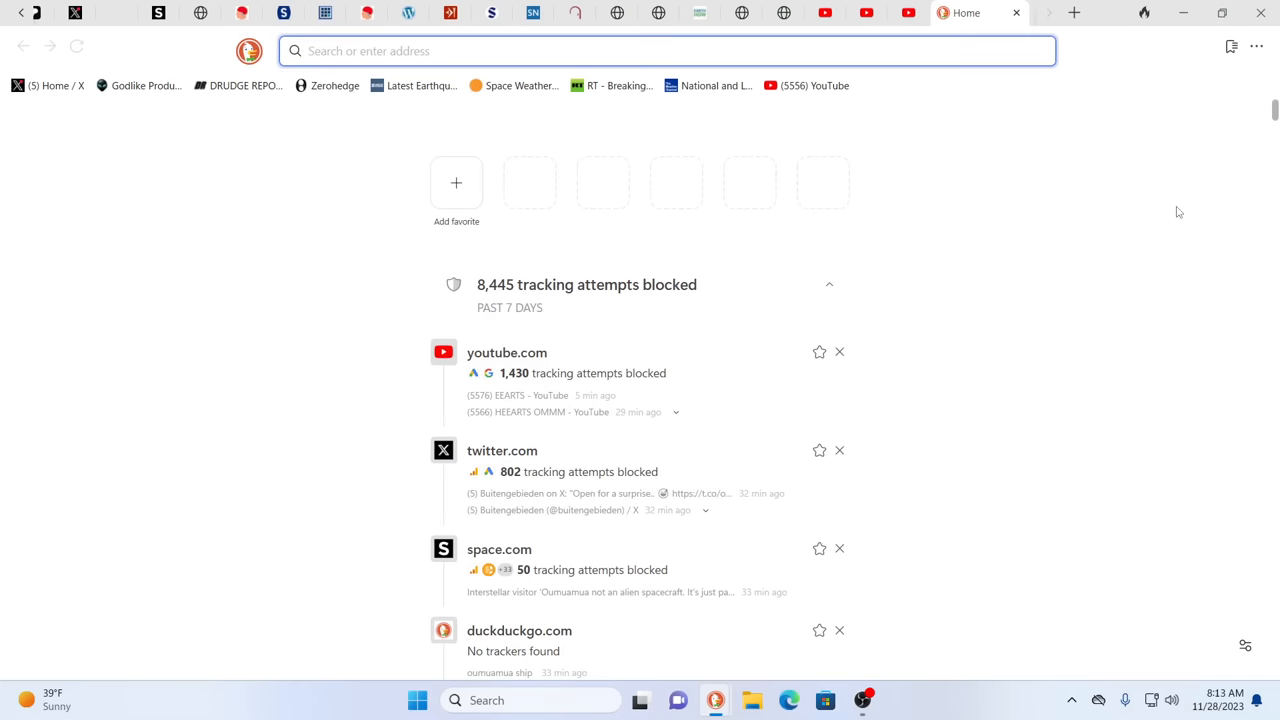
type("arizona im")
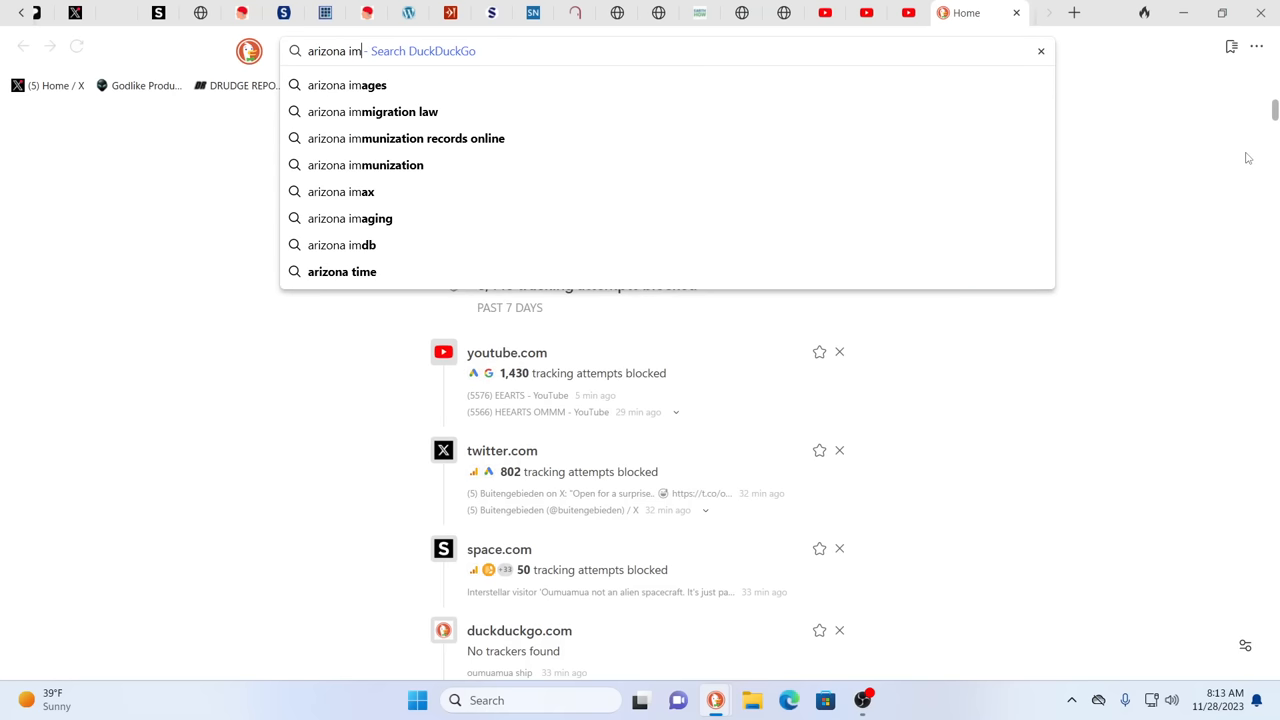
type("pact crater")
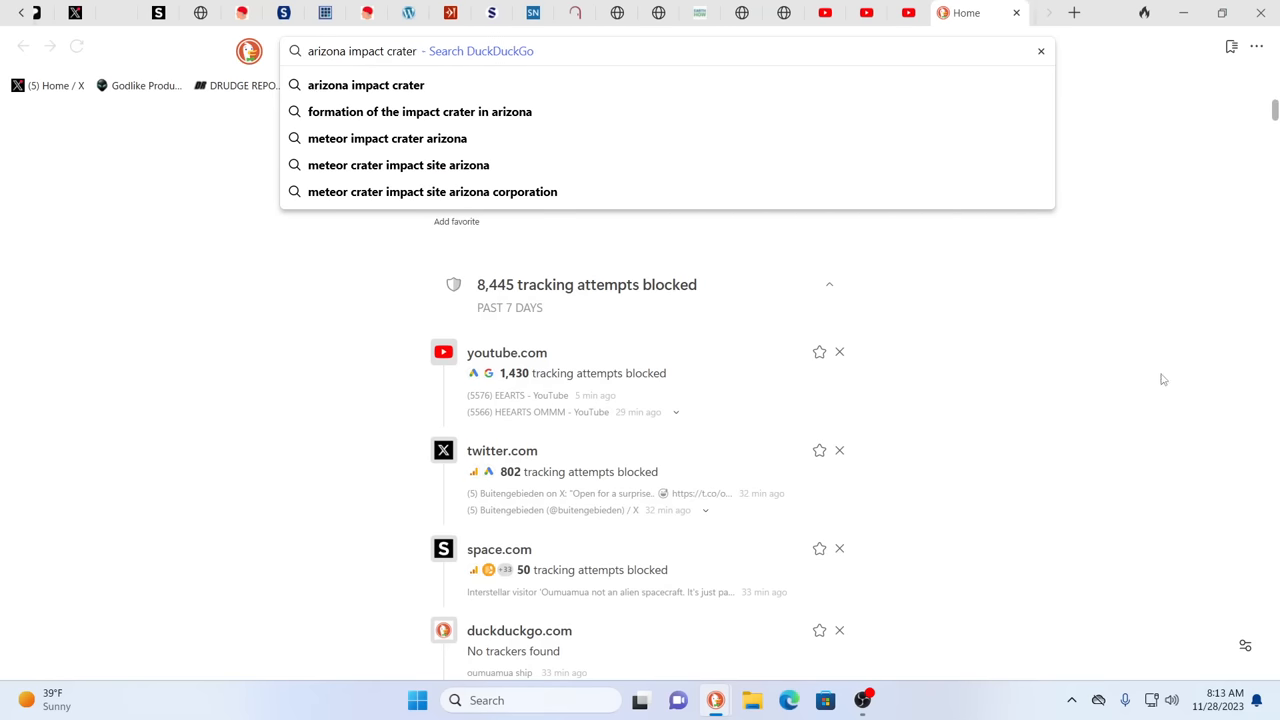
left_click(398, 164)
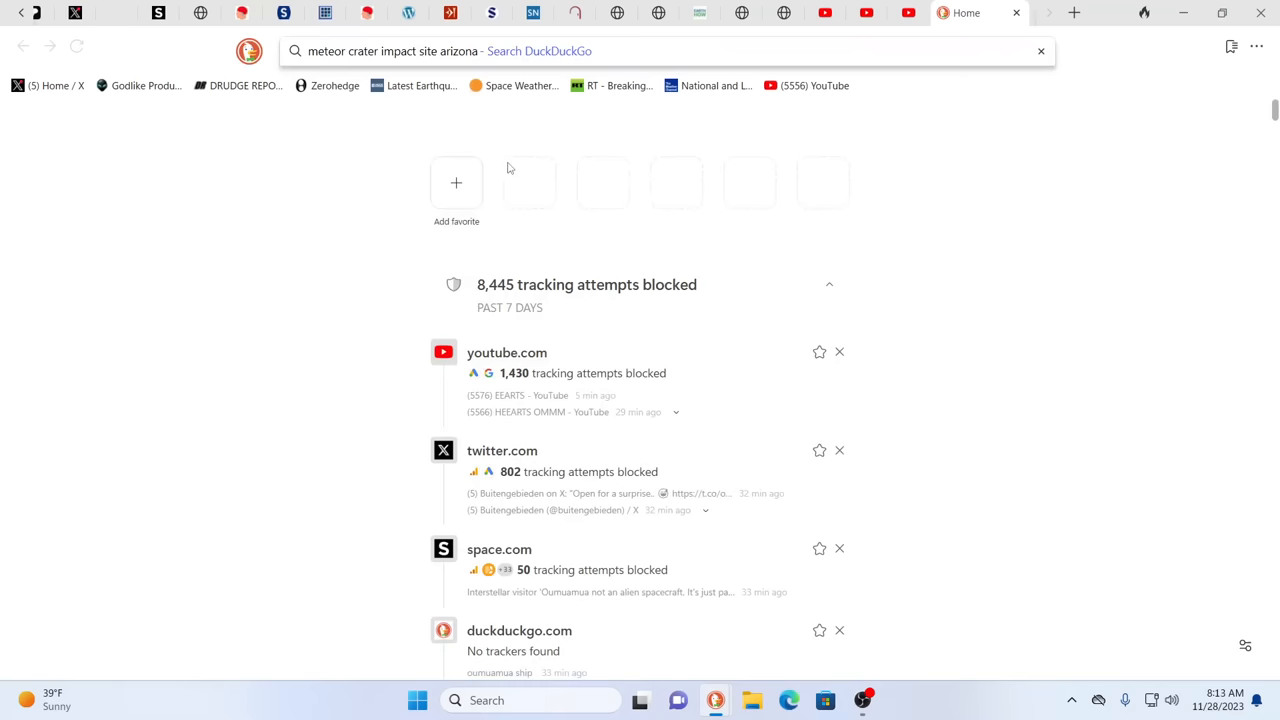
key("Return")
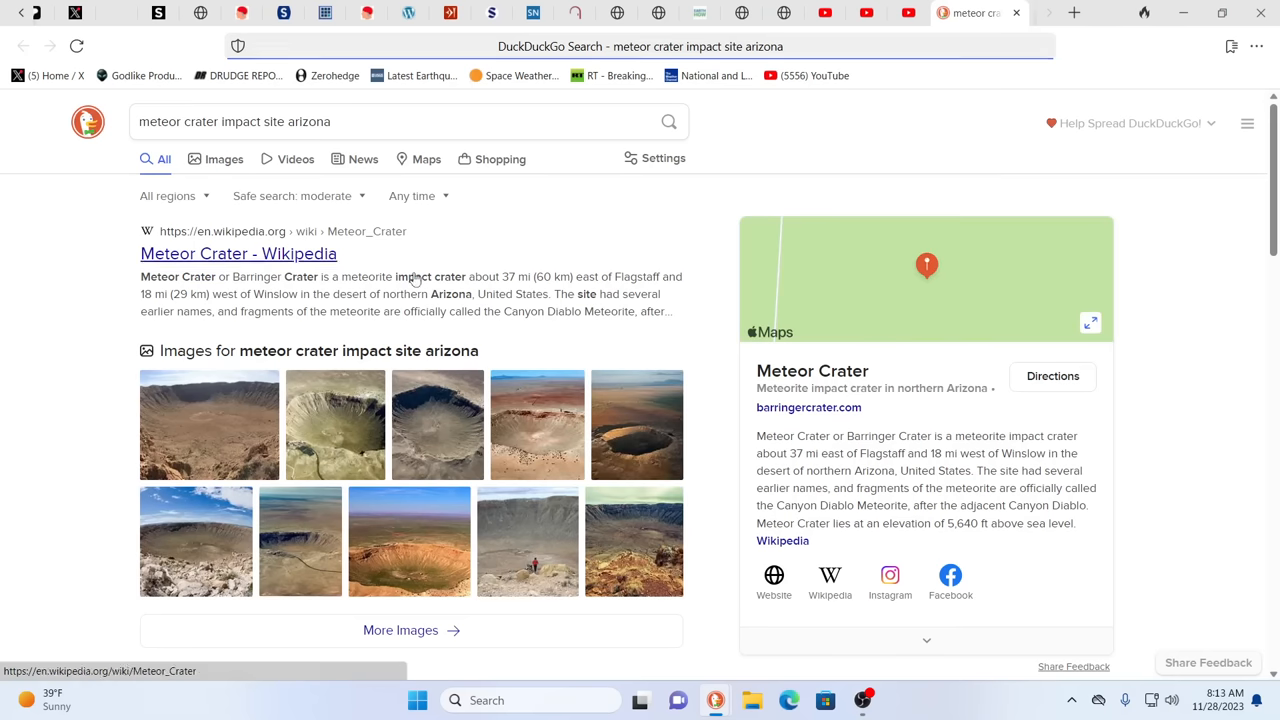
mouse_move(340, 492)
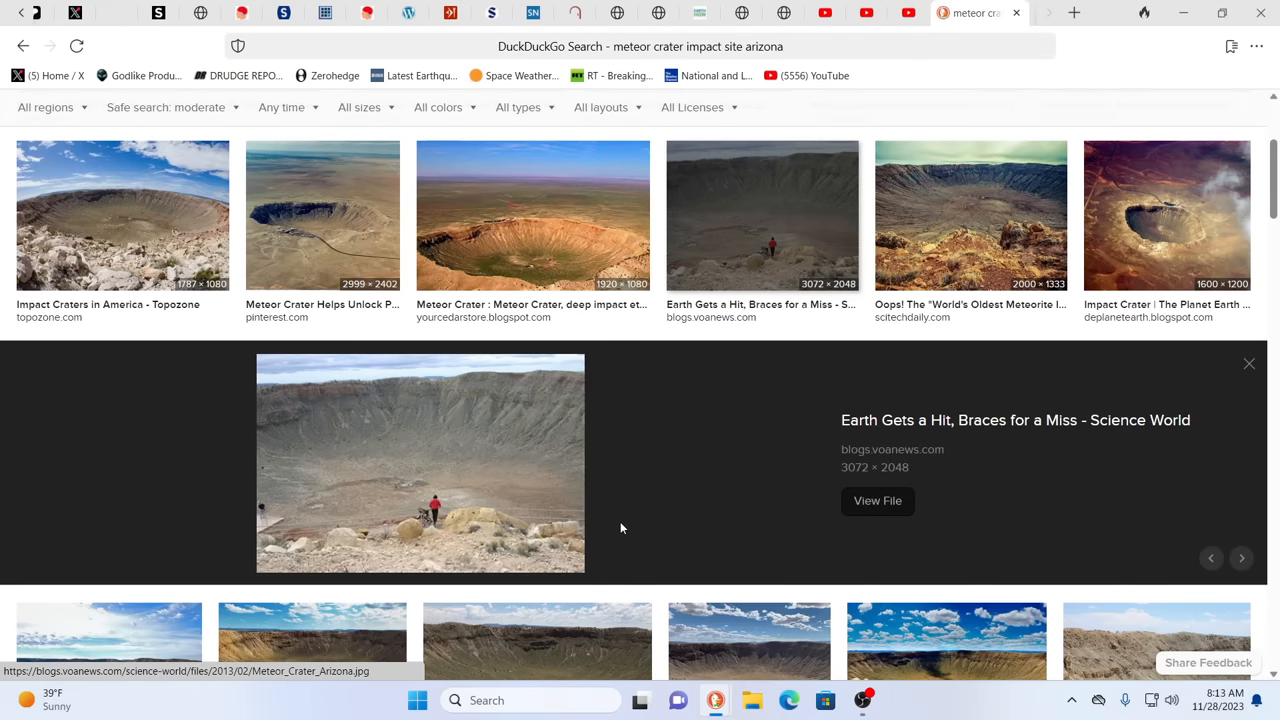
mouse_move(876, 500)
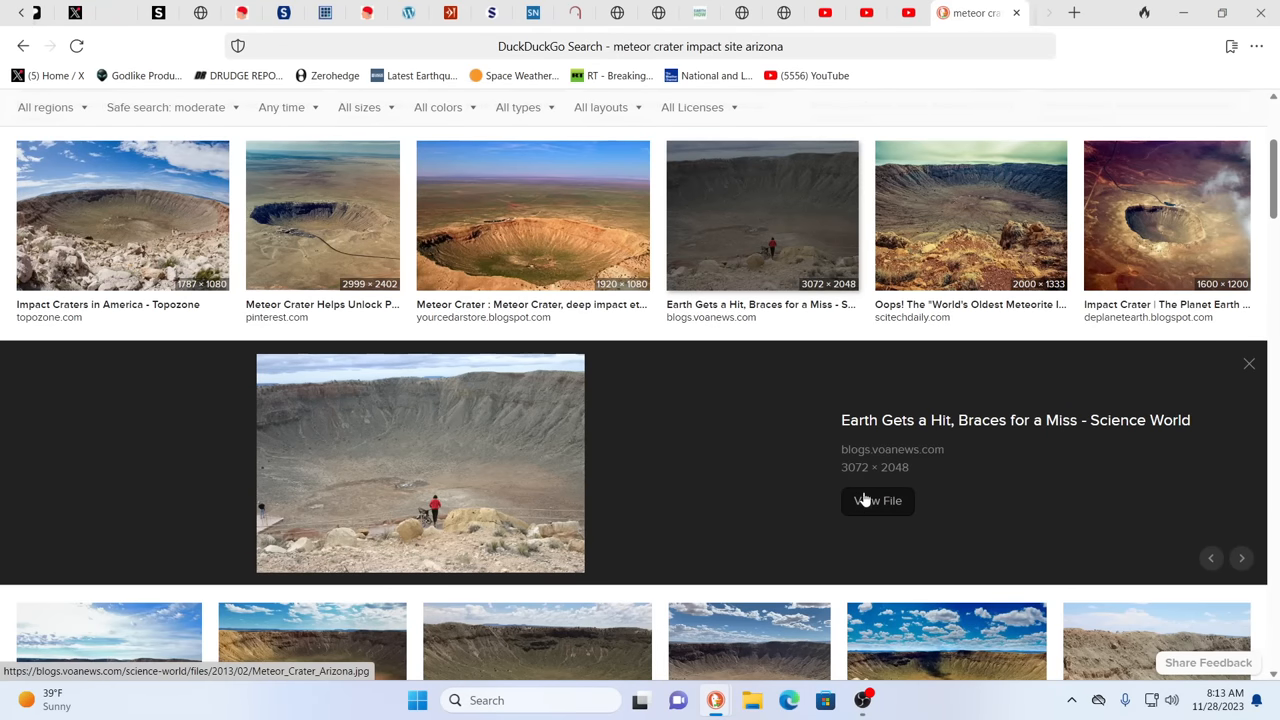
mouse_move(1130, 276)
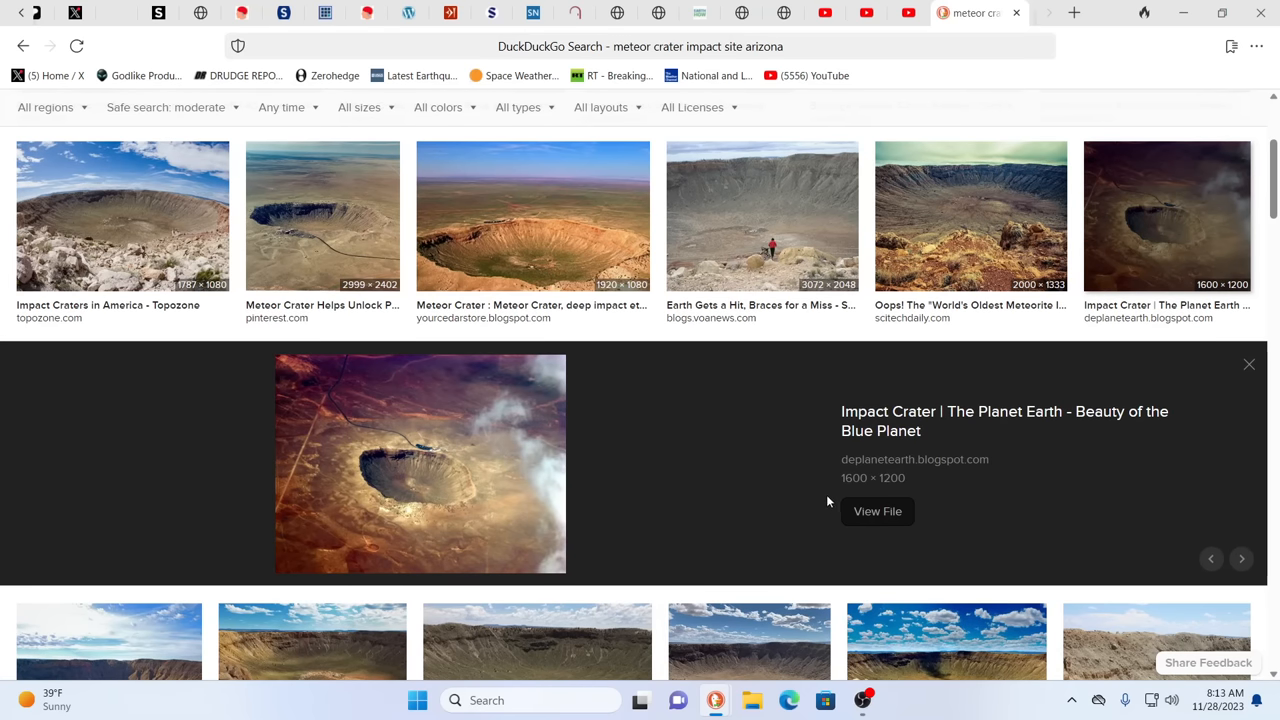
scroll("down", 3)
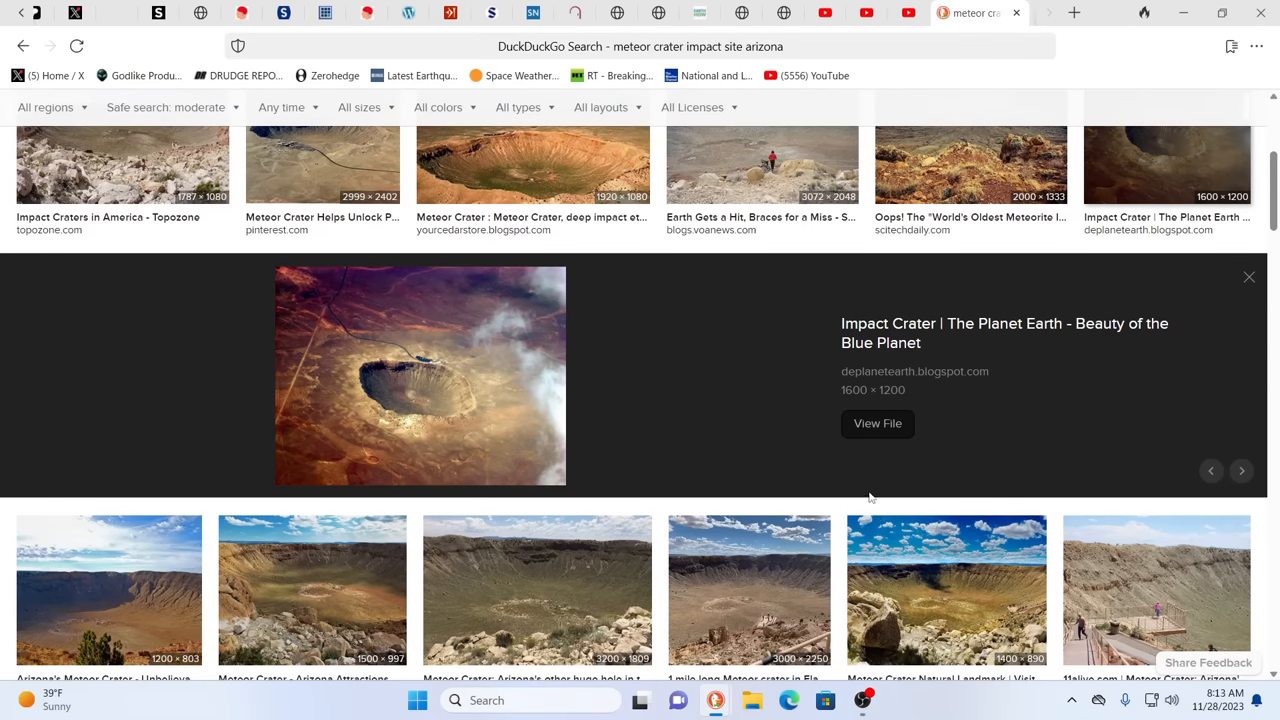
mouse_move(1070, 624)
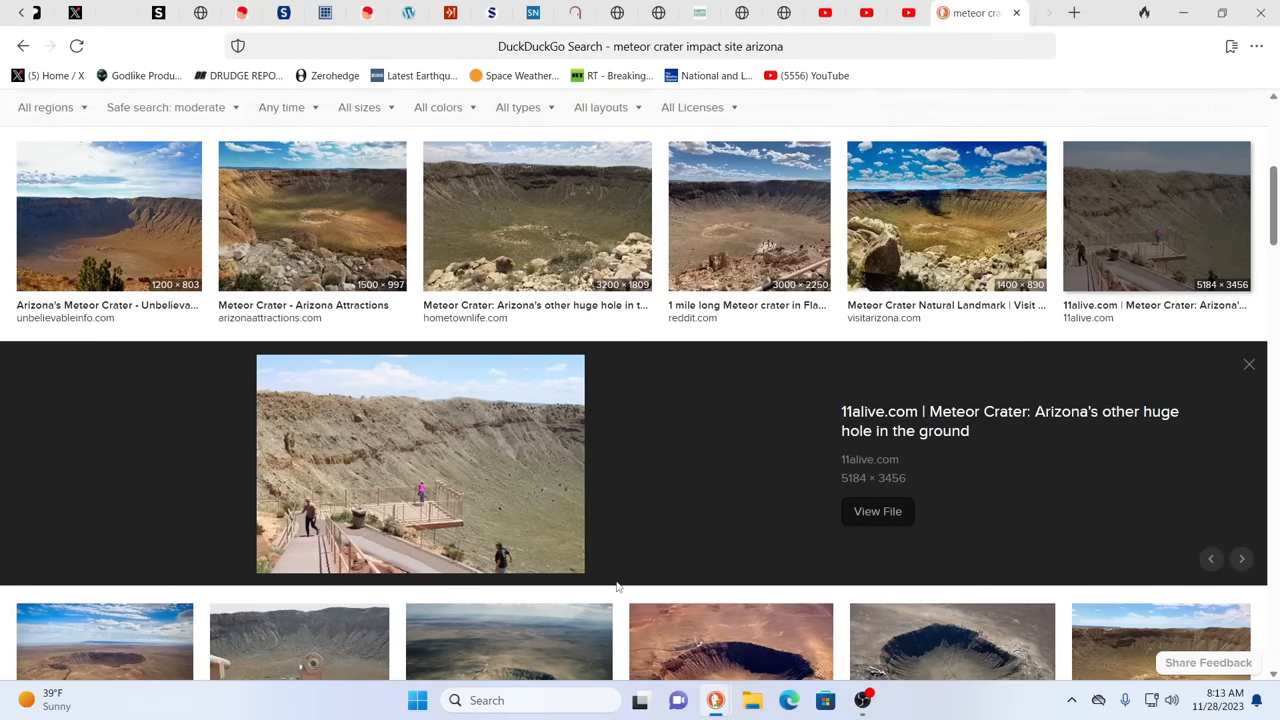
mouse_move(760, 520)
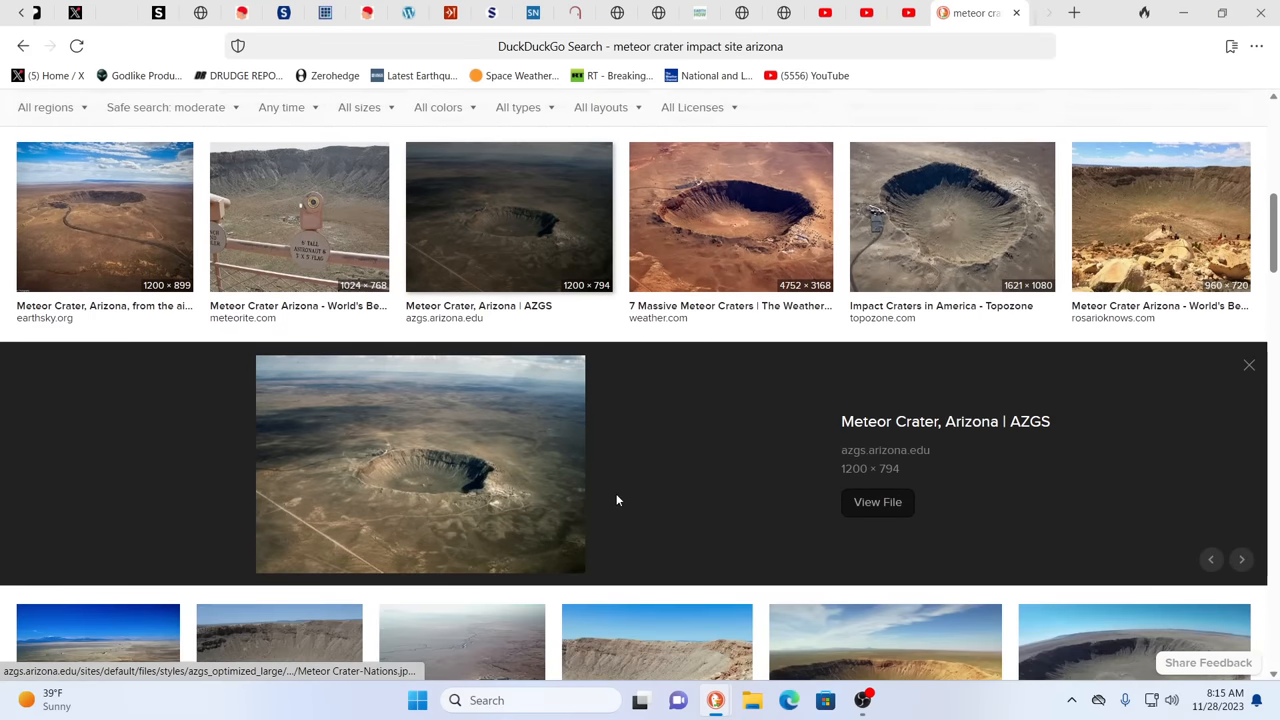
mouse_move(680, 490)
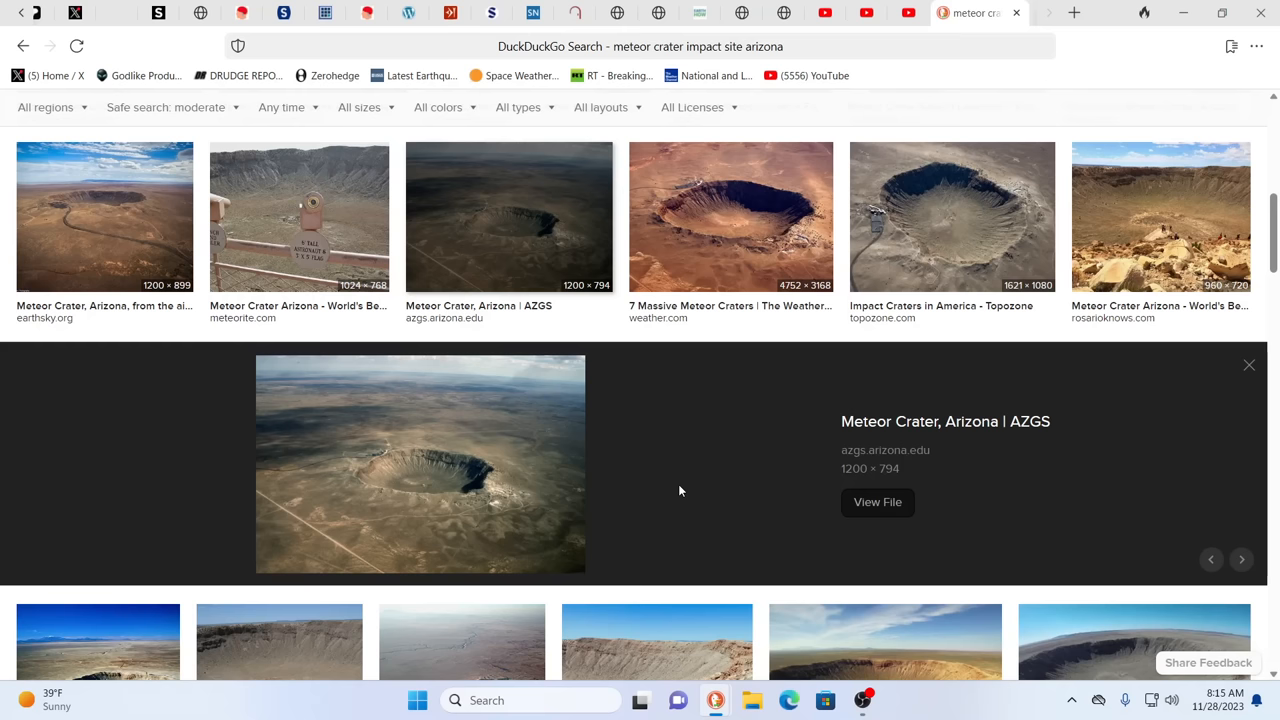
Preview the Topozone aerial photo of Meteor Crater in the image results
left_click(952, 216)
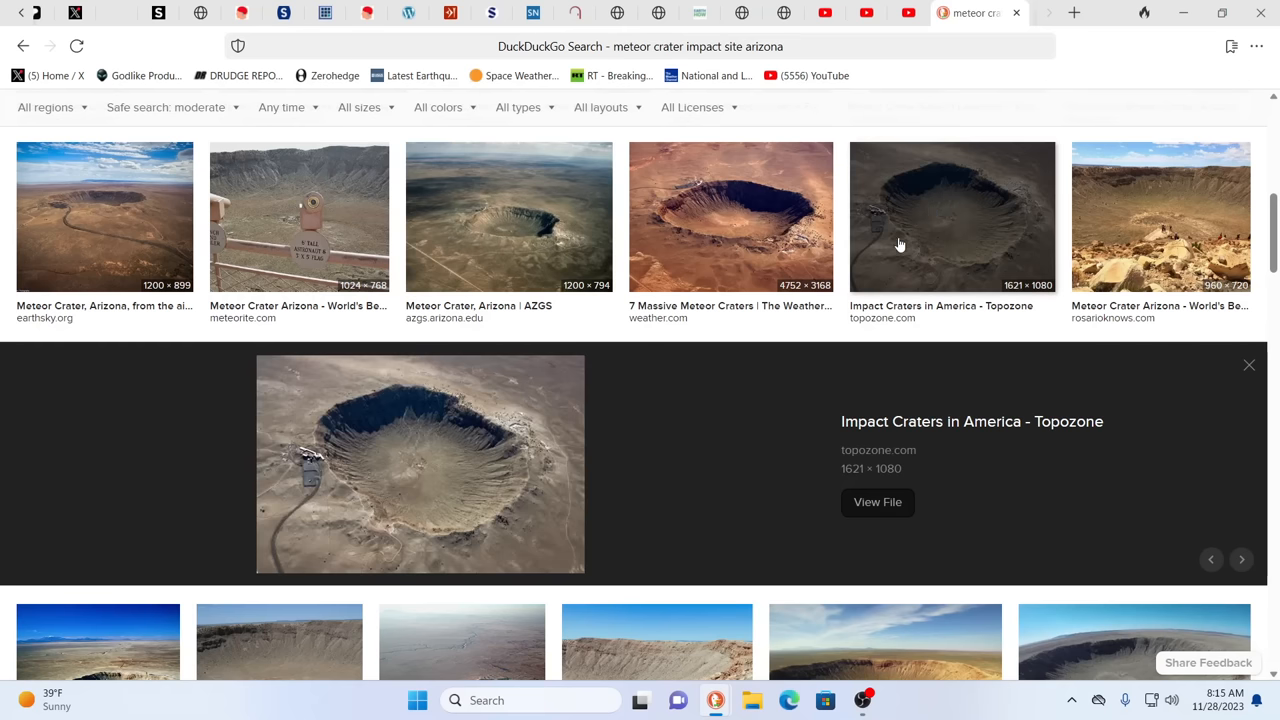
mouse_move(770, 380)
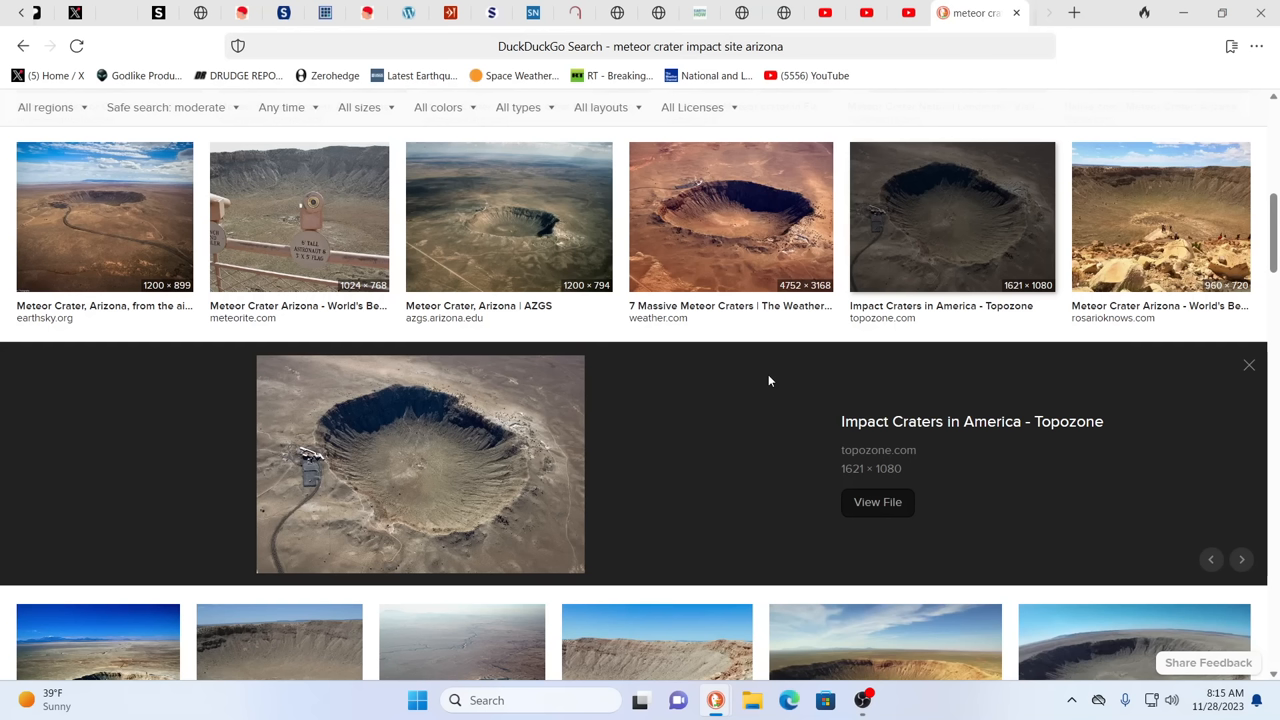
mouse_move(668, 464)
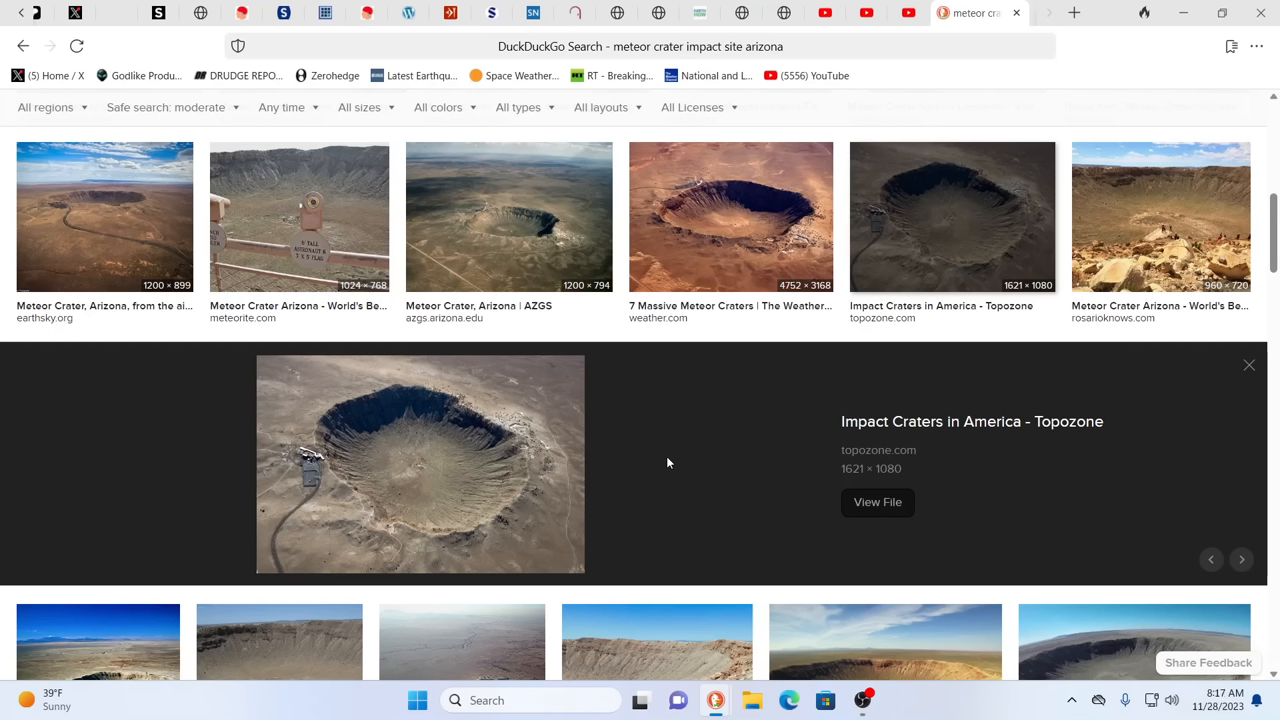
mouse_move(450, 444)
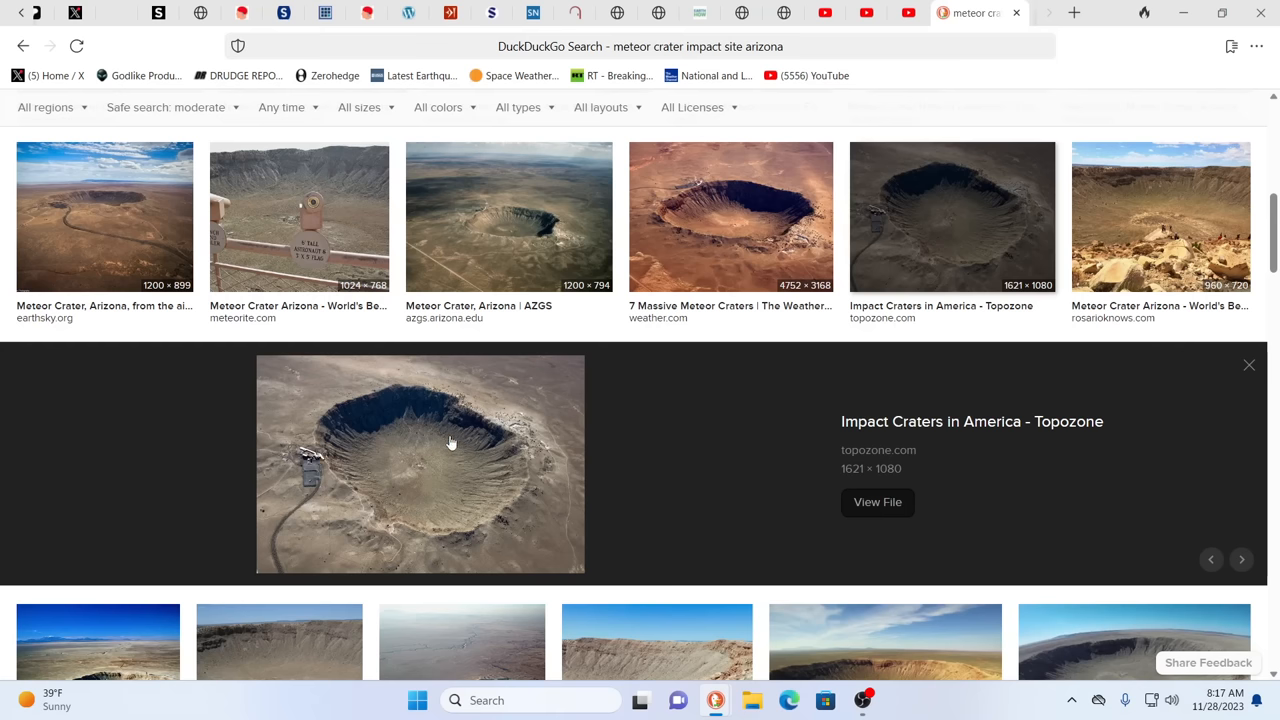
mouse_move(670, 464)
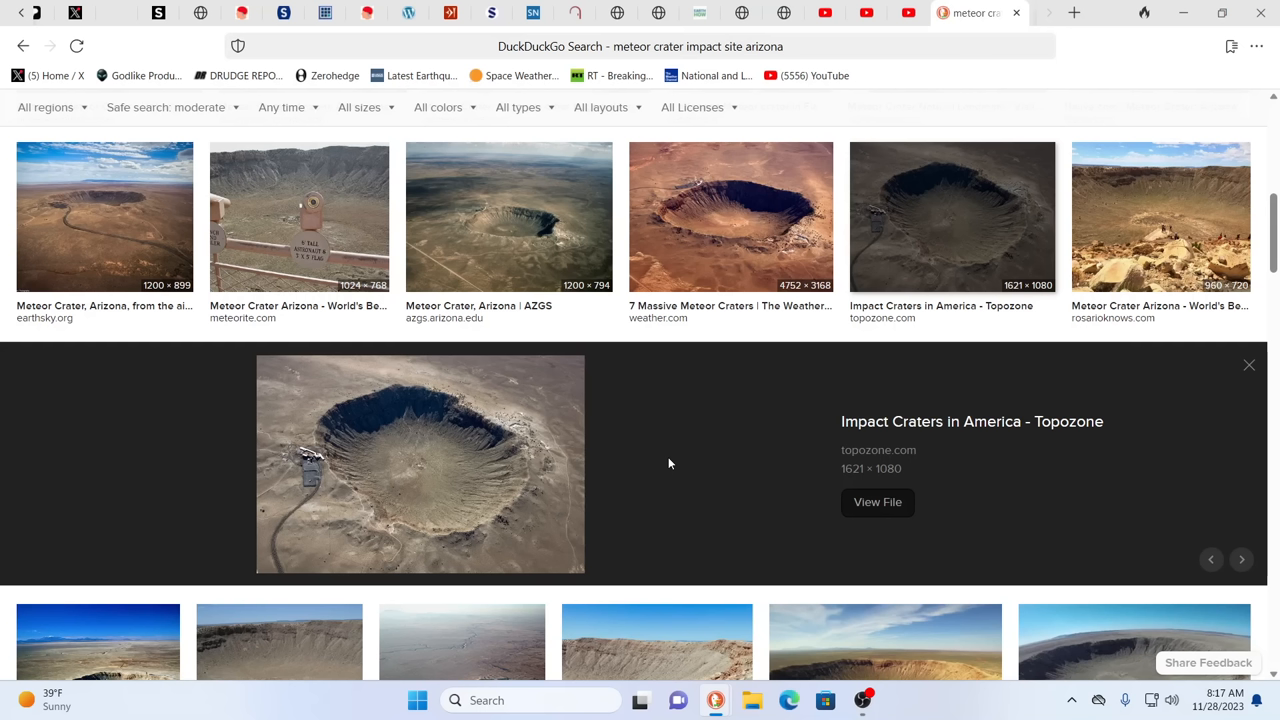
mouse_move(500, 412)
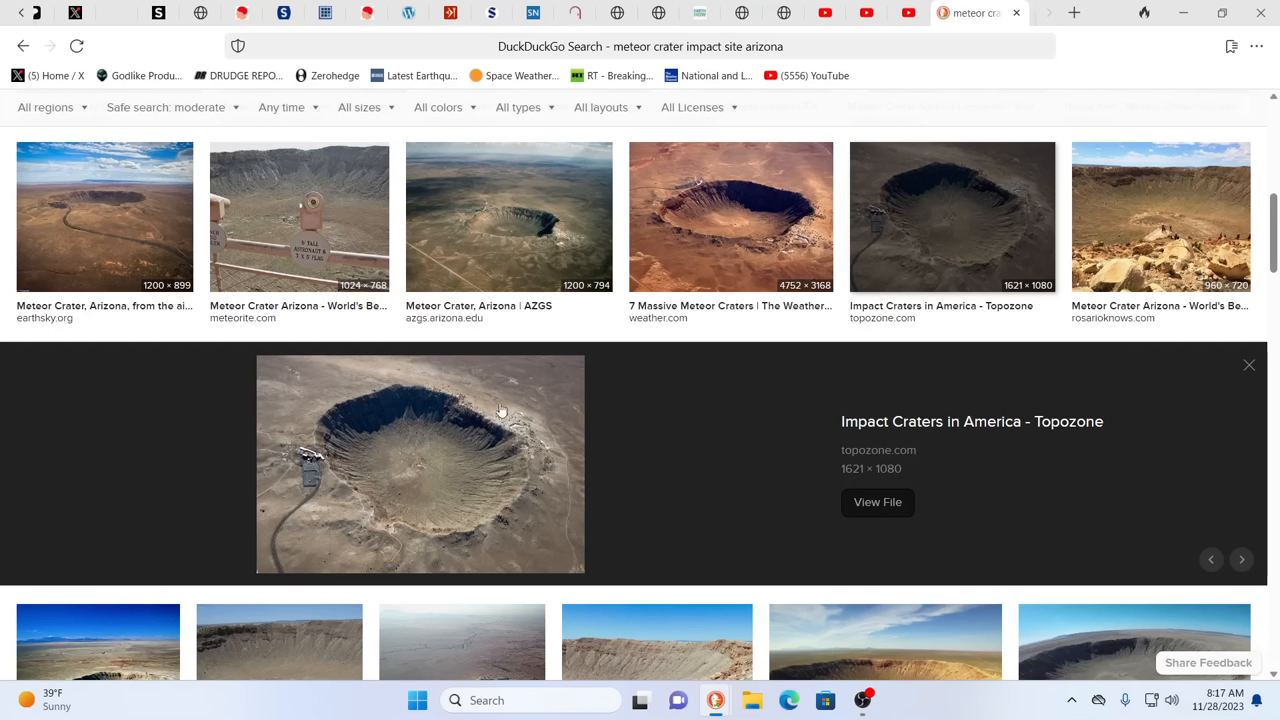
mouse_move(596, 476)
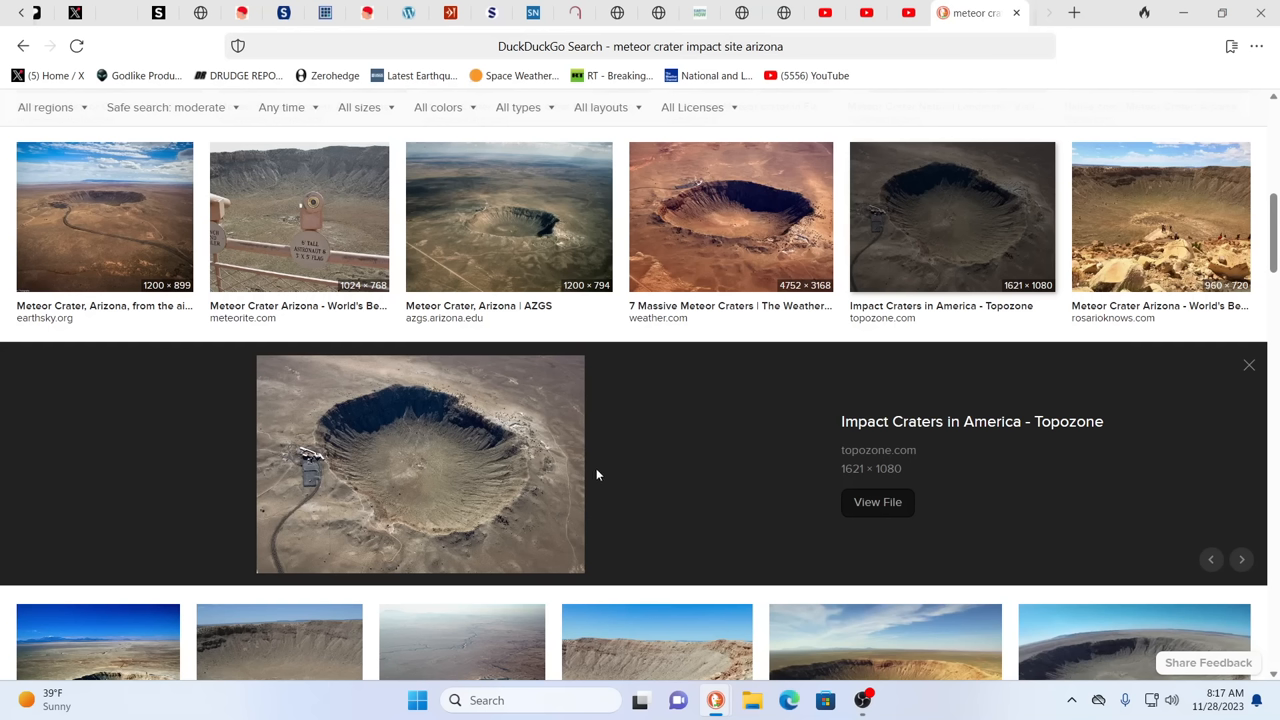
mouse_move(640, 452)
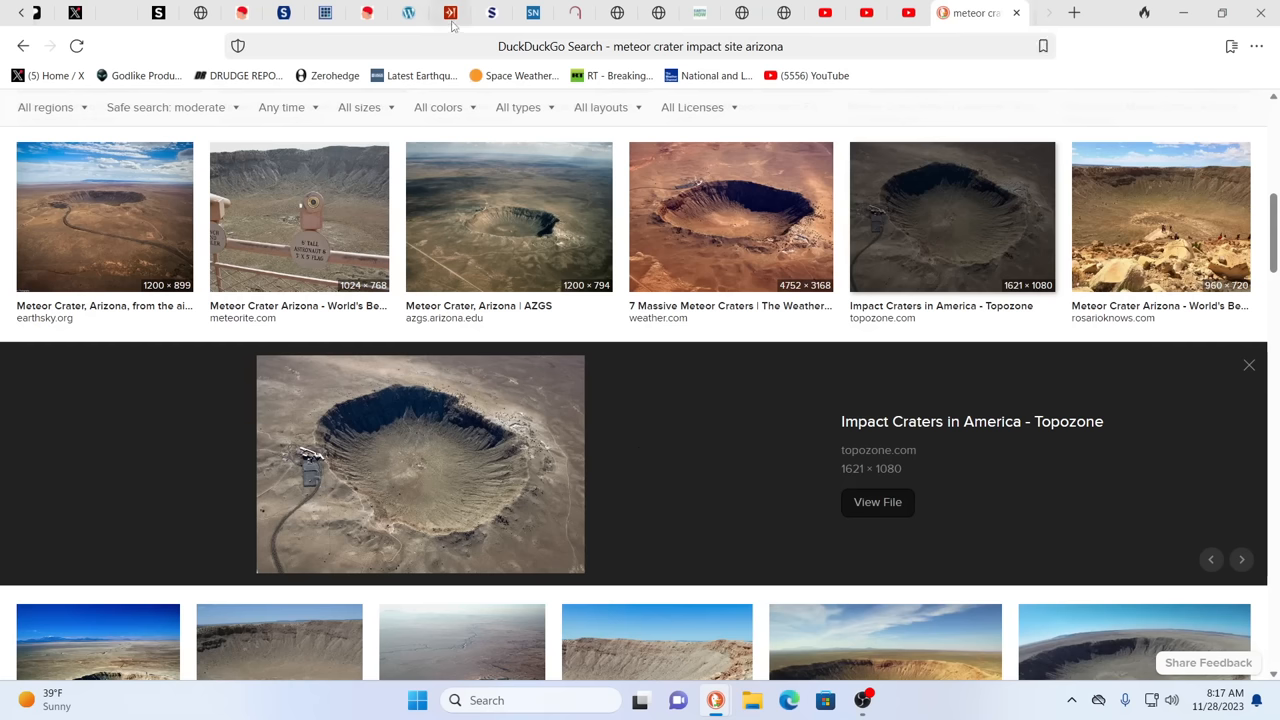
mouse_move(450, 12)
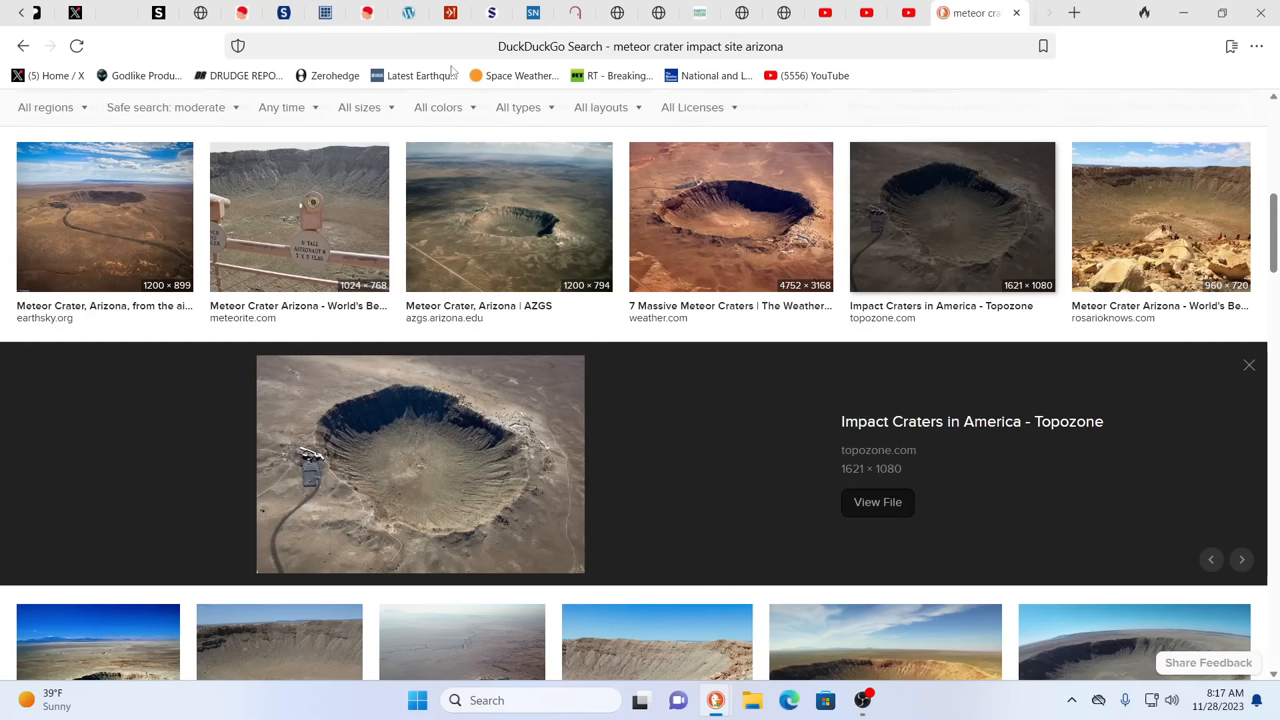
mouse_move(512, 80)
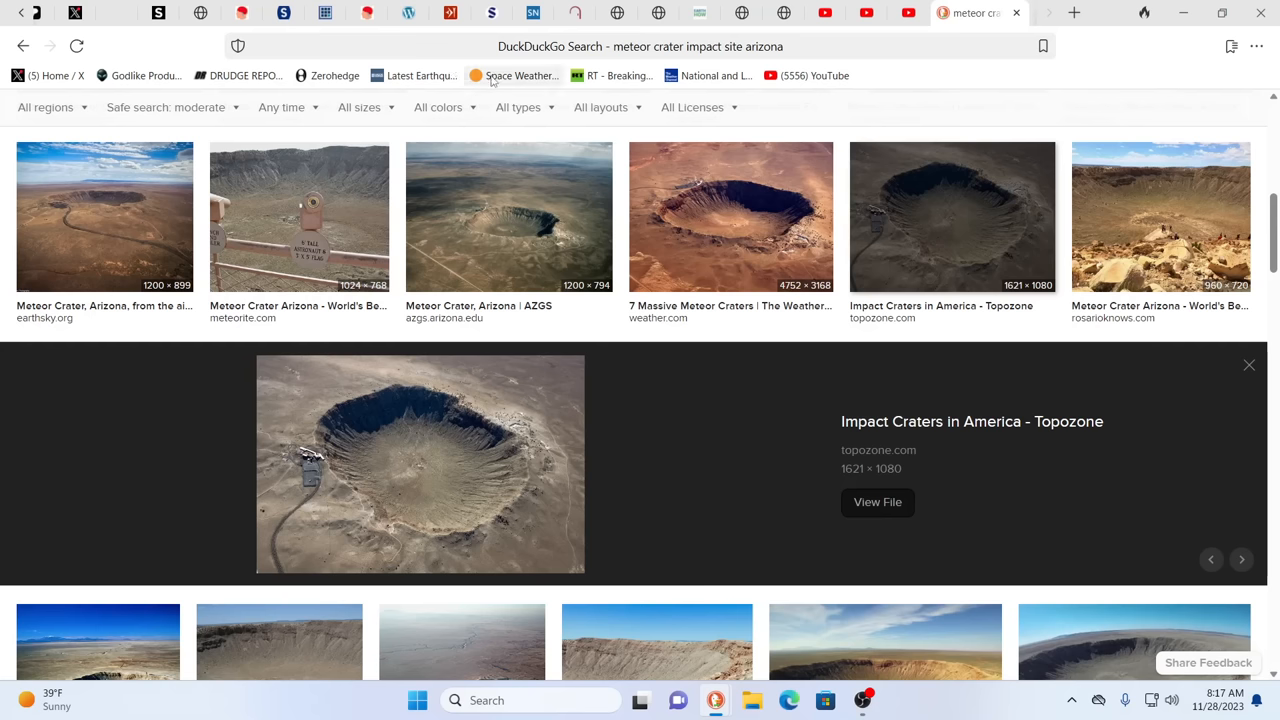
mouse_move(490, 12)
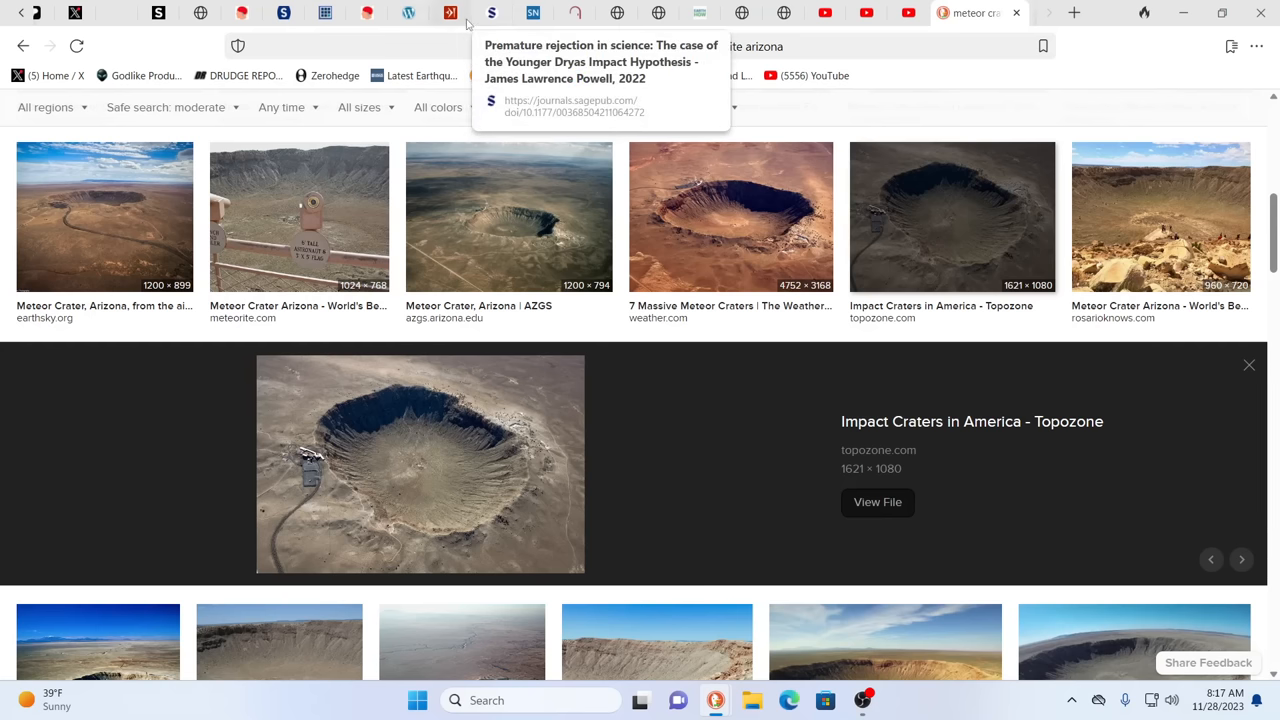
mouse_move(450, 12)
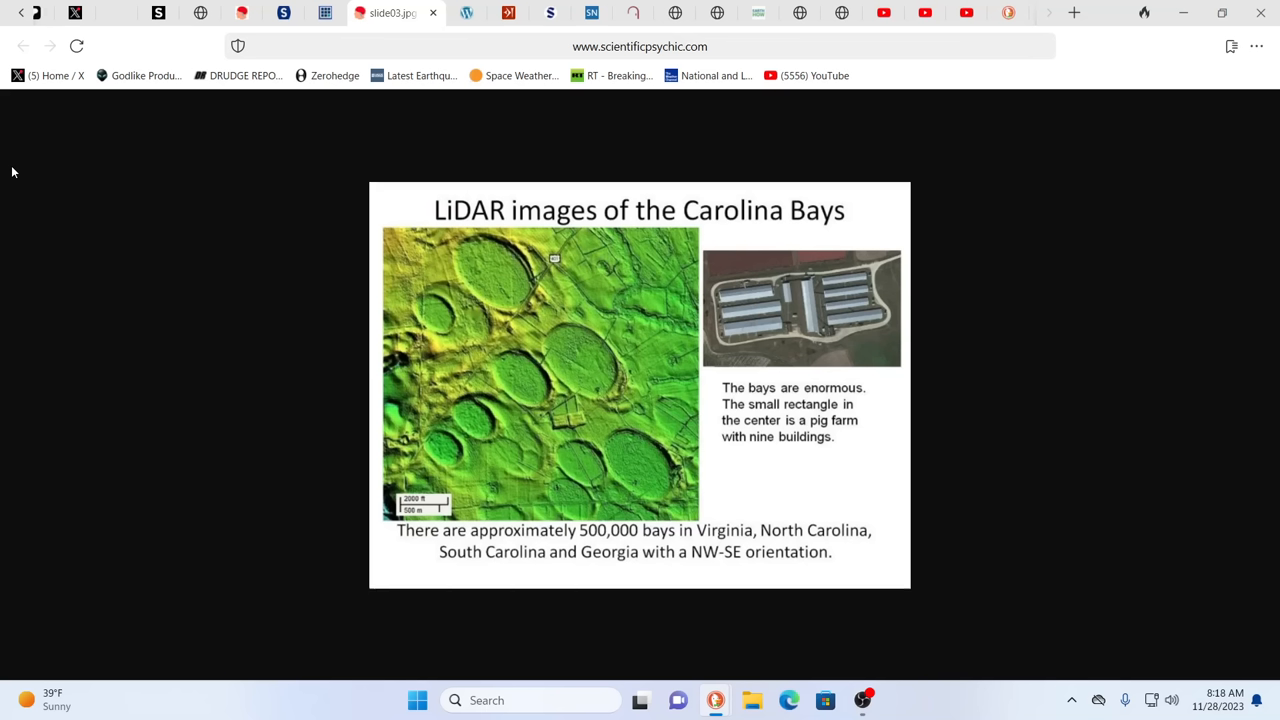
mouse_move(4, 36)
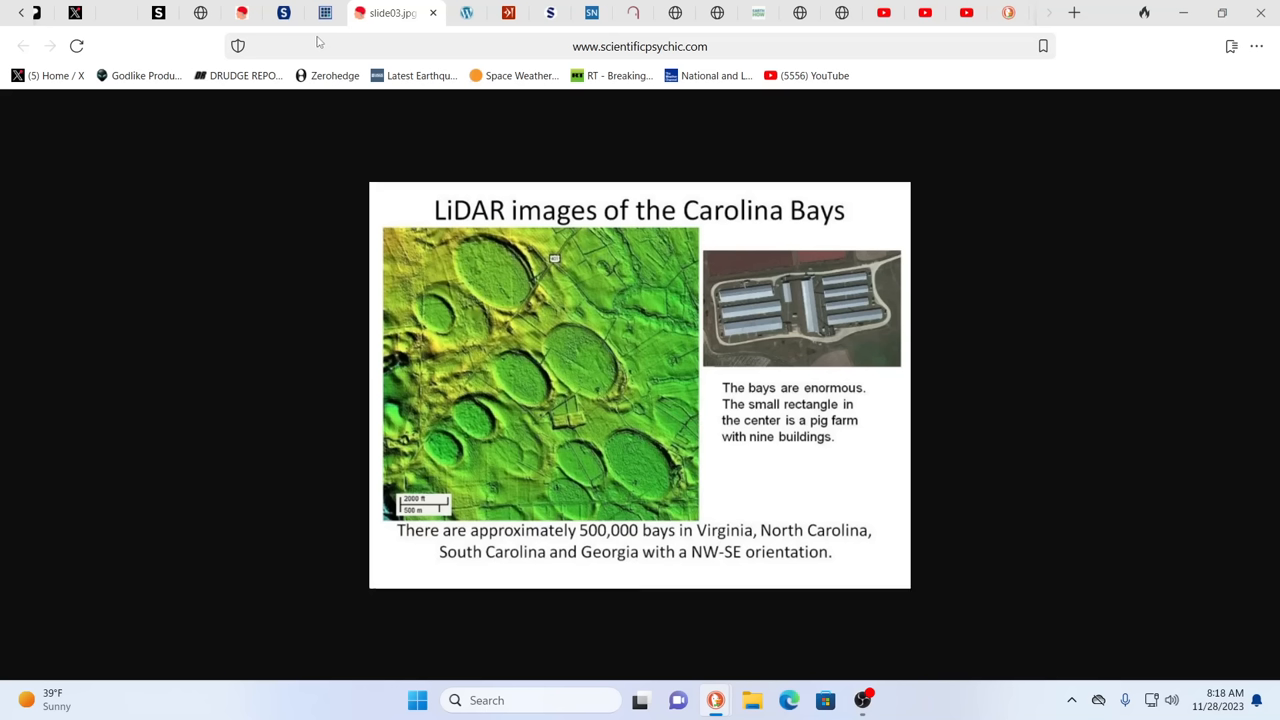
mouse_move(360, 48)
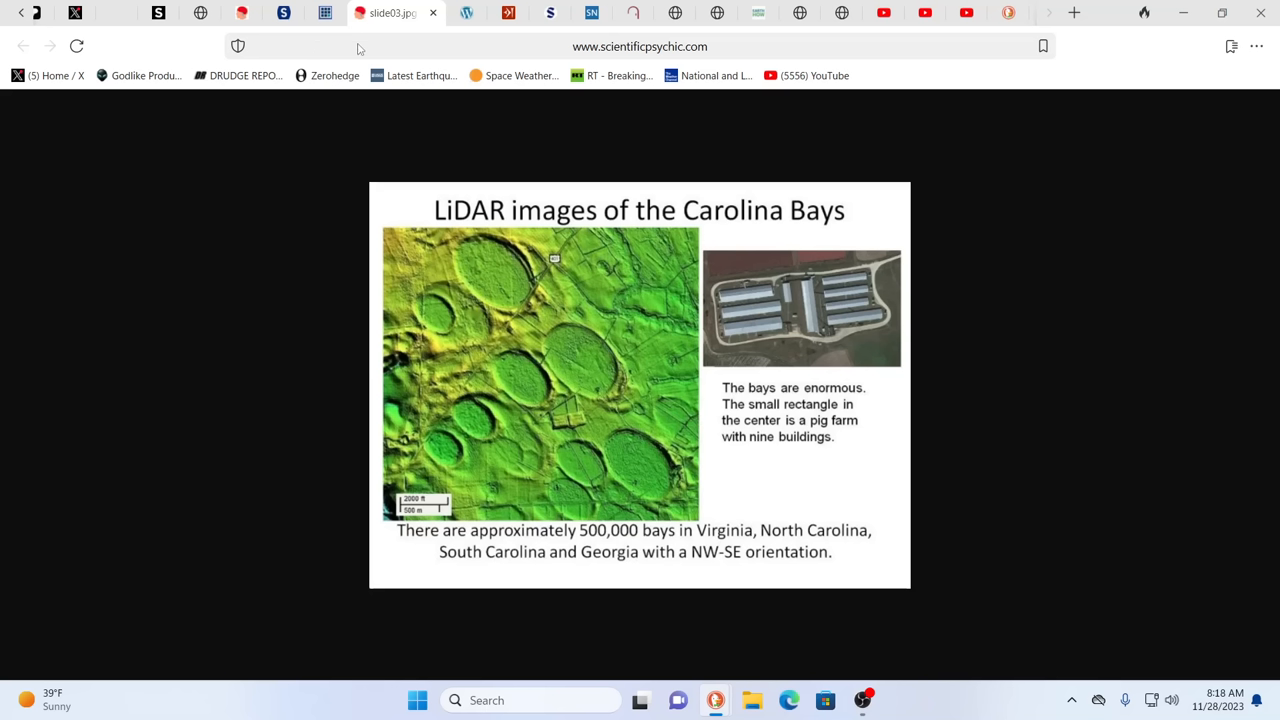
mouse_move(312, 48)
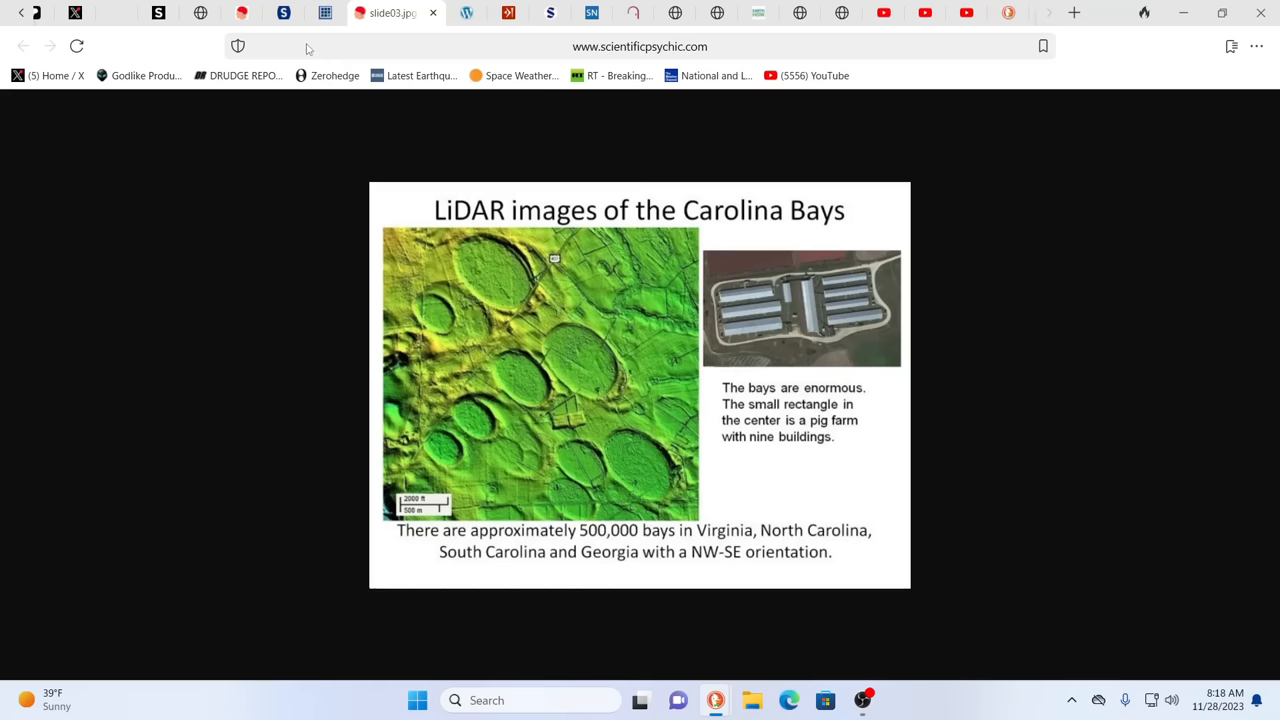
mouse_move(324, 12)
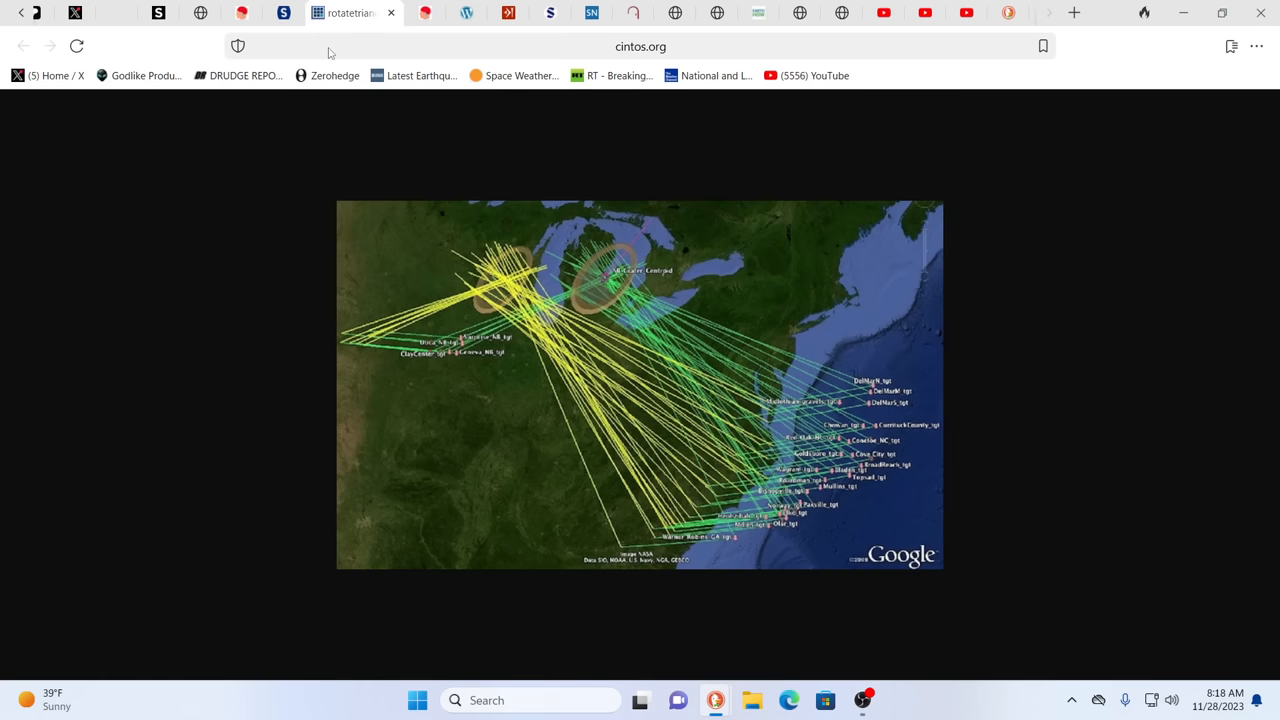
mouse_move(284, 140)
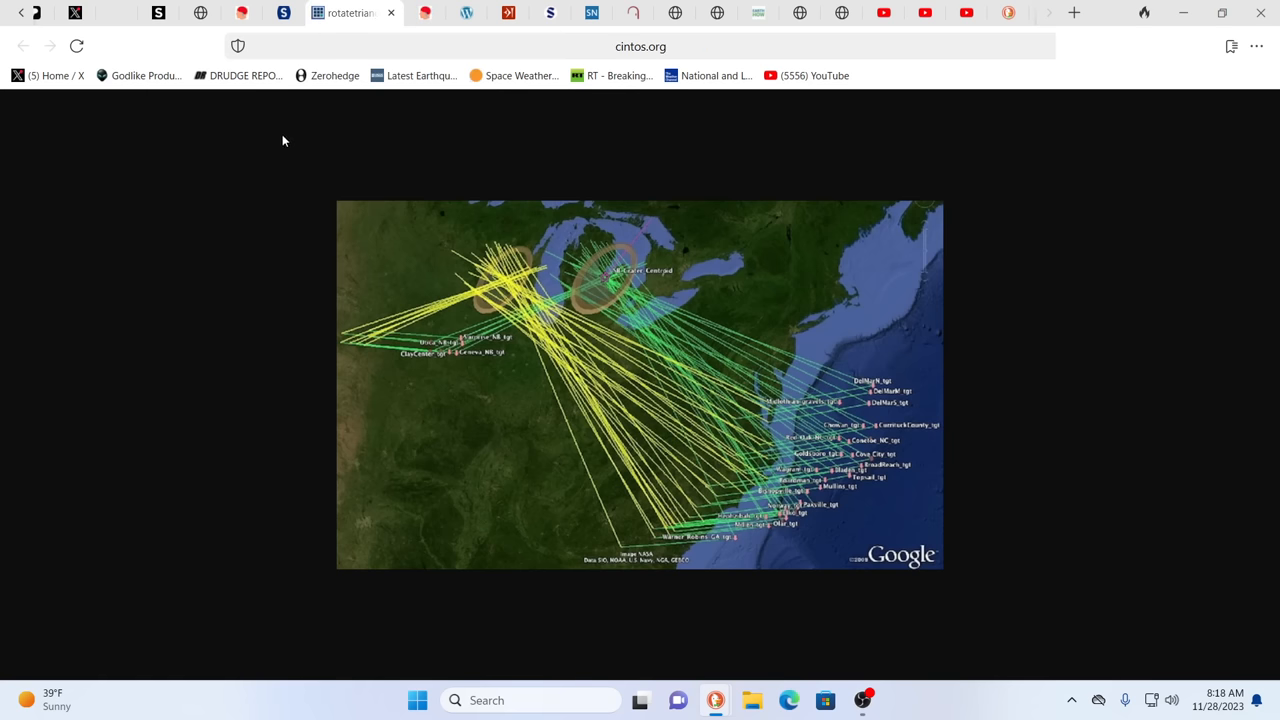
mouse_move(278, 184)
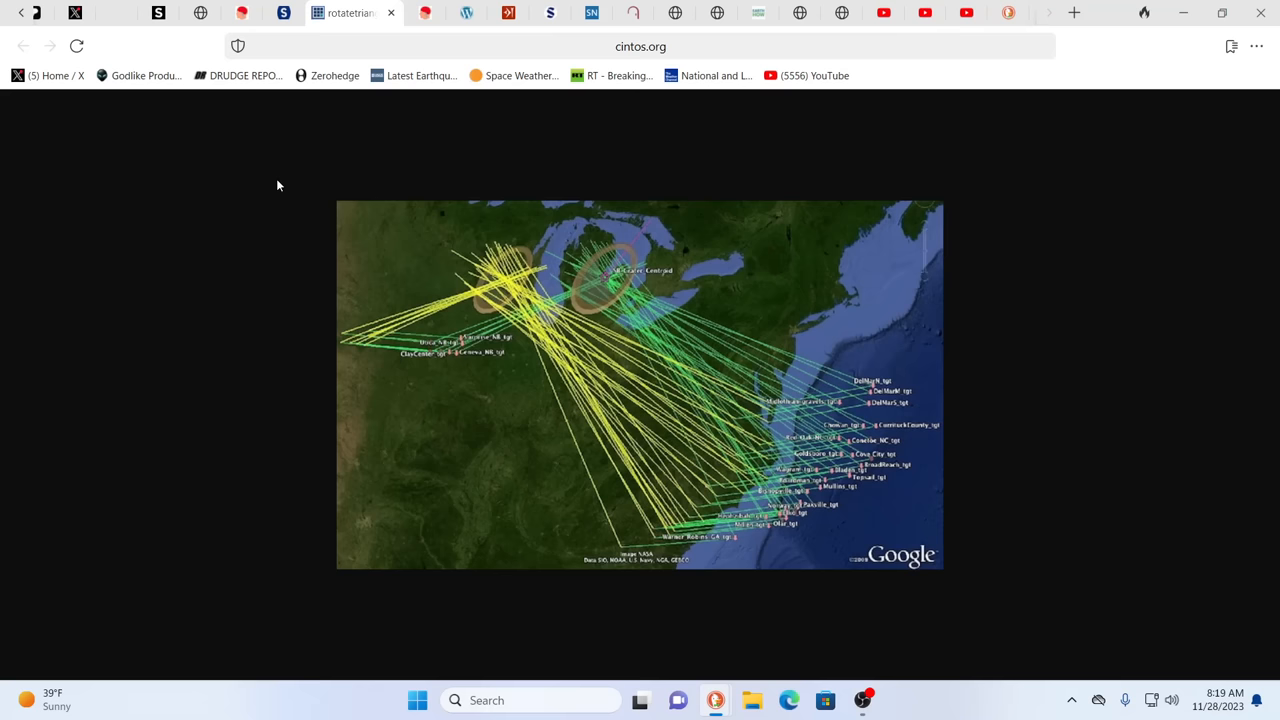
mouse_move(340, 118)
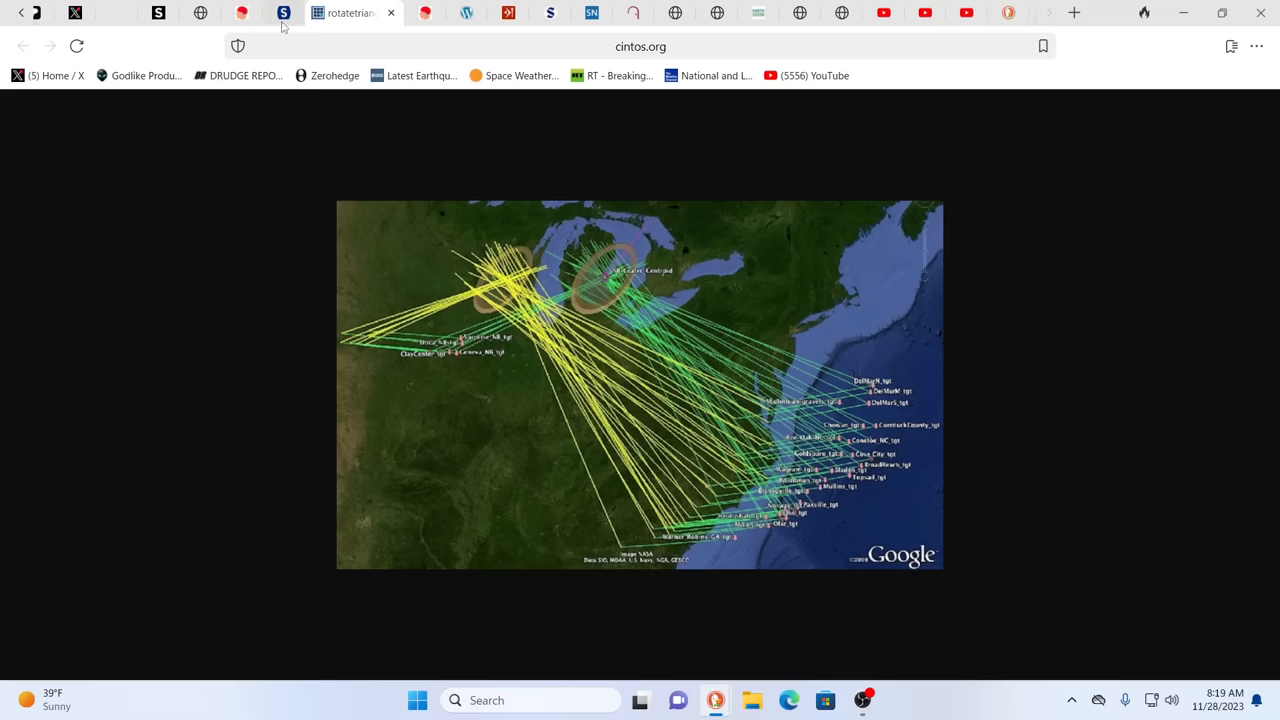
Show the sott.net Triangulation Locus - Saginaw Bay, MI map tab
left_click(310, 12)
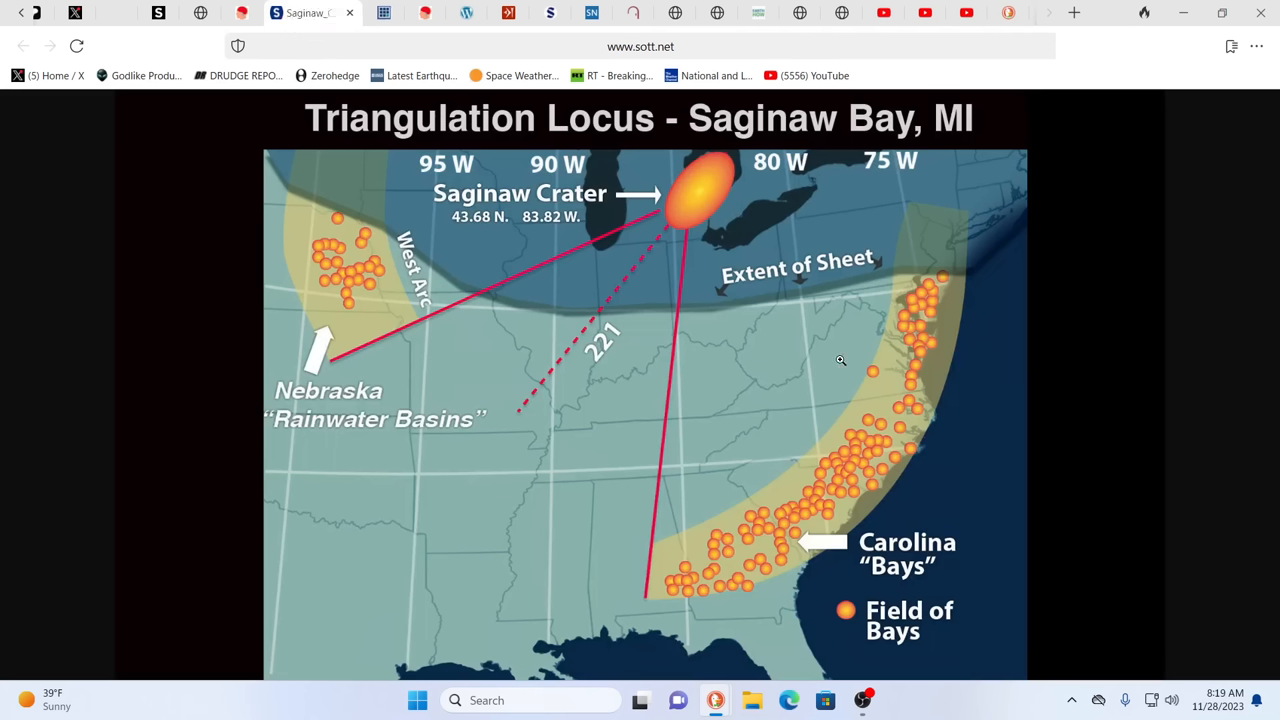
mouse_move(770, 452)
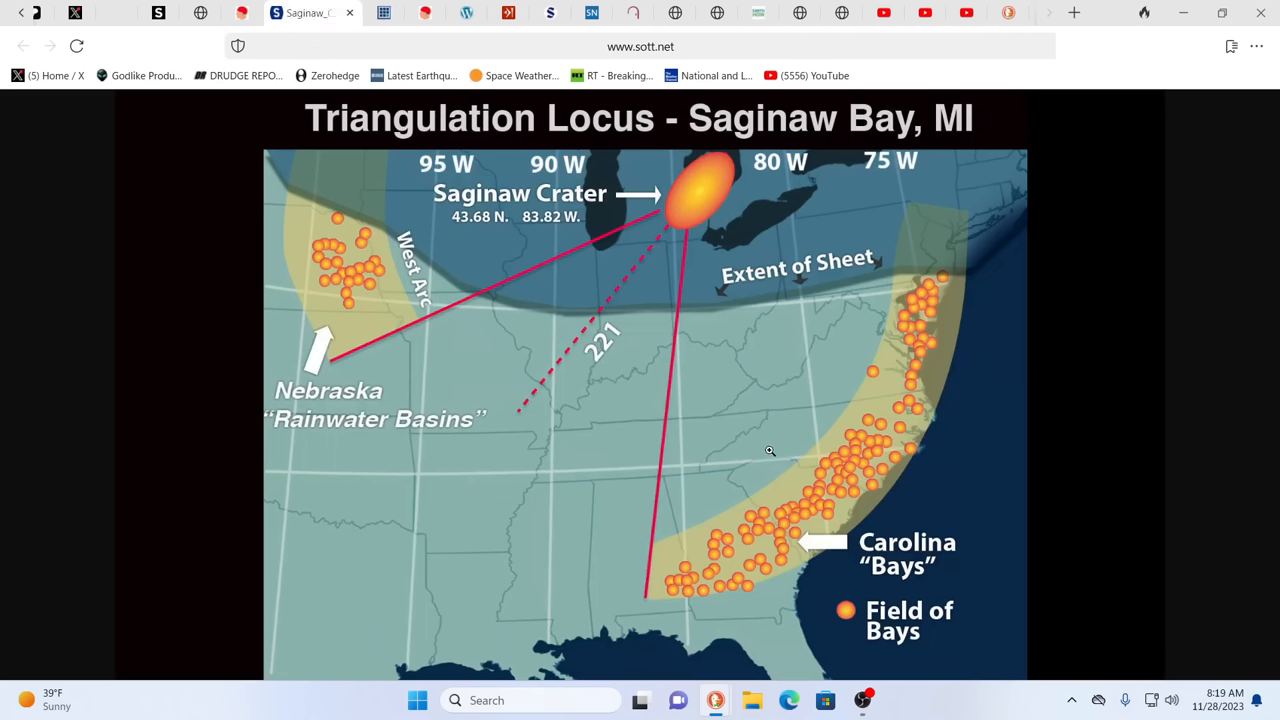
mouse_move(362, 268)
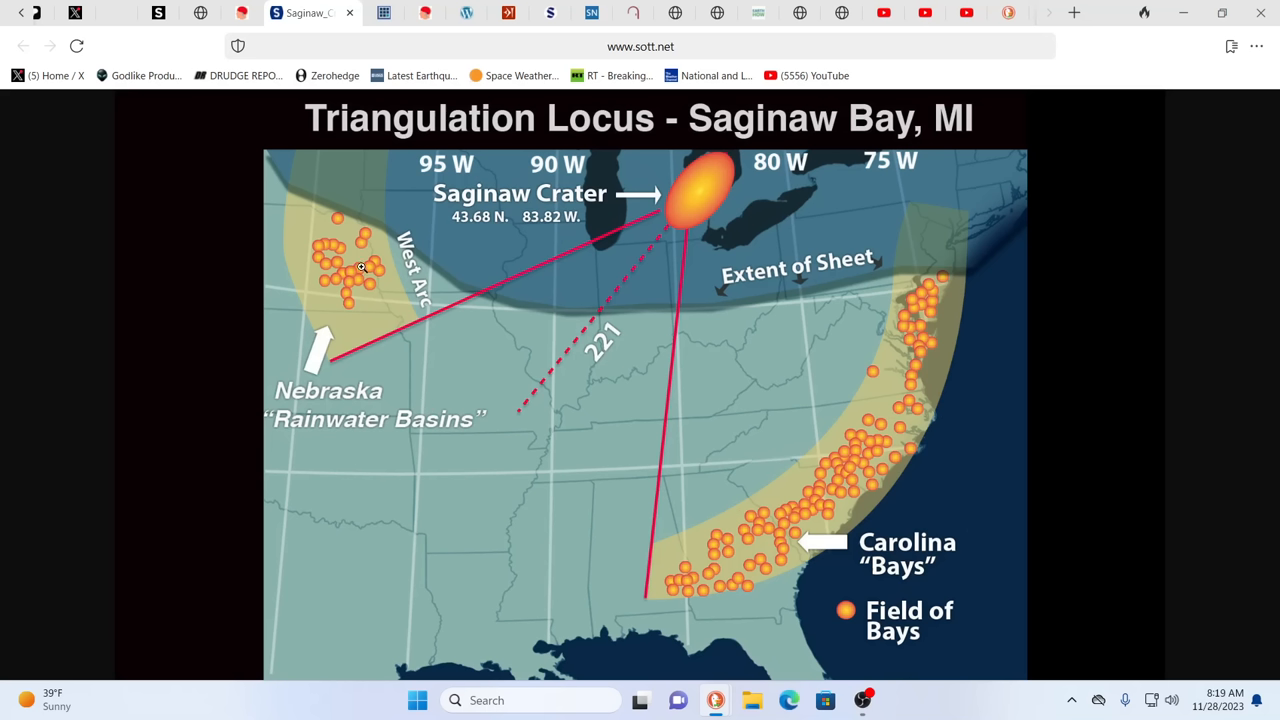
mouse_move(338, 280)
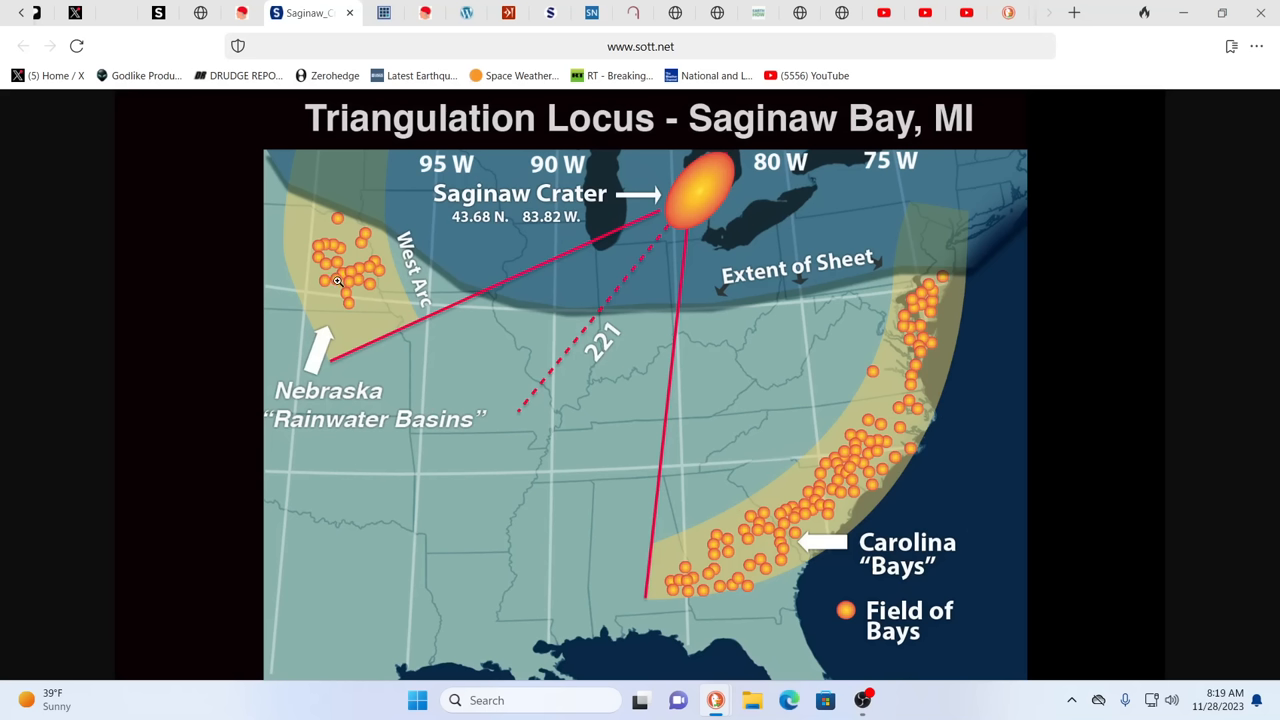
mouse_move(688, 216)
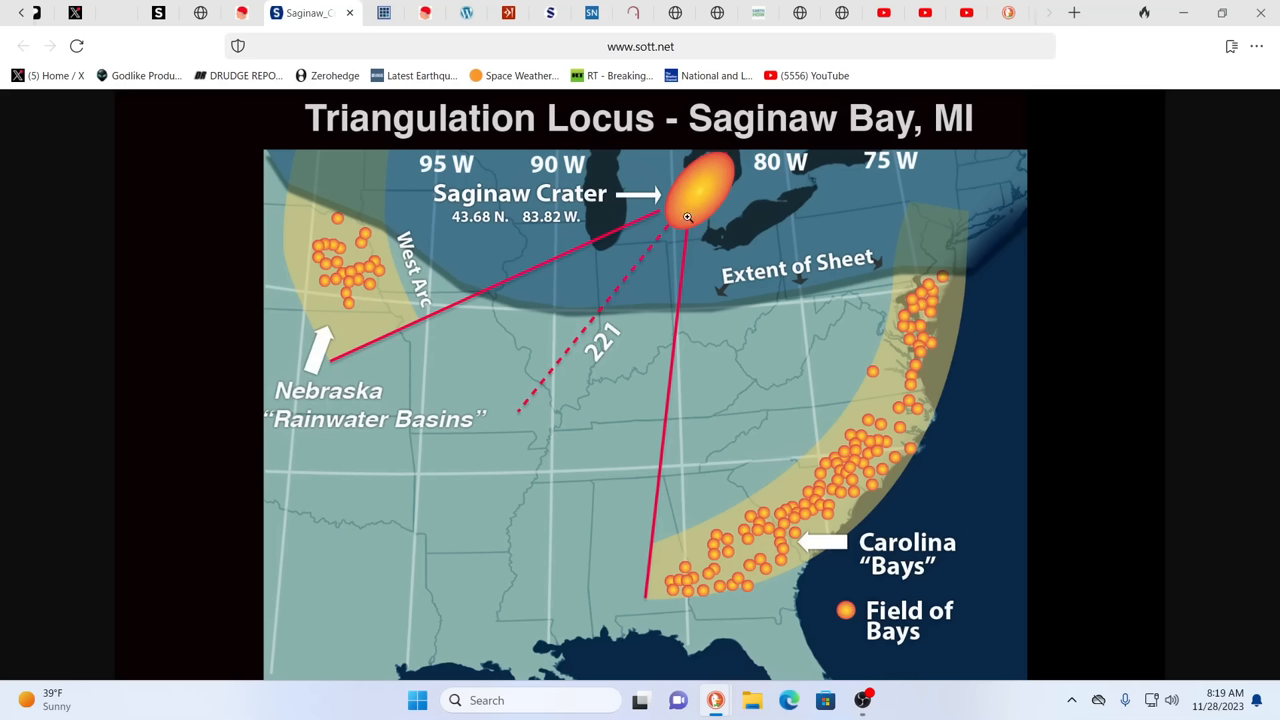
mouse_move(750, 280)
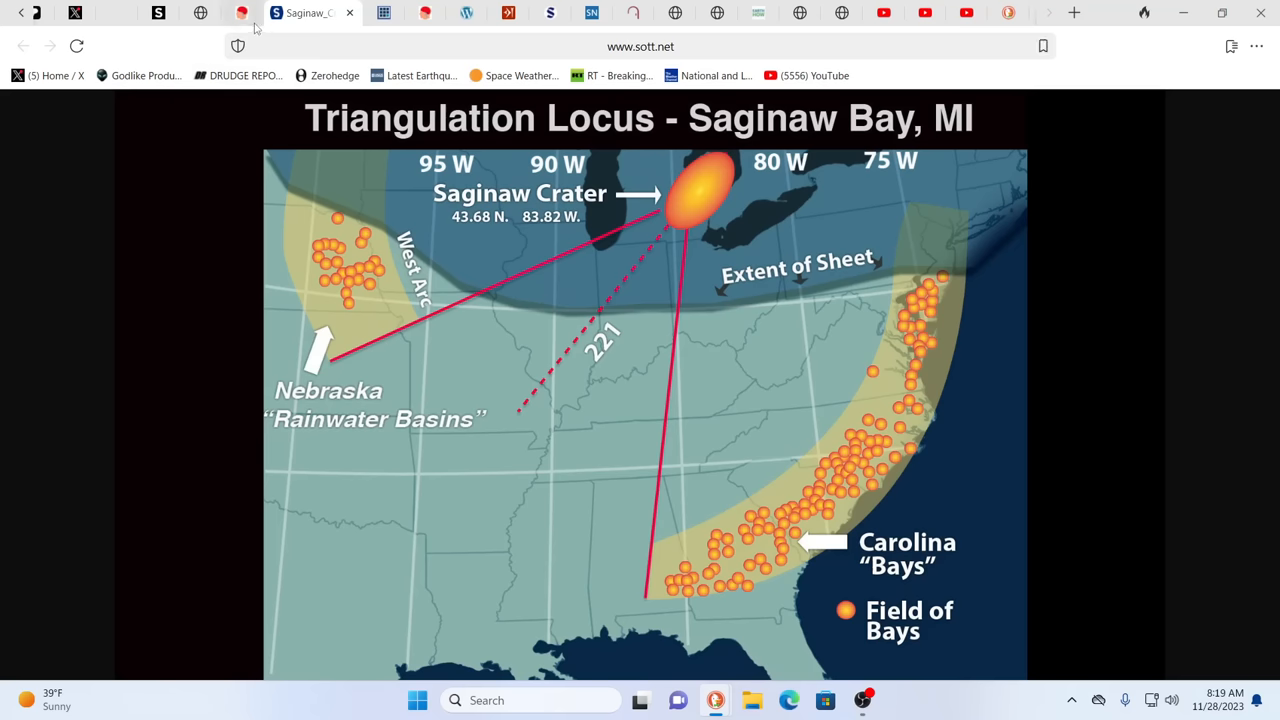
mouse_move(240, 12)
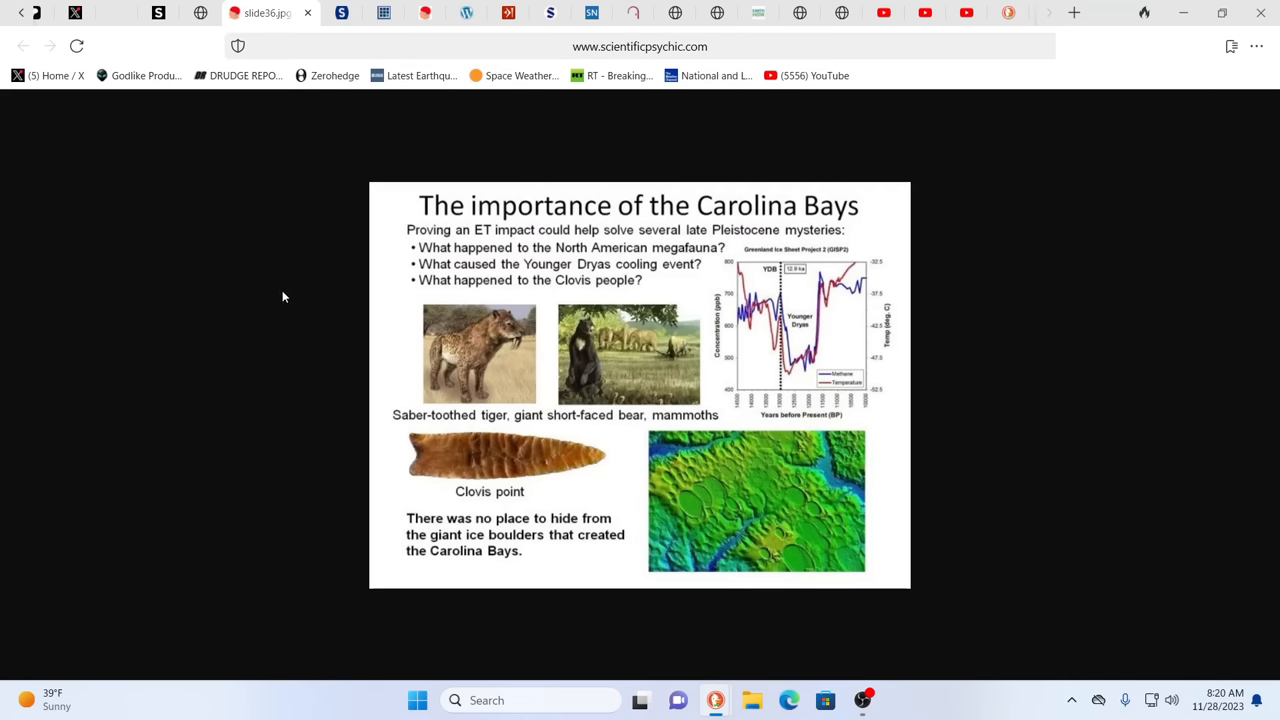
mouse_move(292, 296)
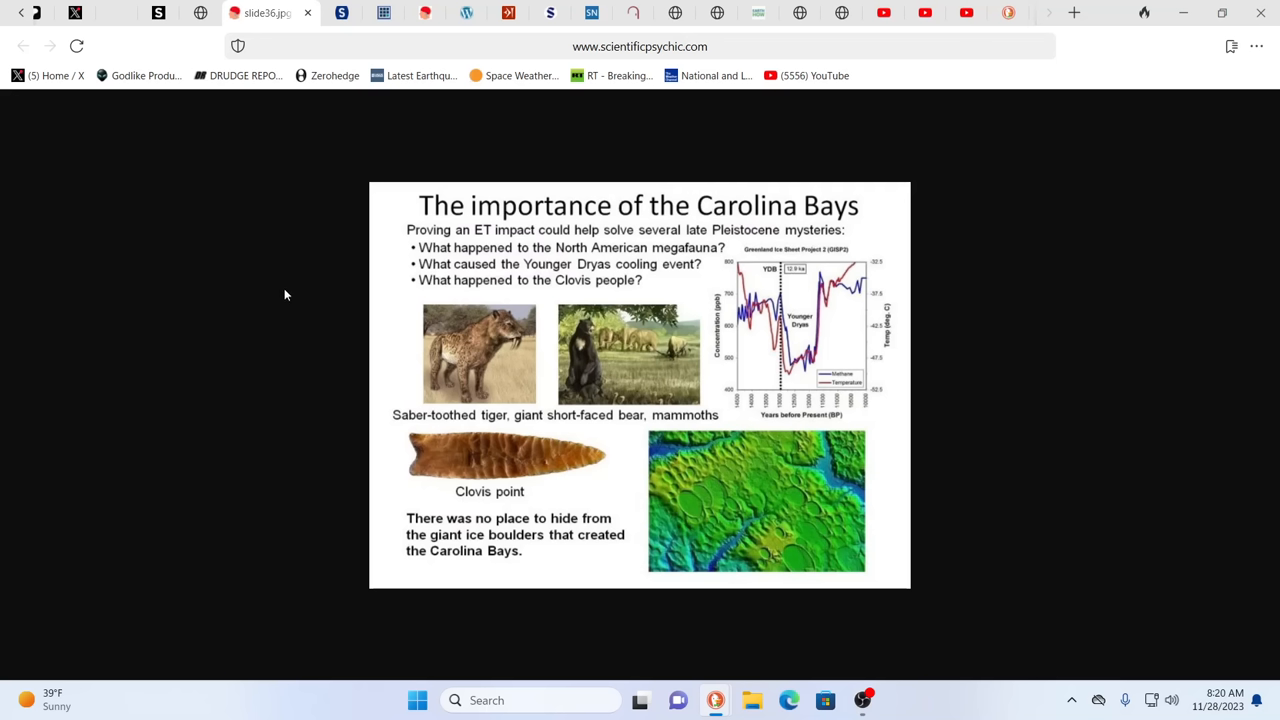
mouse_move(324, 308)
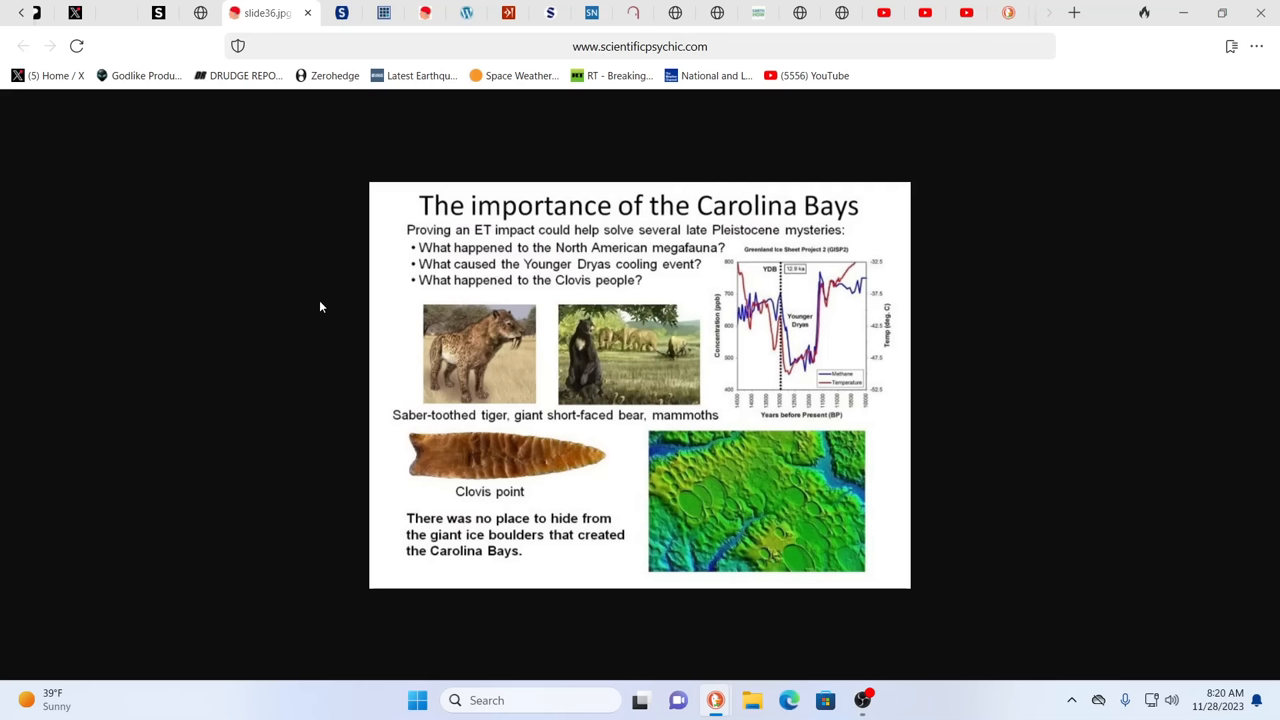
mouse_move(404, 308)
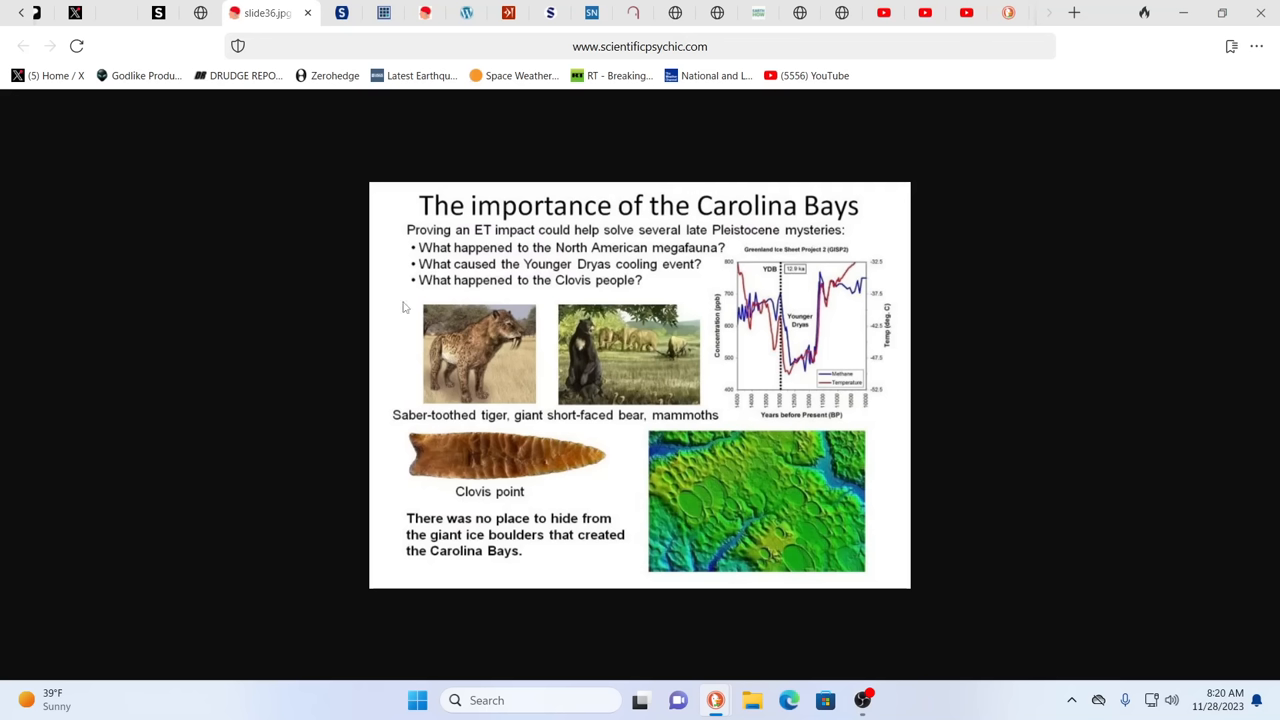
mouse_move(532, 430)
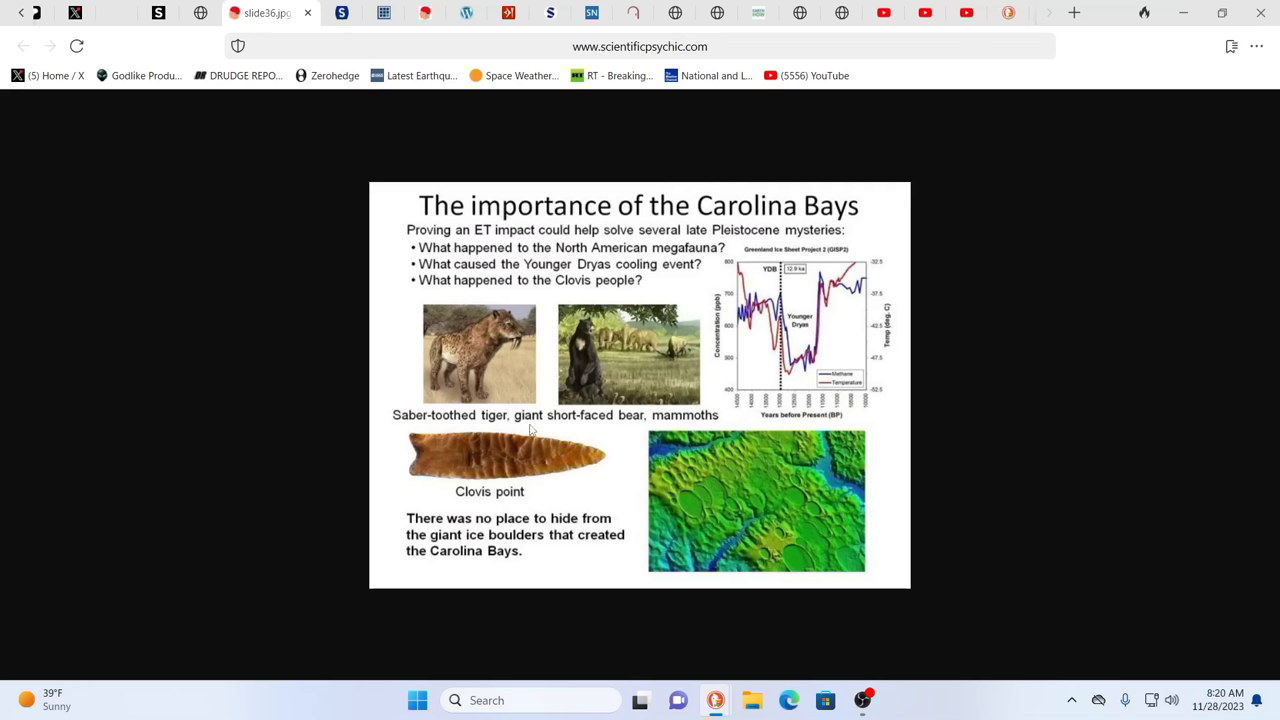
mouse_move(630, 380)
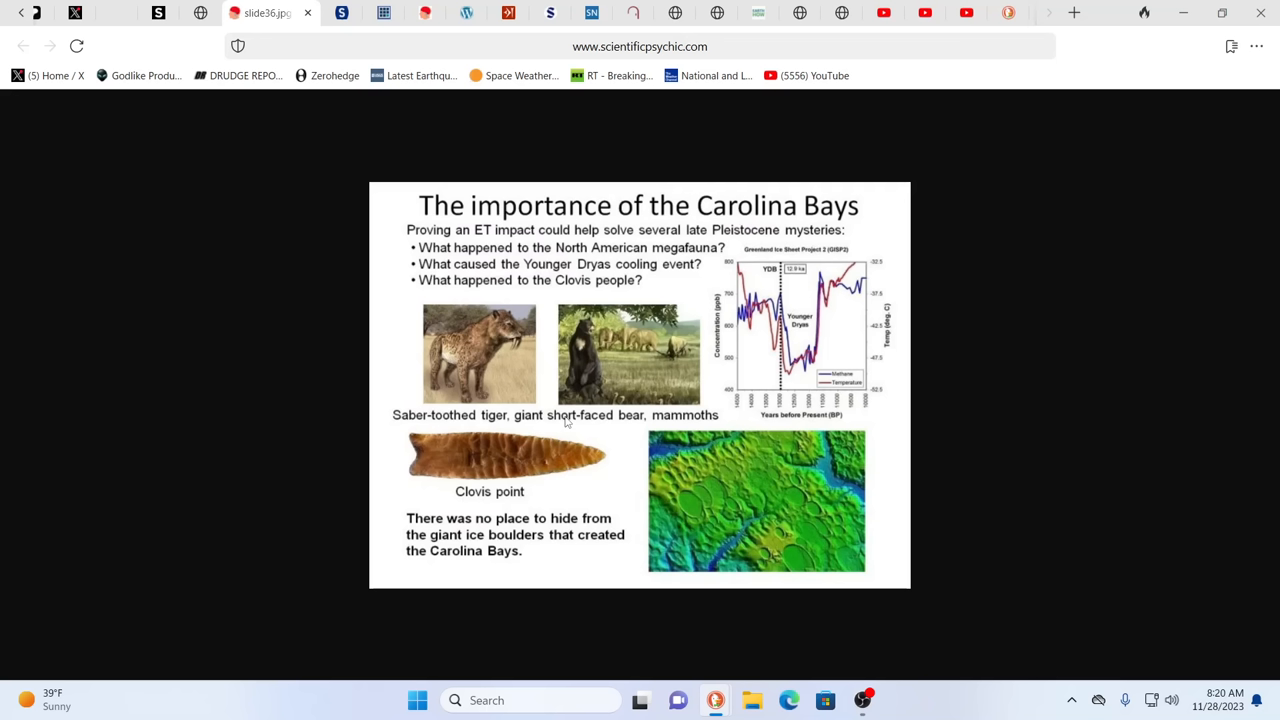
mouse_move(752, 516)
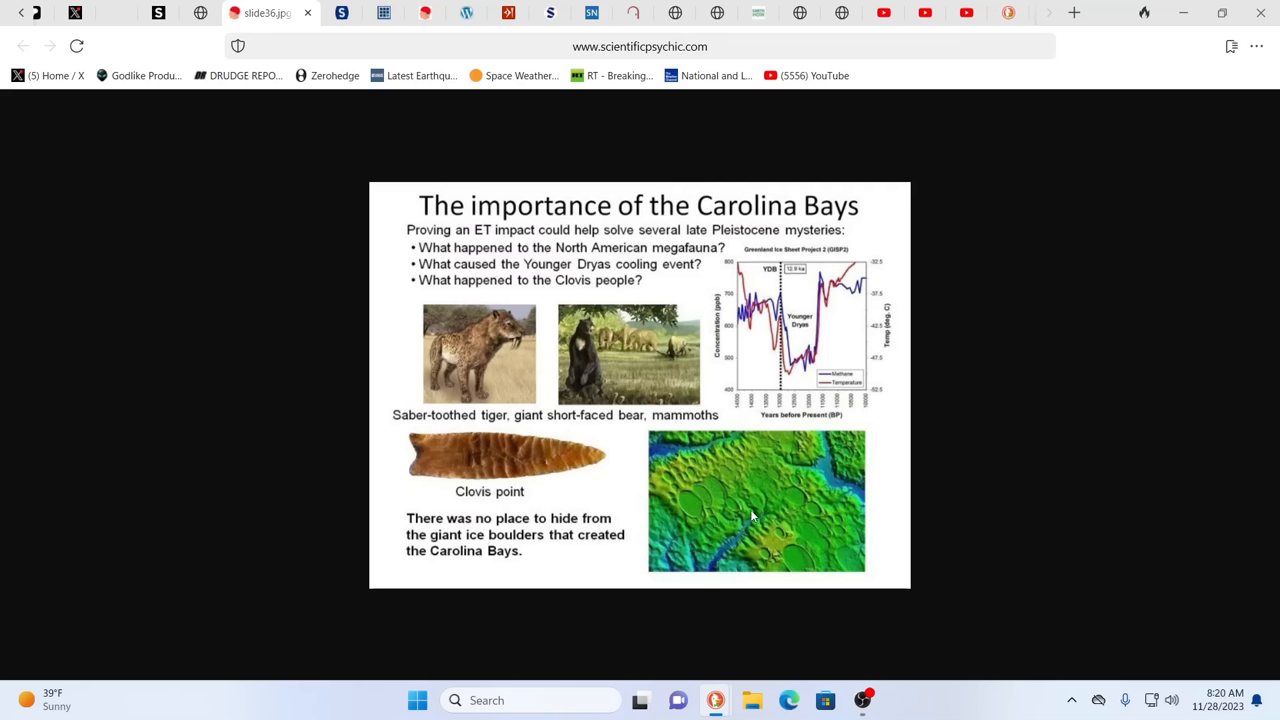
mouse_move(492, 418)
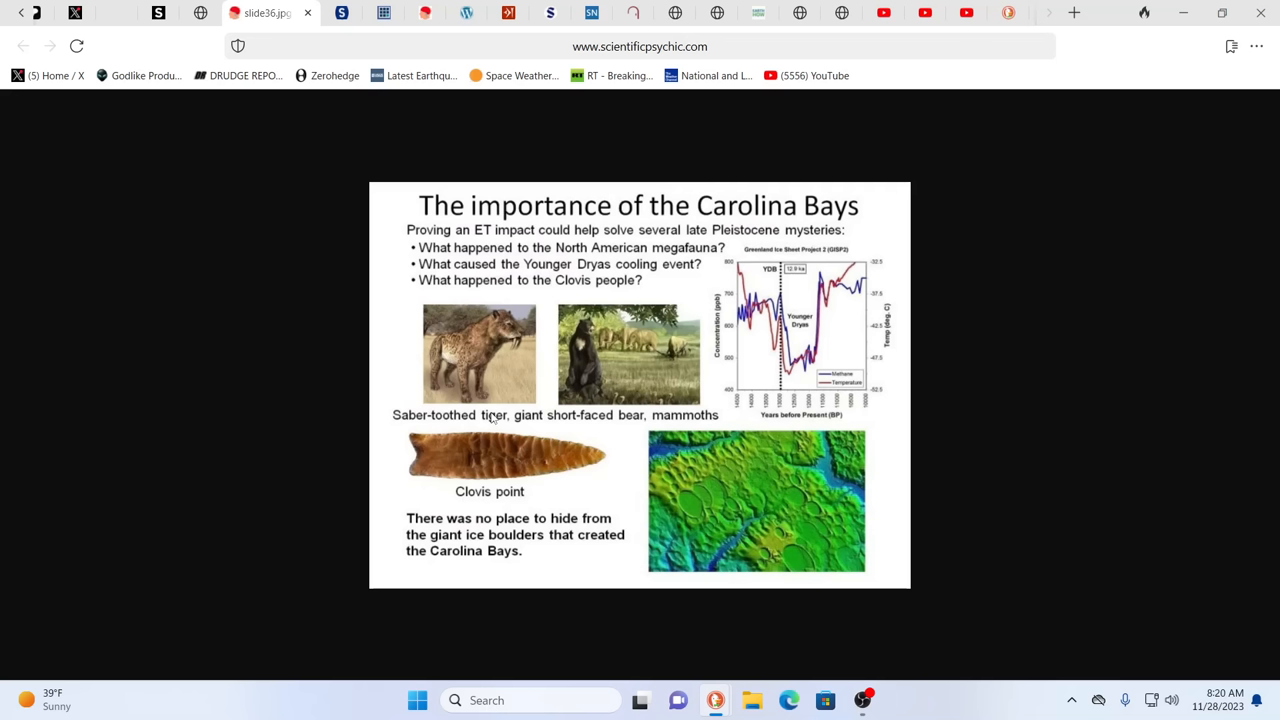
mouse_move(348, 324)
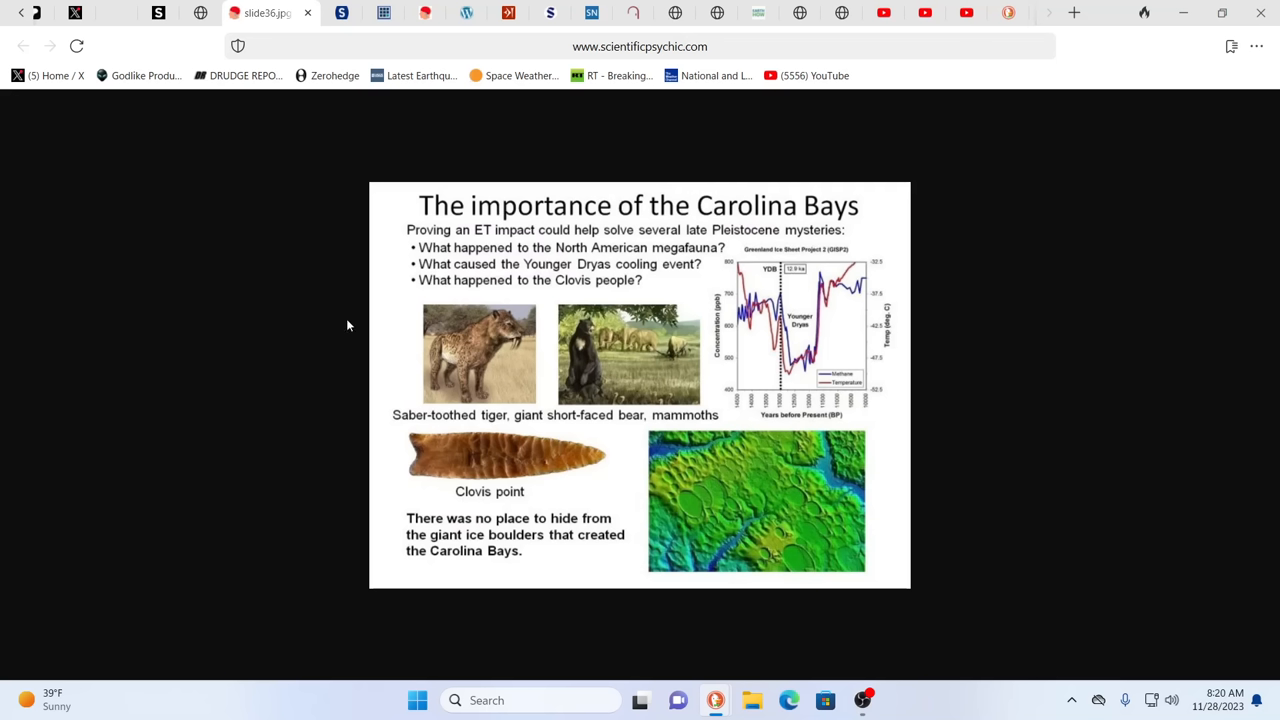
mouse_move(392, 276)
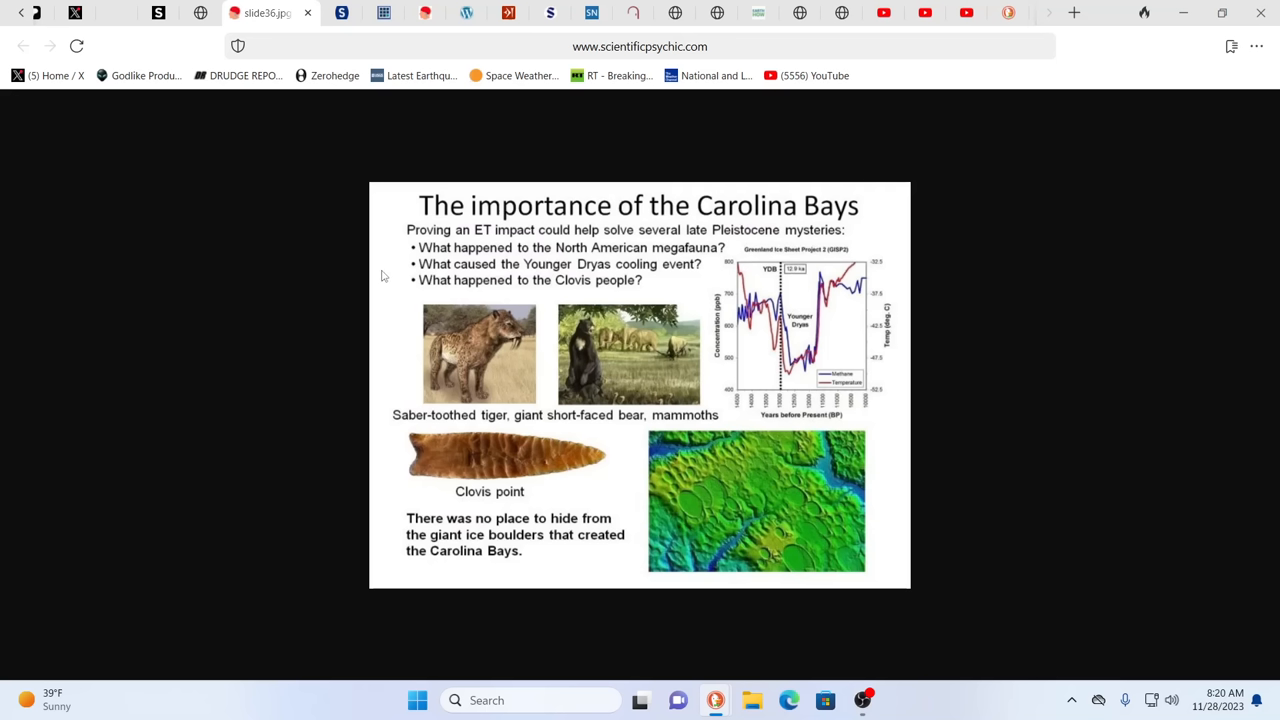
mouse_move(416, 284)
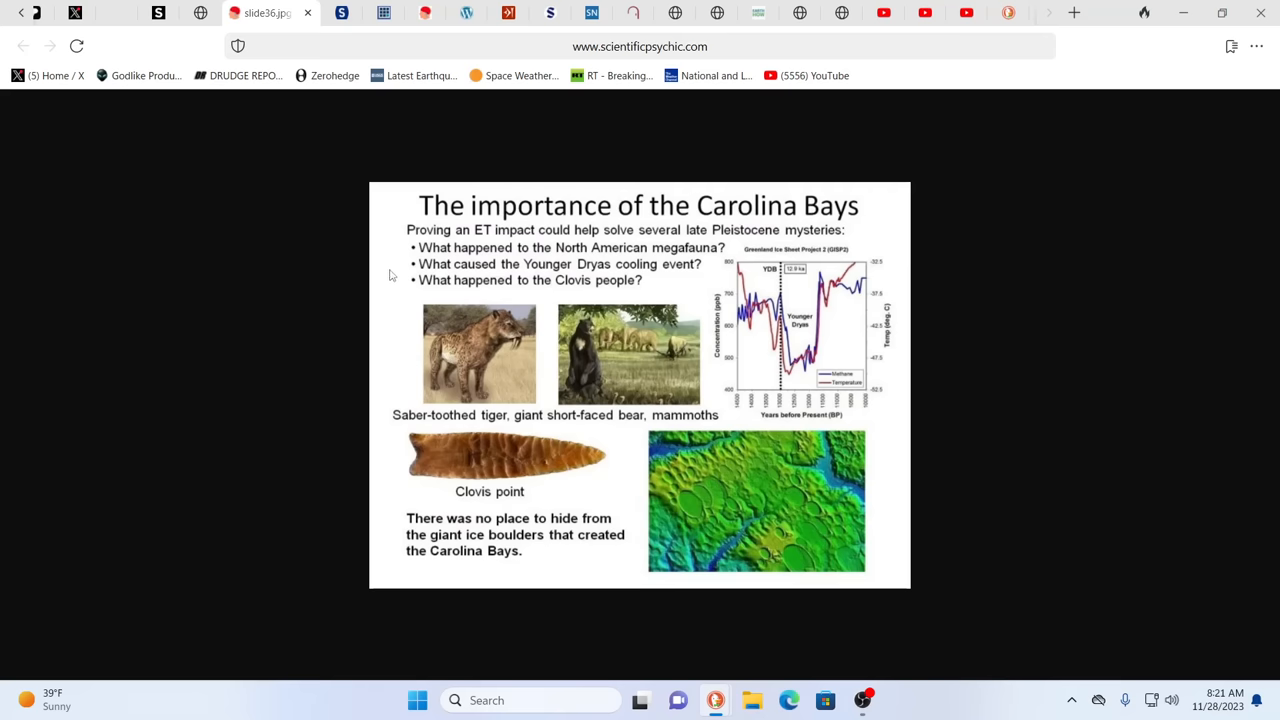
mouse_move(344, 230)
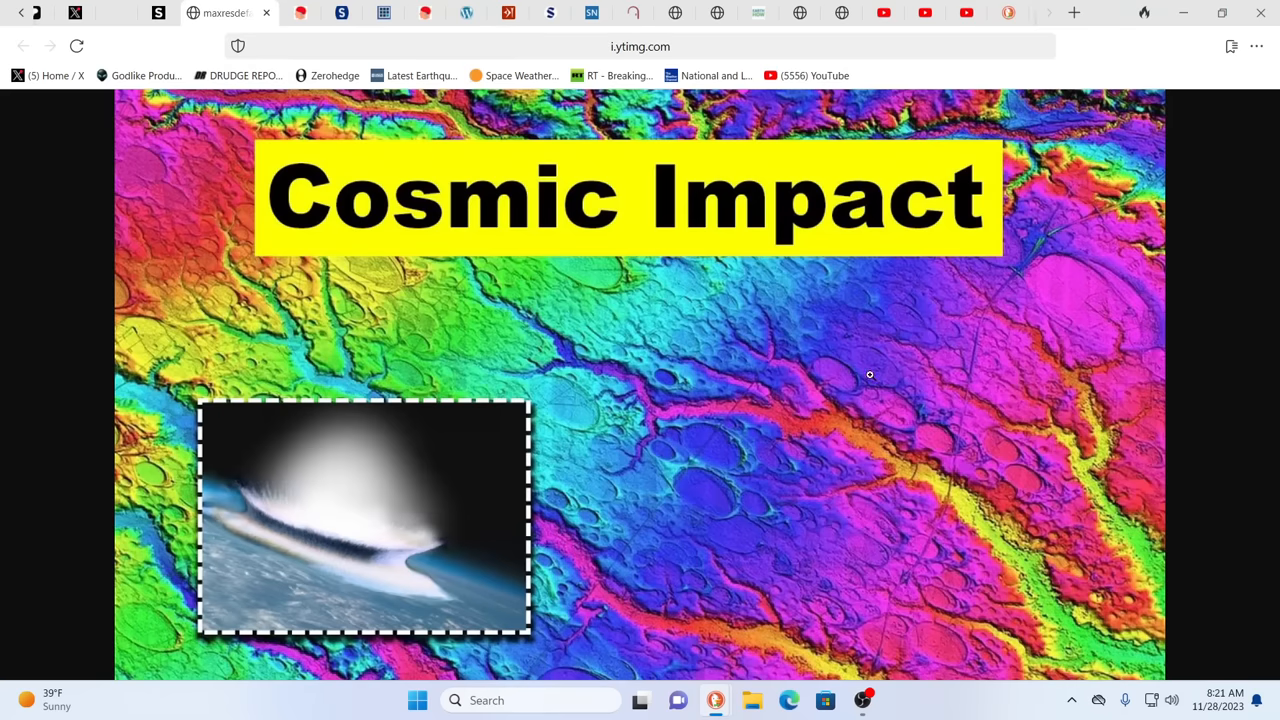
mouse_move(780, 388)
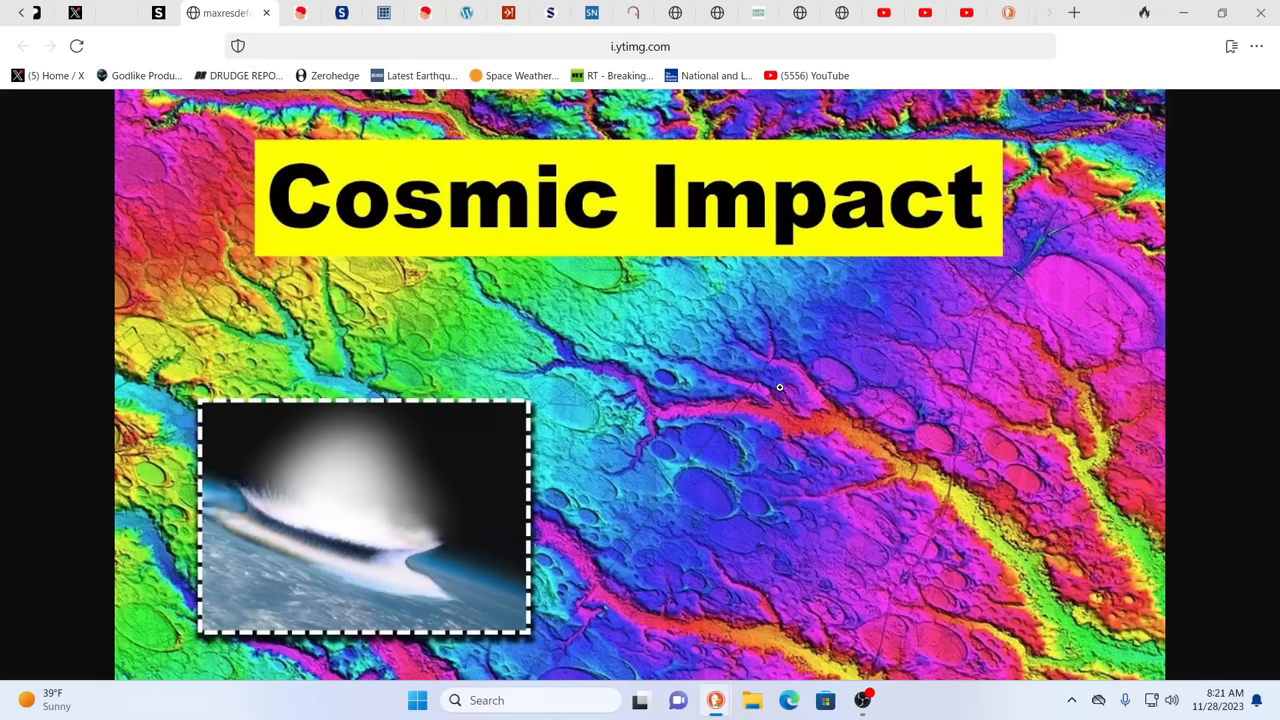
mouse_move(728, 378)
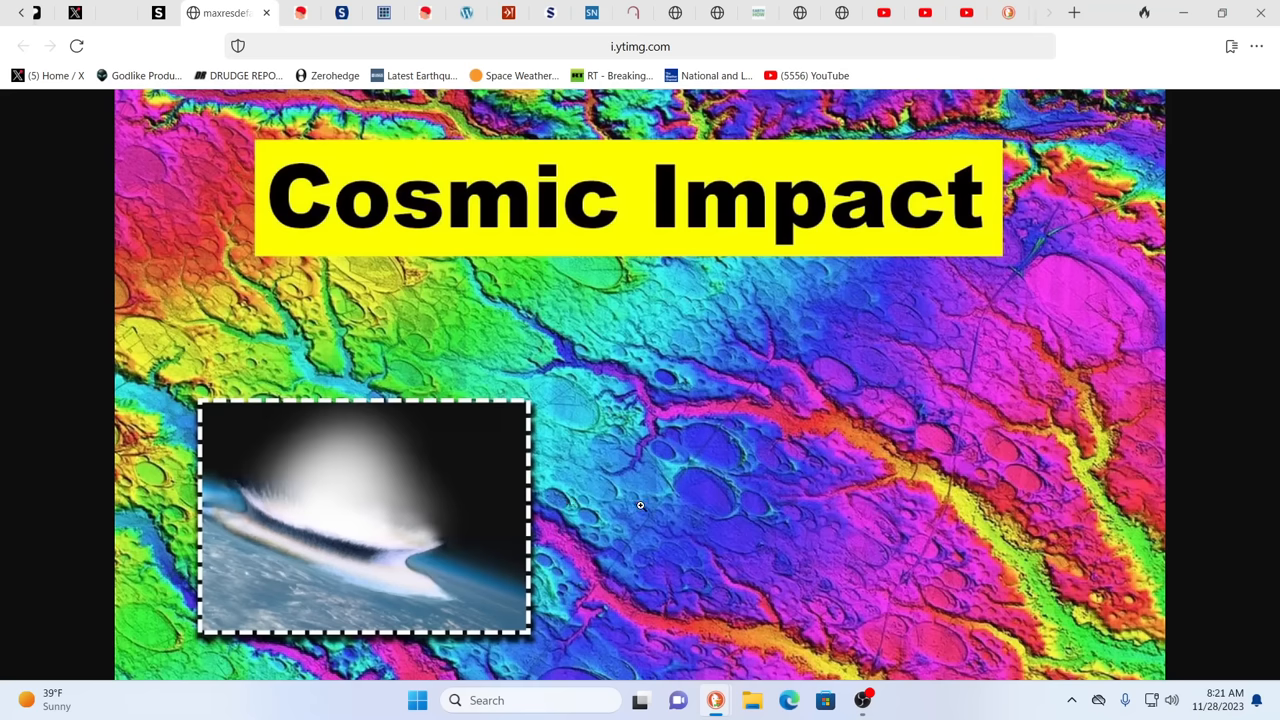
mouse_move(466, 428)
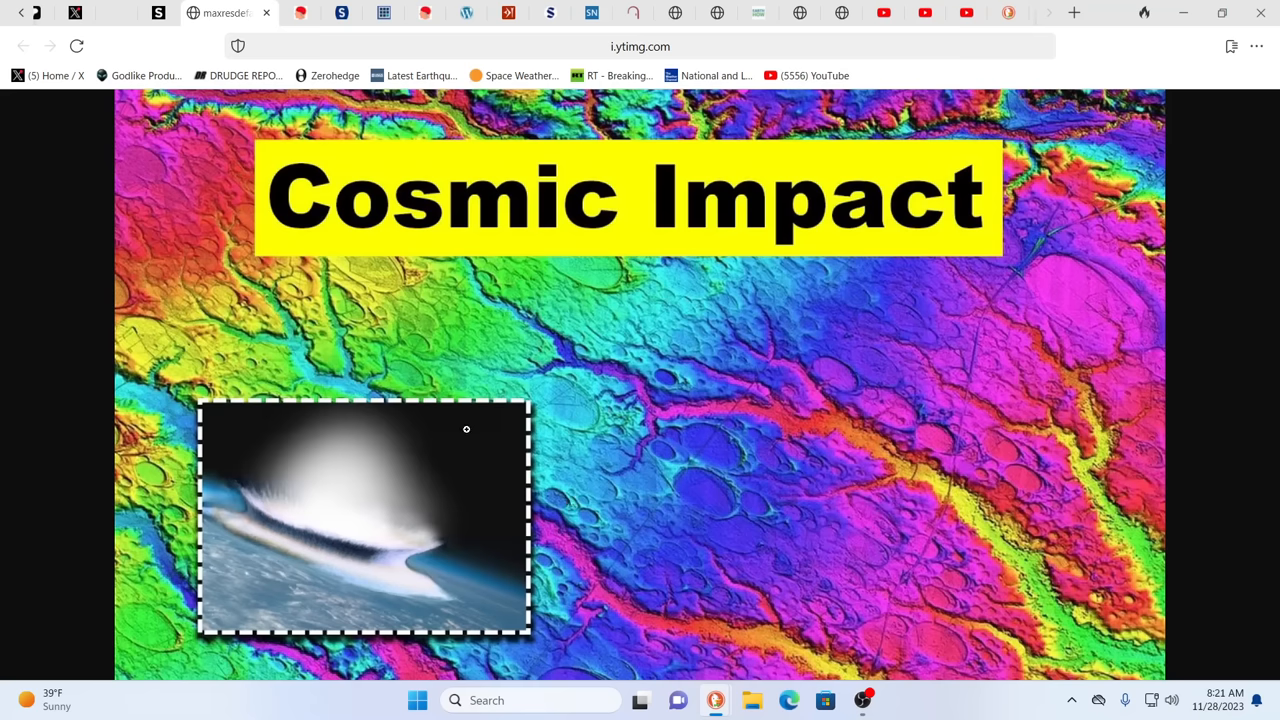
mouse_move(464, 292)
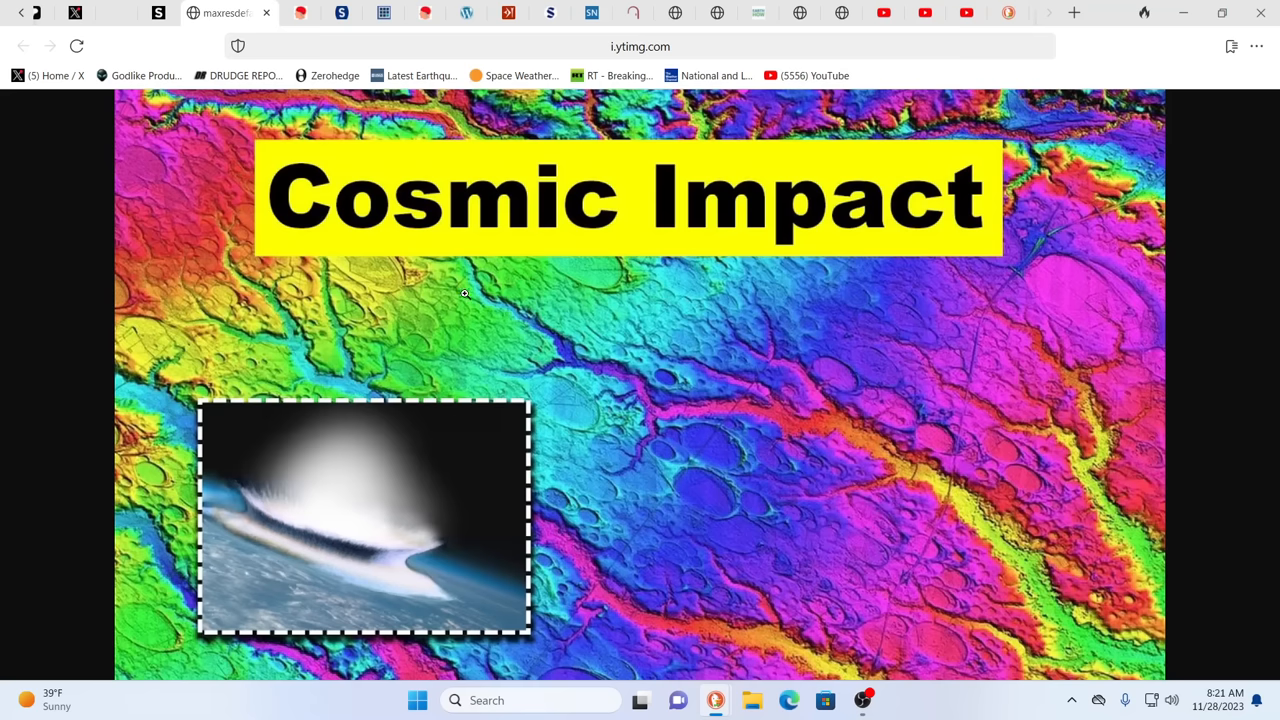
Switch to the space.com tab showing the 'Oumuamua "just passing gas" article
left_click(164, 12)
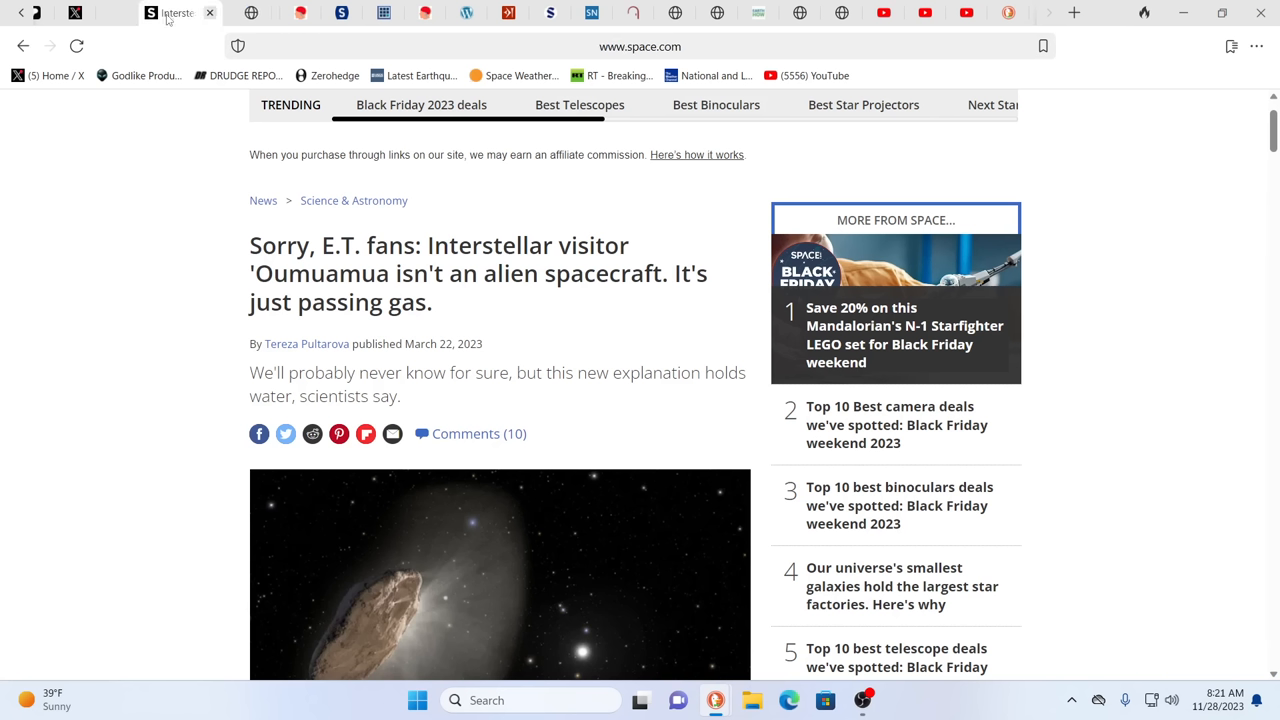
mouse_move(136, 348)
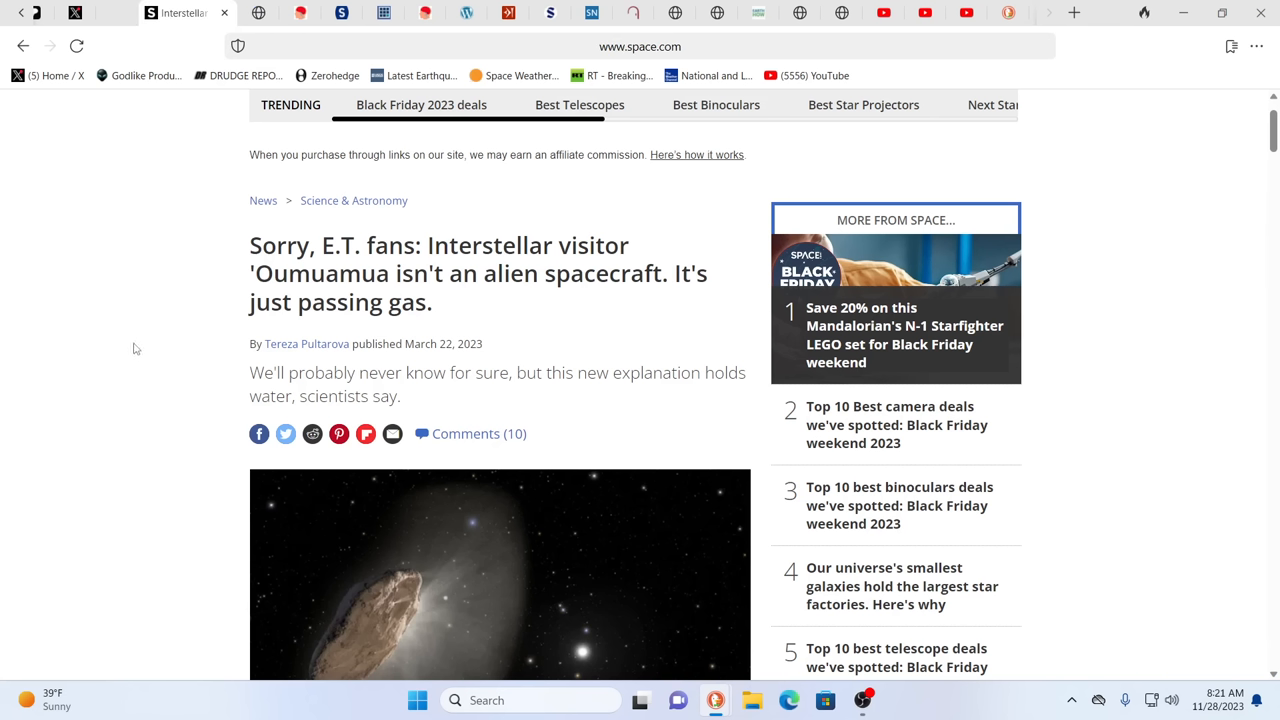
mouse_move(204, 348)
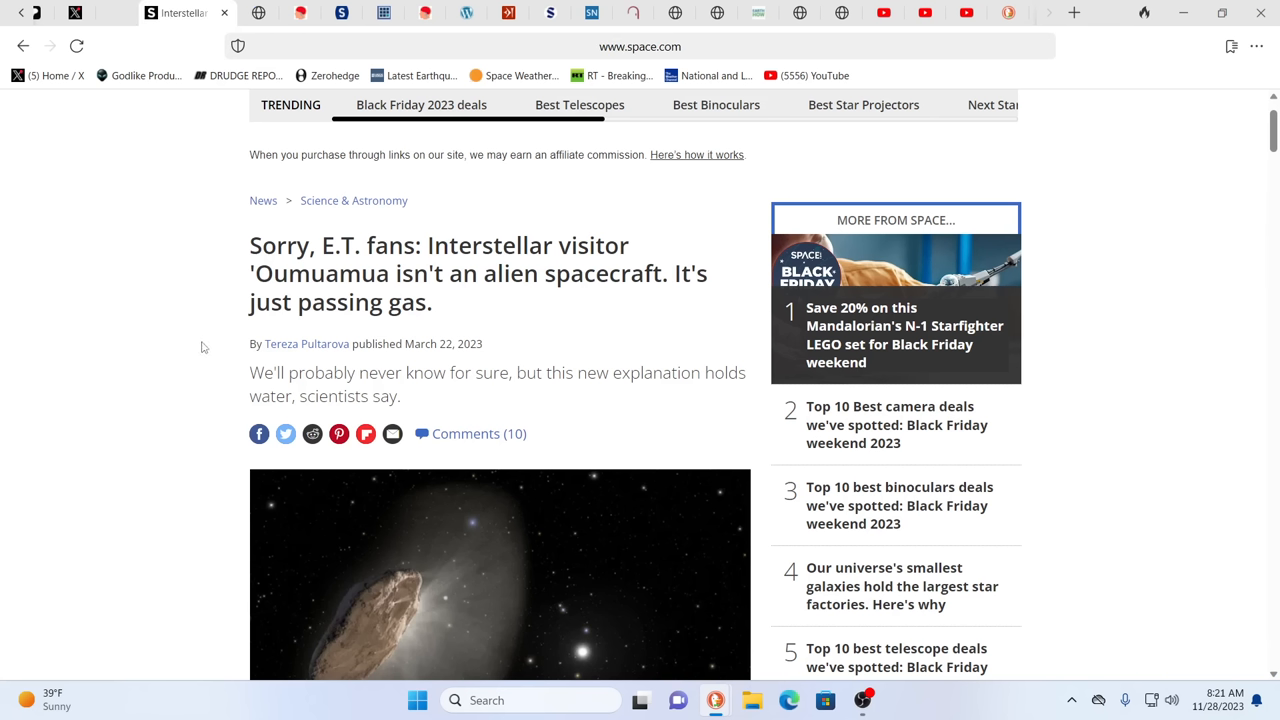
mouse_move(150, 394)
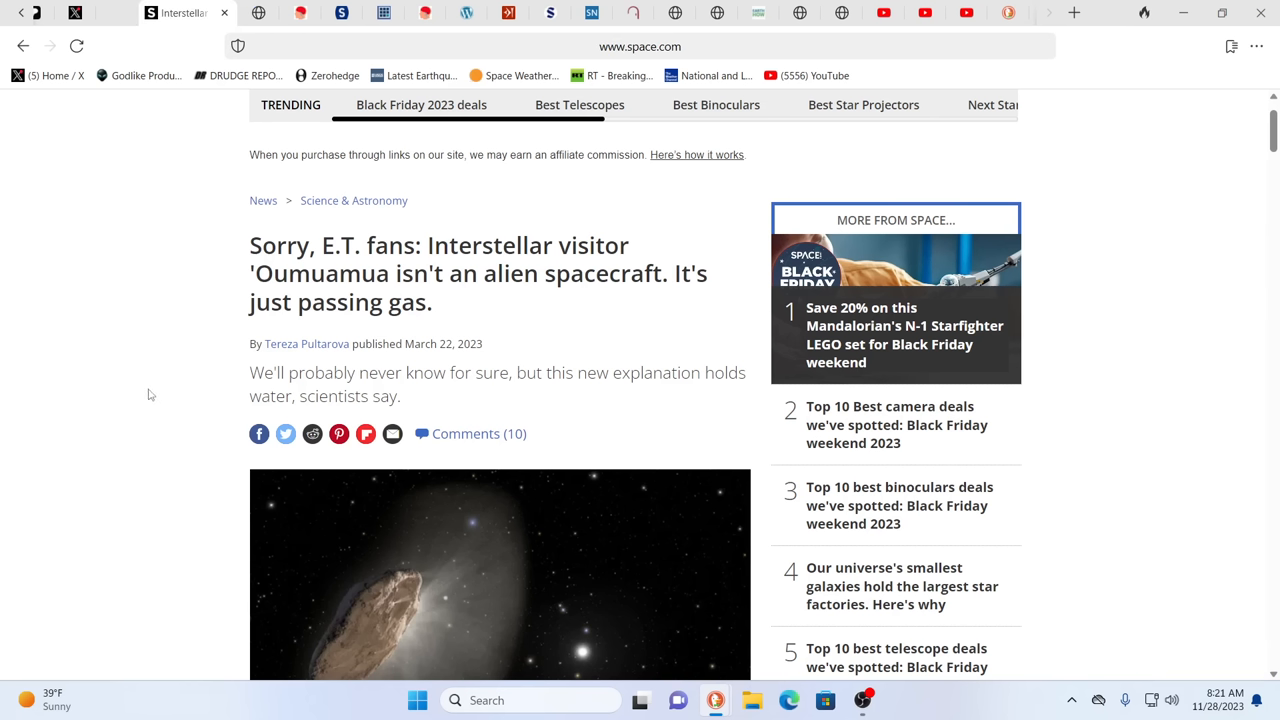
mouse_move(138, 356)
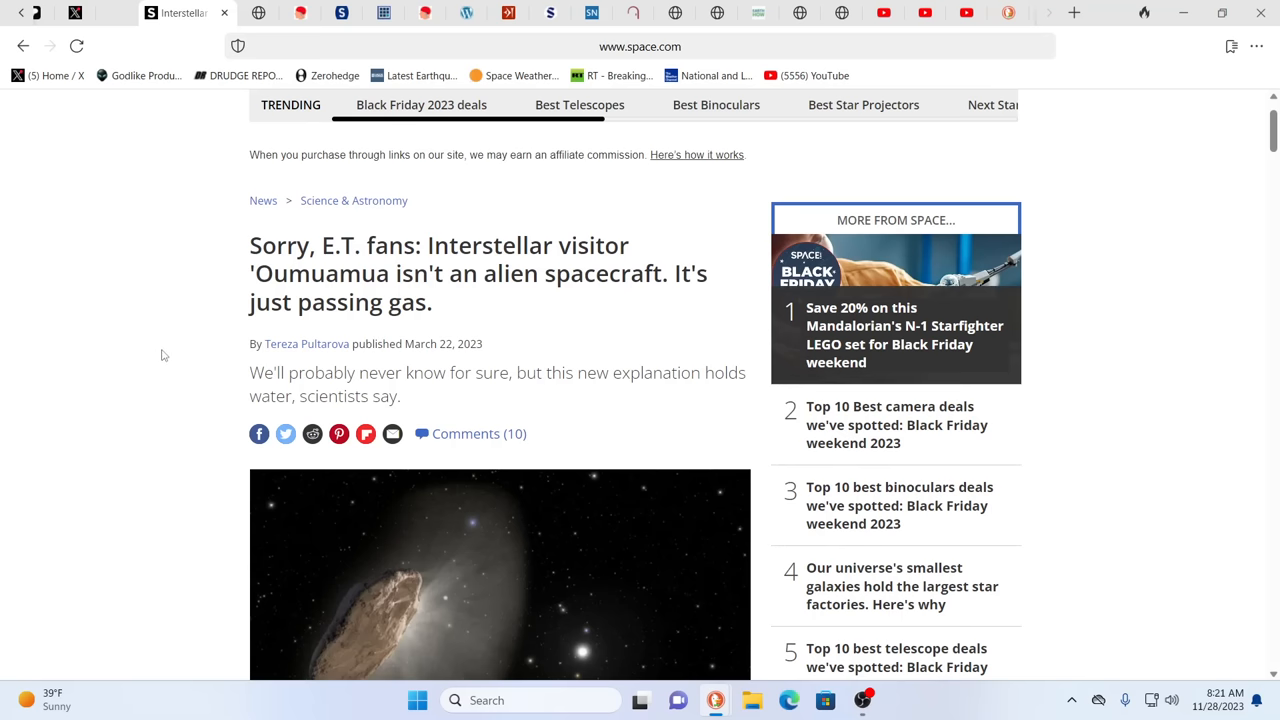
scroll("down", 3)
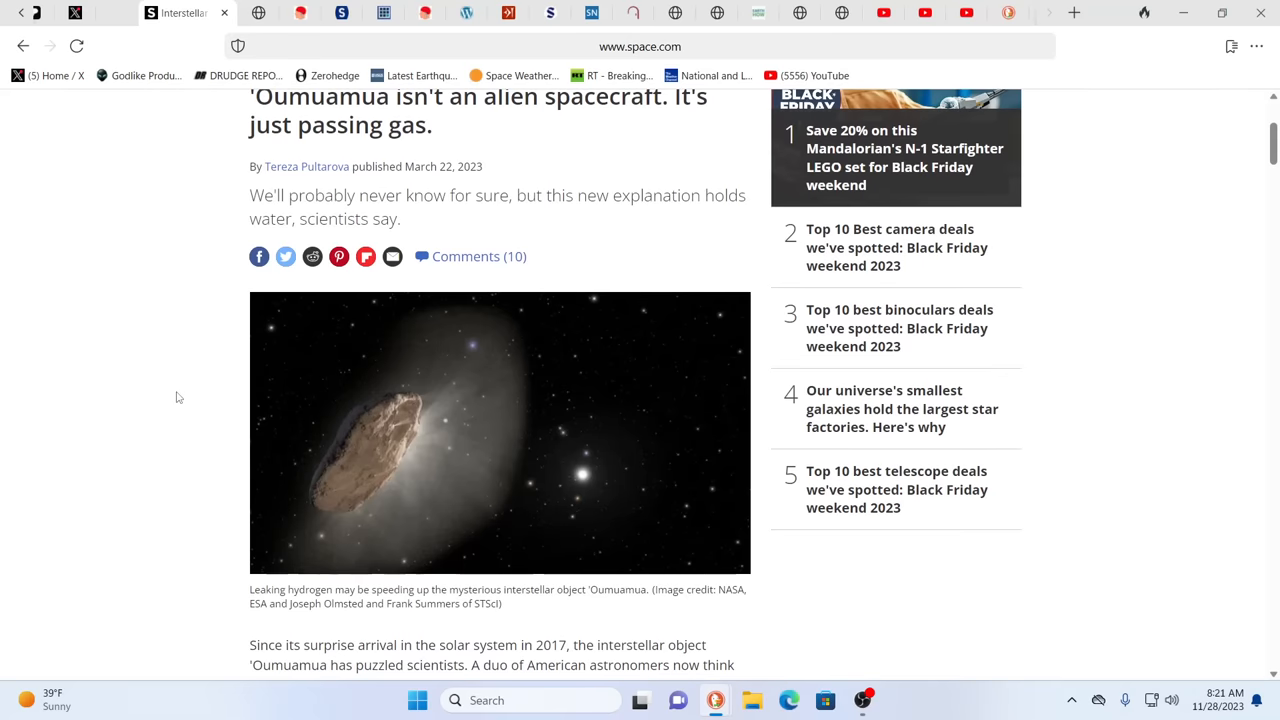
scroll("up", 3)
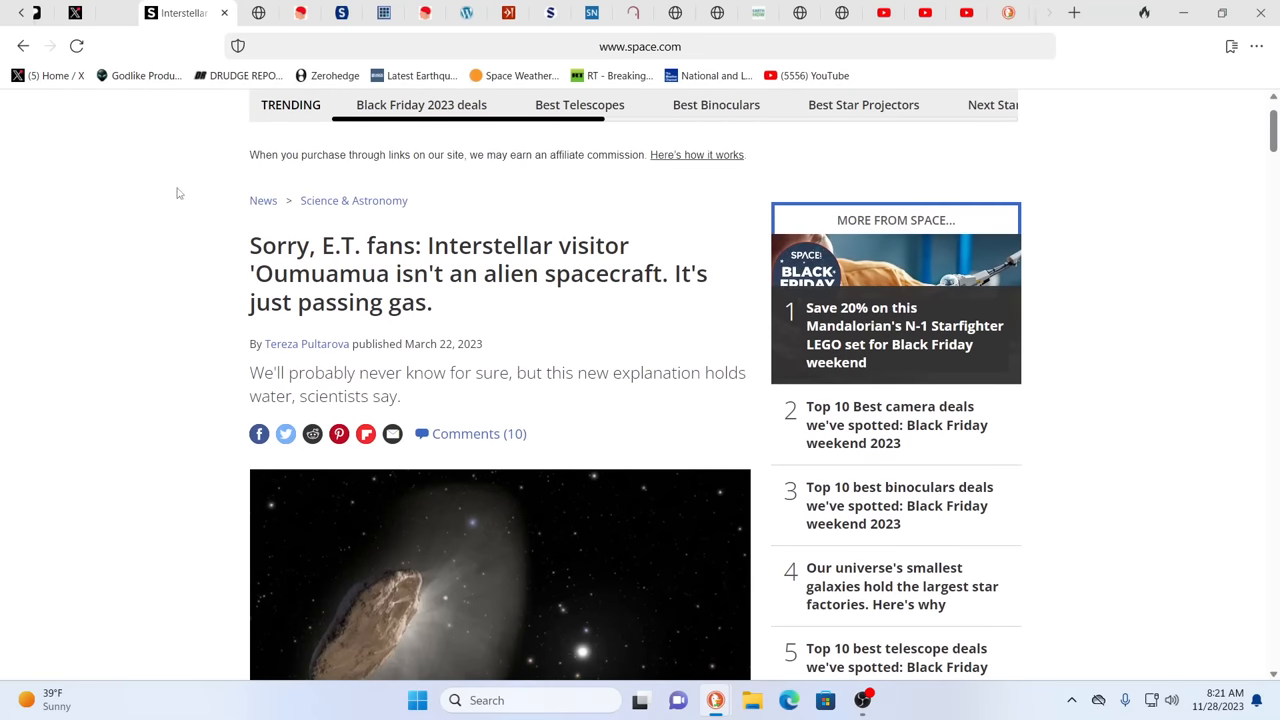
mouse_move(56, 158)
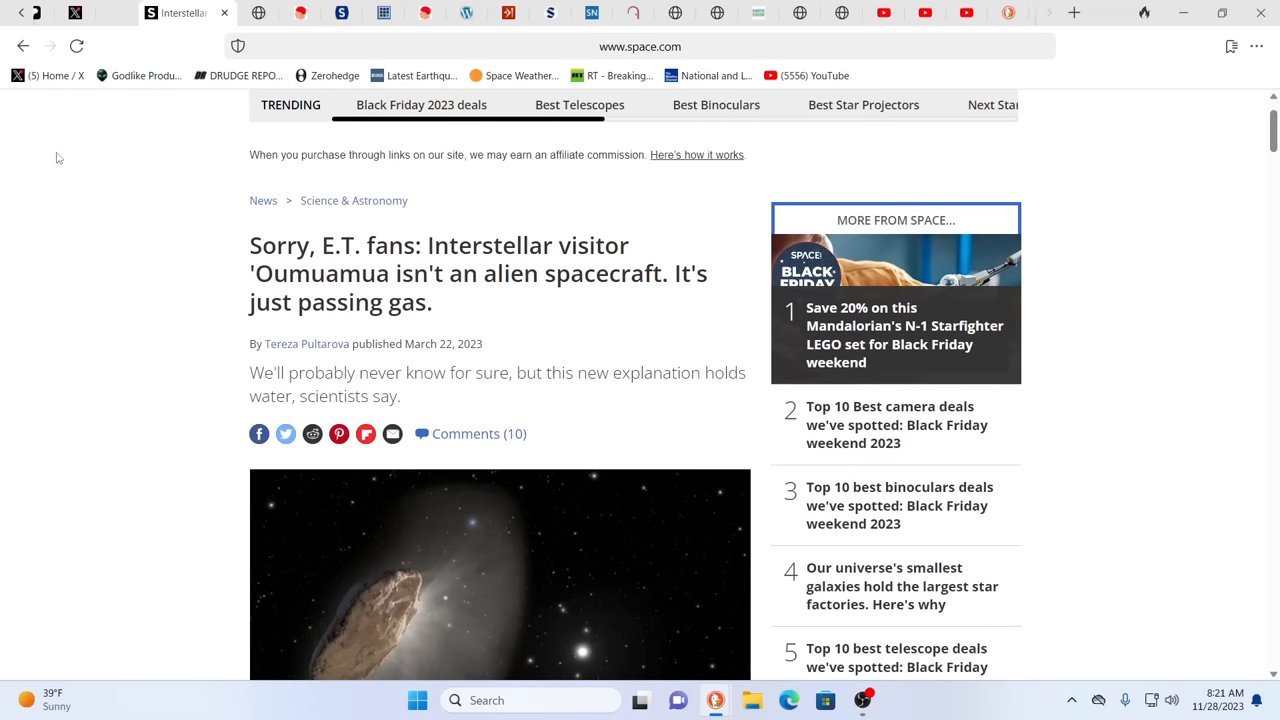
mouse_move(136, 218)
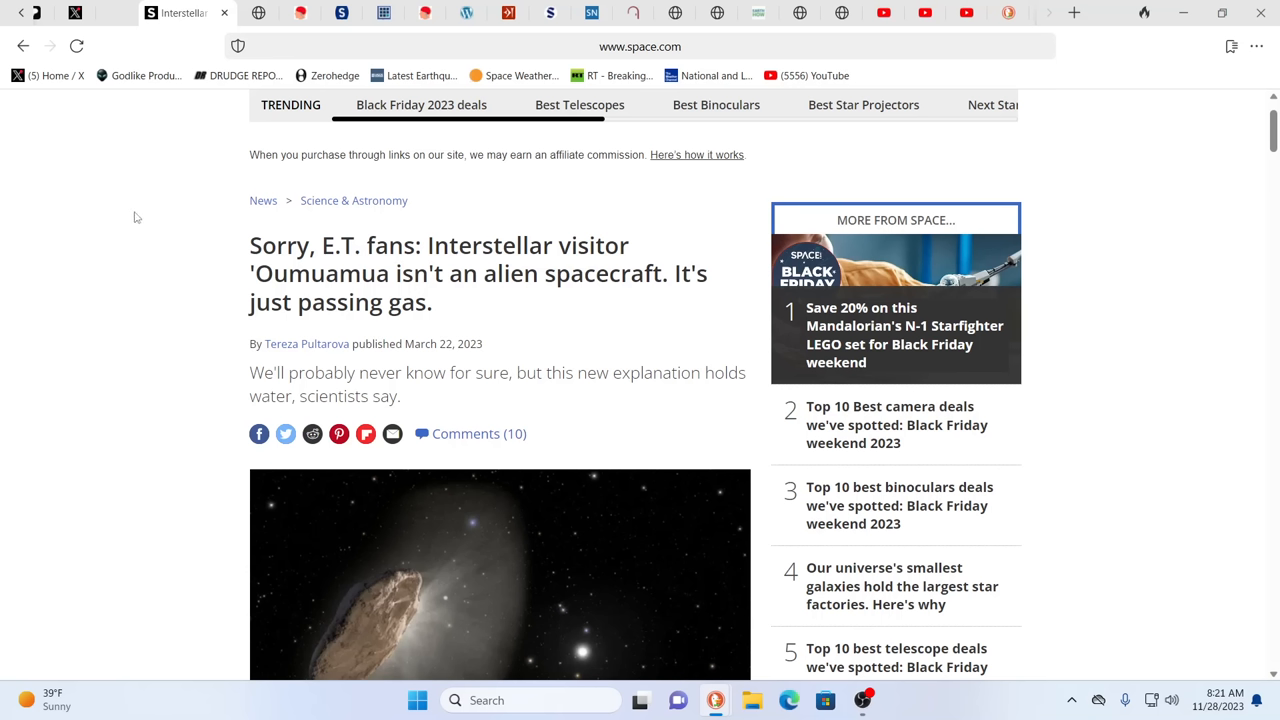
mouse_move(80, 128)
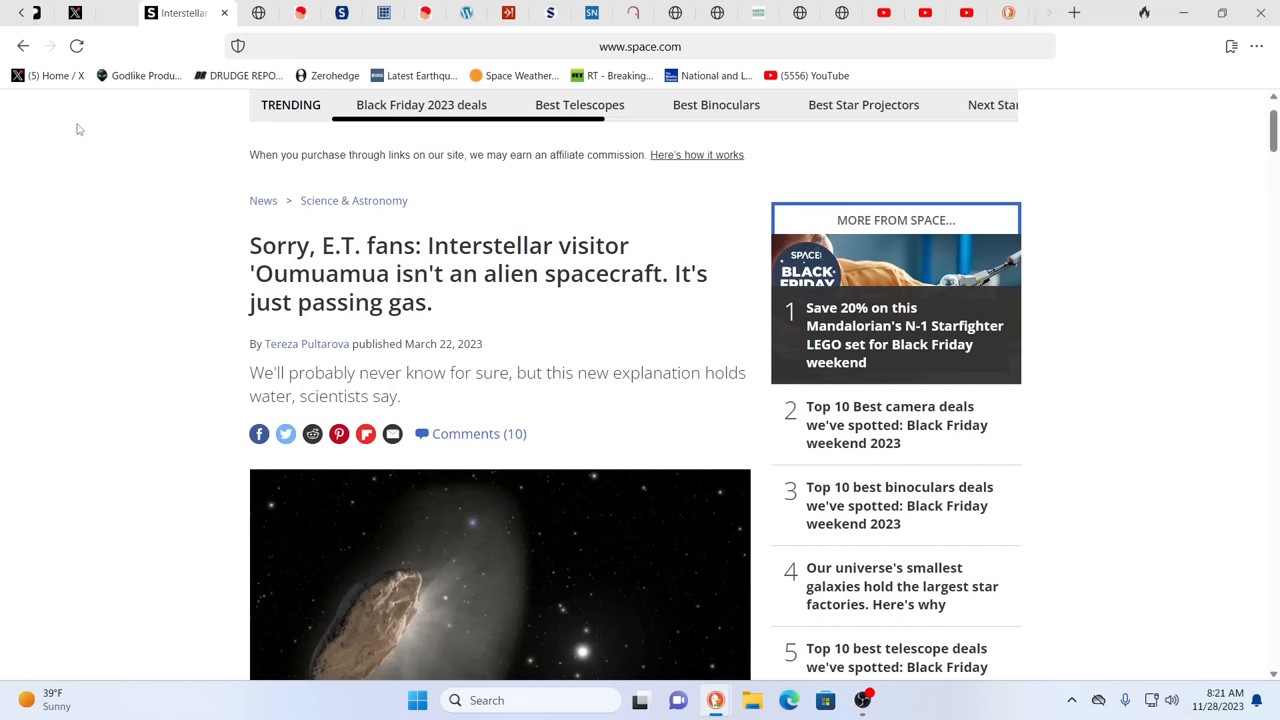
mouse_move(370, 584)
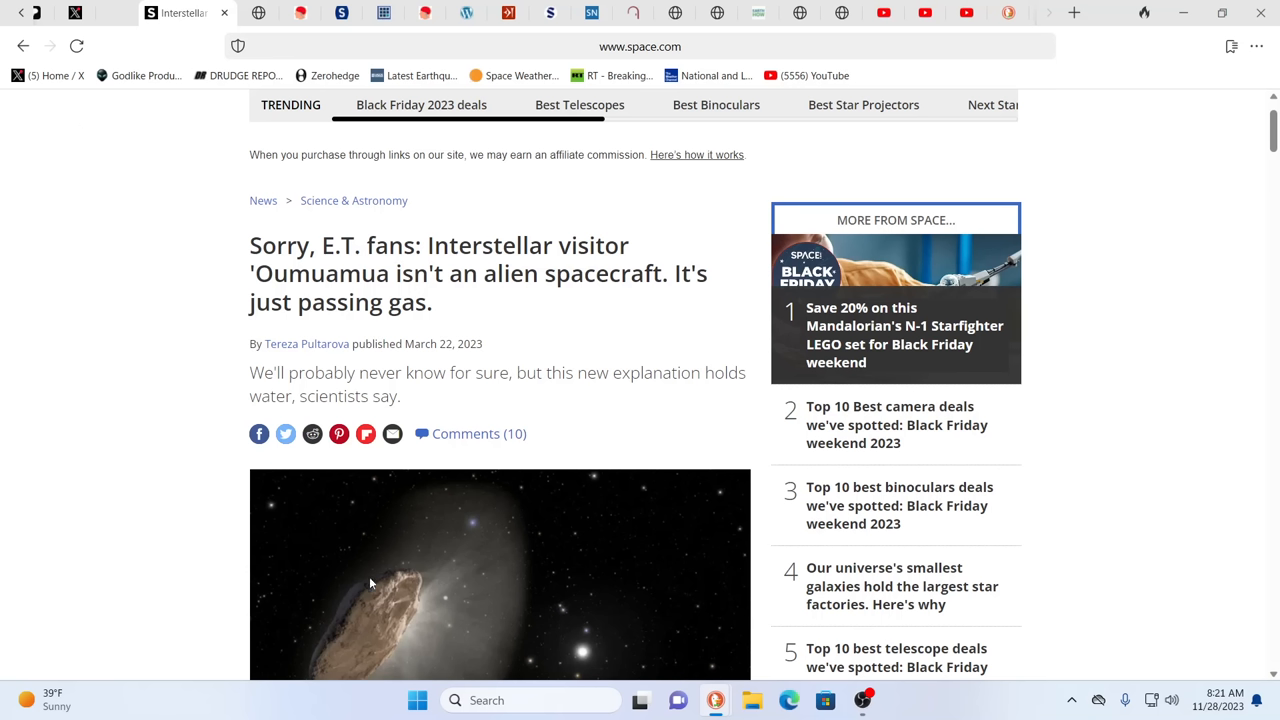
mouse_move(676, 574)
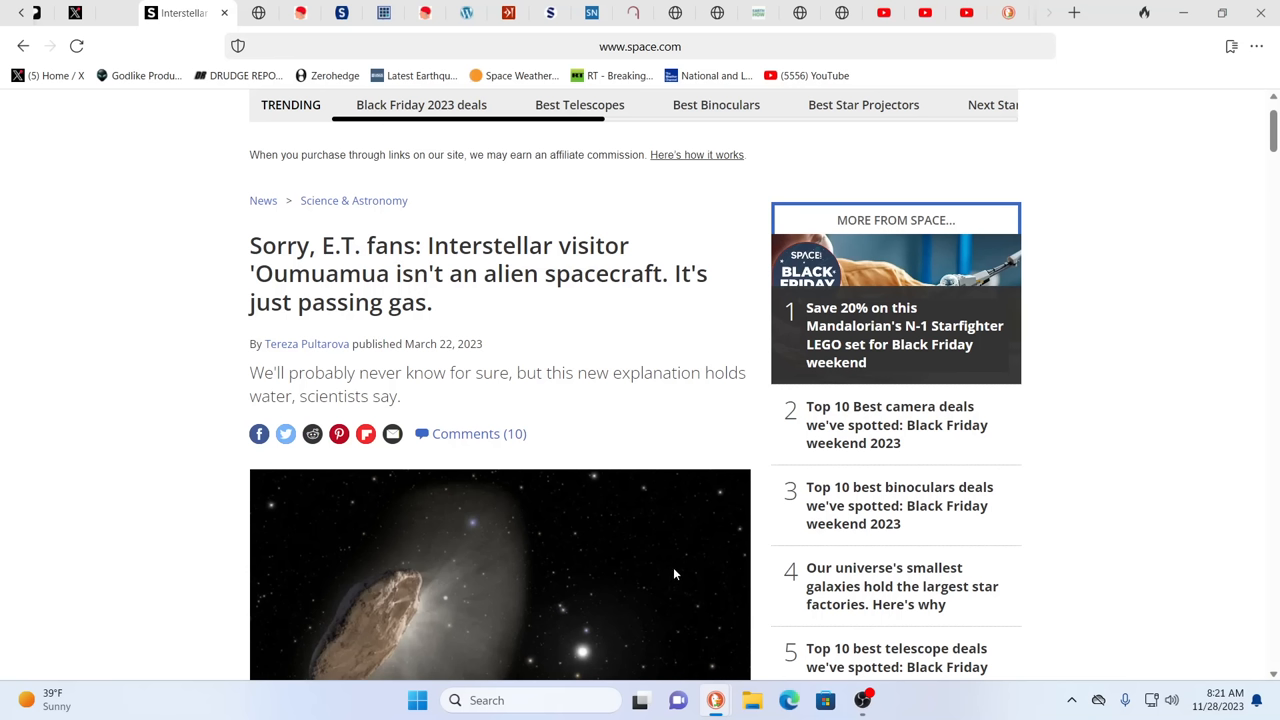
mouse_move(564, 560)
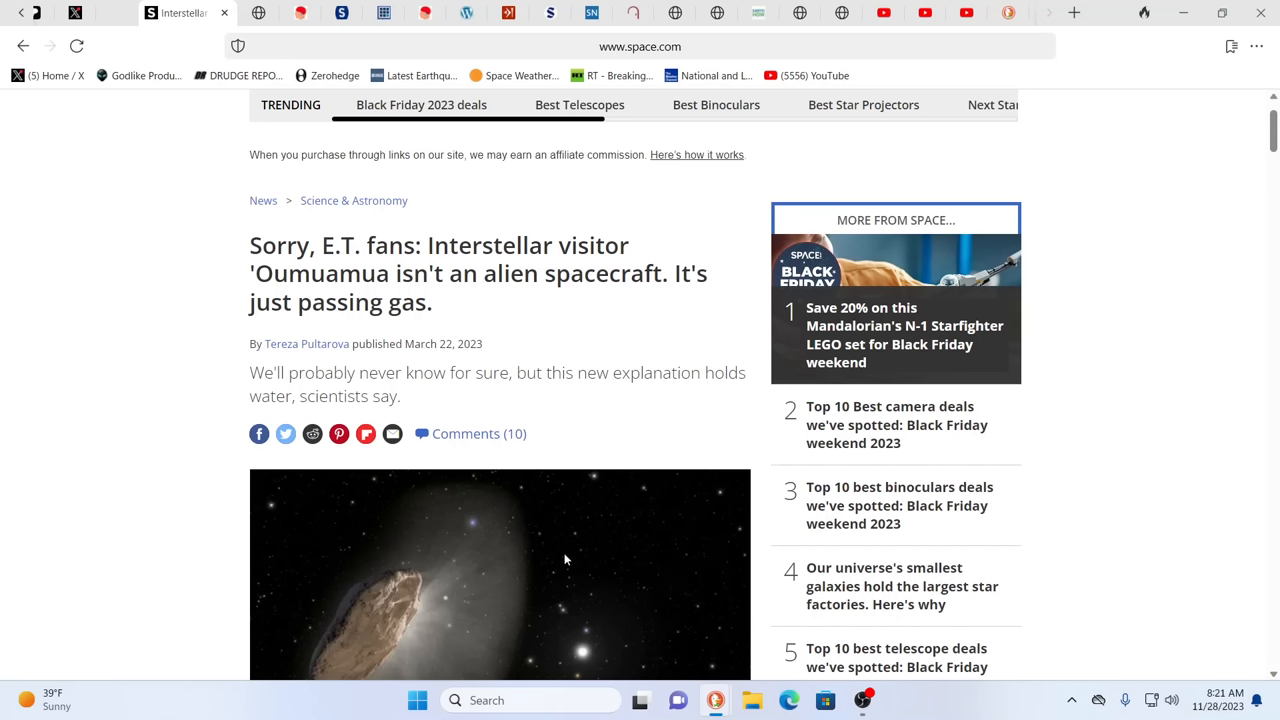
mouse_move(174, 248)
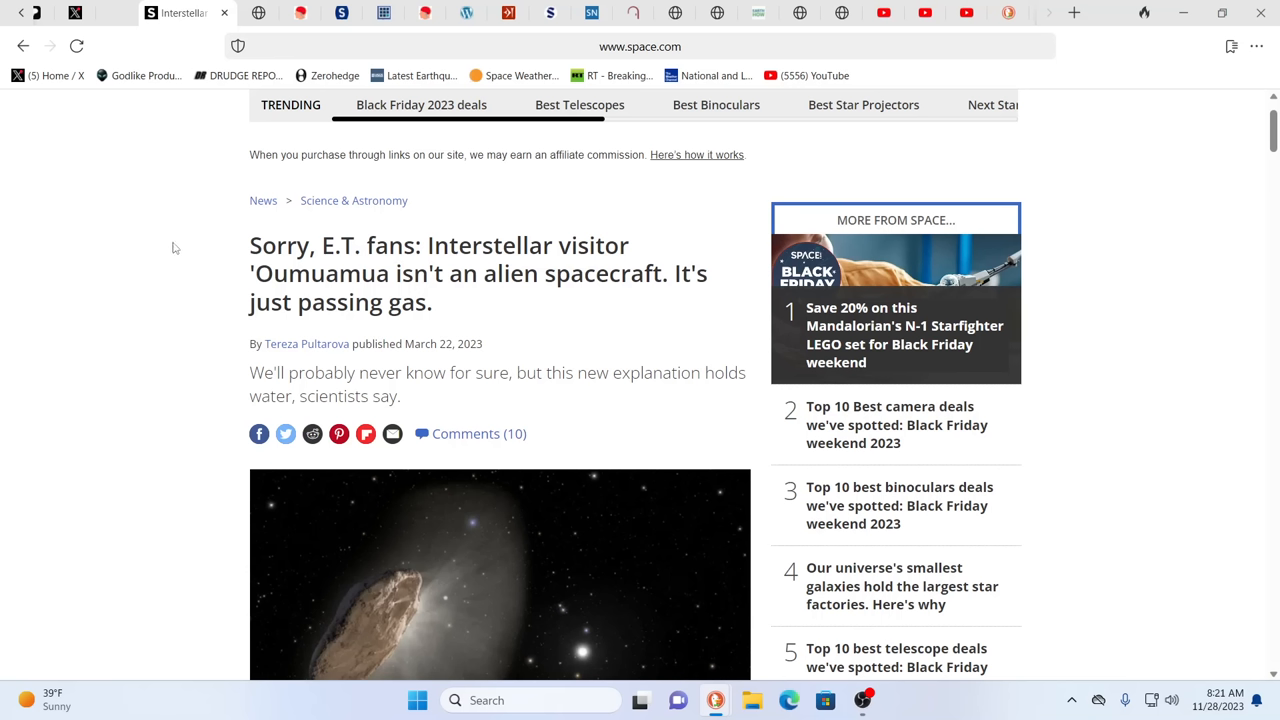
mouse_move(1276, 202)
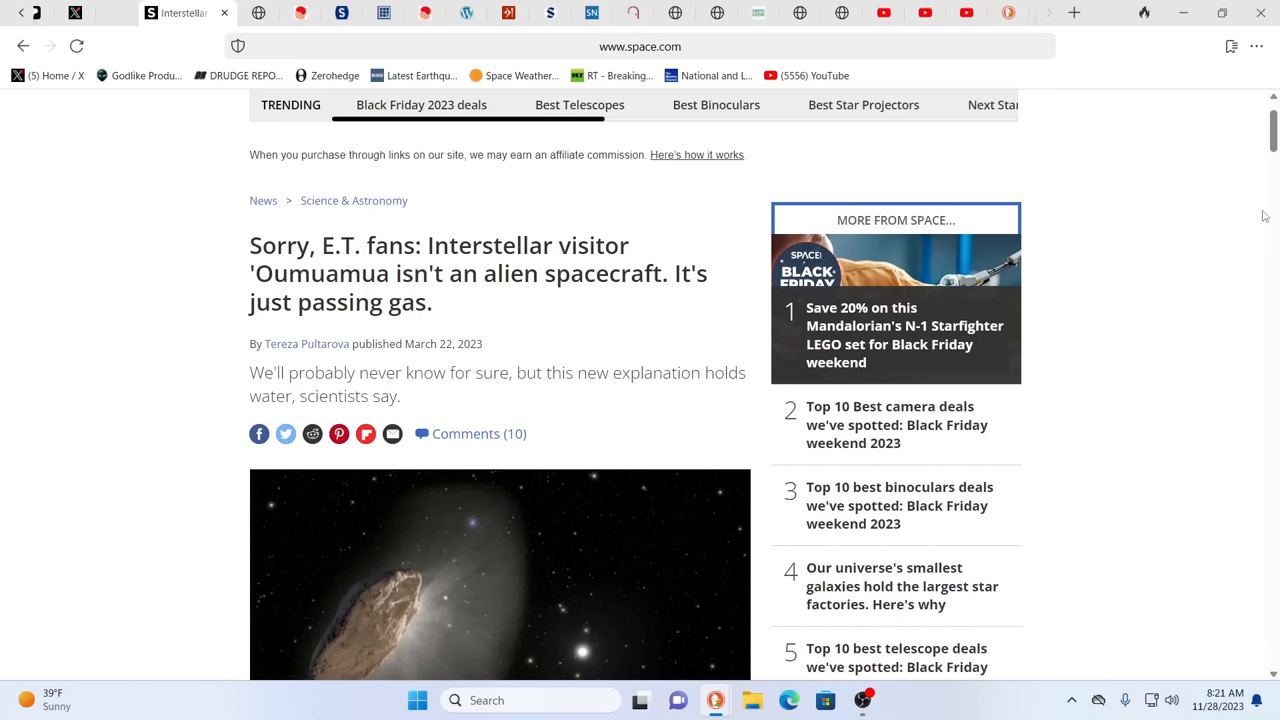
mouse_move(1116, 148)
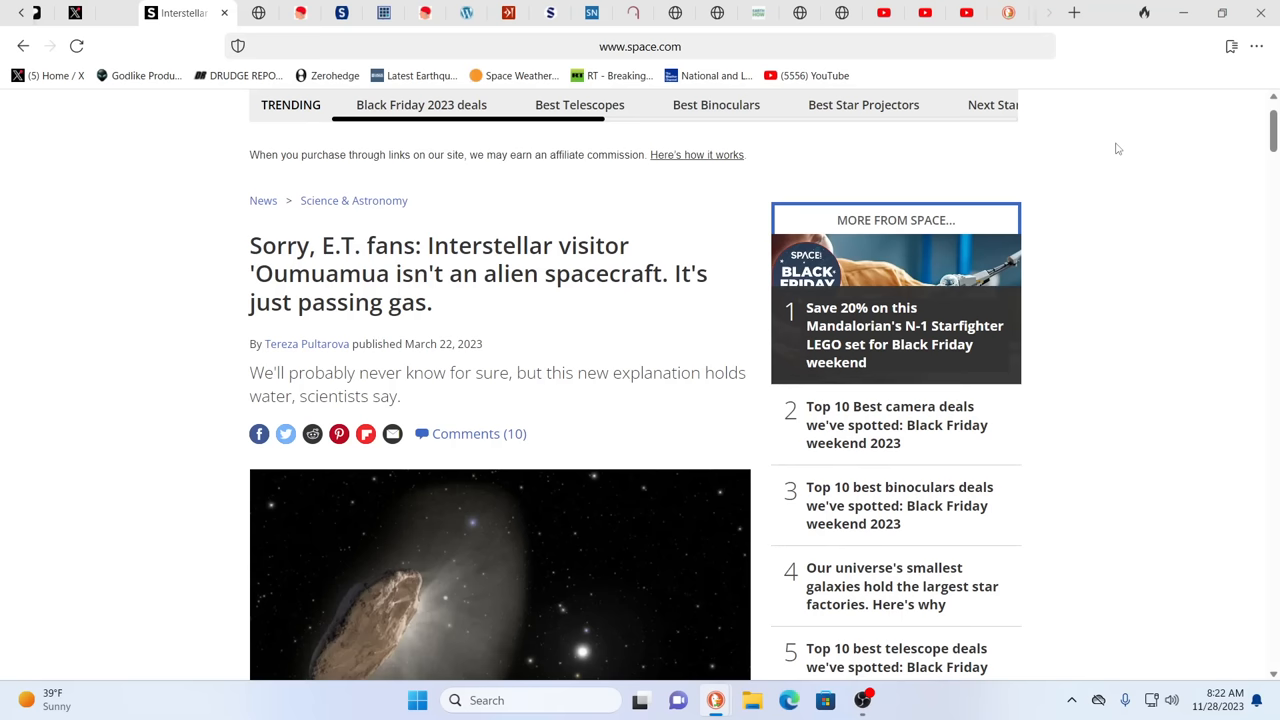
mouse_move(288, 406)
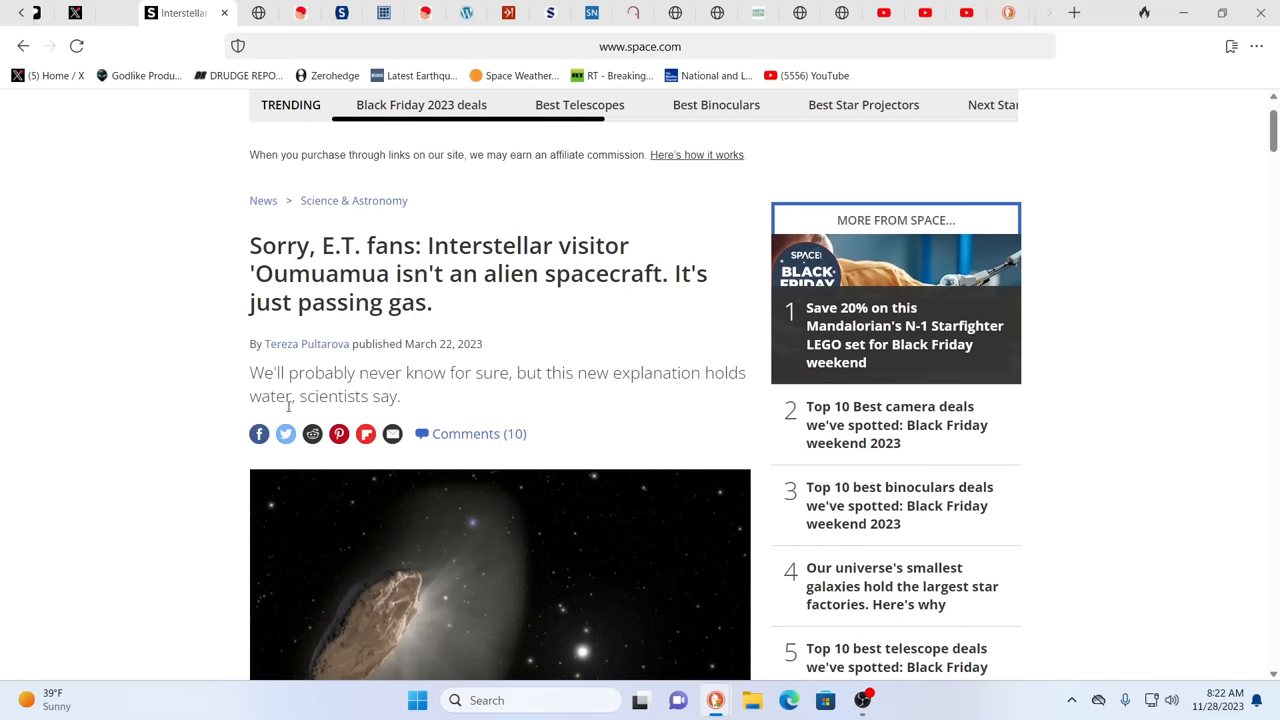
scroll("down", 3)
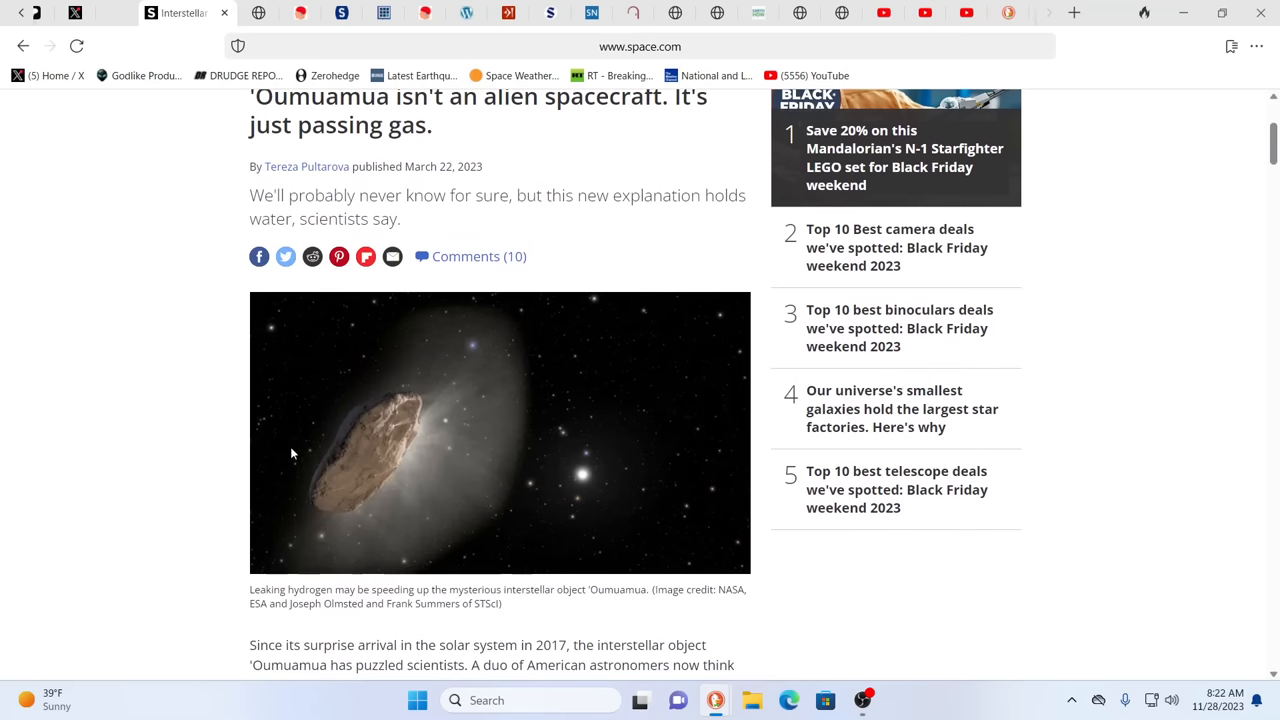
mouse_move(352, 486)
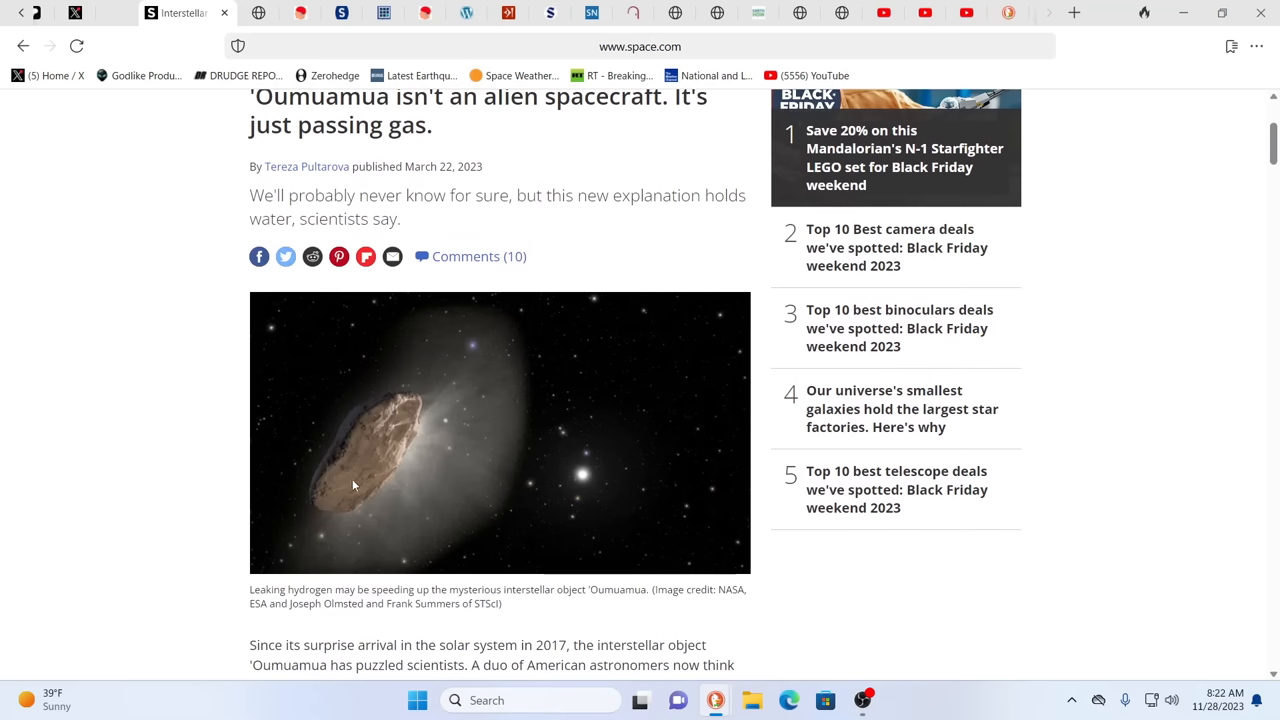
mouse_move(156, 486)
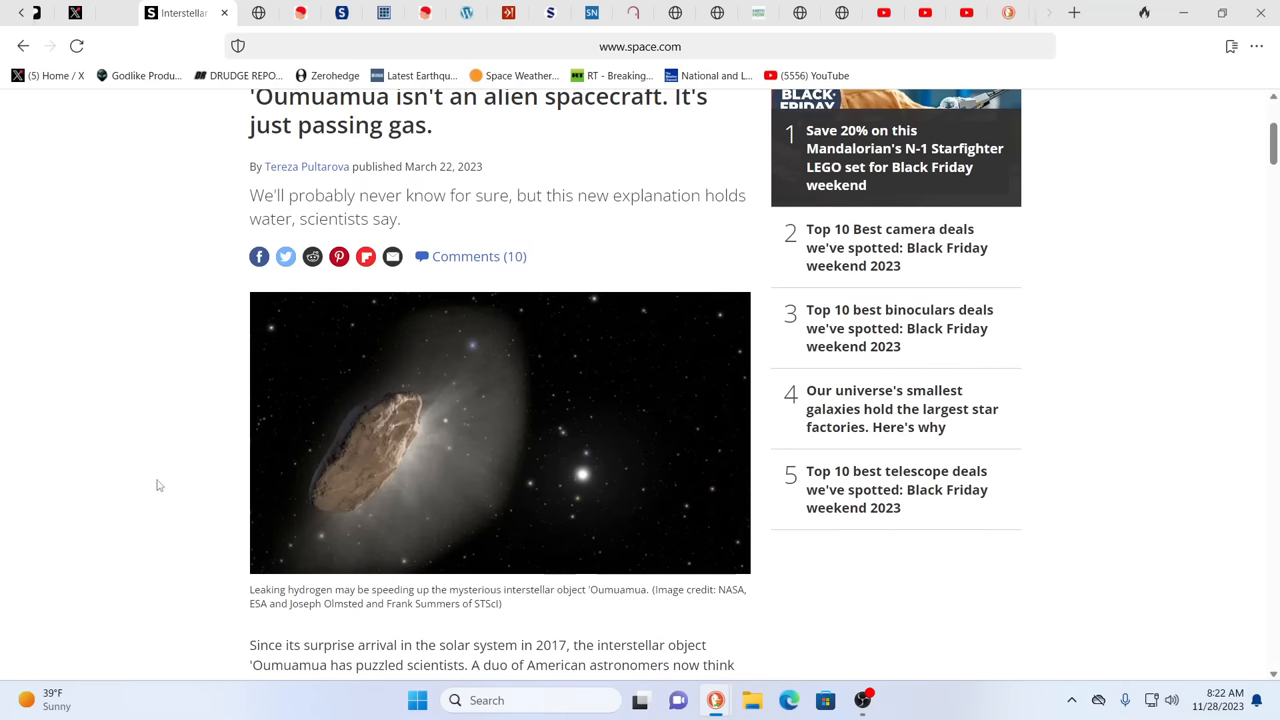
scroll("up", 3)
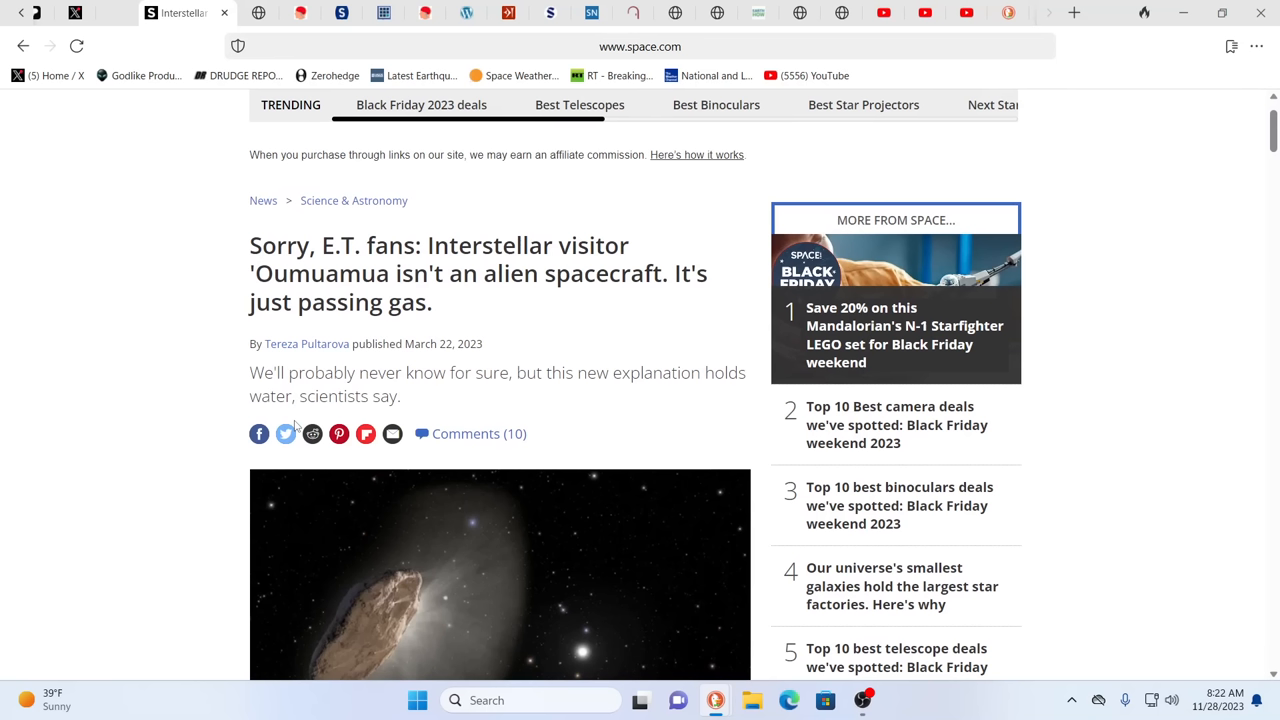
mouse_move(452, 300)
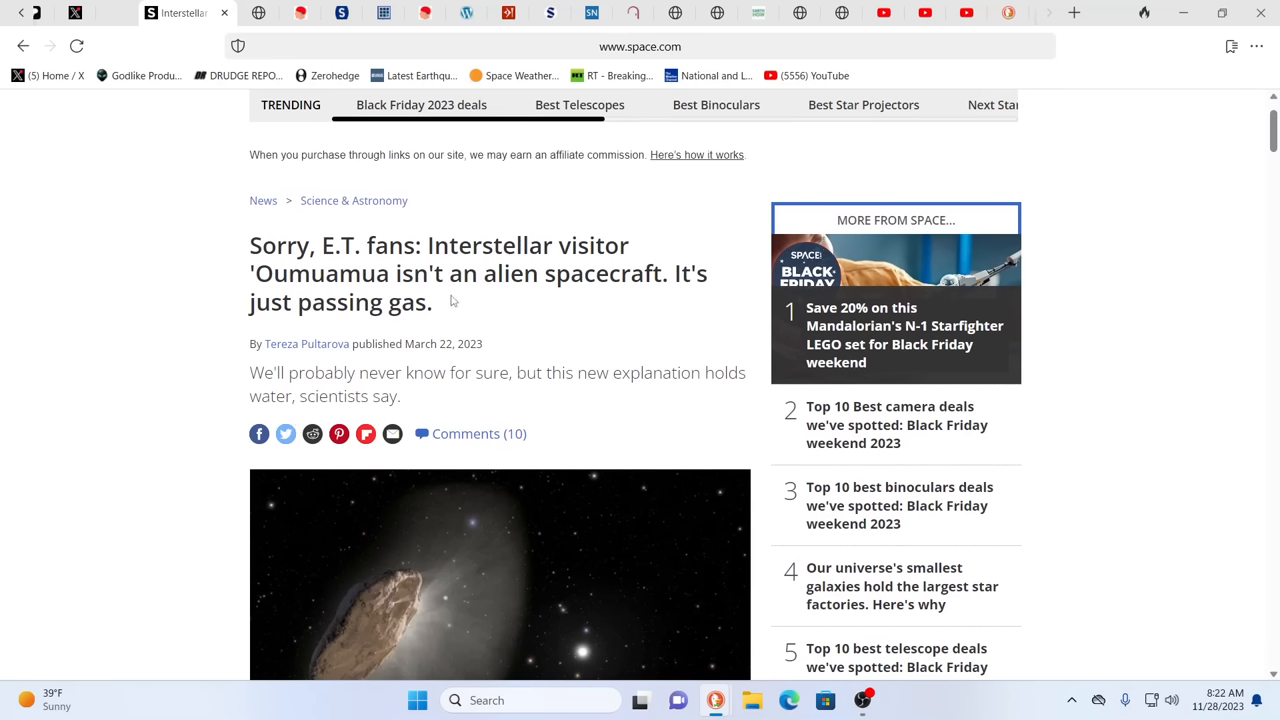
mouse_move(472, 296)
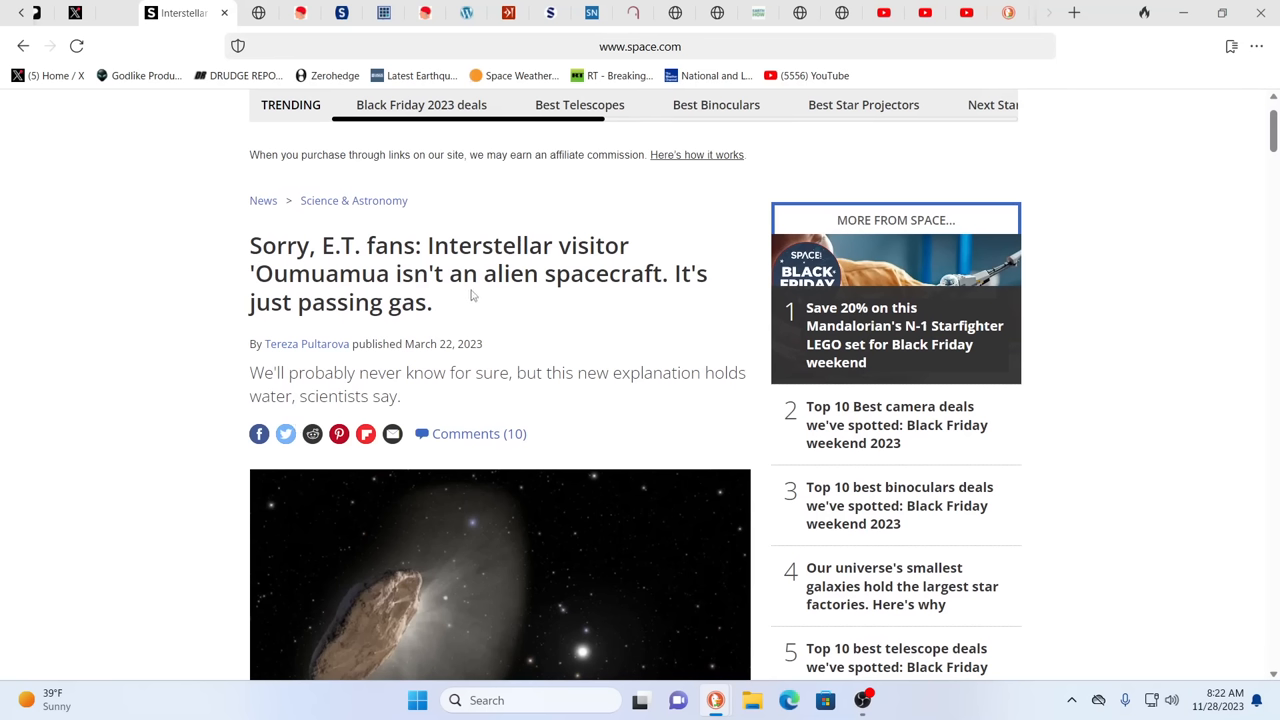
mouse_move(494, 272)
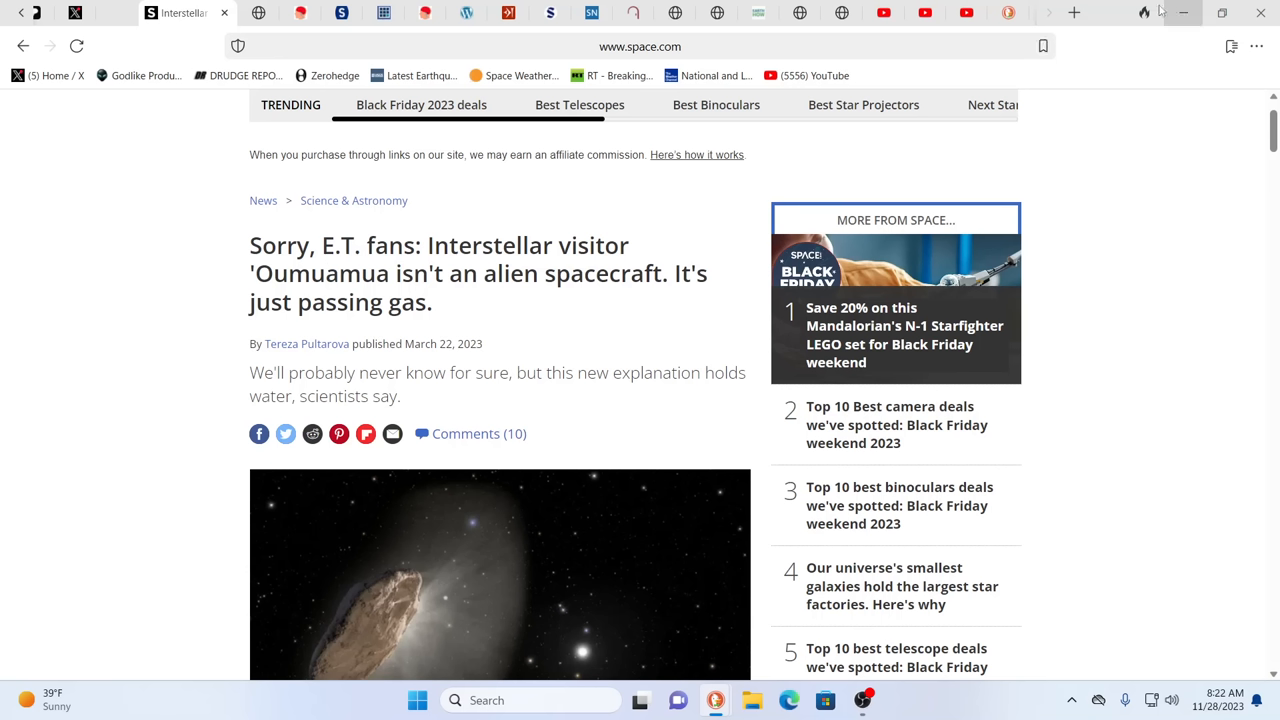
scroll("down", 3)
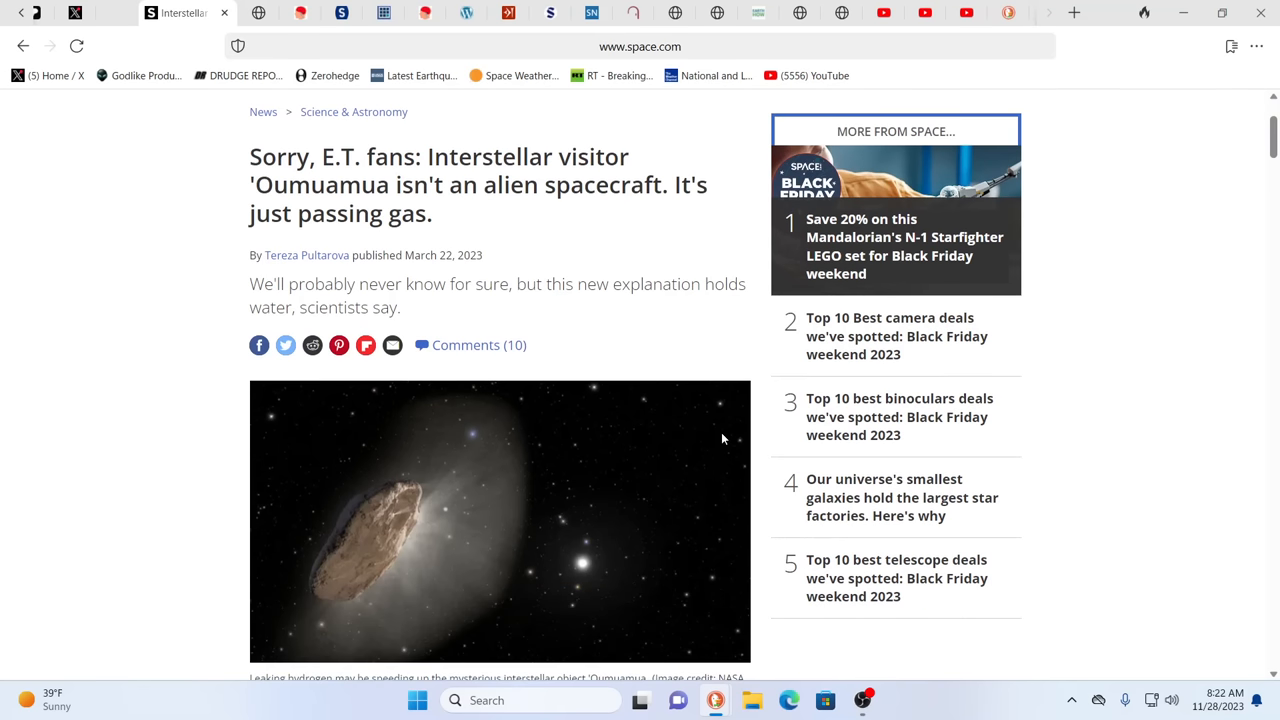
scroll("down", 3)
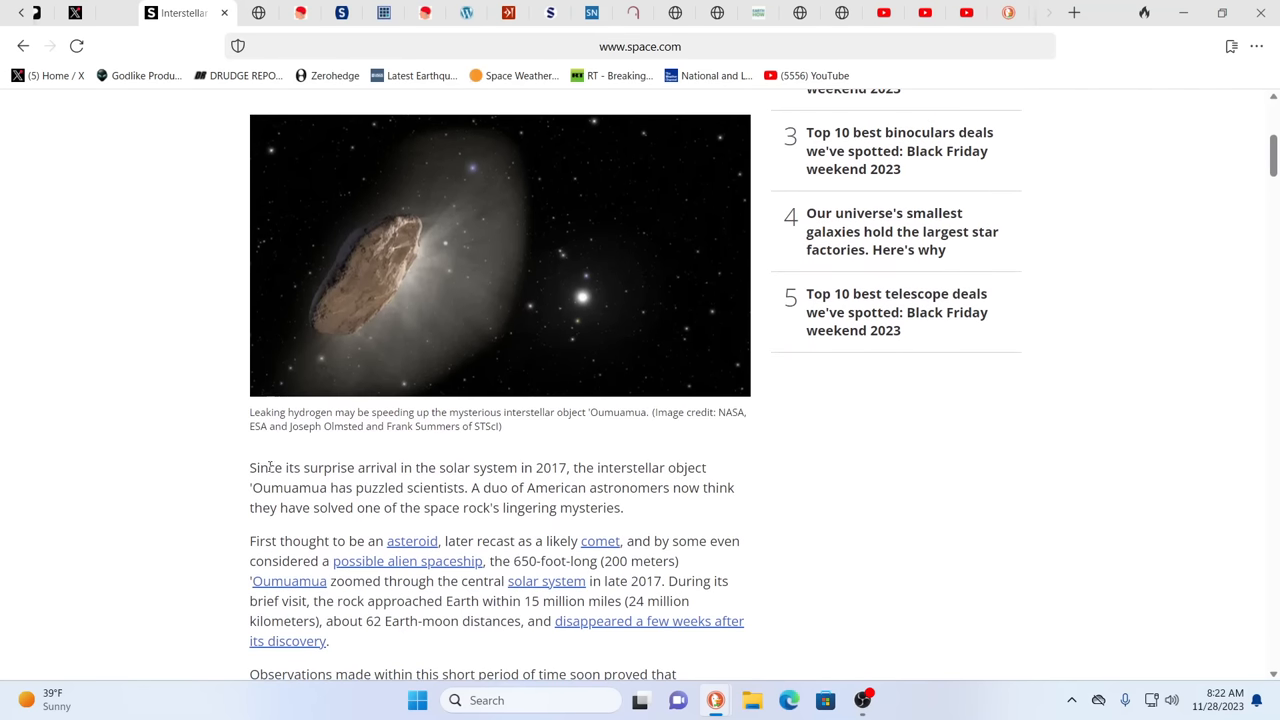
mouse_move(352, 296)
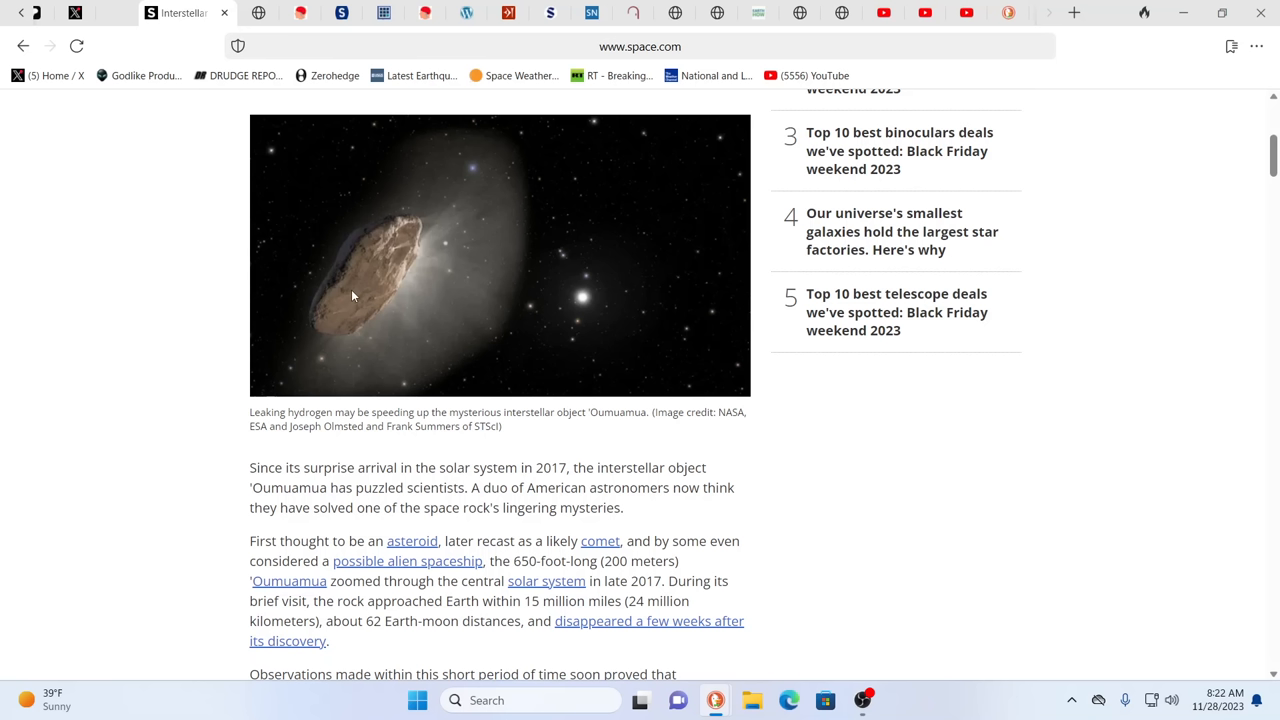
mouse_move(548, 404)
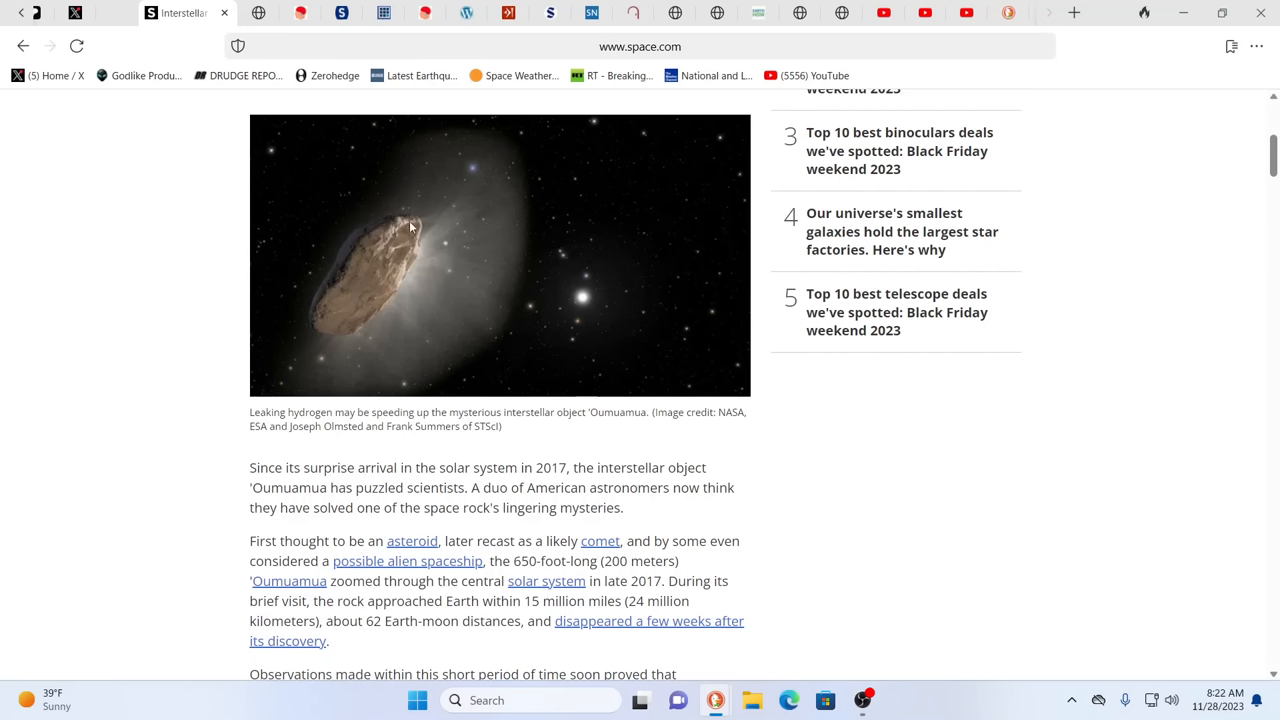
mouse_move(312, 352)
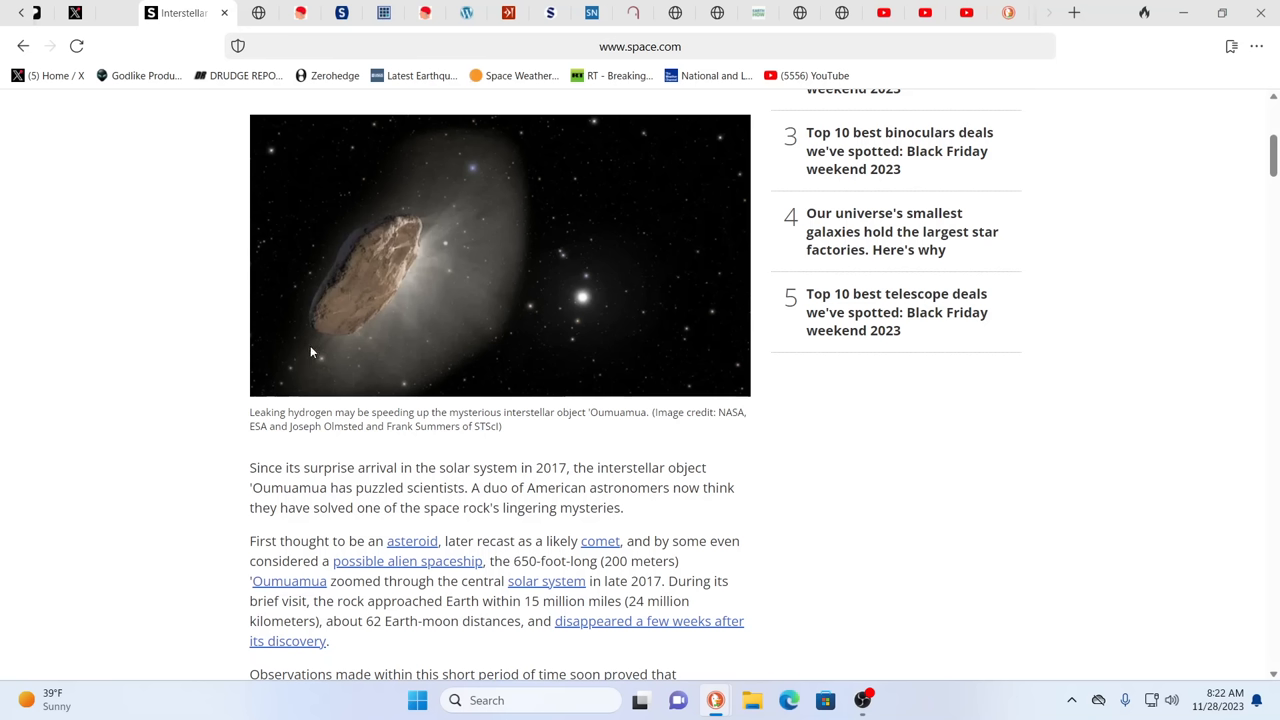
mouse_move(420, 256)
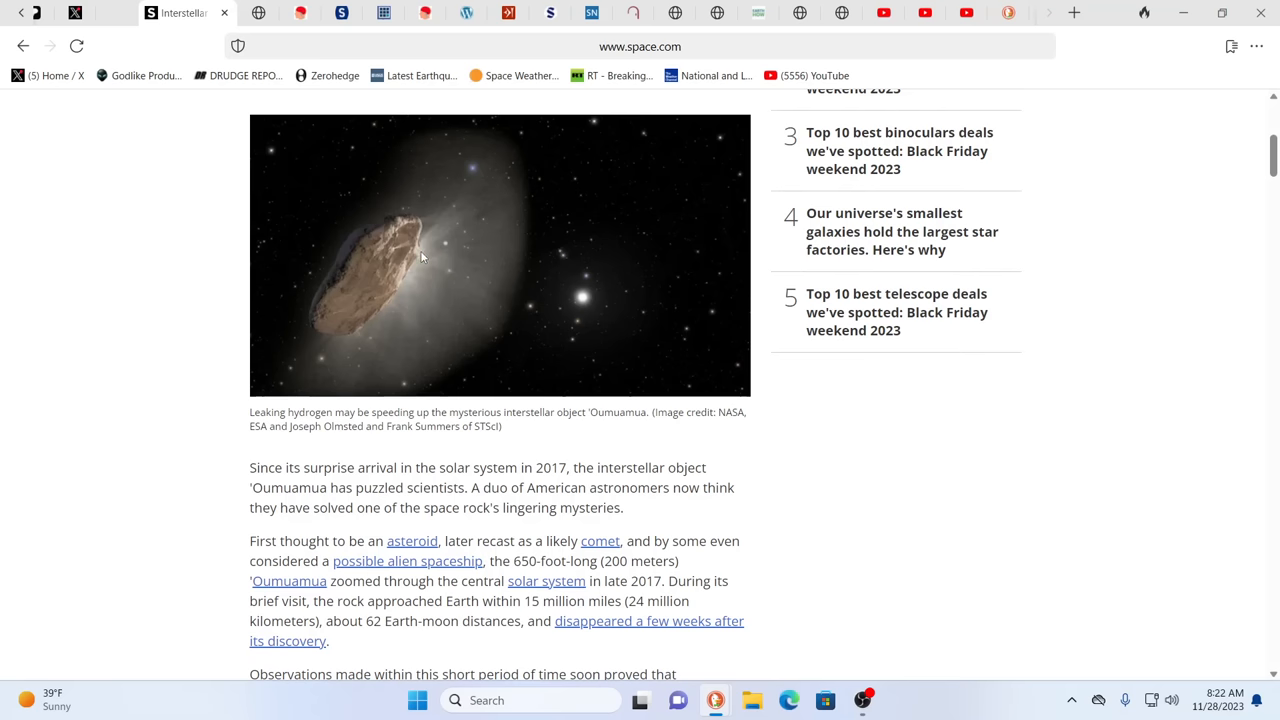
mouse_move(544, 370)
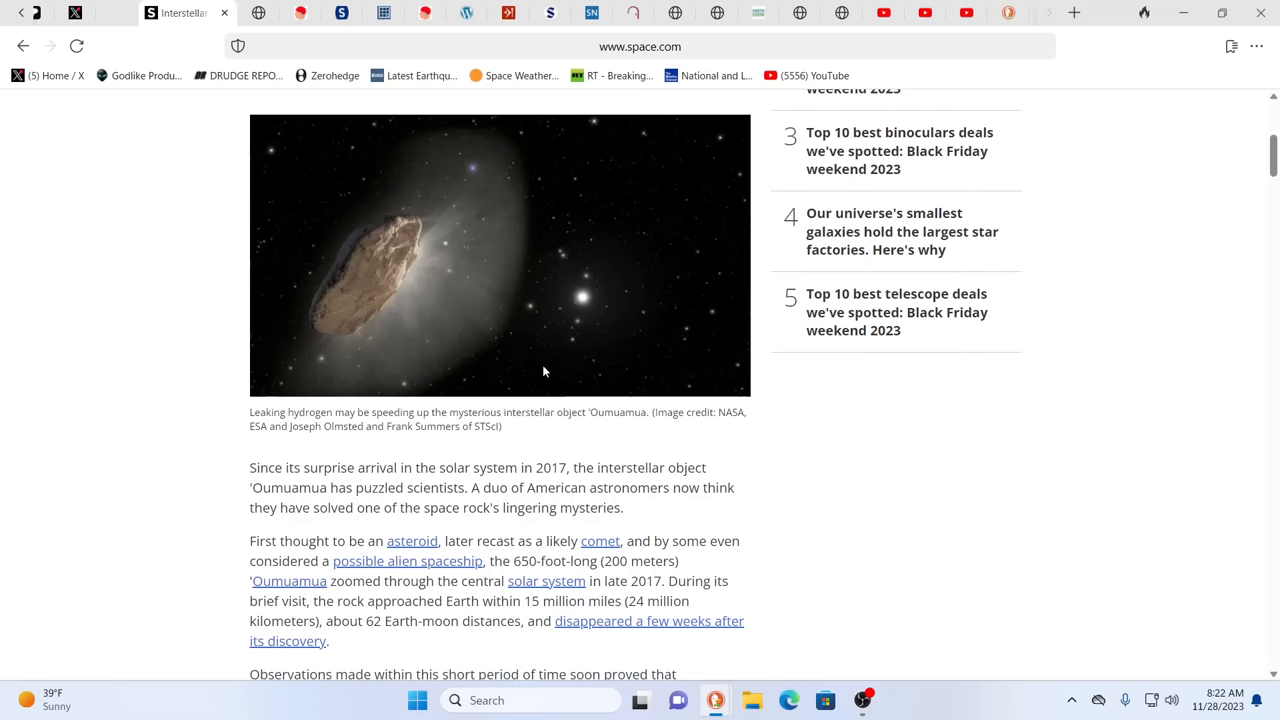
scroll("up", 3)
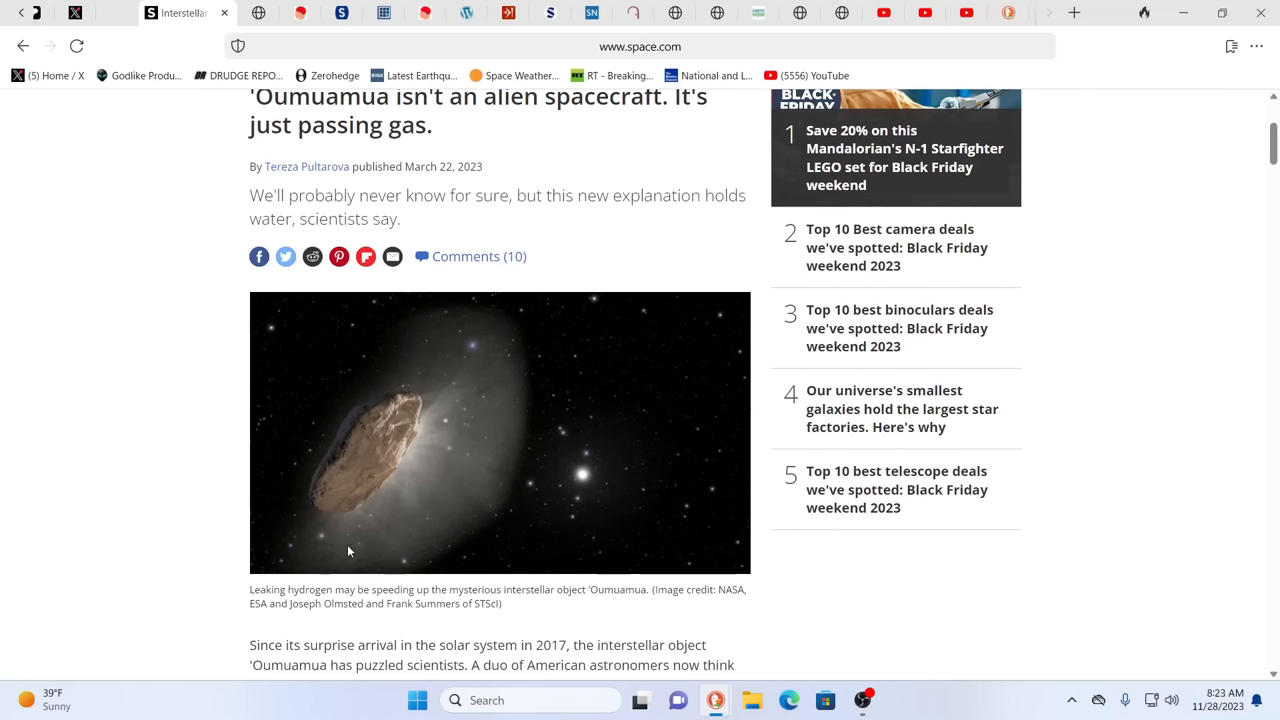
mouse_move(296, 520)
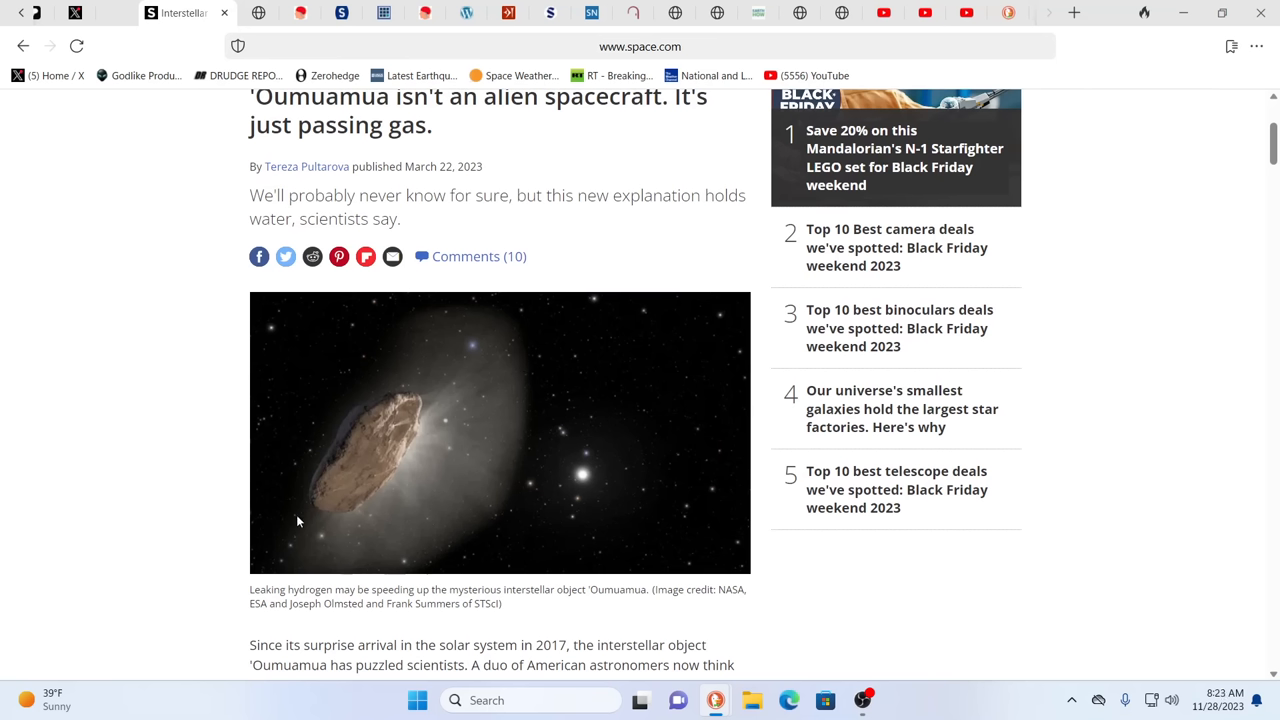
mouse_move(148, 616)
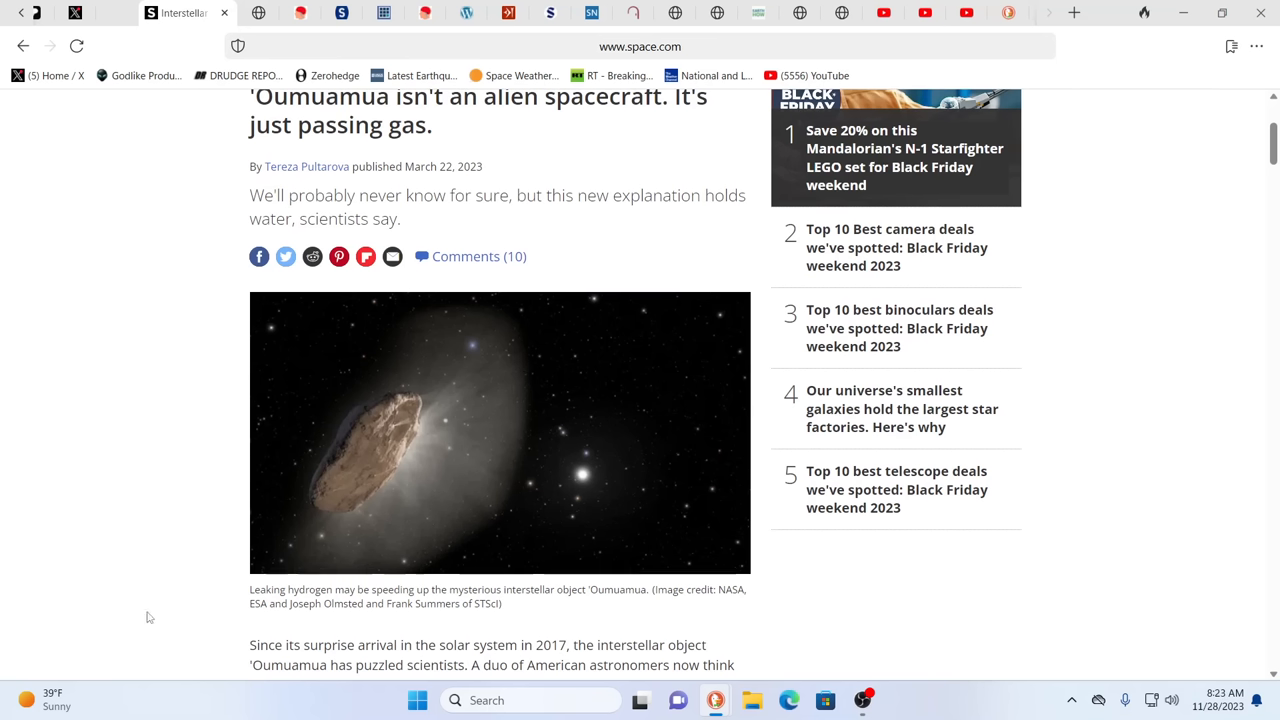
mouse_move(560, 412)
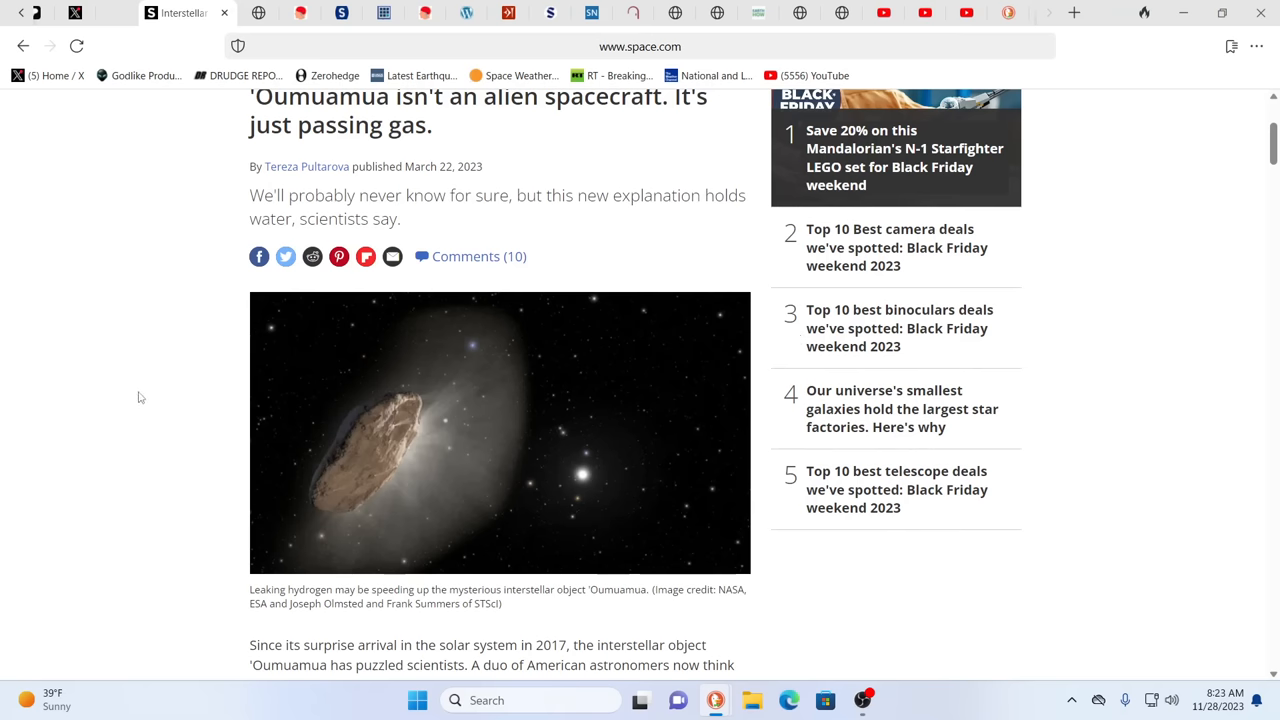
scroll("up", 3)
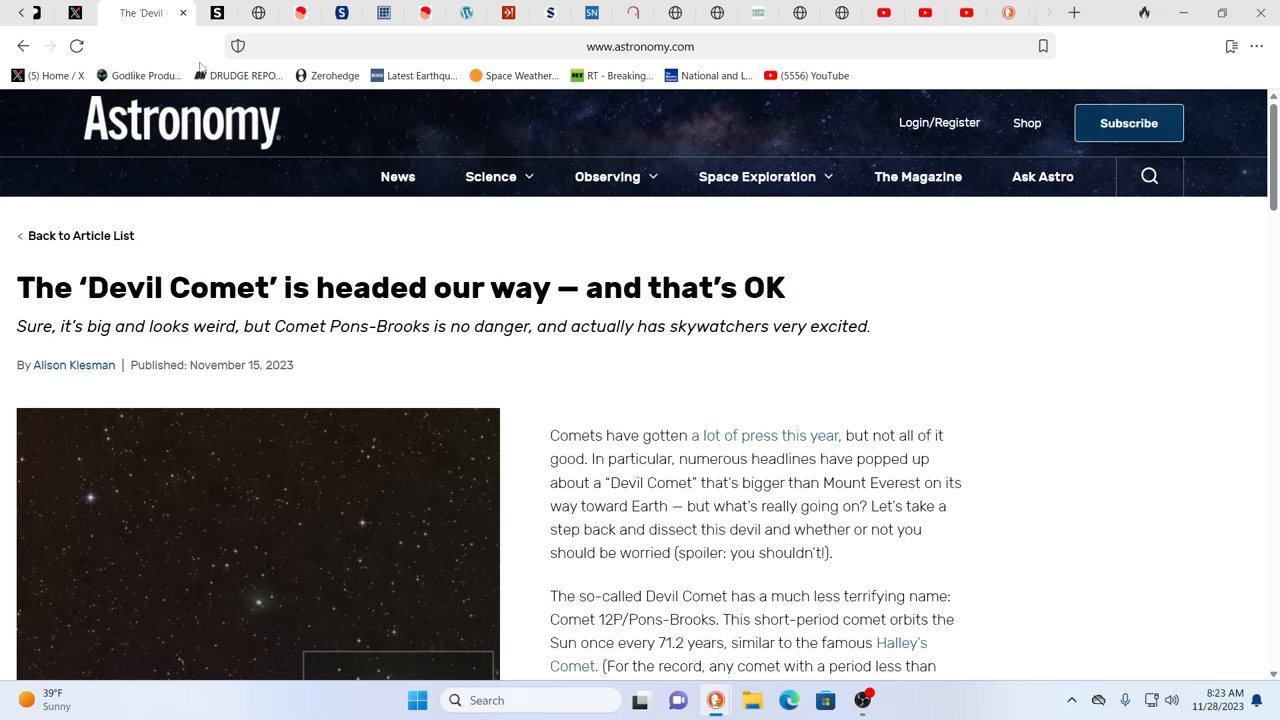
mouse_move(984, 350)
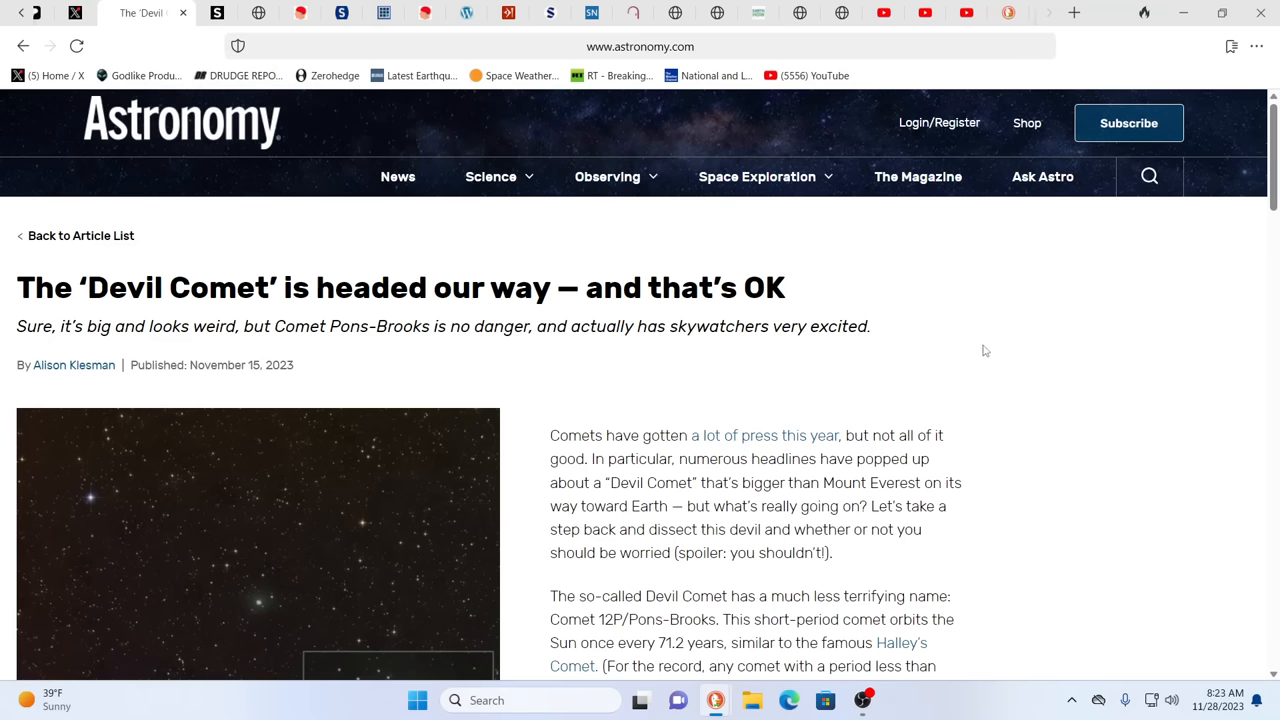
mouse_move(282, 392)
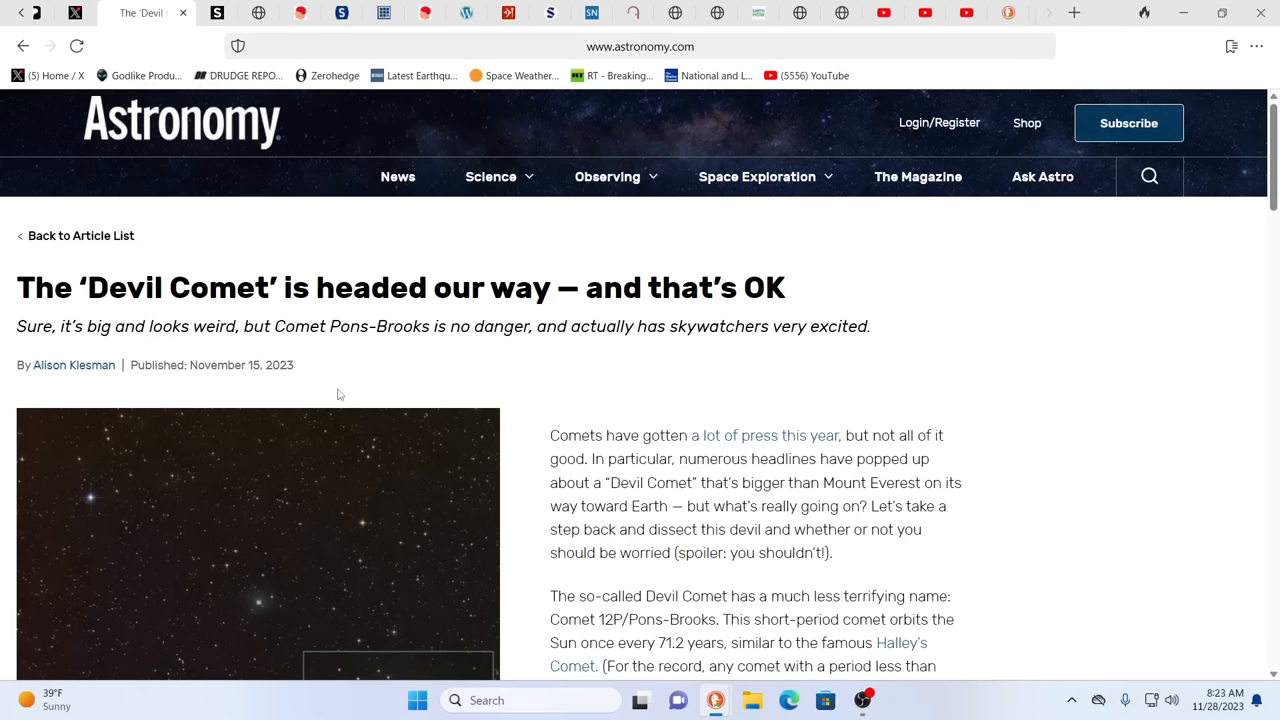
mouse_move(530, 380)
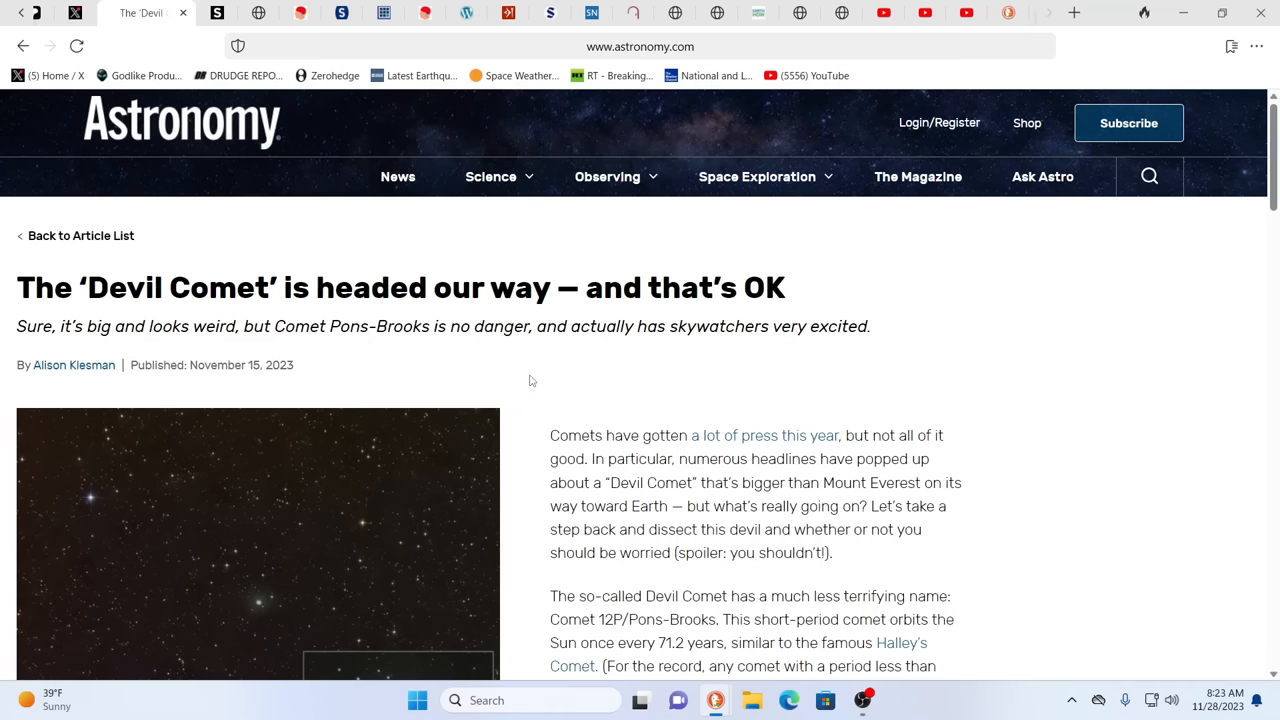
scroll("down", 3)
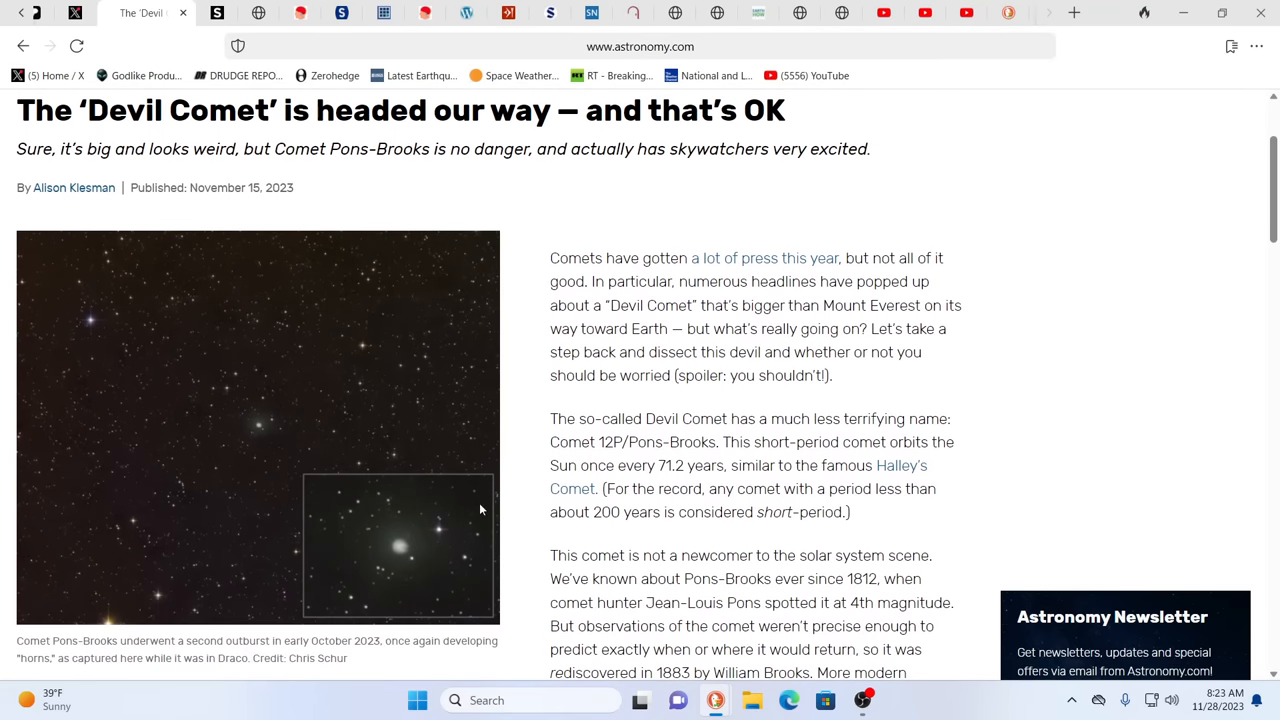
mouse_move(528, 524)
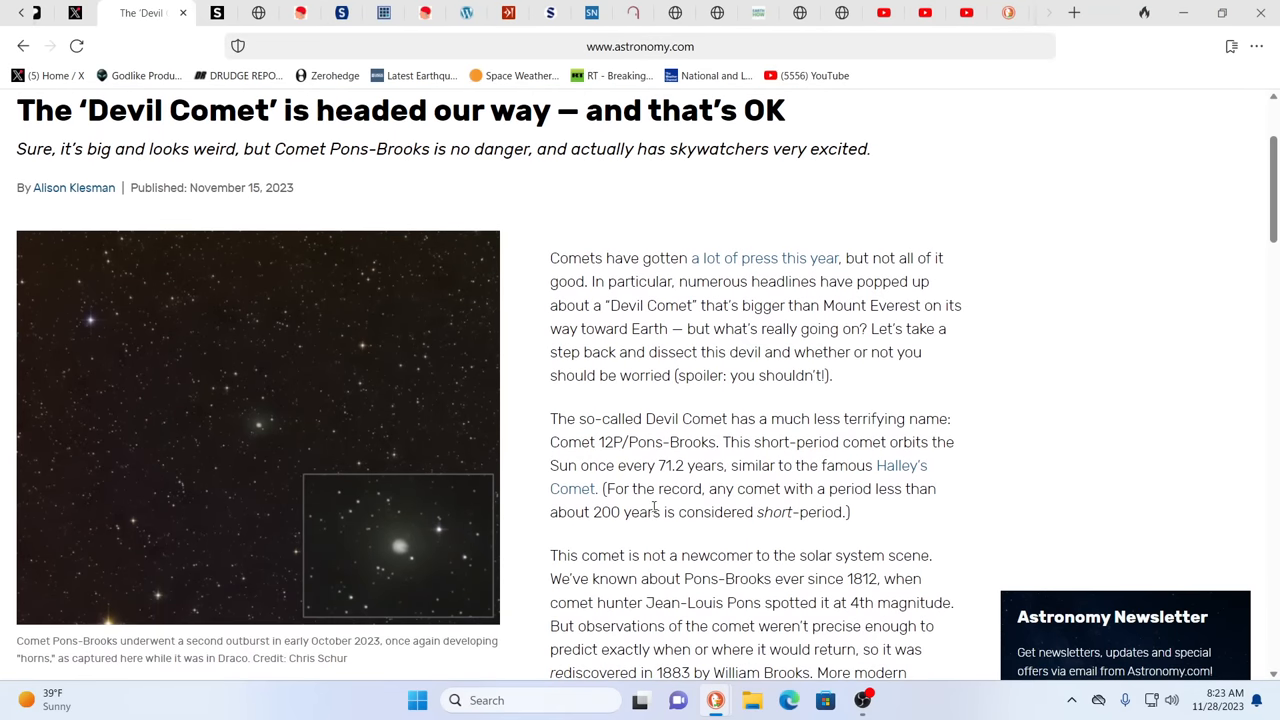
mouse_move(366, 532)
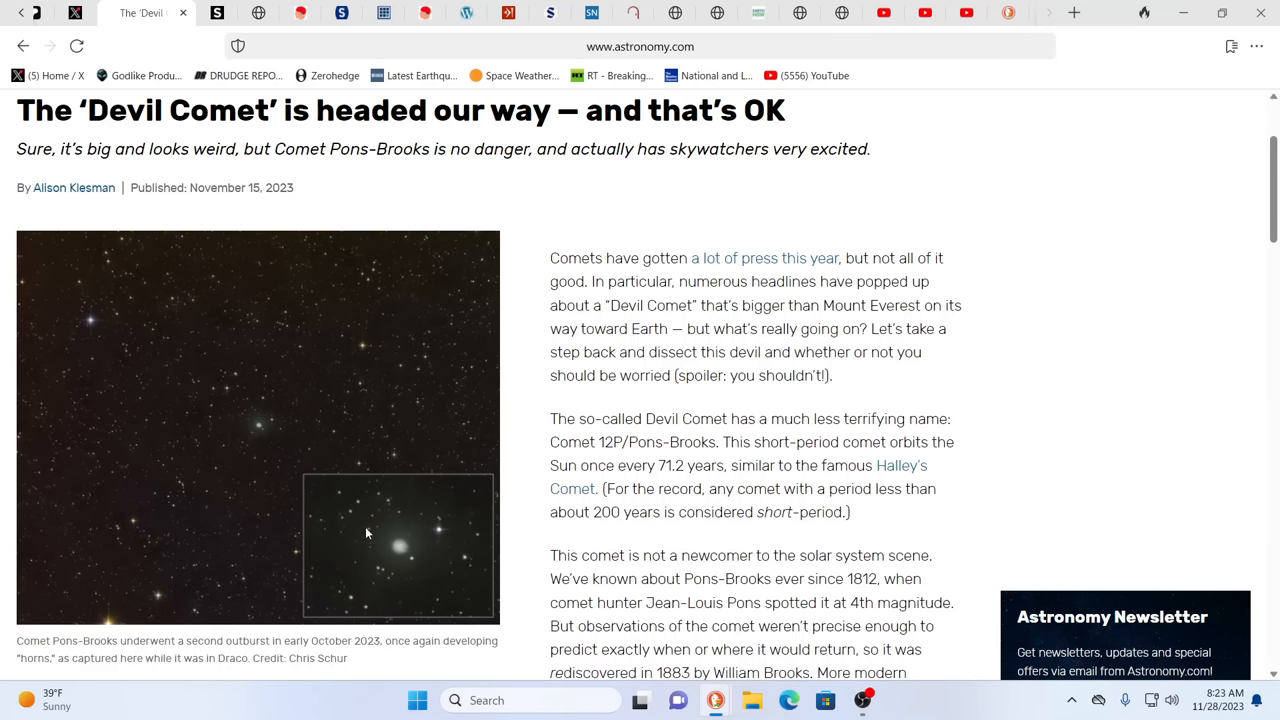
mouse_move(404, 536)
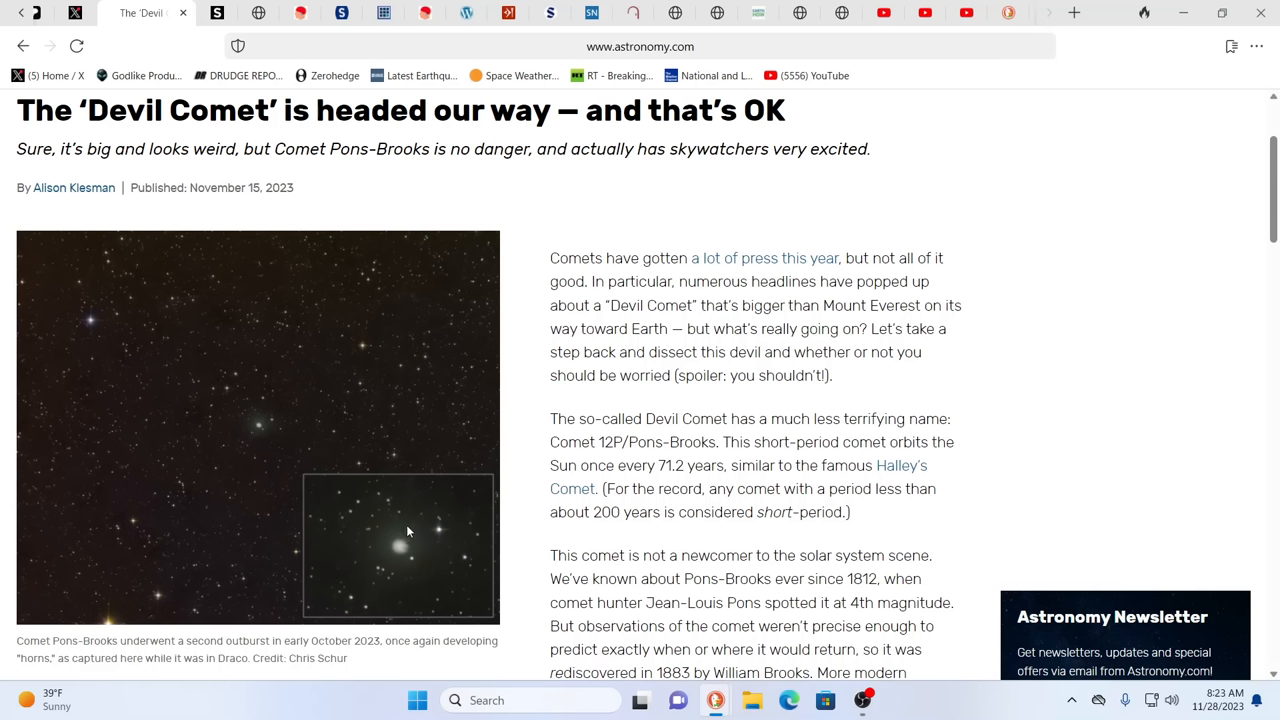
mouse_move(420, 512)
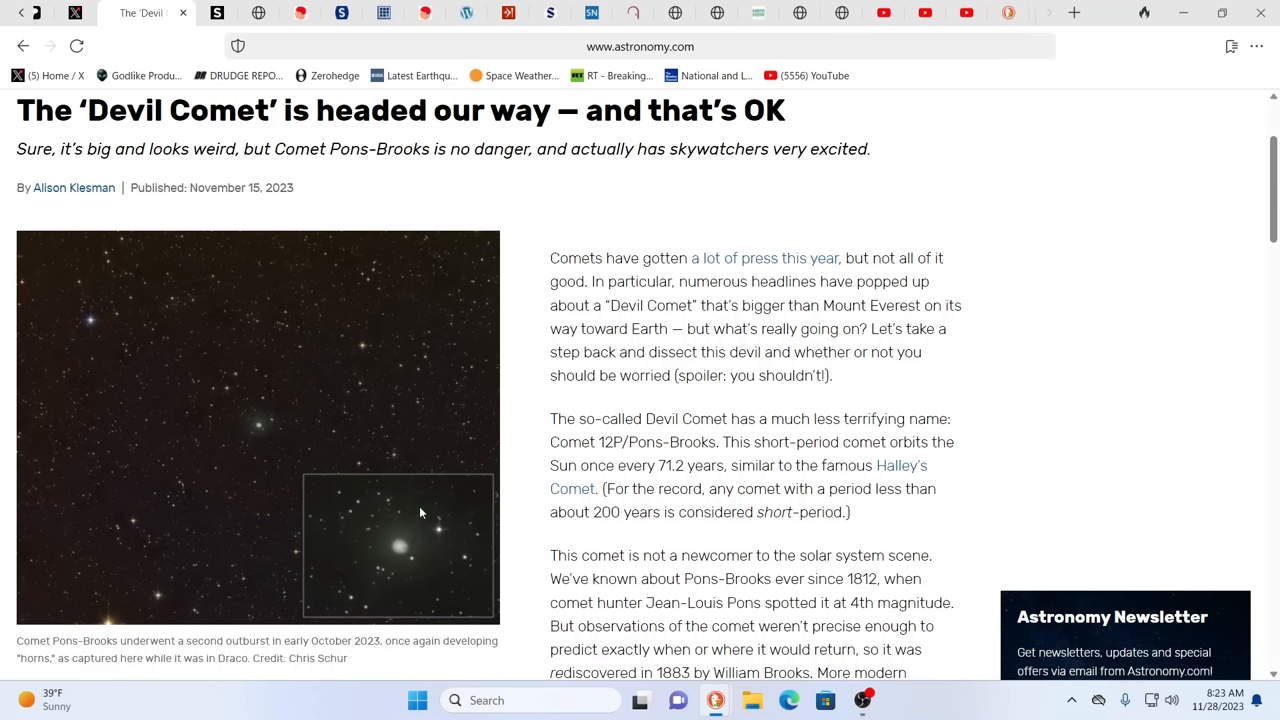
mouse_move(404, 506)
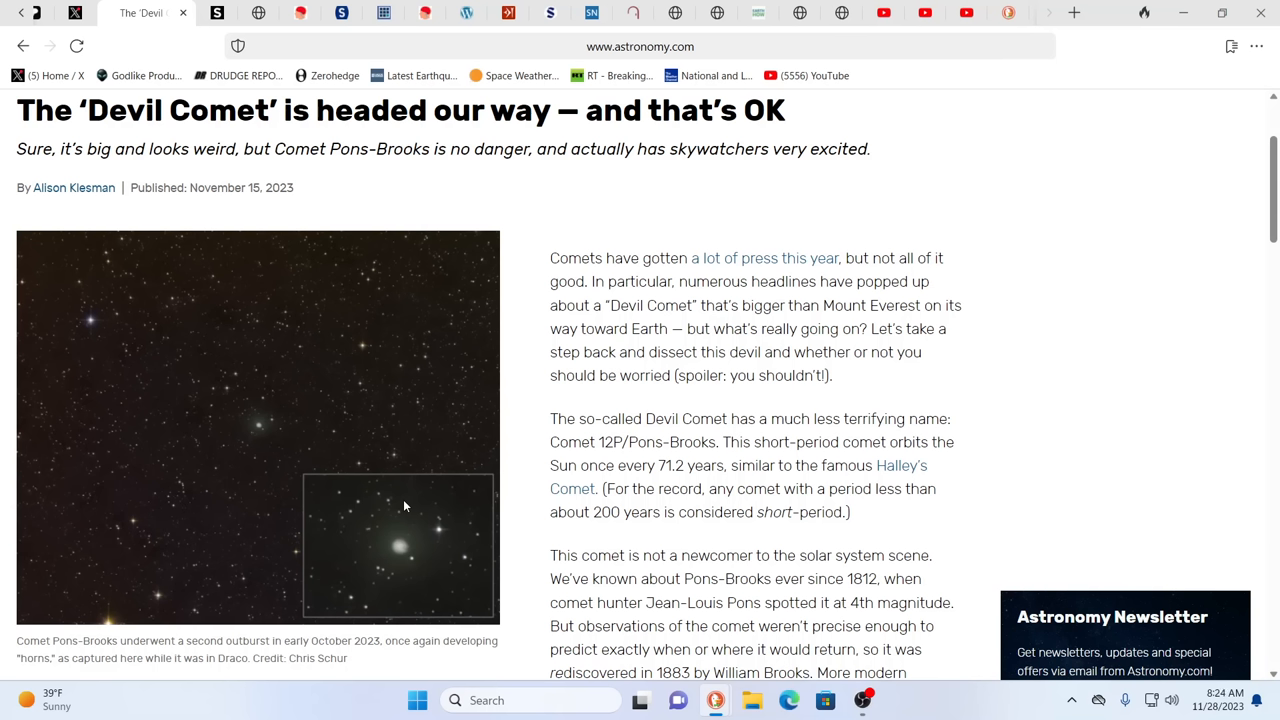
mouse_move(398, 500)
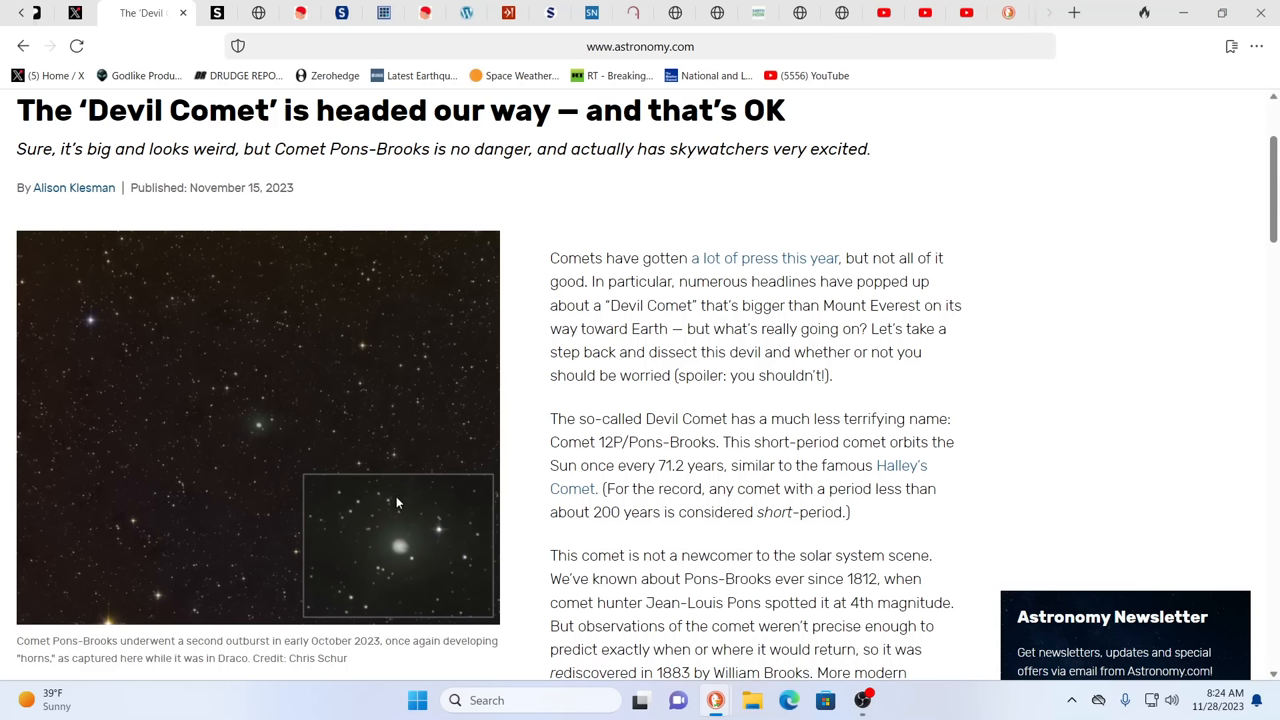
mouse_move(388, 472)
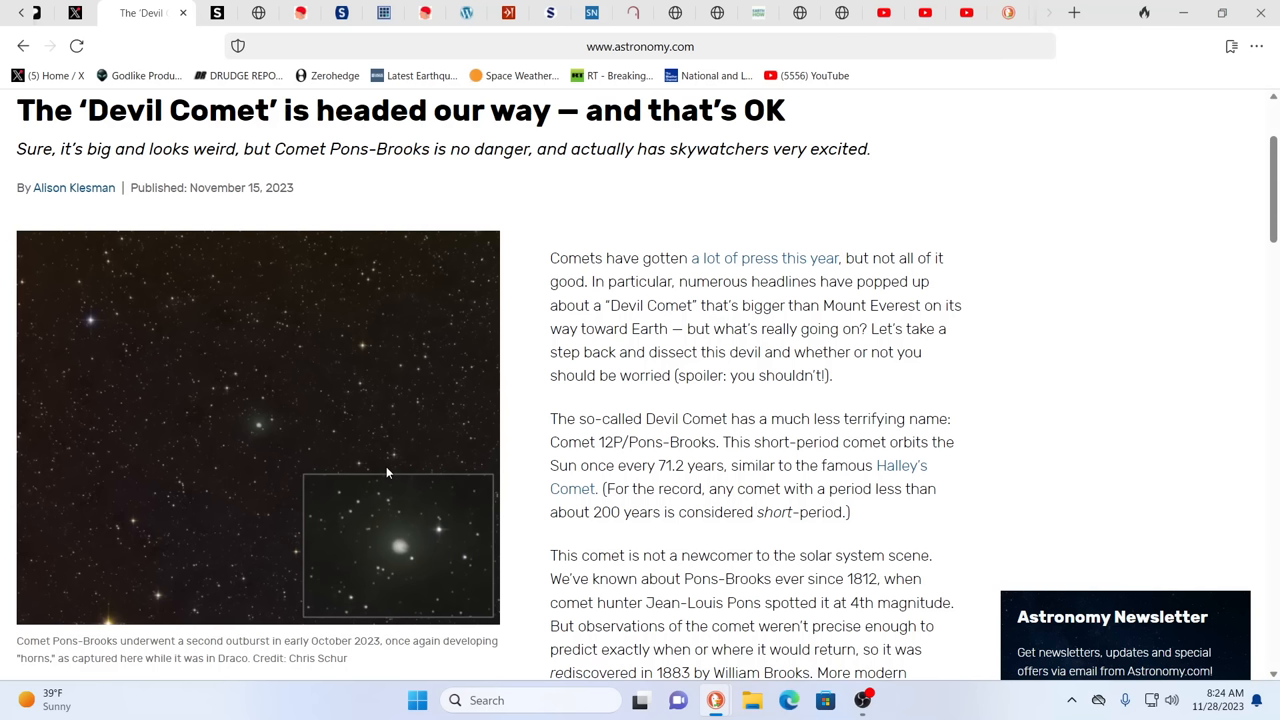
mouse_move(964, 368)
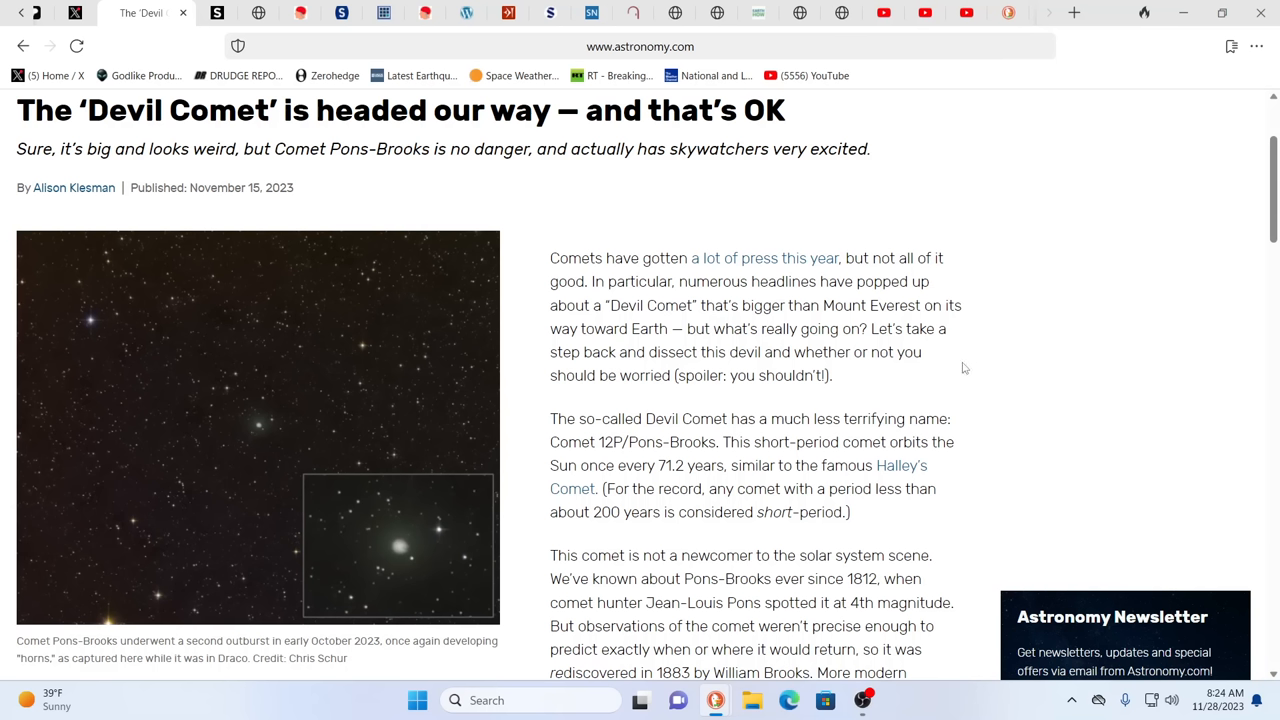
mouse_move(1030, 364)
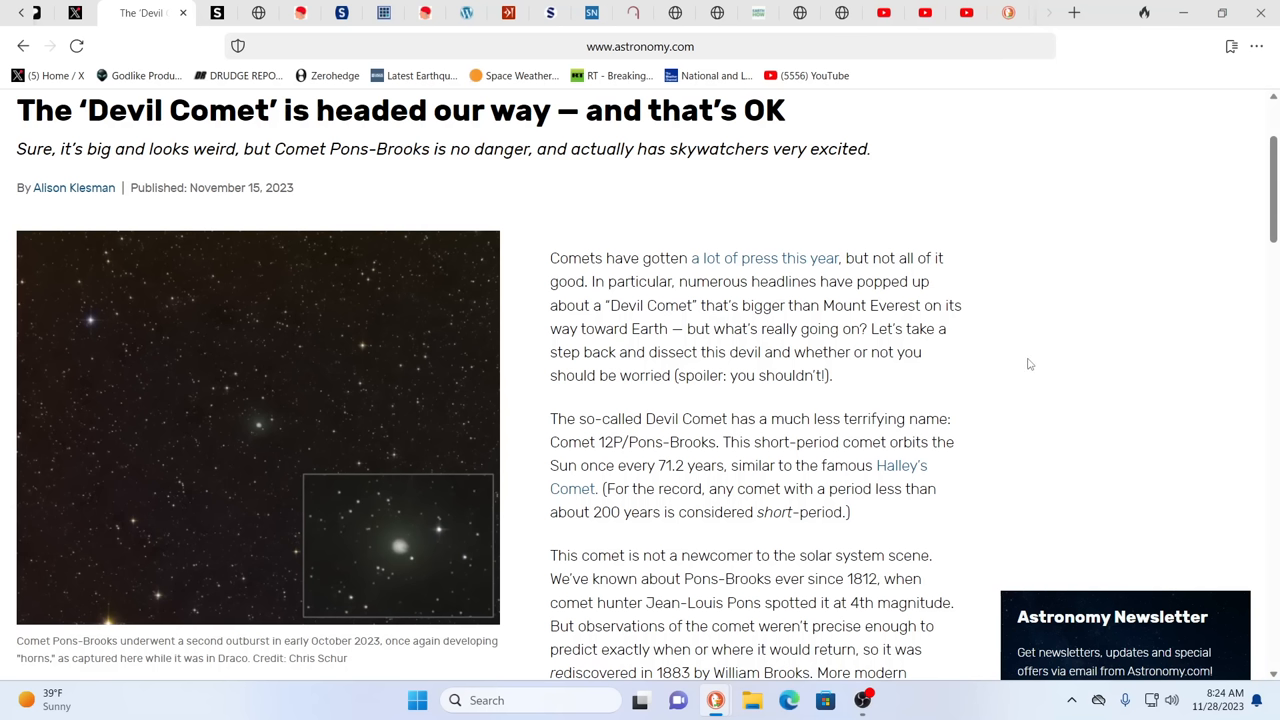
mouse_move(1036, 360)
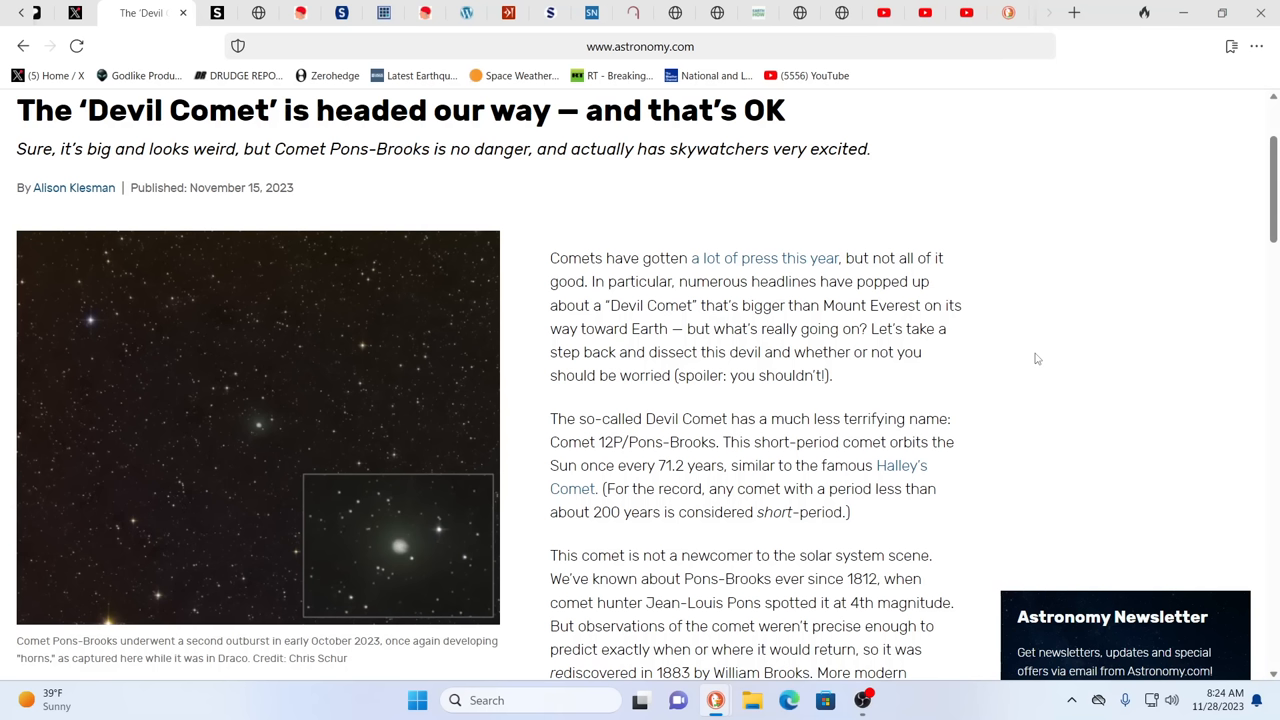
mouse_move(860, 404)
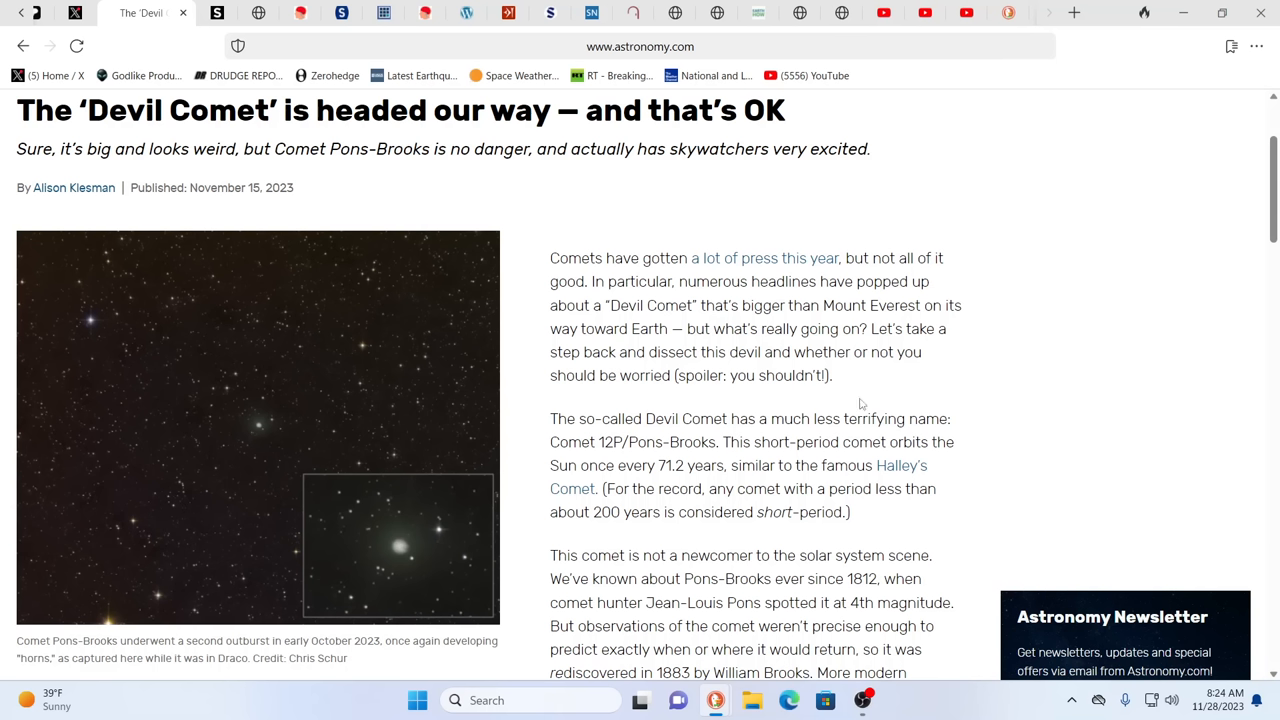
mouse_move(446, 512)
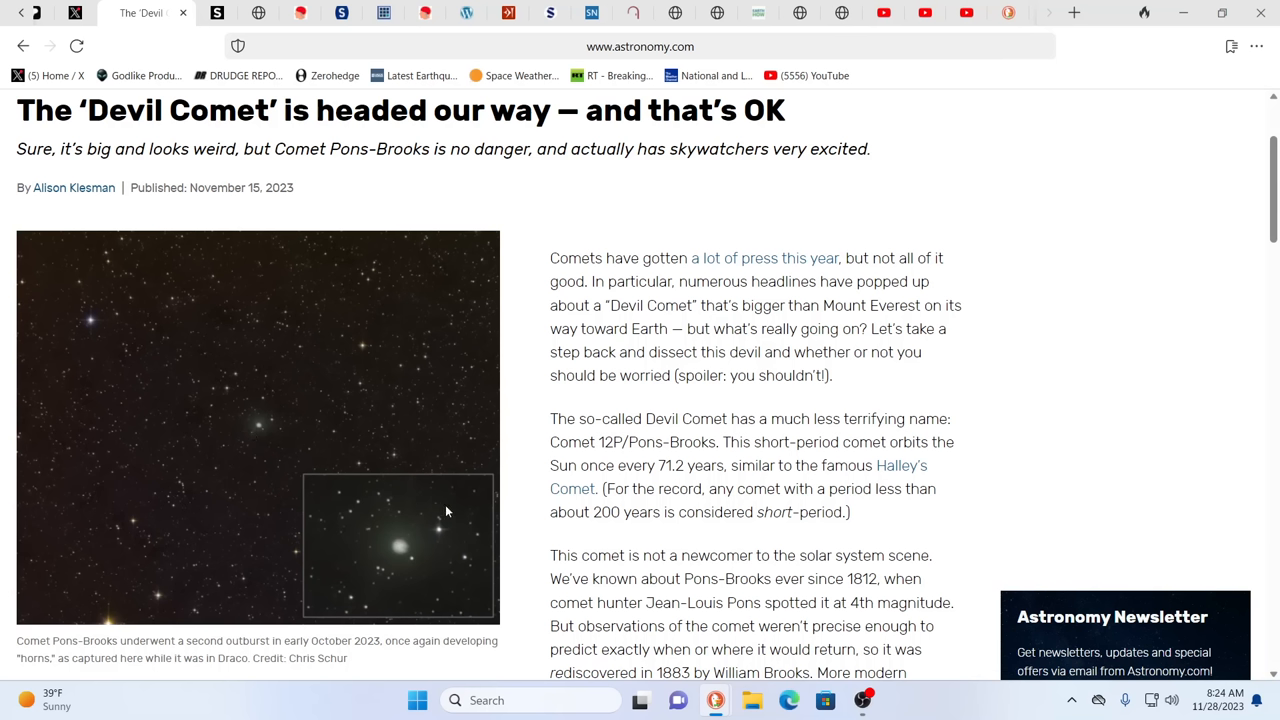
mouse_move(1062, 432)
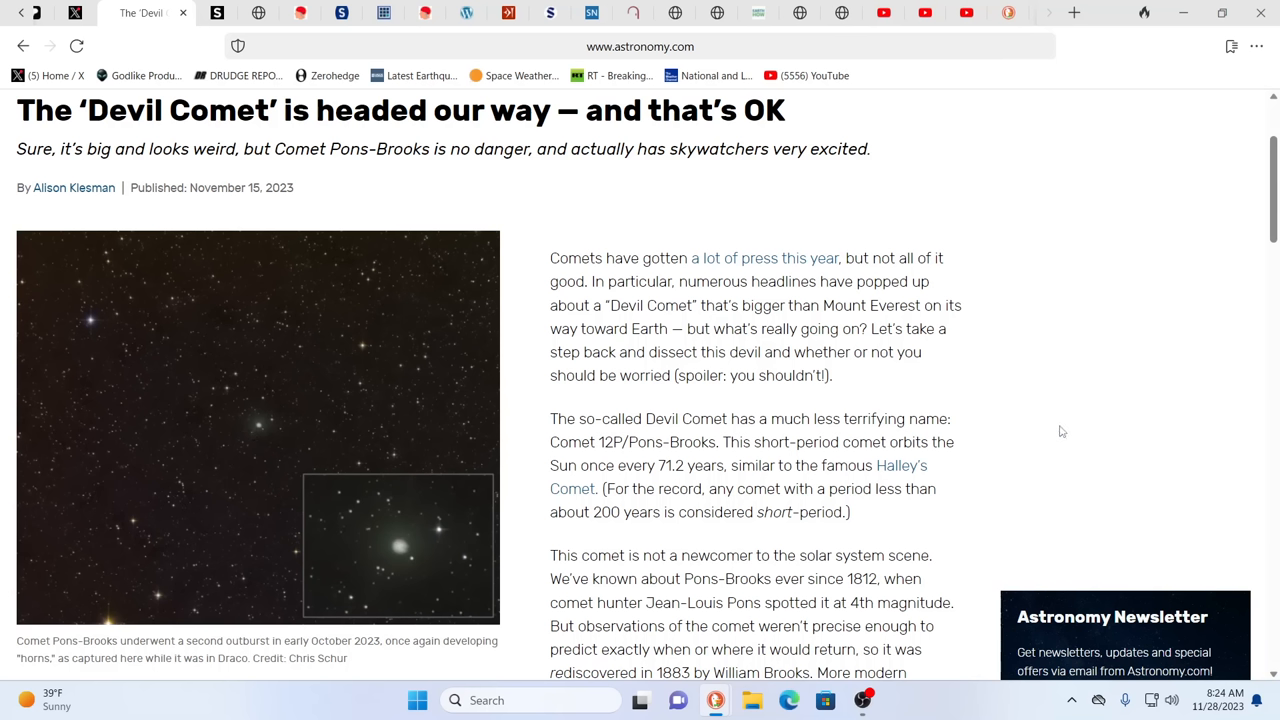
mouse_move(1124, 436)
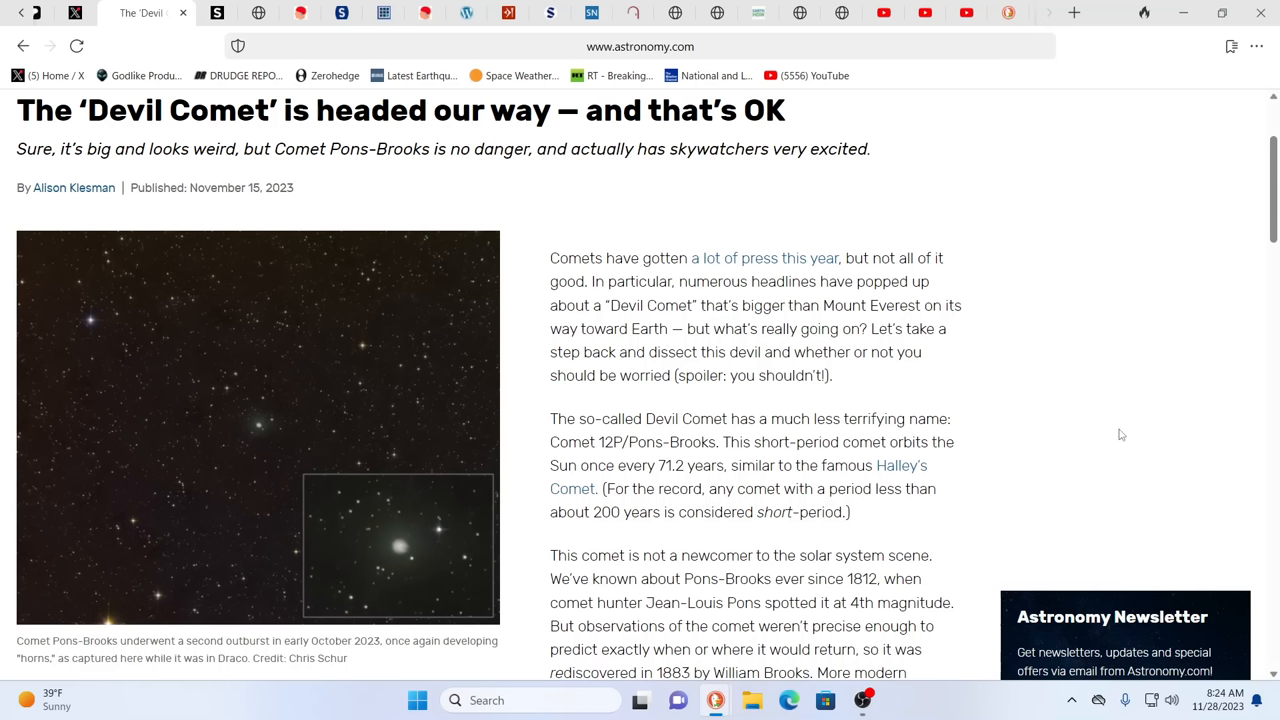
mouse_move(1092, 432)
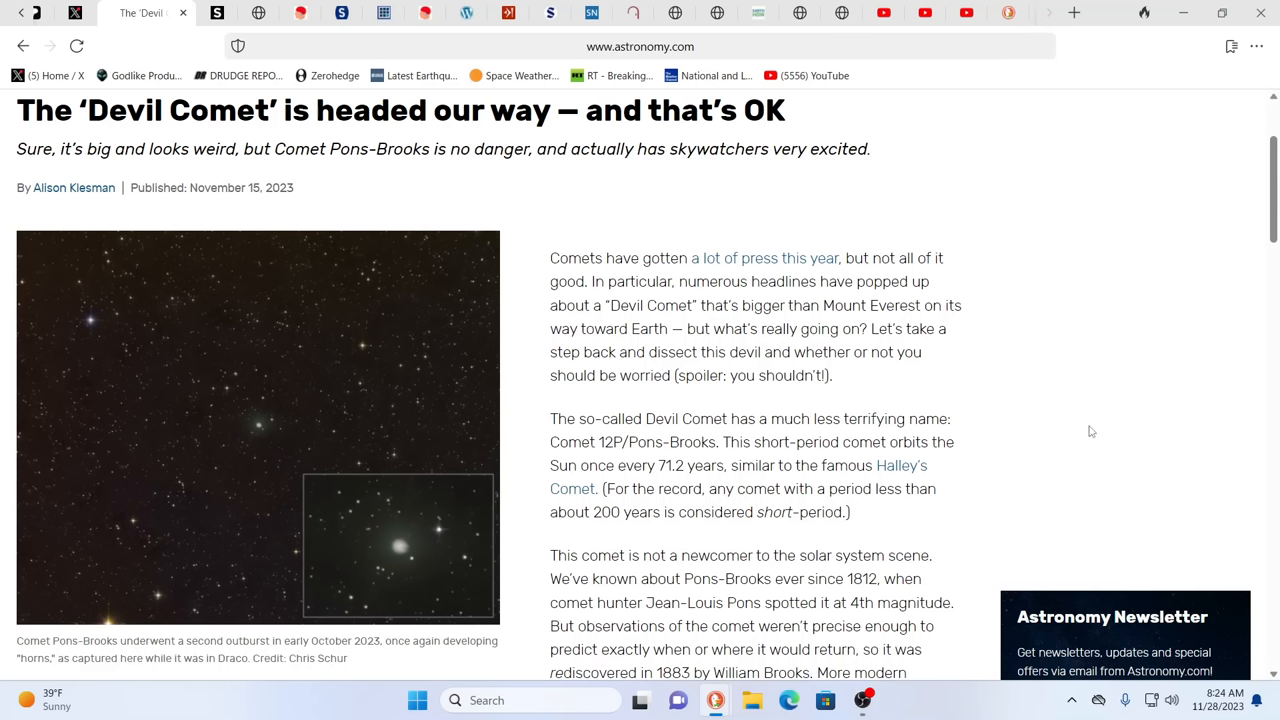
mouse_move(1098, 436)
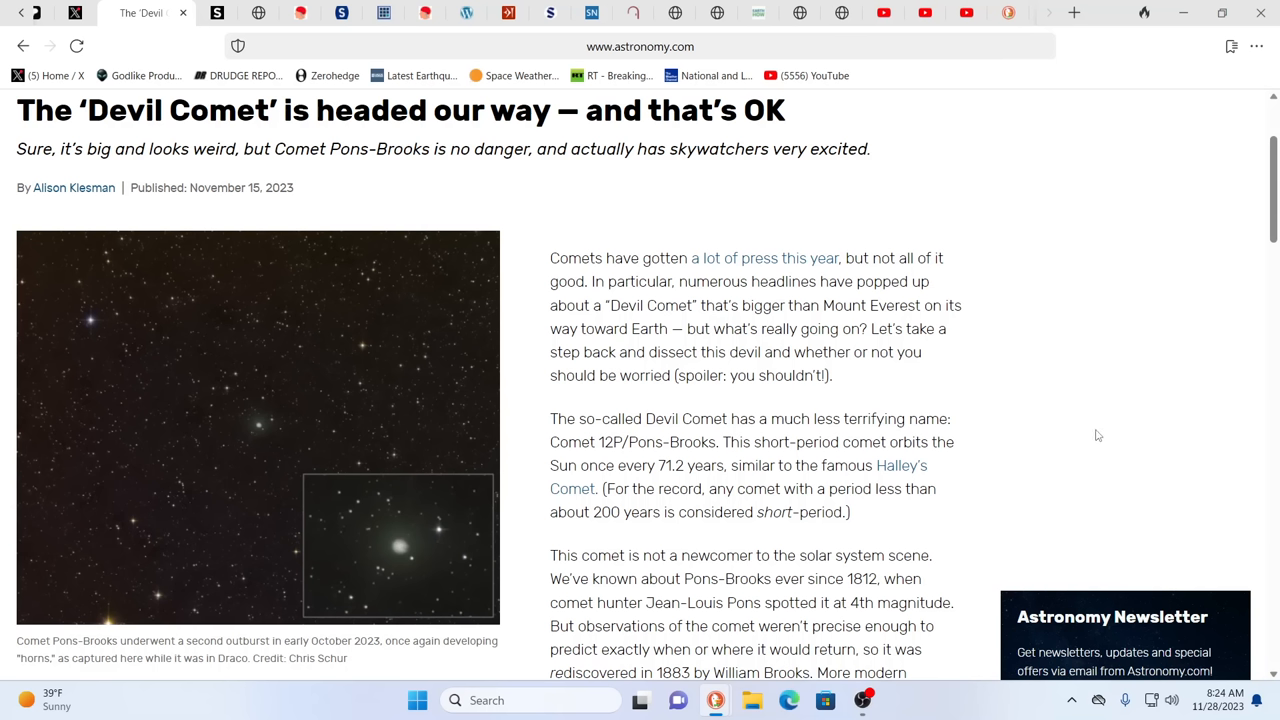
mouse_move(1104, 436)
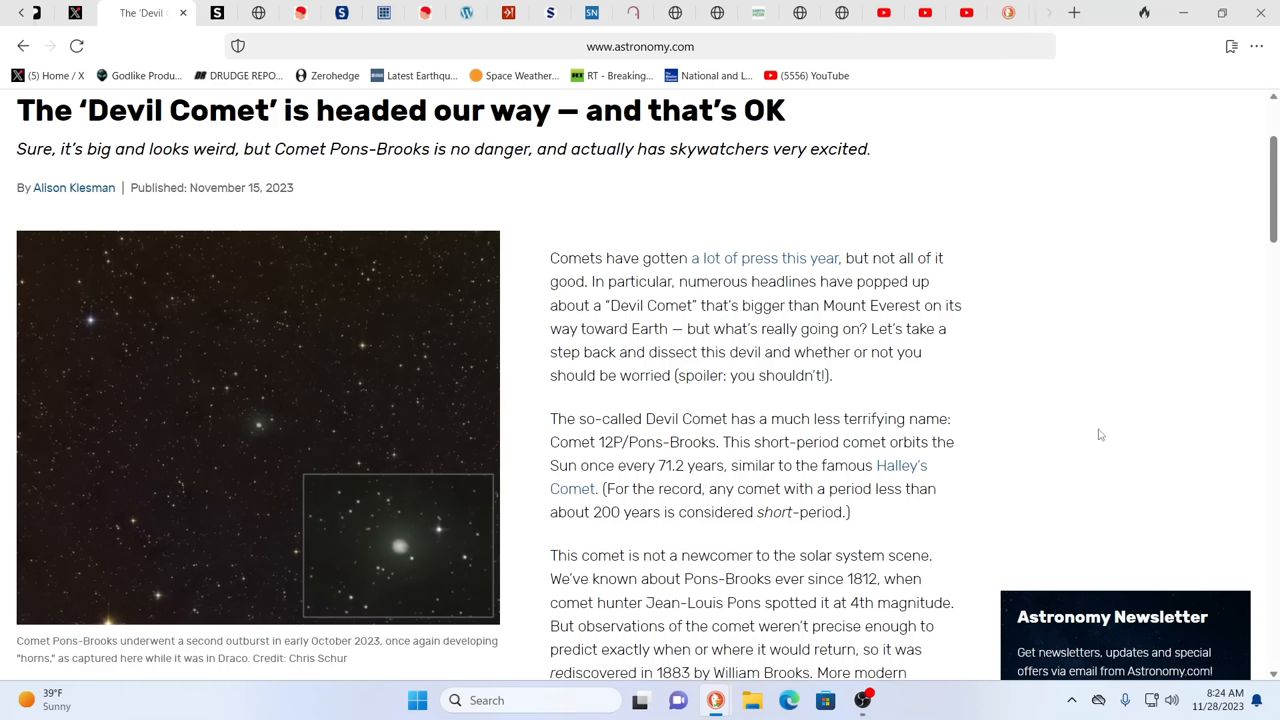
mouse_move(1094, 434)
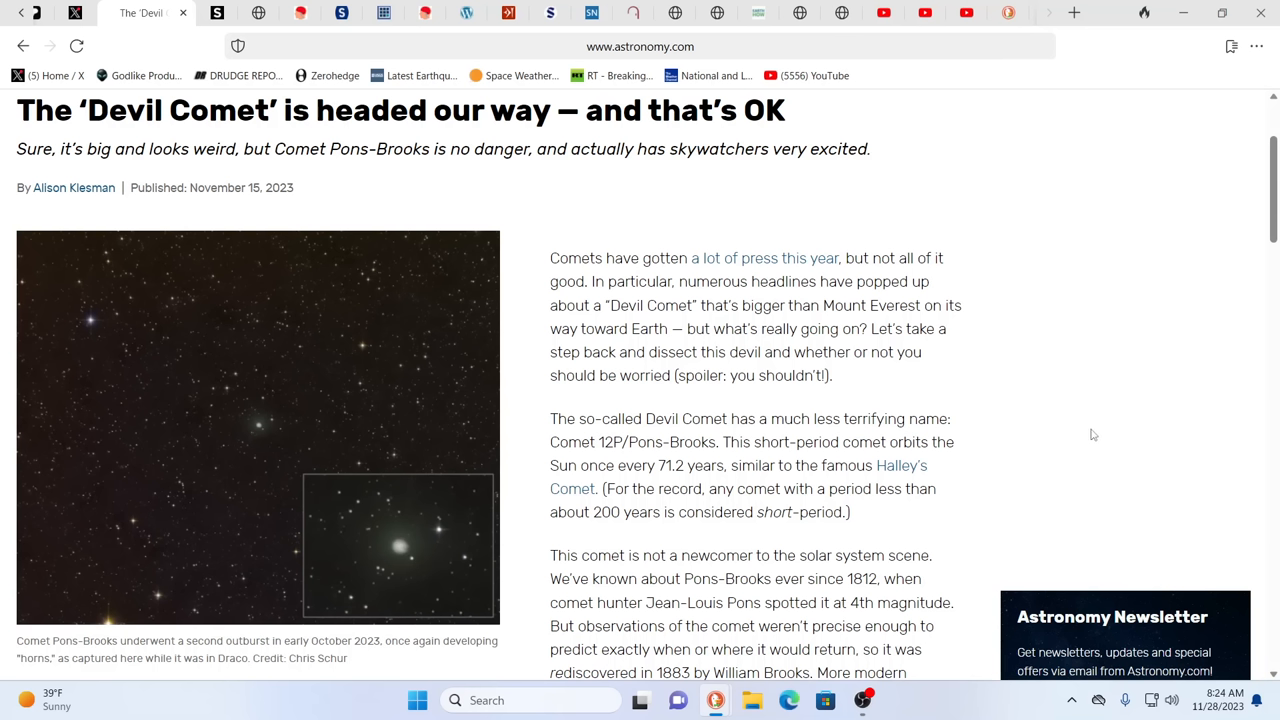
mouse_move(1084, 392)
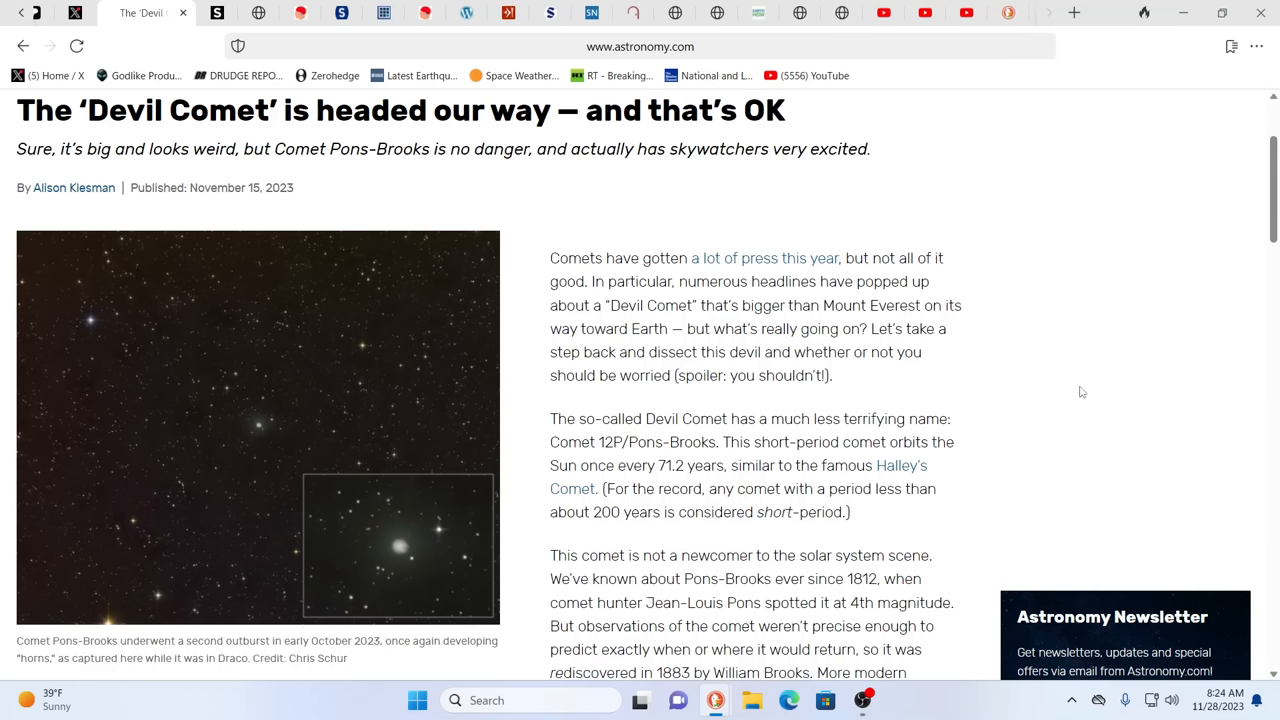
mouse_move(1072, 388)
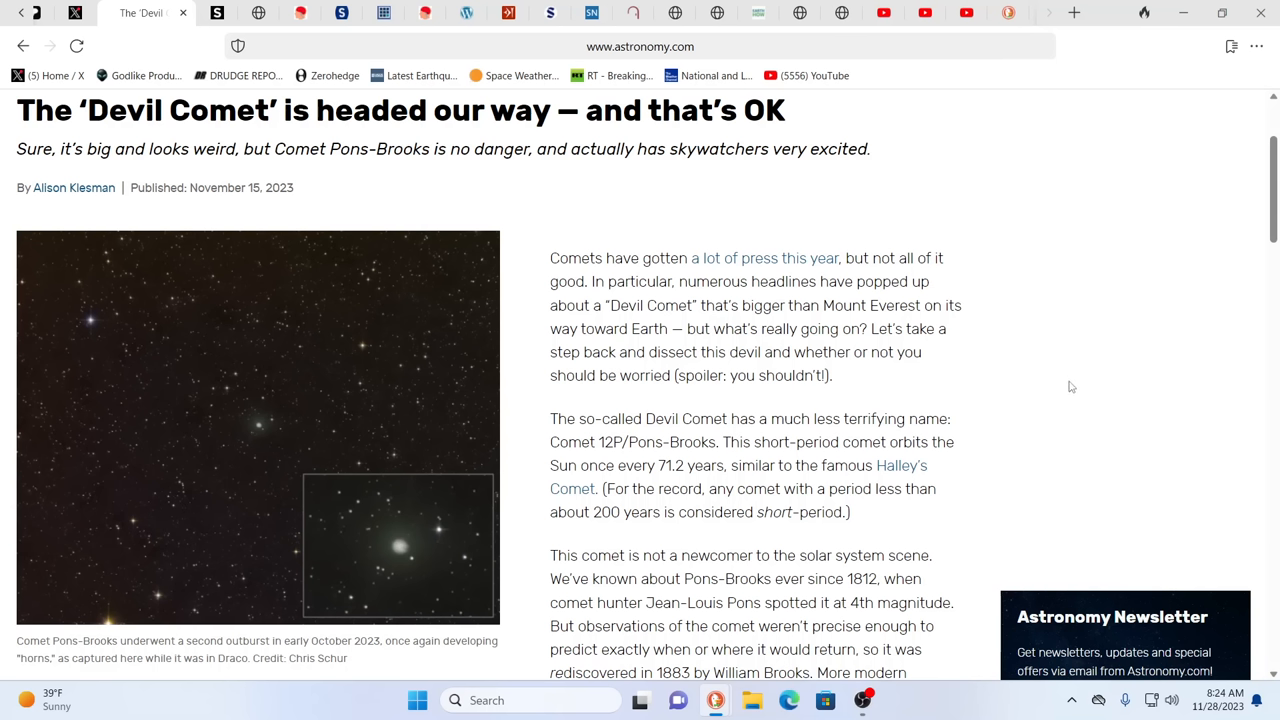
mouse_move(356, 500)
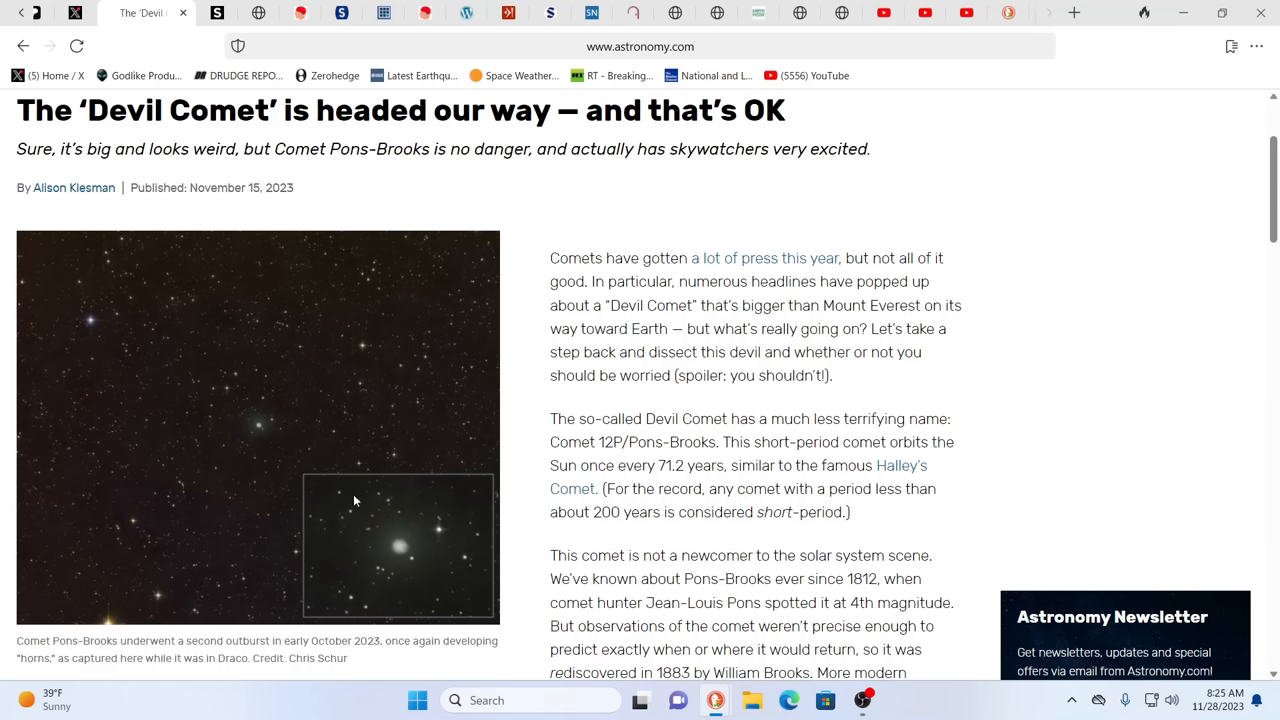
Scroll down the Devil Comet article to the 'bigger than Everest' paragraph
scroll("down", 3)
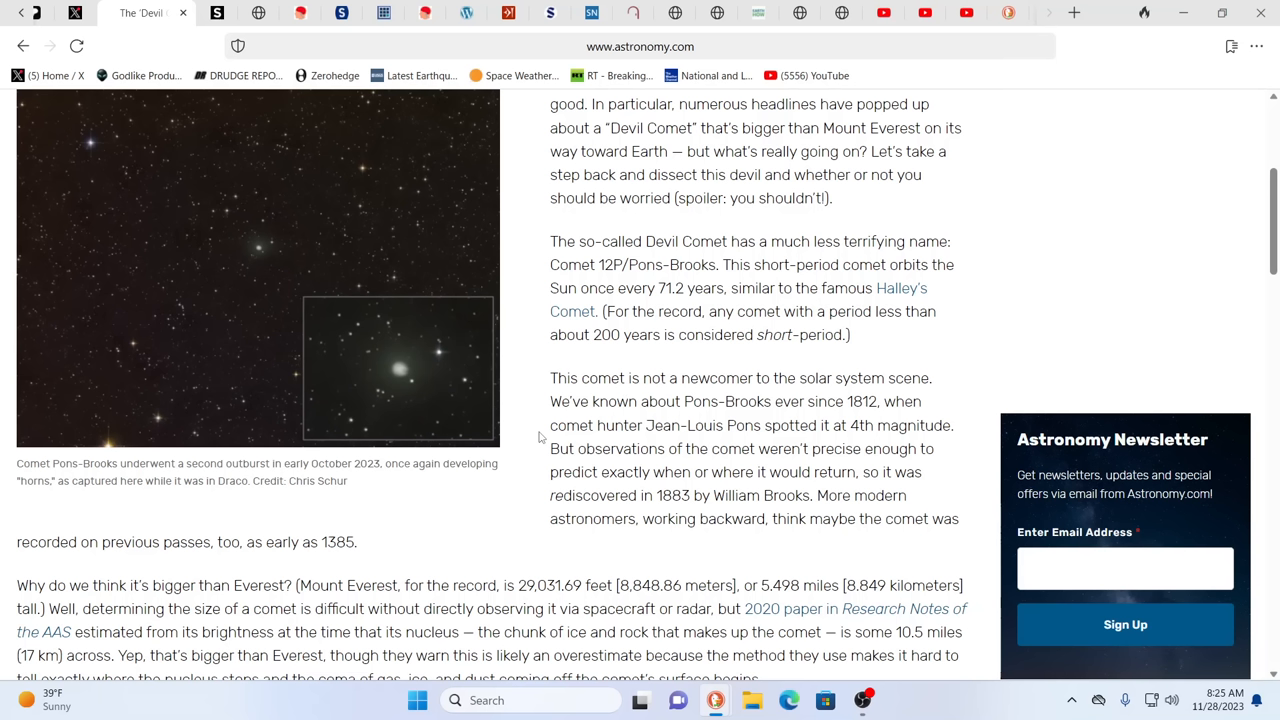
mouse_move(956, 360)
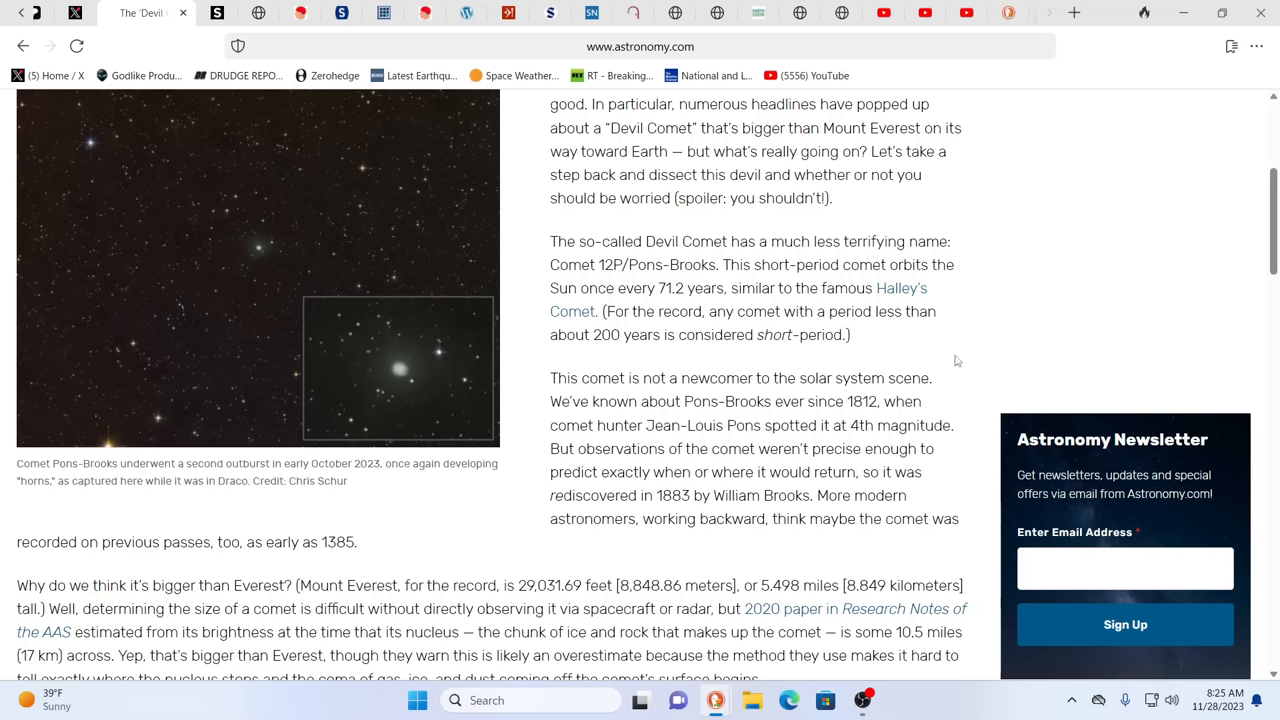
mouse_move(1088, 292)
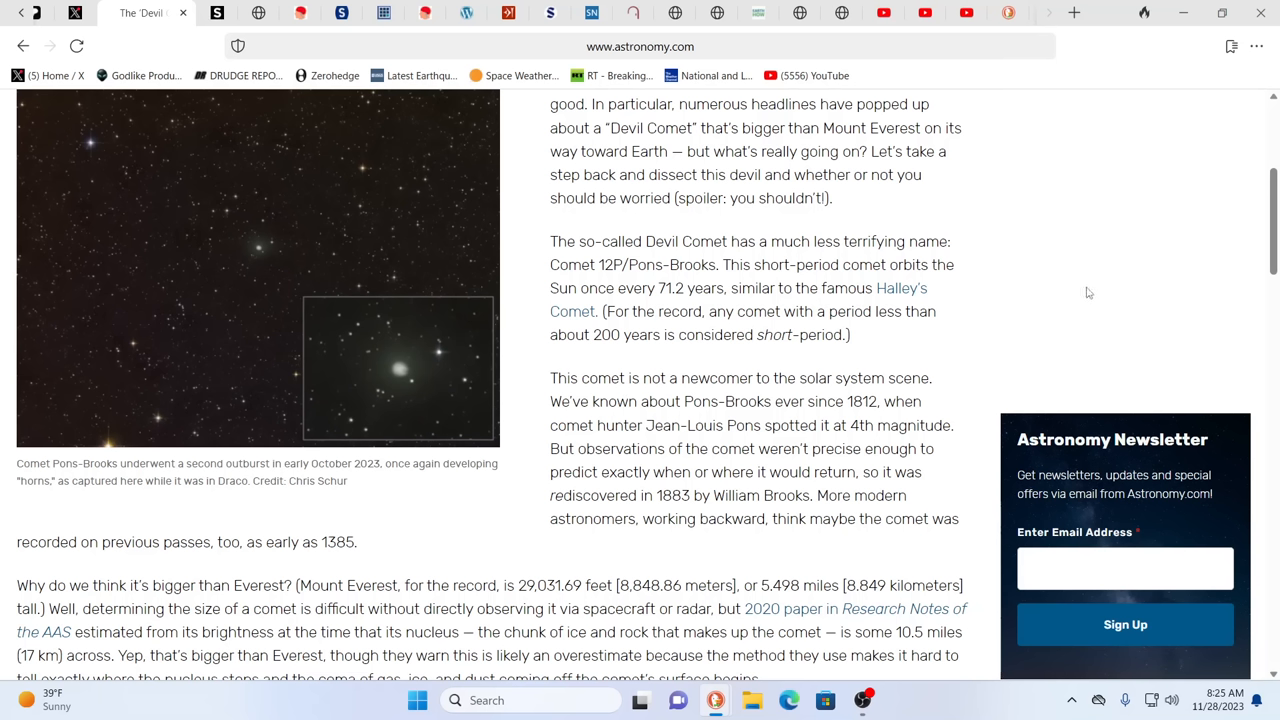
mouse_move(1104, 276)
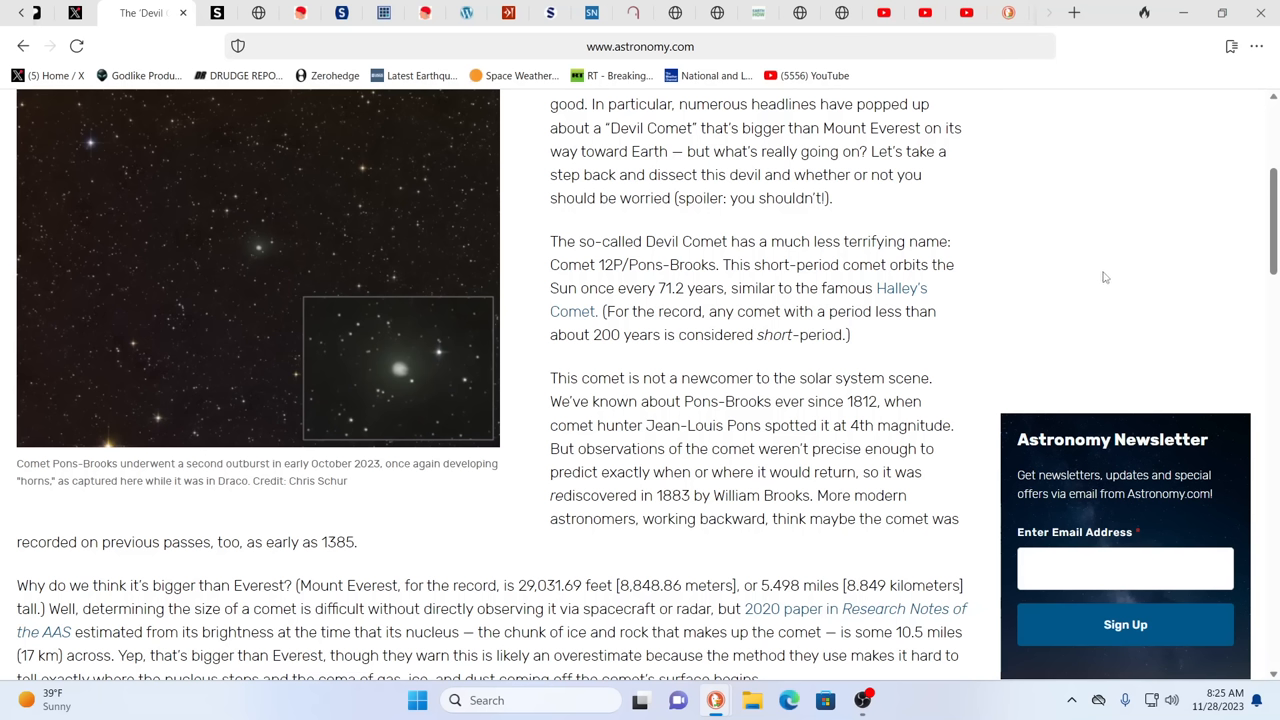
mouse_move(1100, 276)
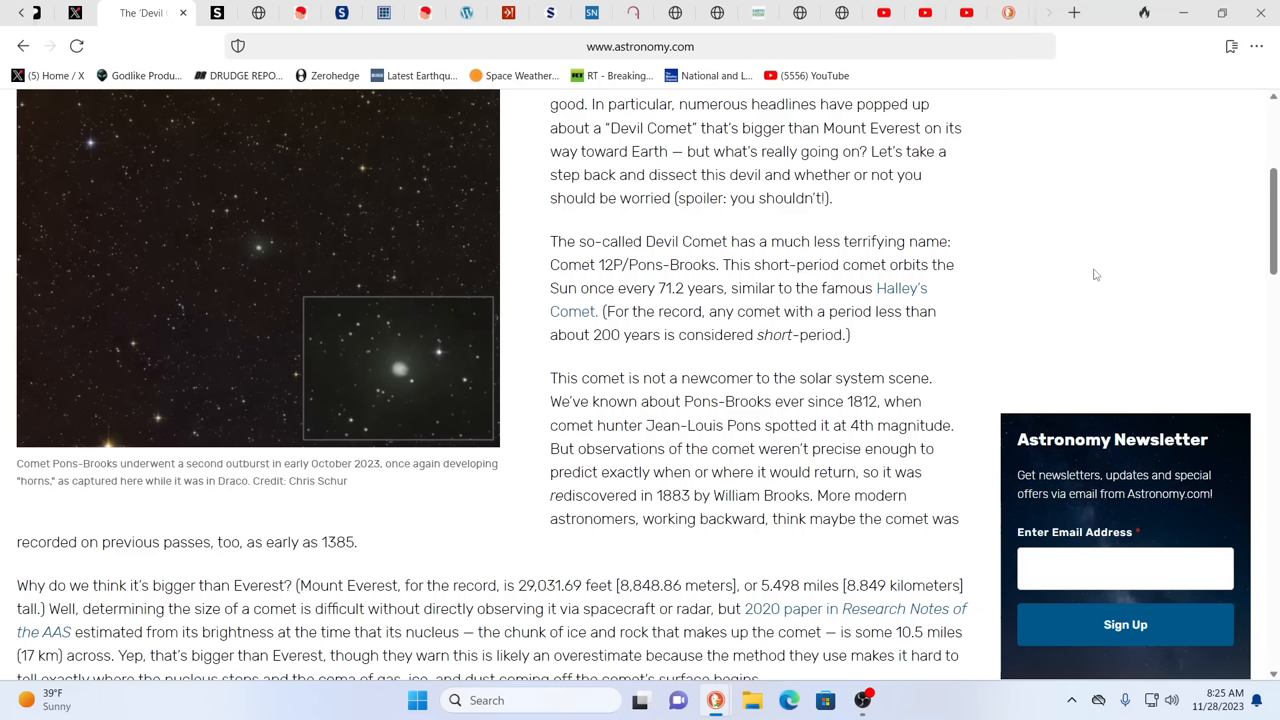
mouse_move(1064, 268)
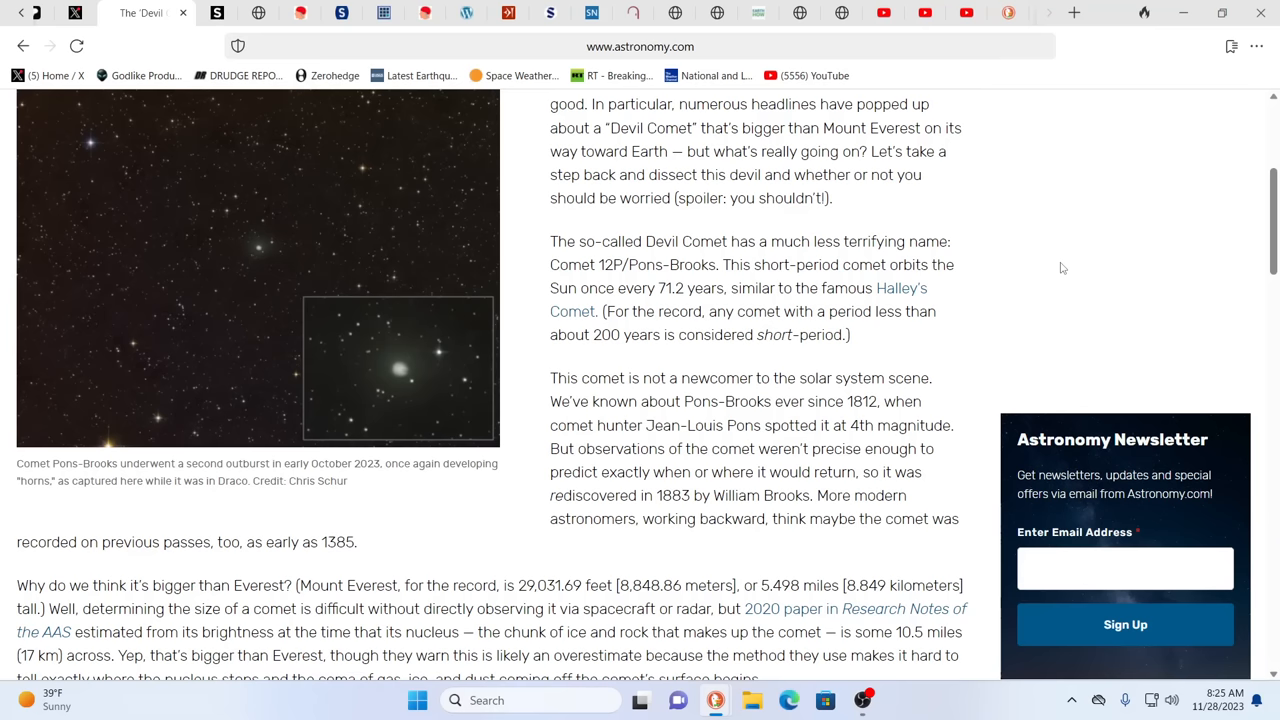
mouse_move(1040, 280)
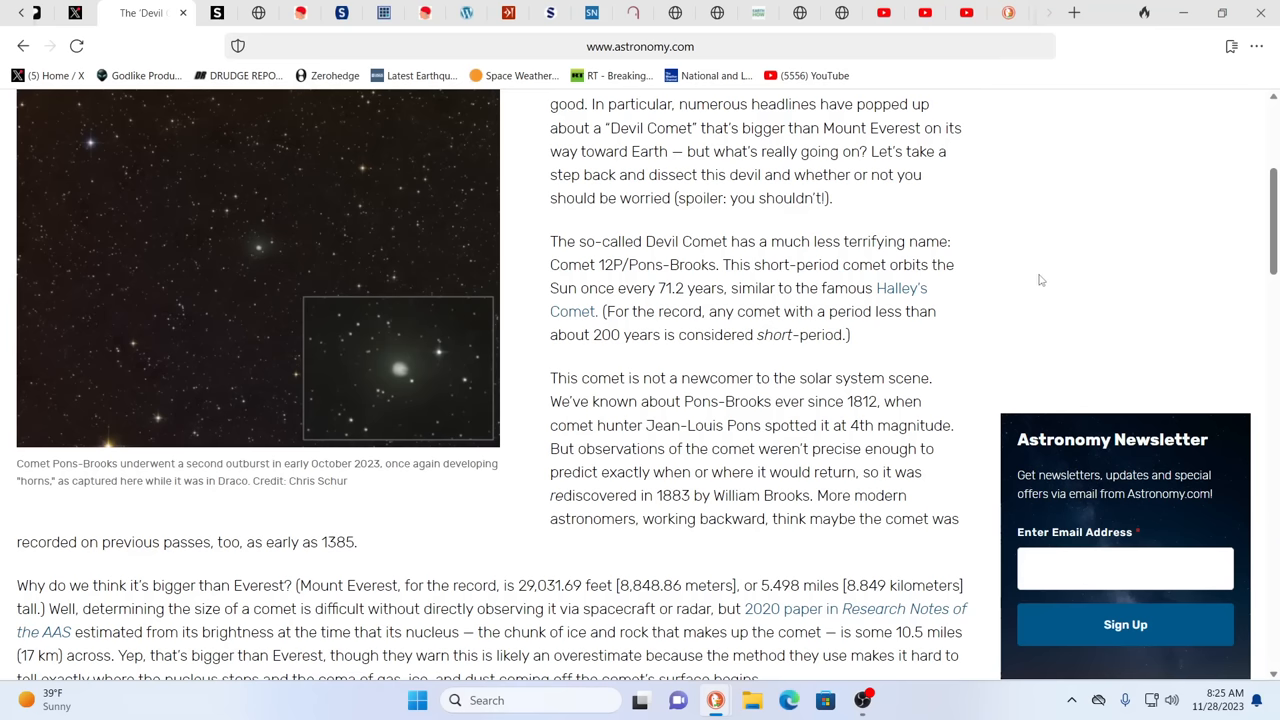
Scroll back up to the Devil Comet article's headline
scroll("up", 3)
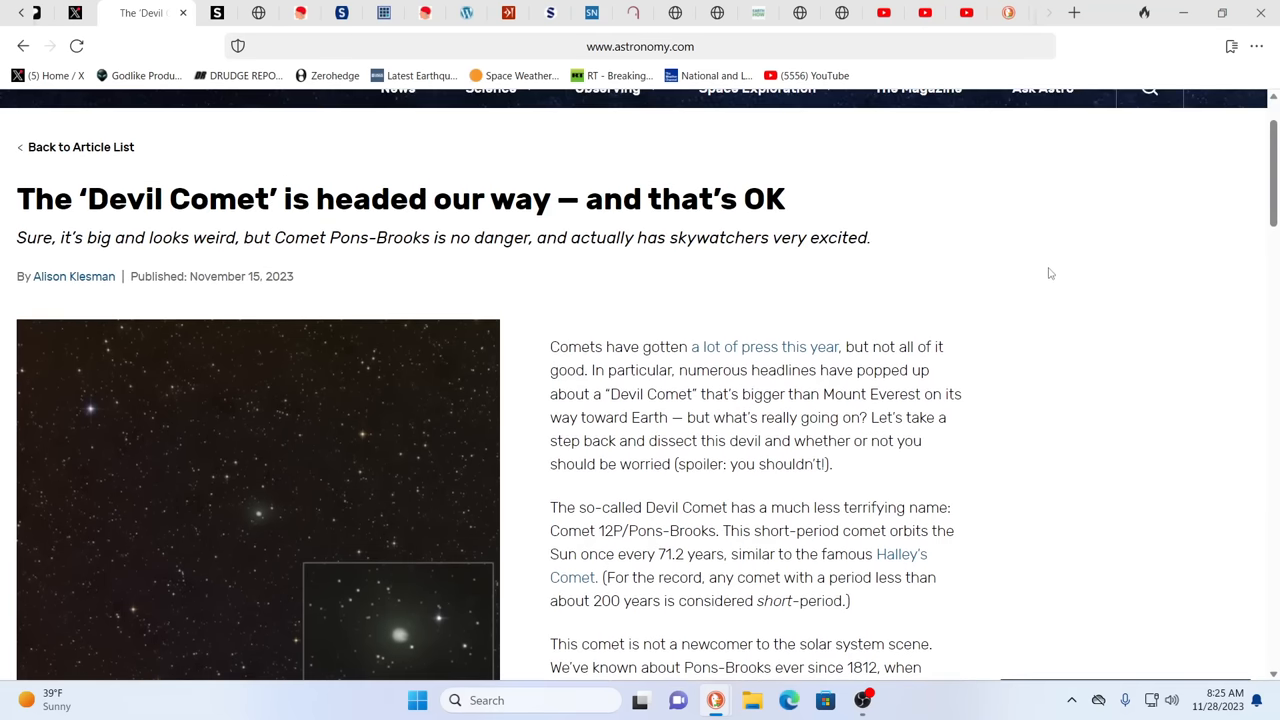
mouse_move(1072, 240)
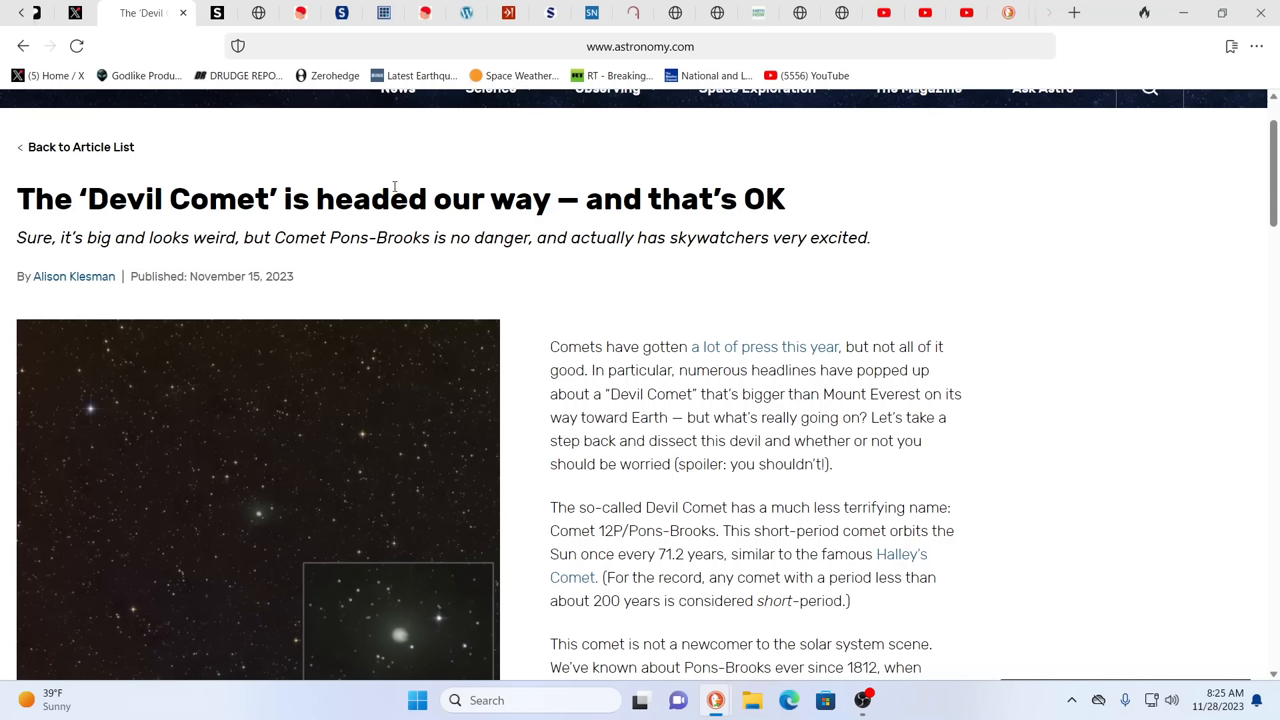
mouse_move(444, 172)
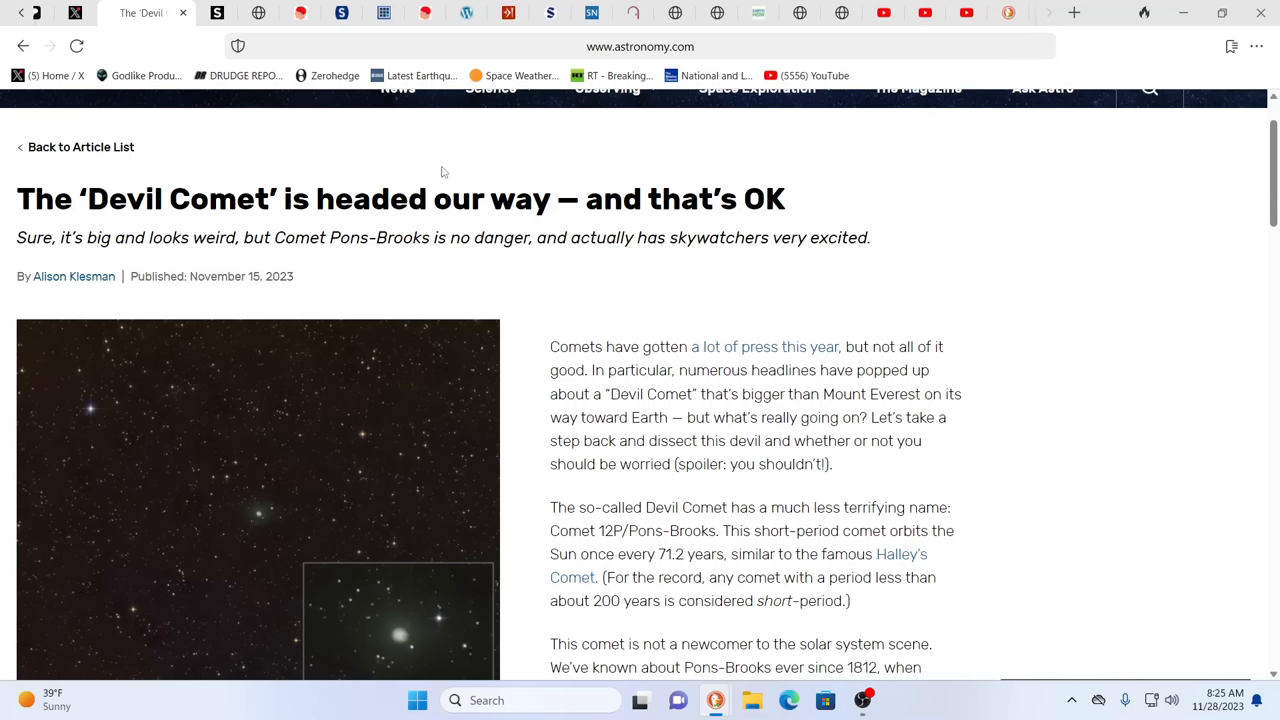
mouse_move(1048, 260)
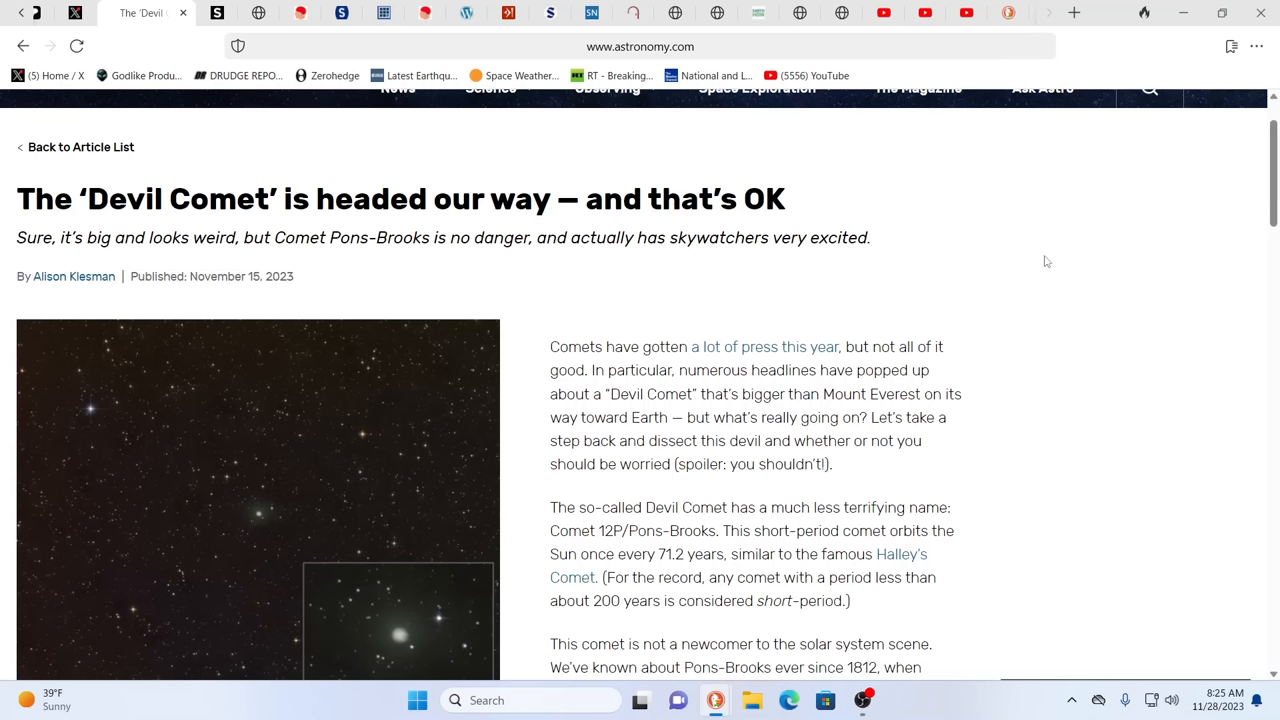
mouse_move(1124, 274)
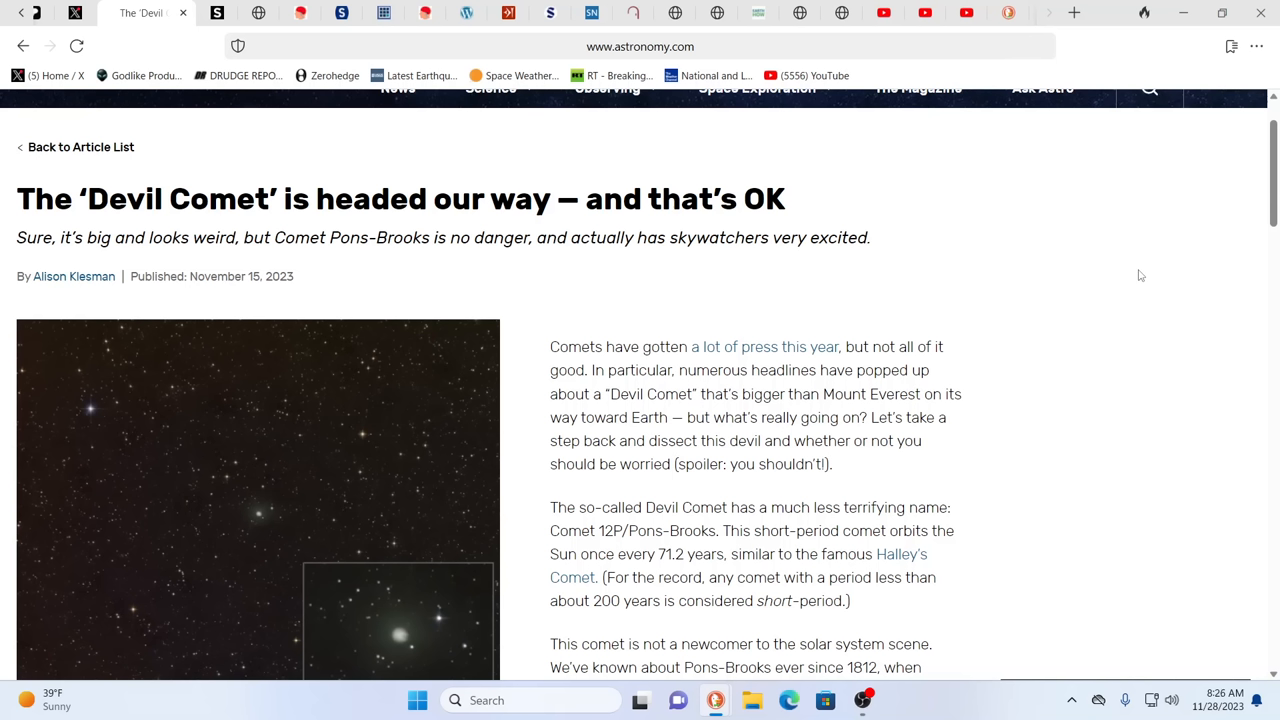
mouse_move(1156, 276)
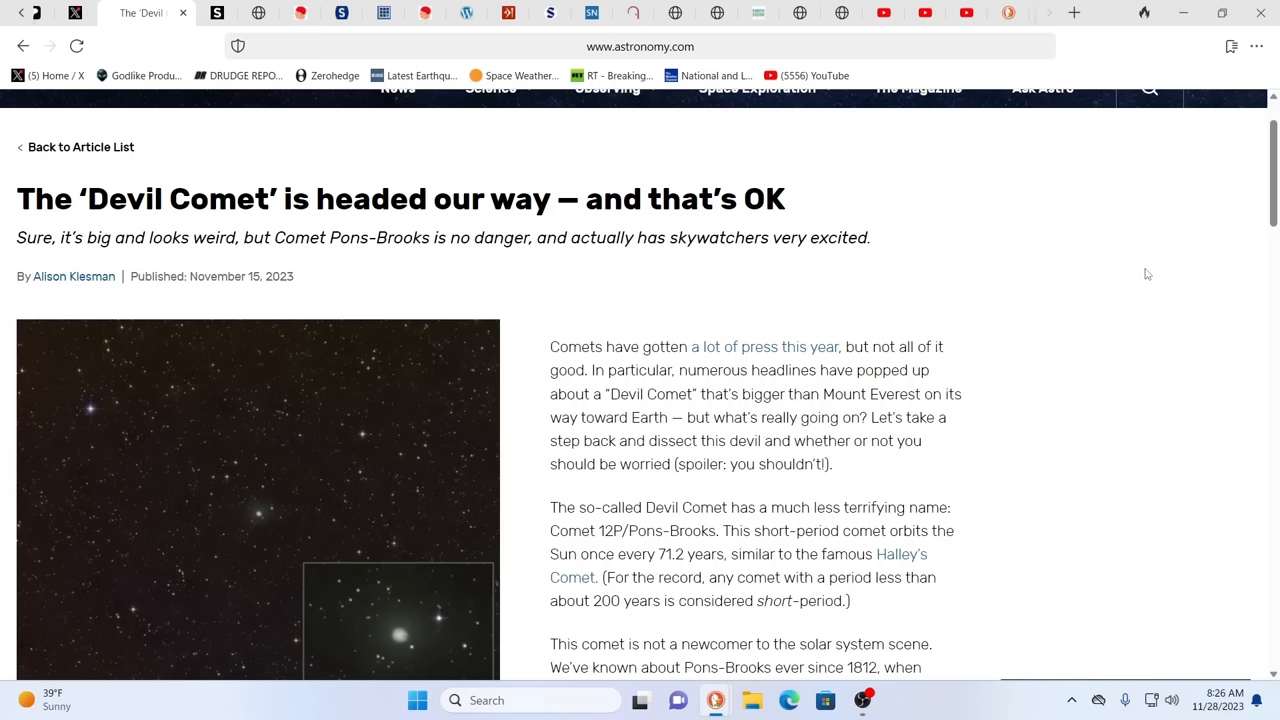
mouse_move(1120, 278)
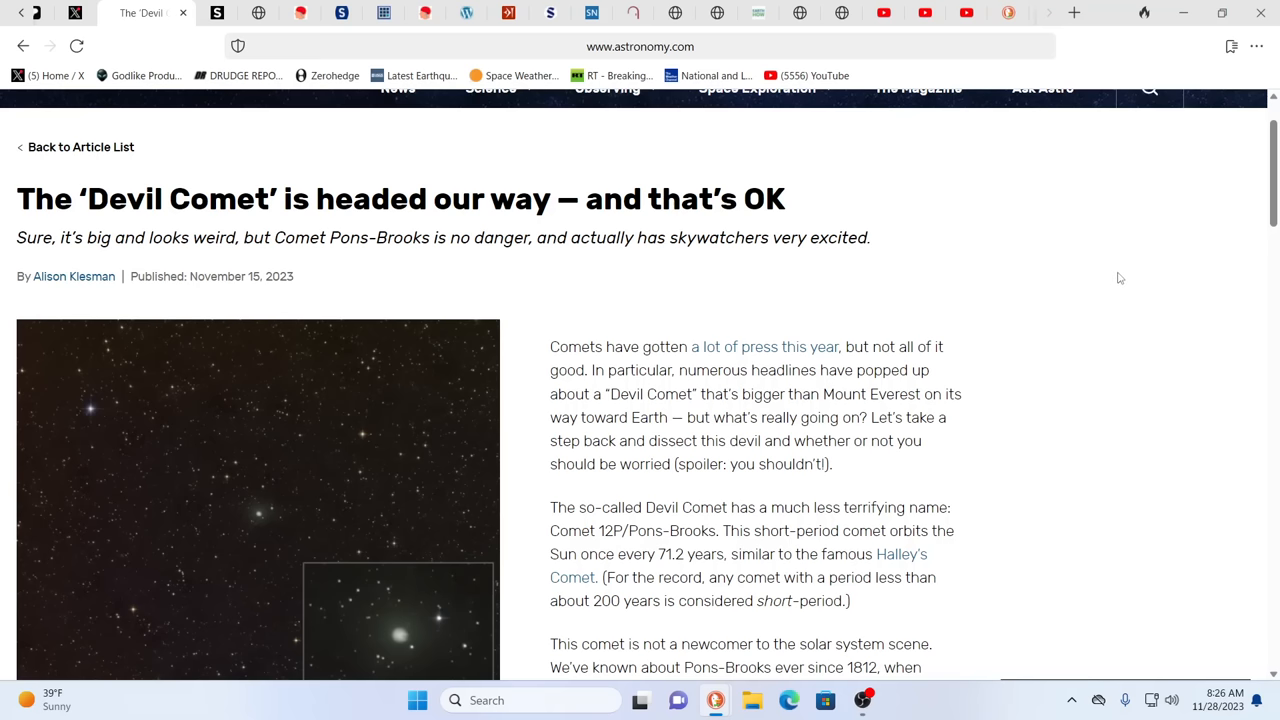